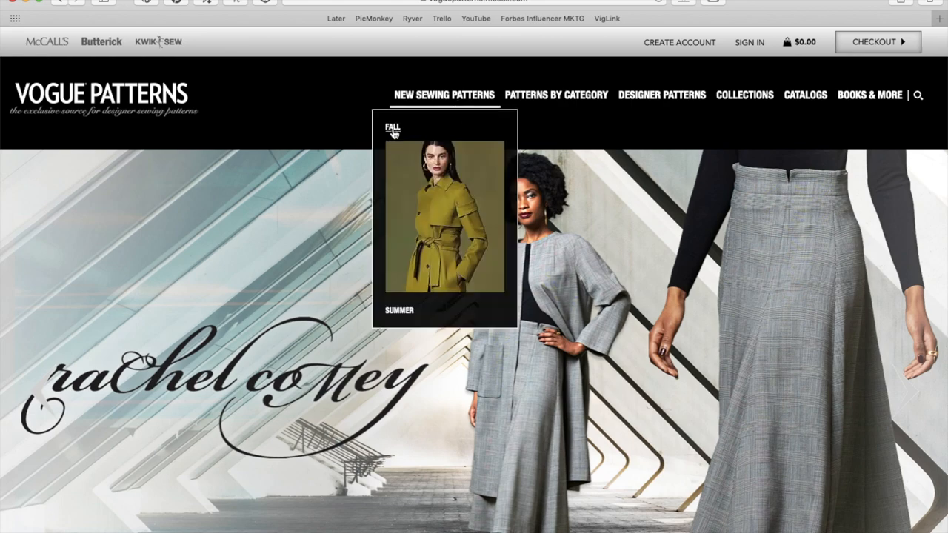
# - Show the Fall new-sewing-patterns listing with its 20 designer patterns and sale prices
pyautogui.click(392, 127)
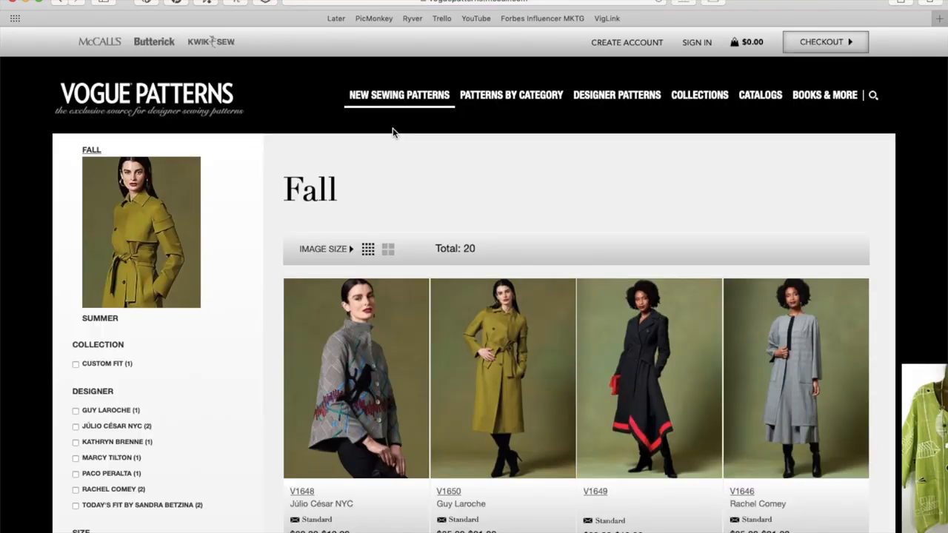
pyautogui.scroll(-3)
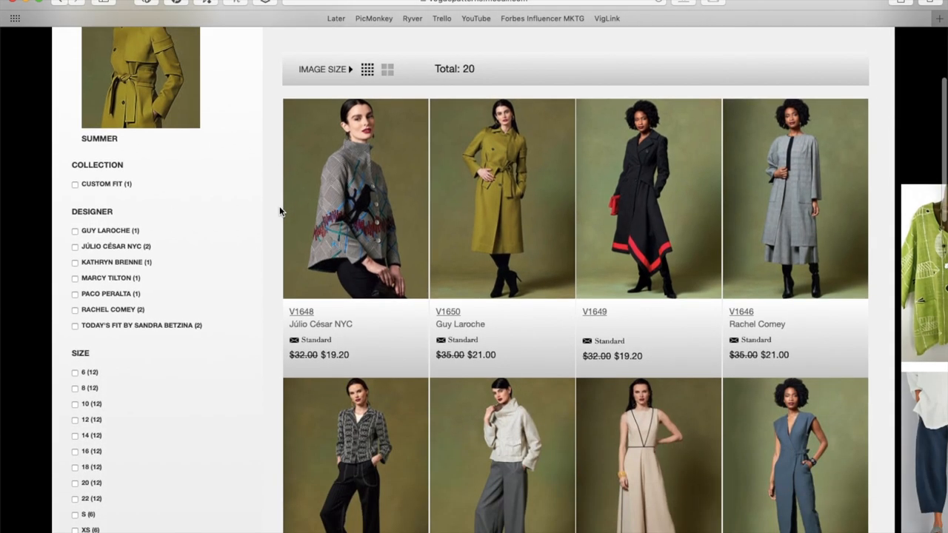
pyautogui.moveTo(356, 198)
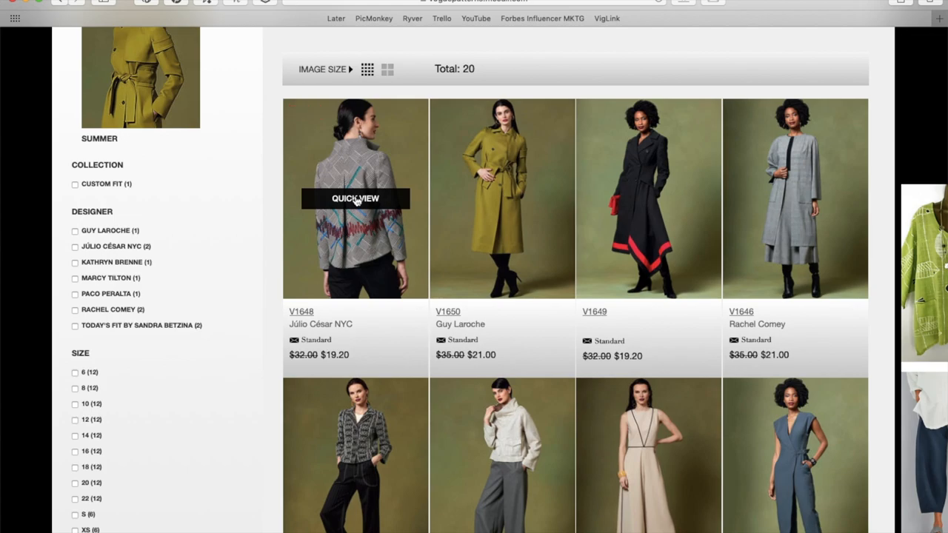
# - Bring up the V1648 Júlio César Misses' Jacket product page from the Fall listing
pyautogui.click(355, 198)
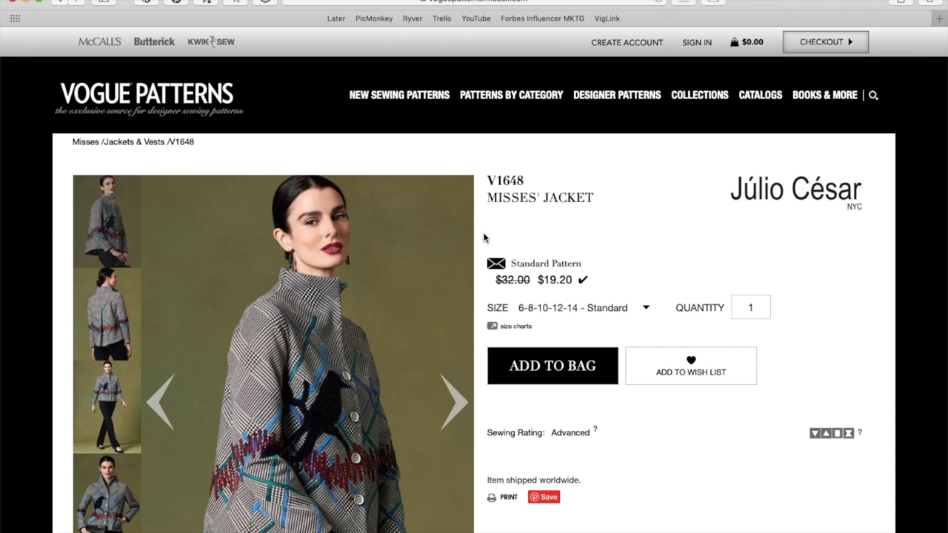
pyautogui.scroll(-3)
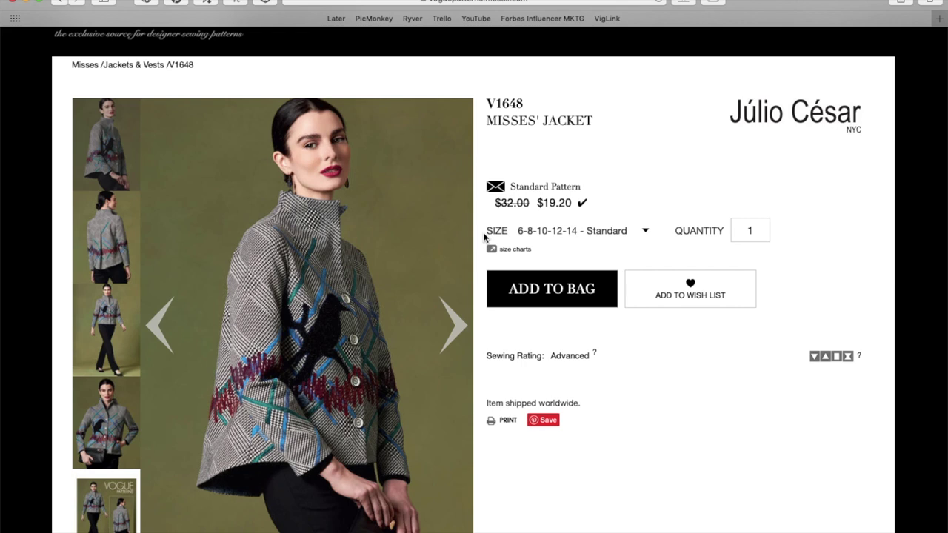
pyautogui.moveTo(454, 346)
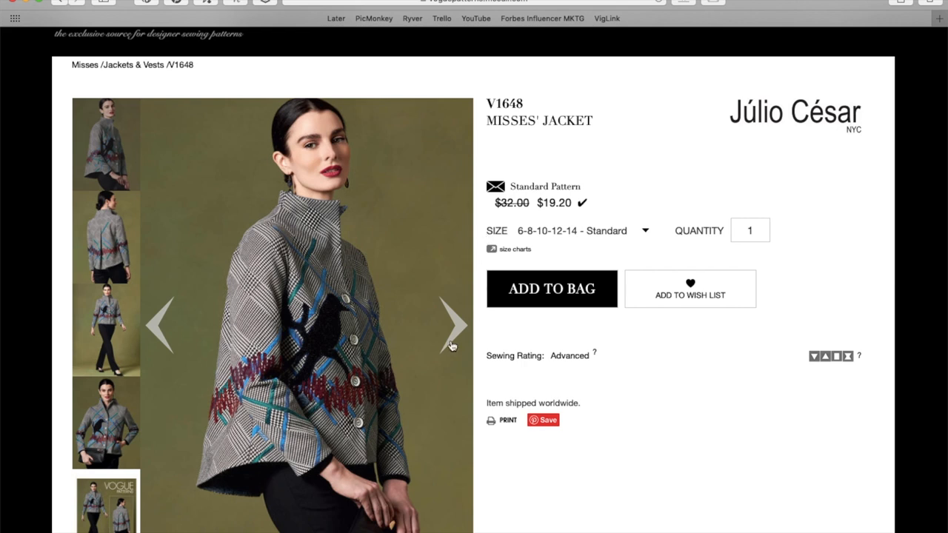
pyautogui.scroll(-3)
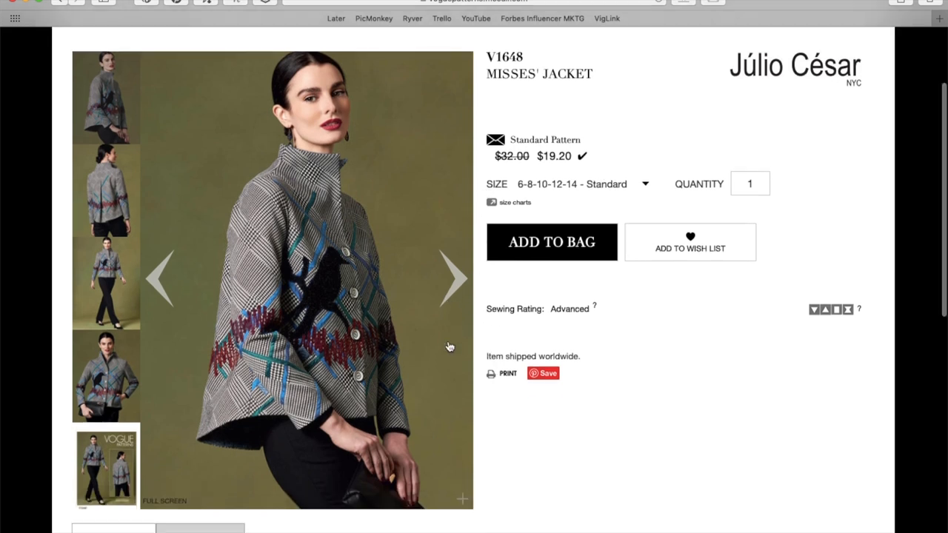
pyautogui.moveTo(458, 295)
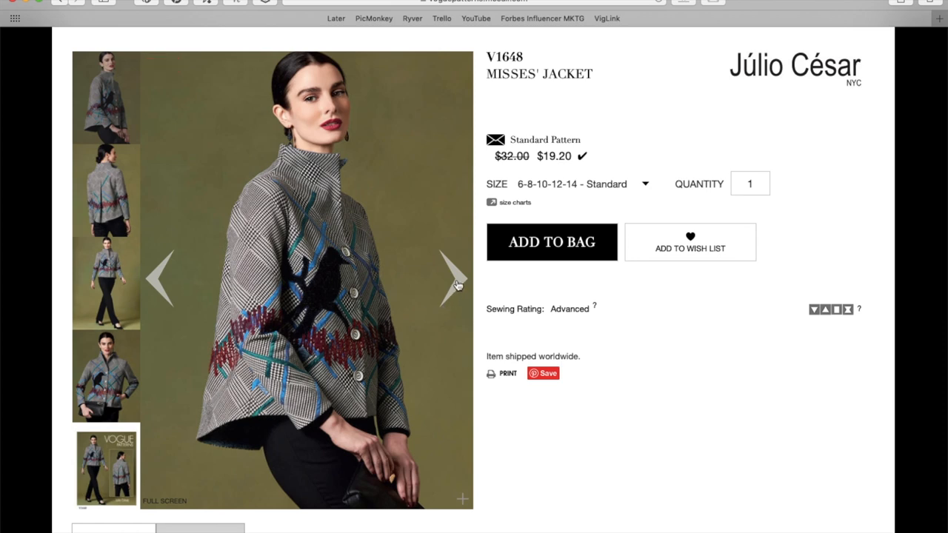
# - Step through the jacket's back view, full-length, handbag close-up photos to the pattern envelope
pyautogui.click(453, 279)
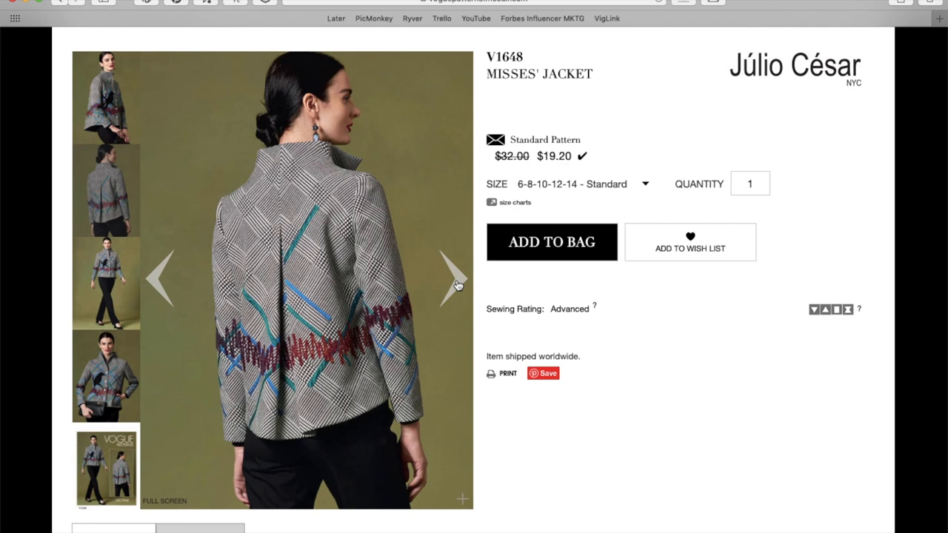
pyautogui.click(453, 279)
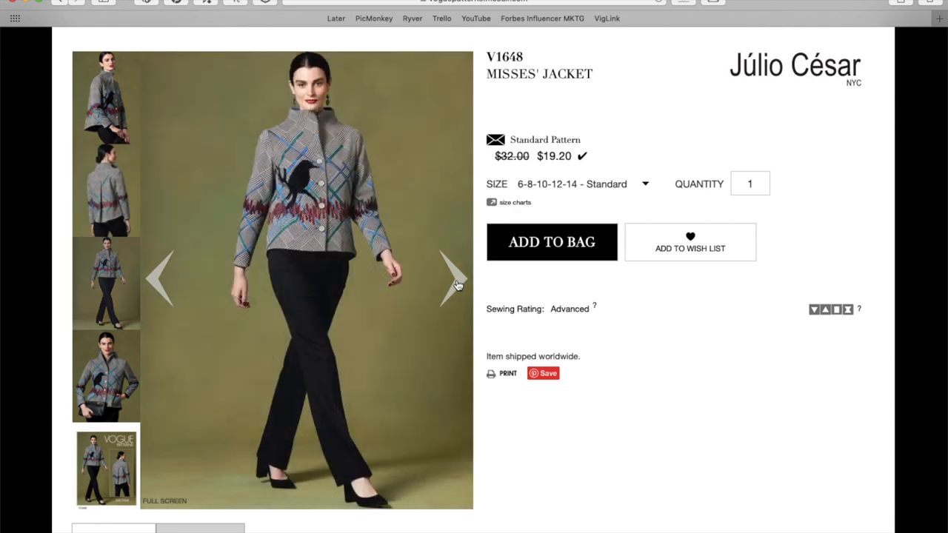
pyautogui.moveTo(308, 184)
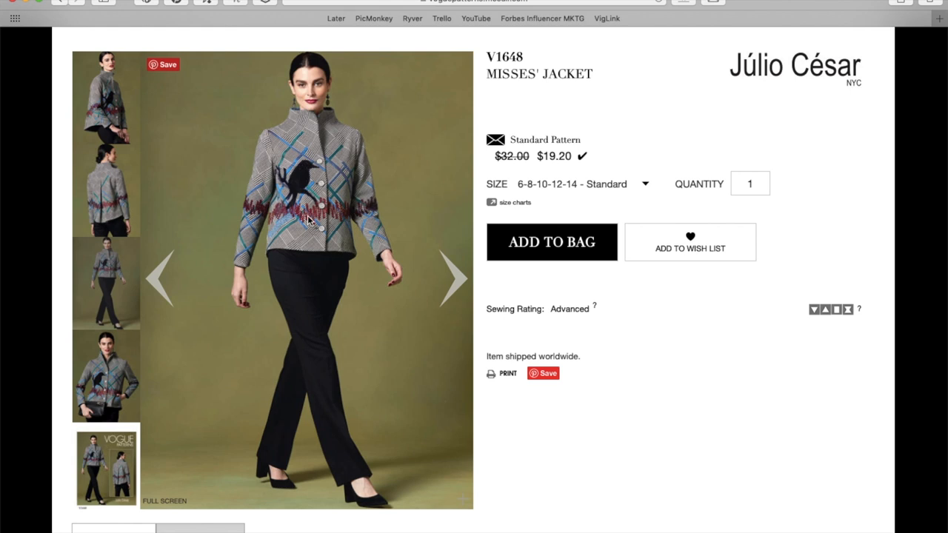
pyautogui.moveTo(304, 205)
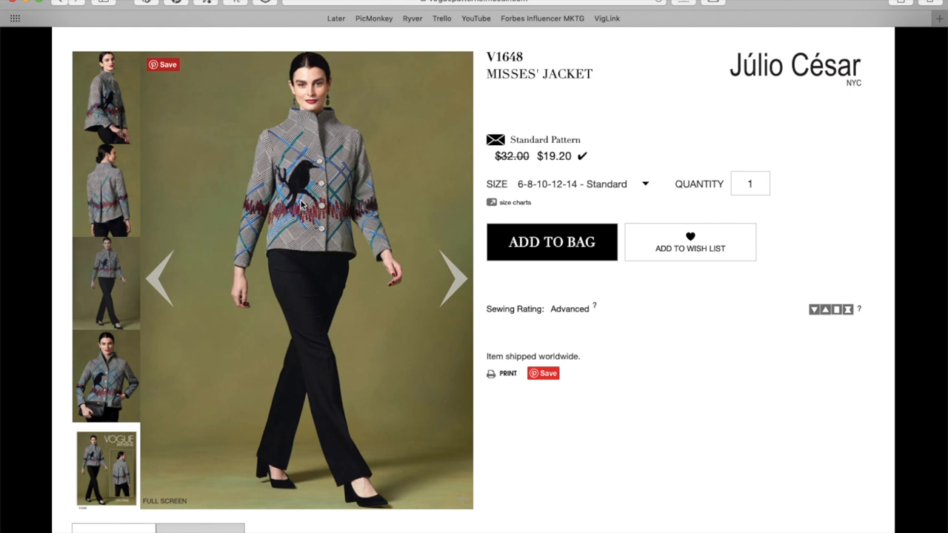
pyautogui.moveTo(456, 276)
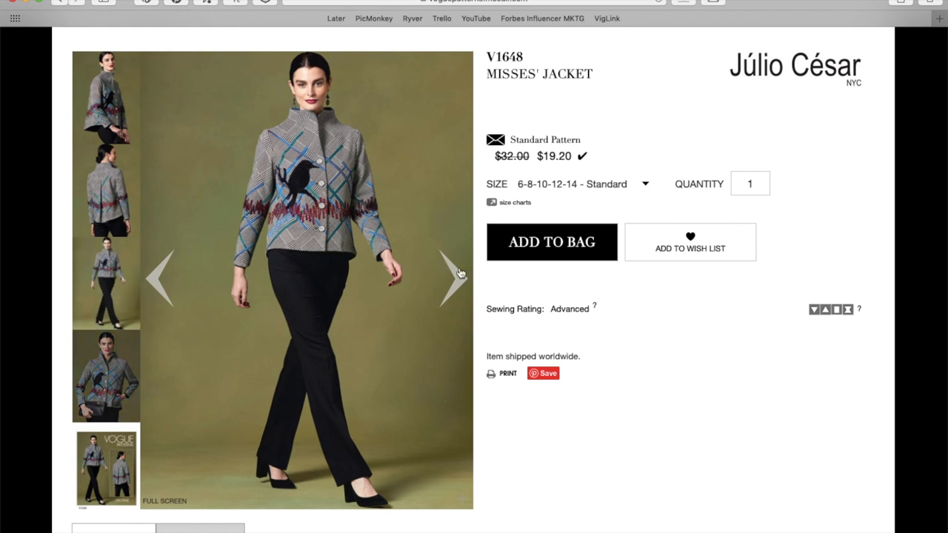
pyautogui.click(456, 277)
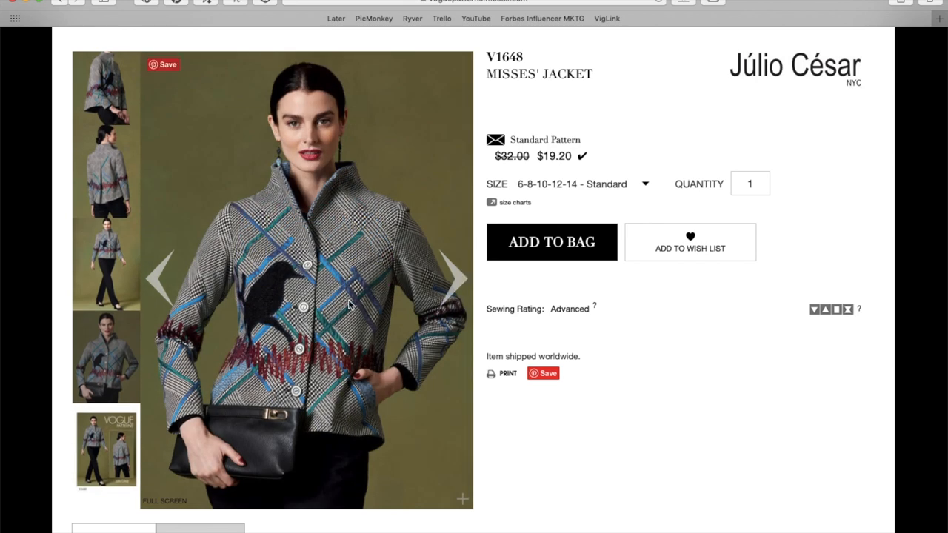
pyautogui.moveTo(348, 284)
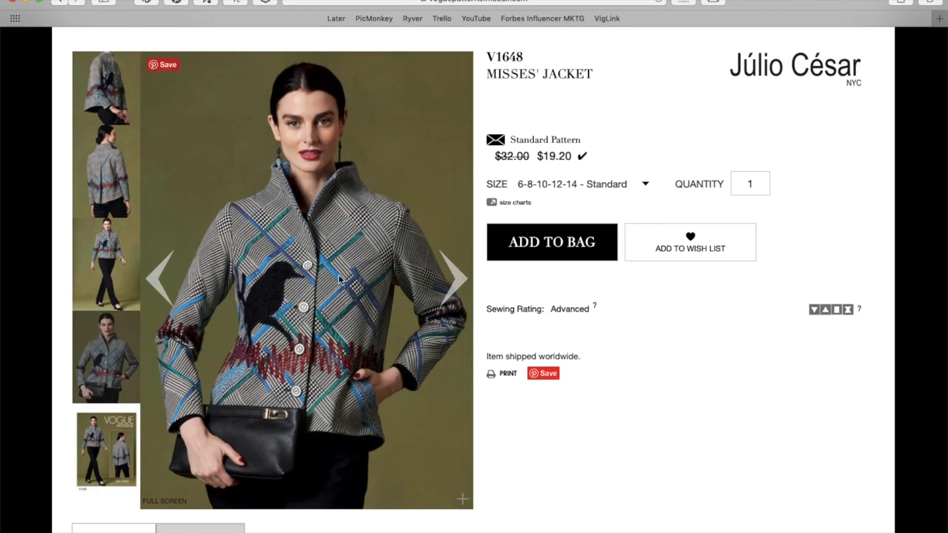
pyautogui.moveTo(280, 283)
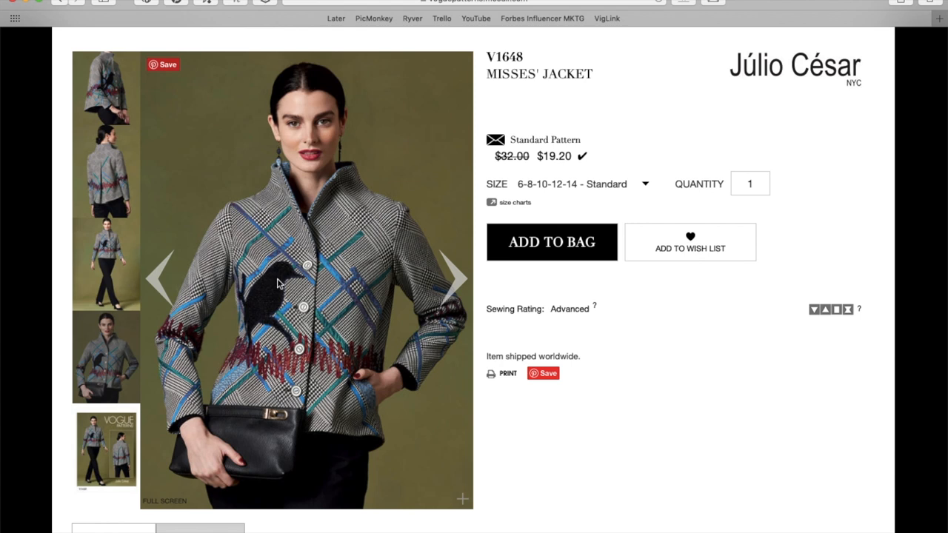
pyautogui.moveTo(311, 289)
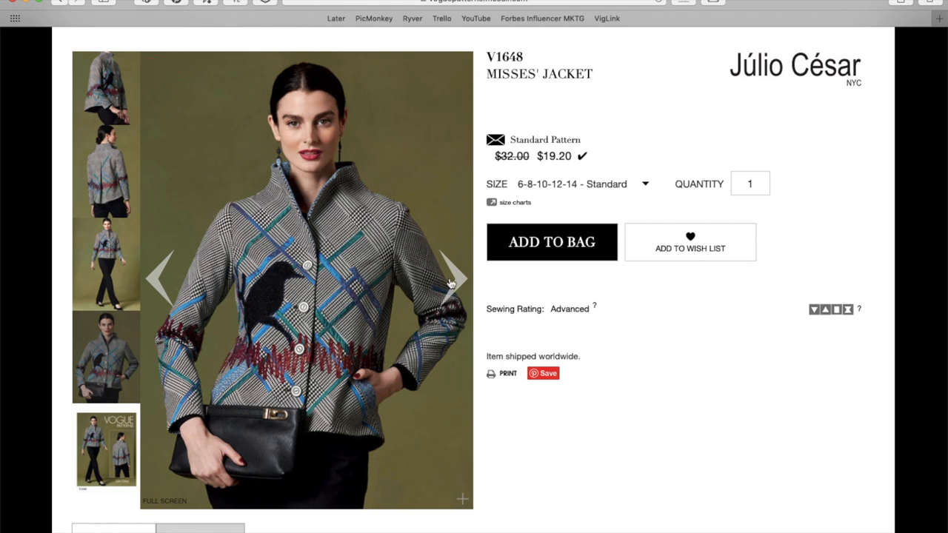
pyautogui.click(457, 278)
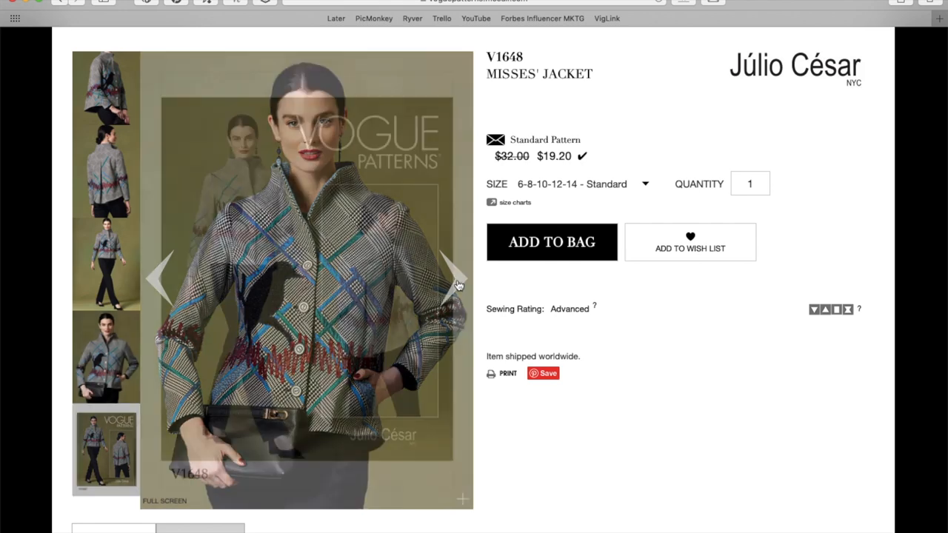
pyautogui.click(456, 278)
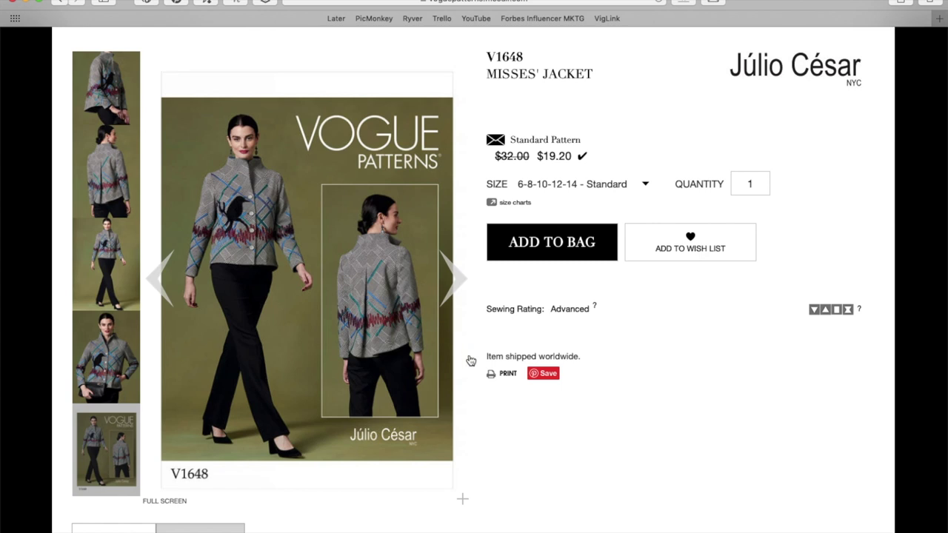
# - Look over the V1648 front and back line-art drawings below the gallery, then return to the photos
pyautogui.scroll(-3)
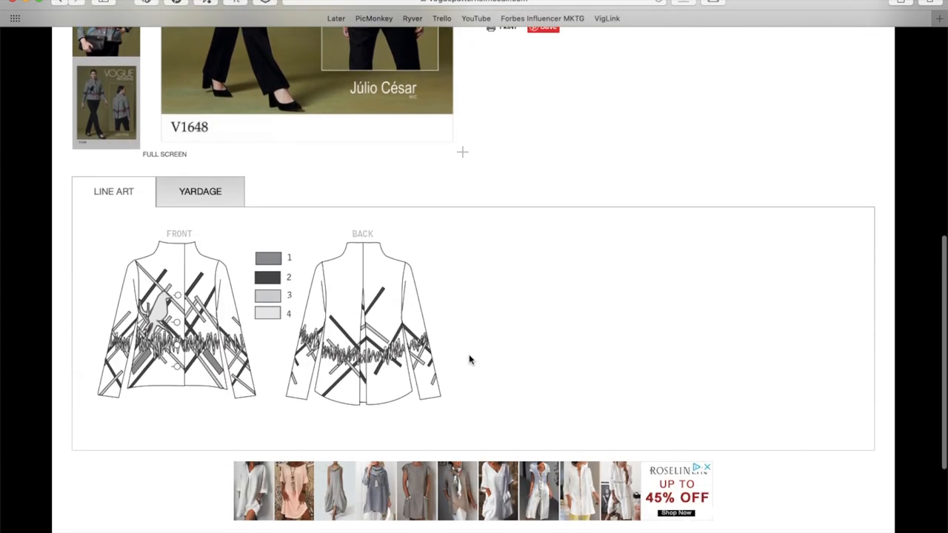
pyautogui.moveTo(195, 290)
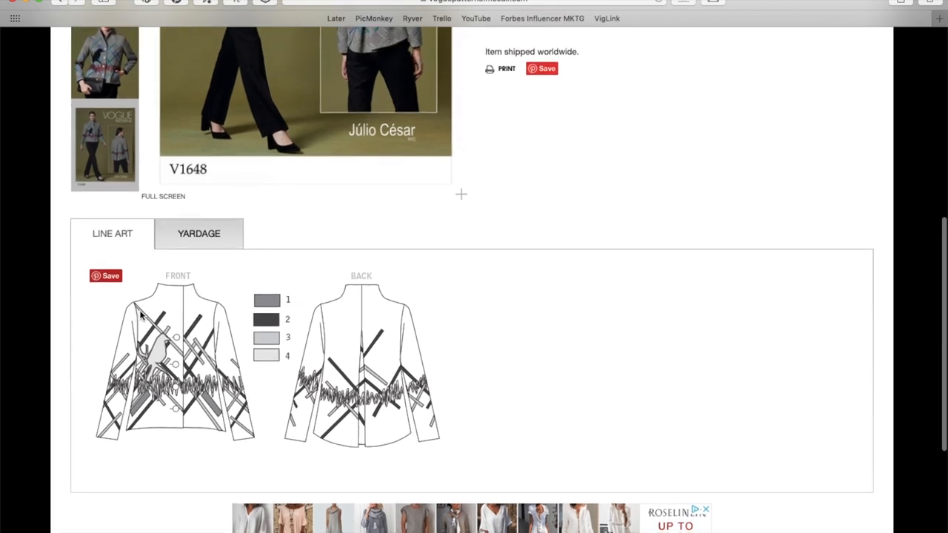
pyautogui.moveTo(181, 383)
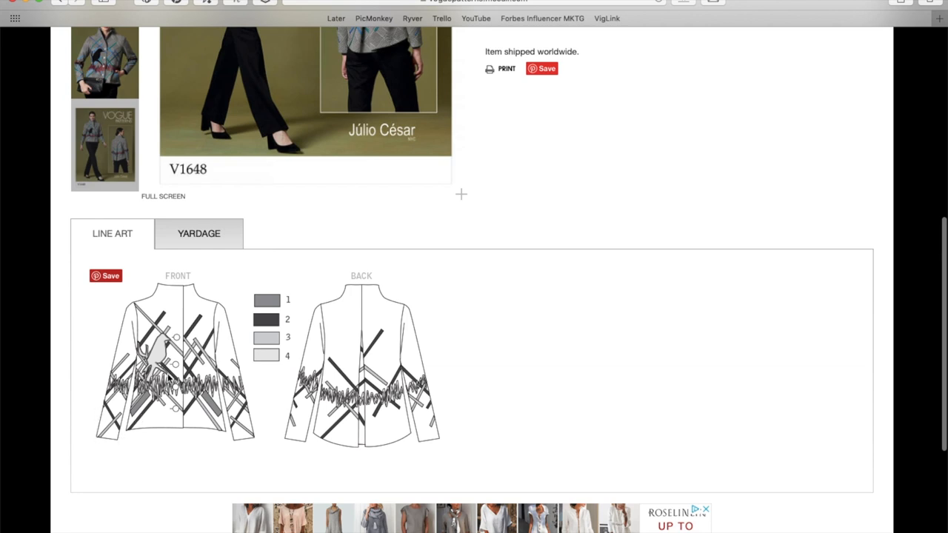
pyautogui.moveTo(207, 314)
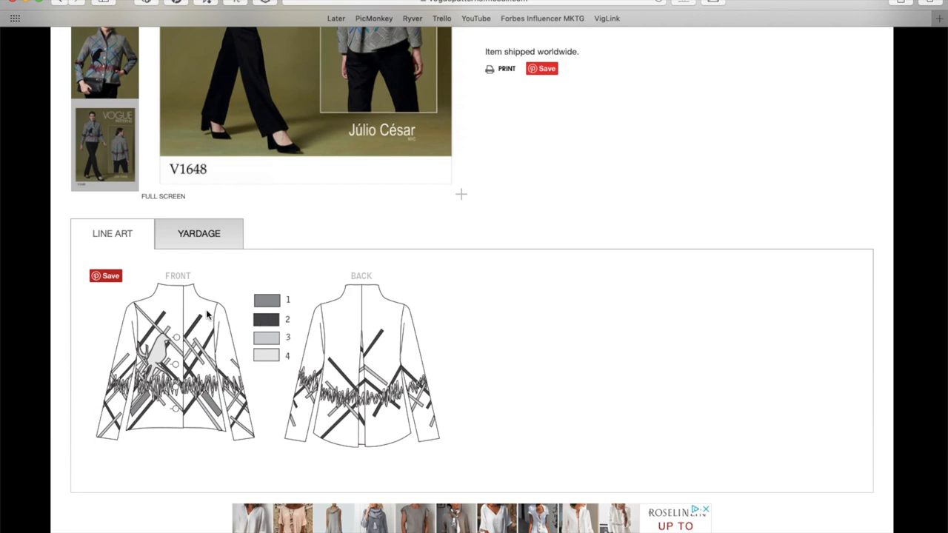
pyautogui.scroll(-3)
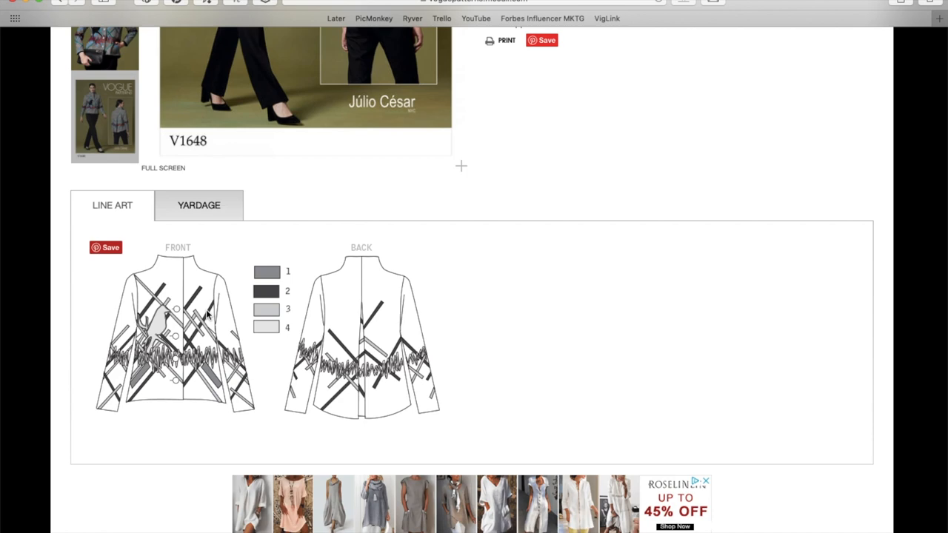
pyautogui.scroll(3)
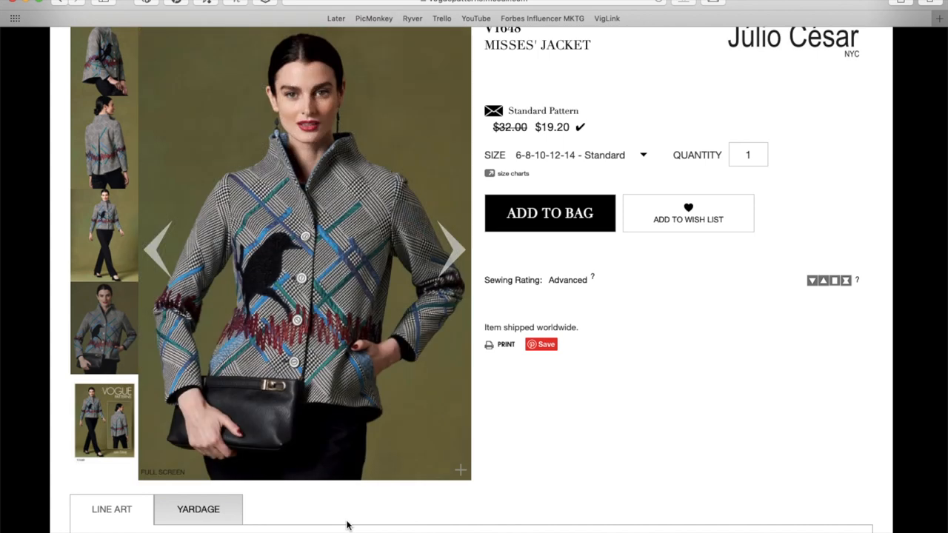
# - Check V1648's $19.20 price, sizes 6–14 and Advanced rating, then enlarge the full-length walking photo
pyautogui.scroll(-3)
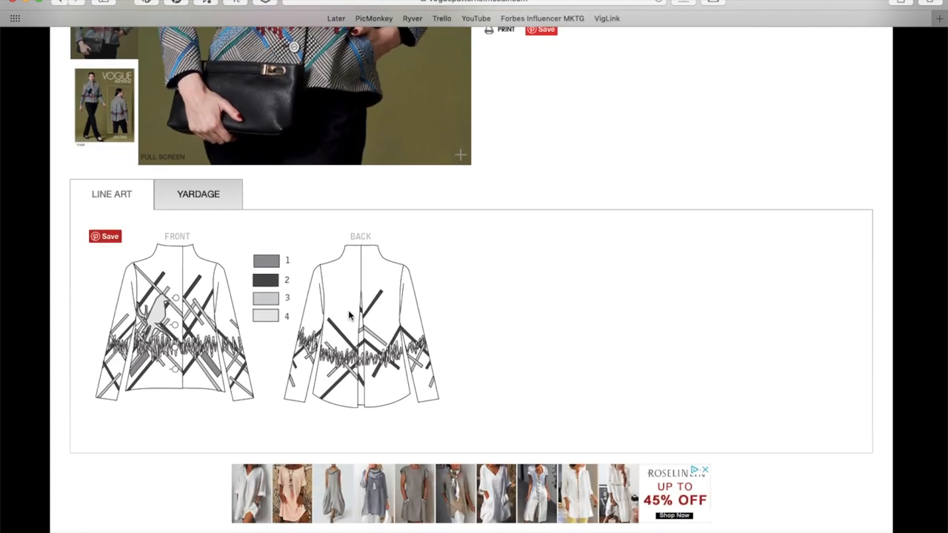
pyautogui.moveTo(318, 373)
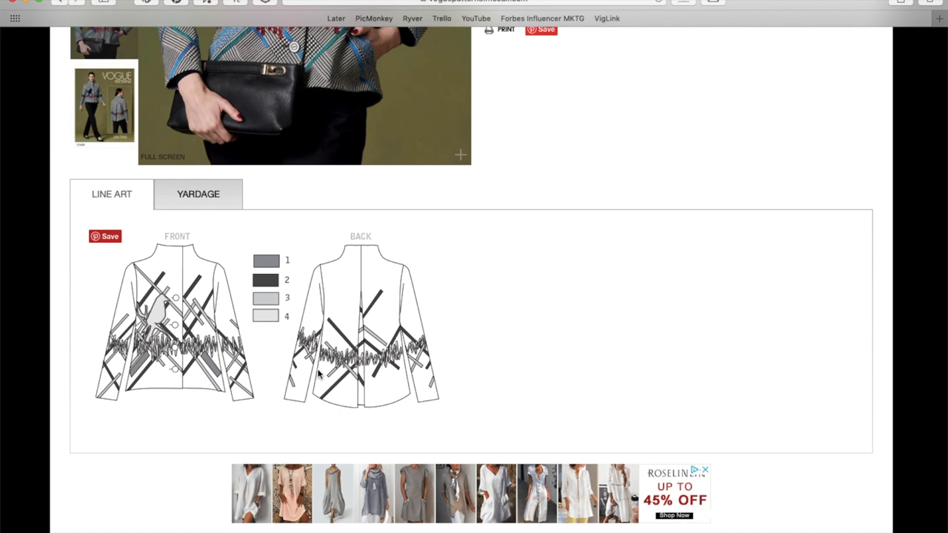
pyautogui.moveTo(383, 376)
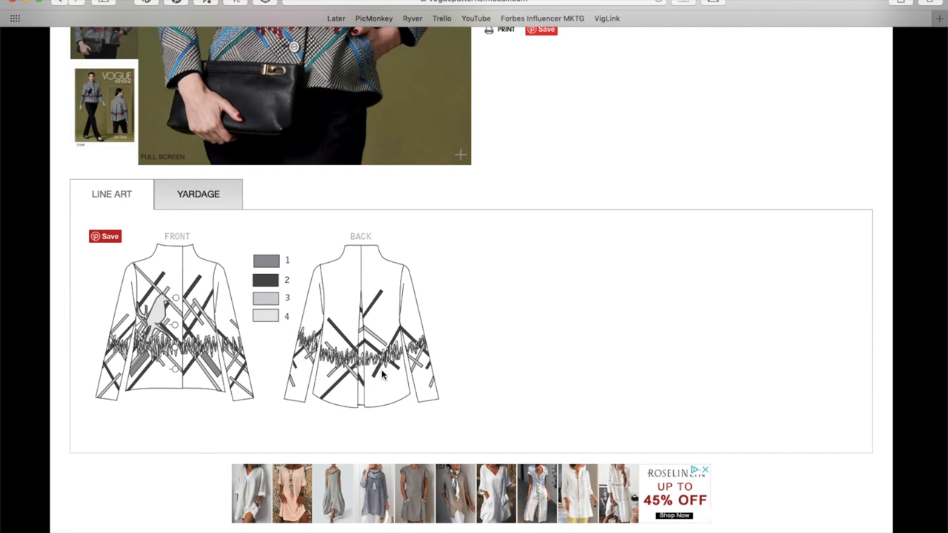
pyautogui.scroll(3)
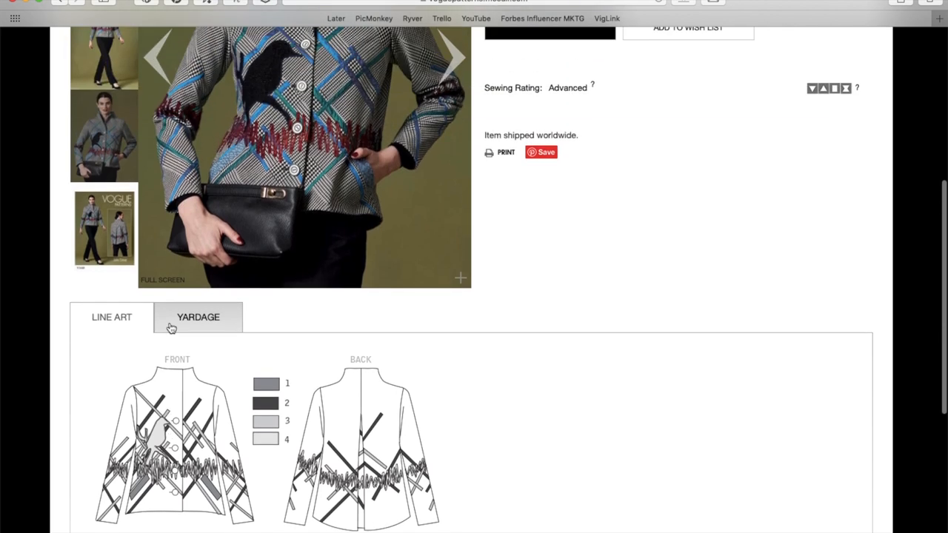
pyautogui.scroll(3)
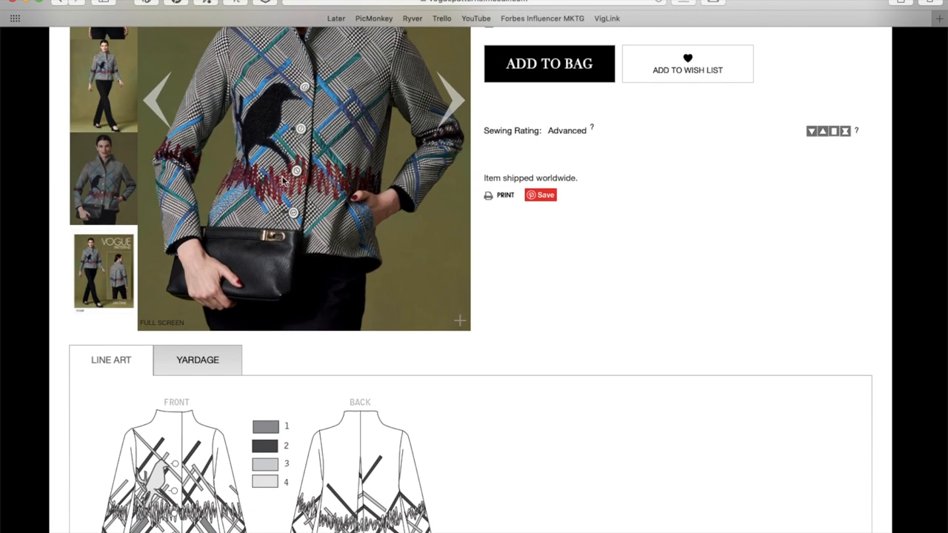
pyautogui.moveTo(228, 180)
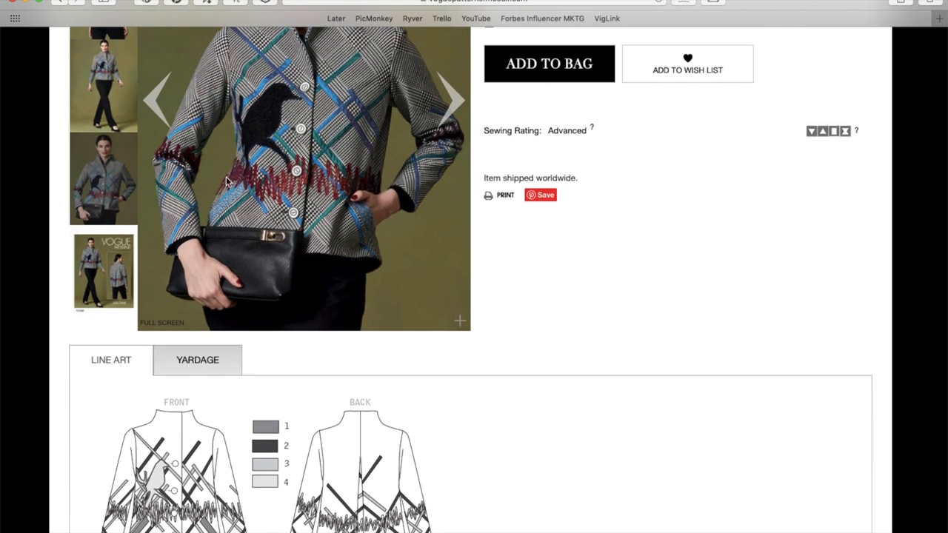
pyautogui.scroll(3)
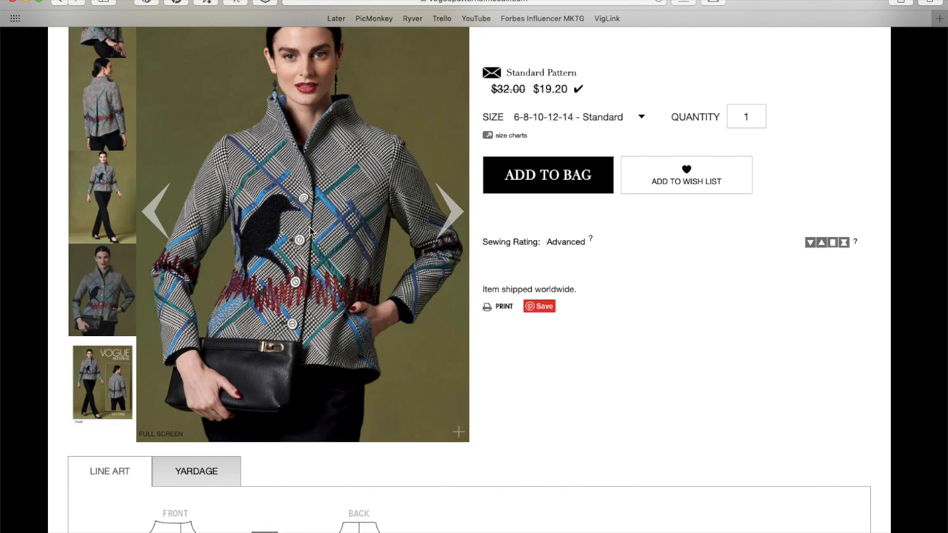
pyautogui.scroll(3)
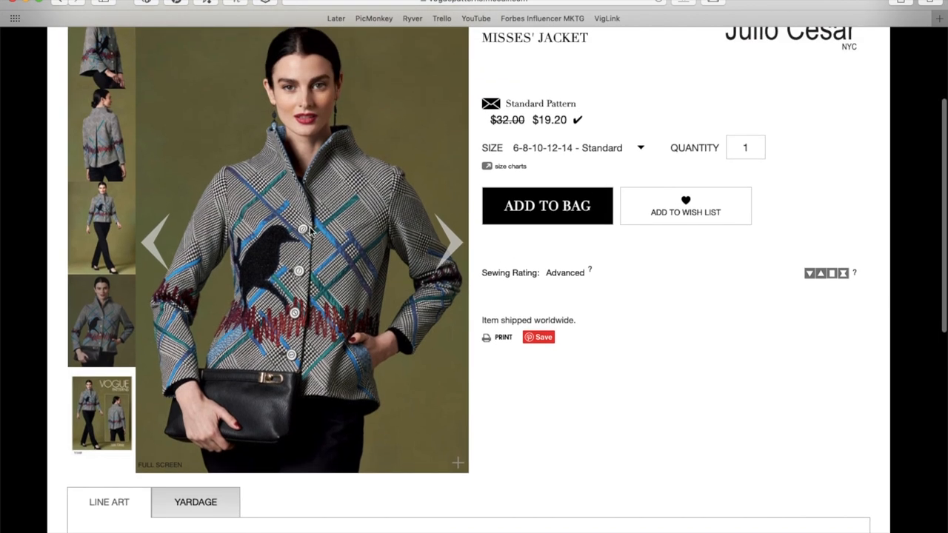
pyautogui.scroll(3)
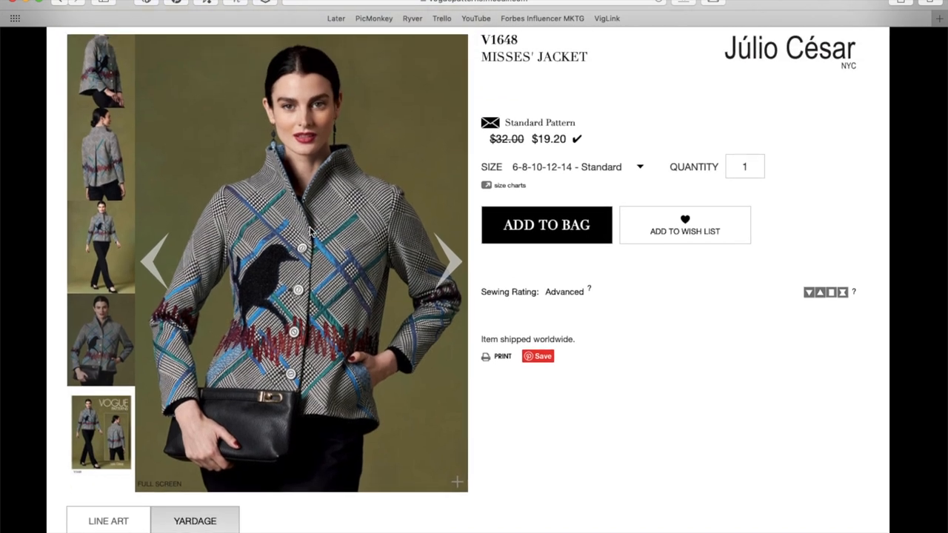
pyautogui.click(101, 248)
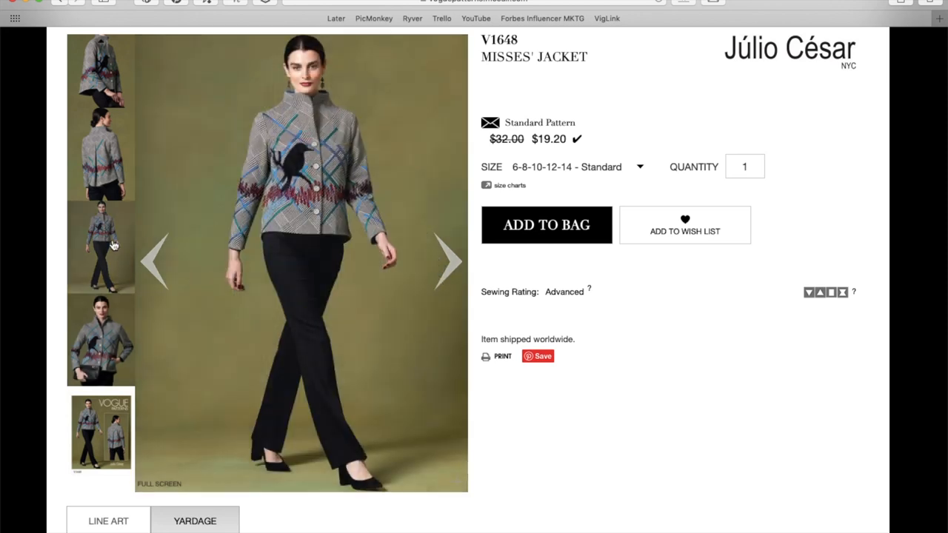
pyautogui.moveTo(299, 184)
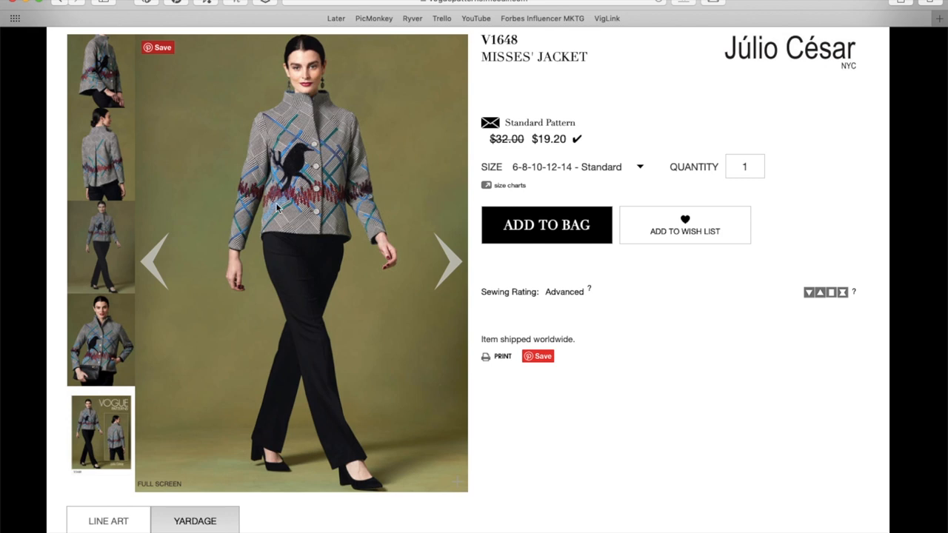
pyautogui.moveTo(261, 191)
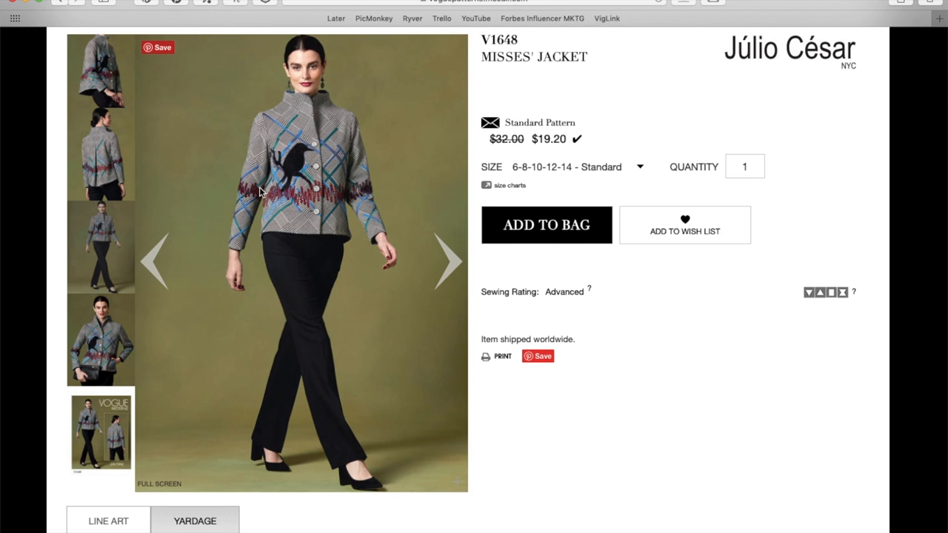
pyautogui.scroll(-3)
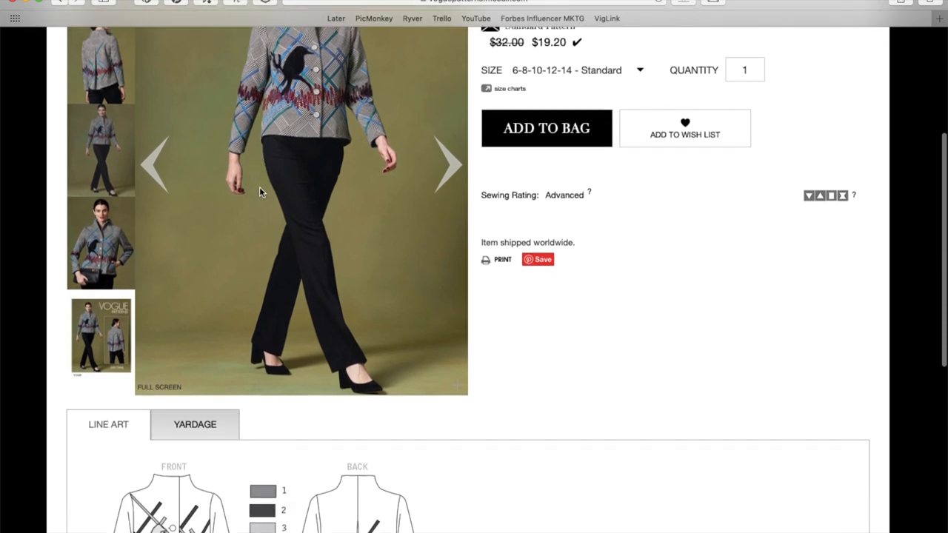
# - Read through V1648's yardage chart: jacket, contrast, lining and interfacing amounts by size
pyautogui.scroll(-3)
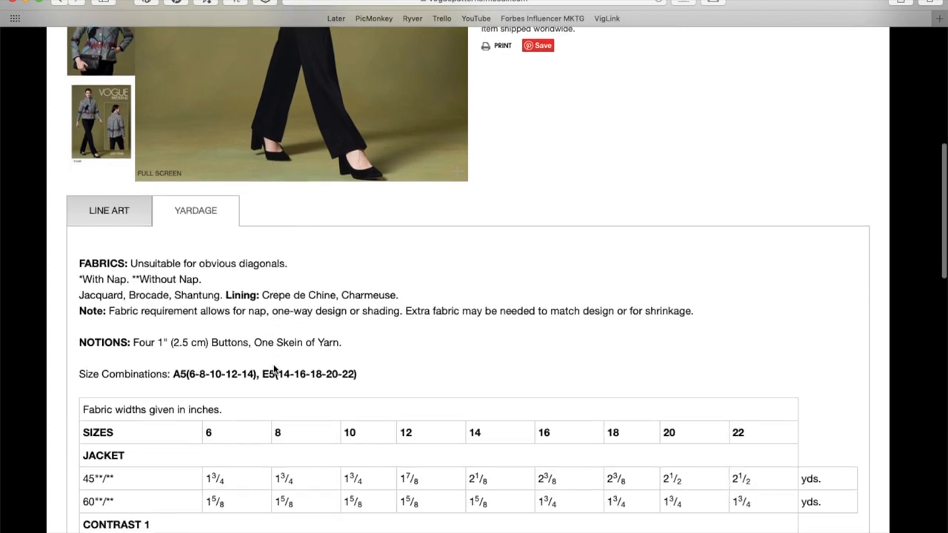
pyautogui.scroll(-3)
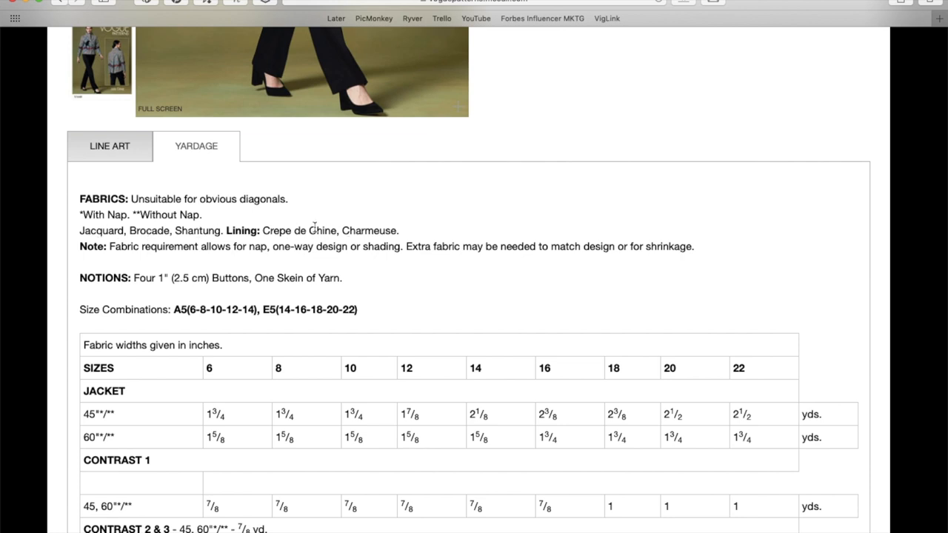
pyautogui.scroll(-3)
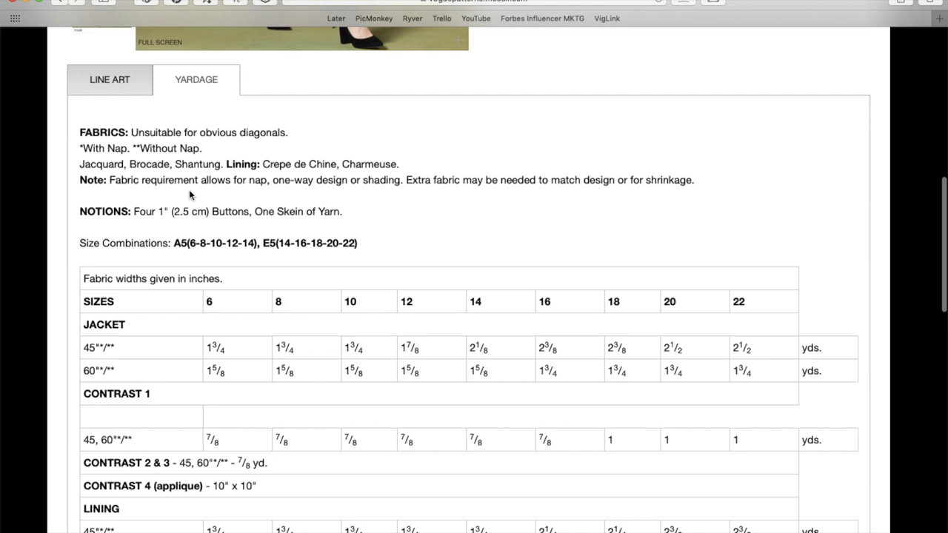
pyautogui.moveTo(299, 228)
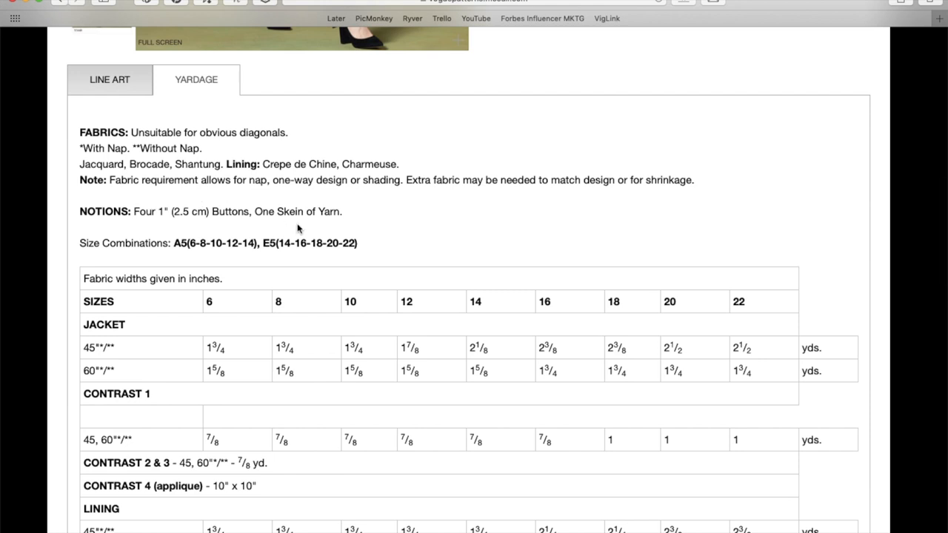
pyautogui.scroll(3)
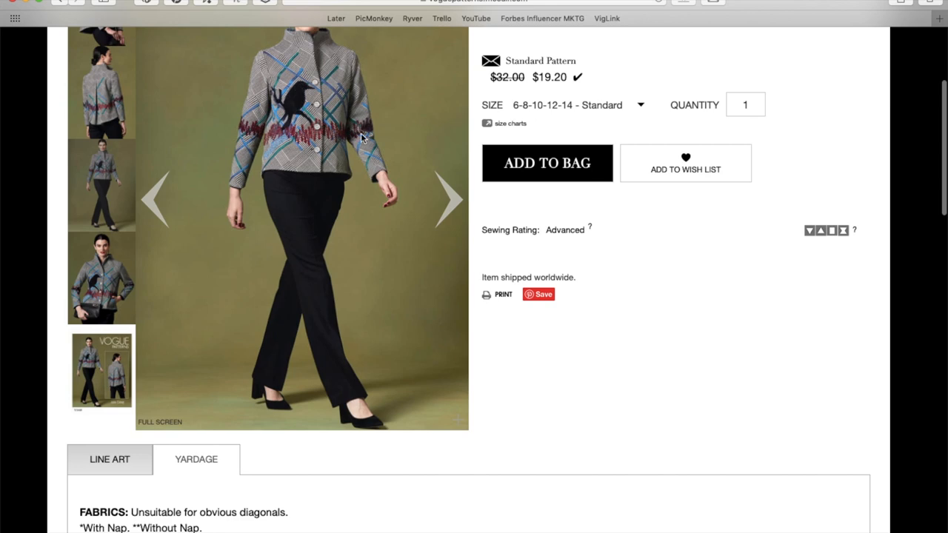
pyautogui.scroll(-3)
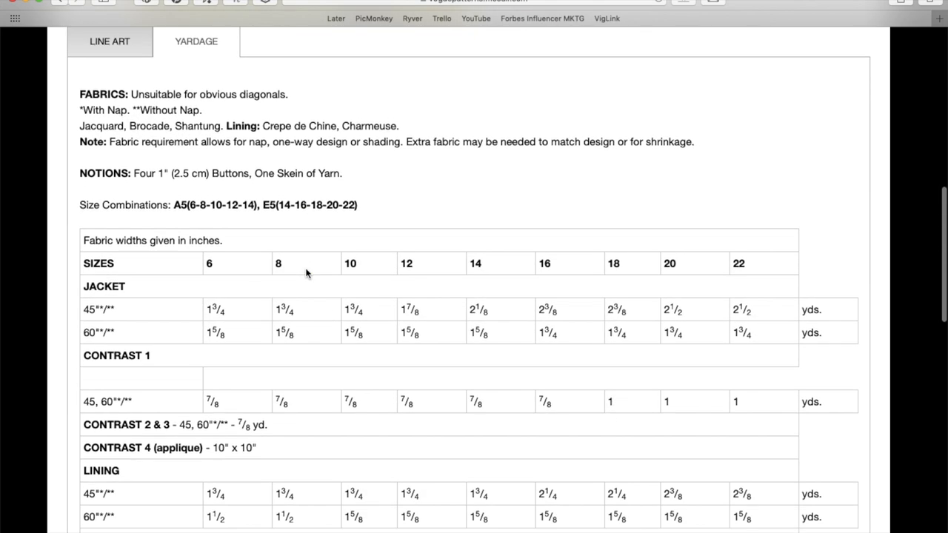
pyautogui.scroll(-3)
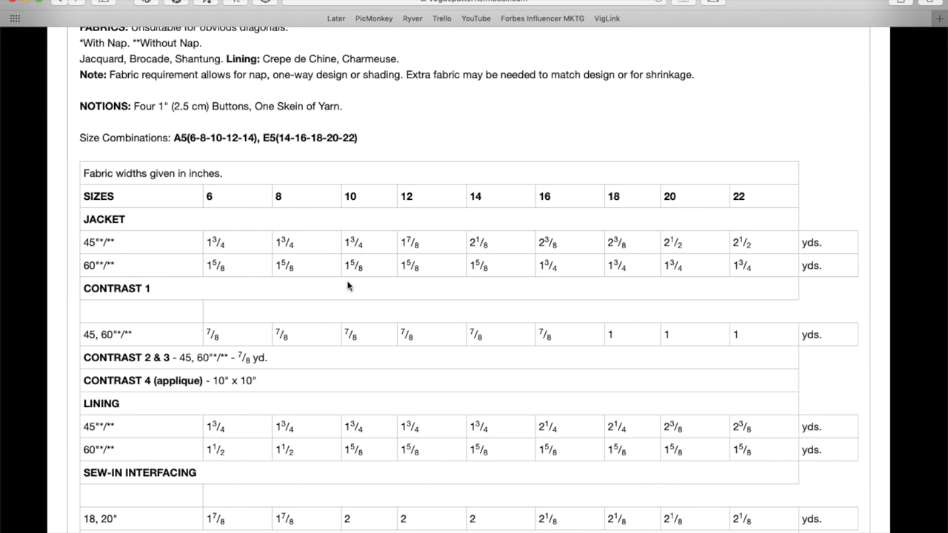
pyautogui.moveTo(471, 270)
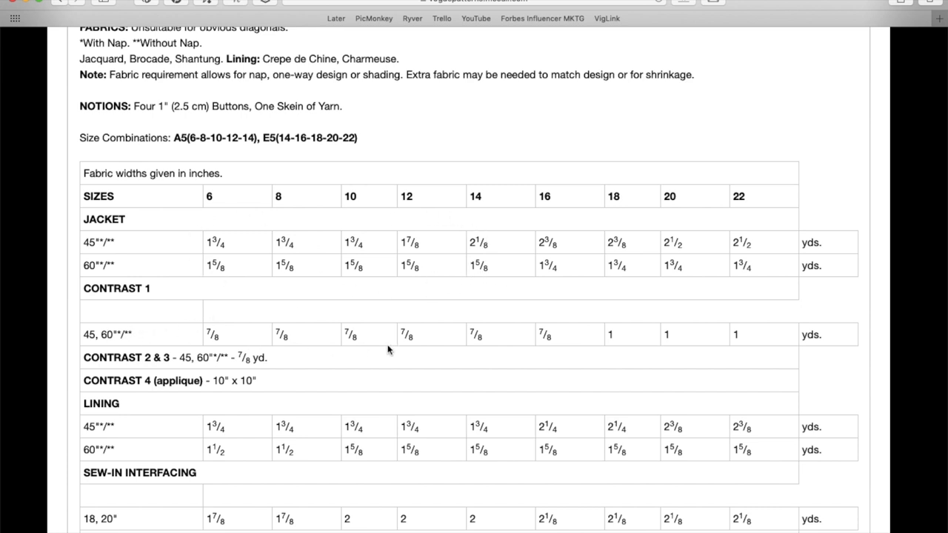
pyautogui.moveTo(424, 334)
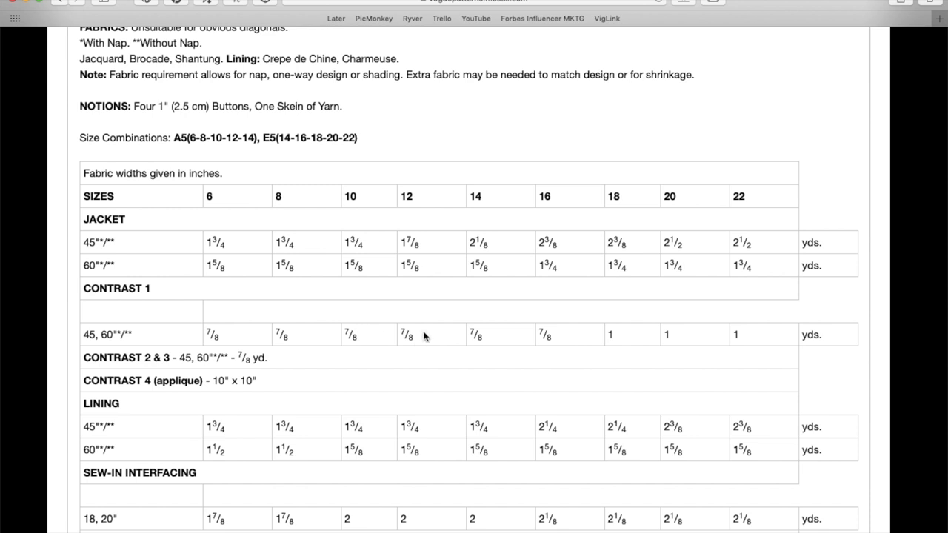
pyautogui.moveTo(423, 337)
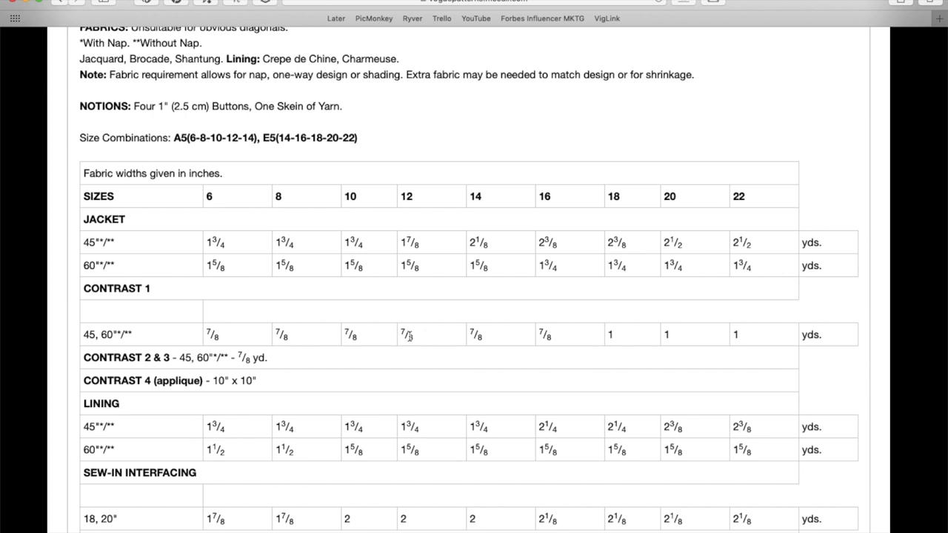
pyautogui.moveTo(341, 344)
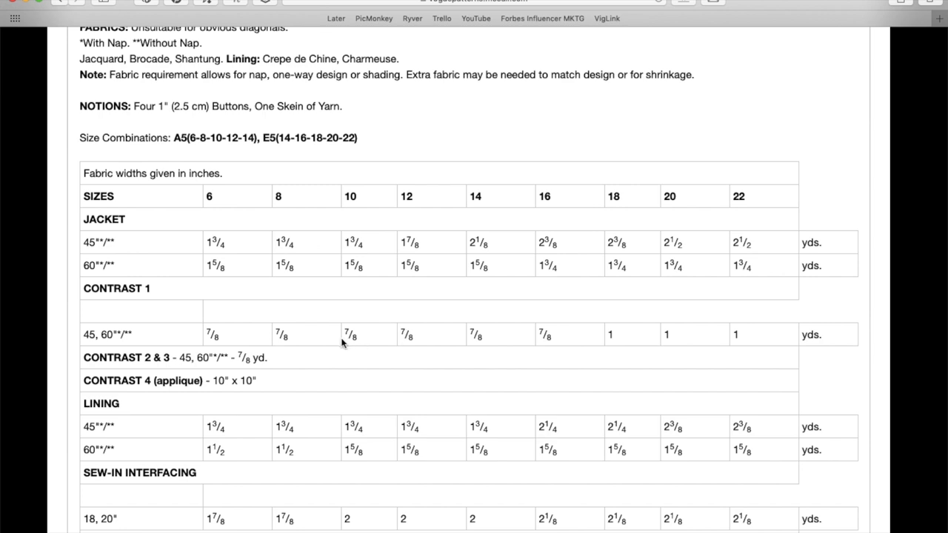
pyautogui.moveTo(385, 345)
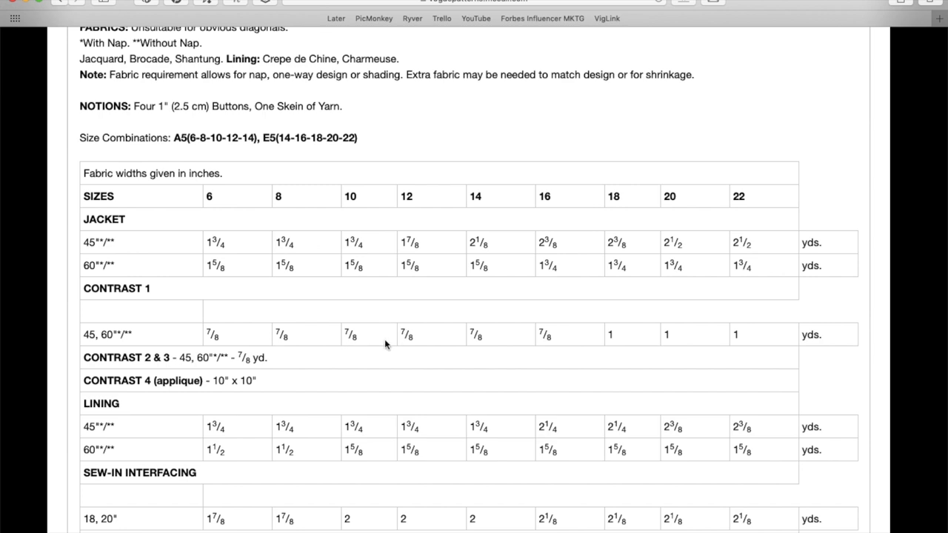
pyautogui.scroll(3)
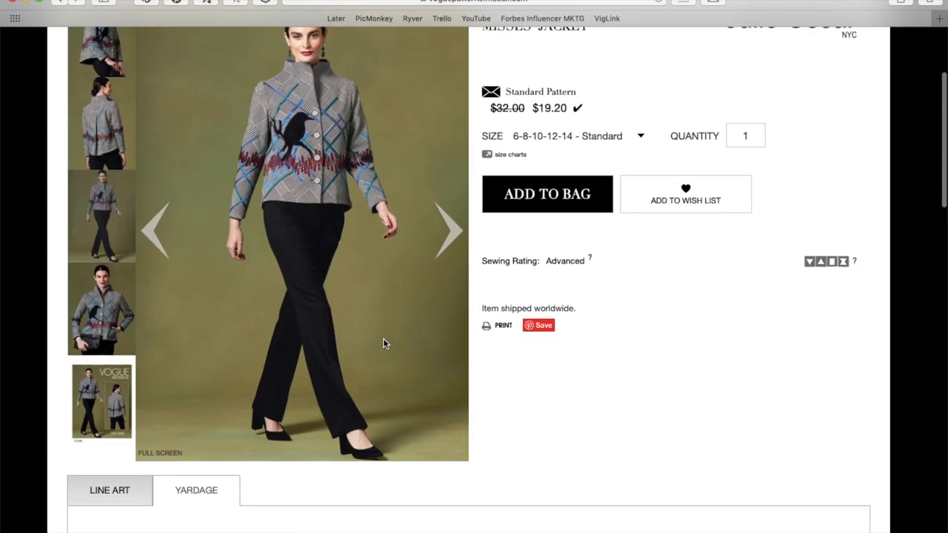
pyautogui.moveTo(323, 299)
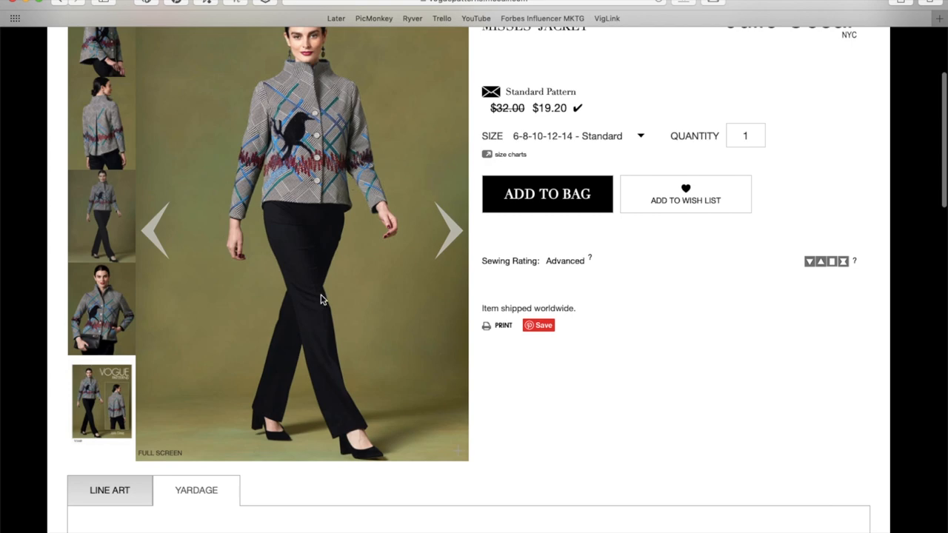
pyautogui.scroll(-3)
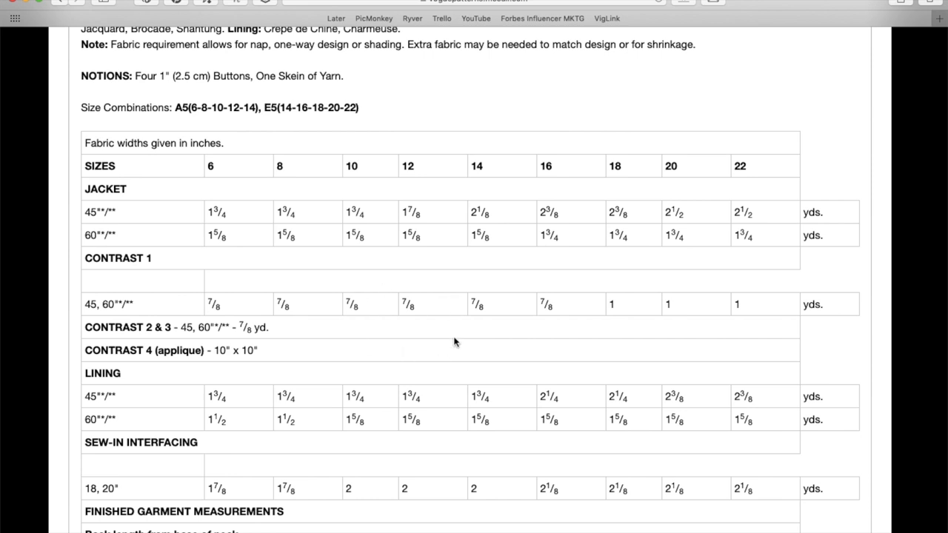
pyautogui.moveTo(235, 291)
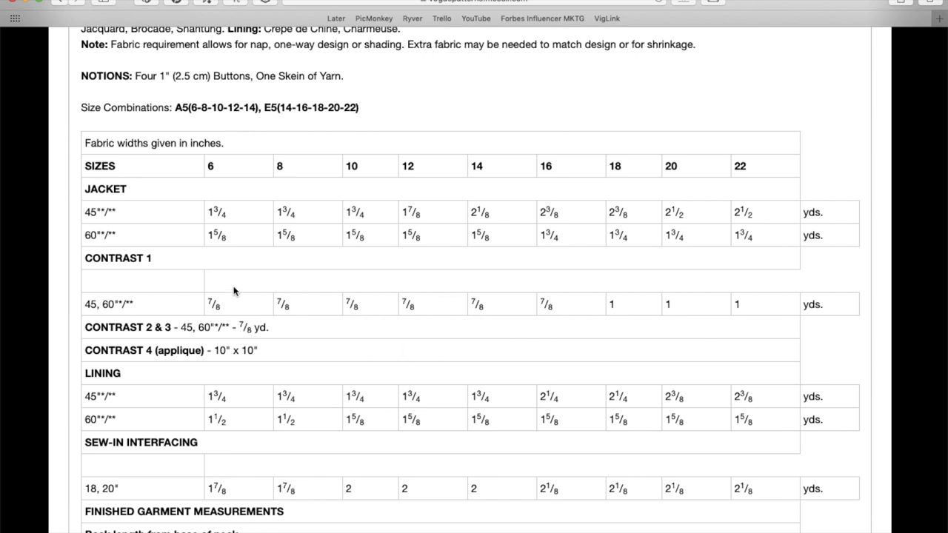
pyautogui.moveTo(266, 329)
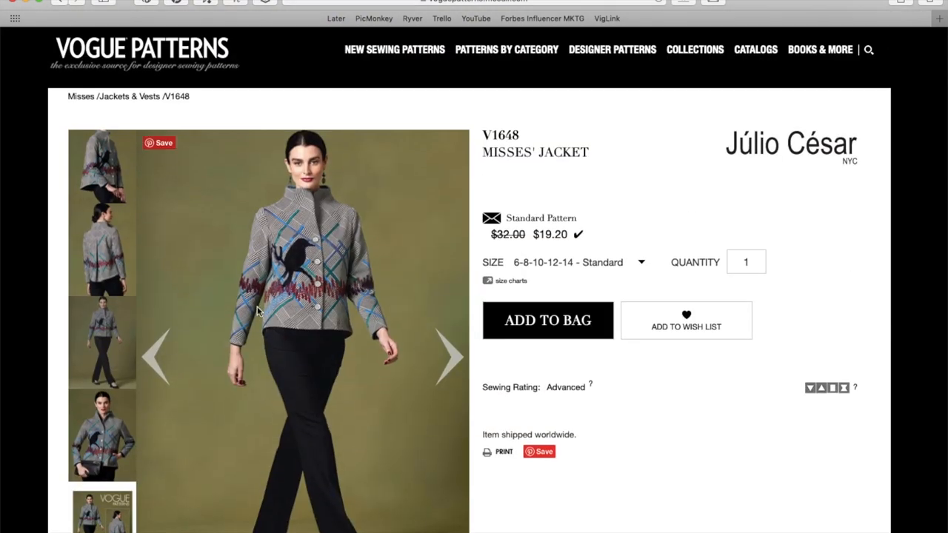
pyautogui.scroll(-3)
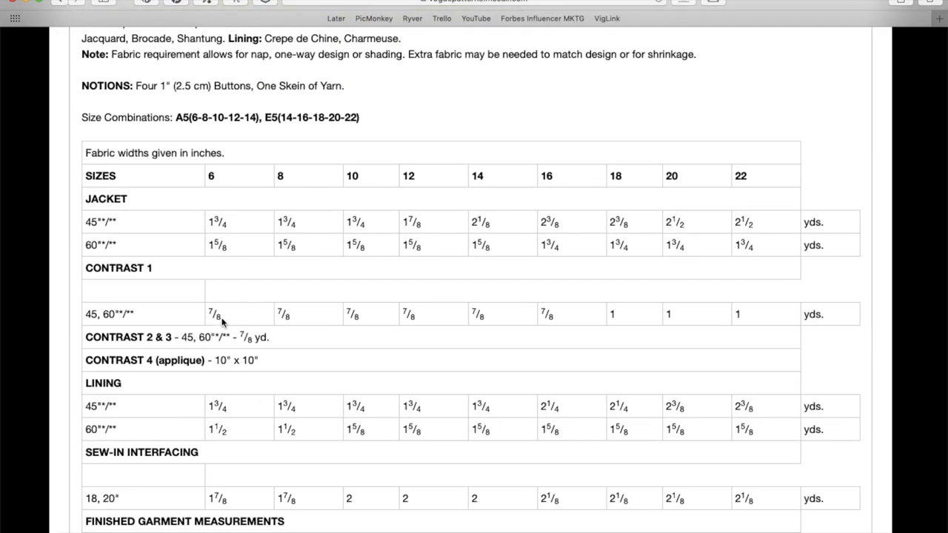
pyautogui.moveTo(196, 352)
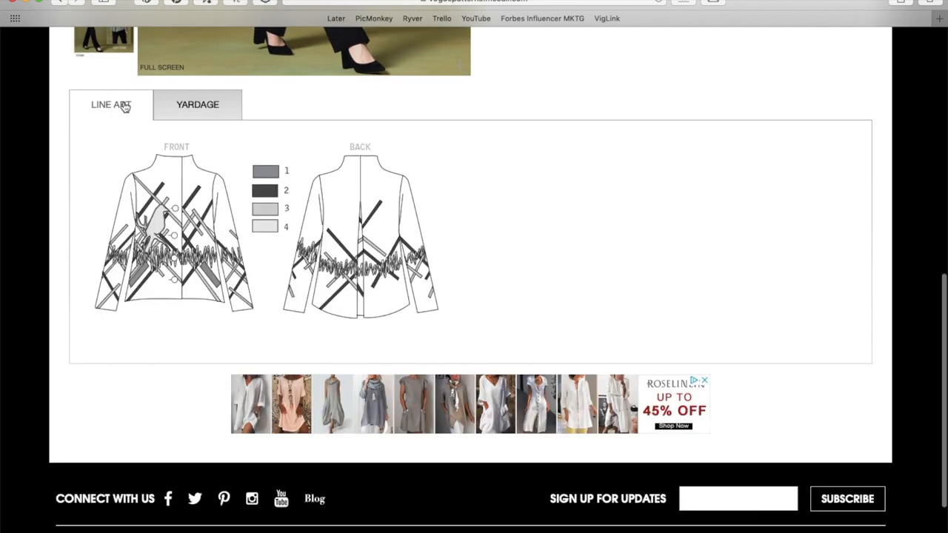
pyautogui.moveTo(270, 237)
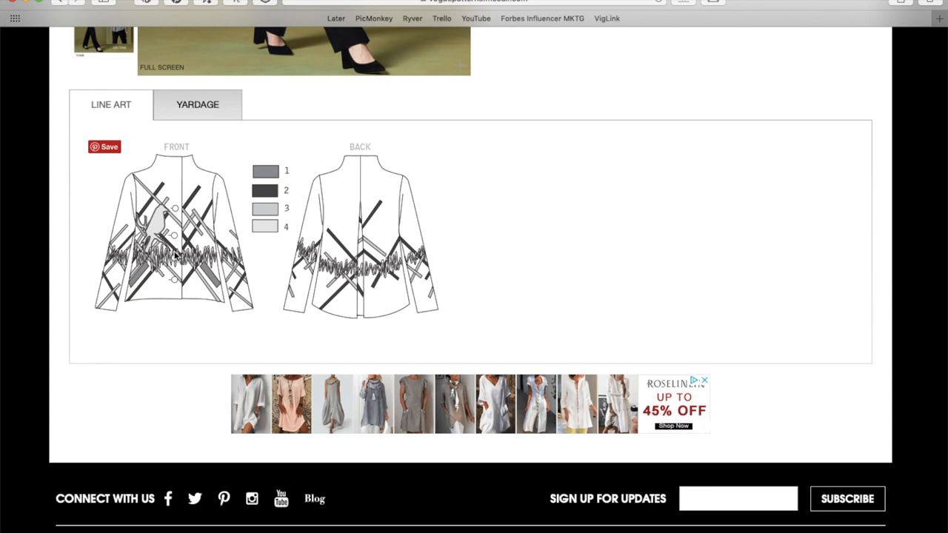
pyautogui.moveTo(269, 210)
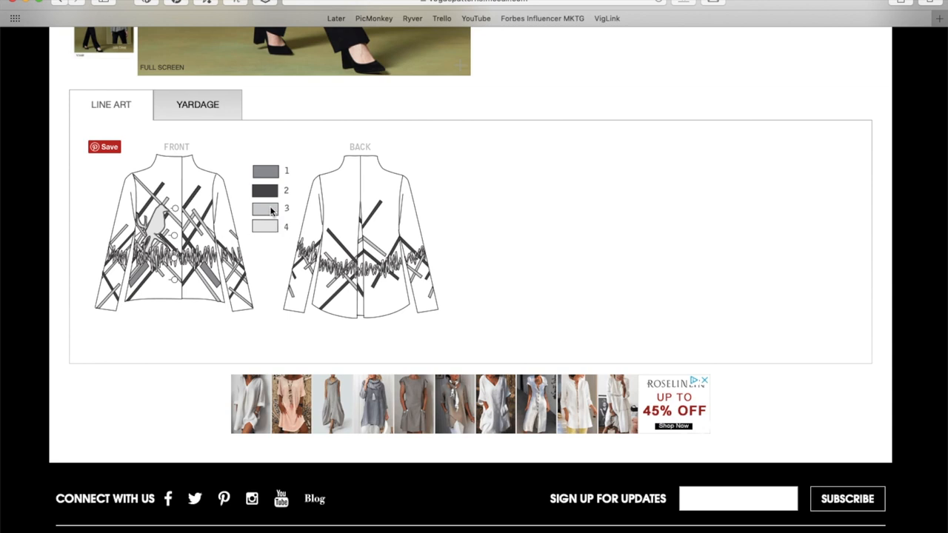
# - Review V1648's inch and metric yardage and finished back lengths, then return to its main details
pyautogui.click(197, 103)
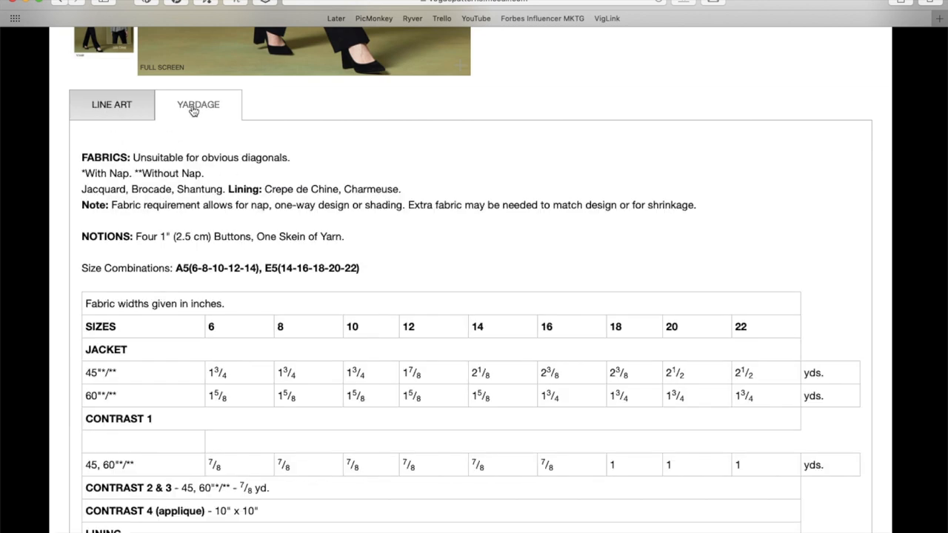
pyautogui.scroll(3)
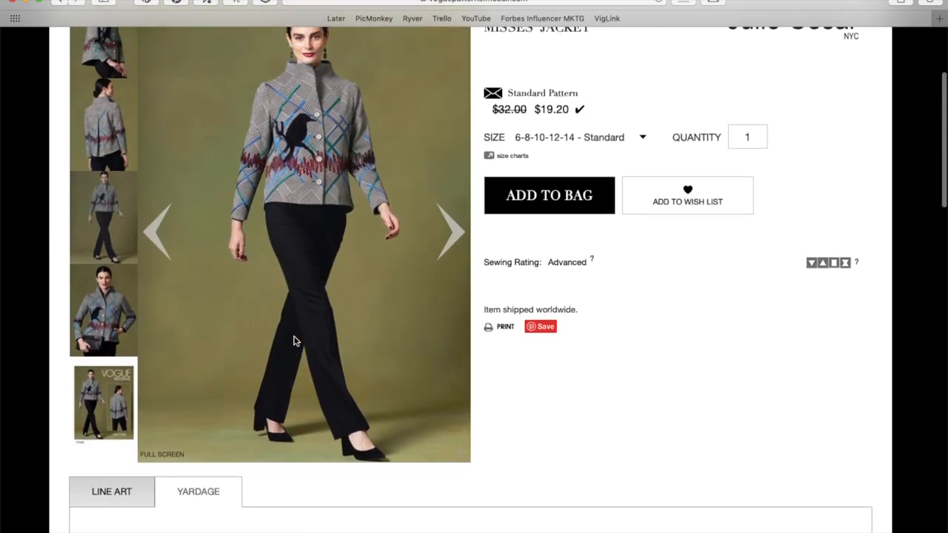
pyautogui.scroll(3)
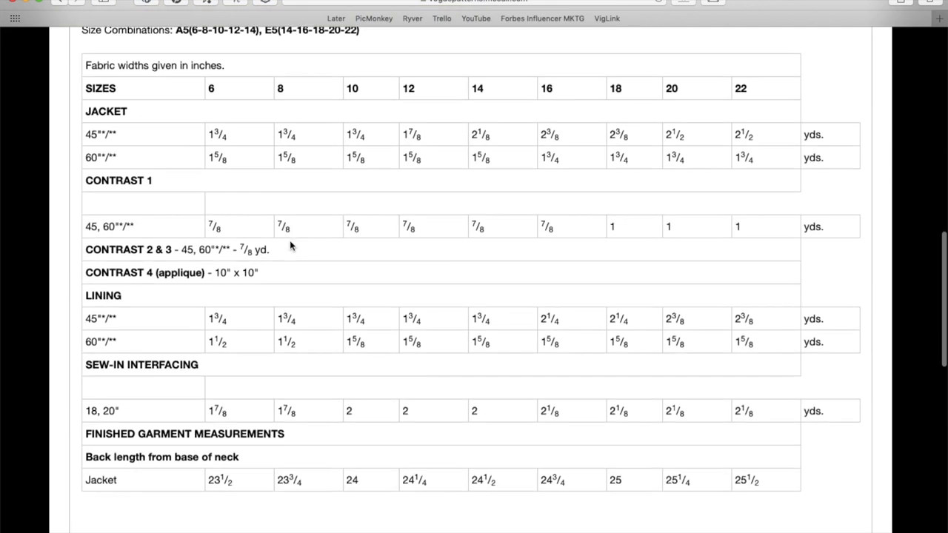
pyautogui.moveTo(418, 376)
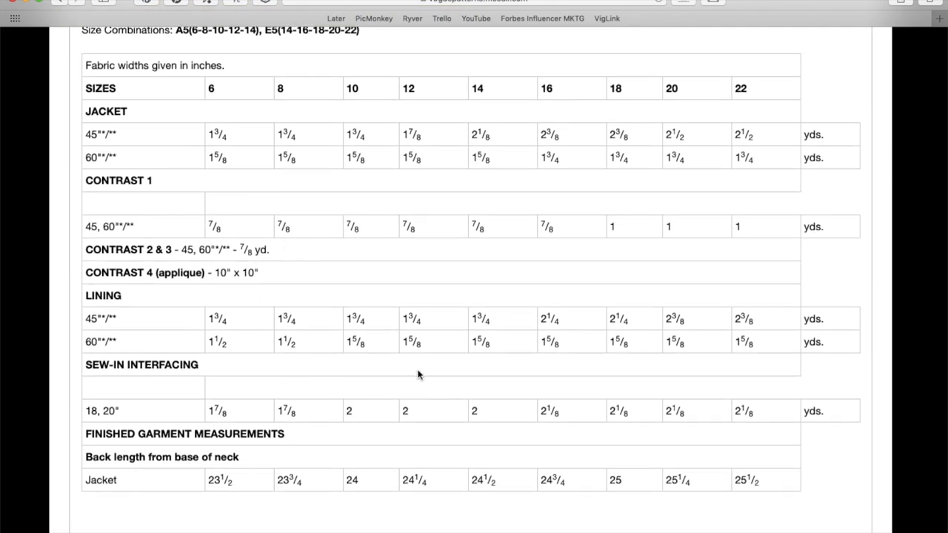
pyautogui.moveTo(321, 406)
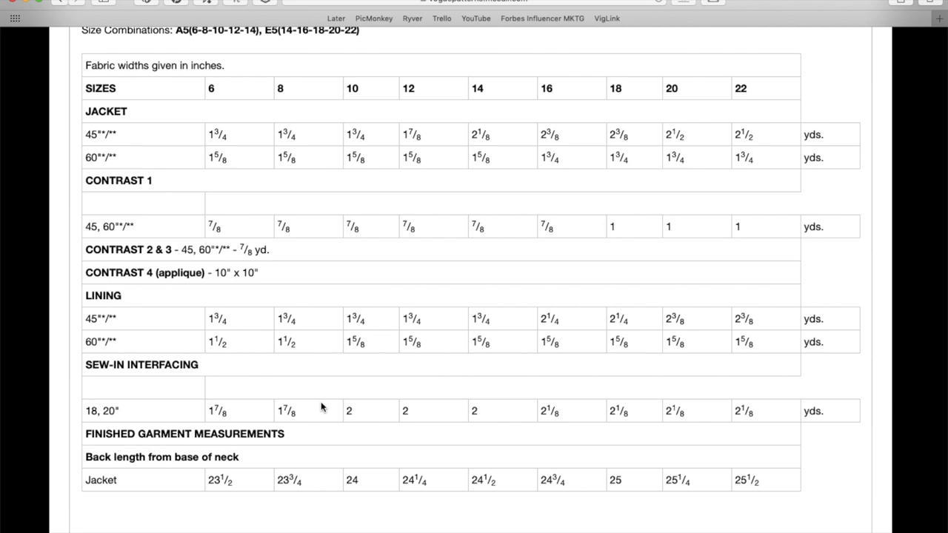
pyautogui.scroll(-3)
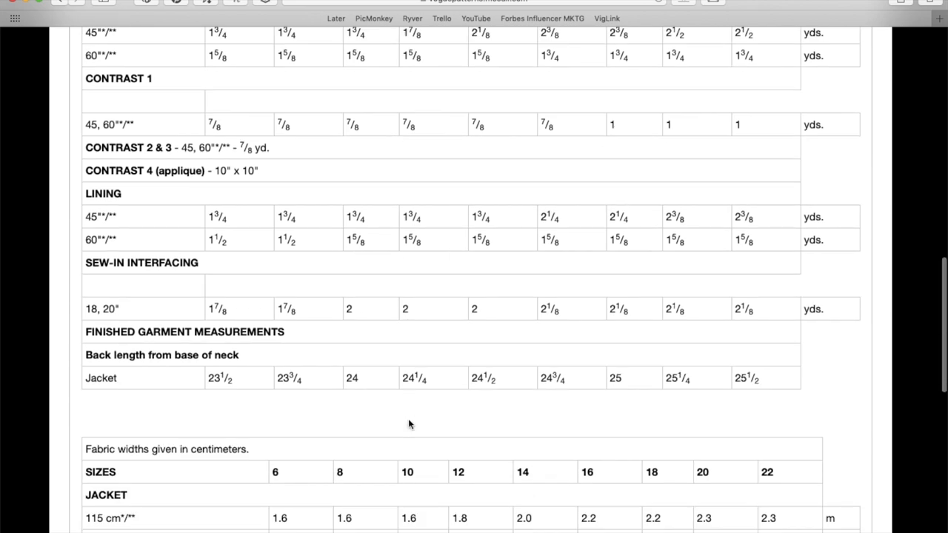
pyautogui.scroll(-3)
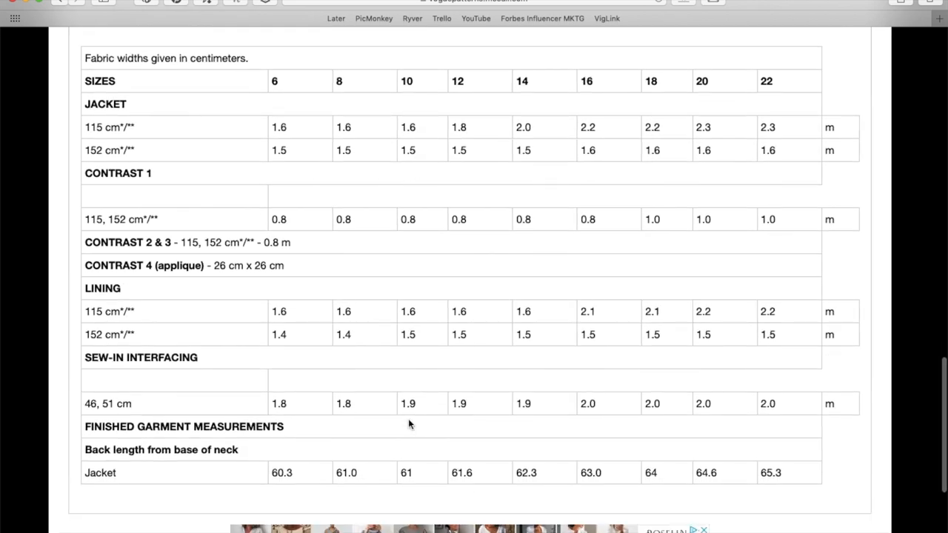
pyautogui.scroll(-3)
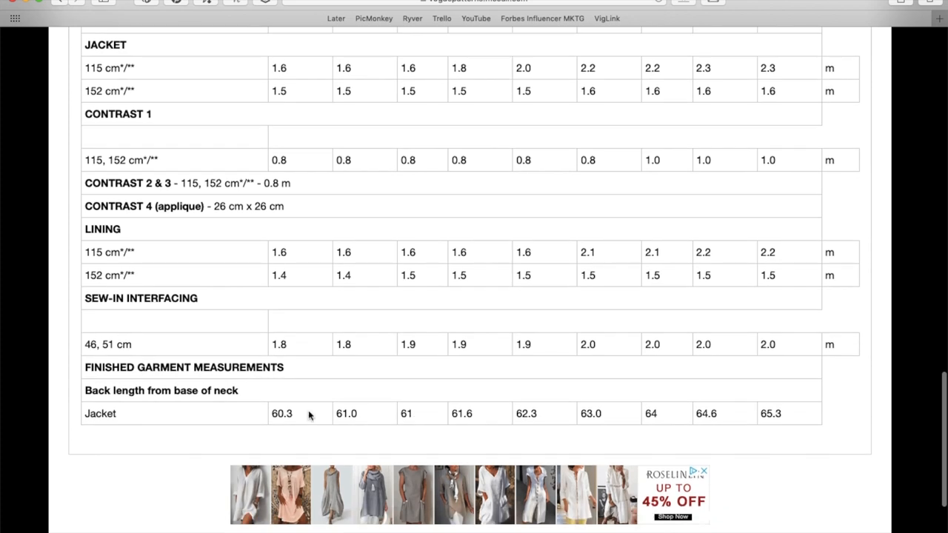
pyautogui.moveTo(341, 433)
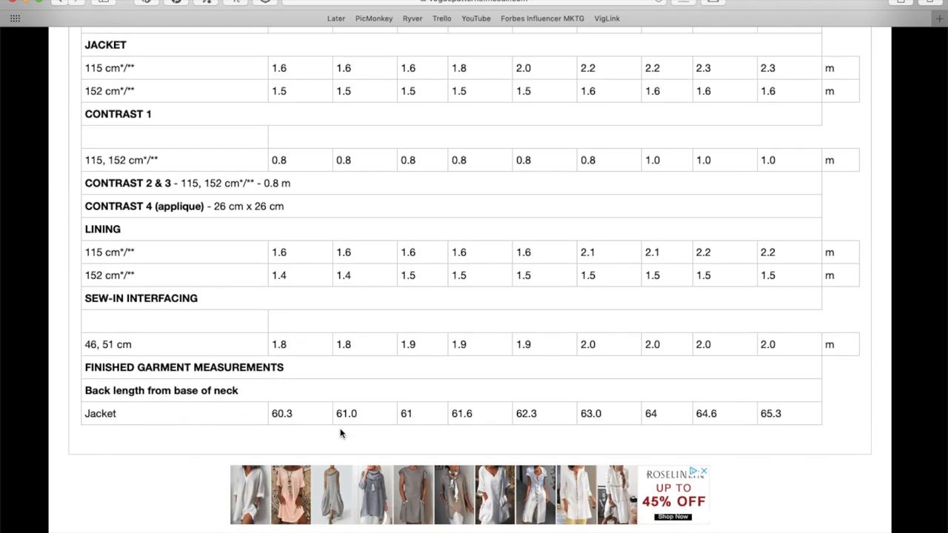
pyautogui.scroll(3)
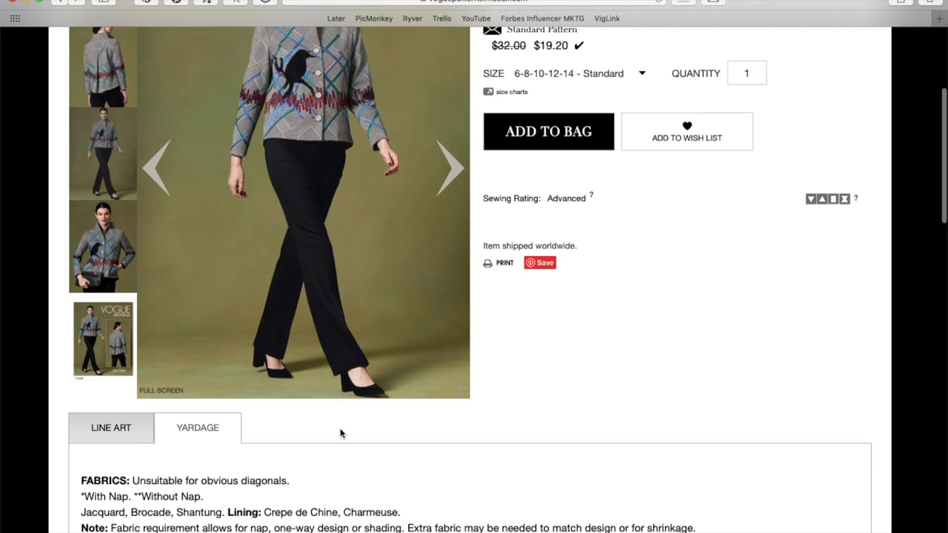
pyautogui.scroll(3)
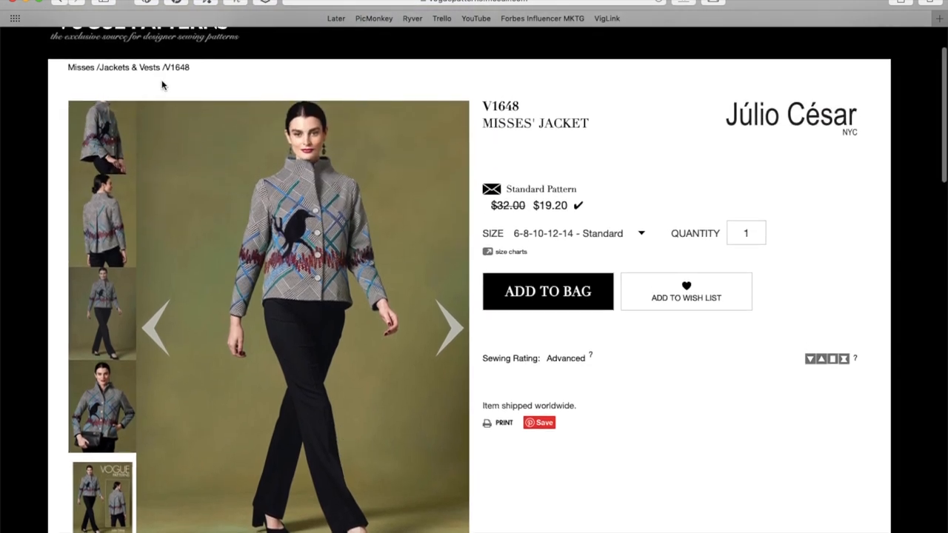
# - Return to the new patterns list and bring up the V1650 Guy Laroche belted coat at $21.00
pyautogui.click(63, 3)
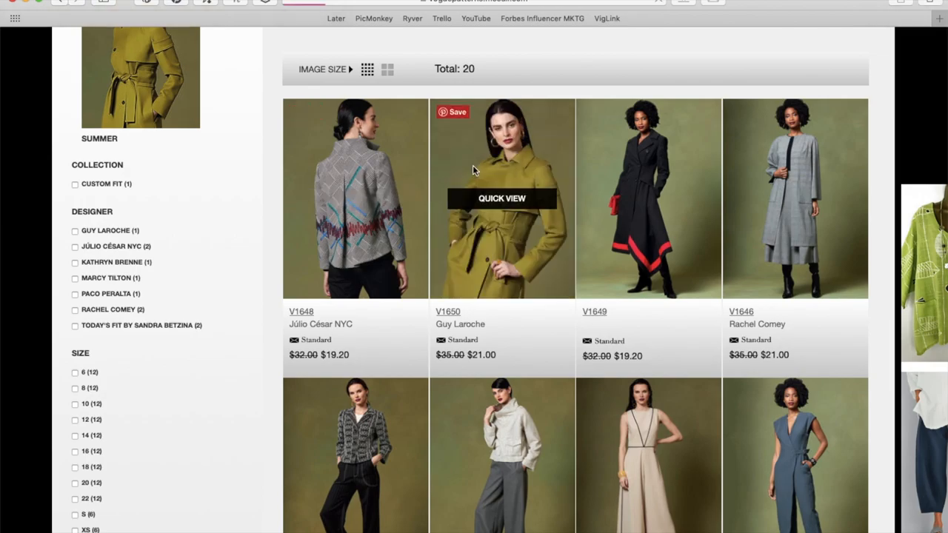
pyautogui.click(503, 198)
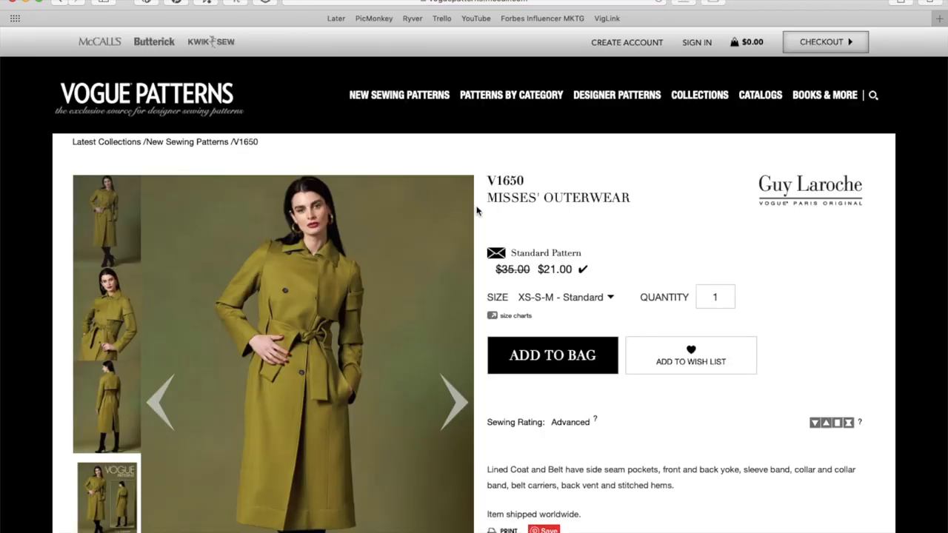
pyautogui.scroll(-3)
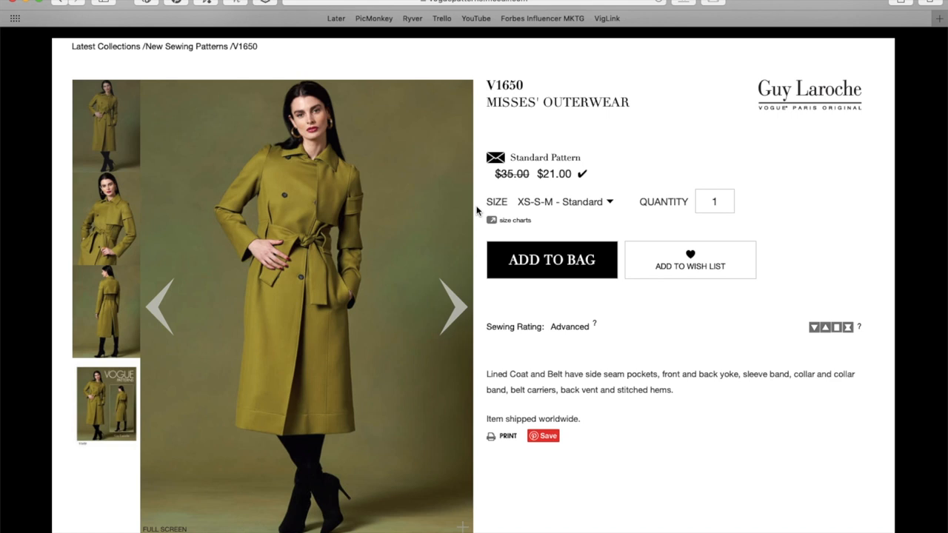
pyautogui.moveTo(326, 244)
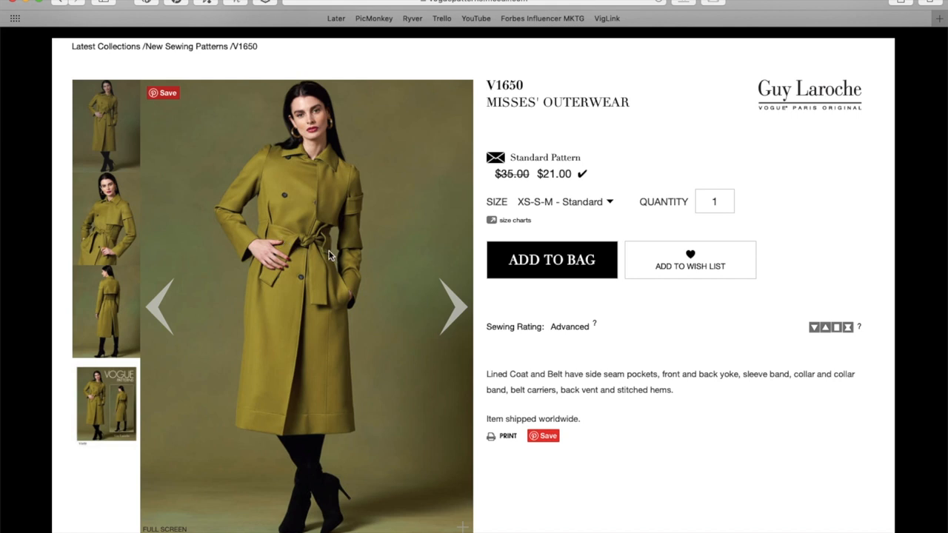
pyautogui.moveTo(323, 237)
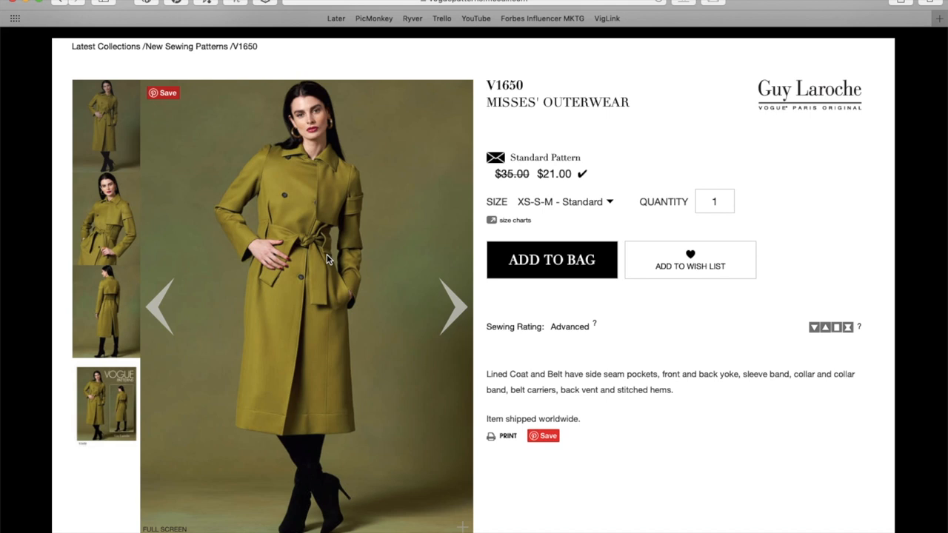
pyautogui.moveTo(326, 249)
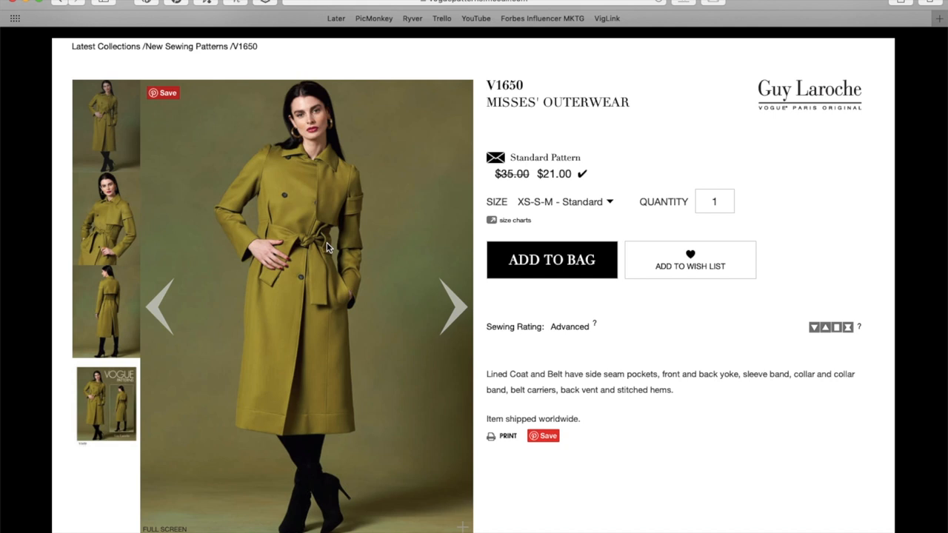
pyautogui.moveTo(453, 305)
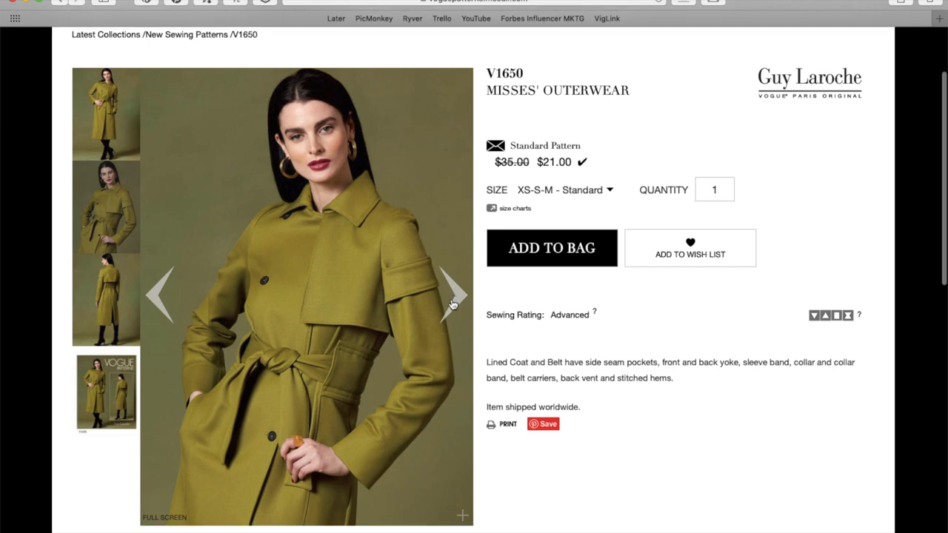
# - Advance the V1650 carousel to the coat's back-view photo showing the vent and belt
pyautogui.scroll(3)
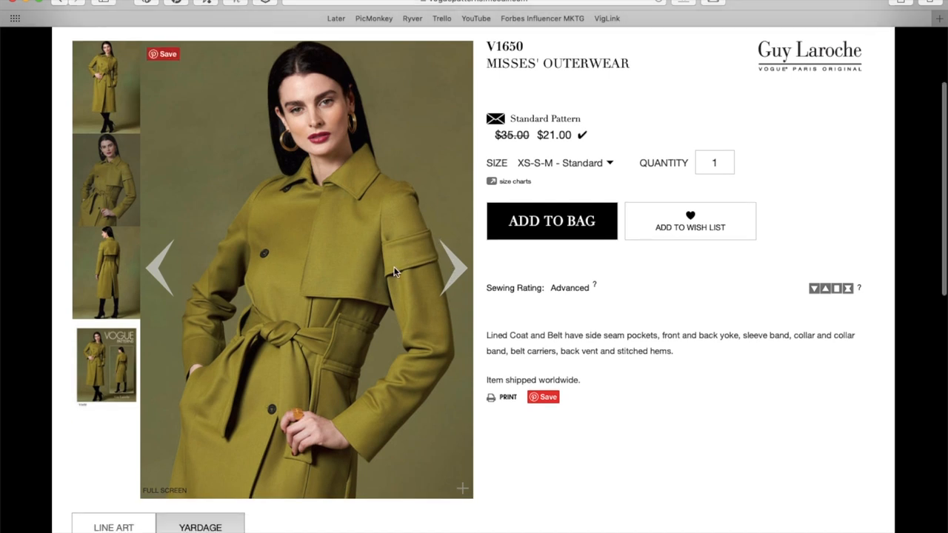
pyautogui.scroll(-3)
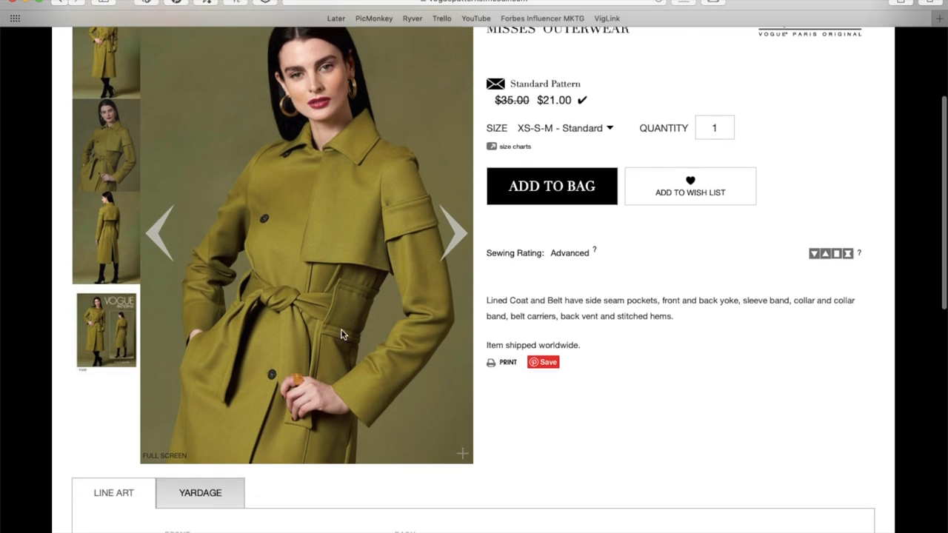
pyautogui.click(453, 233)
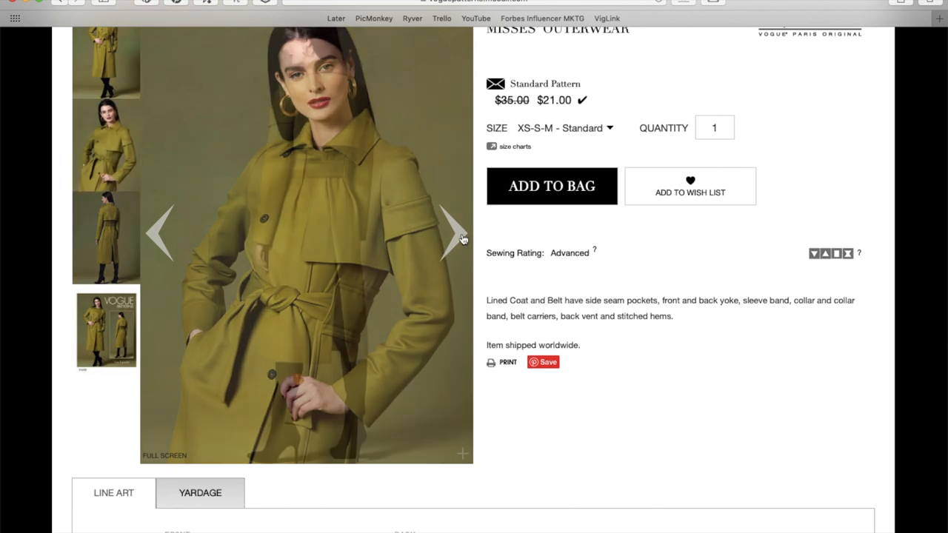
pyautogui.click(447, 234)
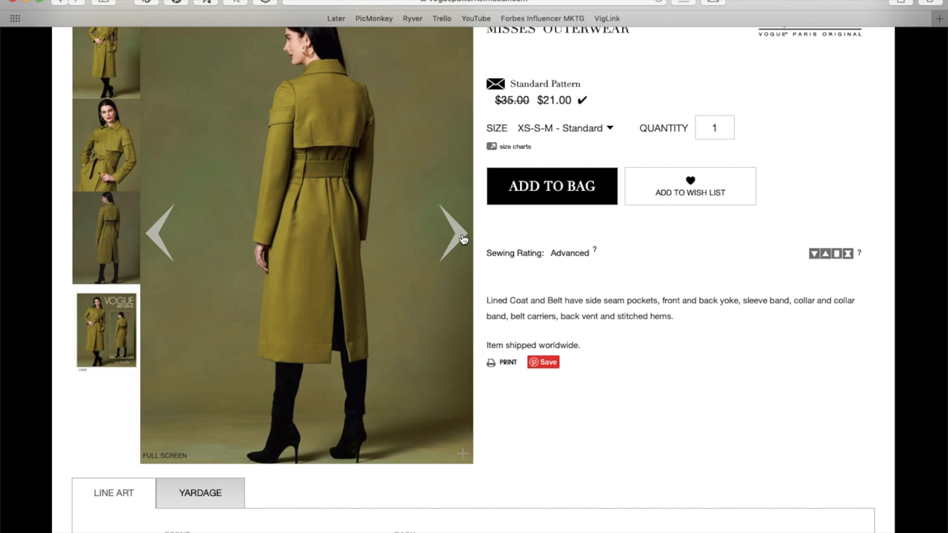
pyautogui.moveTo(308, 126)
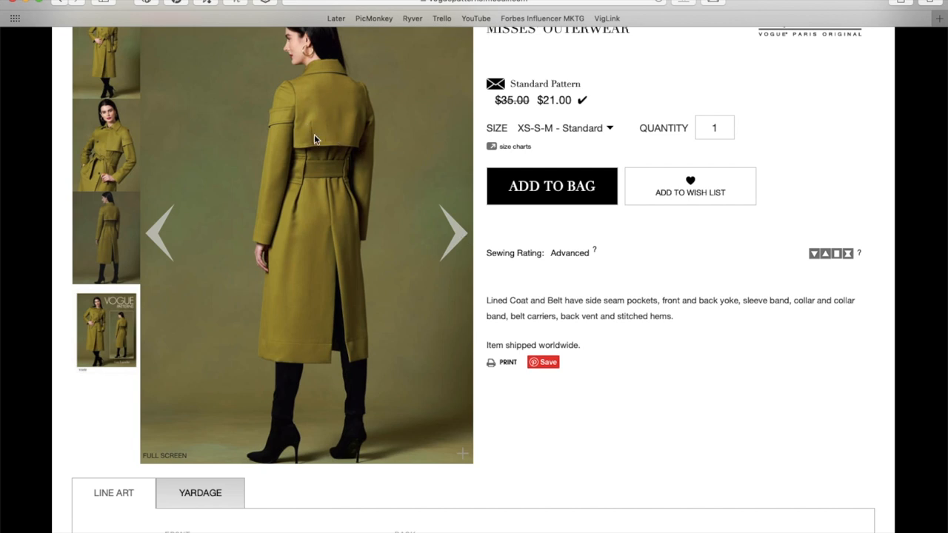
pyautogui.moveTo(316, 100)
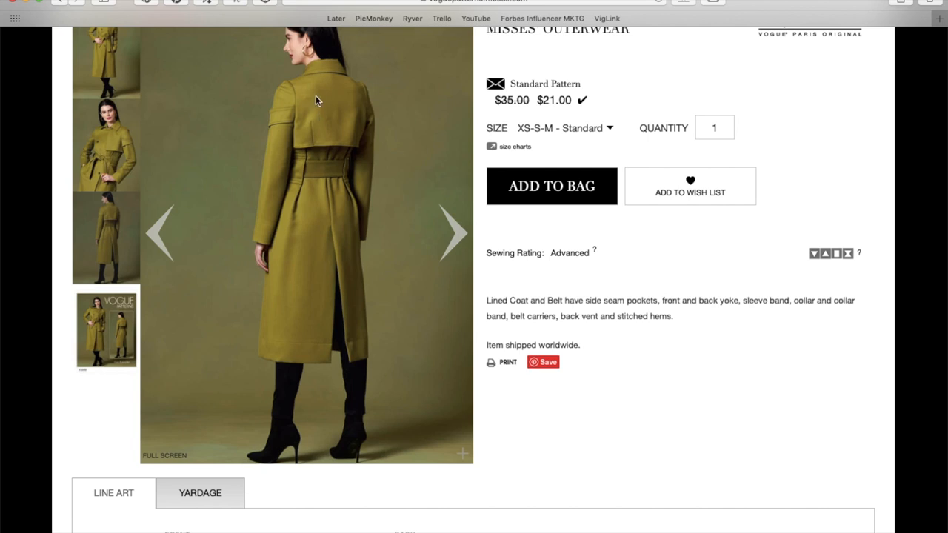
pyautogui.moveTo(328, 147)
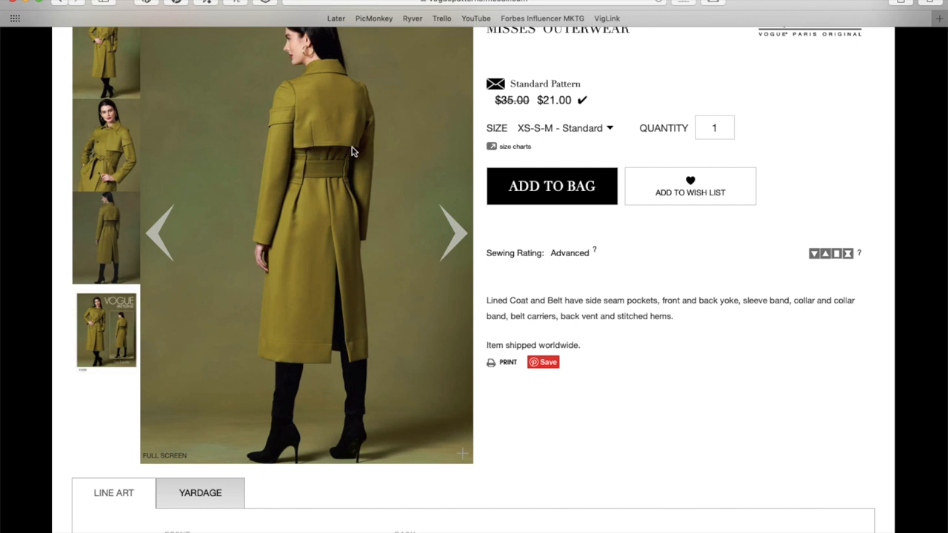
pyautogui.moveTo(340, 237)
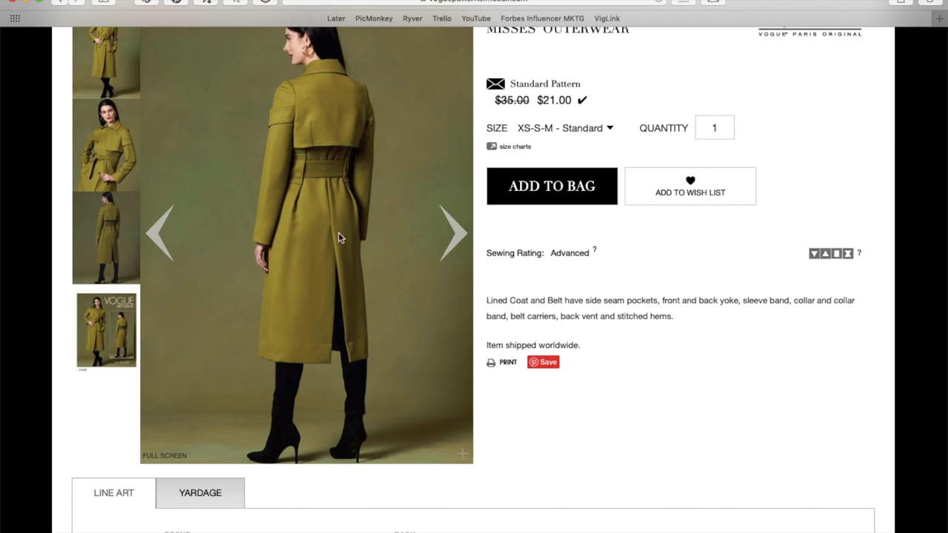
pyautogui.moveTo(344, 327)
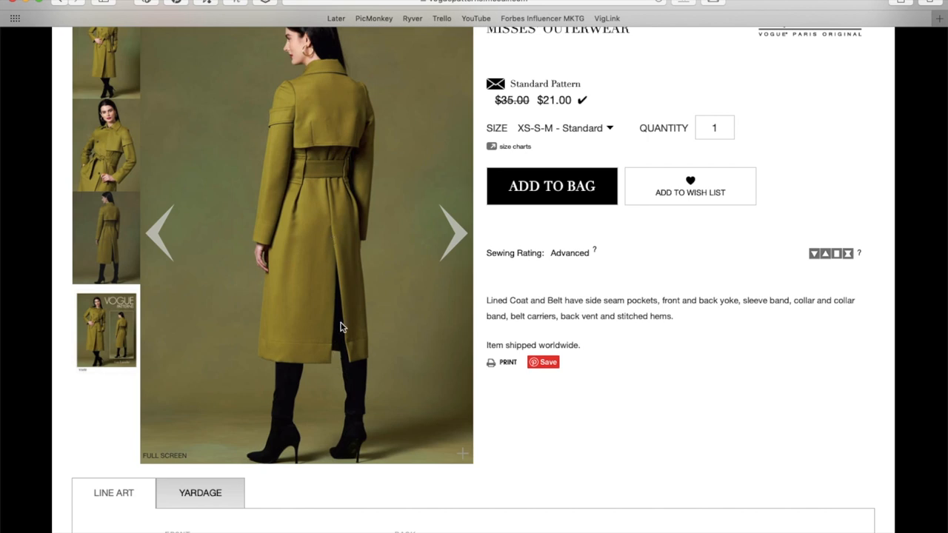
pyautogui.moveTo(462, 230)
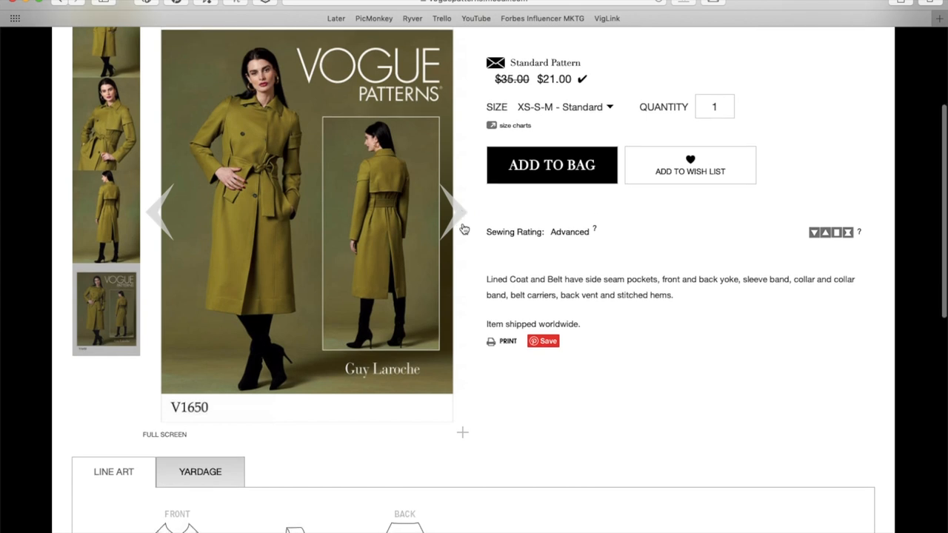
# - Show the V1650 pattern envelope image with its front and back line art below
pyautogui.scroll(-3)
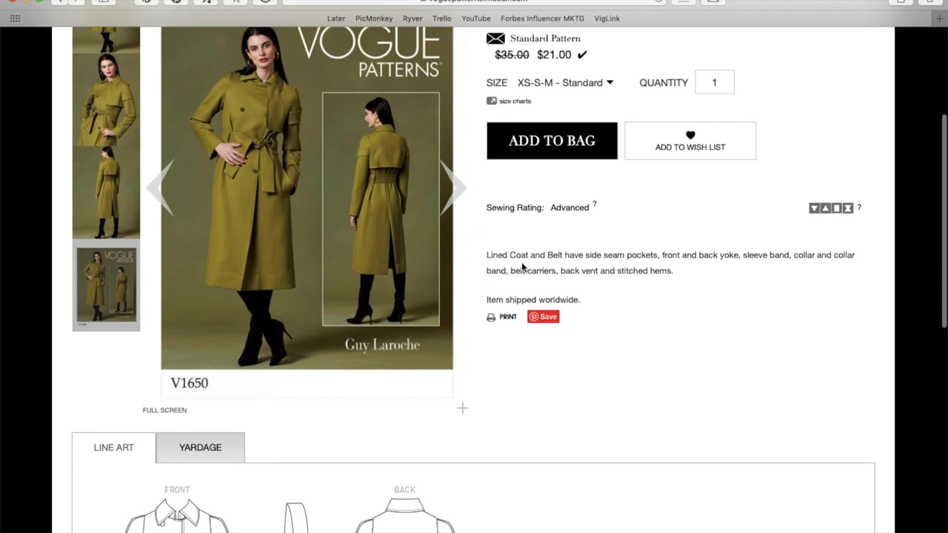
pyautogui.moveTo(620, 267)
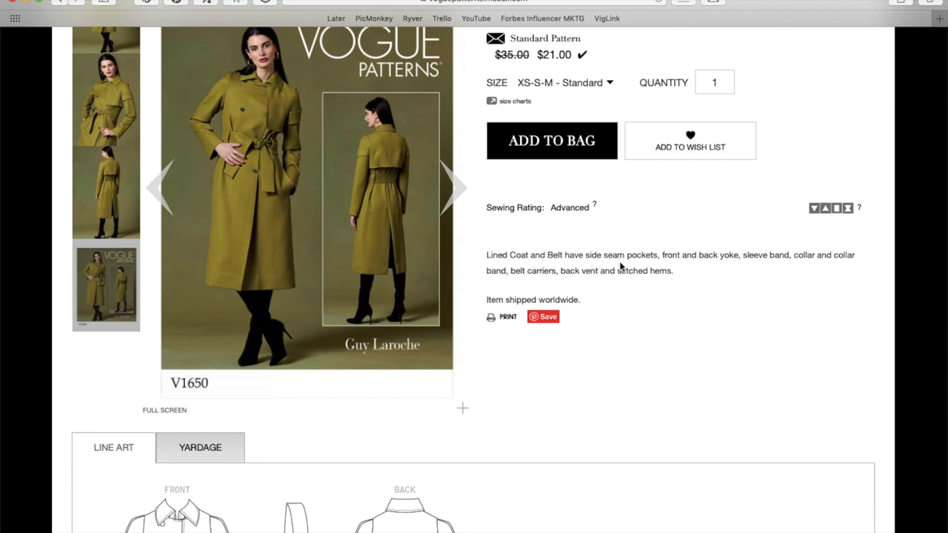
pyautogui.moveTo(794, 255)
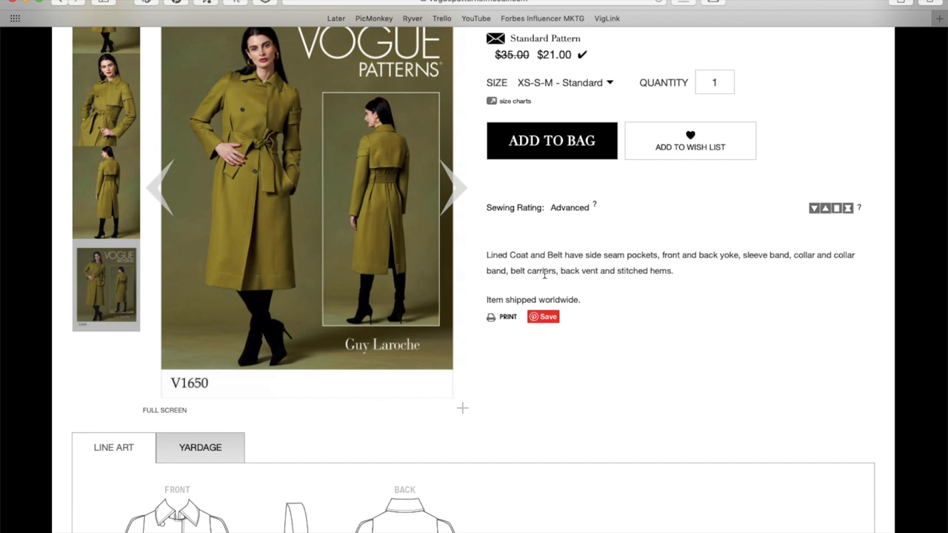
pyautogui.moveTo(591, 276)
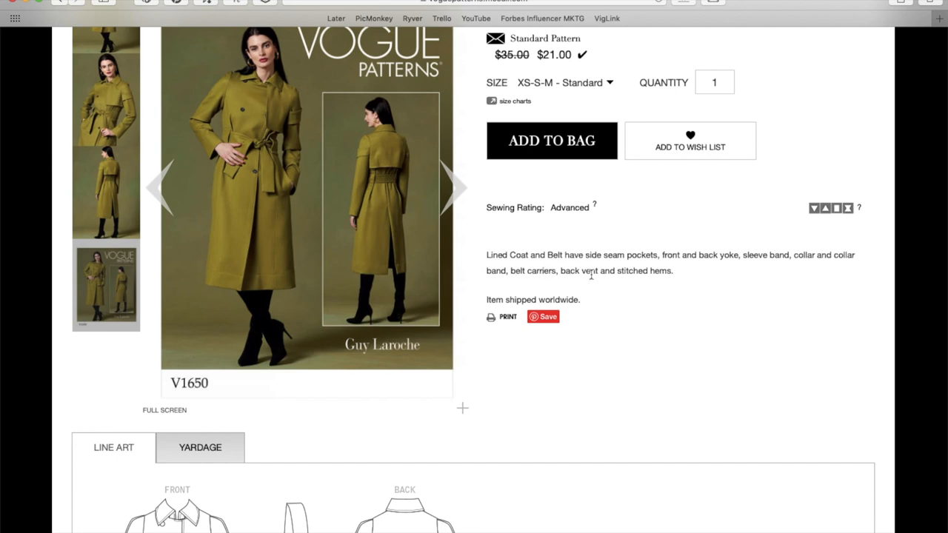
pyautogui.scroll(-3)
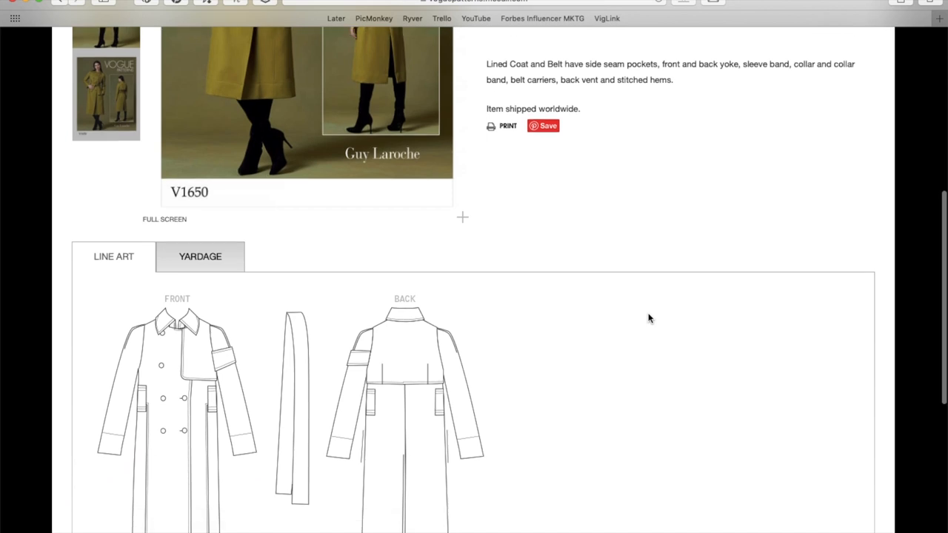
pyautogui.scroll(-3)
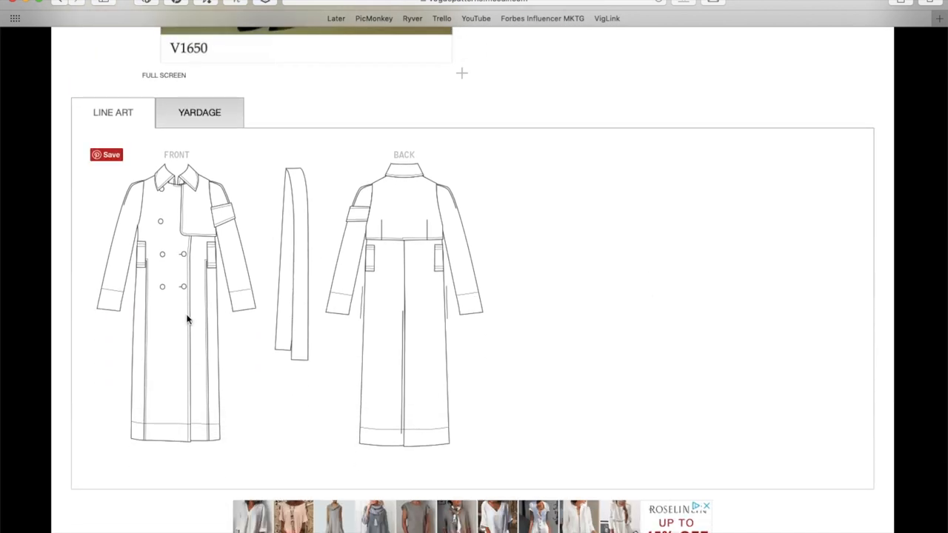
pyautogui.moveTo(224, 213)
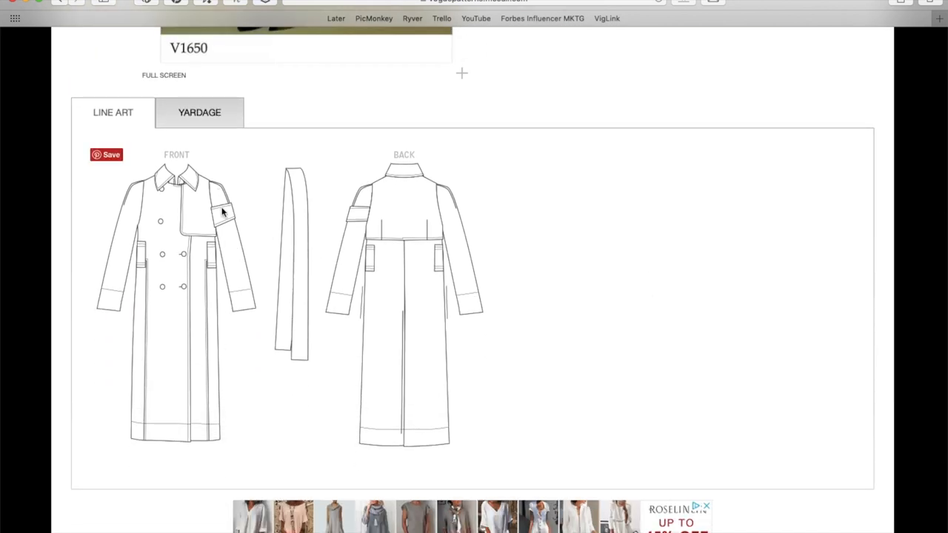
pyautogui.moveTo(228, 216)
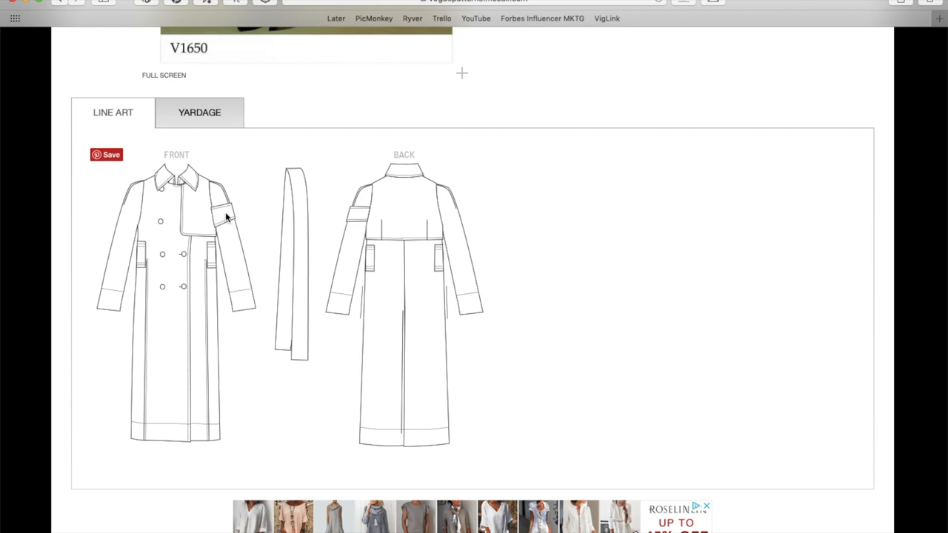
pyautogui.moveTo(213, 217)
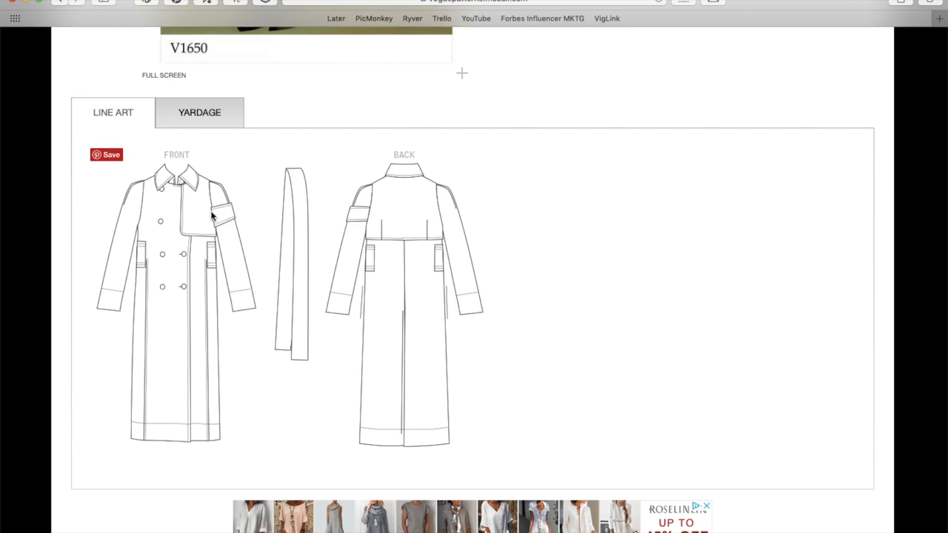
pyautogui.moveTo(185, 210)
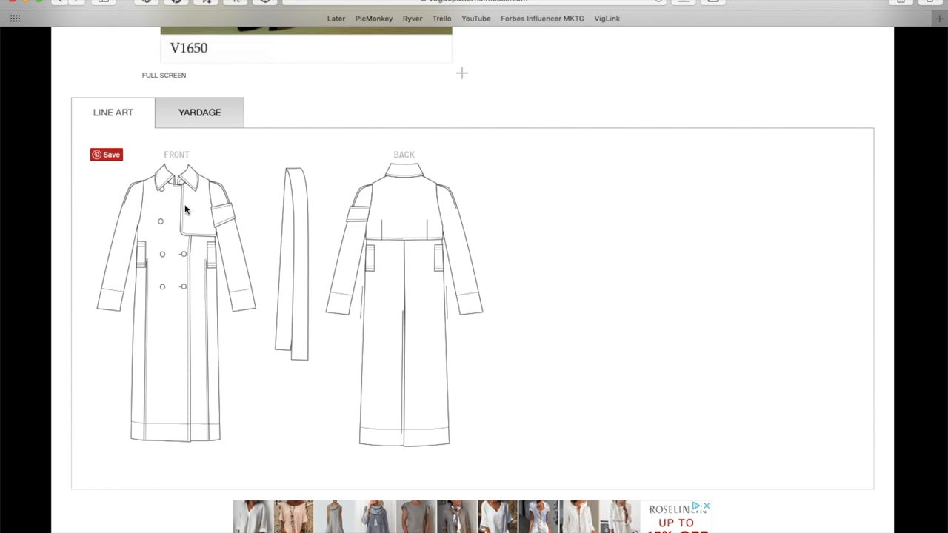
pyautogui.moveTo(206, 213)
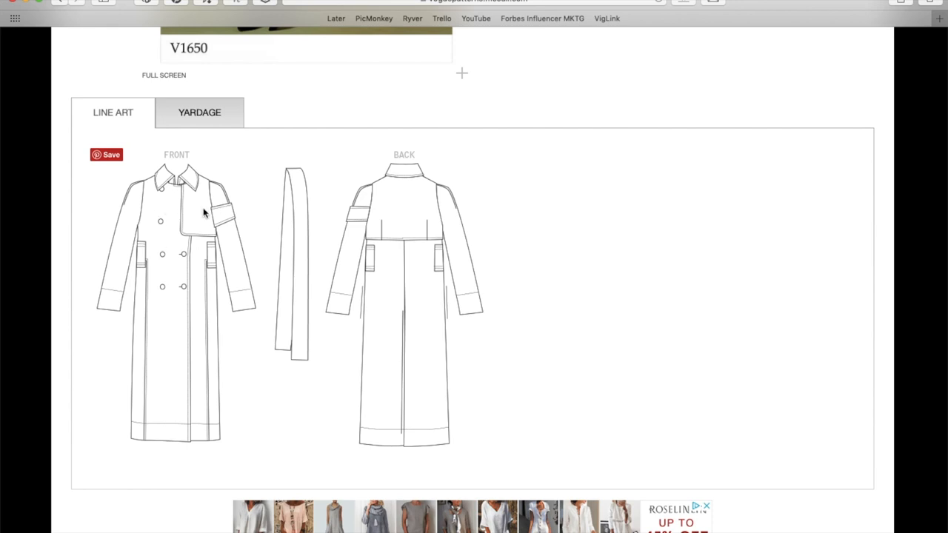
pyautogui.moveTo(121, 211)
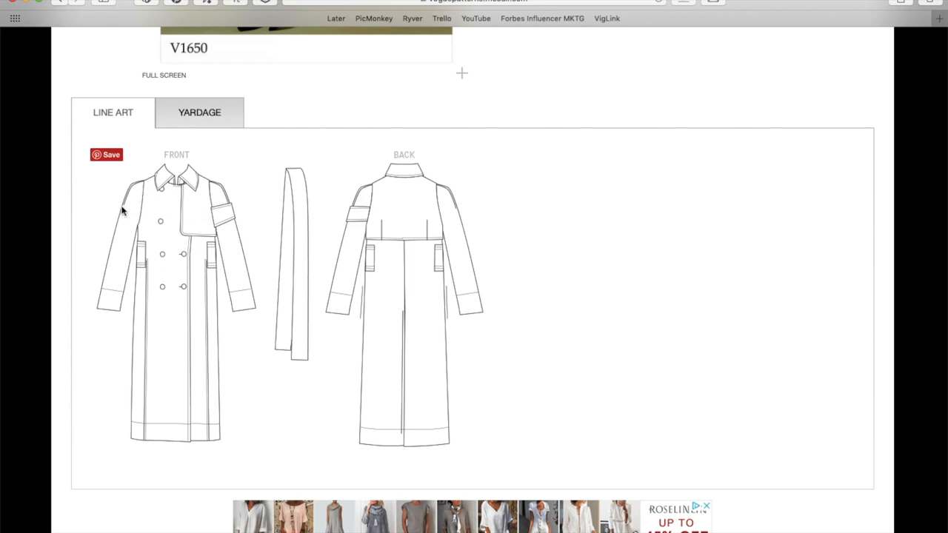
pyautogui.moveTo(139, 196)
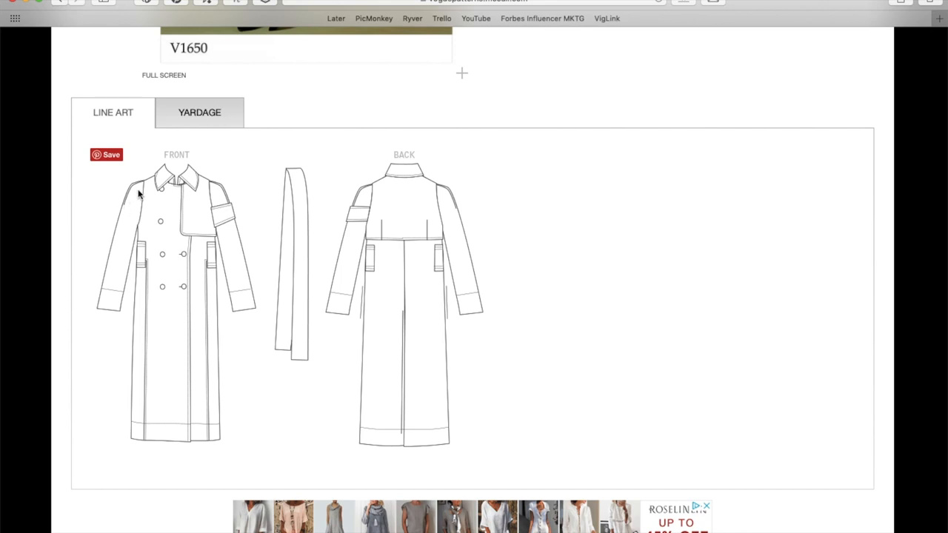
pyautogui.moveTo(163, 234)
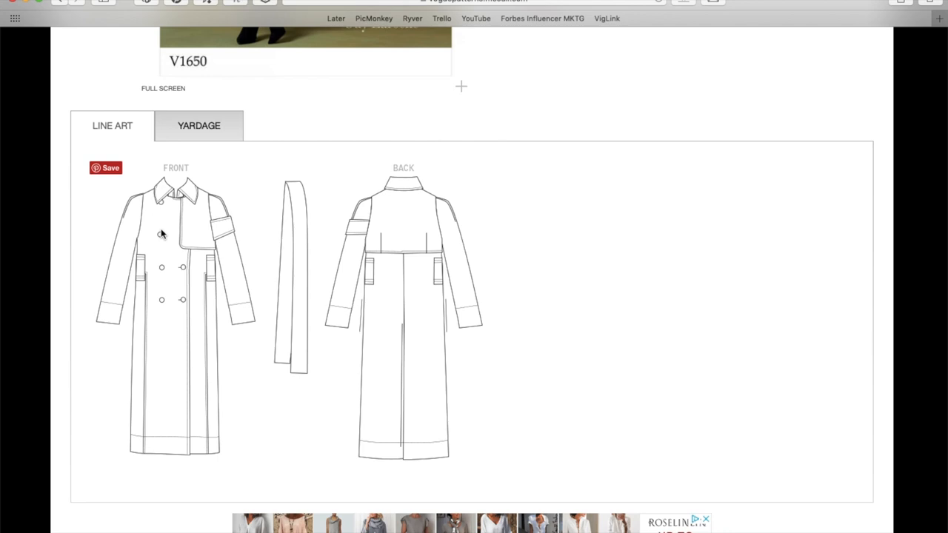
pyautogui.scroll(3)
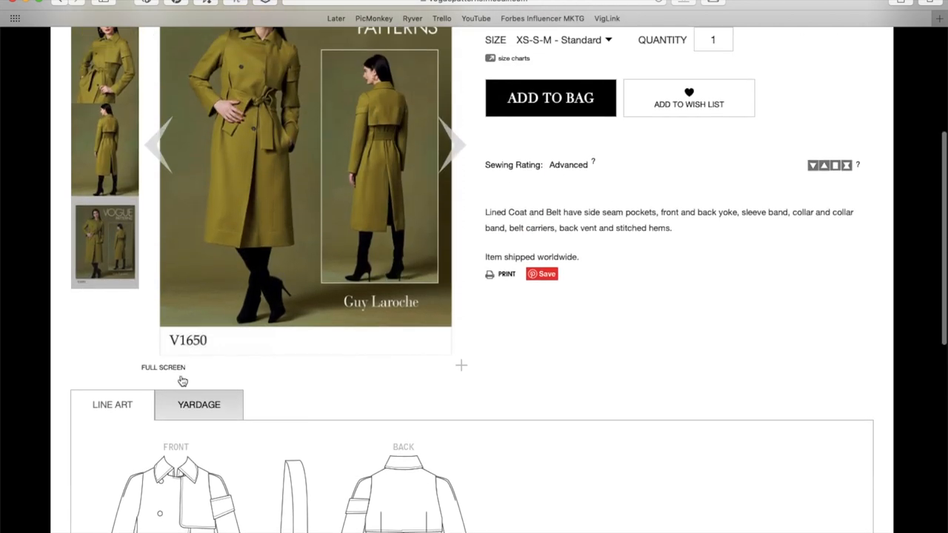
# - Read V1650's fabric suggestions, notions and coat-and-belt yardage by size, then return to the details
pyautogui.scroll(-3)
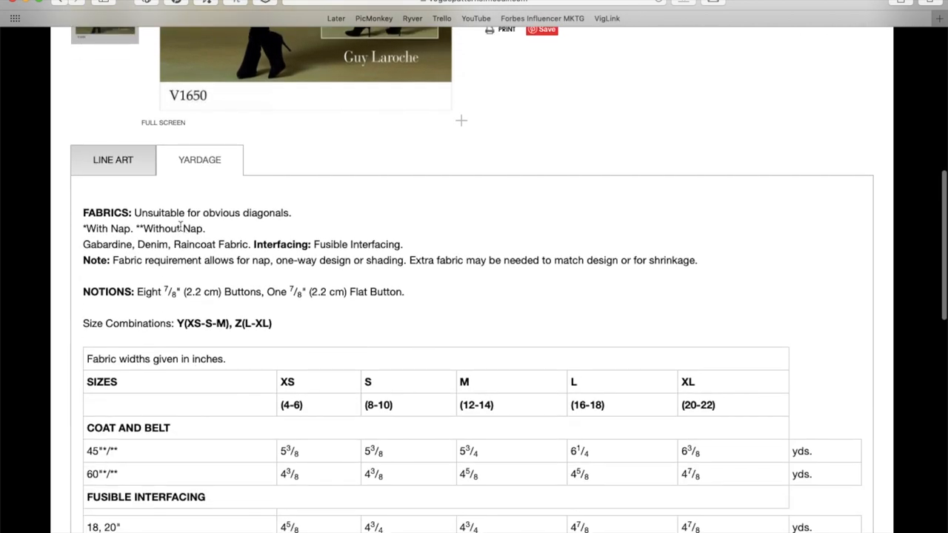
pyautogui.moveTo(161, 248)
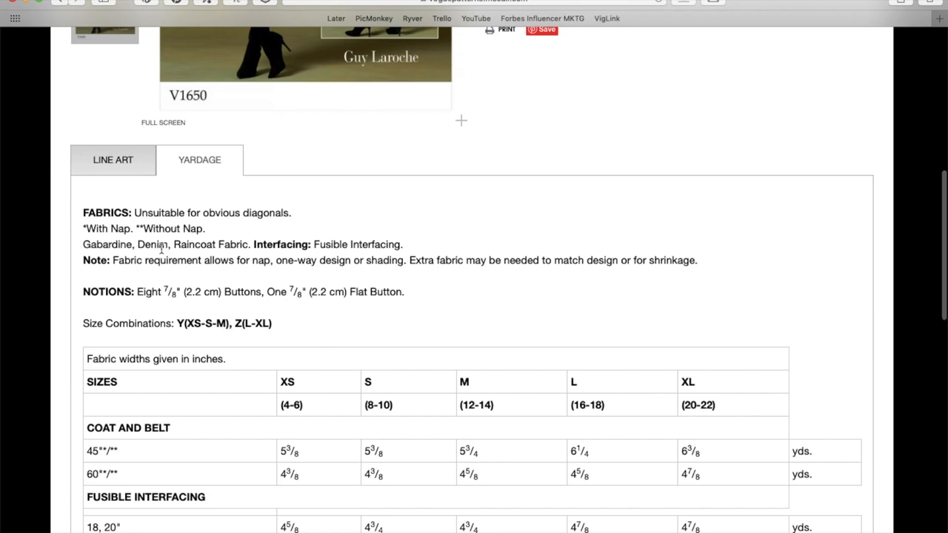
pyautogui.moveTo(207, 249)
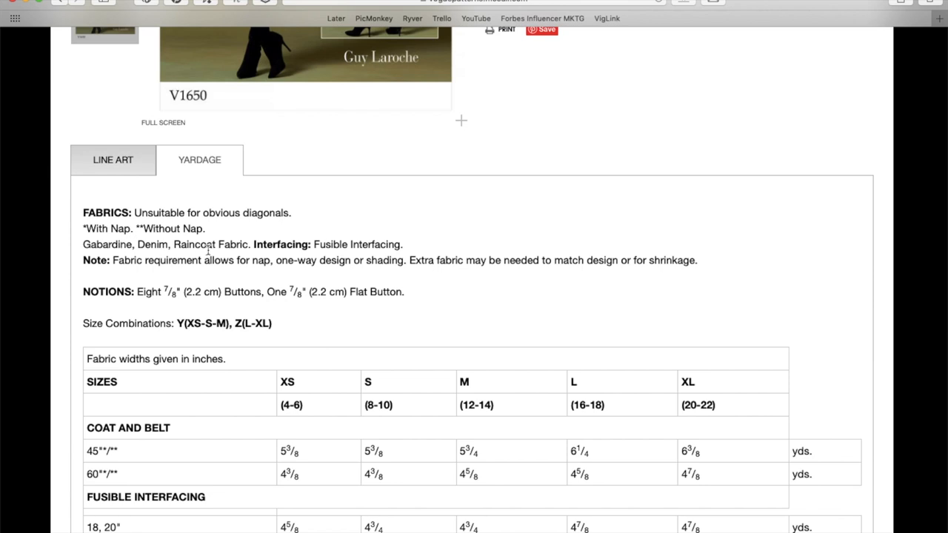
pyautogui.moveTo(229, 252)
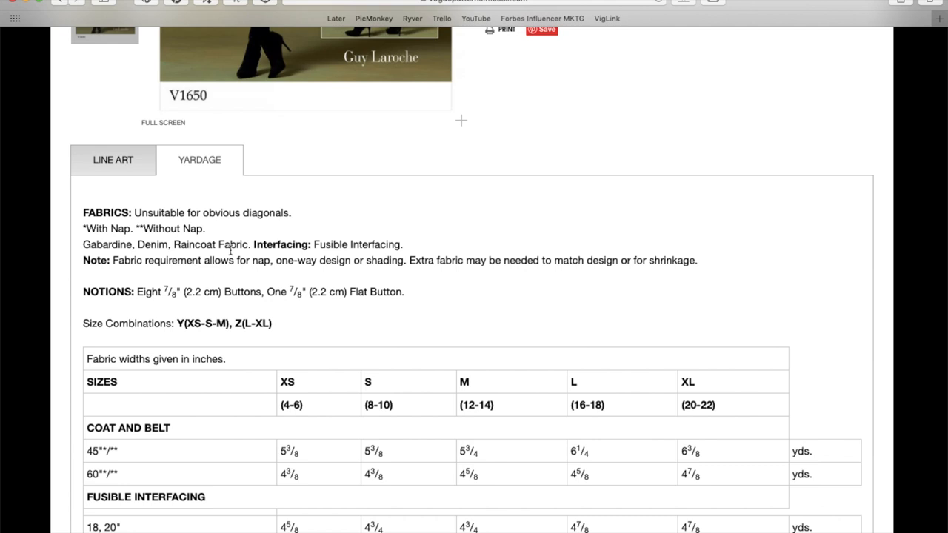
pyautogui.moveTo(342, 245)
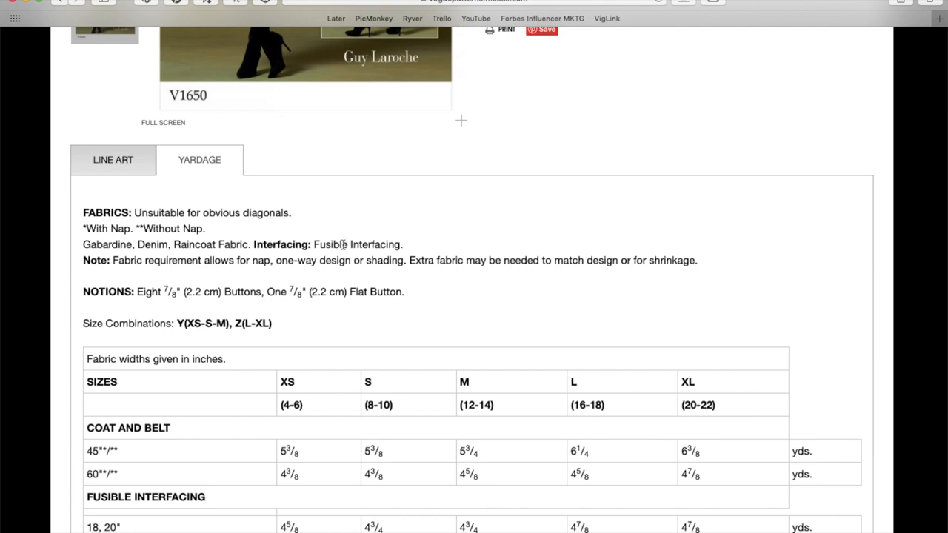
pyautogui.scroll(-3)
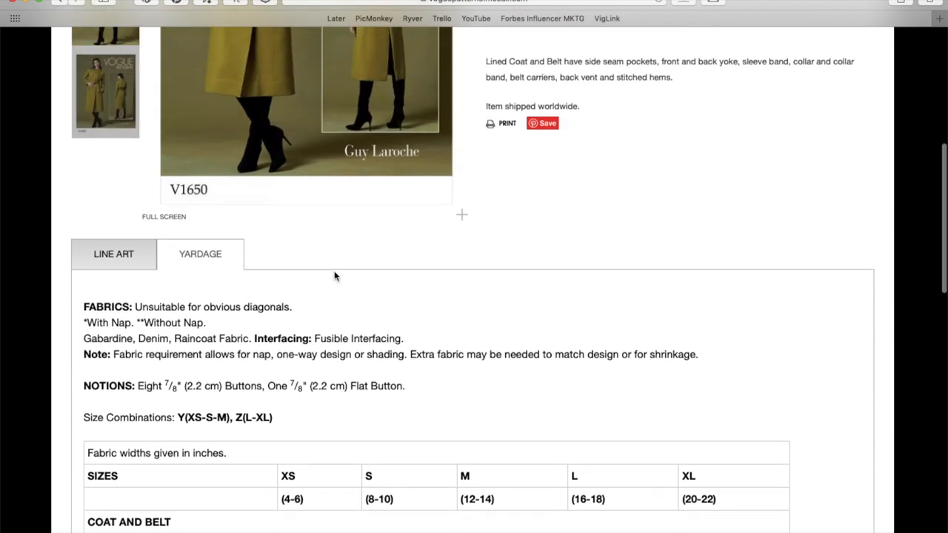
pyautogui.scroll(3)
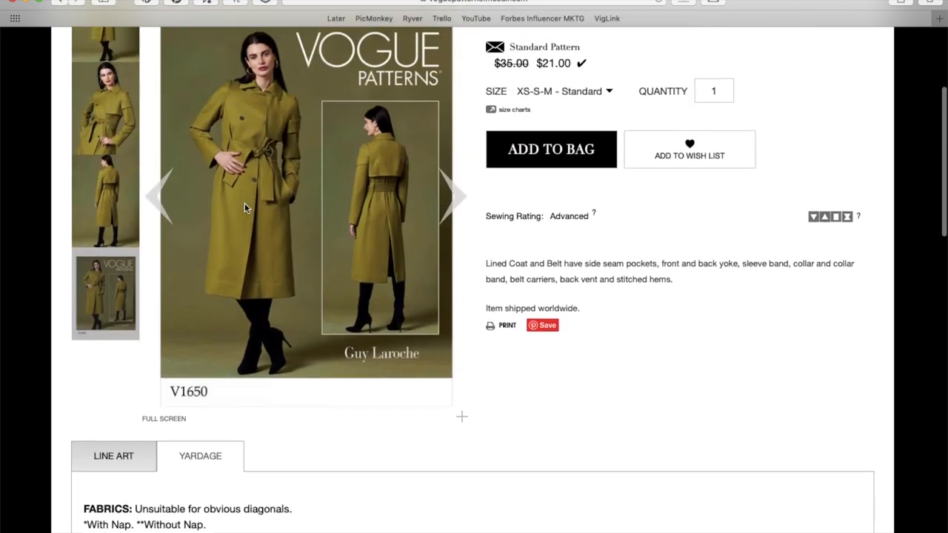
pyautogui.scroll(-3)
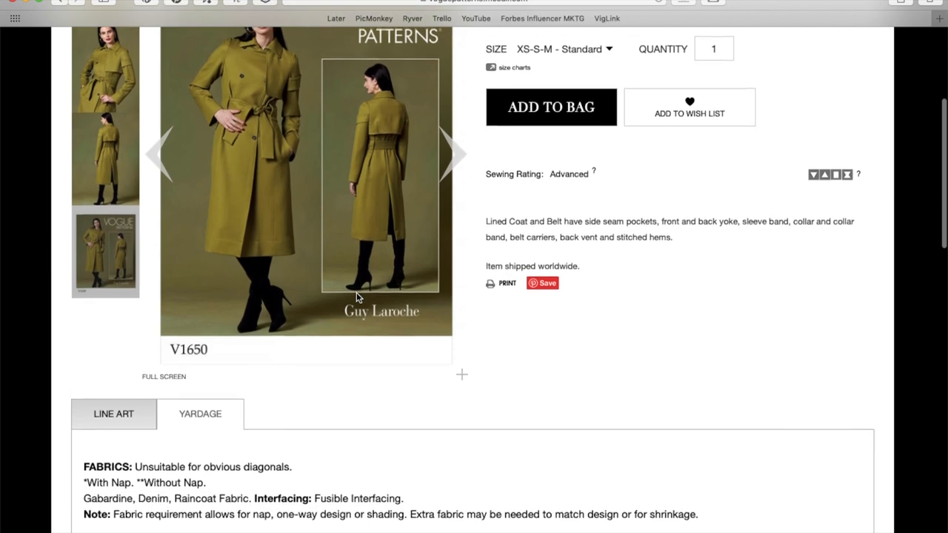
pyautogui.scroll(-3)
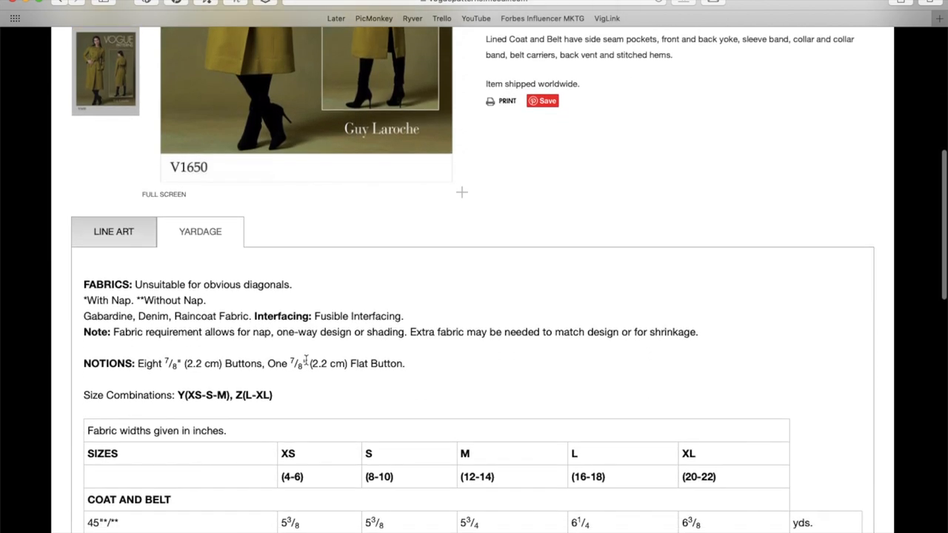
pyautogui.scroll(3)
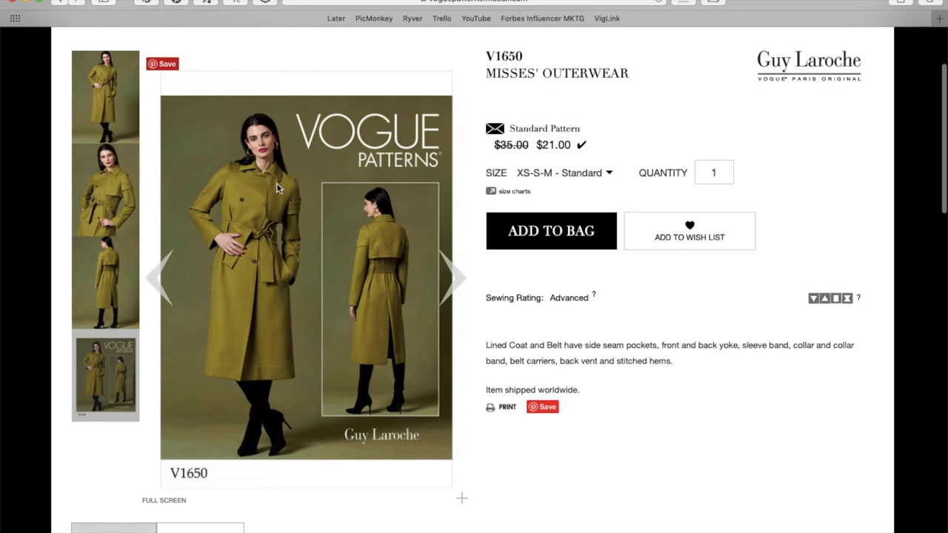
pyautogui.scroll(-3)
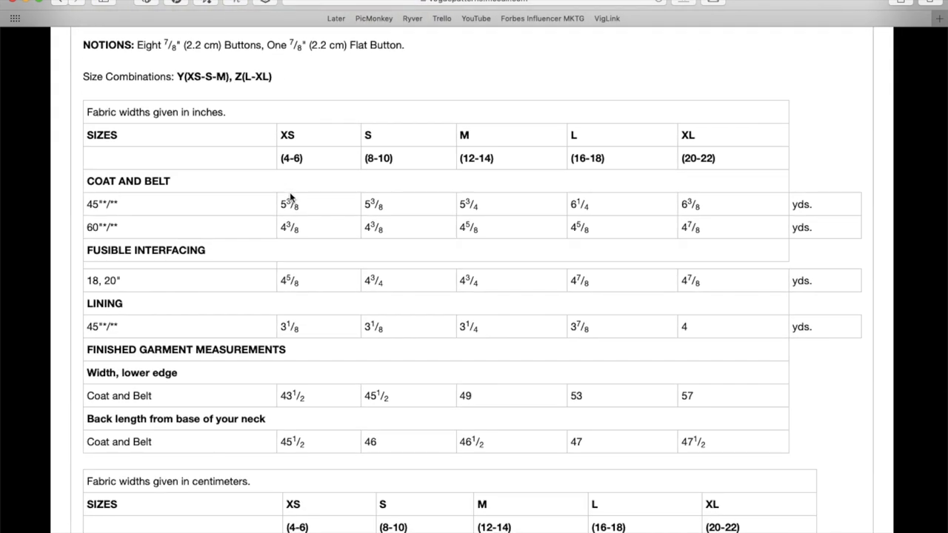
pyautogui.moveTo(465, 249)
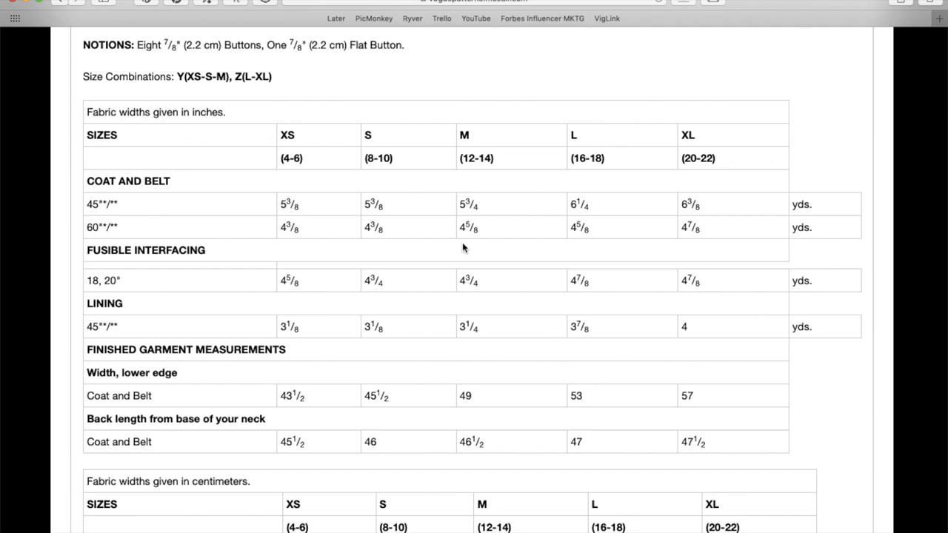
pyautogui.scroll(3)
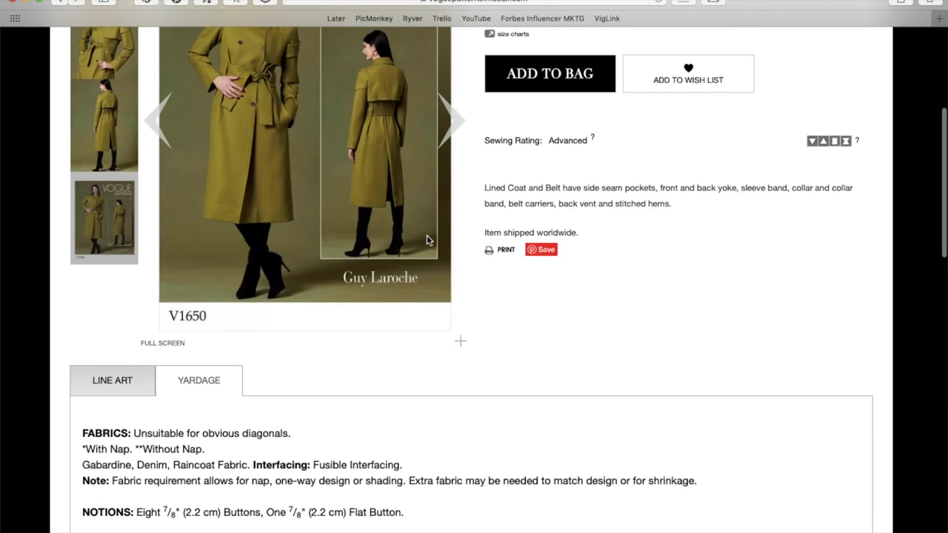
pyautogui.scroll(-3)
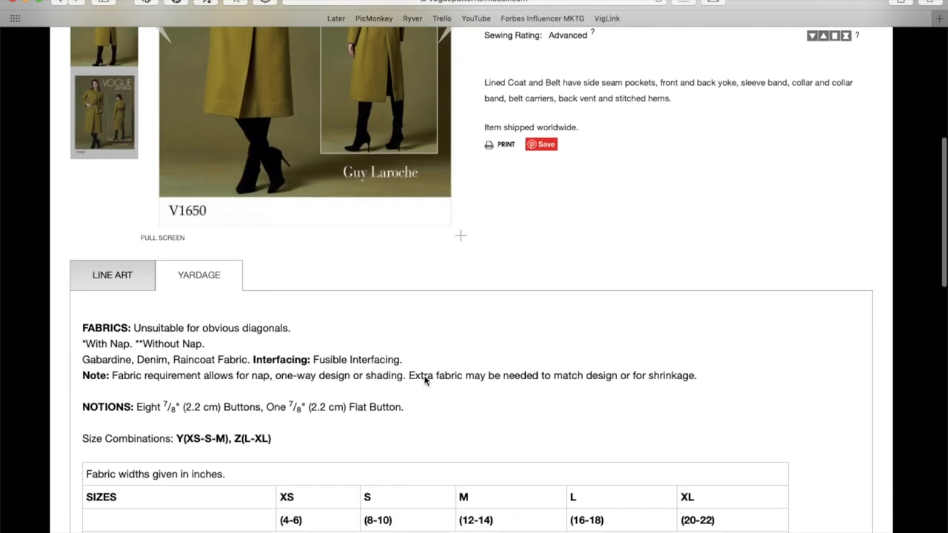
pyautogui.scroll(-3)
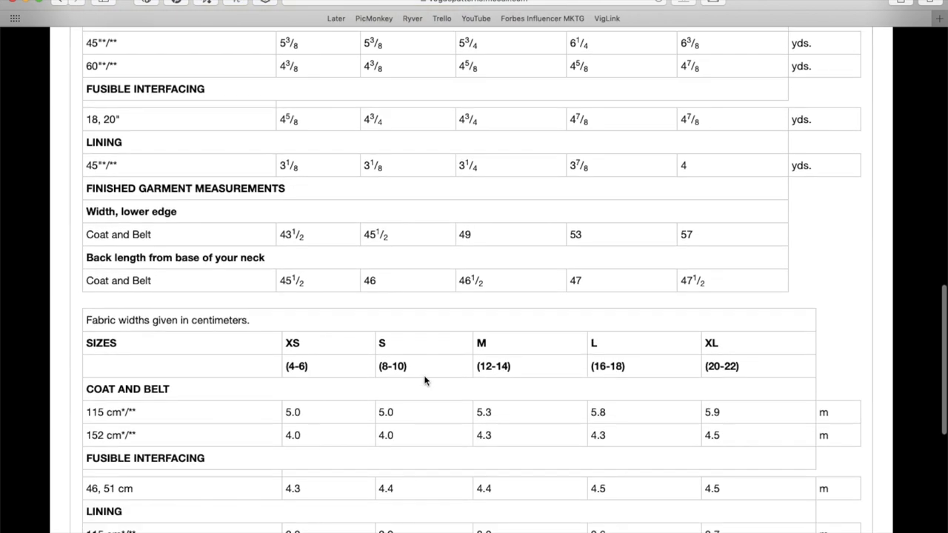
pyautogui.scroll(-3)
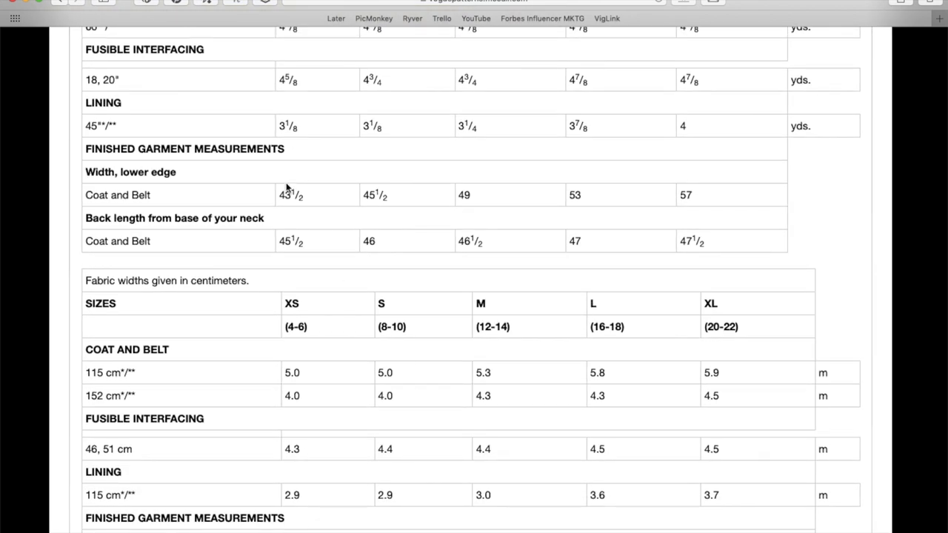
pyautogui.moveTo(148, 169)
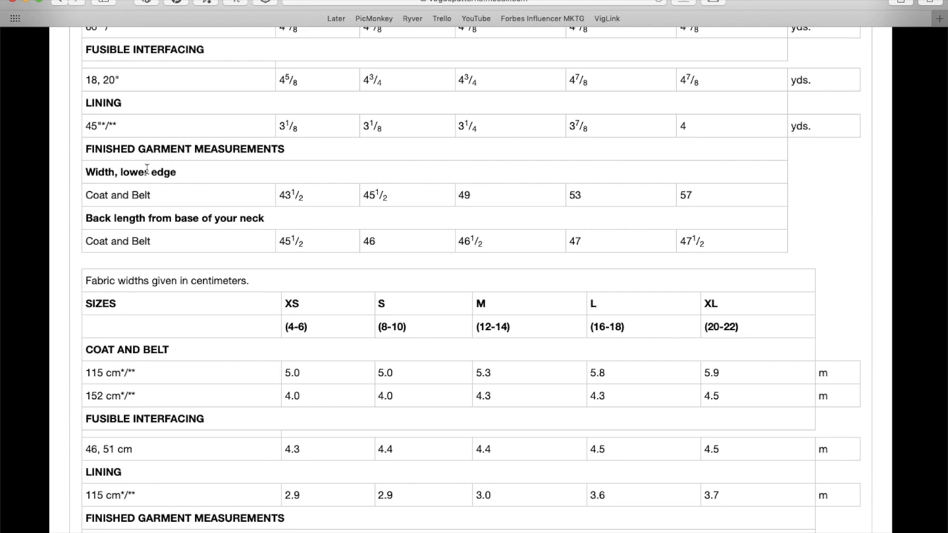
pyautogui.moveTo(113, 196)
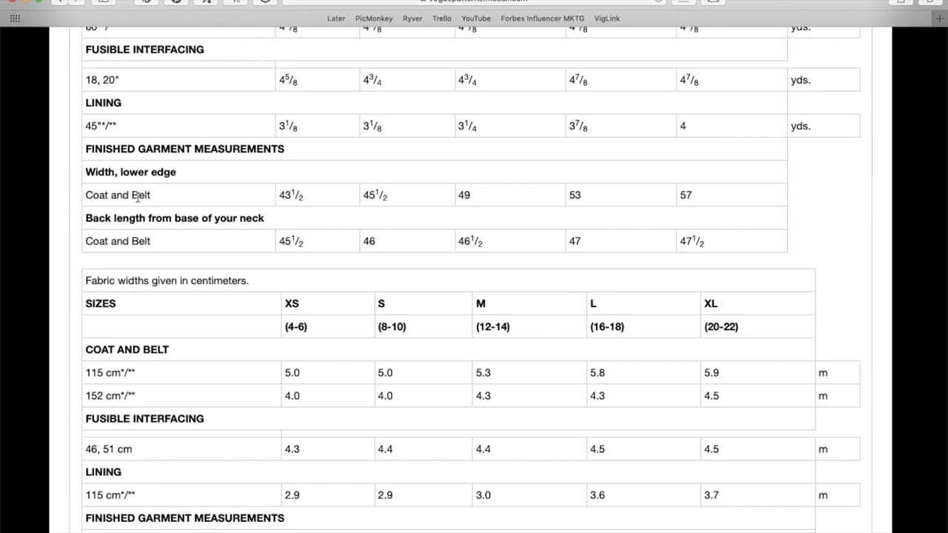
pyautogui.moveTo(494, 204)
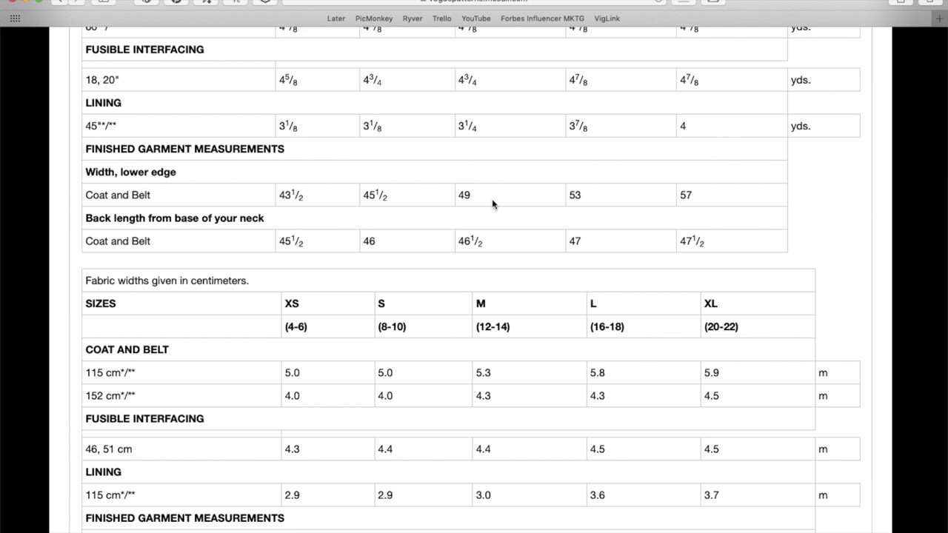
pyautogui.moveTo(122, 239)
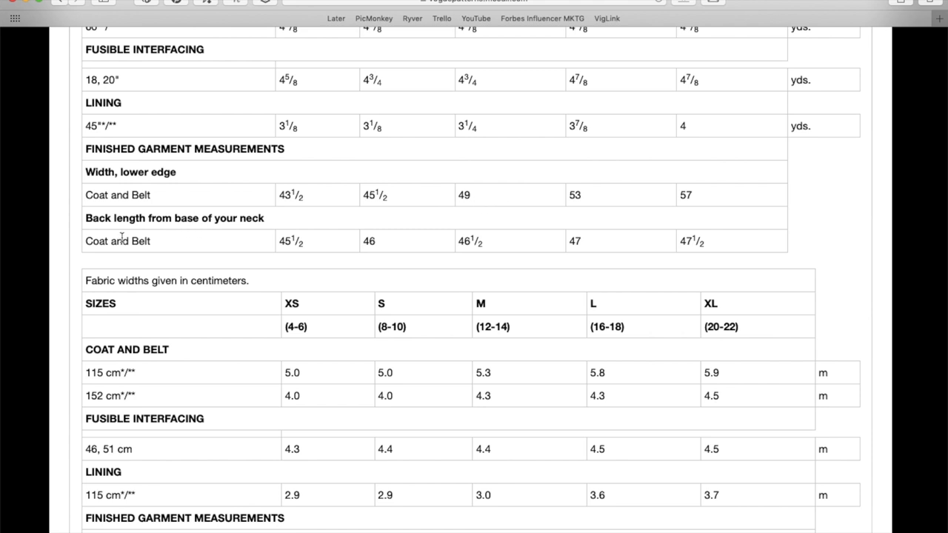
pyautogui.scroll(-3)
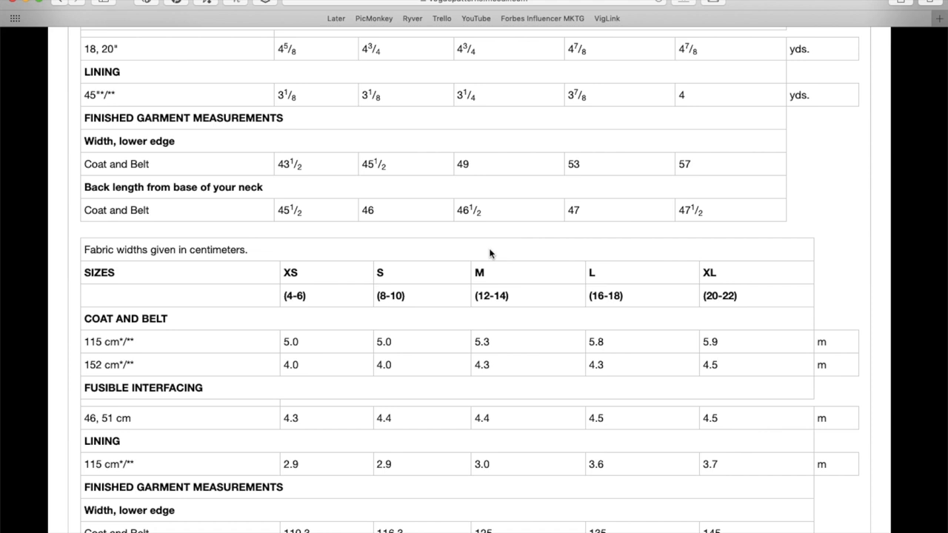
pyautogui.scroll(3)
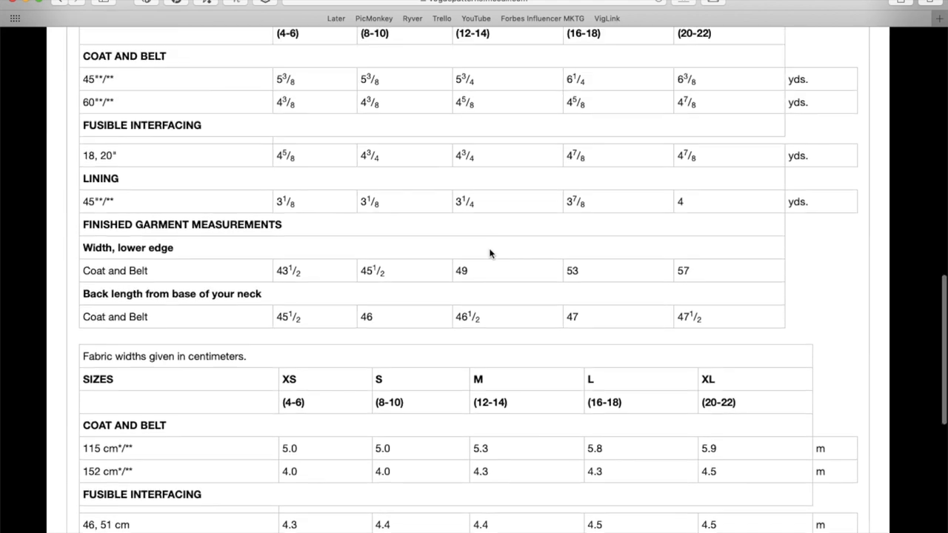
pyautogui.scroll(3)
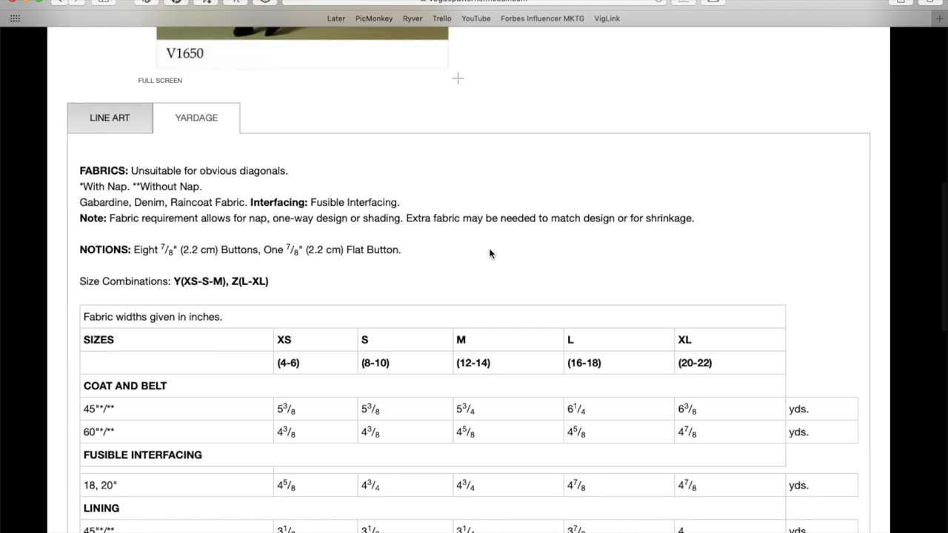
pyautogui.scroll(3)
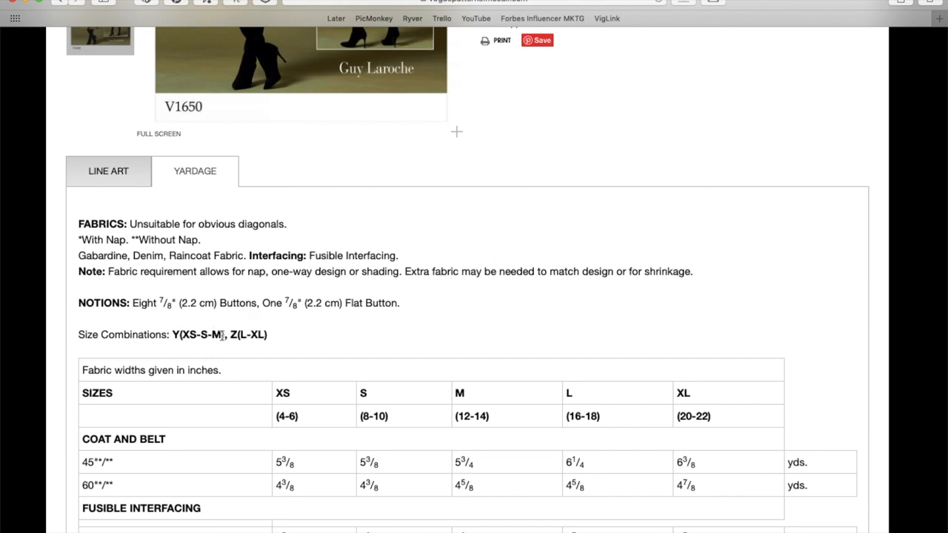
pyautogui.scroll(3)
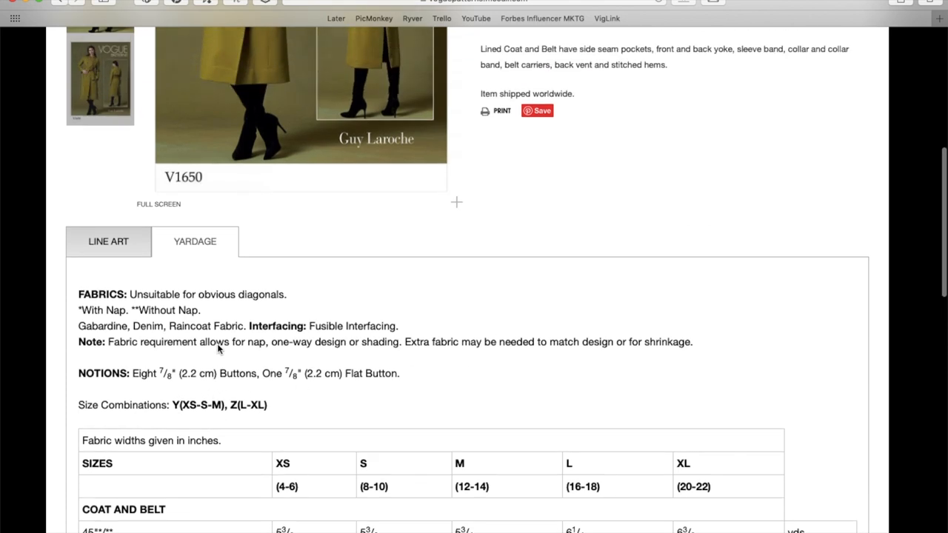
pyautogui.scroll(3)
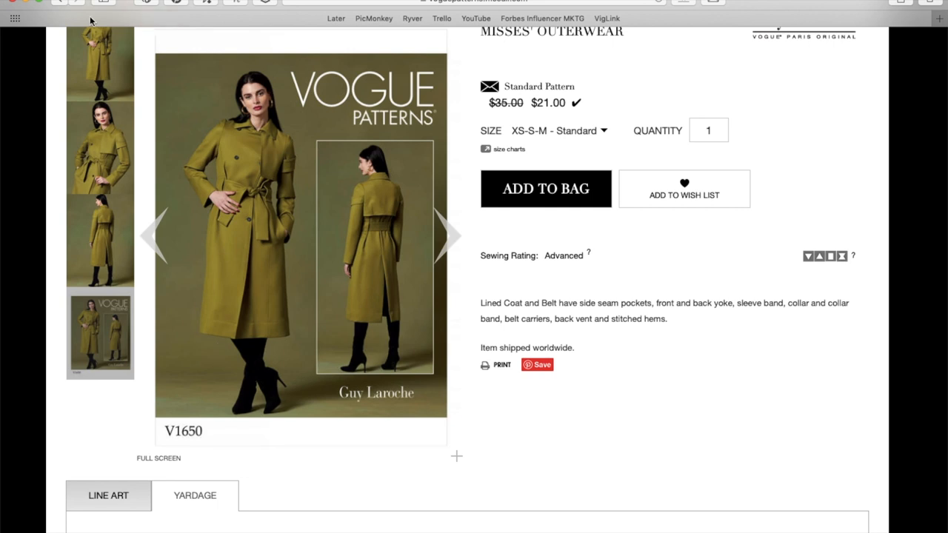
pyautogui.moveTo(60, 6)
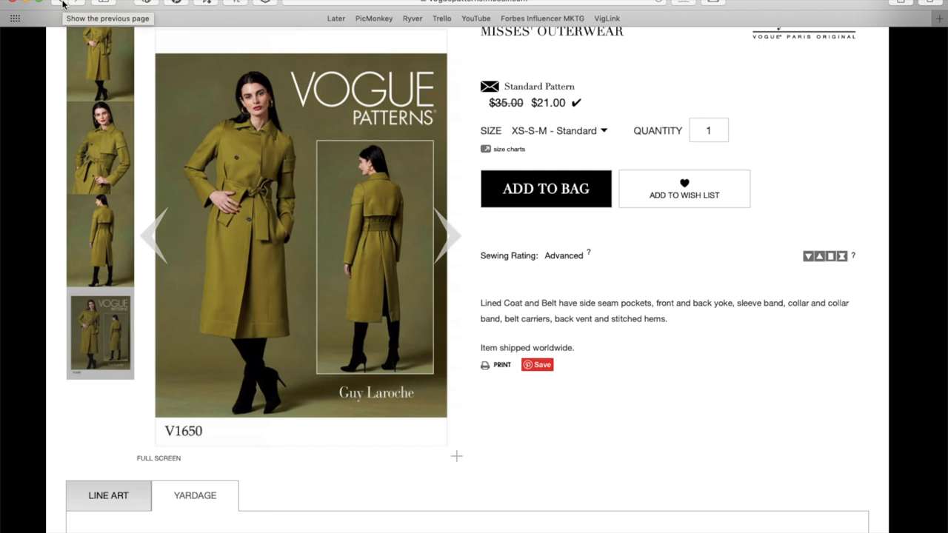
pyautogui.scroll(3)
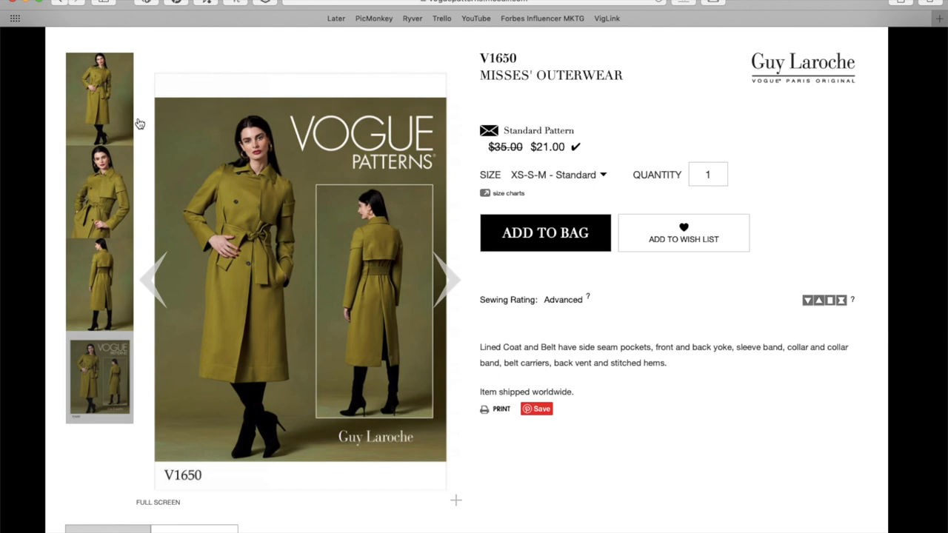
pyautogui.moveTo(65, 6)
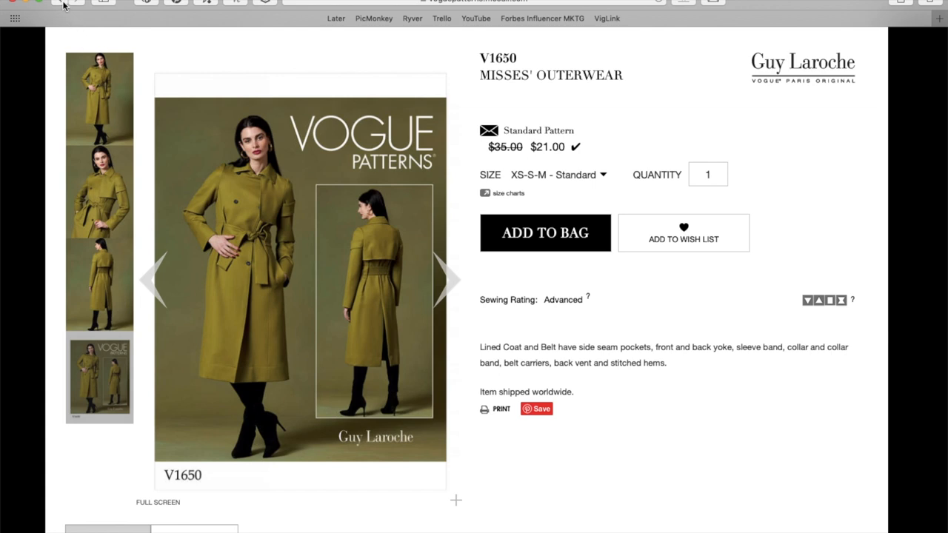
# - Return to the new patterns listing and go into the V1649 coat pattern
pyautogui.click(54, 3)
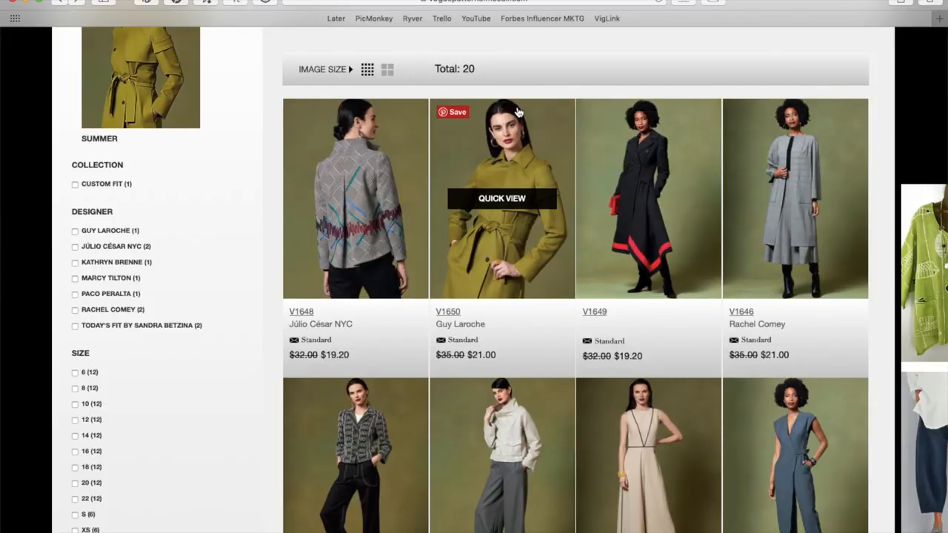
pyautogui.moveTo(693, 162)
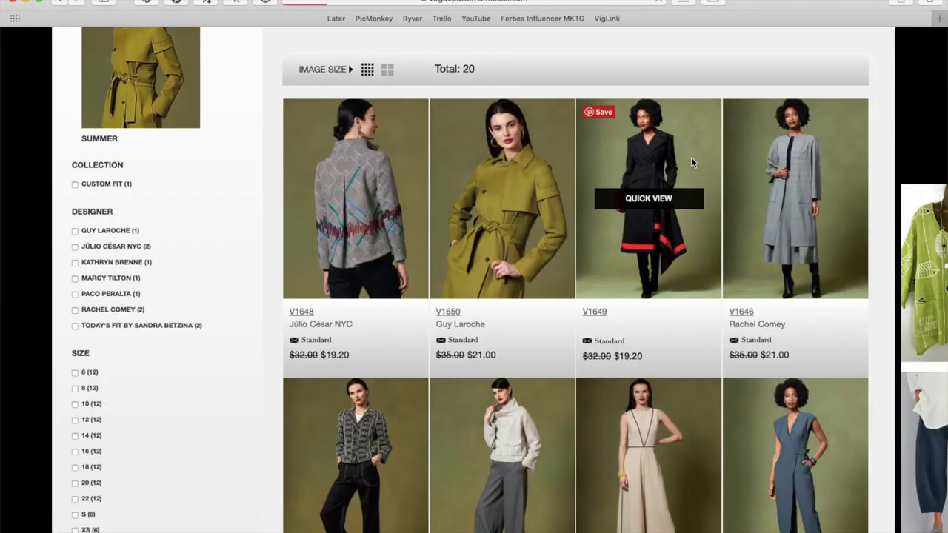
pyautogui.click(649, 199)
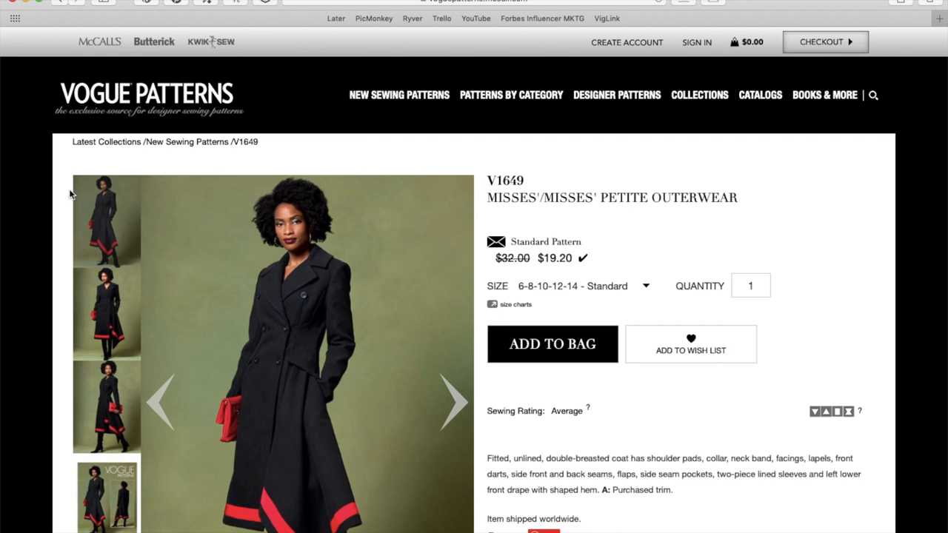
pyautogui.moveTo(48, 198)
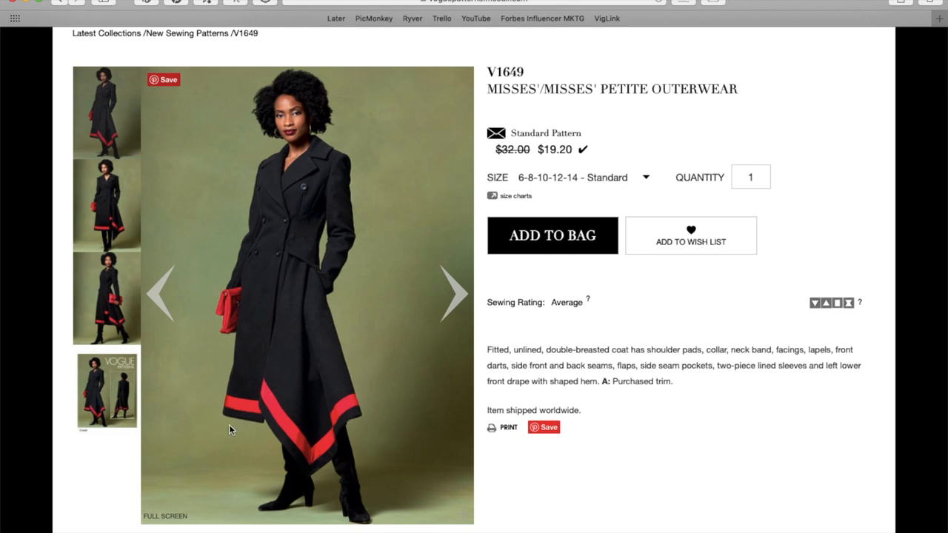
pyautogui.moveTo(314, 240)
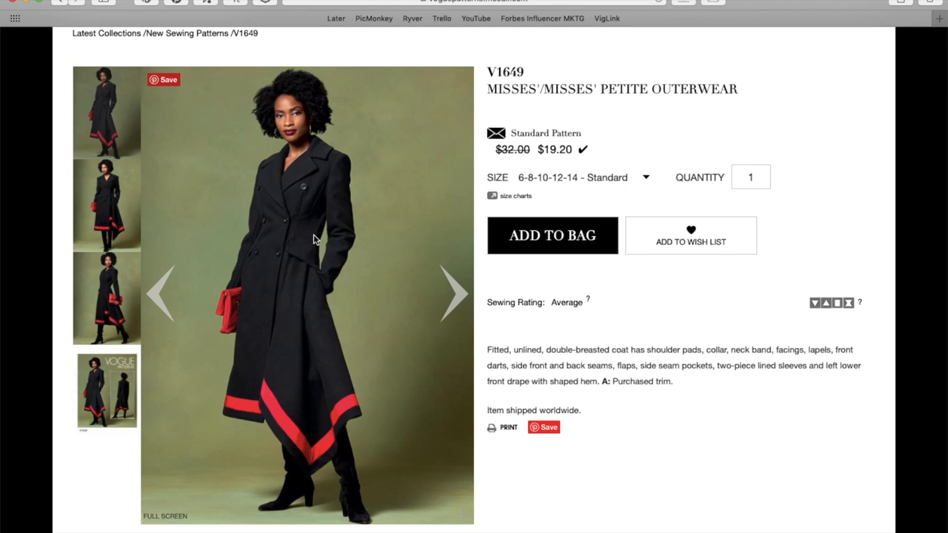
pyautogui.moveTo(296, 185)
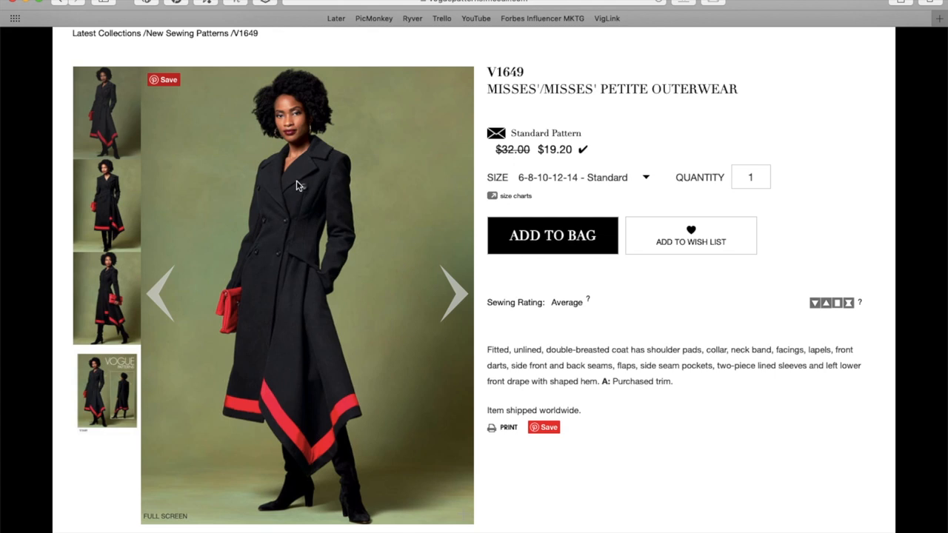
pyautogui.moveTo(275, 314)
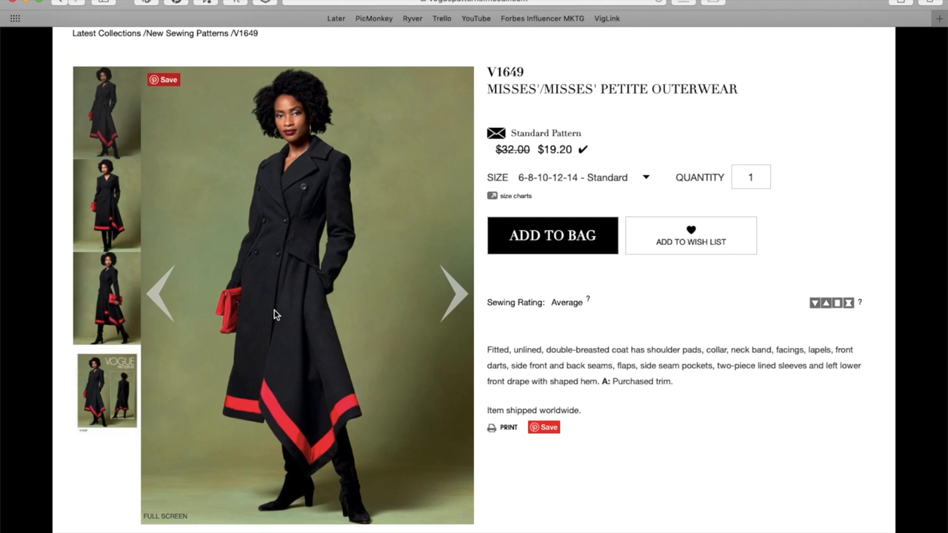
# - Page through the V1649 coat photos to the envelope artwork and read down the description
pyautogui.click(454, 293)
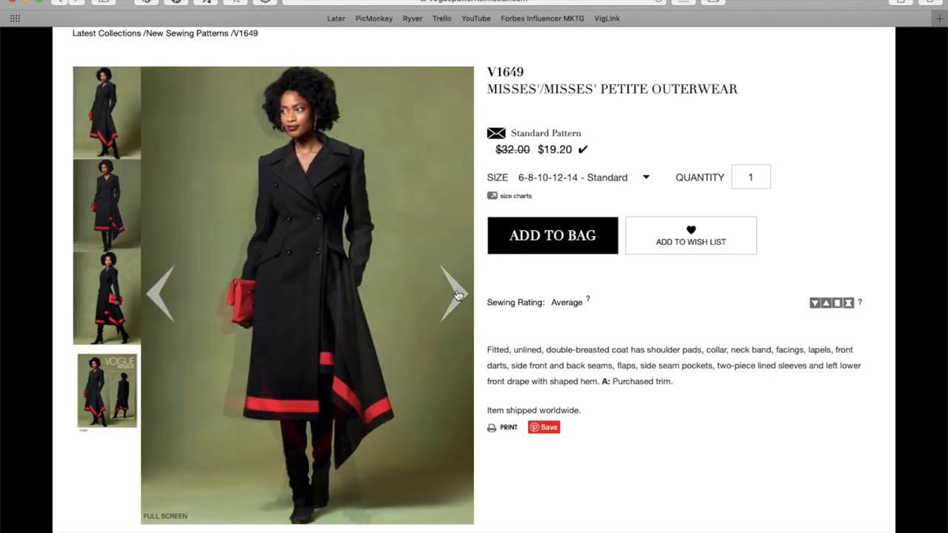
pyautogui.moveTo(249, 408)
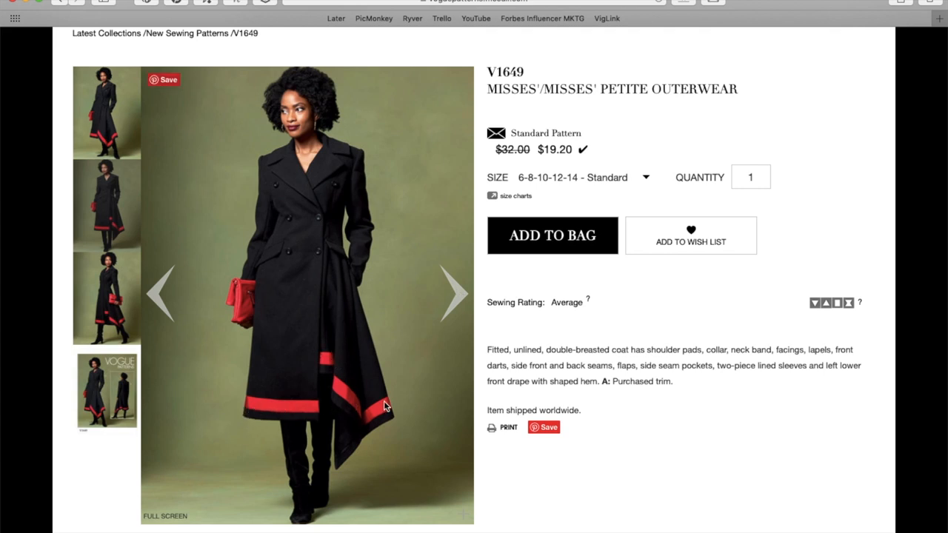
pyautogui.moveTo(438, 320)
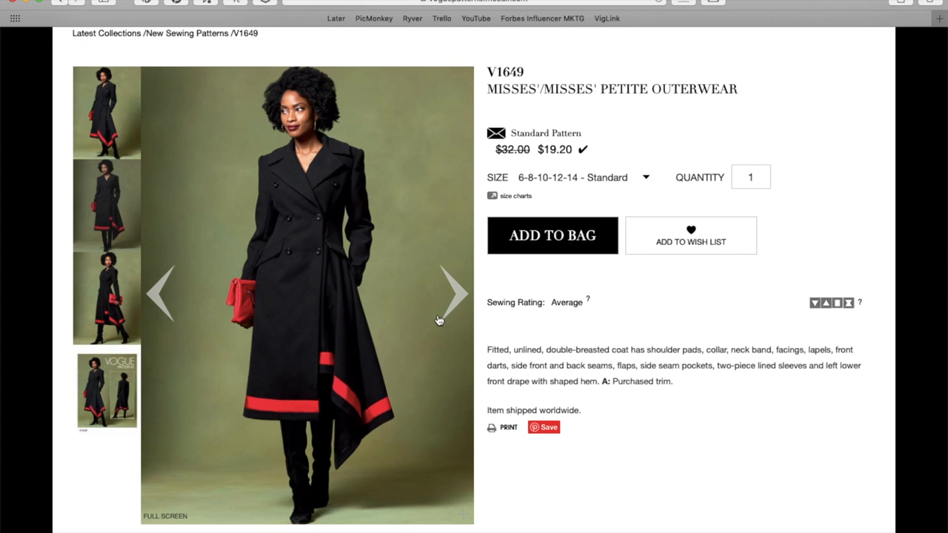
pyautogui.click(453, 293)
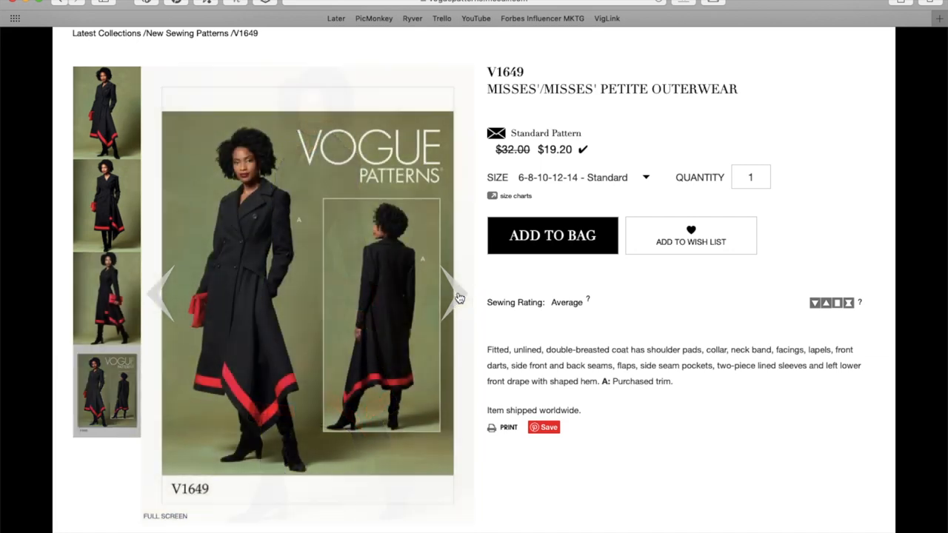
pyautogui.scroll(-3)
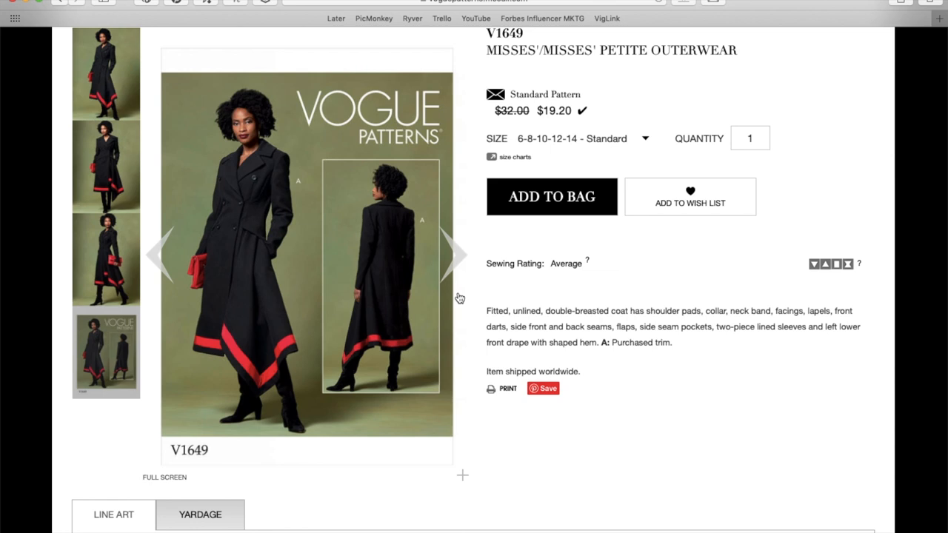
pyautogui.scroll(-3)
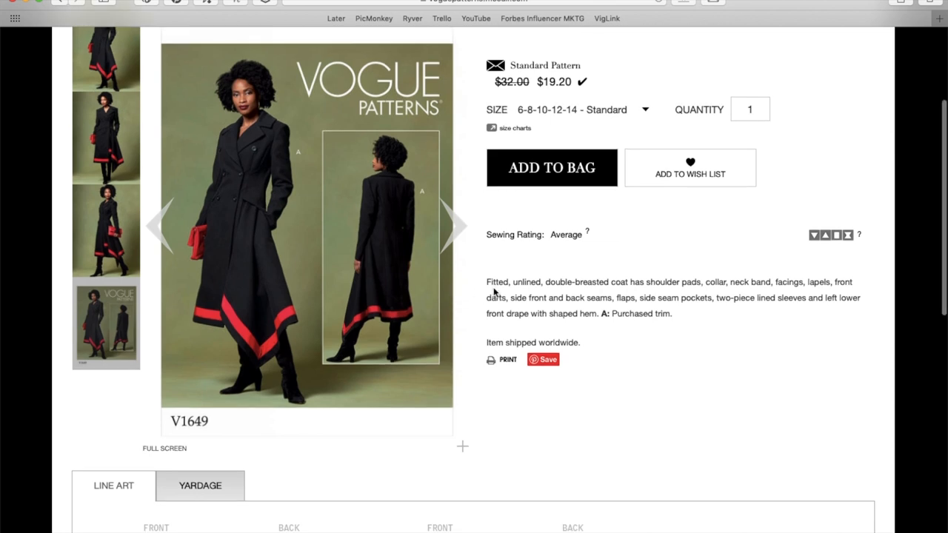
pyautogui.moveTo(629, 284)
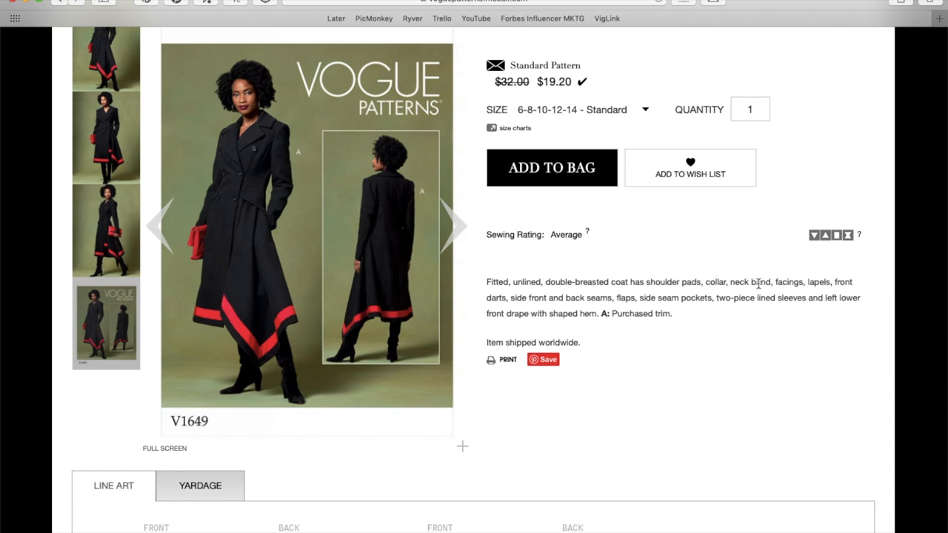
pyautogui.moveTo(504, 296)
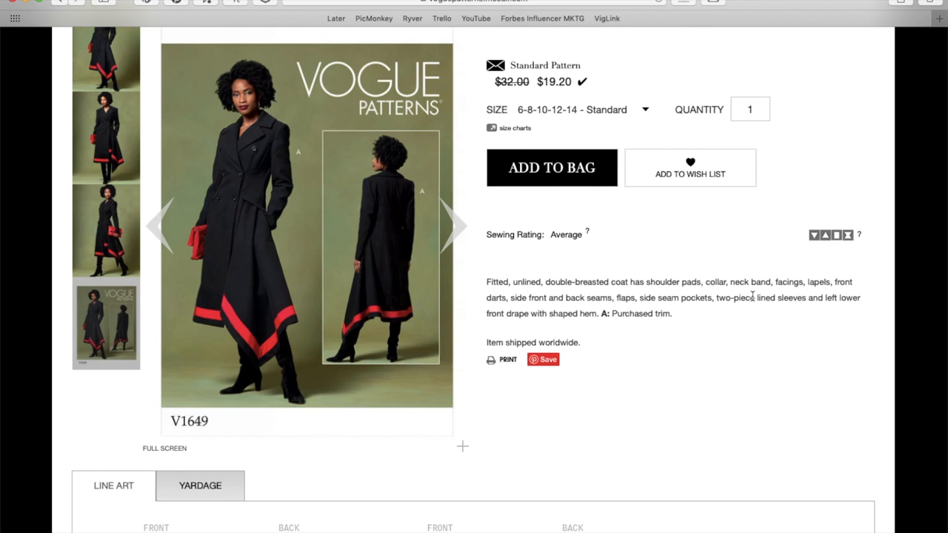
pyautogui.scroll(-3)
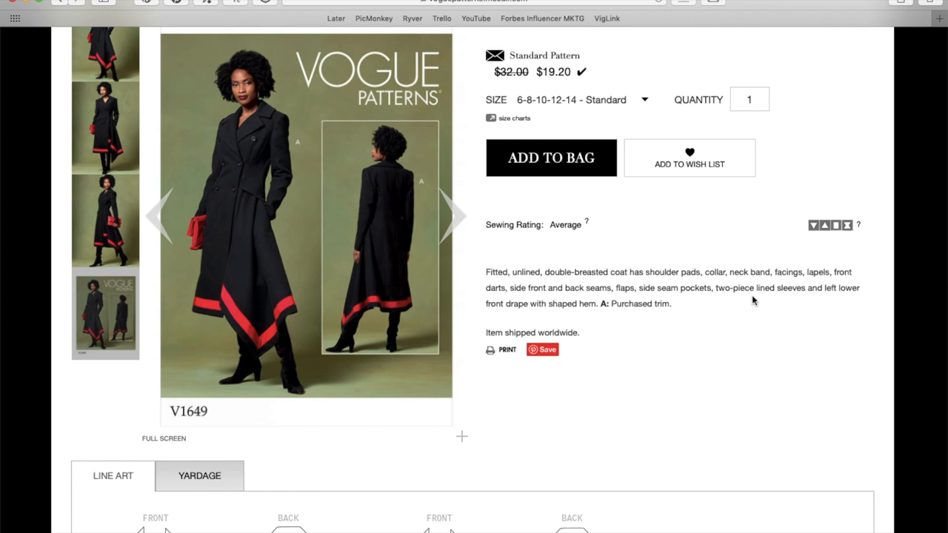
pyautogui.scroll(-3)
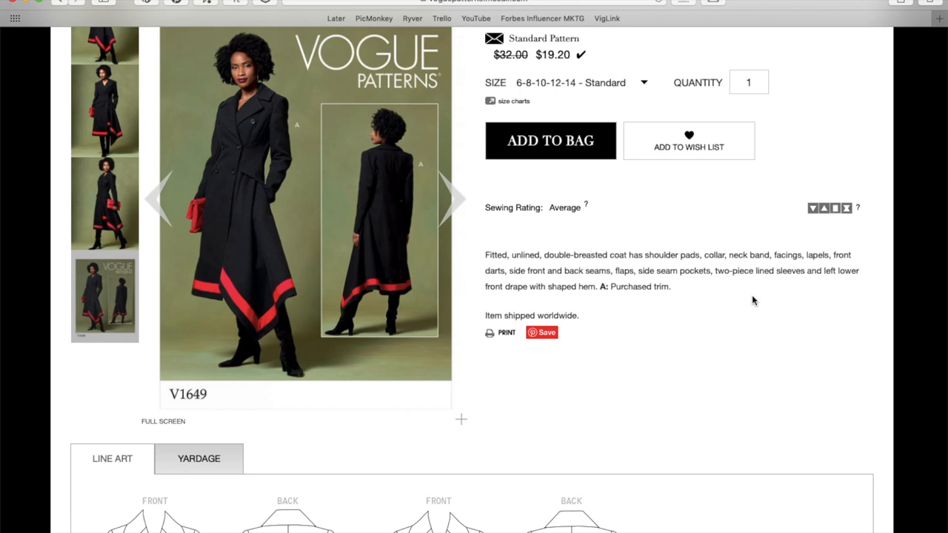
# - Scroll the V1649 page down to its front and back line drawings for views A and B
pyautogui.scroll(-3)
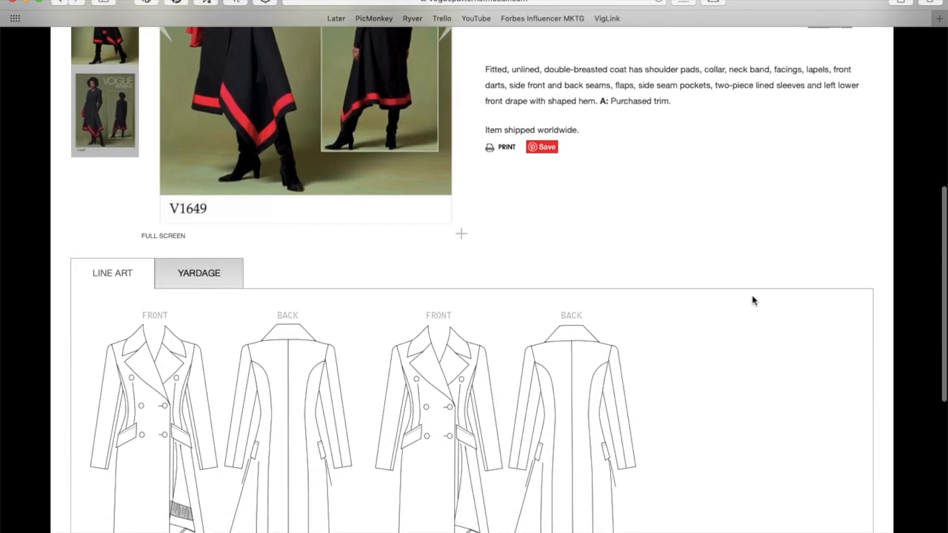
pyautogui.scroll(-3)
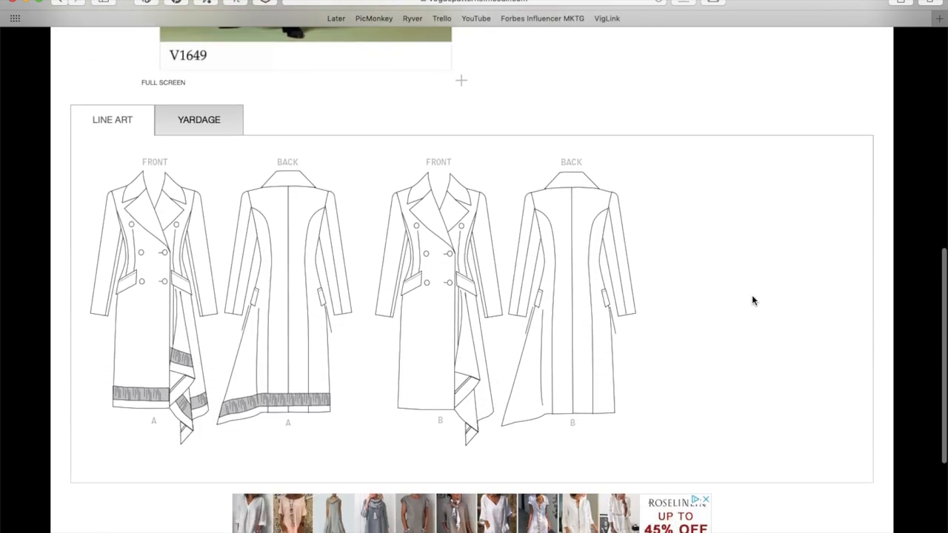
pyautogui.moveTo(145, 237)
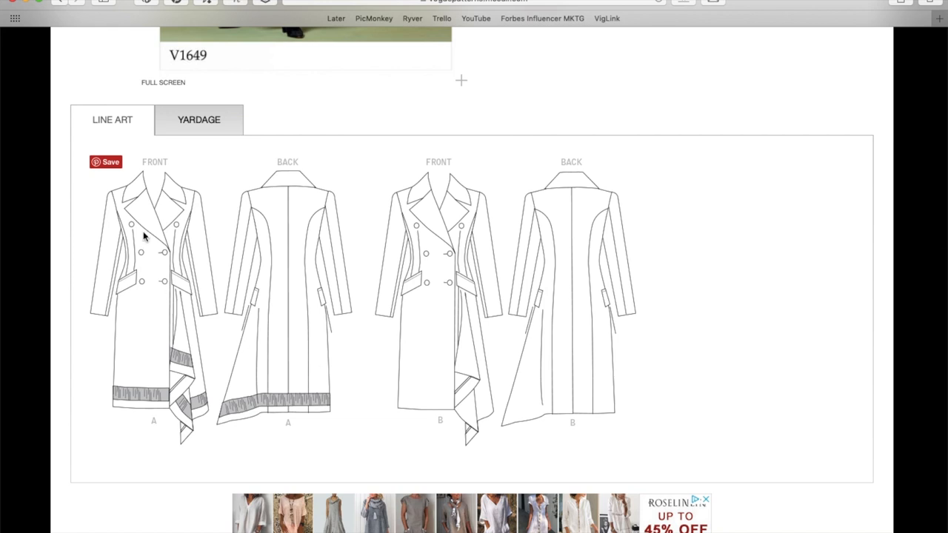
pyautogui.moveTo(173, 282)
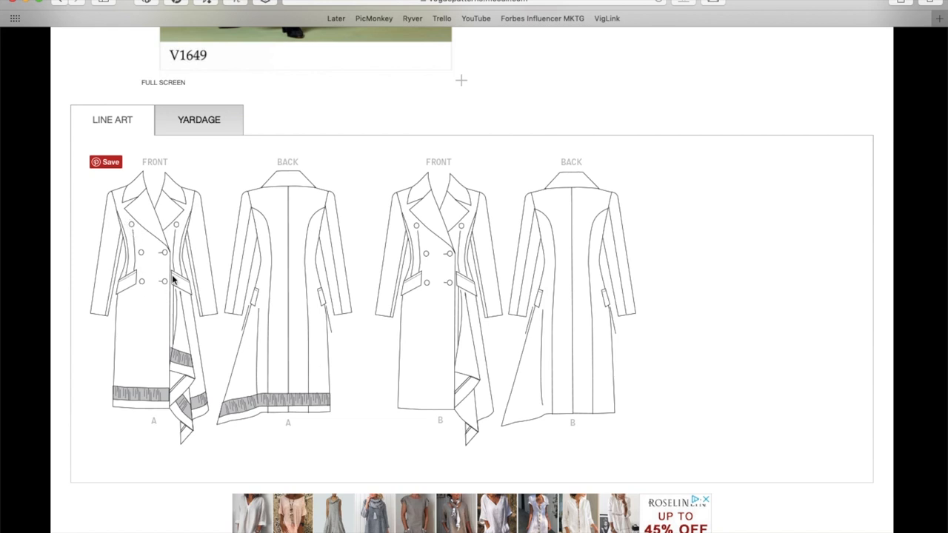
pyautogui.moveTo(184, 224)
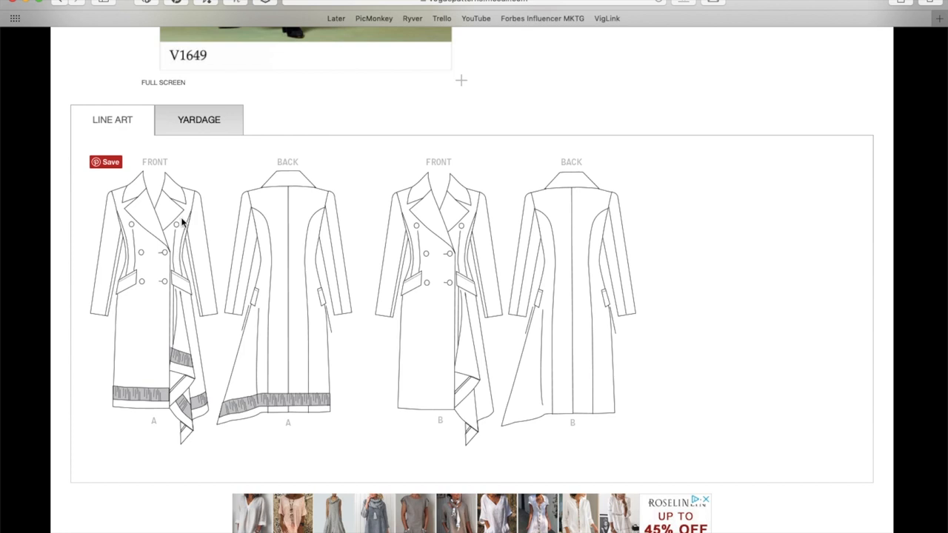
pyautogui.moveTo(276, 218)
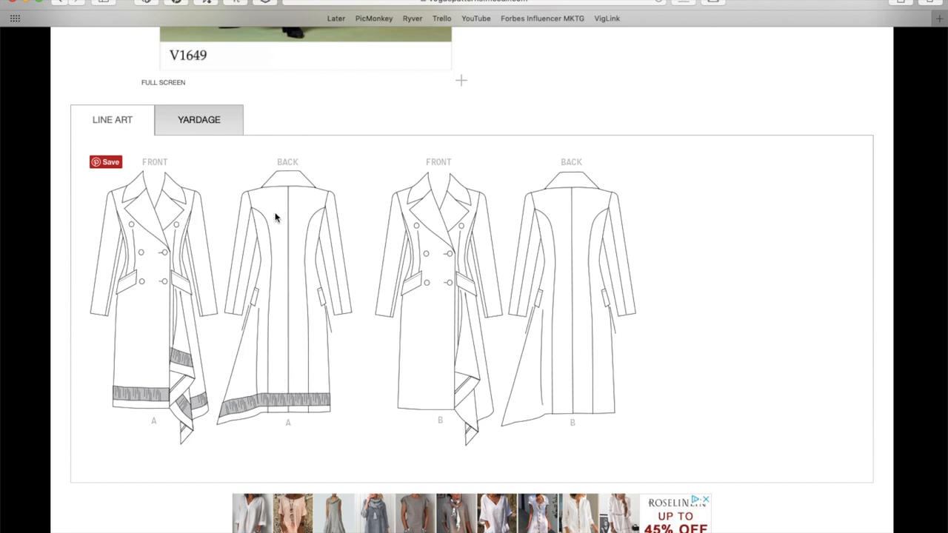
pyautogui.moveTo(131, 277)
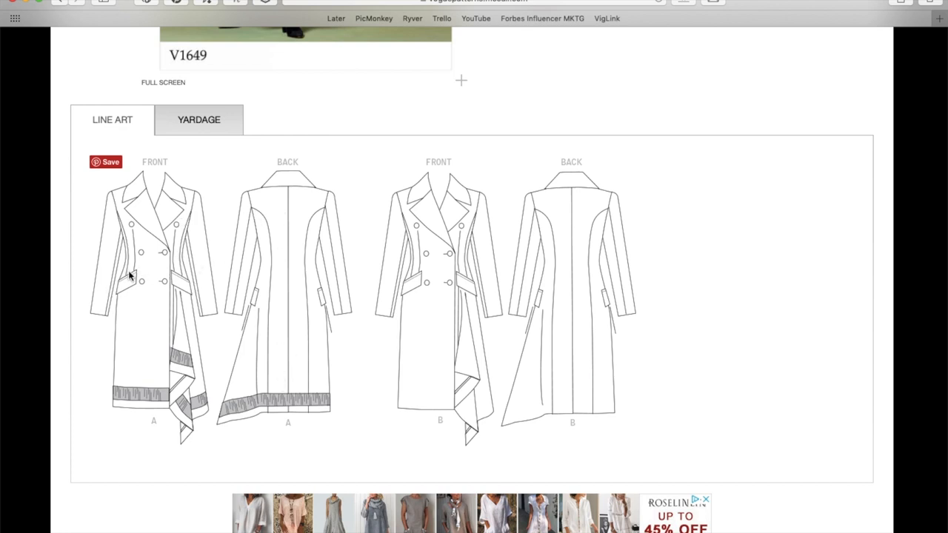
pyautogui.moveTo(206, 308)
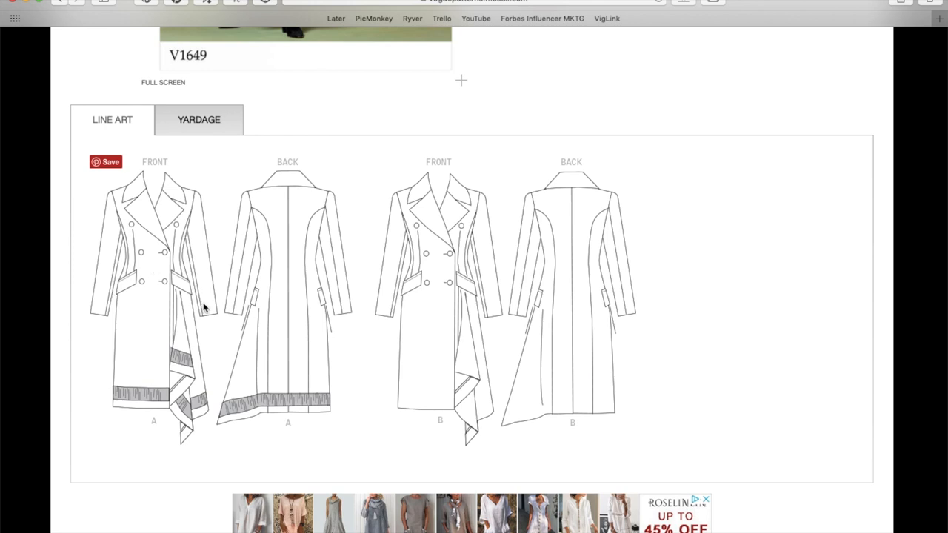
pyautogui.moveTo(232, 422)
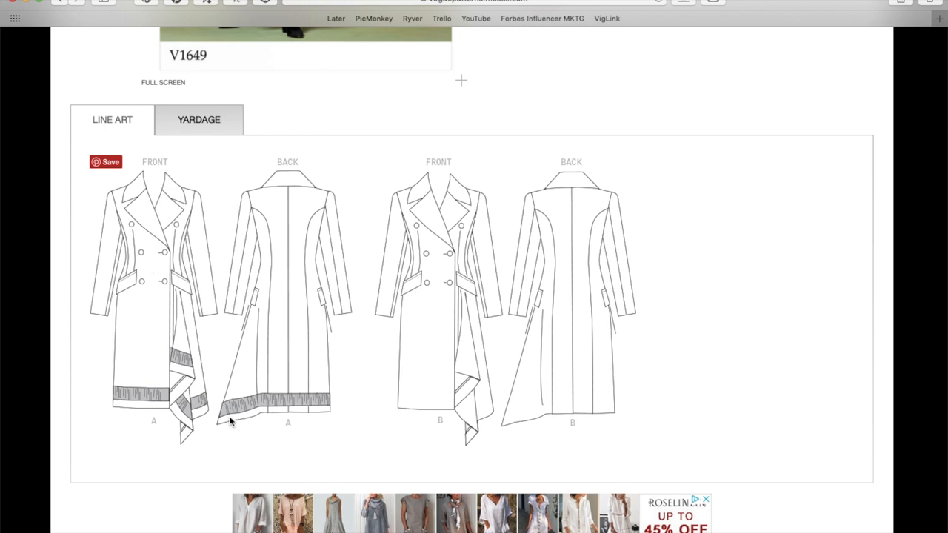
pyautogui.moveTo(477, 400)
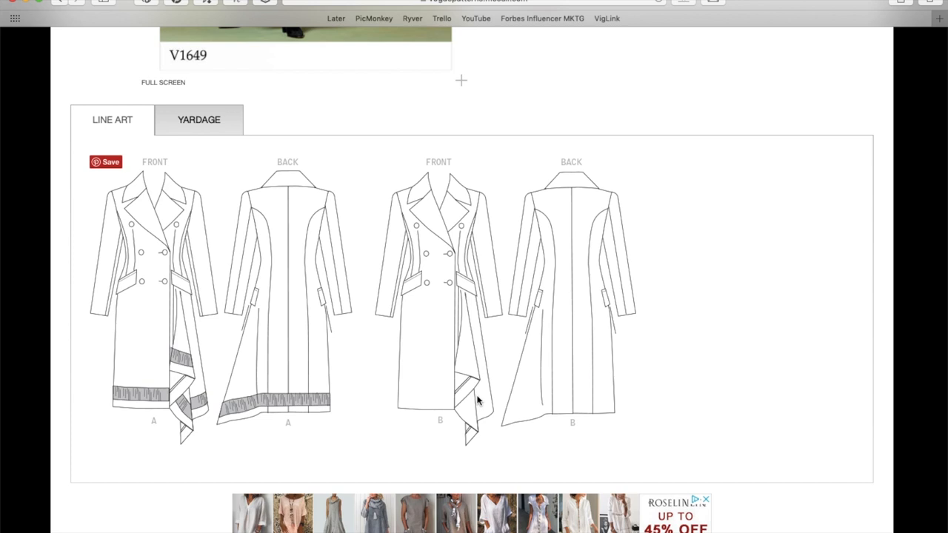
pyautogui.click(199, 119)
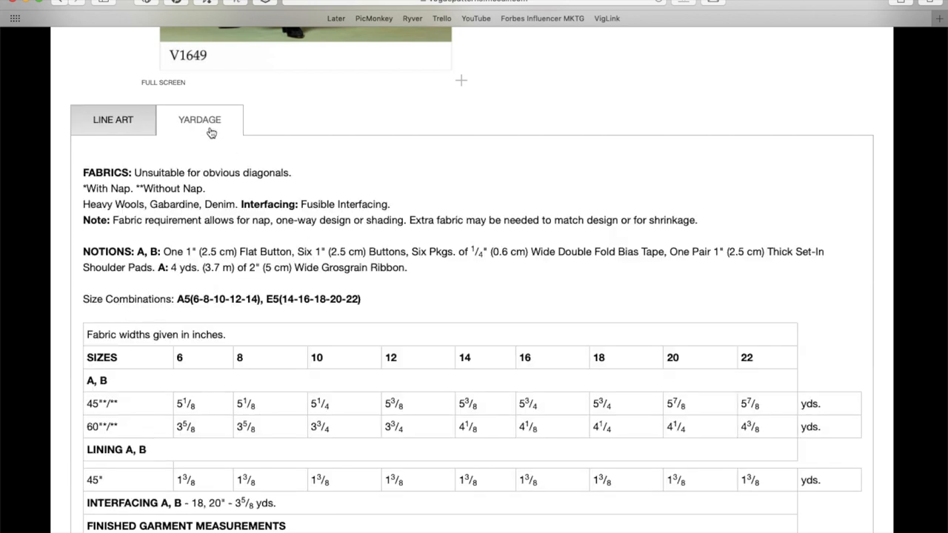
pyautogui.scroll(3)
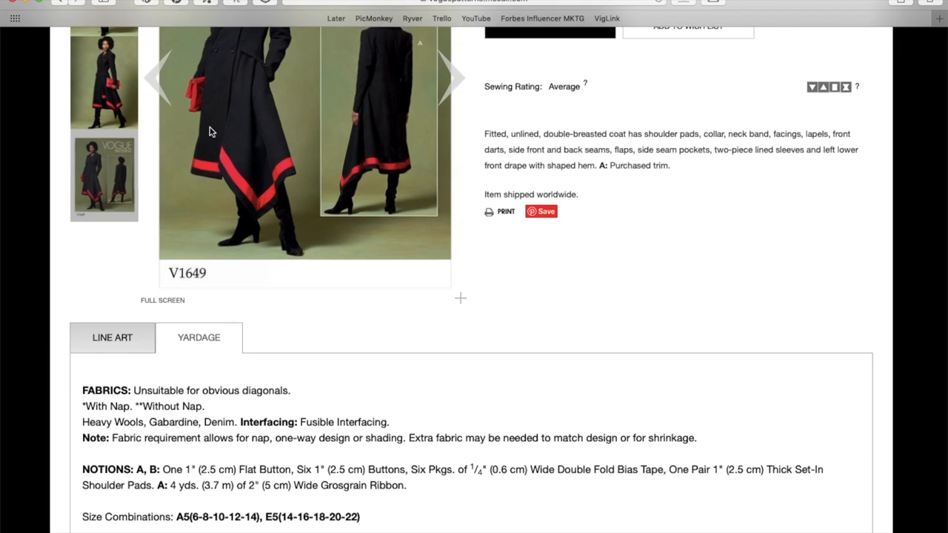
pyautogui.scroll(-3)
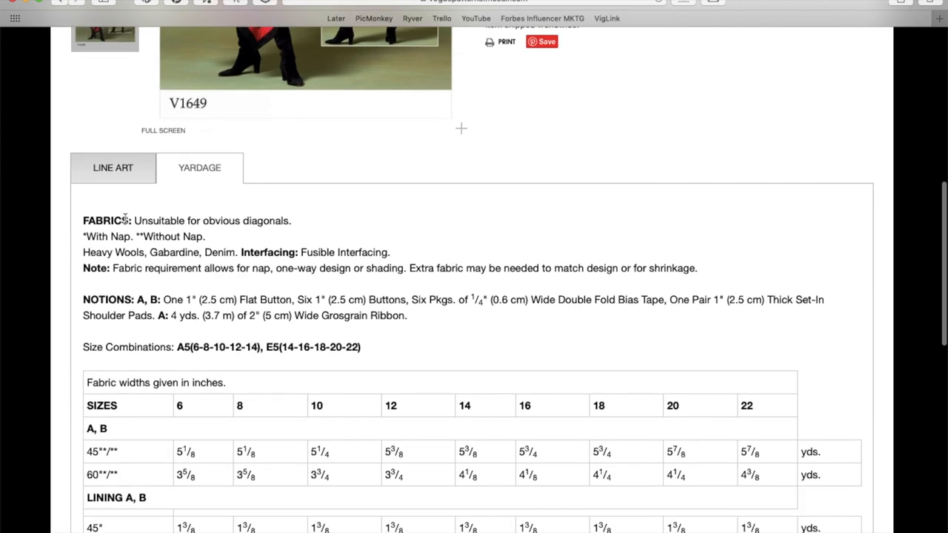
pyautogui.moveTo(166, 252)
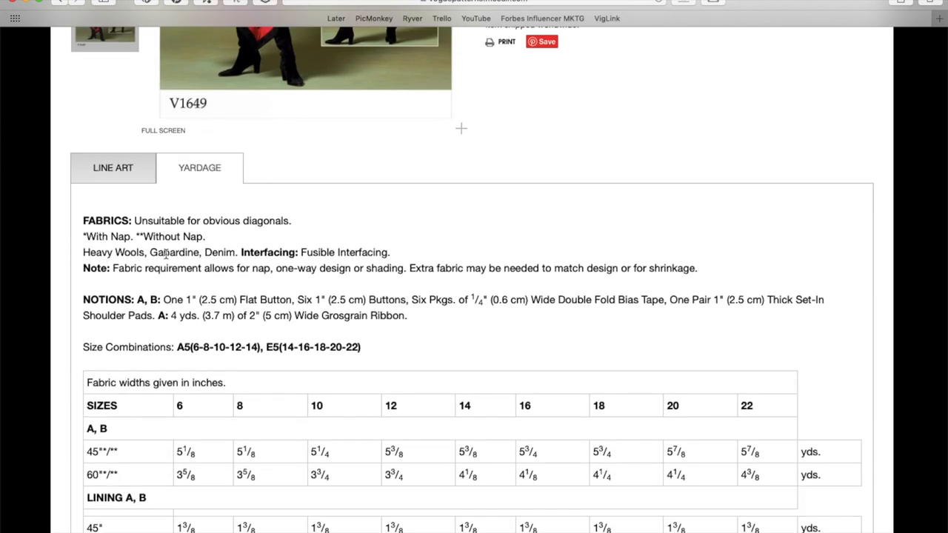
pyautogui.moveTo(225, 251)
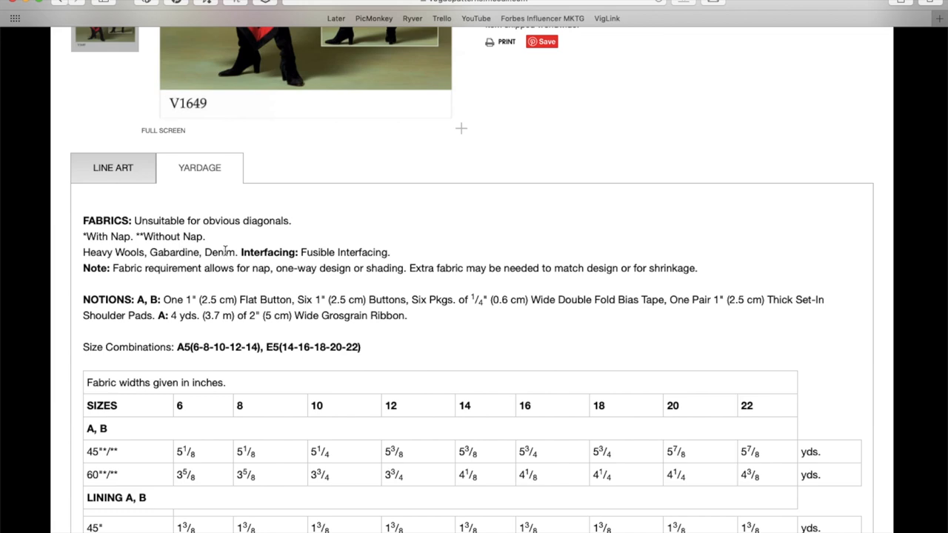
pyautogui.moveTo(355, 255)
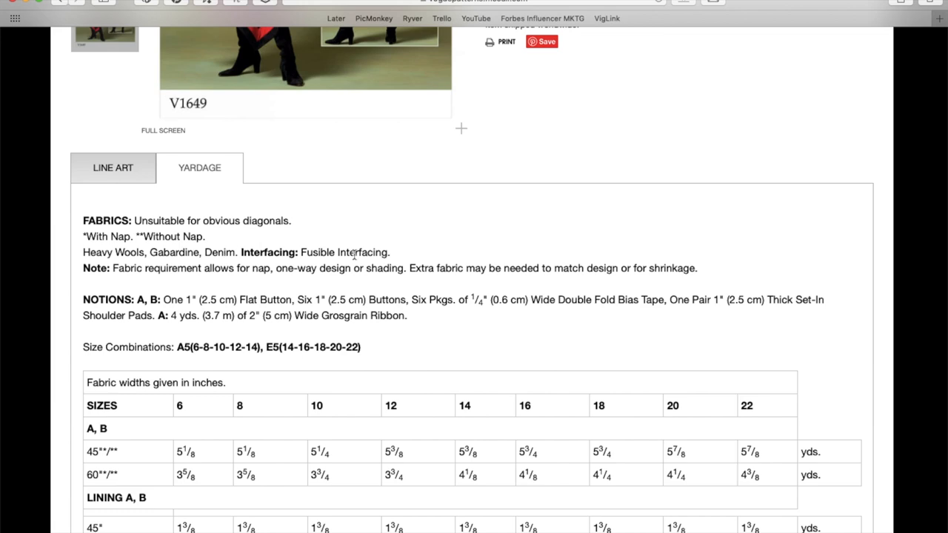
pyautogui.scroll(3)
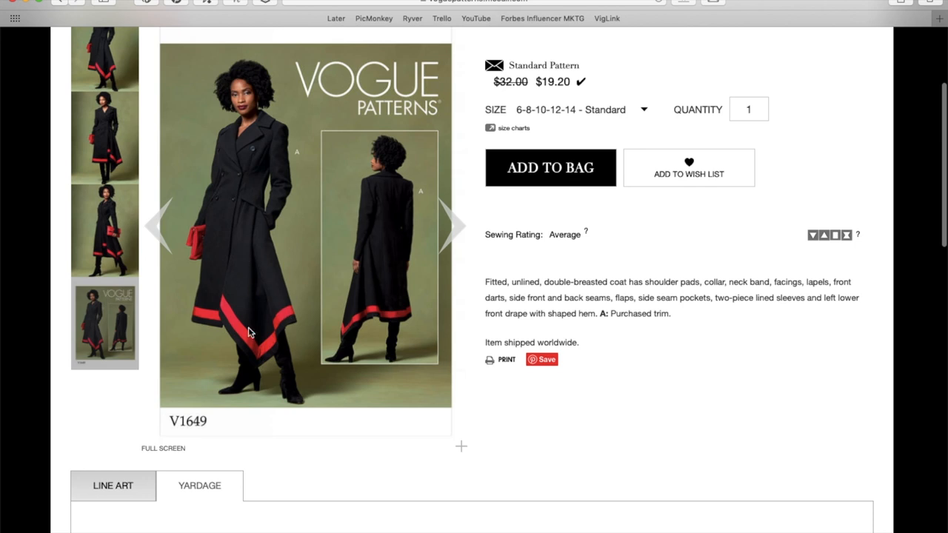
pyautogui.moveTo(252, 191)
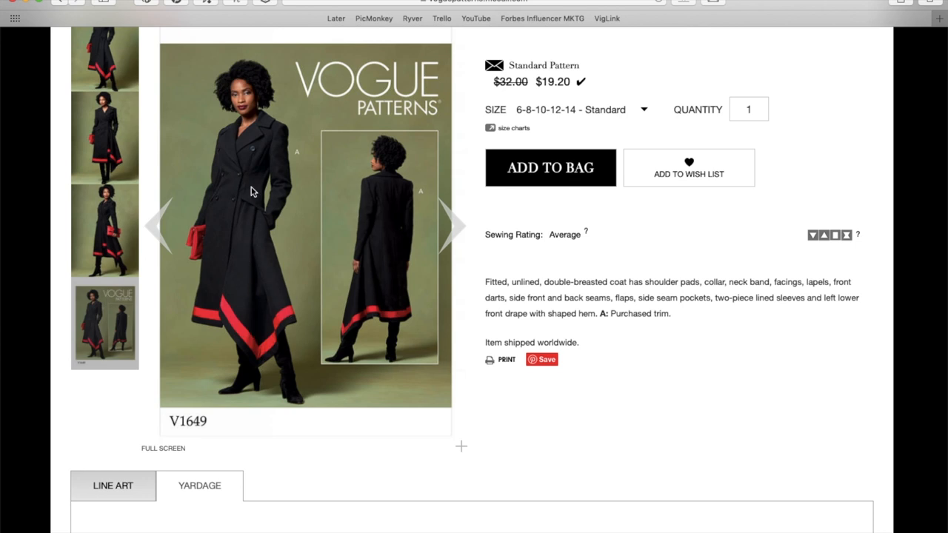
pyautogui.moveTo(234, 173)
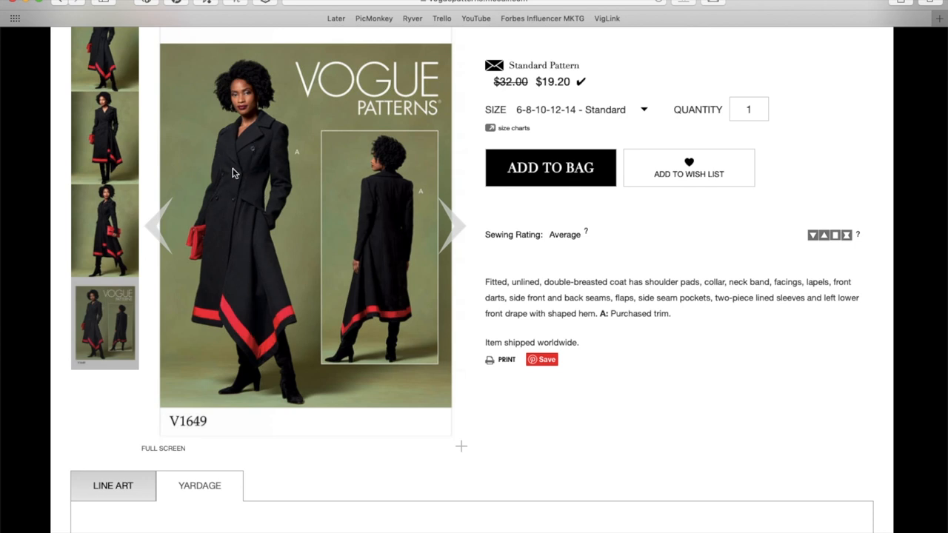
pyautogui.moveTo(267, 367)
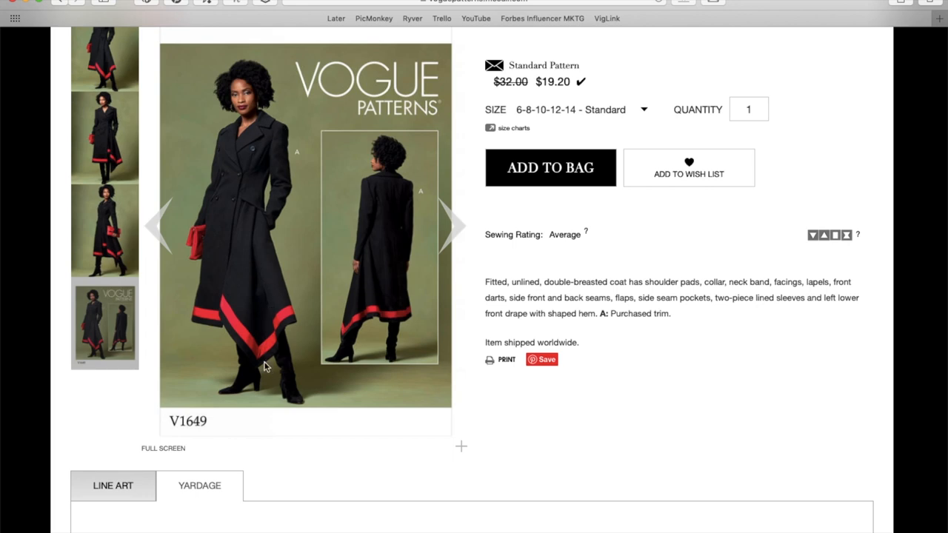
pyautogui.scroll(-3)
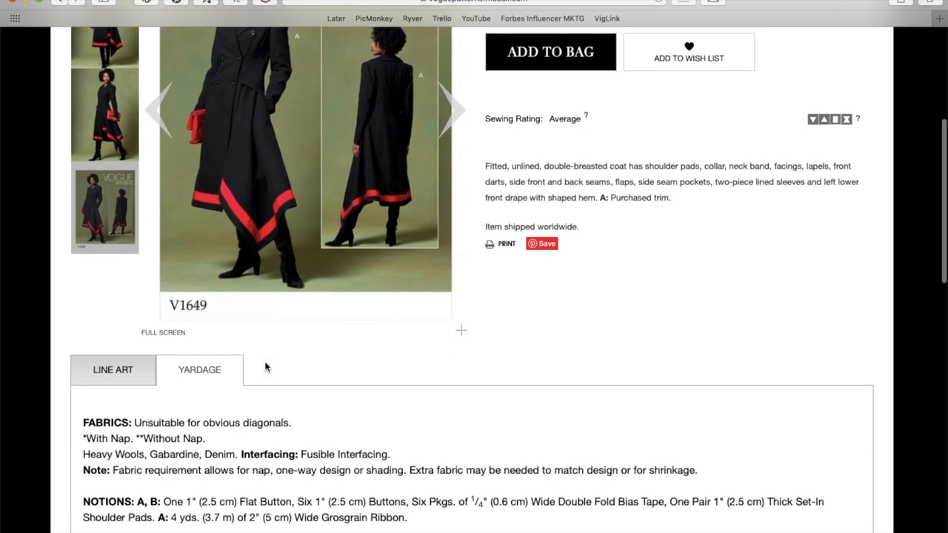
pyautogui.scroll(3)
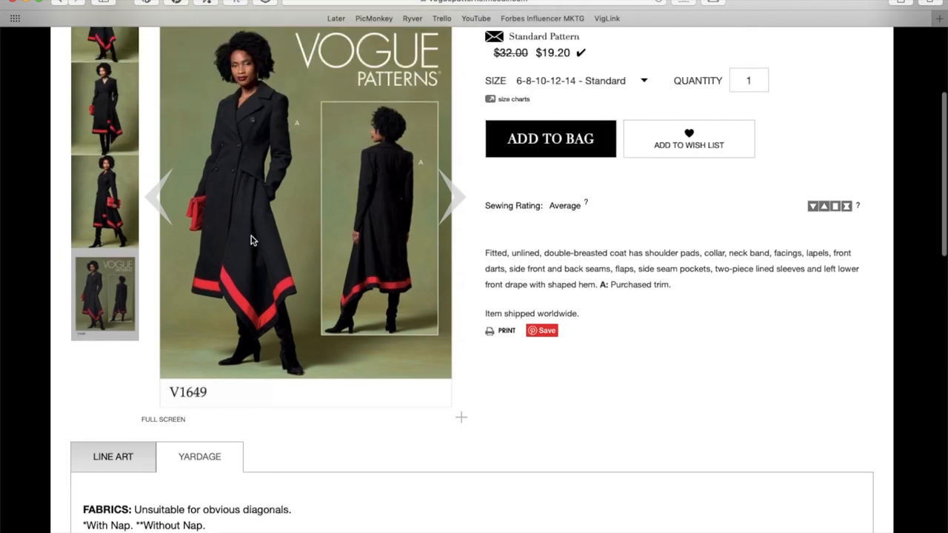
pyautogui.moveTo(260, 299)
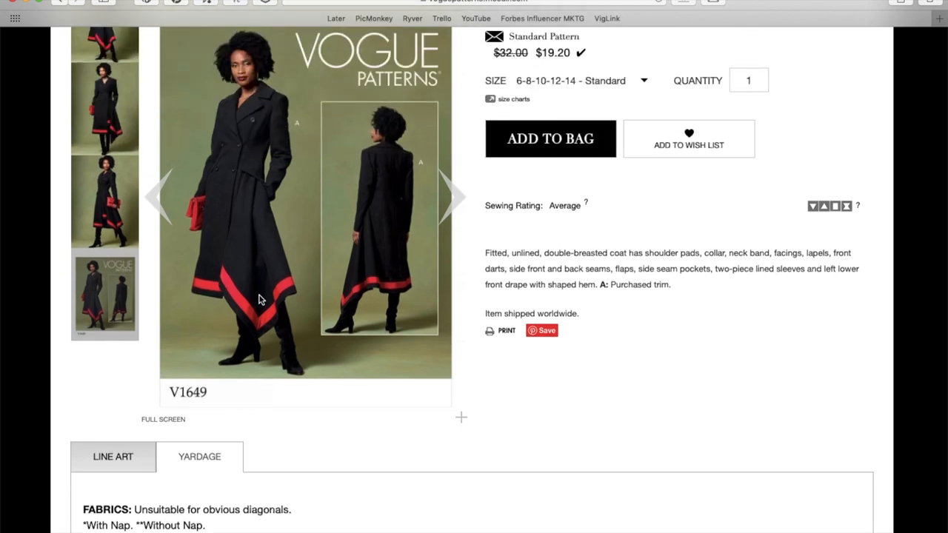
pyautogui.scroll(-3)
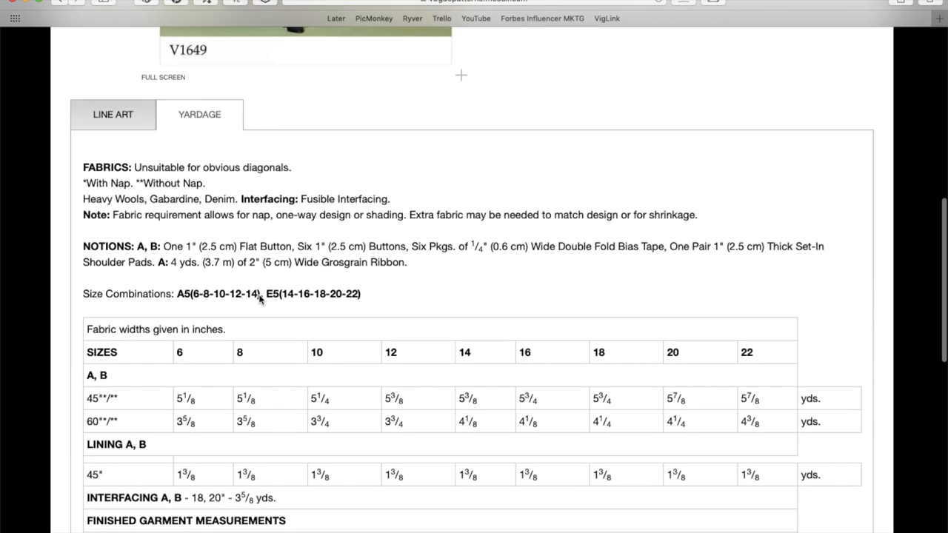
pyautogui.scroll(-3)
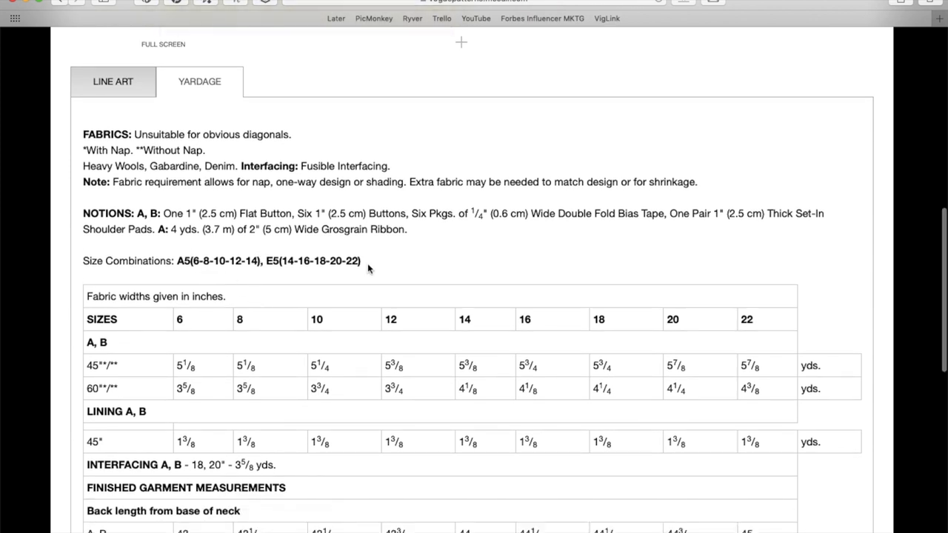
pyautogui.scroll(3)
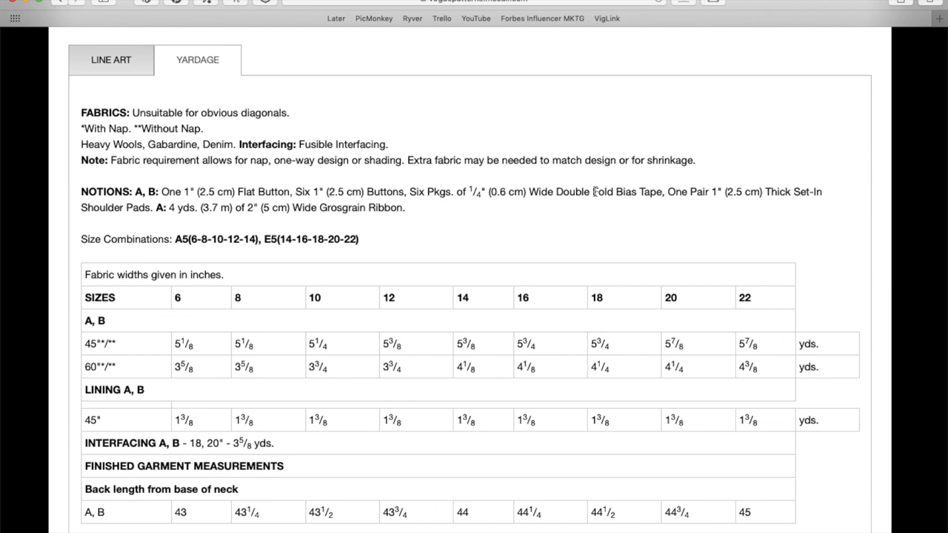
pyautogui.moveTo(642, 197)
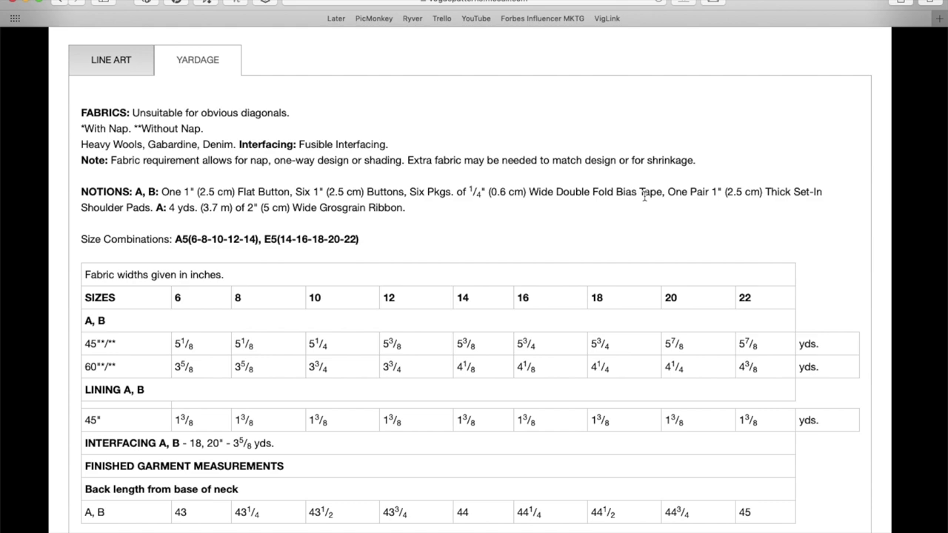
pyautogui.moveTo(364, 210)
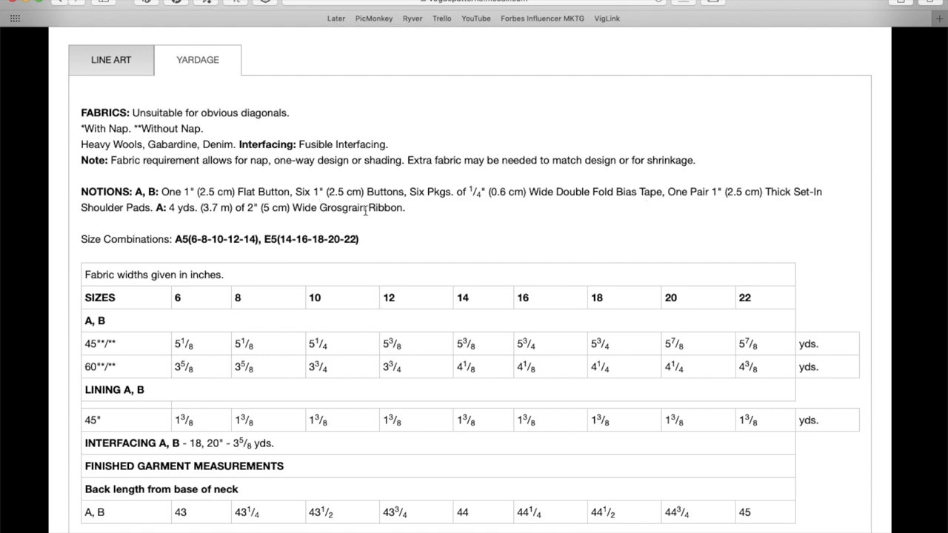
pyautogui.scroll(3)
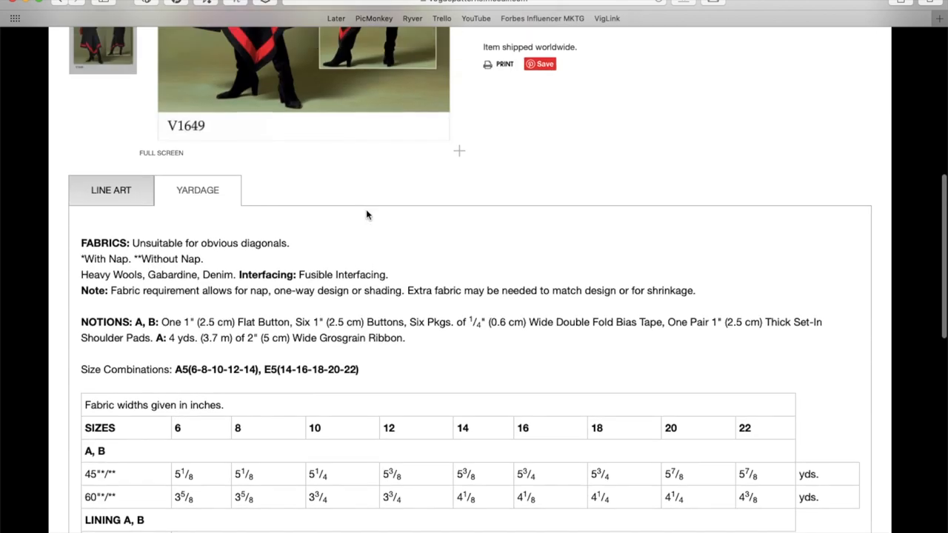
pyautogui.scroll(3)
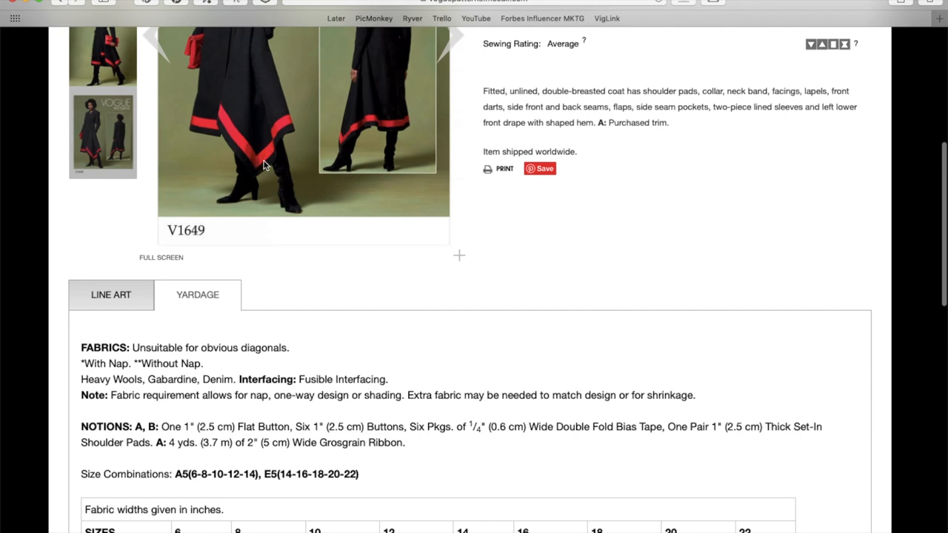
pyautogui.scroll(-3)
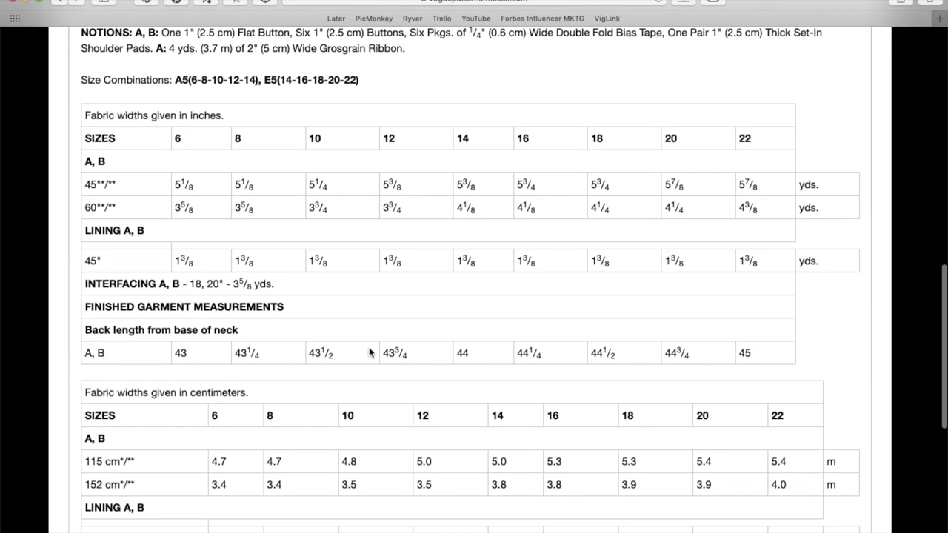
pyautogui.scroll(-3)
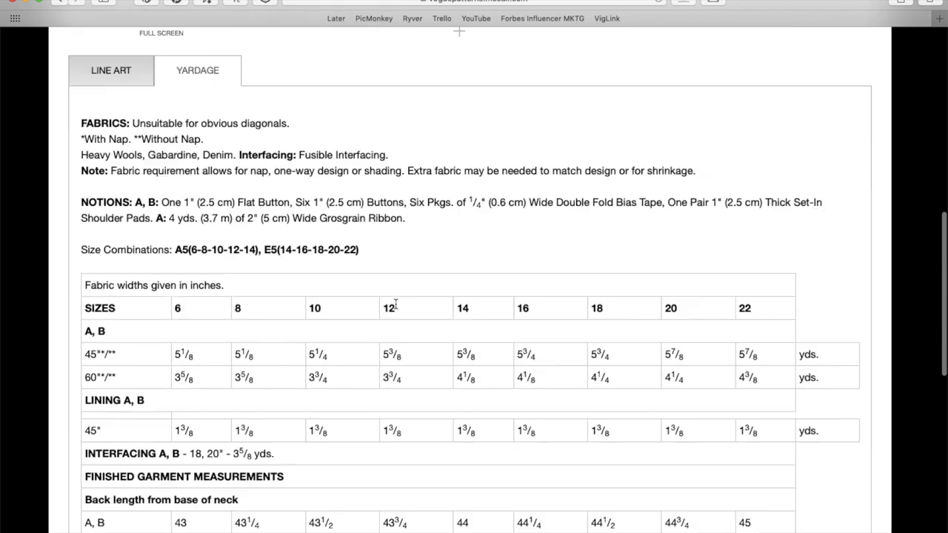
# - Scroll up and down over the V1649 line art to compare the view A and B drawings
pyautogui.scroll(3)
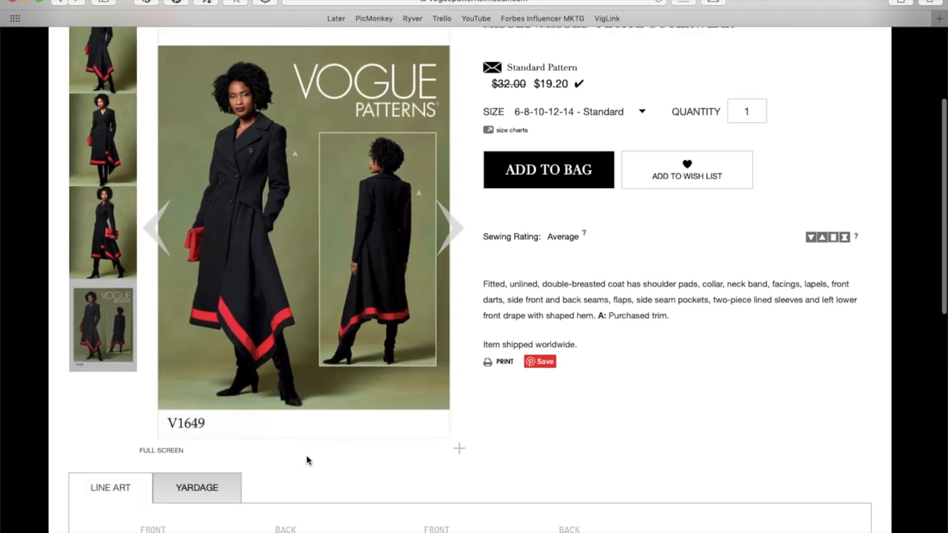
pyautogui.scroll(-3)
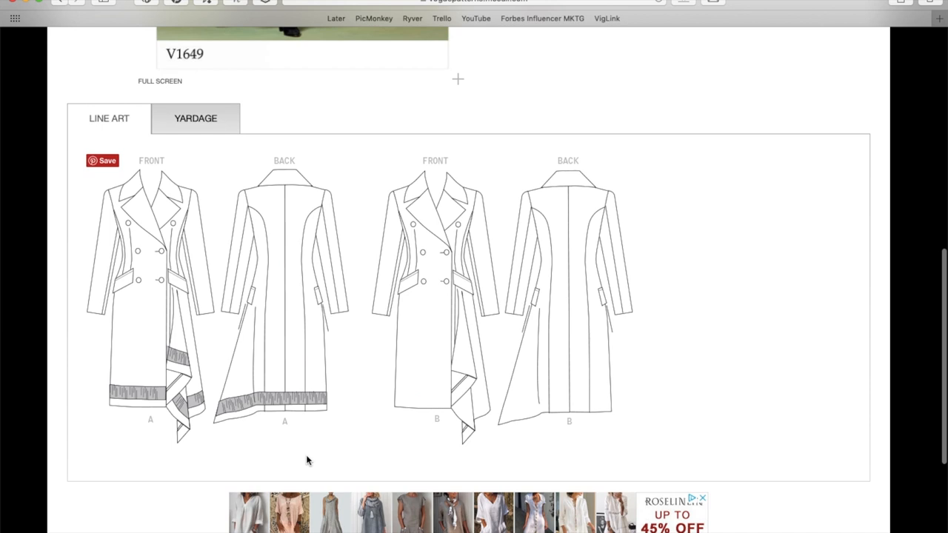
pyautogui.moveTo(465, 320)
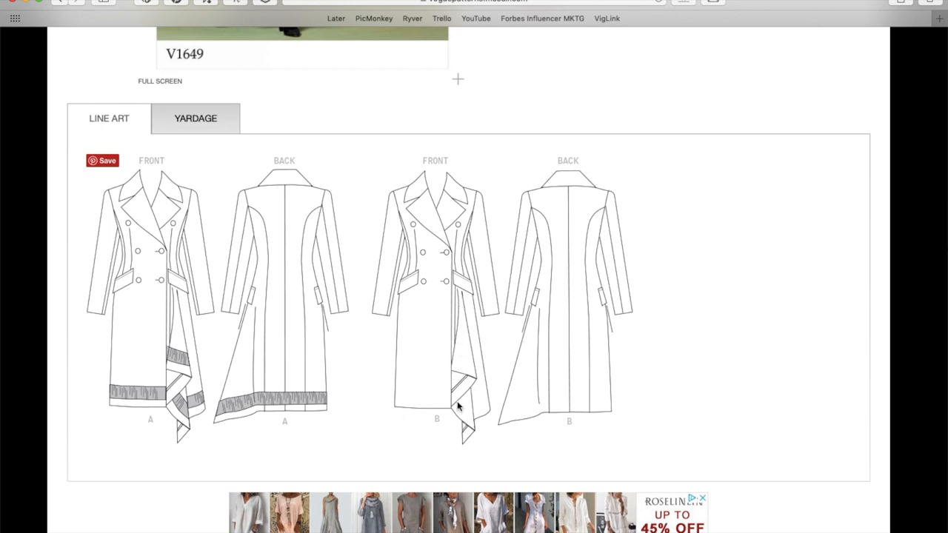
pyautogui.scroll(3)
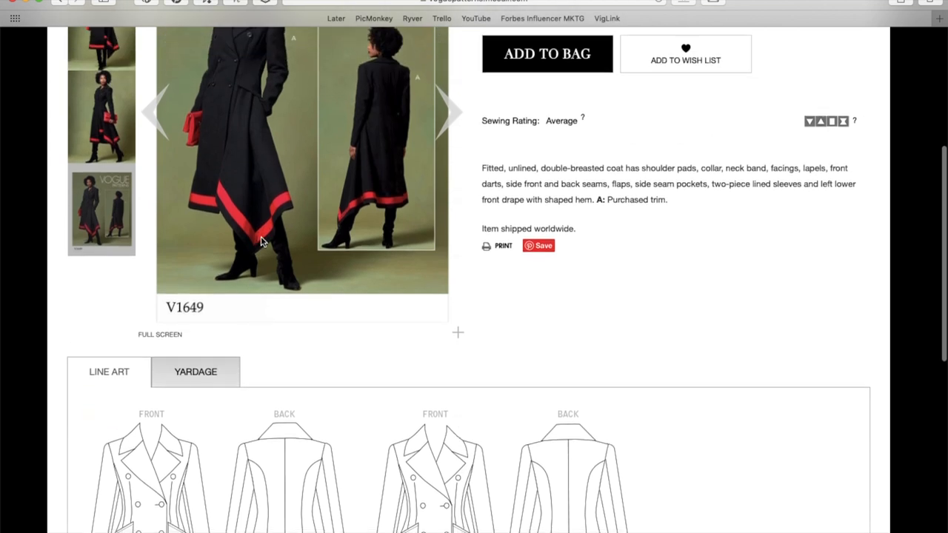
pyautogui.scroll(-3)
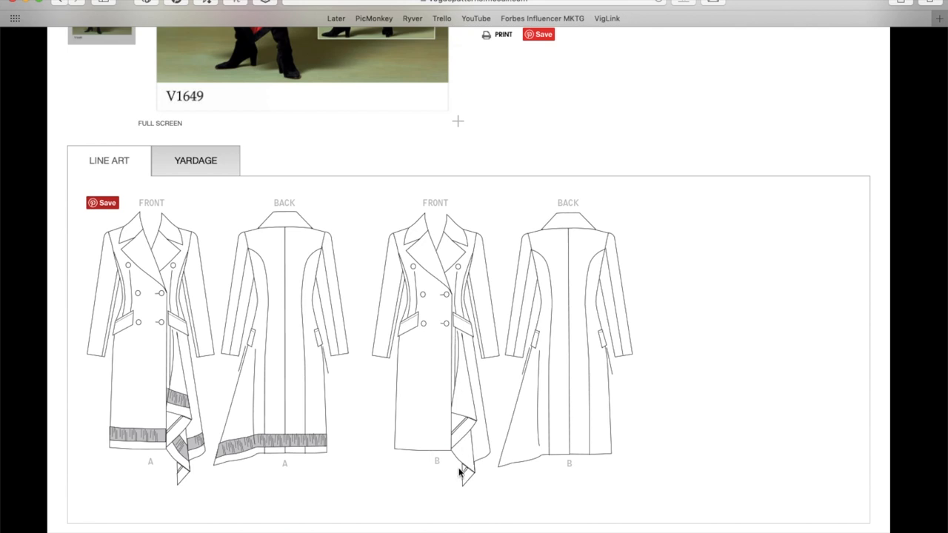
pyautogui.scroll(3)
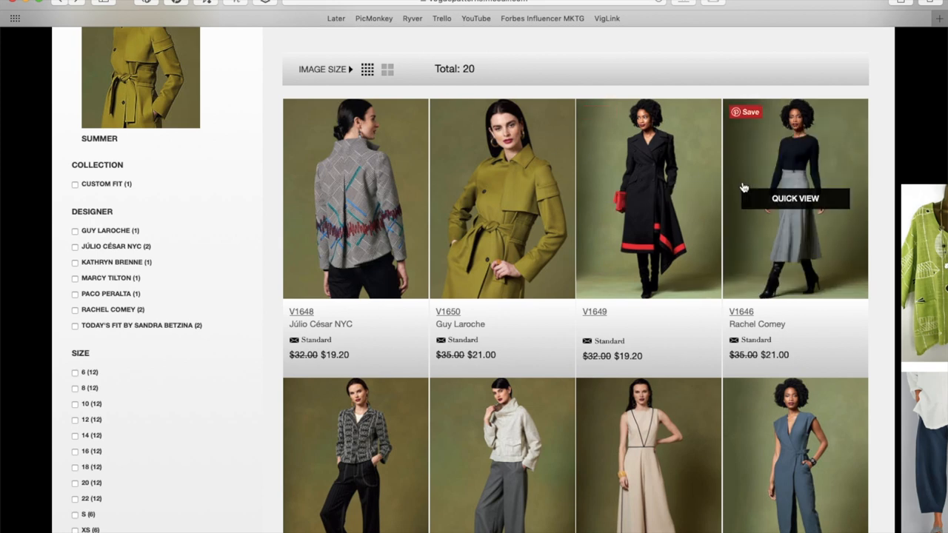
# - Go into the V1646 coat and skirt pattern and bring its image gallery into view
pyautogui.click(794, 199)
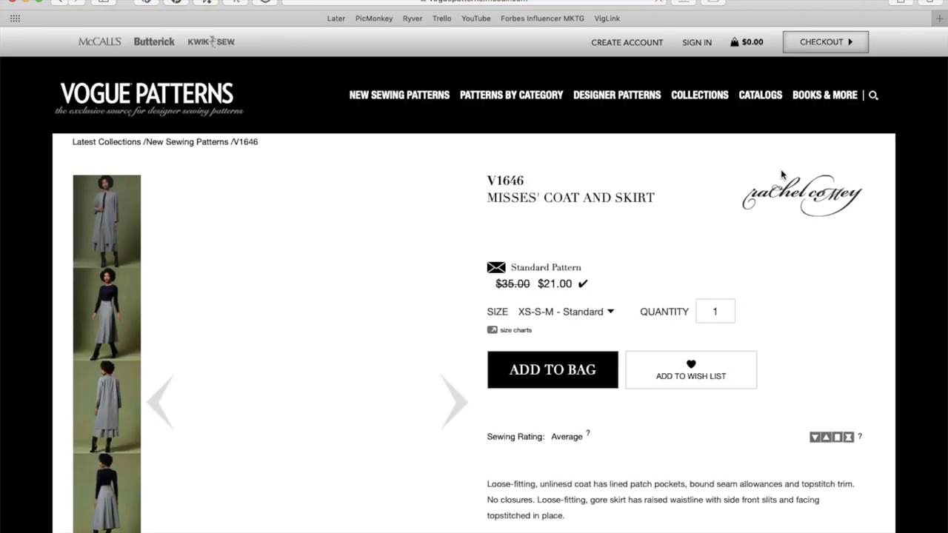
pyautogui.scroll(-3)
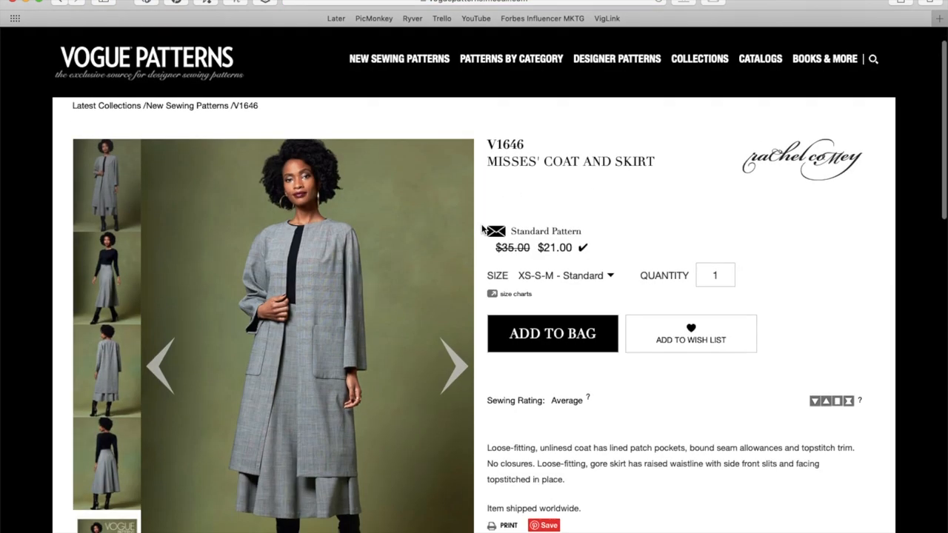
pyautogui.scroll(-3)
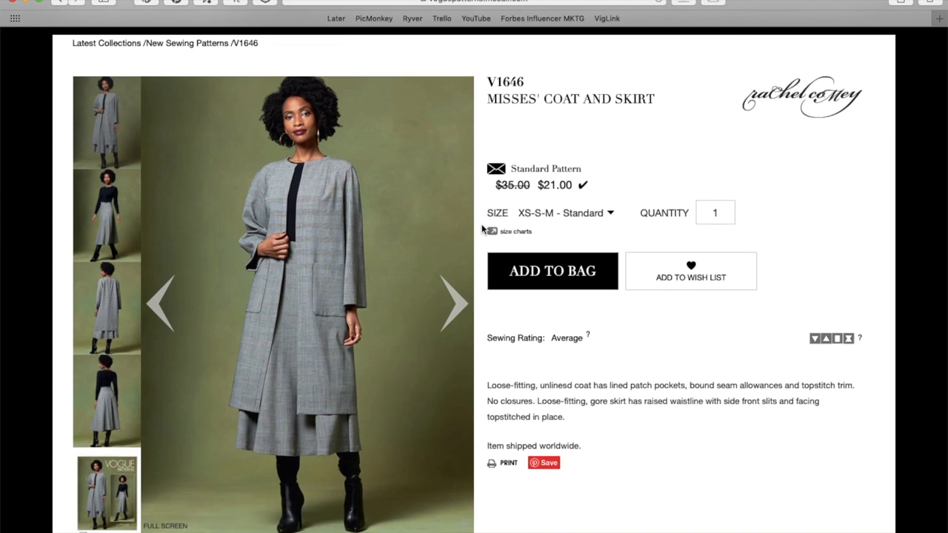
pyautogui.moveTo(460, 307)
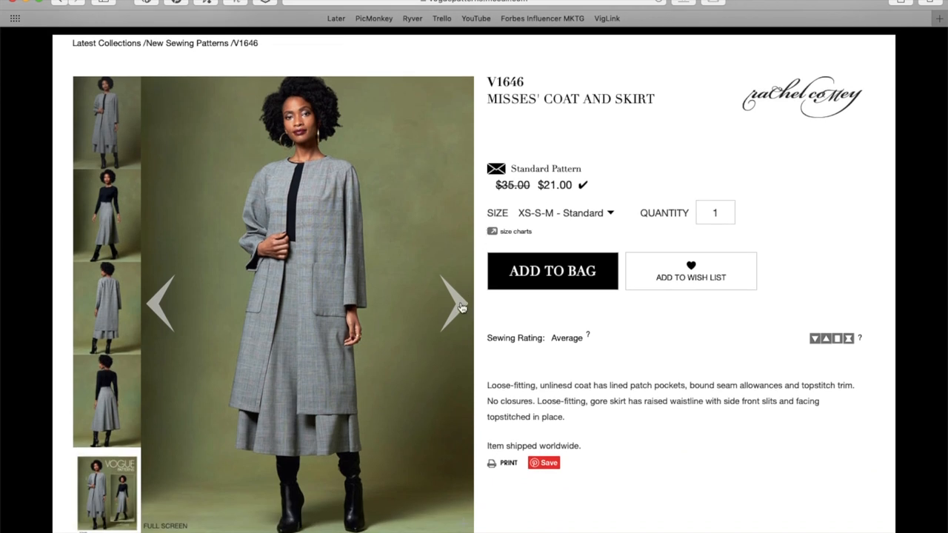
pyautogui.moveTo(308, 151)
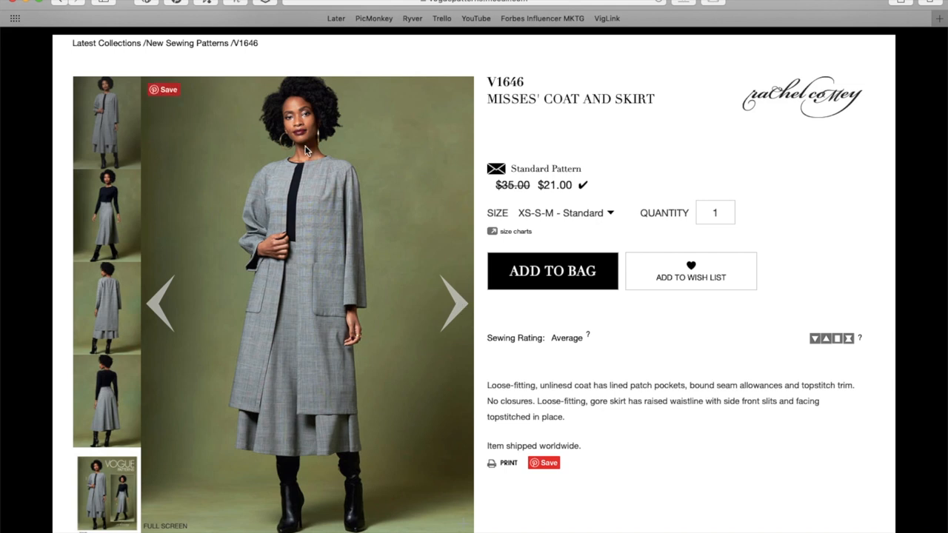
pyautogui.moveTo(332, 163)
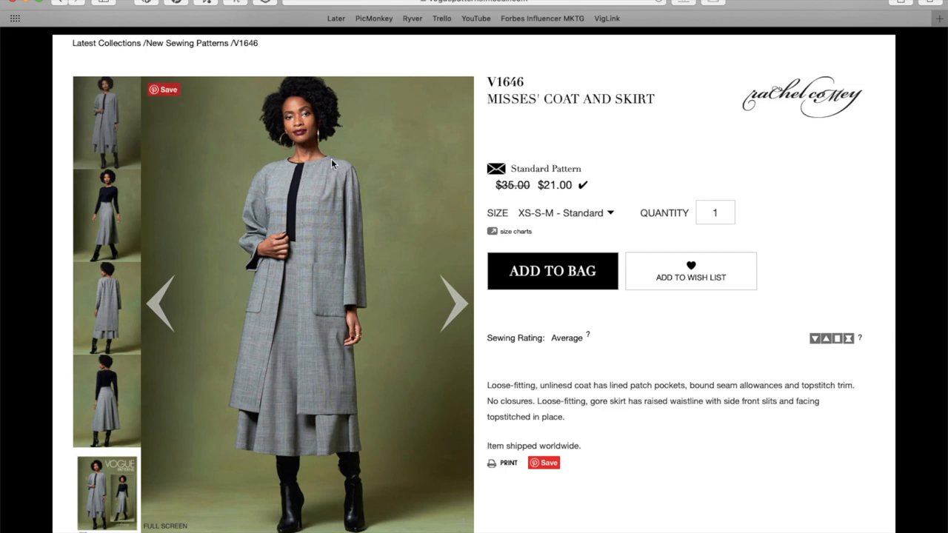
pyautogui.moveTo(329, 212)
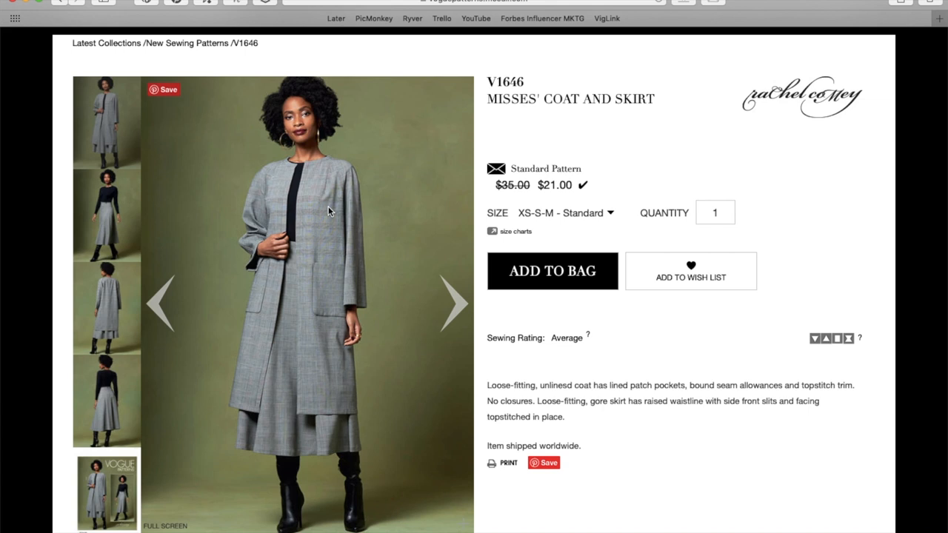
pyautogui.moveTo(352, 172)
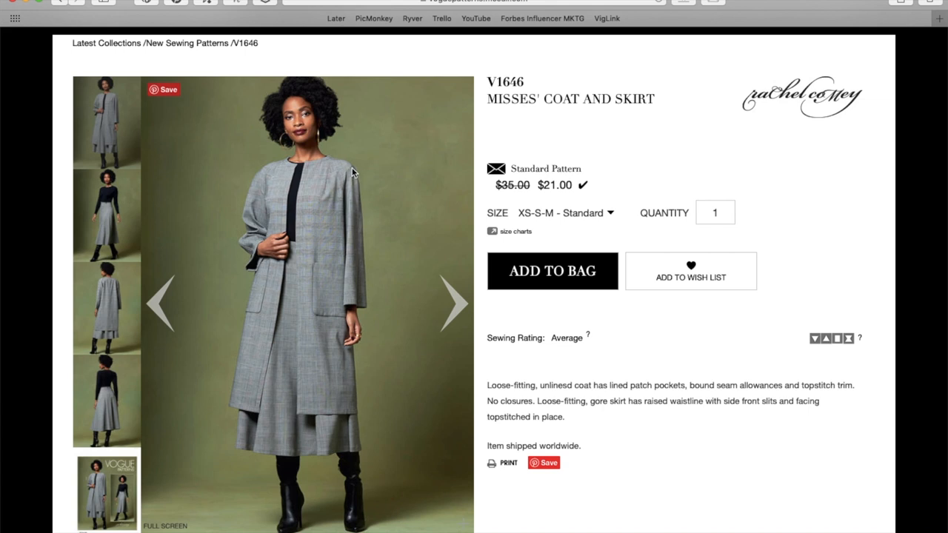
pyautogui.moveTo(370, 299)
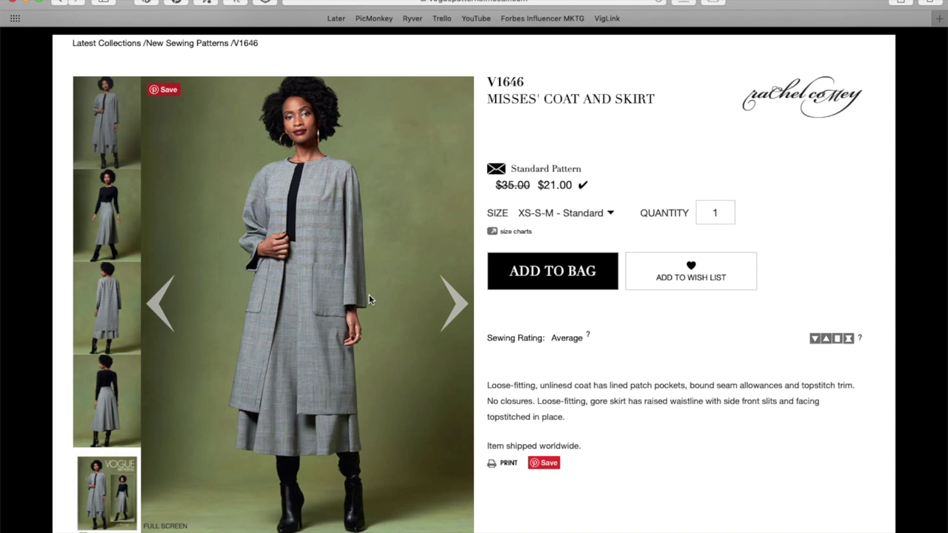
pyautogui.moveTo(317, 274)
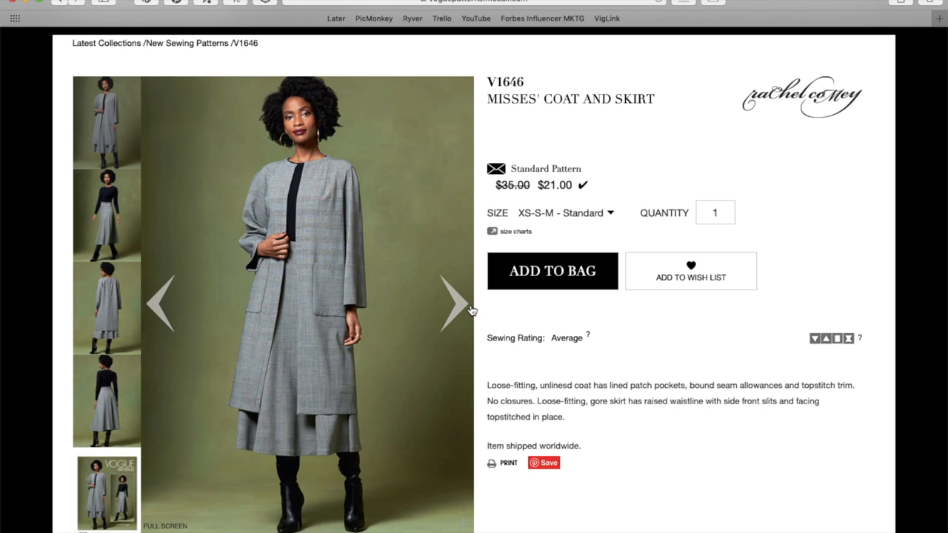
# - Cycle through the V1646 photos — skirt front, coat back, skirt back — to the envelope cover
pyautogui.click(456, 303)
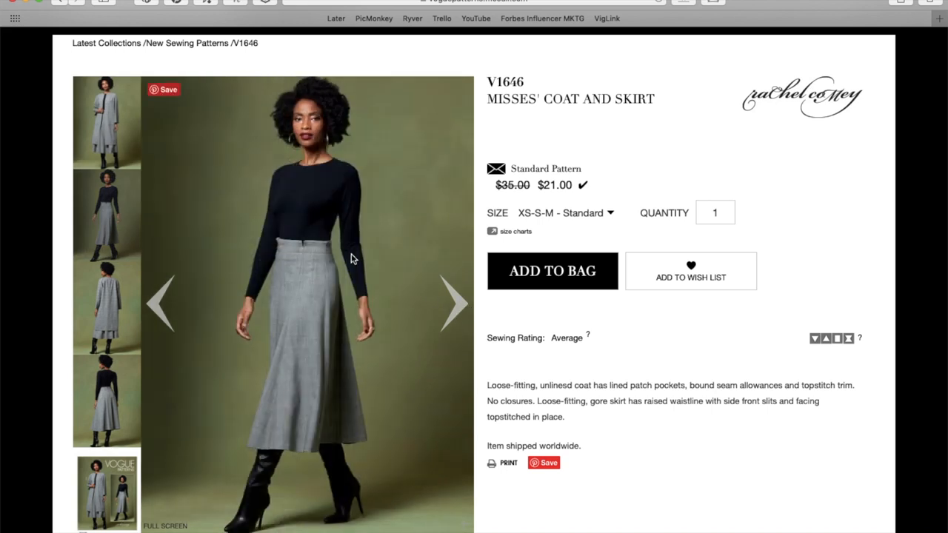
pyautogui.moveTo(332, 255)
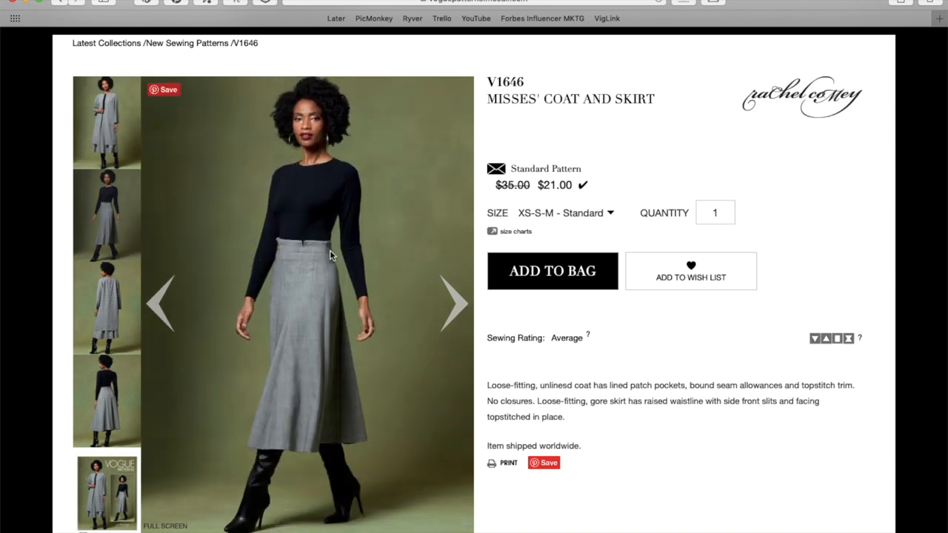
pyautogui.click(454, 302)
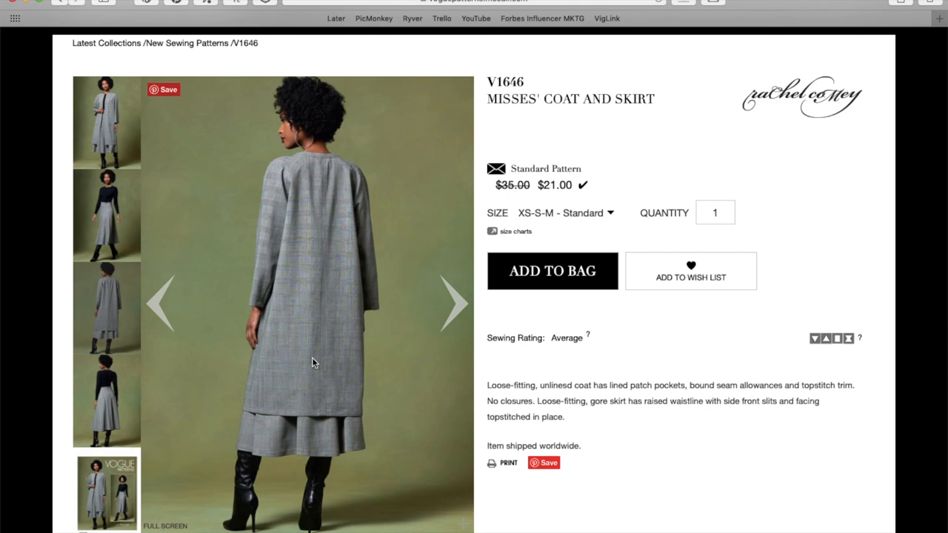
pyautogui.moveTo(308, 163)
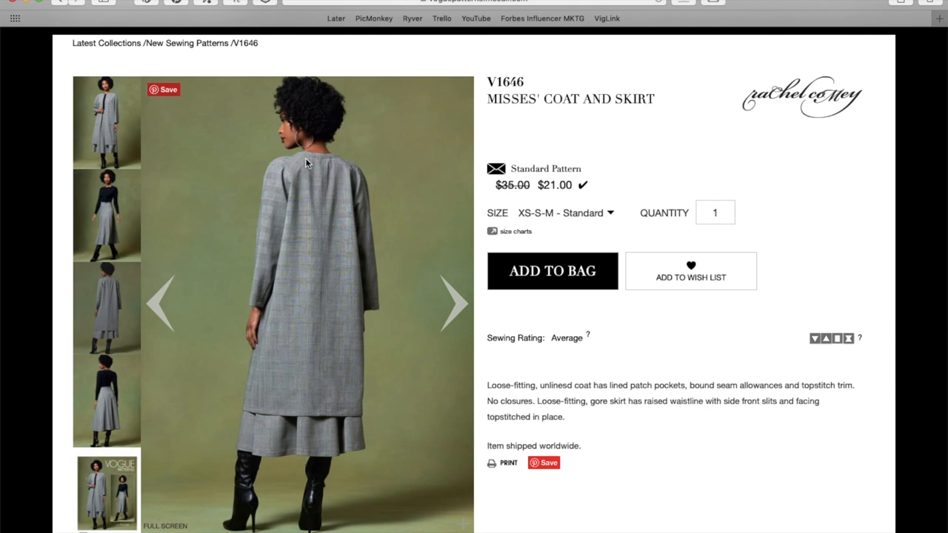
pyautogui.click(455, 303)
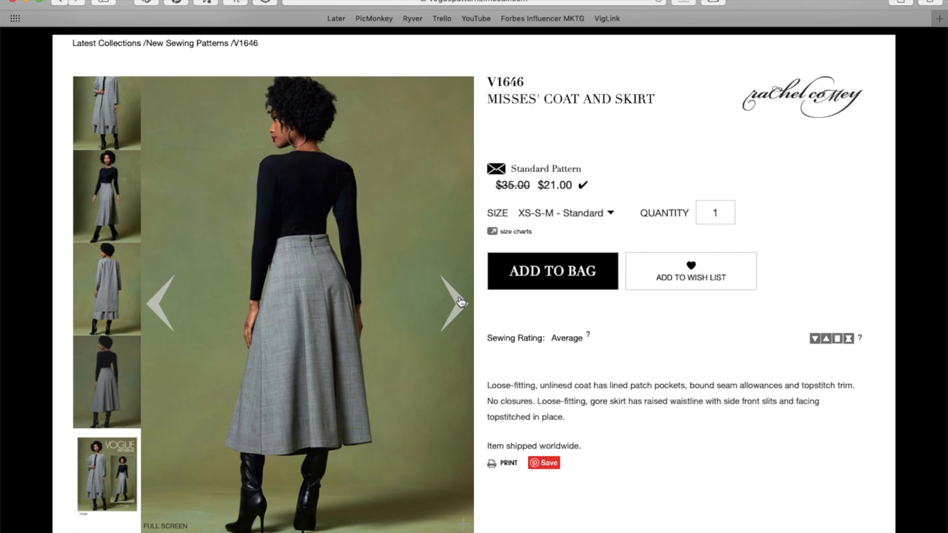
pyautogui.click(454, 304)
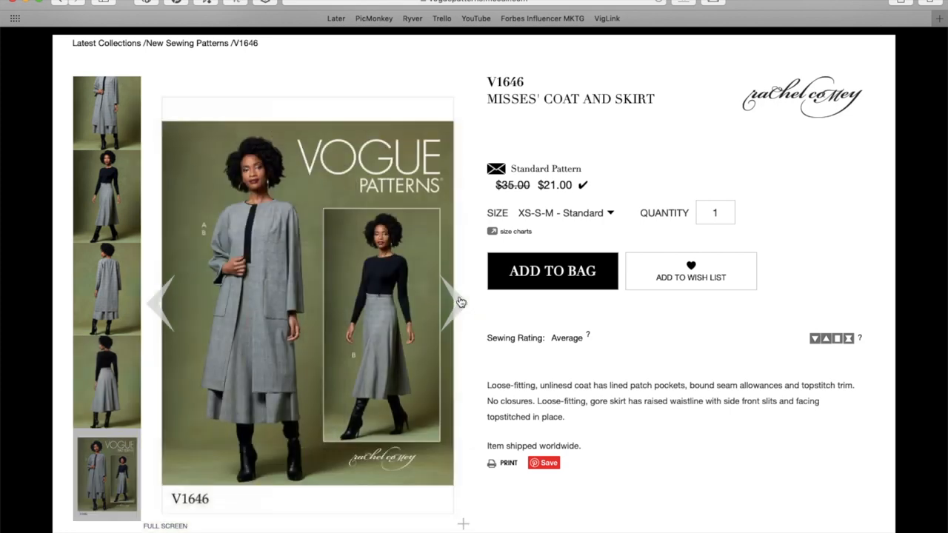
pyautogui.scroll(-3)
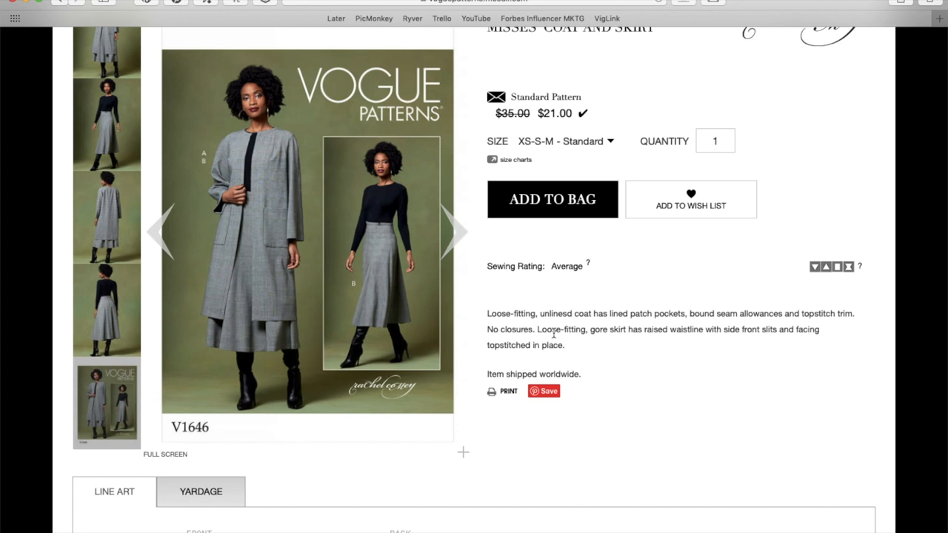
pyautogui.moveTo(628, 317)
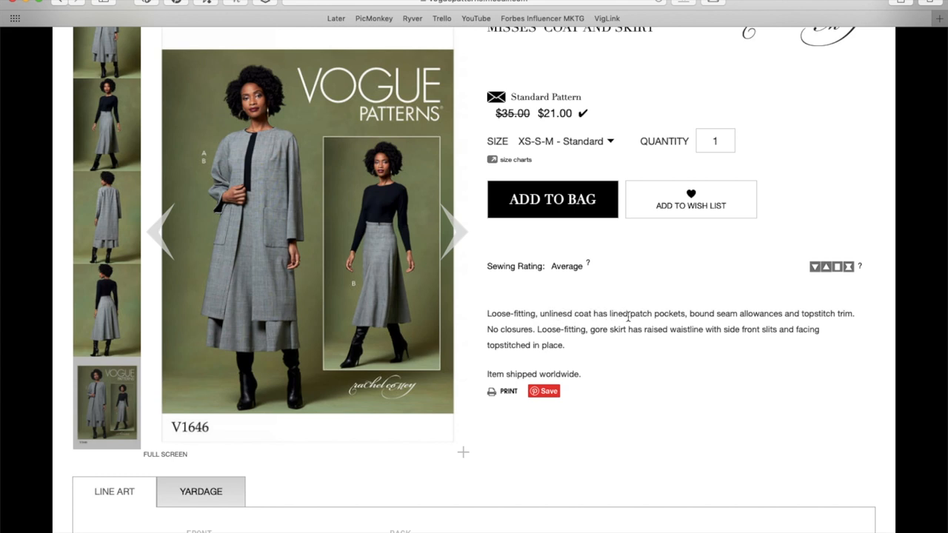
pyautogui.moveTo(666, 317)
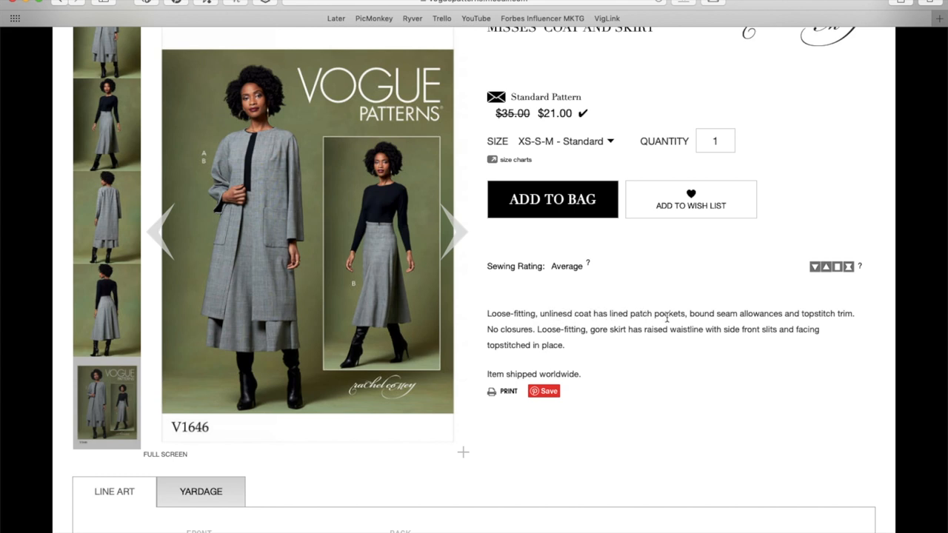
pyautogui.moveTo(773, 317)
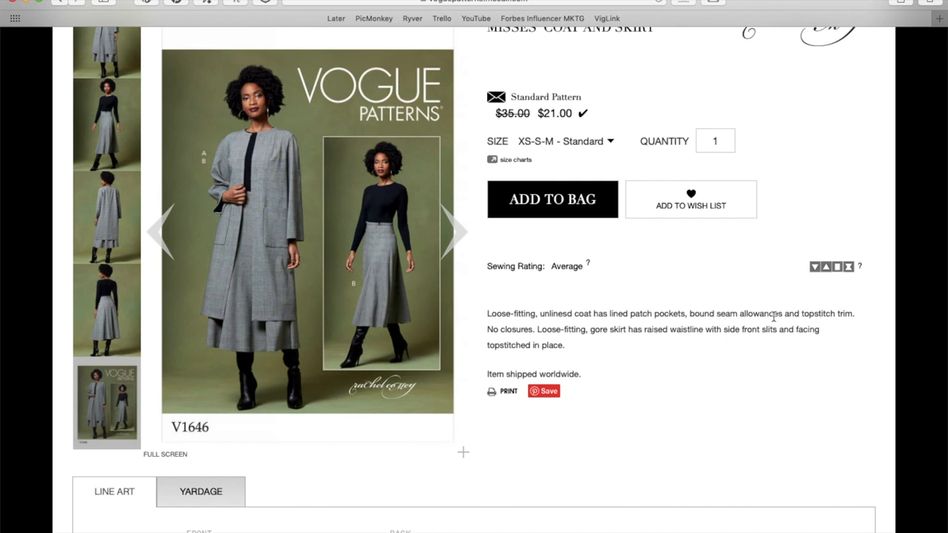
pyautogui.moveTo(835, 314)
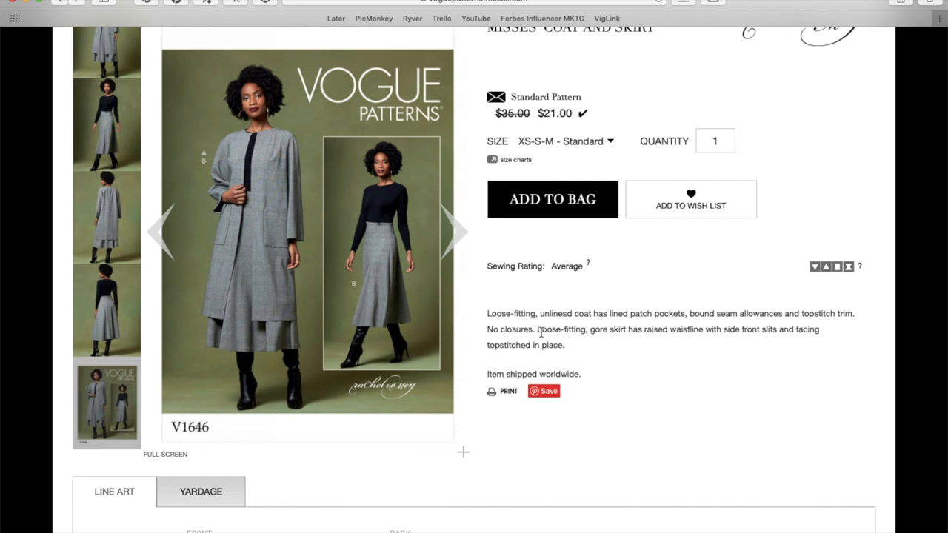
pyautogui.moveTo(615, 332)
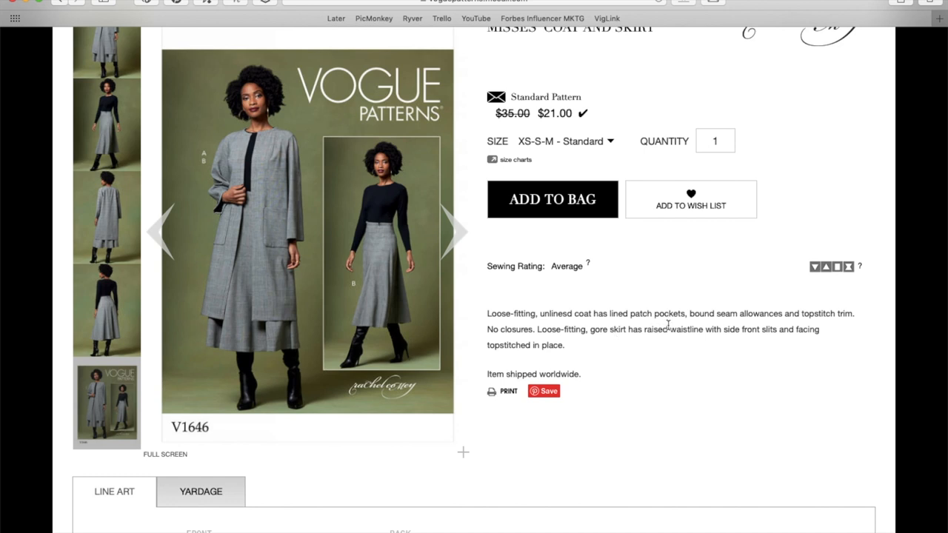
pyautogui.moveTo(685, 329)
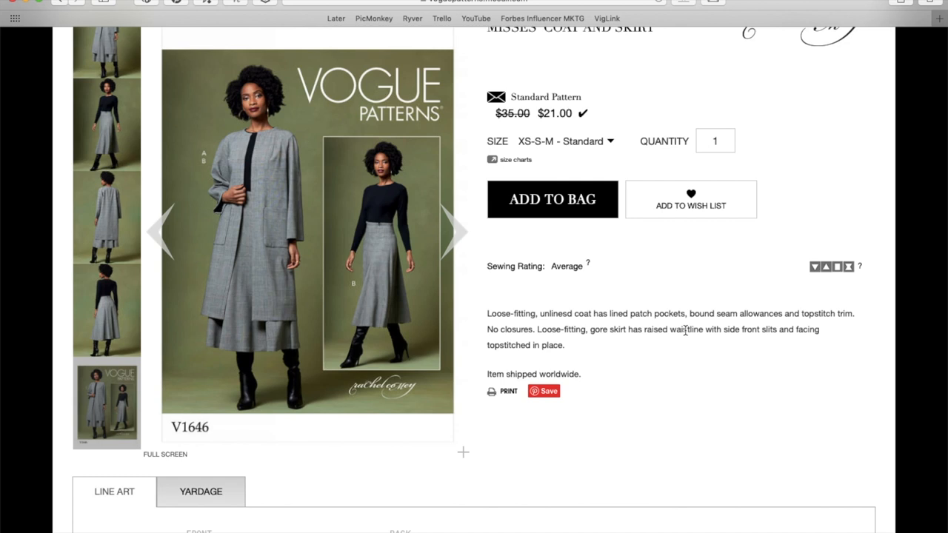
# - Scroll down the V1646 page through the coat and skirt front and back line drawings
pyautogui.scroll(-3)
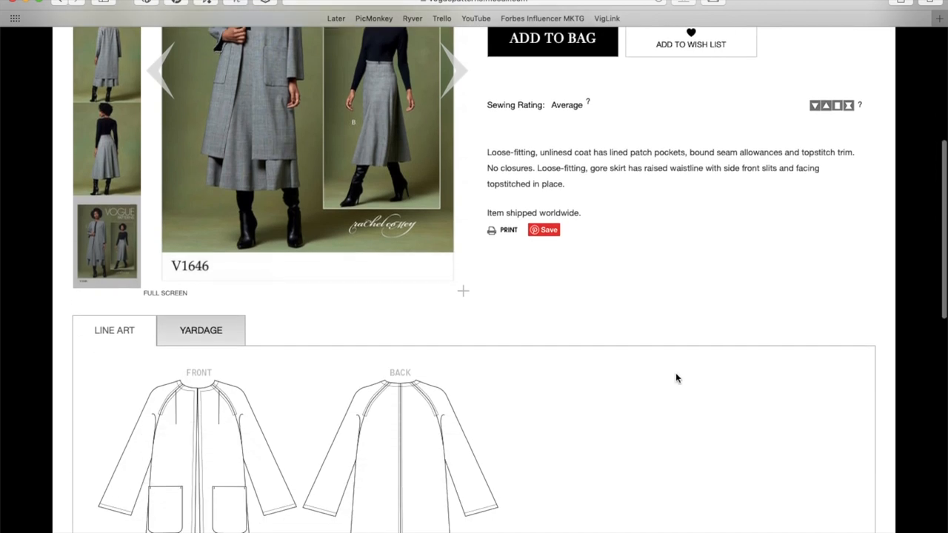
pyautogui.scroll(-3)
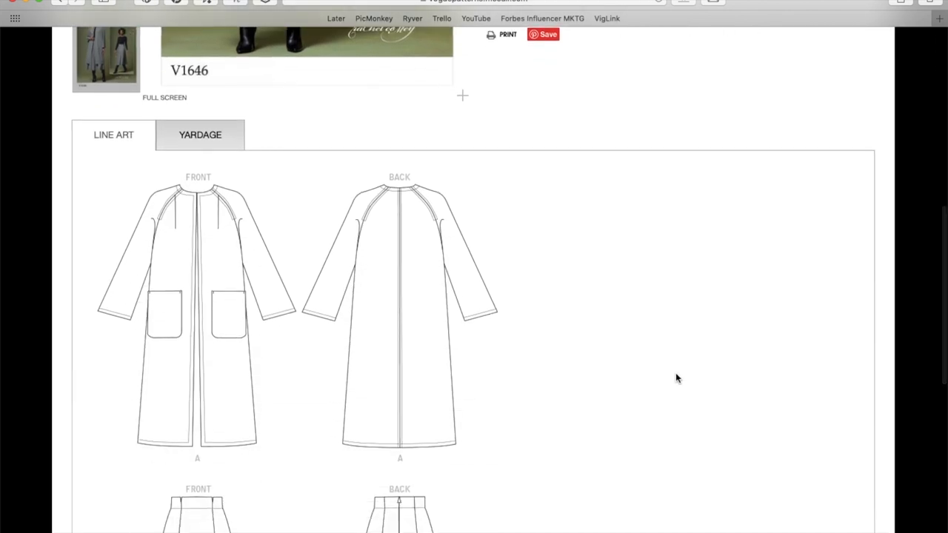
pyautogui.scroll(-3)
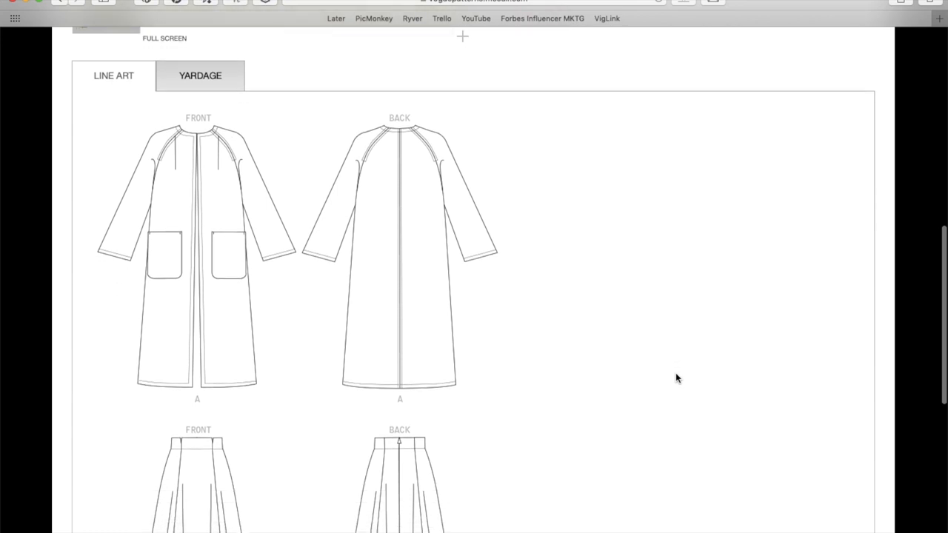
pyautogui.moveTo(448, 317)
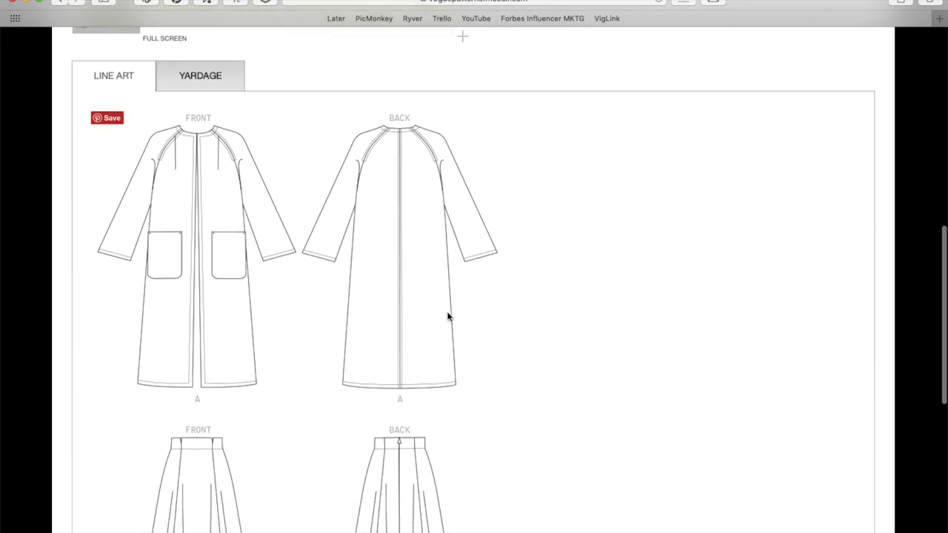
pyautogui.moveTo(384, 314)
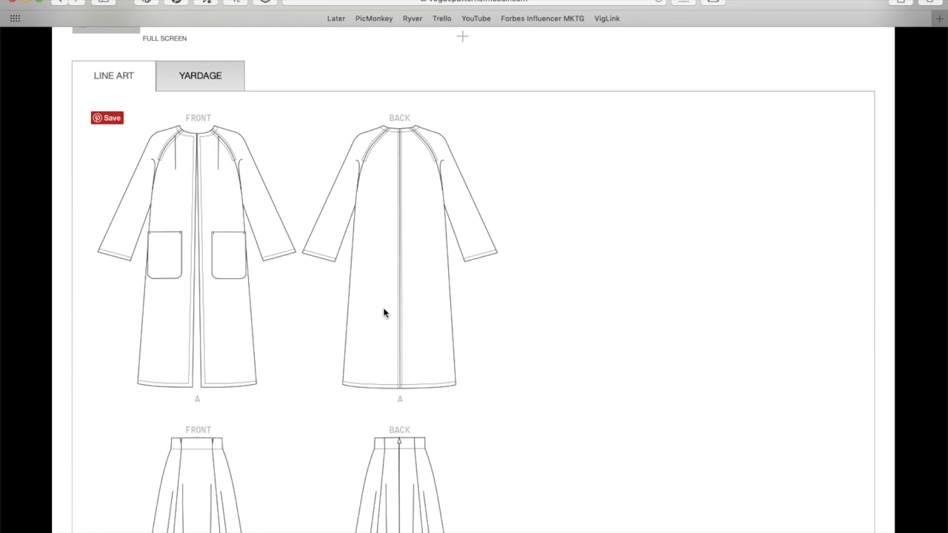
pyautogui.moveTo(471, 264)
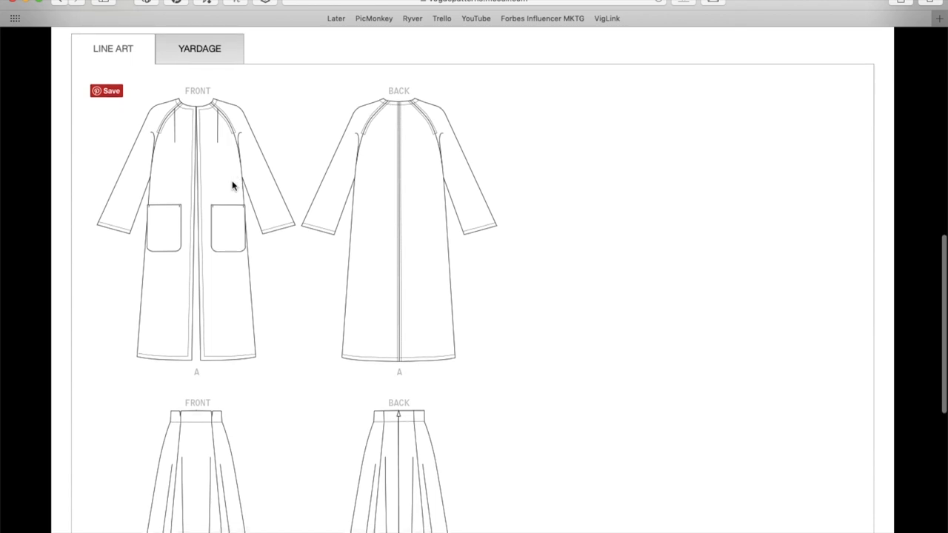
pyautogui.moveTo(245, 146)
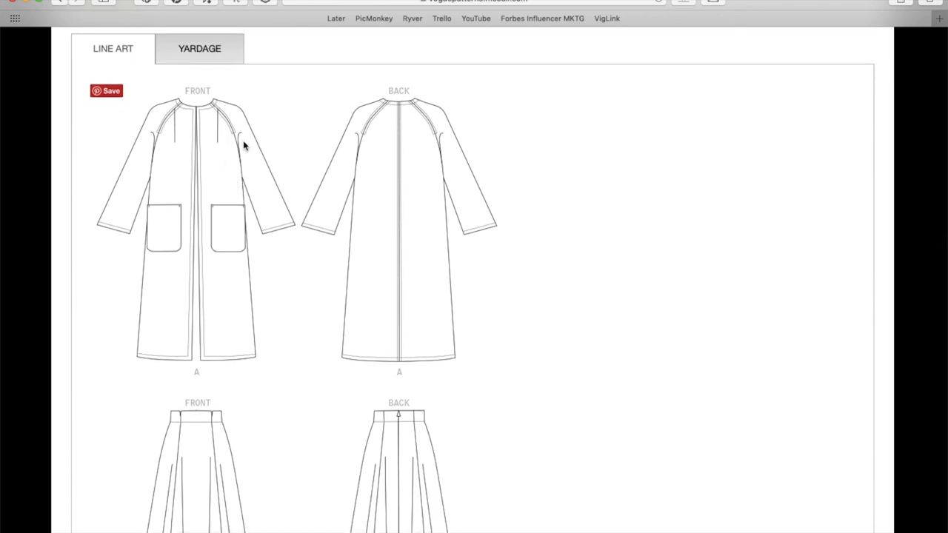
pyautogui.scroll(-3)
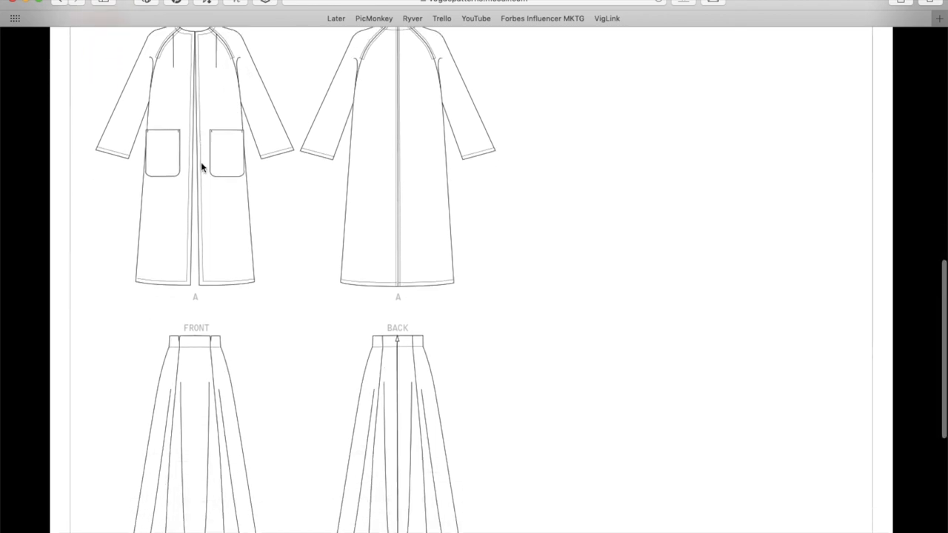
pyautogui.scroll(-3)
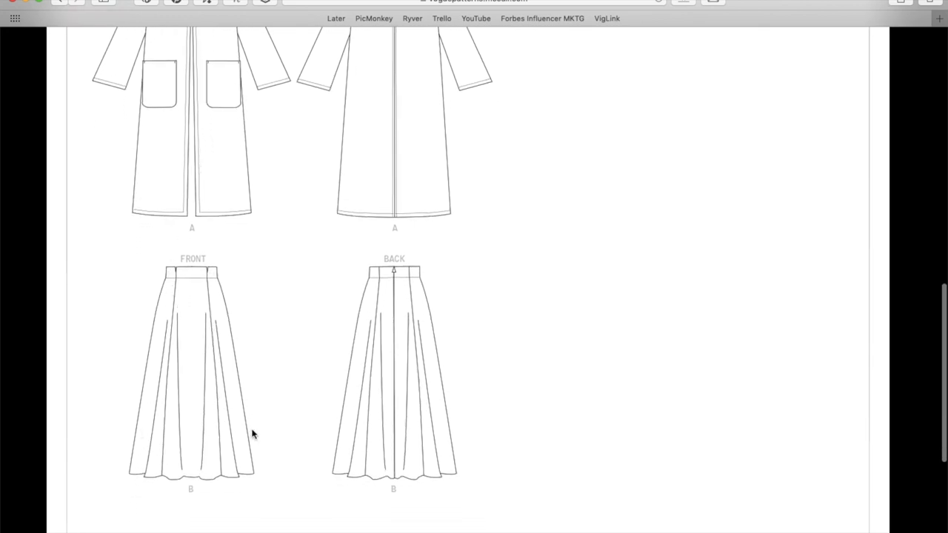
pyautogui.moveTo(213, 281)
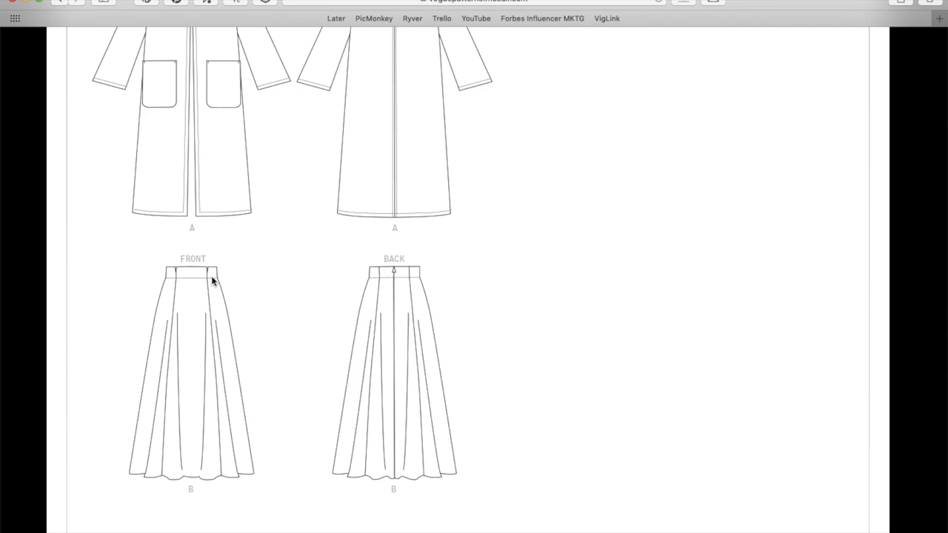
pyautogui.moveTo(177, 277)
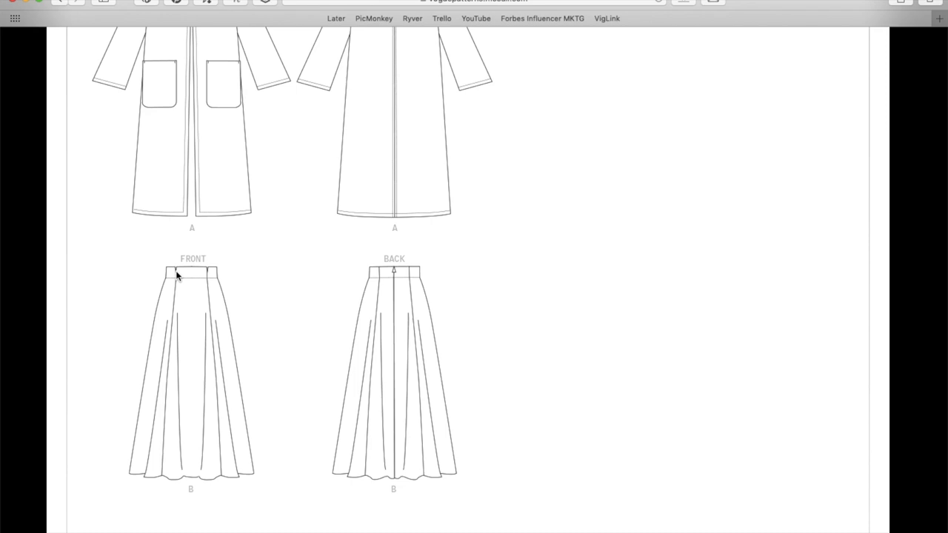
pyautogui.scroll(-3)
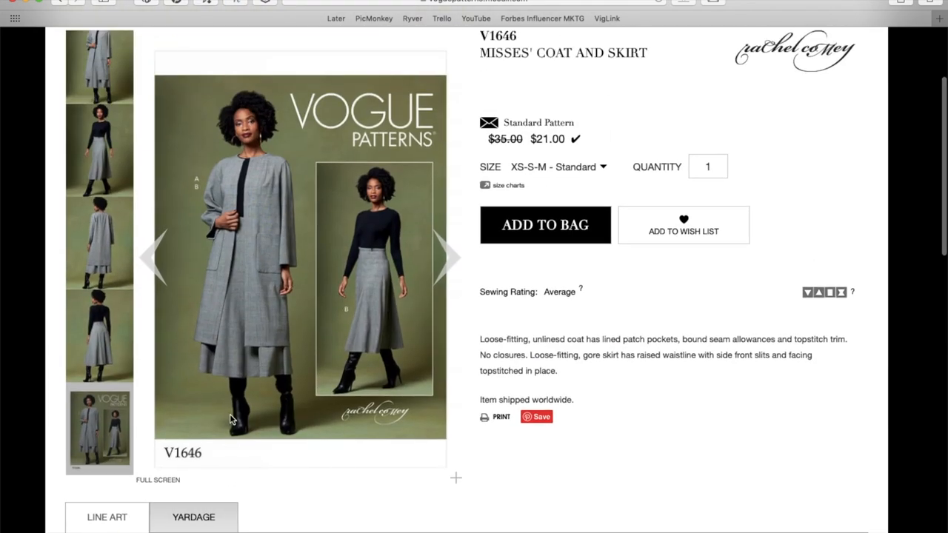
pyautogui.moveTo(300, 379)
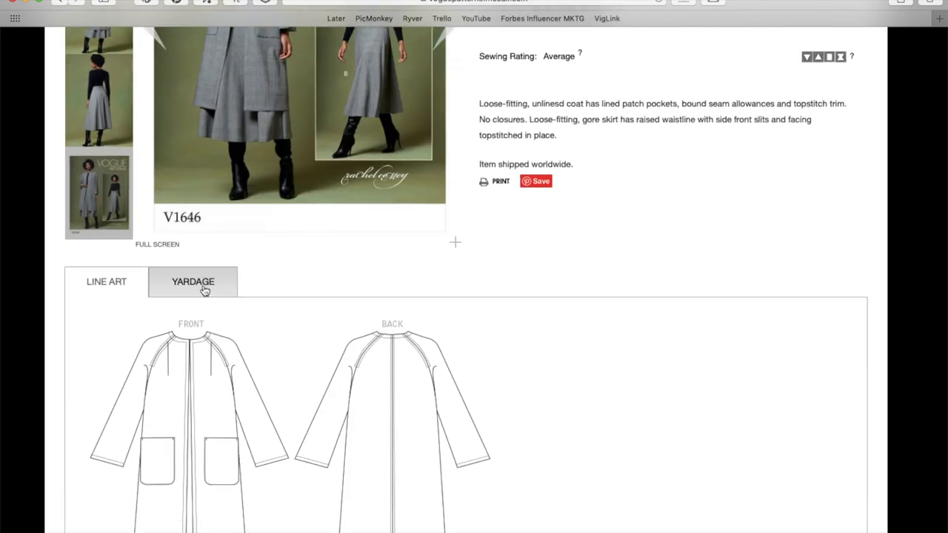
pyautogui.click(192, 281)
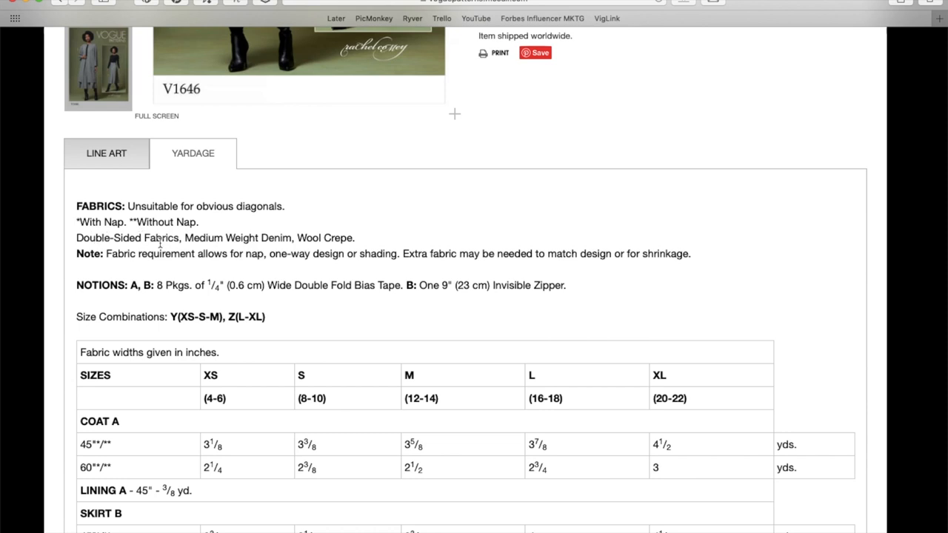
pyautogui.scroll(3)
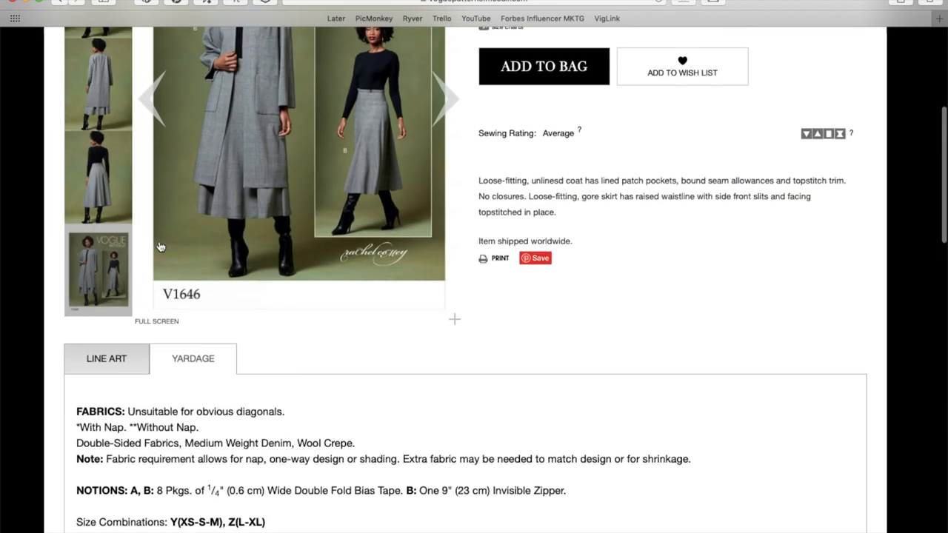
pyautogui.scroll(3)
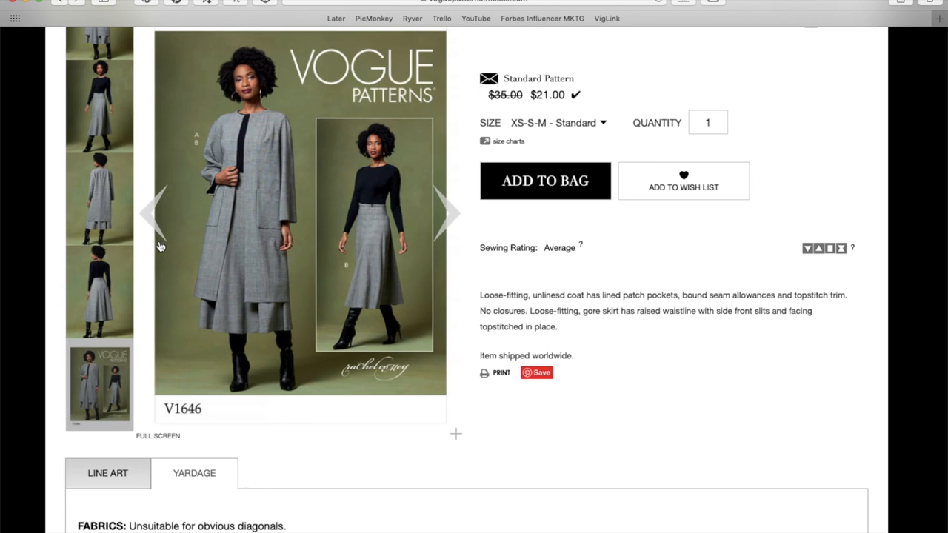
pyautogui.scroll(-3)
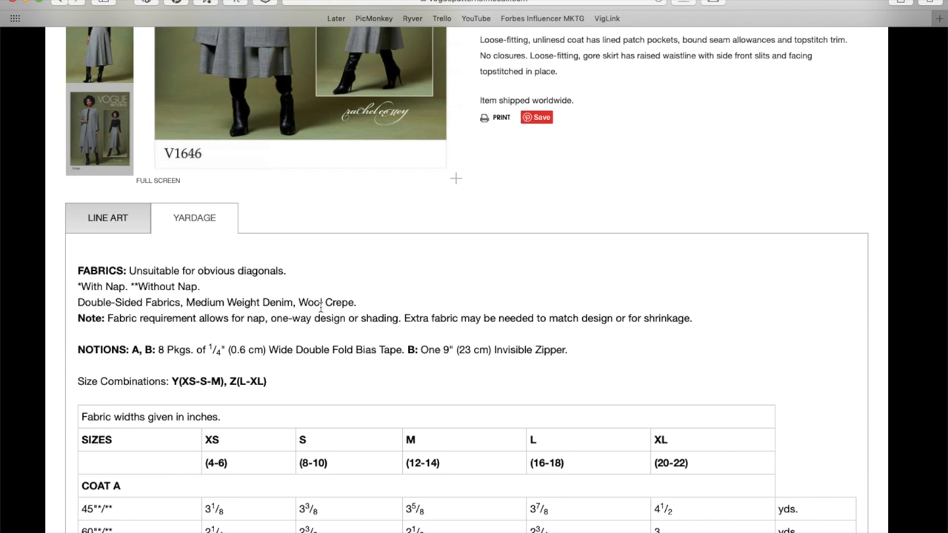
pyautogui.scroll(-3)
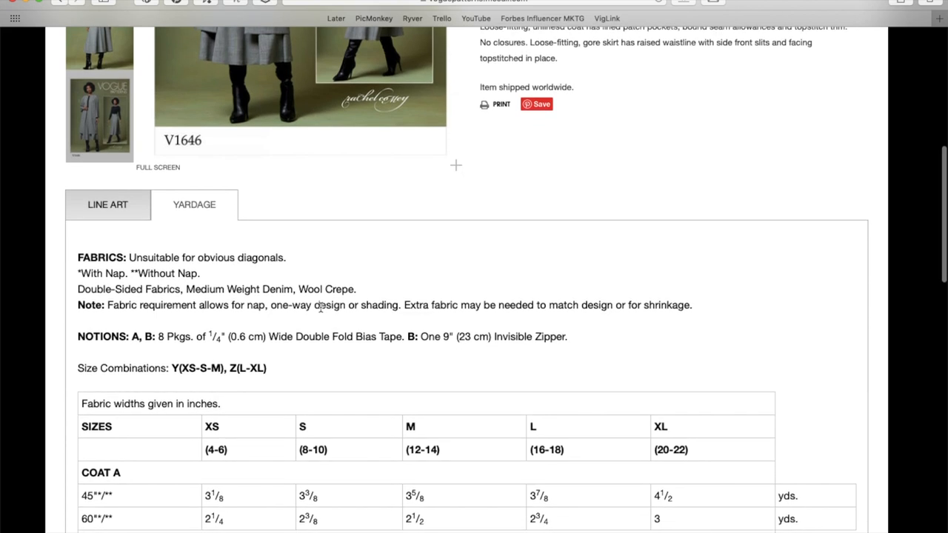
pyautogui.scroll(-3)
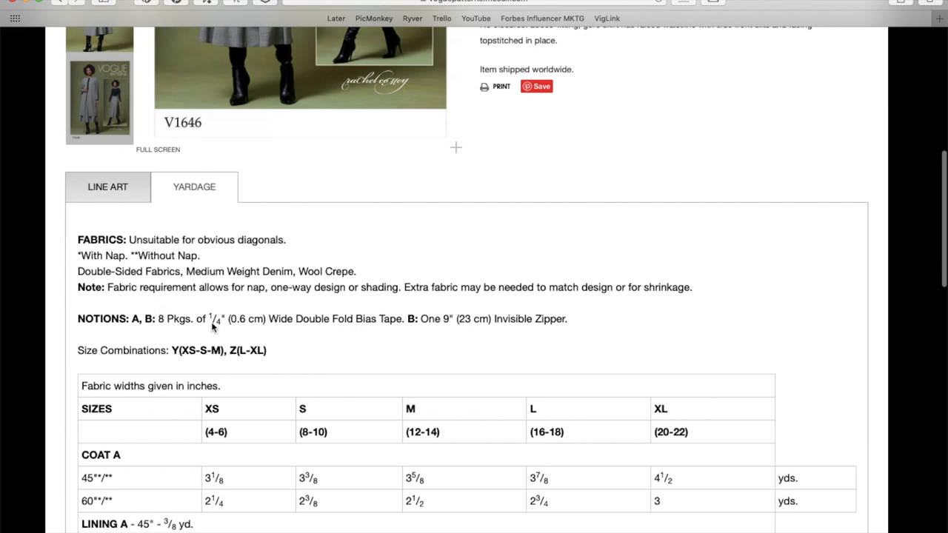
pyautogui.moveTo(387, 323)
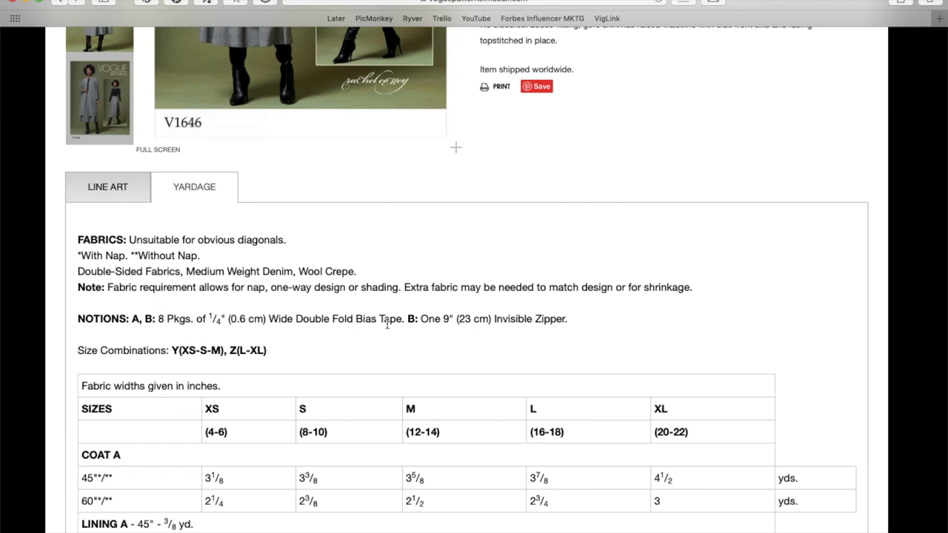
pyautogui.scroll(-3)
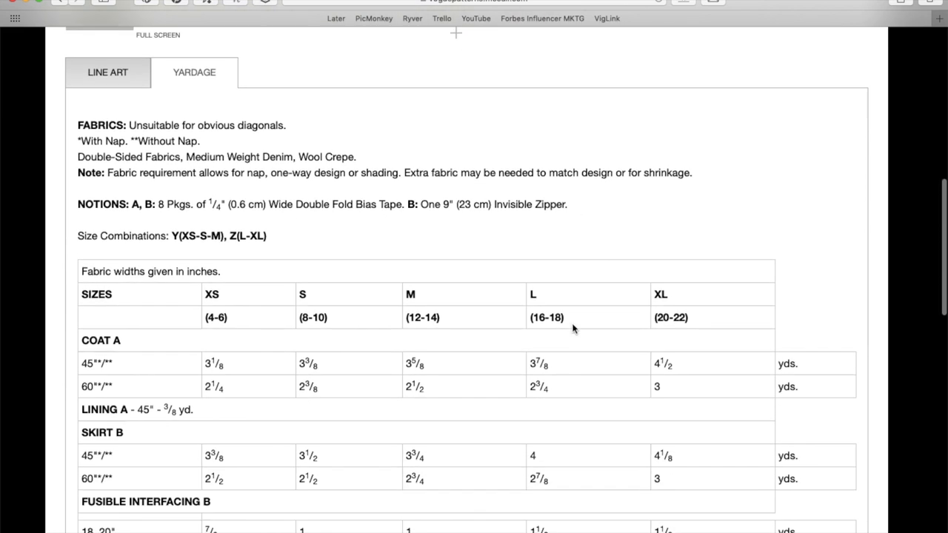
pyautogui.scroll(3)
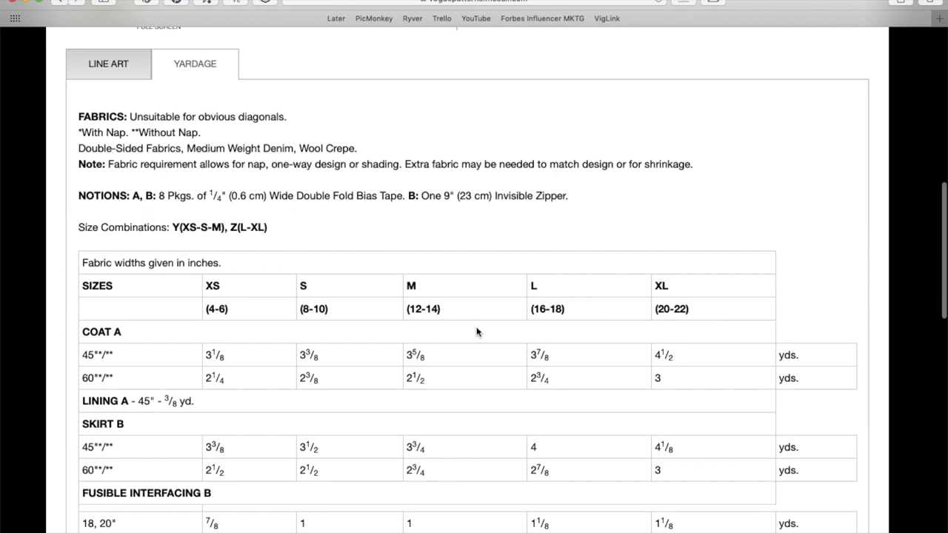
pyautogui.scroll(-3)
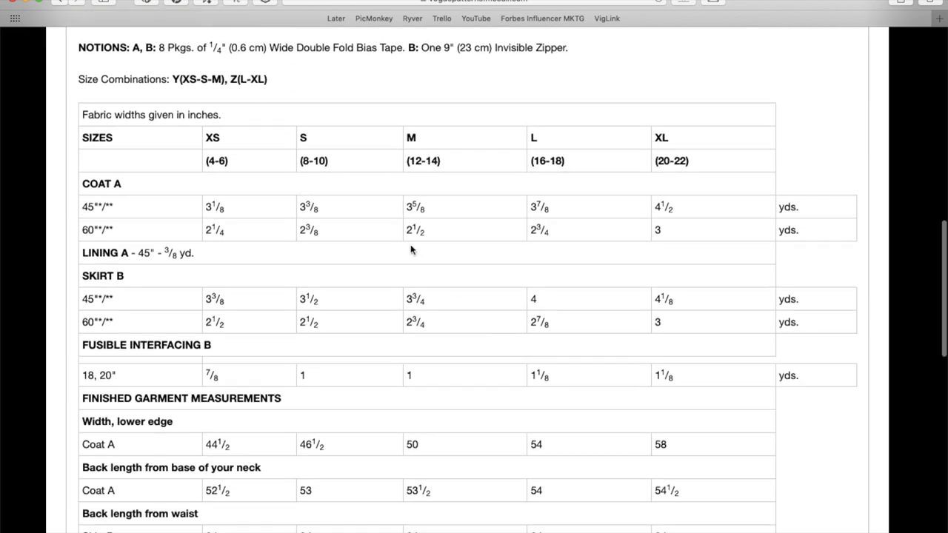
pyautogui.scroll(-3)
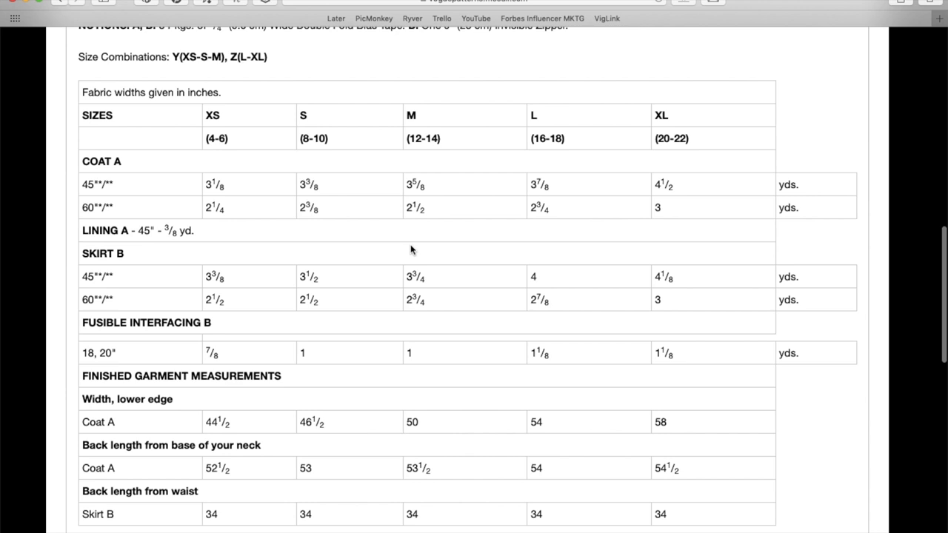
pyautogui.moveTo(457, 228)
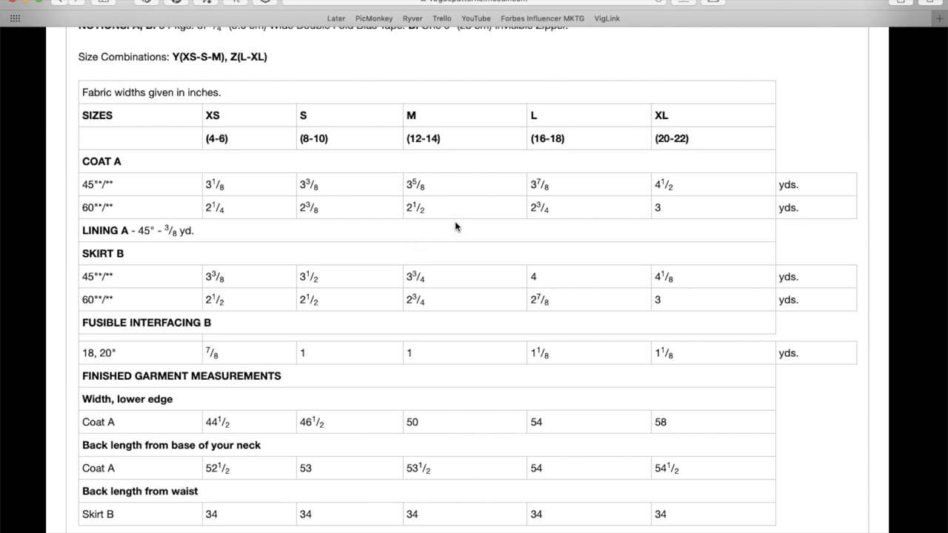
pyautogui.moveTo(436, 307)
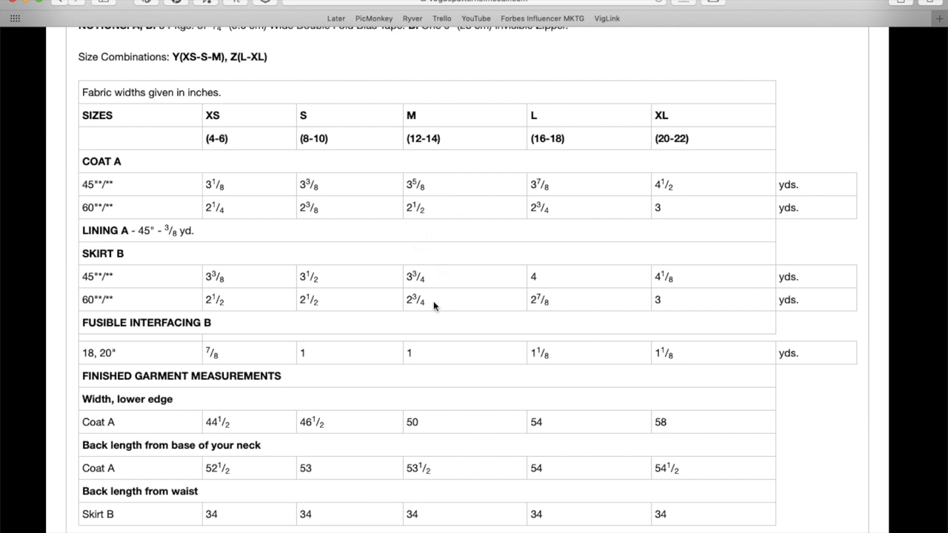
pyautogui.scroll(-3)
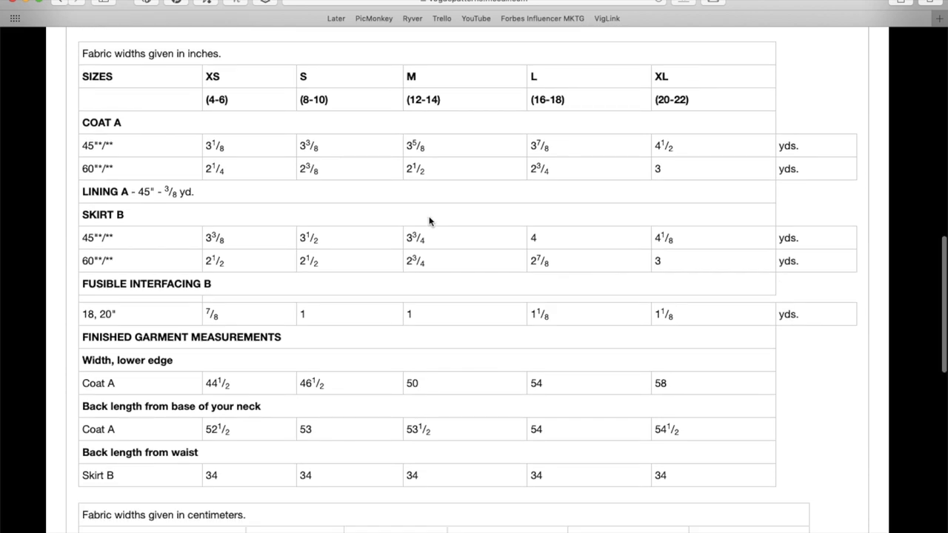
pyautogui.scroll(-3)
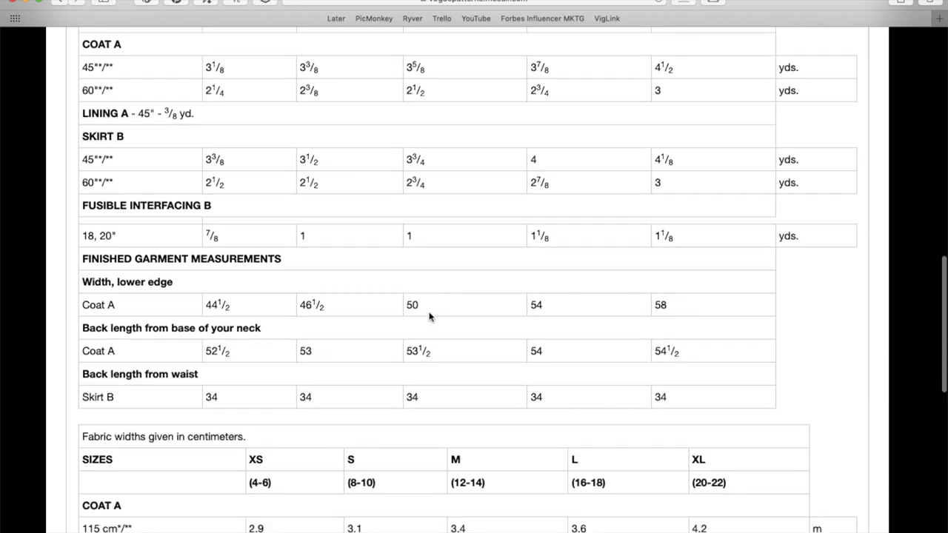
pyautogui.moveTo(166, 293)
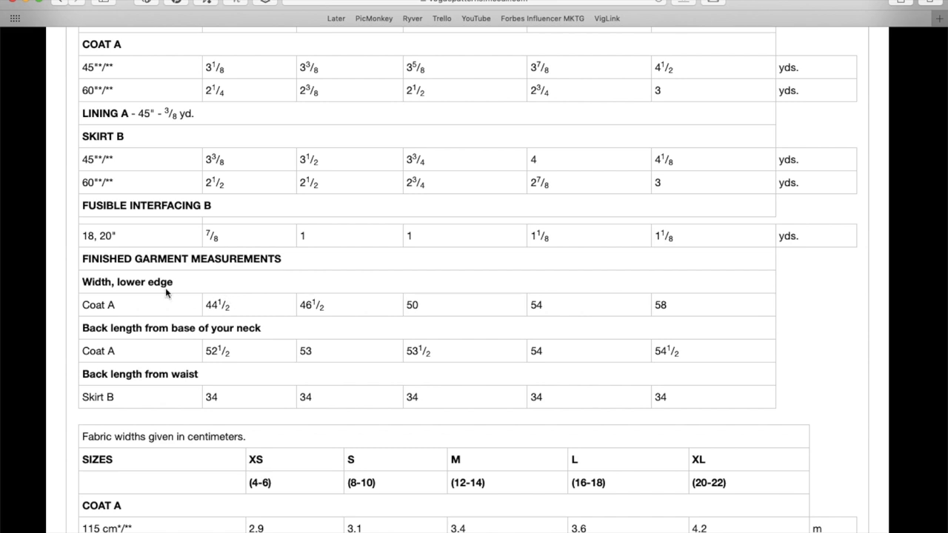
pyautogui.moveTo(165, 321)
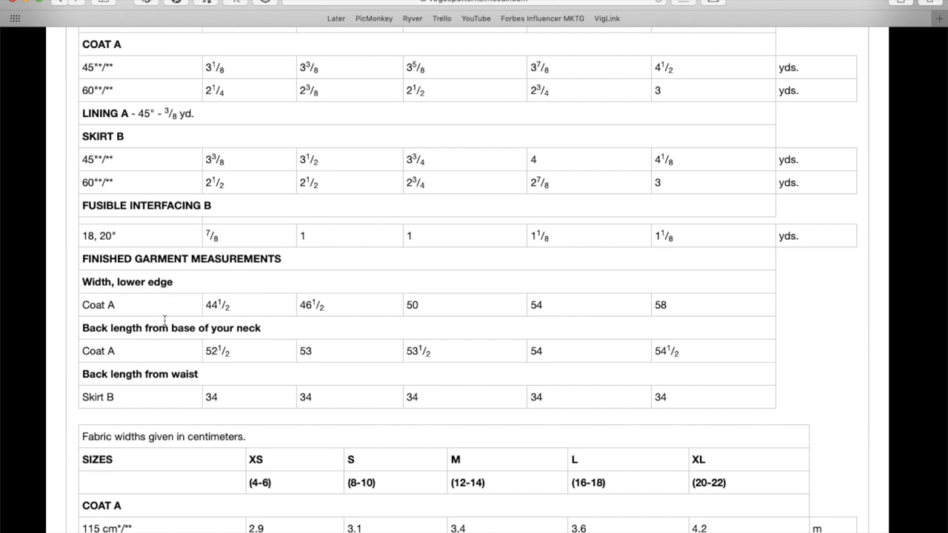
pyautogui.moveTo(83, 351)
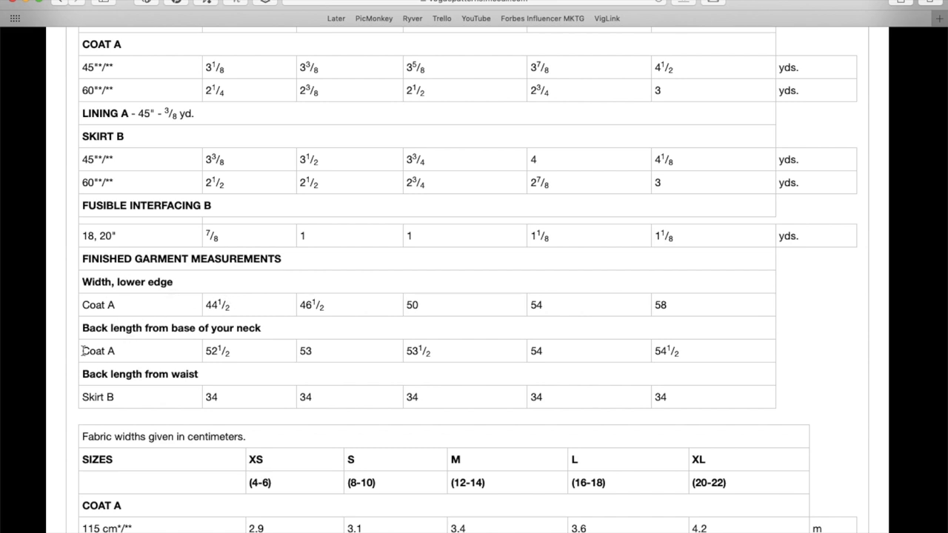
pyautogui.moveTo(192, 400)
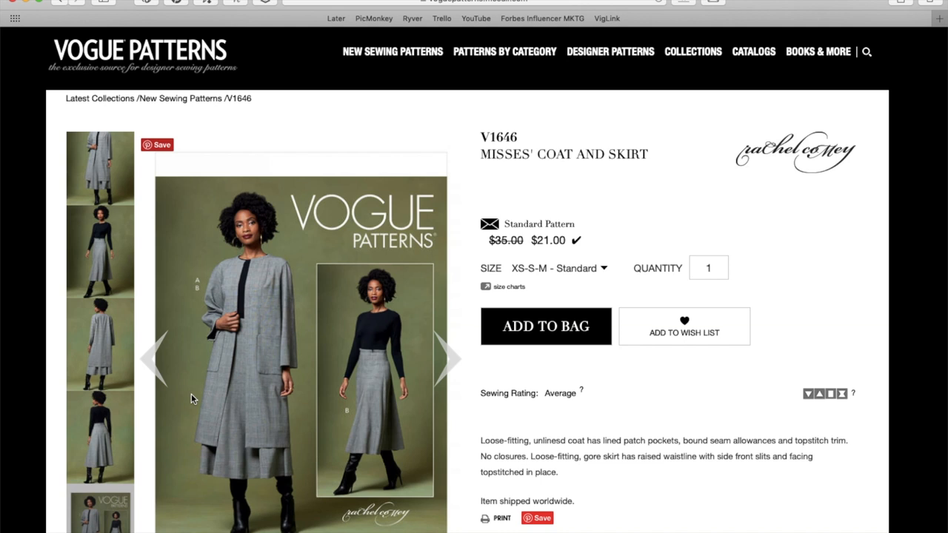
# - Scroll the new-patterns listing down past V1646 to the next row of designs
pyautogui.scroll(-3)
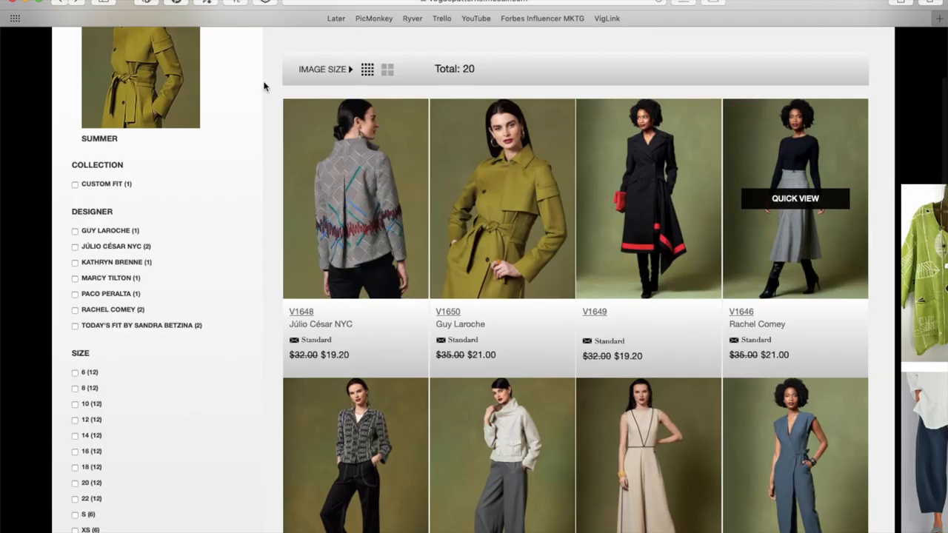
pyautogui.scroll(-3)
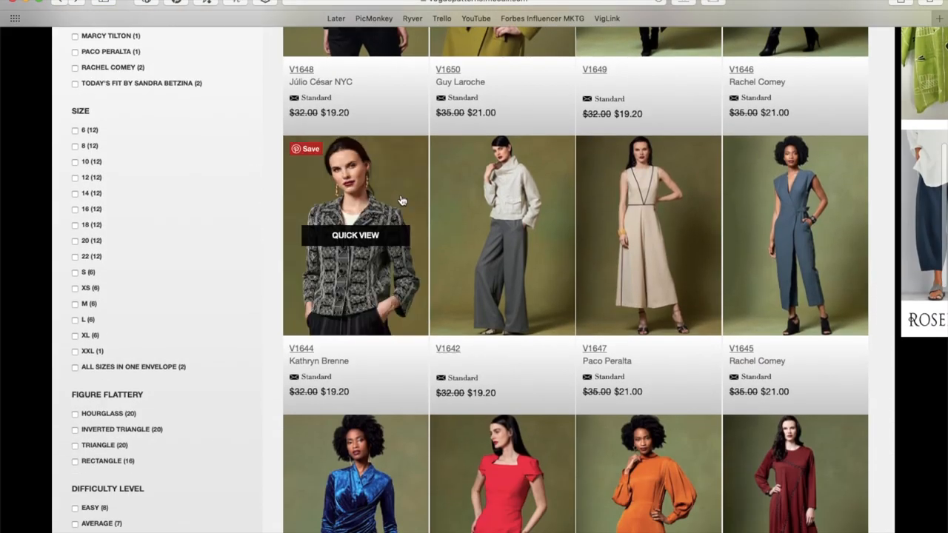
# - Go into the V1644 jacket and pants pattern and bring its photo gallery into view
pyautogui.click(355, 234)
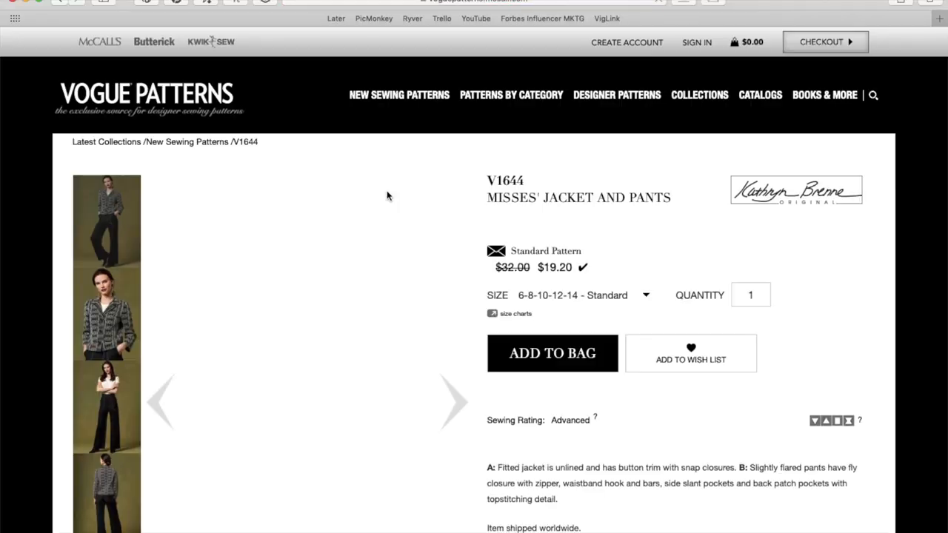
pyautogui.scroll(-3)
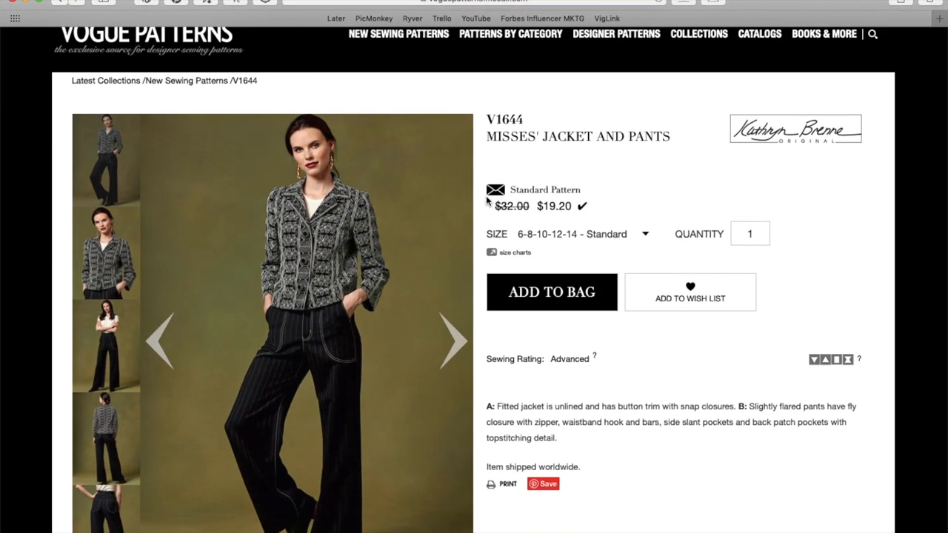
pyautogui.moveTo(463, 352)
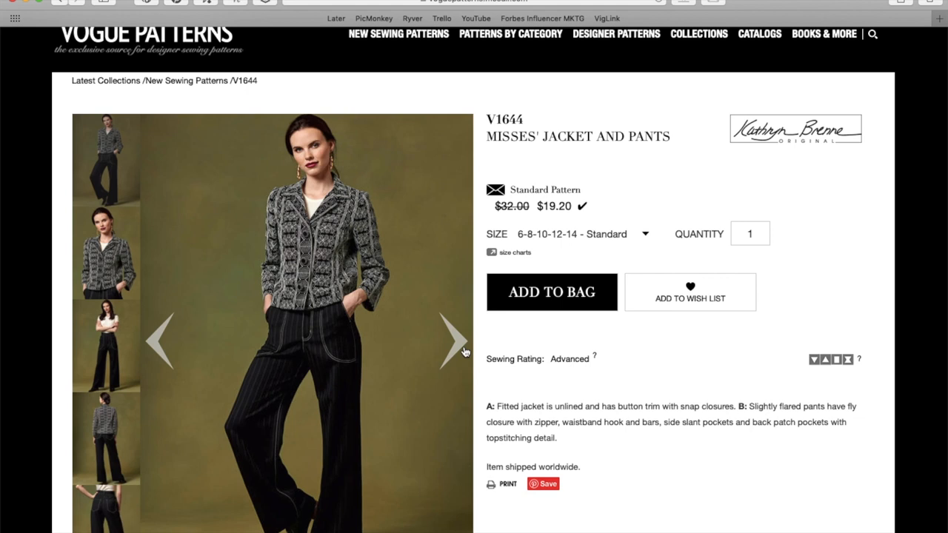
pyautogui.scroll(-3)
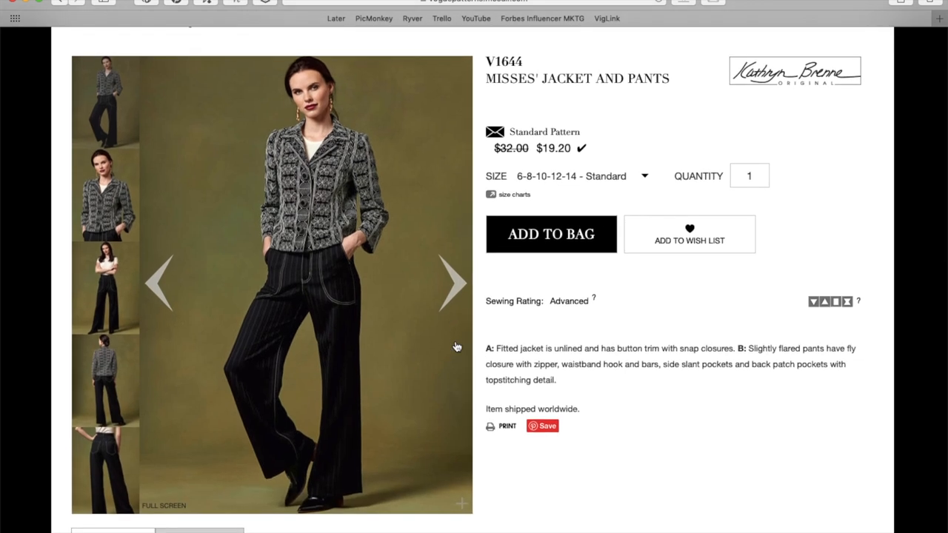
# - Cycle the V1644 photos through the back views and trousers back to the envelope image
pyautogui.click(453, 281)
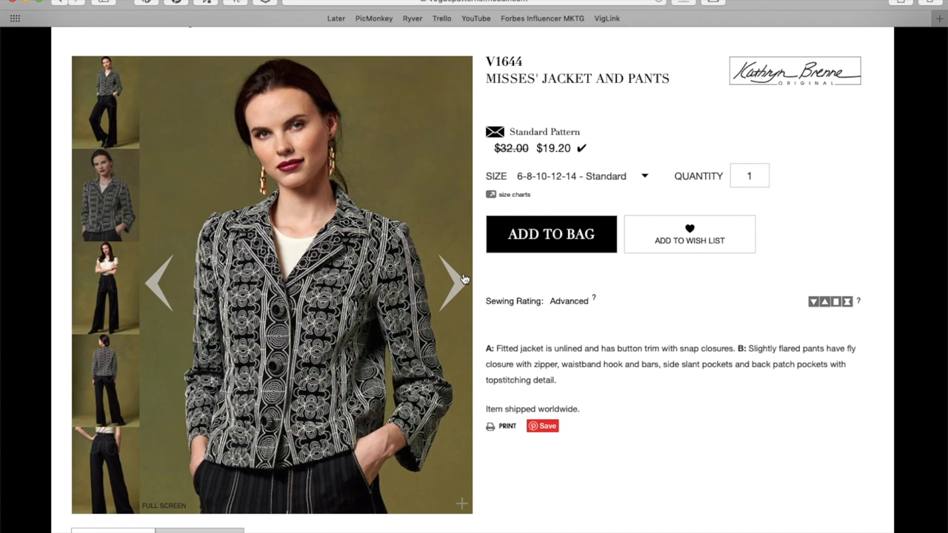
pyautogui.moveTo(308, 363)
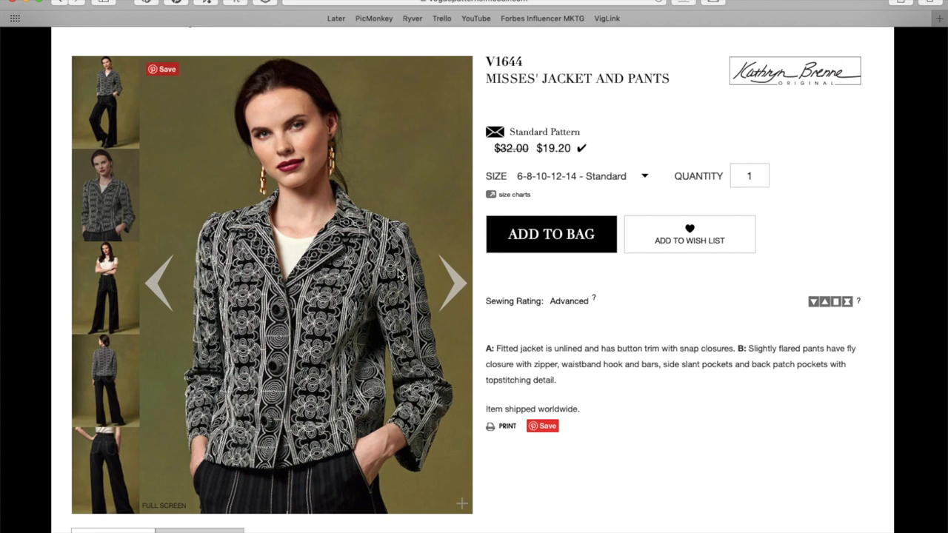
pyautogui.click(453, 281)
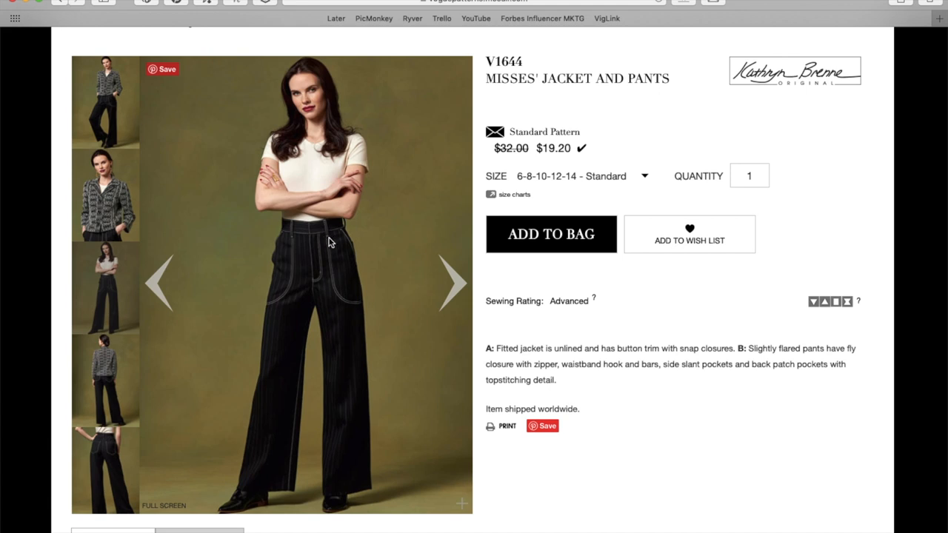
pyautogui.moveTo(358, 310)
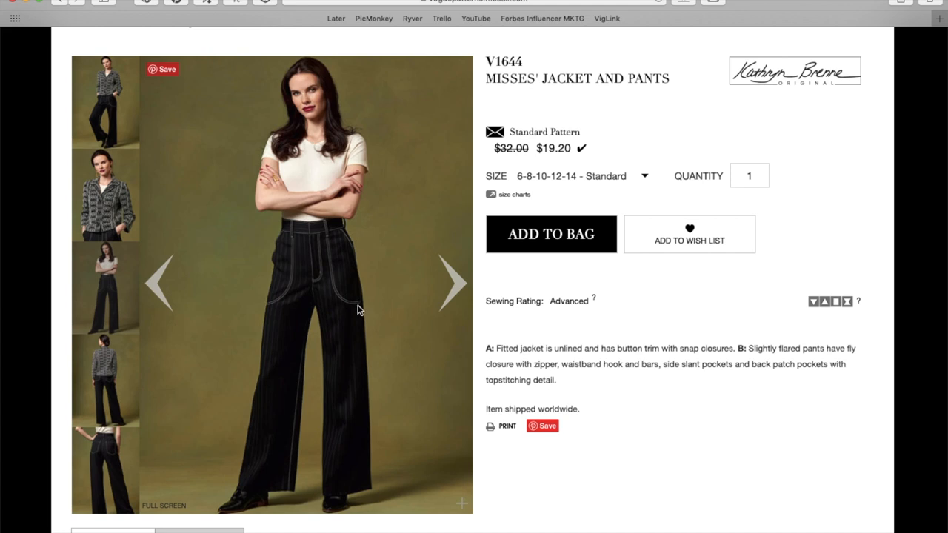
pyautogui.moveTo(346, 295)
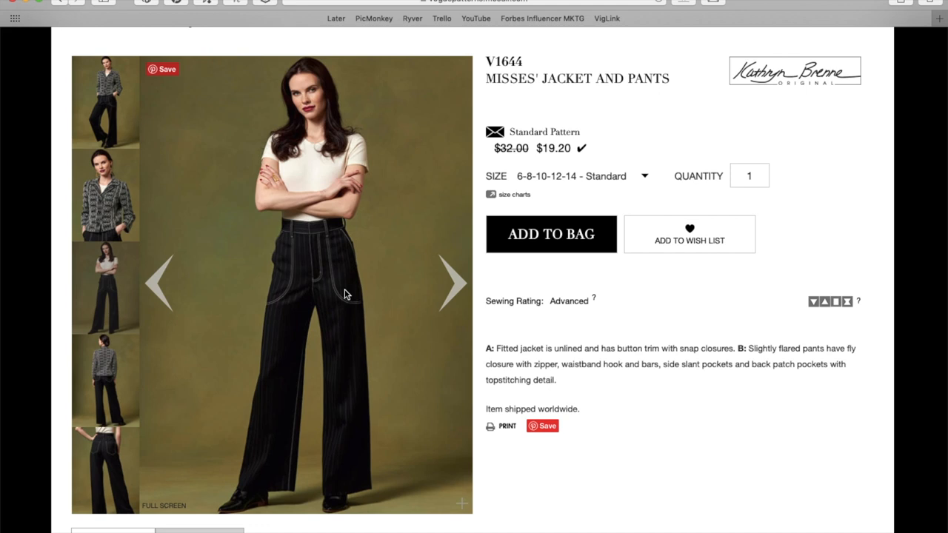
pyautogui.moveTo(314, 297)
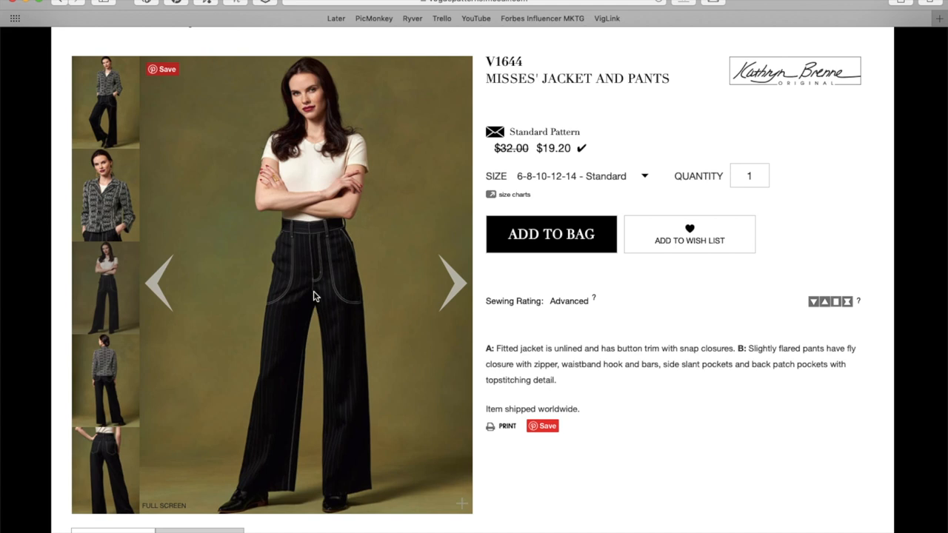
pyautogui.moveTo(308, 332)
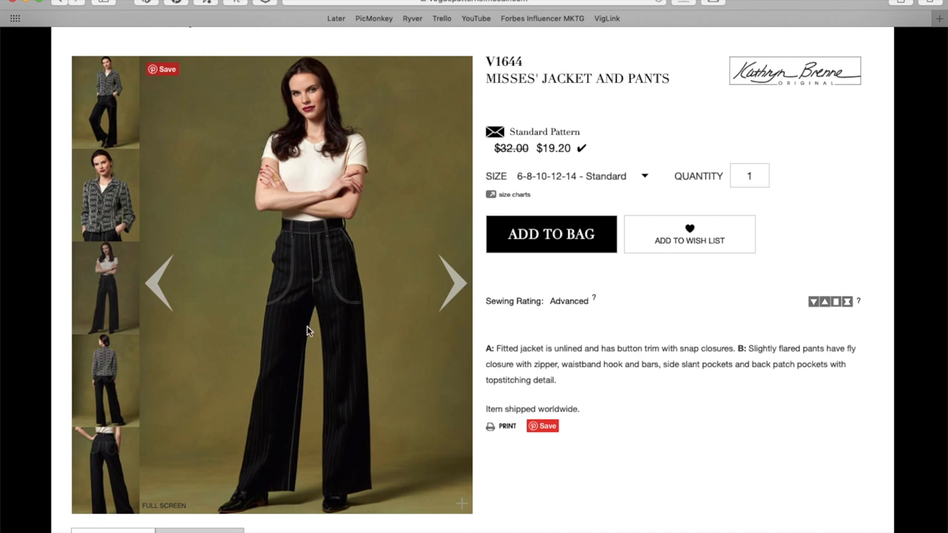
pyautogui.moveTo(329, 296)
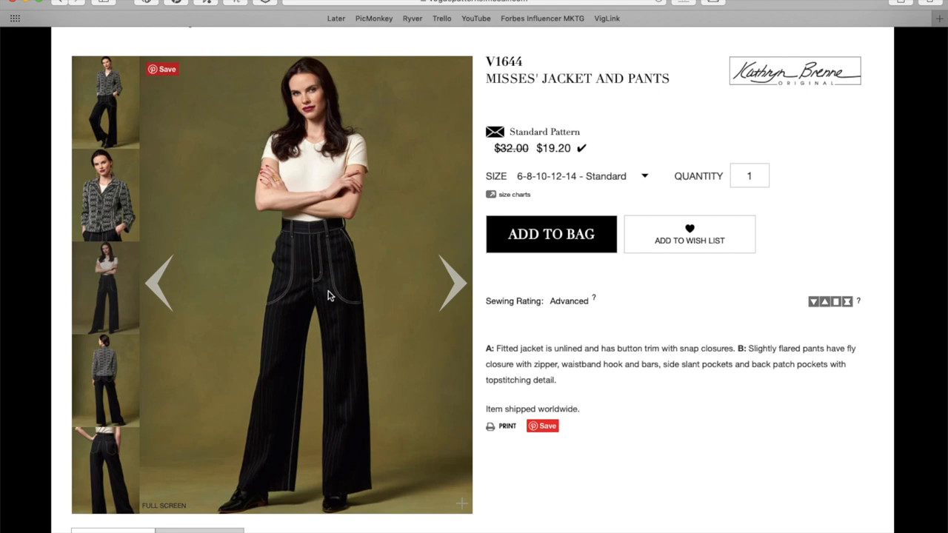
pyautogui.moveTo(314, 299)
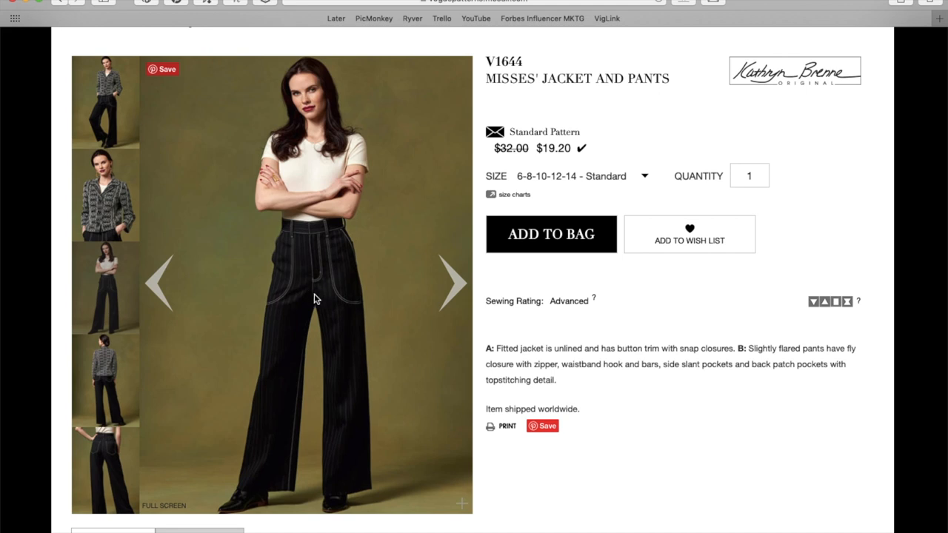
pyautogui.moveTo(444, 281)
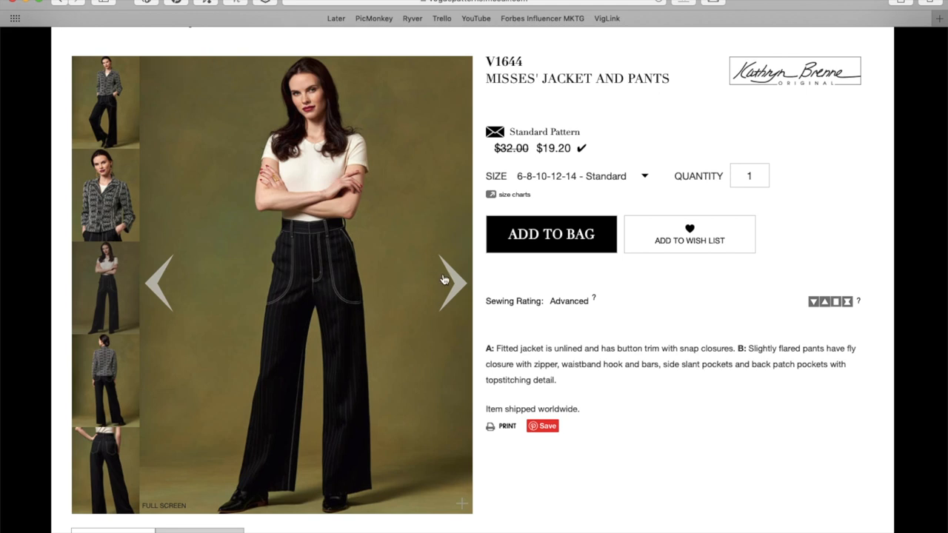
pyautogui.moveTo(363, 117)
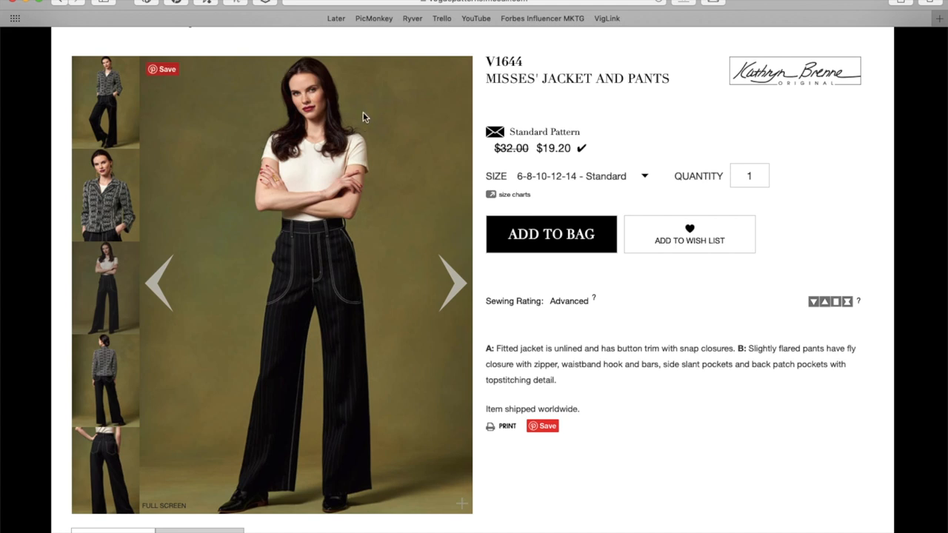
pyautogui.click(453, 281)
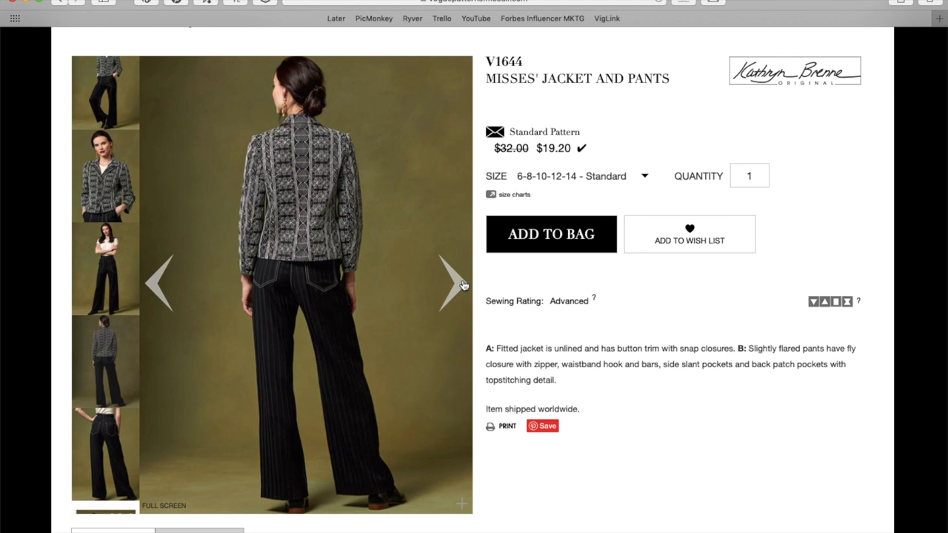
pyautogui.moveTo(462, 285)
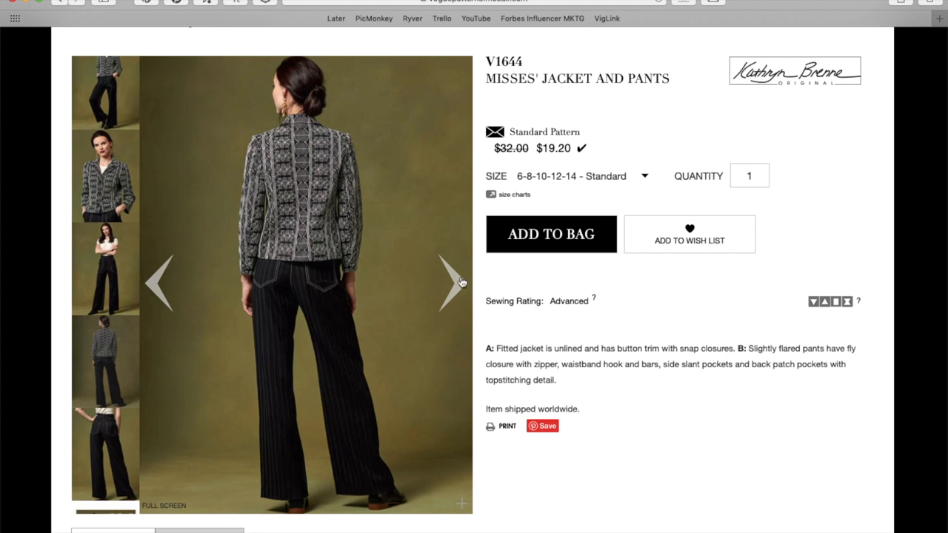
pyautogui.click(453, 280)
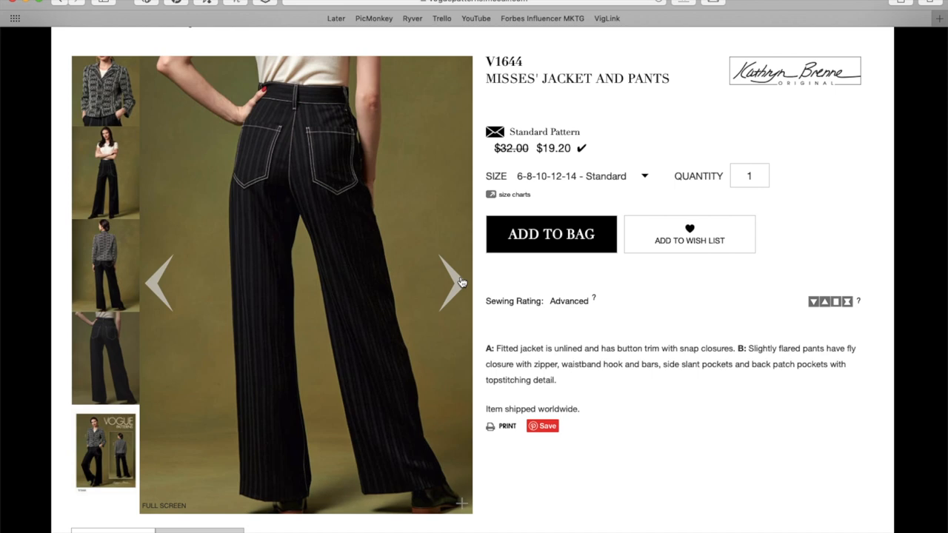
pyautogui.click(451, 282)
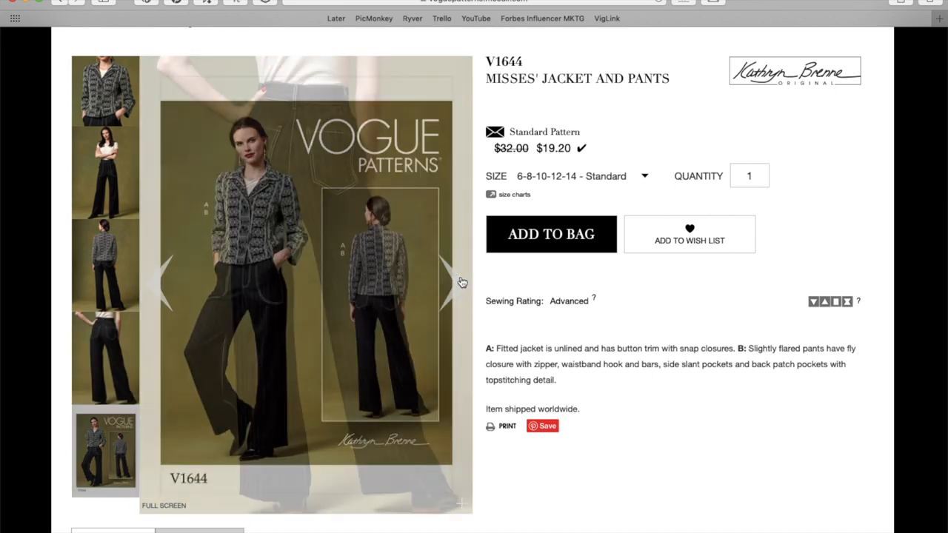
pyautogui.scroll(-3)
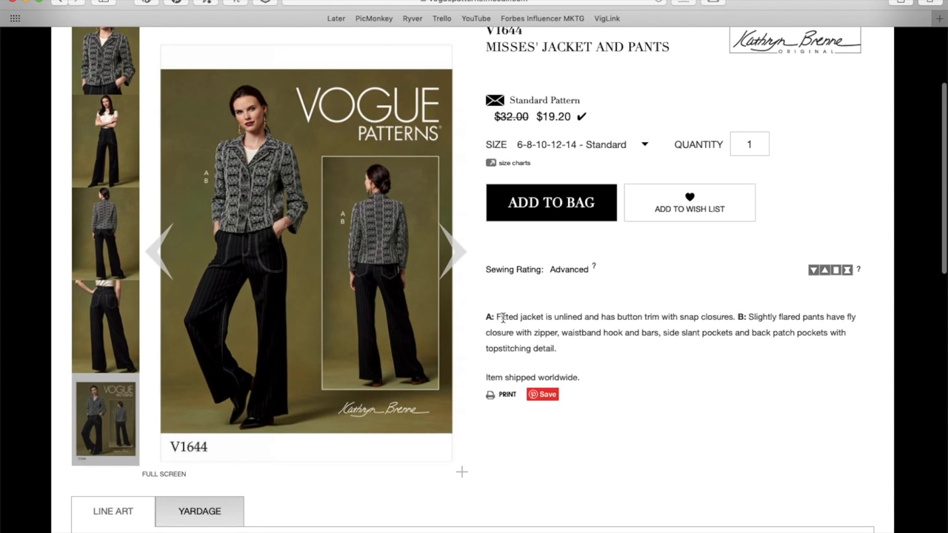
pyautogui.moveTo(631, 328)
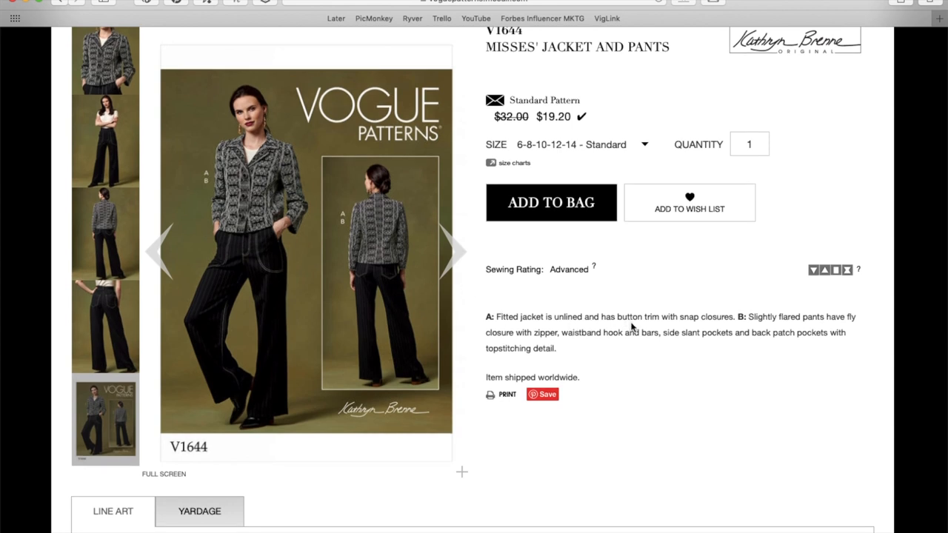
pyautogui.moveTo(681, 316)
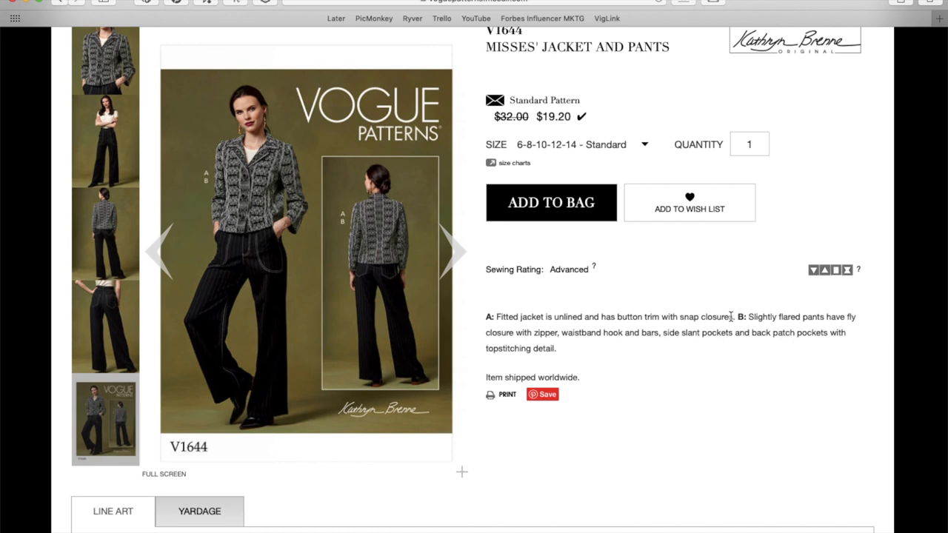
pyautogui.moveTo(584, 344)
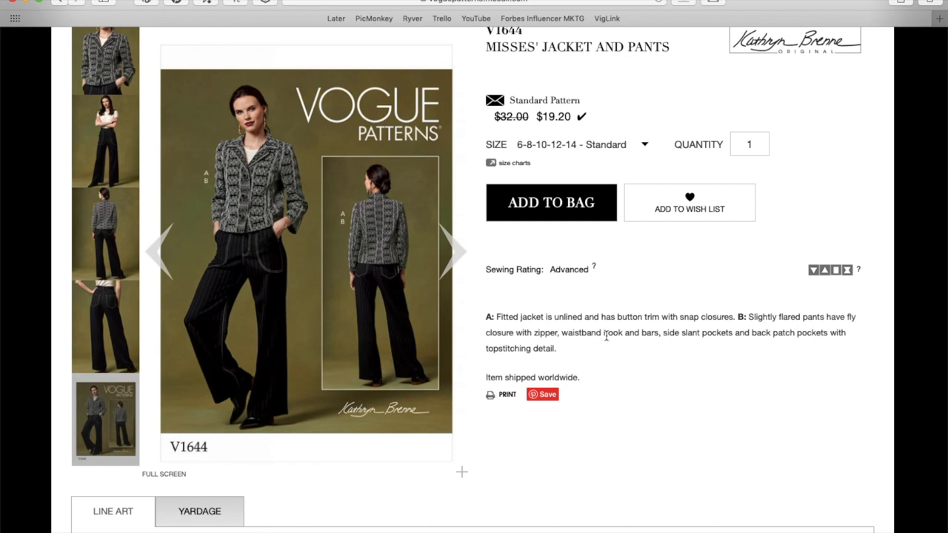
pyautogui.moveTo(680, 336)
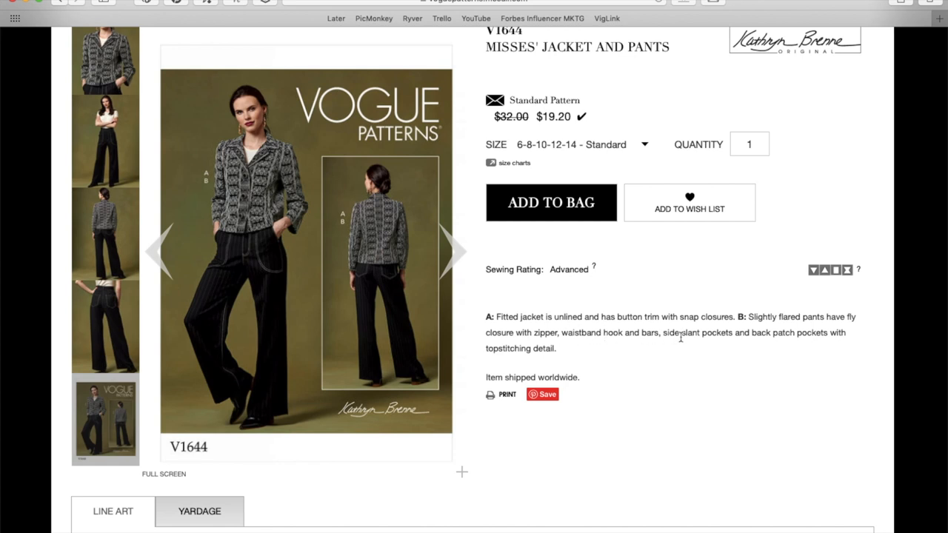
pyautogui.moveTo(757, 345)
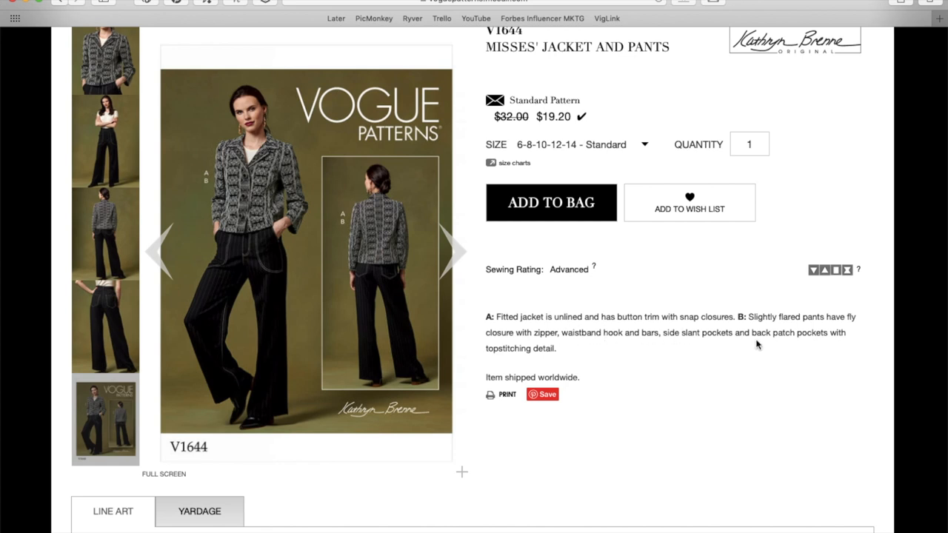
# - Scroll down the V1644 page to its jacket and pants front and back line drawings
pyautogui.scroll(-3)
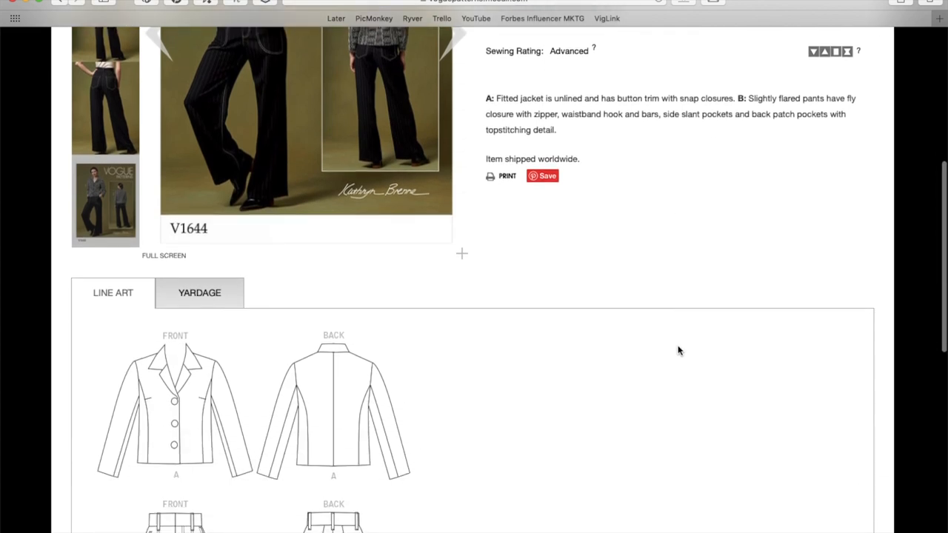
pyautogui.scroll(-3)
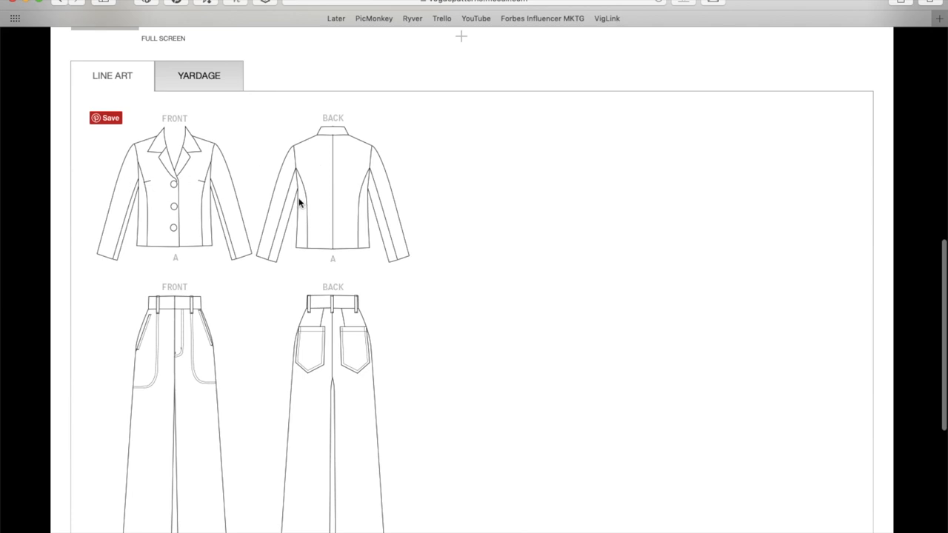
pyautogui.moveTo(196, 198)
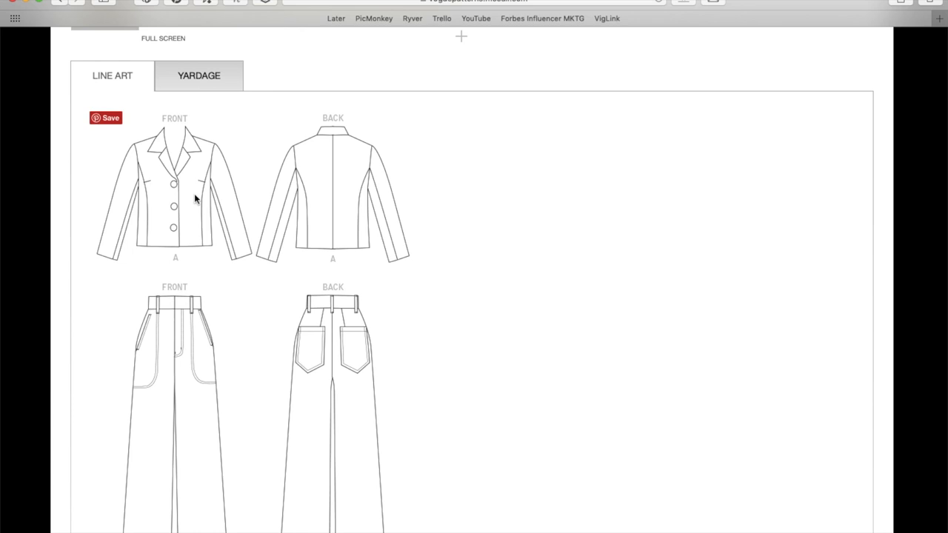
pyautogui.moveTo(178, 186)
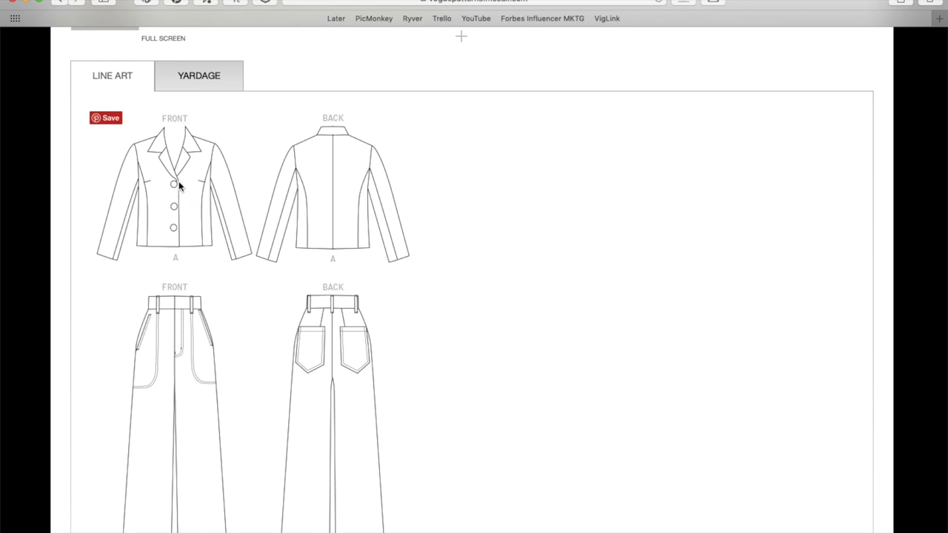
pyautogui.moveTo(176, 186)
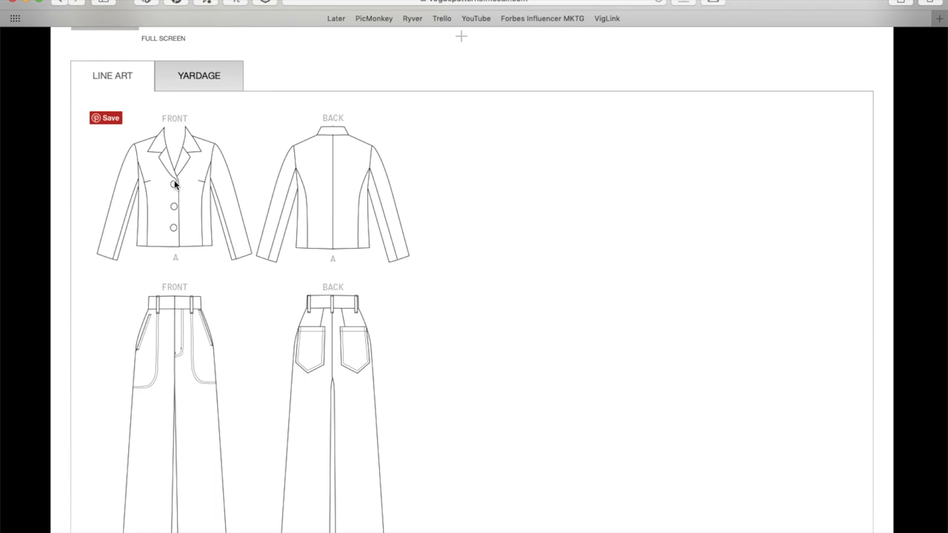
pyautogui.moveTo(183, 187)
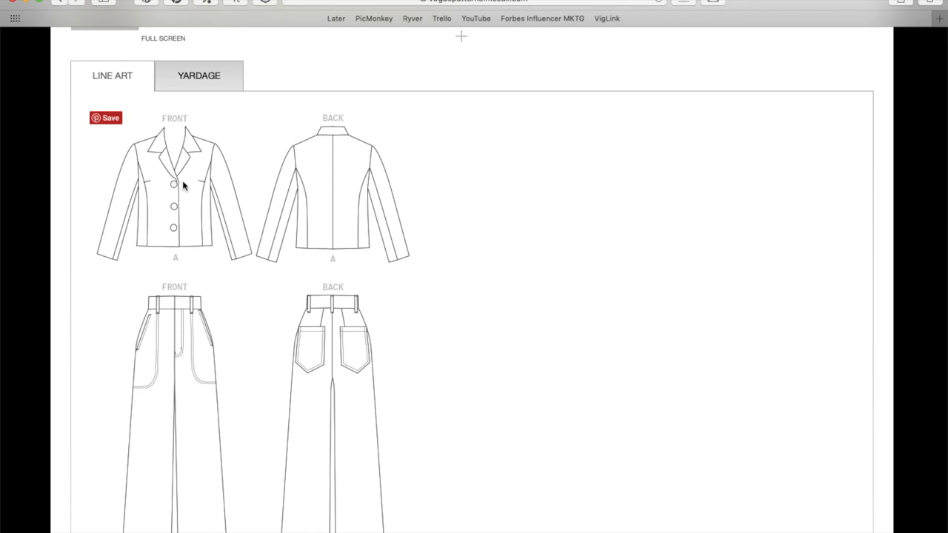
pyautogui.moveTo(176, 189)
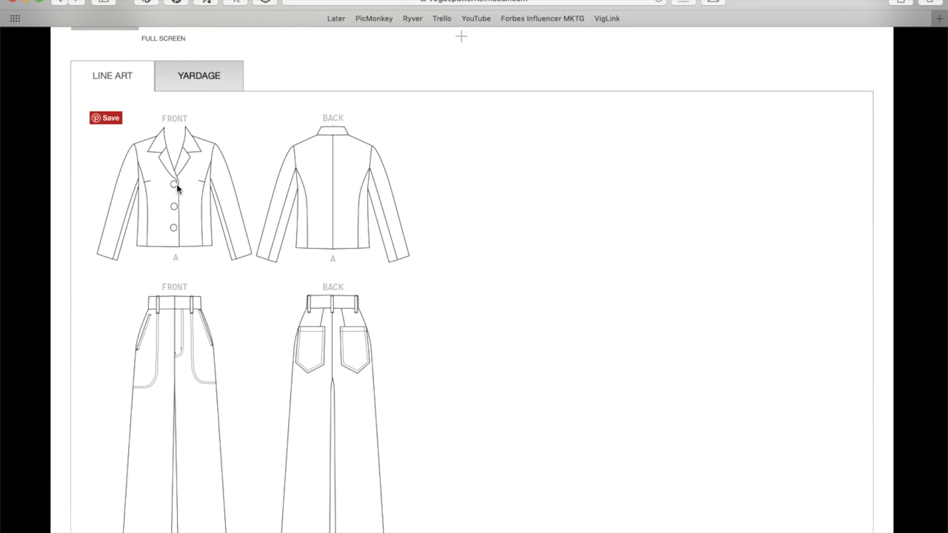
pyautogui.scroll(-3)
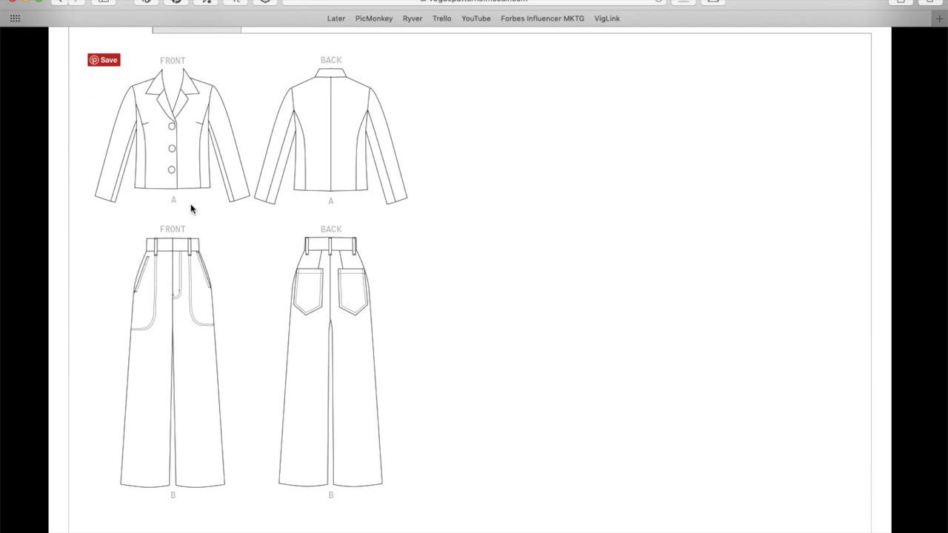
pyautogui.moveTo(237, 332)
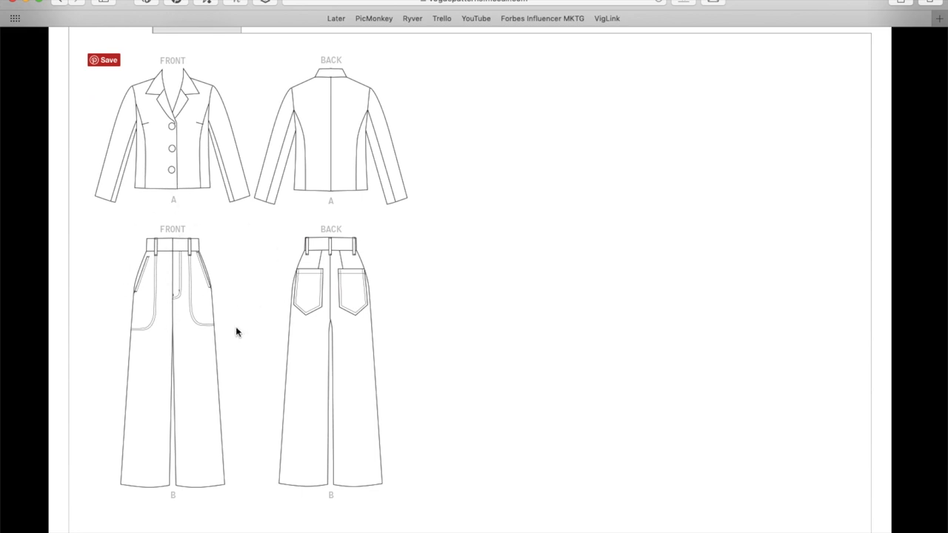
pyautogui.moveTo(151, 293)
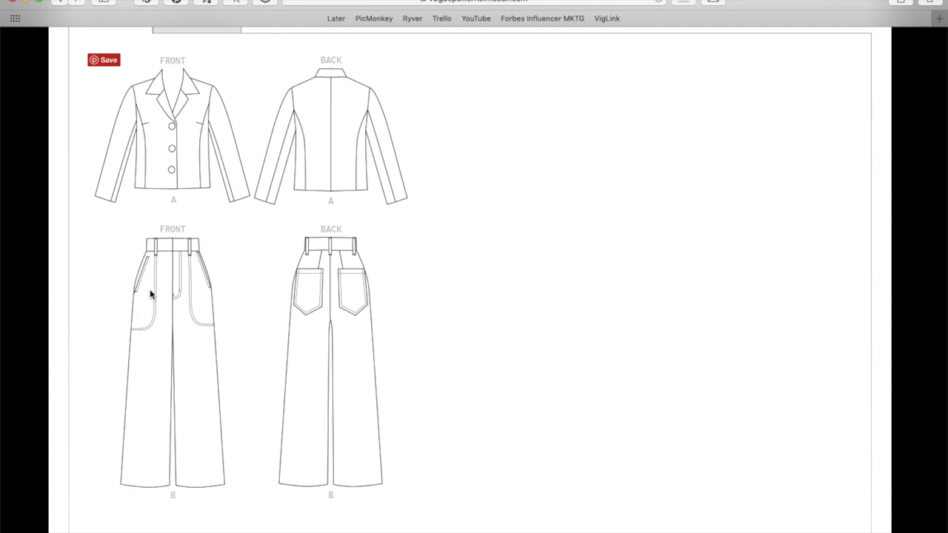
# - Scroll back to the top of the V1644 page showing the full-length wide-leg trousers photo
pyautogui.scroll(3)
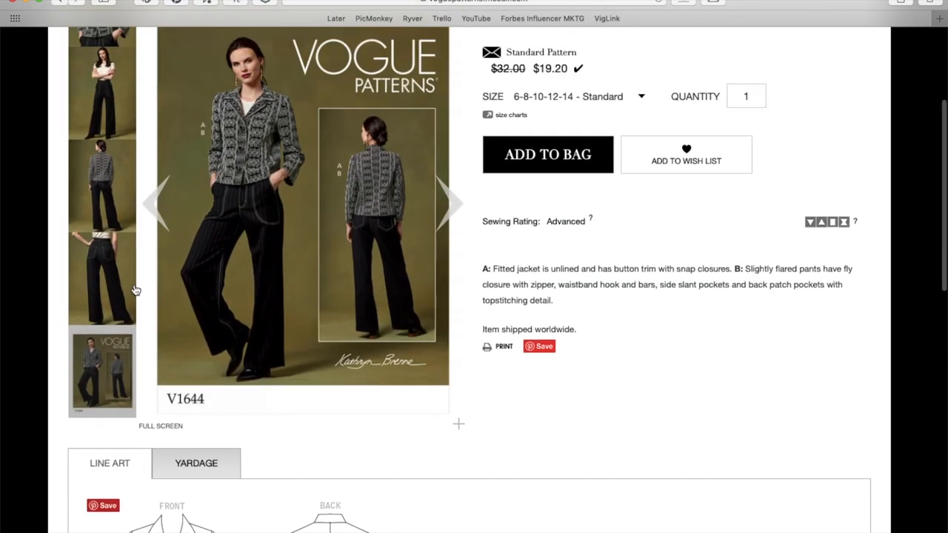
pyautogui.scroll(3)
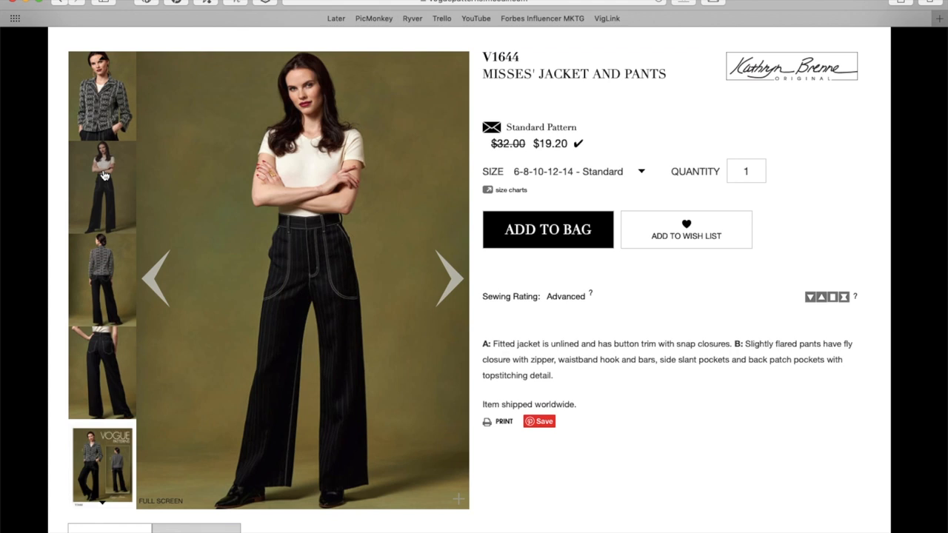
pyautogui.moveTo(290, 237)
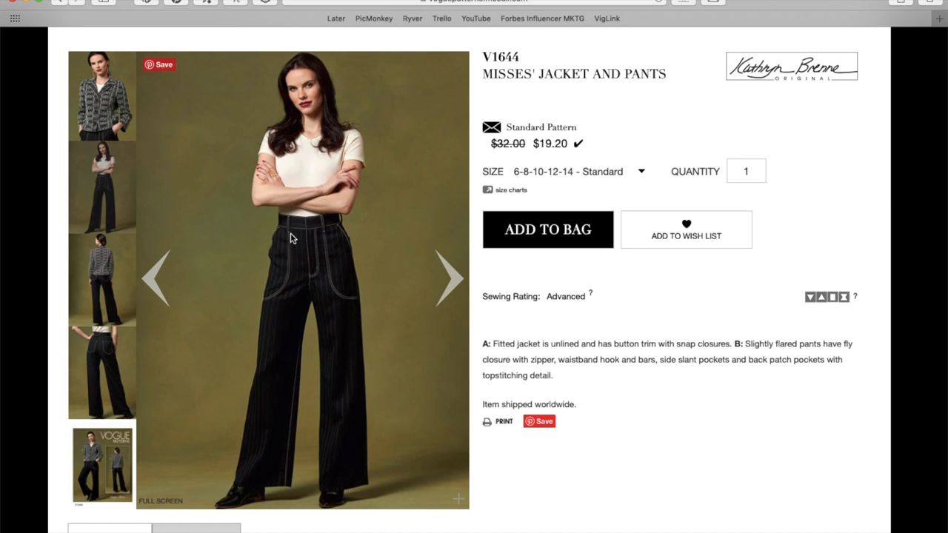
pyautogui.moveTo(286, 289)
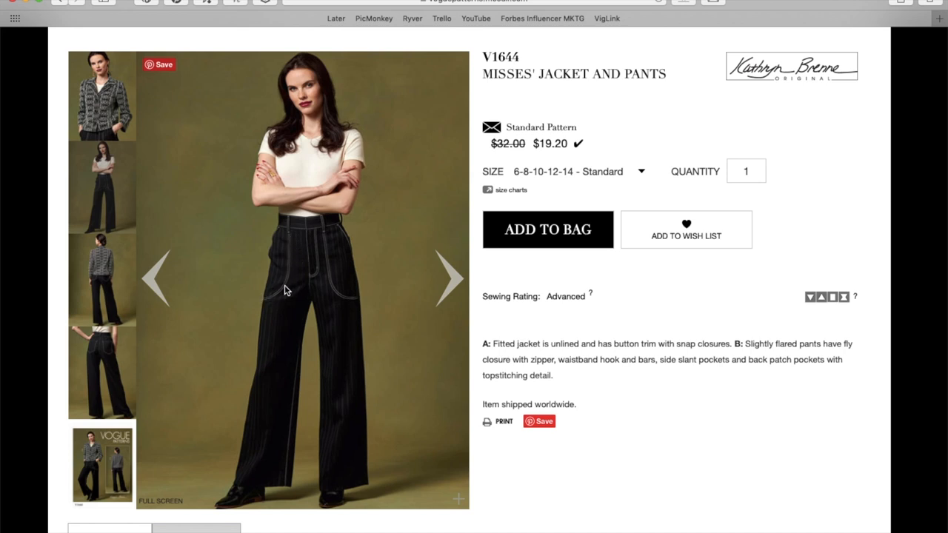
pyautogui.moveTo(274, 303)
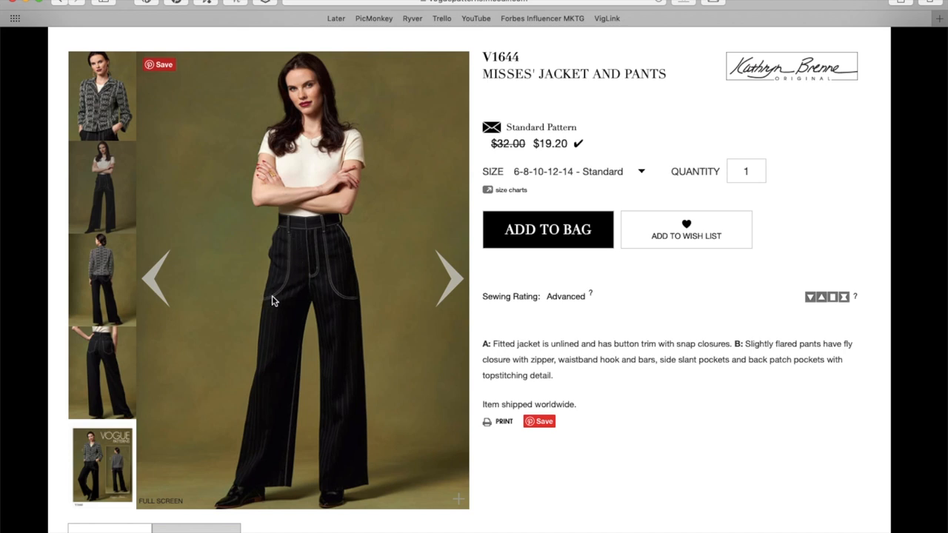
pyautogui.moveTo(337, 275)
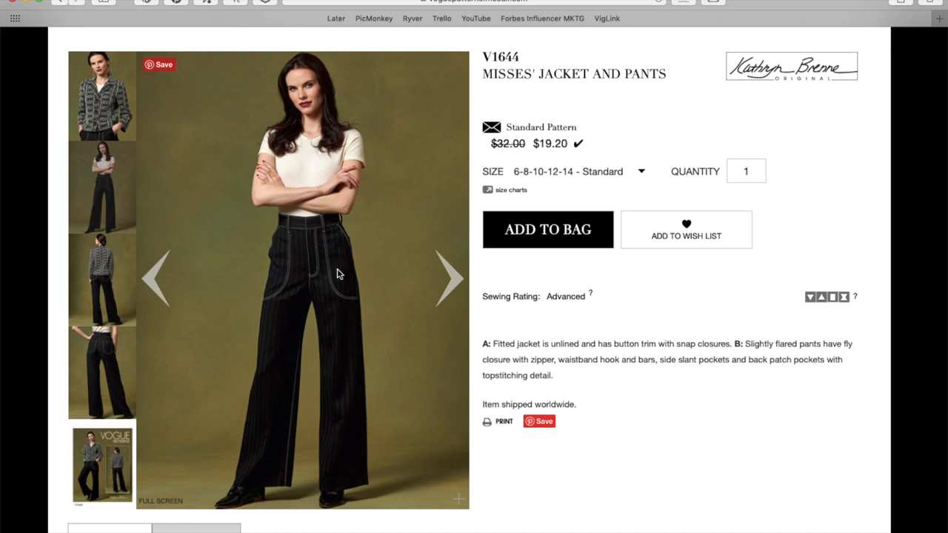
pyautogui.moveTo(287, 289)
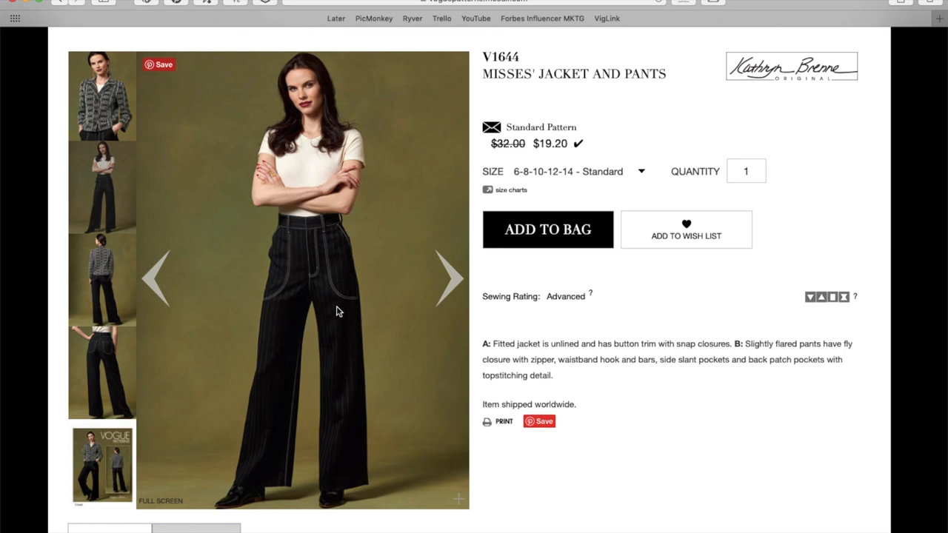
pyautogui.scroll(-3)
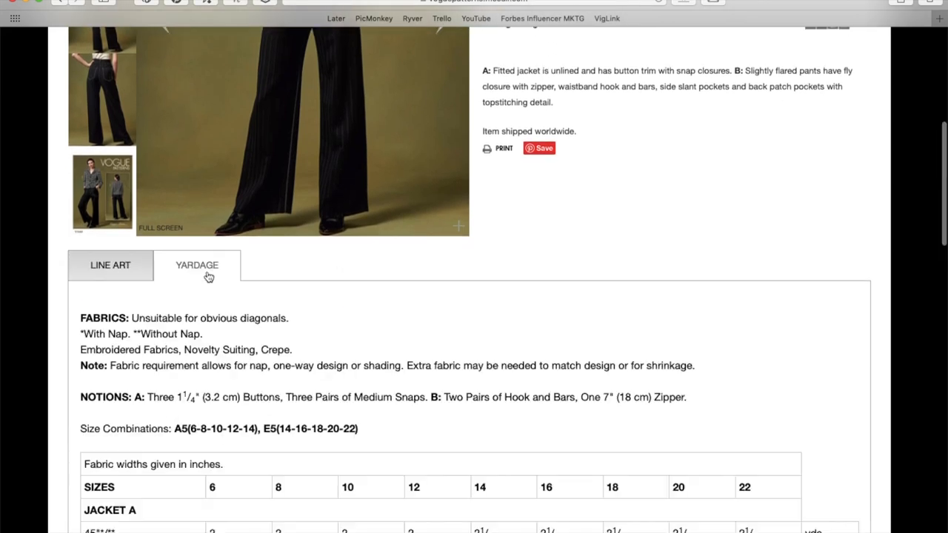
pyautogui.scroll(-3)
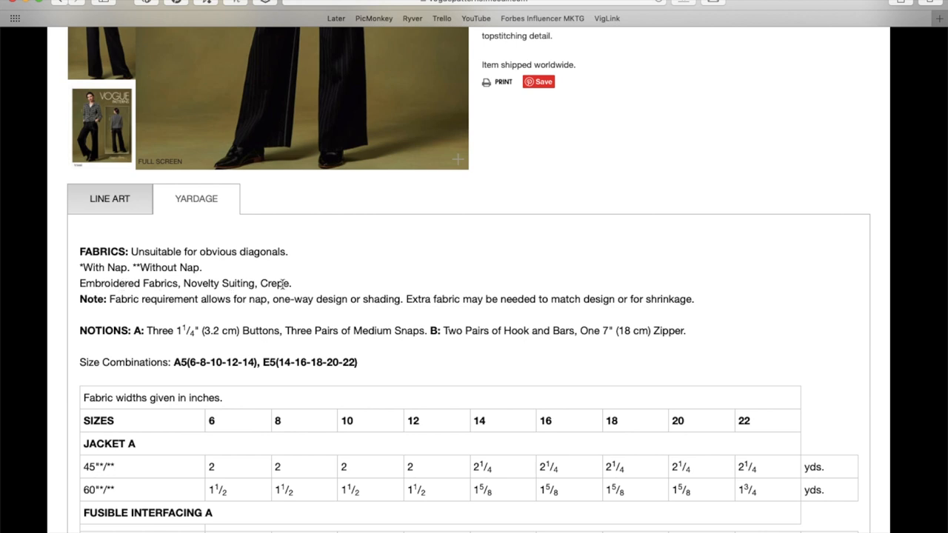
pyautogui.scroll(3)
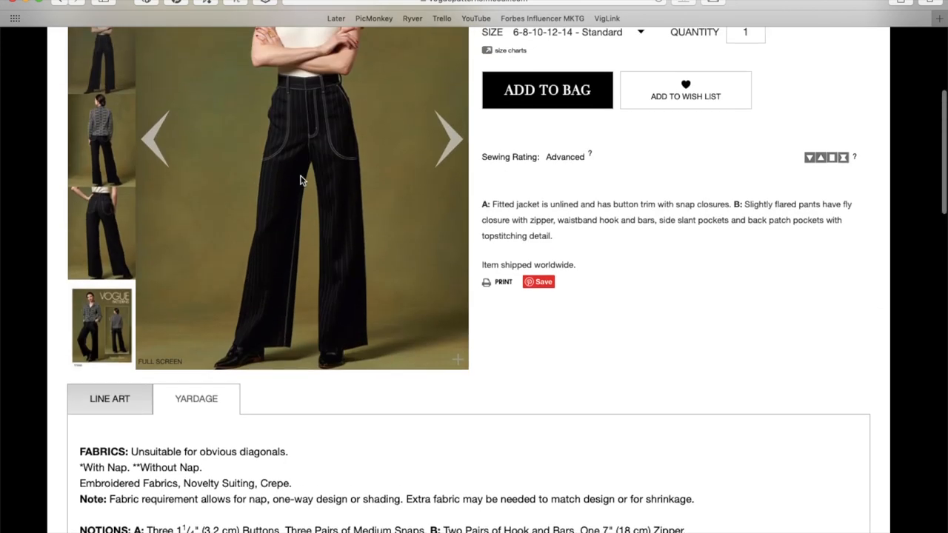
pyautogui.moveTo(272, 282)
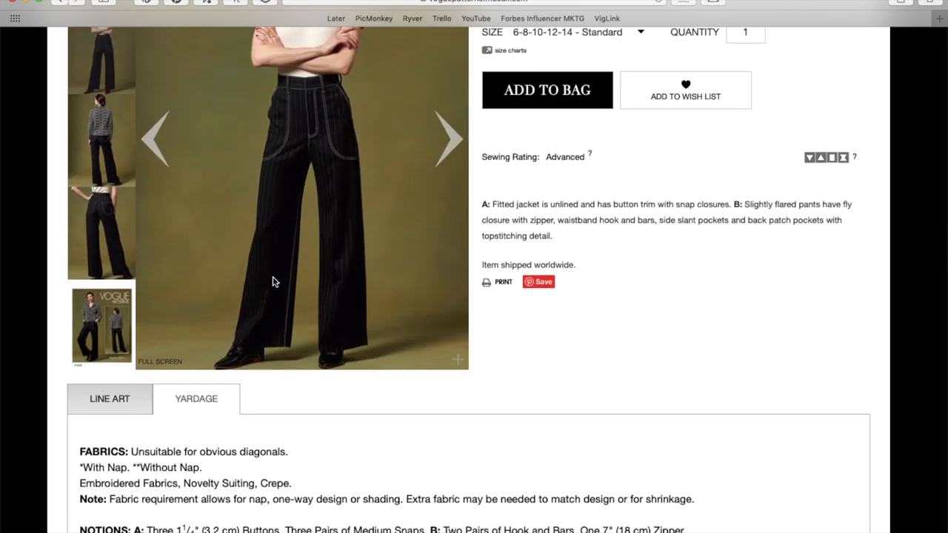
pyautogui.scroll(-3)
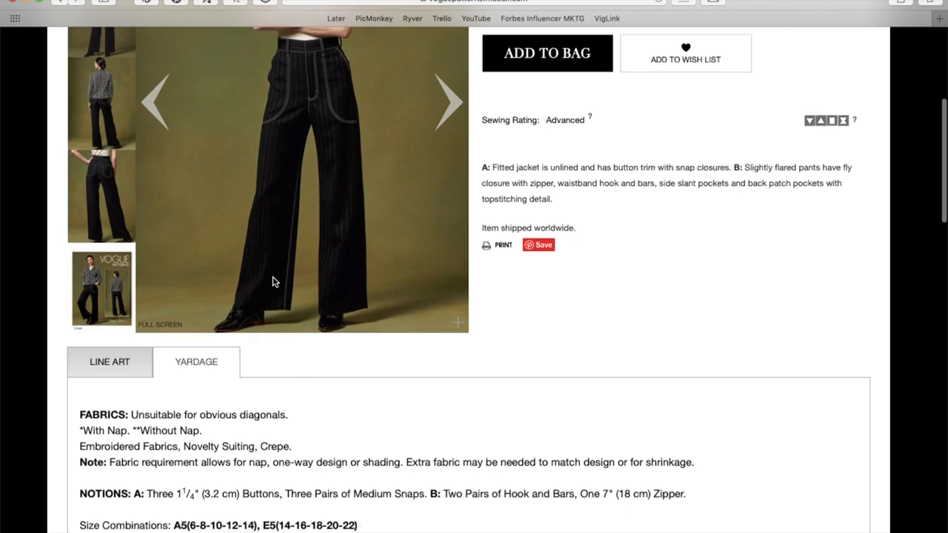
pyautogui.scroll(-3)
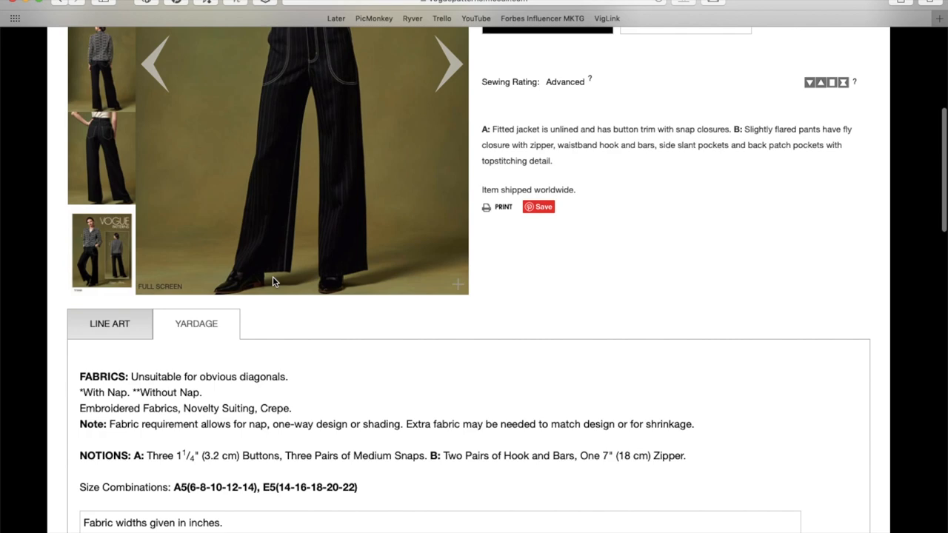
pyautogui.scroll(-3)
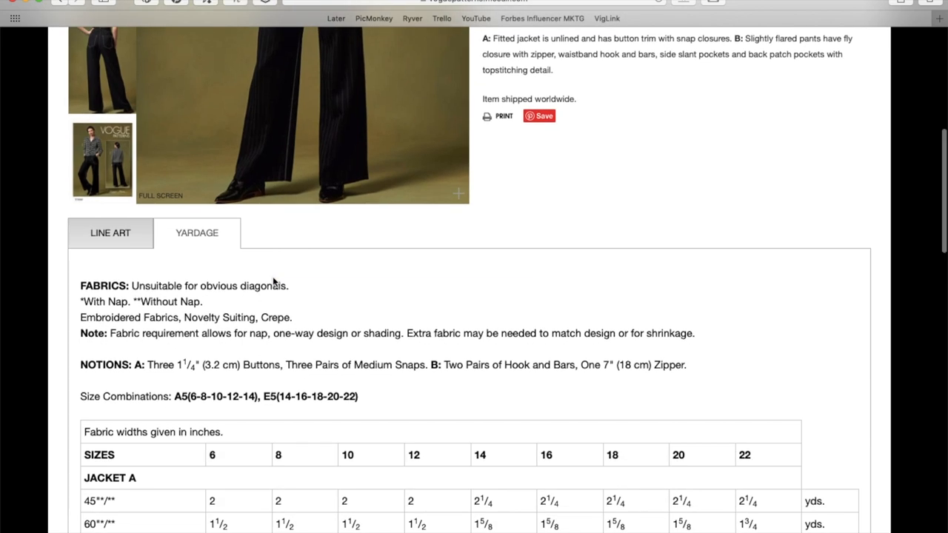
pyautogui.scroll(-3)
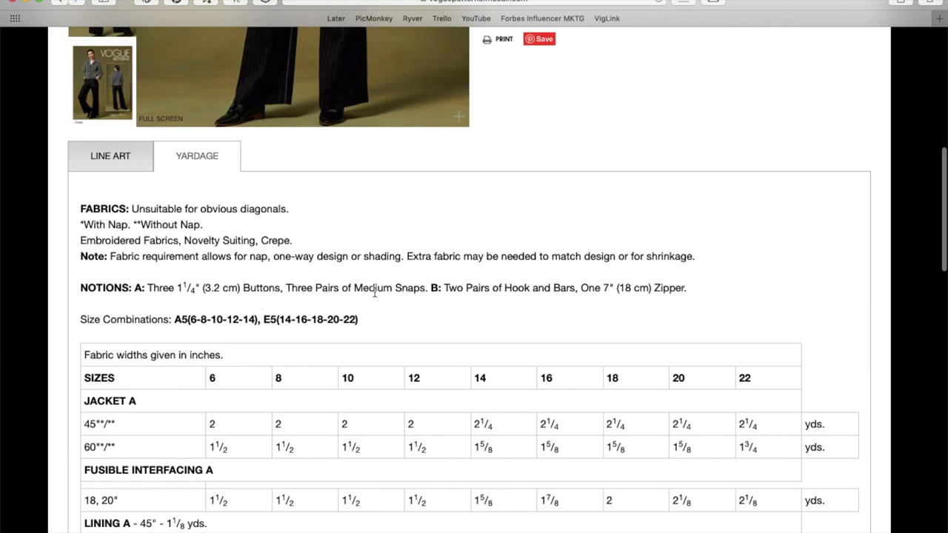
pyautogui.moveTo(564, 290)
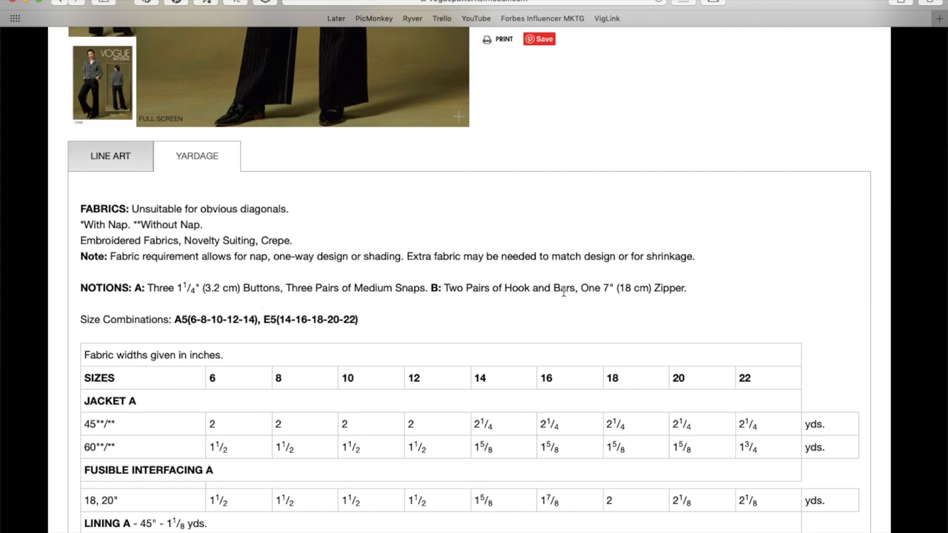
pyautogui.scroll(-3)
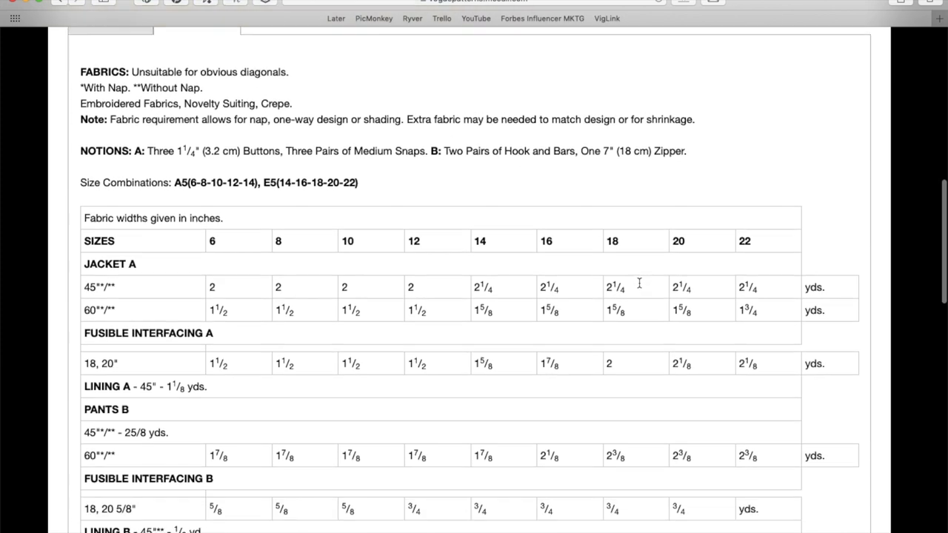
pyautogui.scroll(-3)
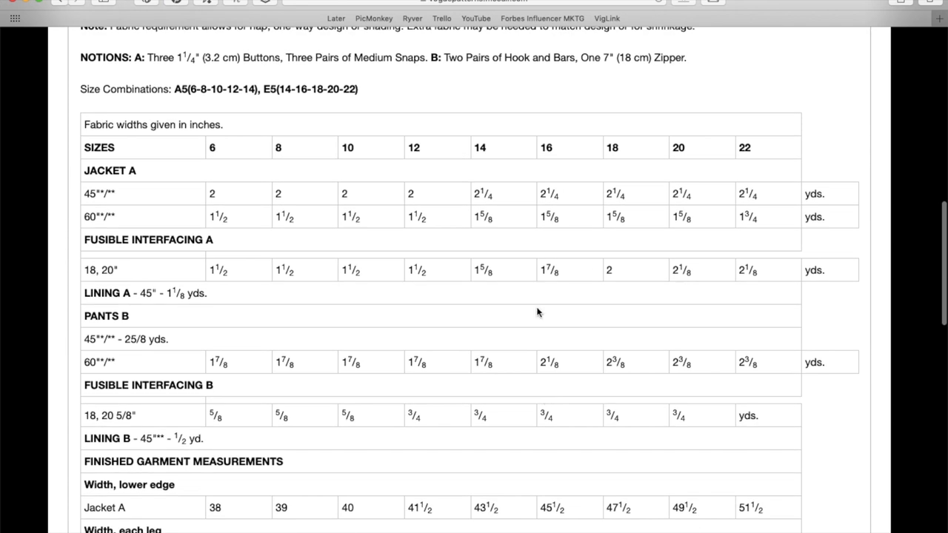
pyautogui.moveTo(432, 287)
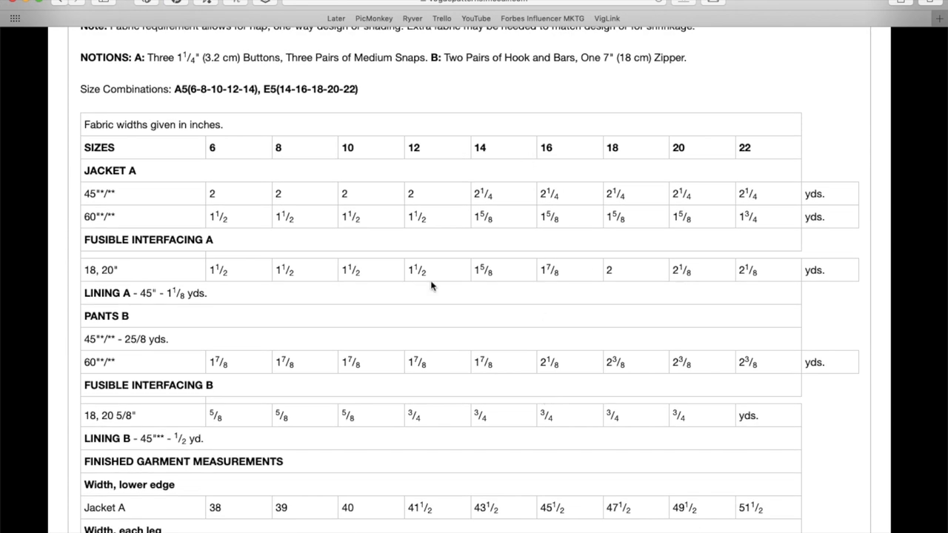
pyautogui.scroll(-3)
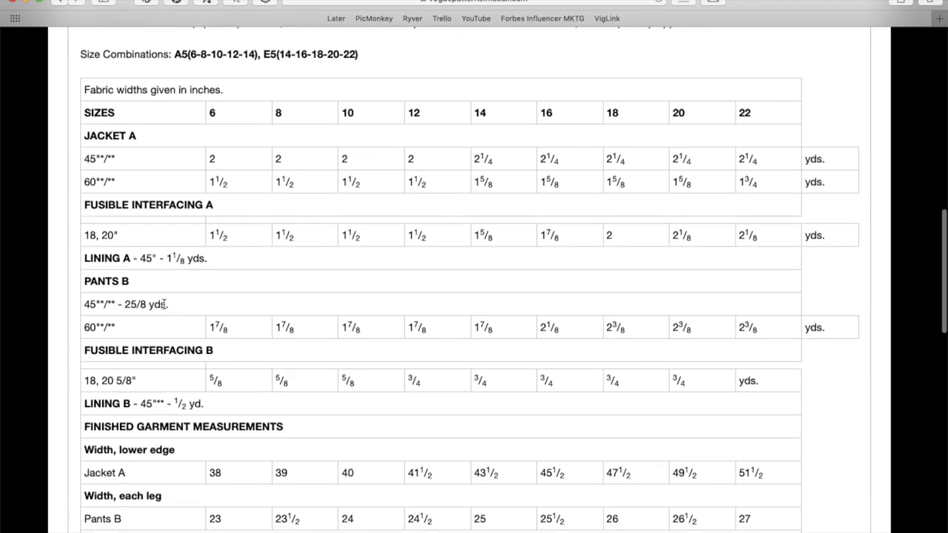
pyautogui.scroll(-3)
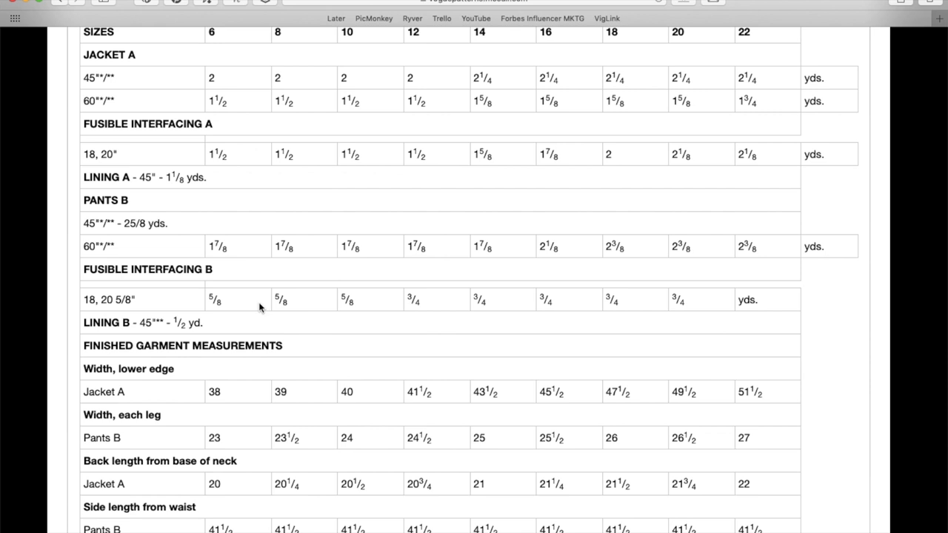
pyautogui.scroll(-3)
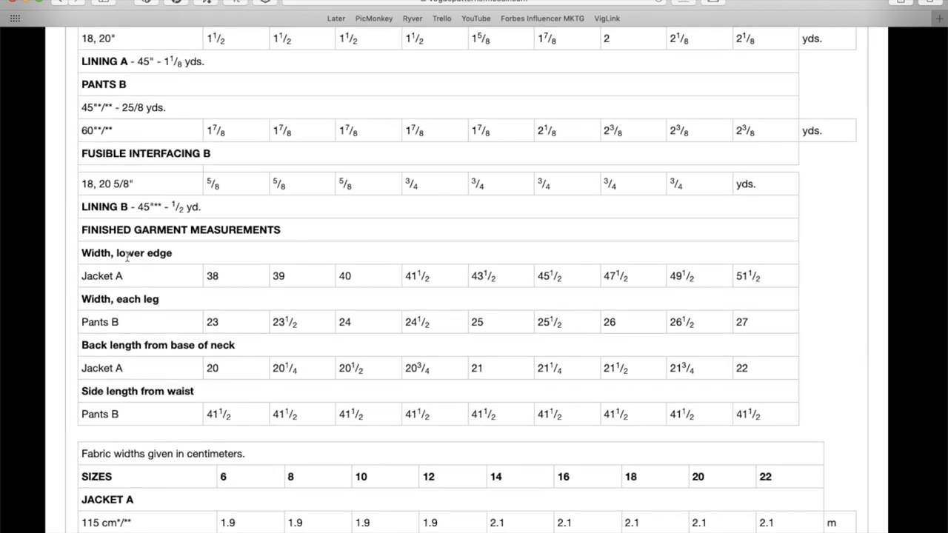
pyautogui.scroll(3)
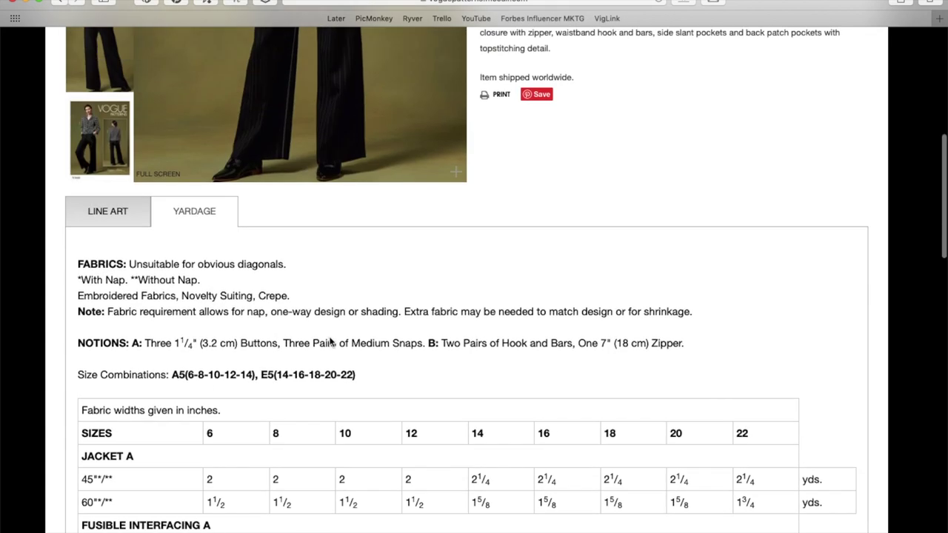
pyautogui.scroll(3)
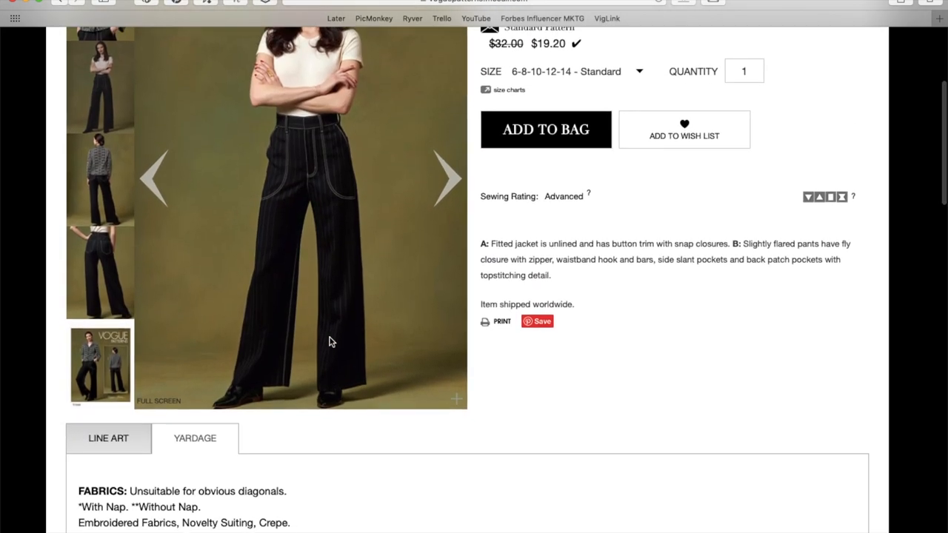
pyautogui.scroll(3)
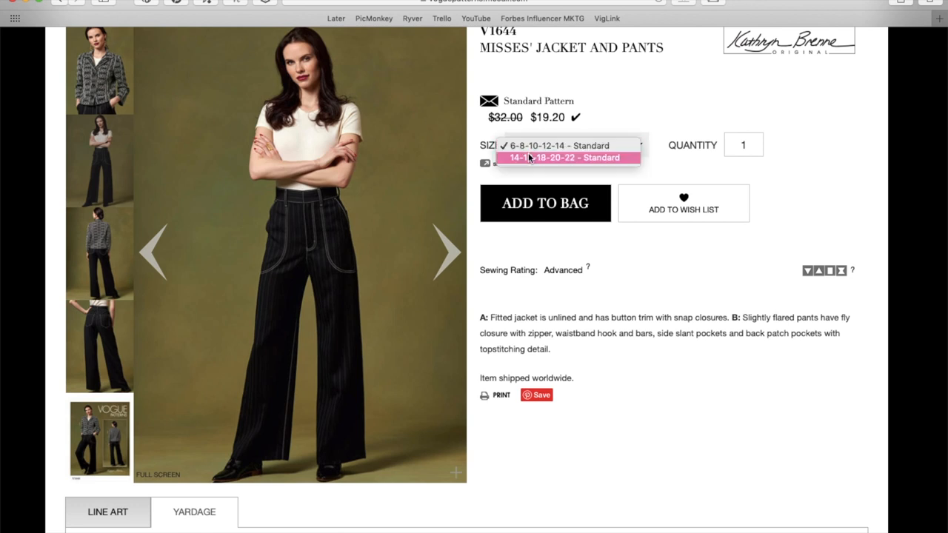
pyautogui.click(560, 145)
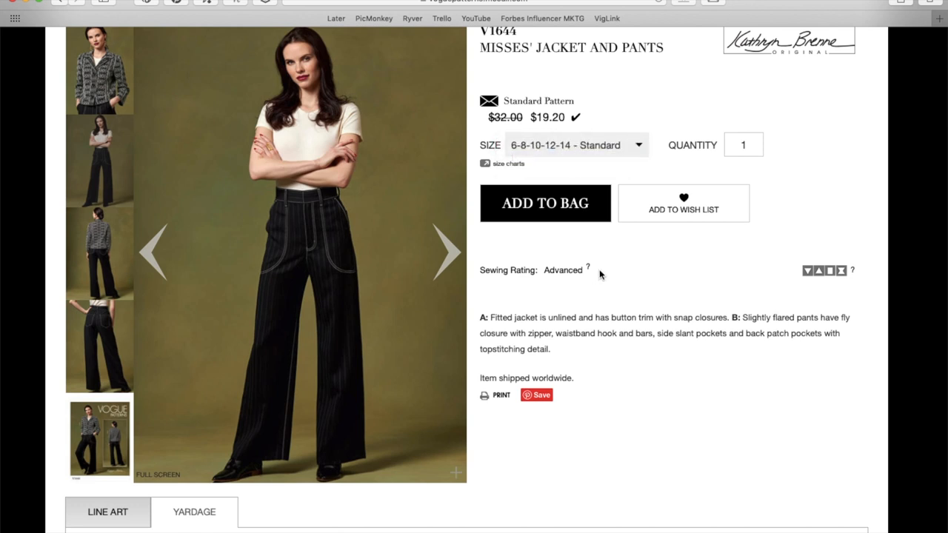
pyautogui.scroll(3)
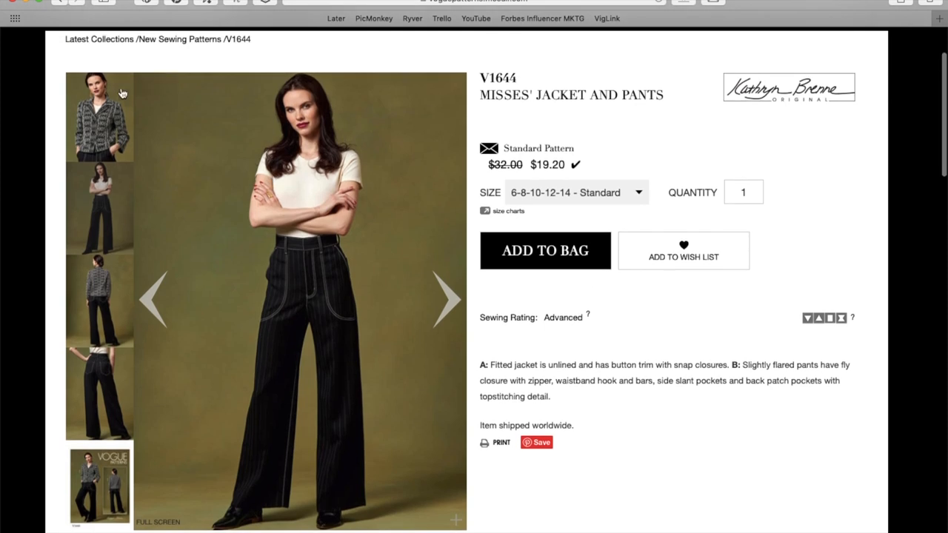
pyautogui.moveTo(62, 3)
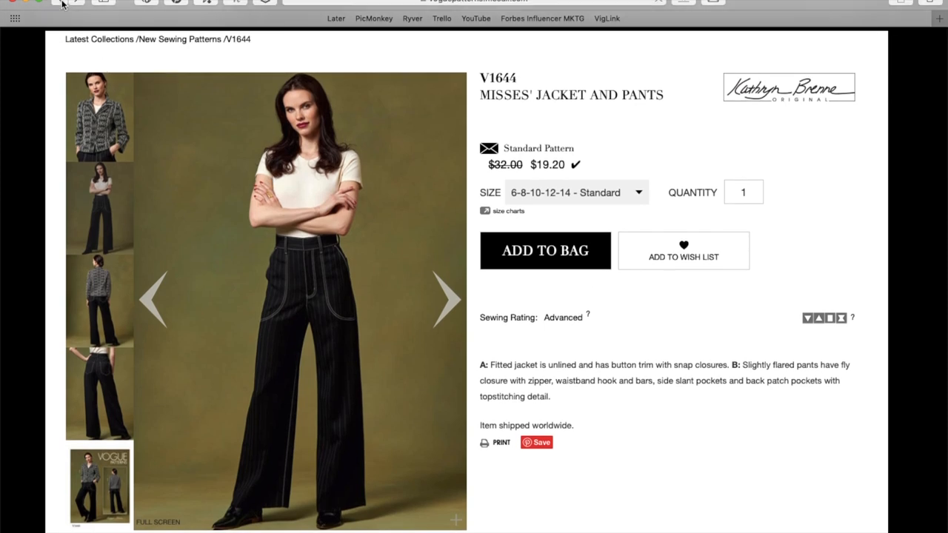
# - Return to the listing, go into the V1642 top and pants pattern and show the top close-up photo
pyautogui.click(57, 3)
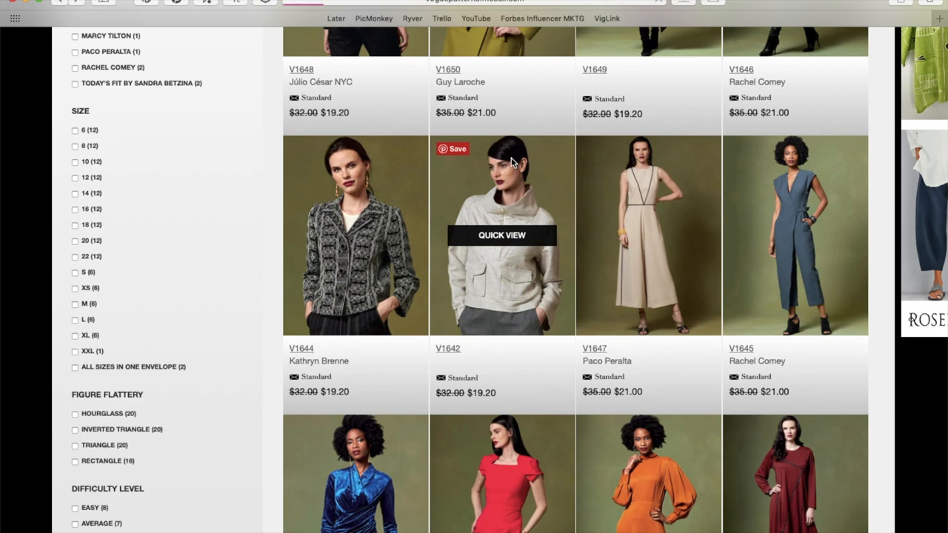
pyautogui.click(500, 234)
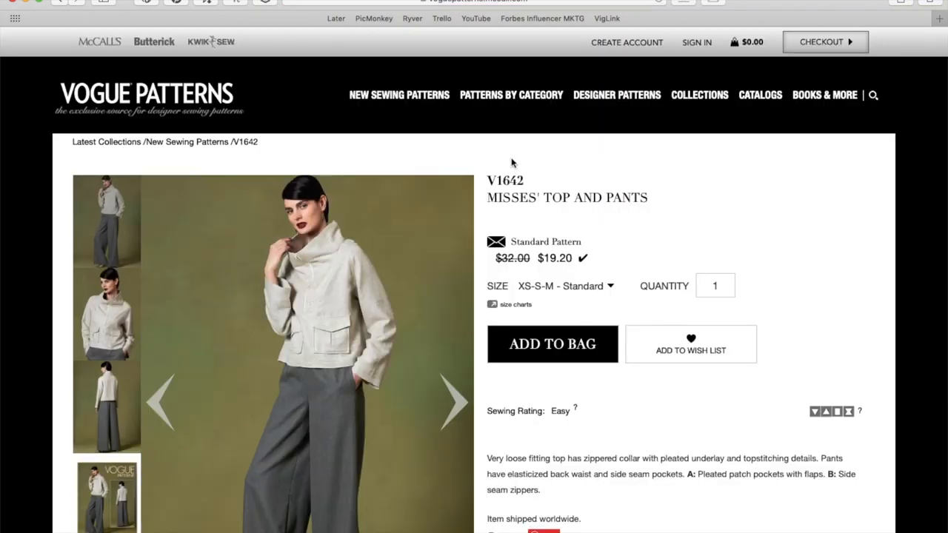
pyautogui.scroll(-3)
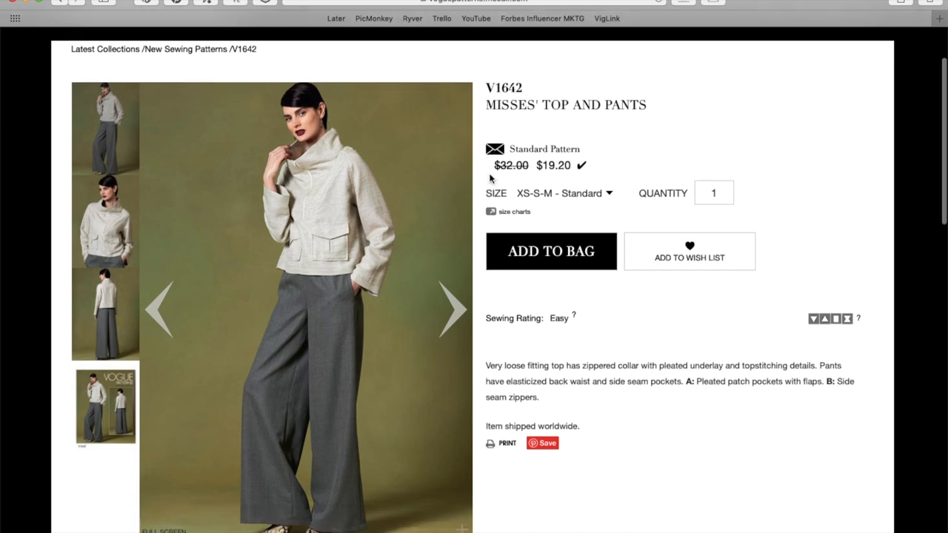
pyautogui.click(454, 310)
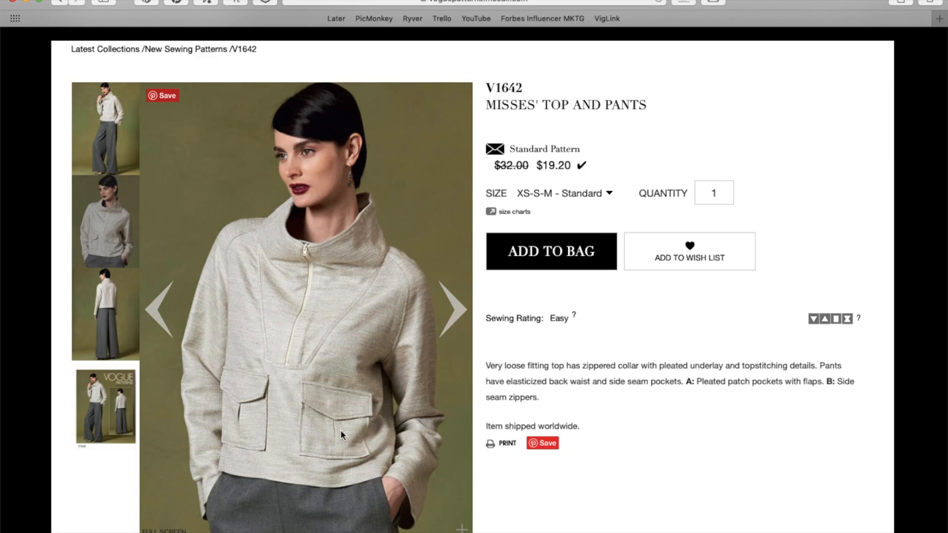
pyautogui.moveTo(331, 440)
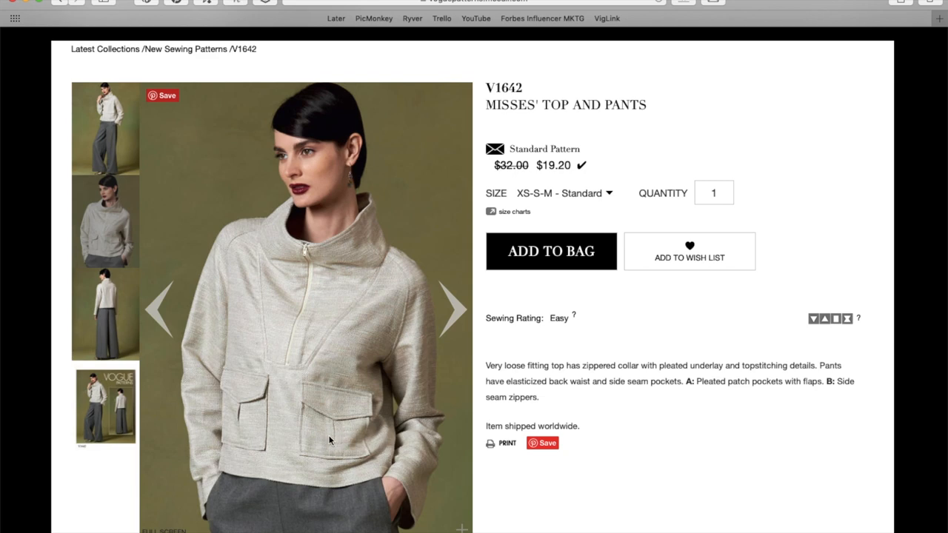
pyautogui.moveTo(326, 403)
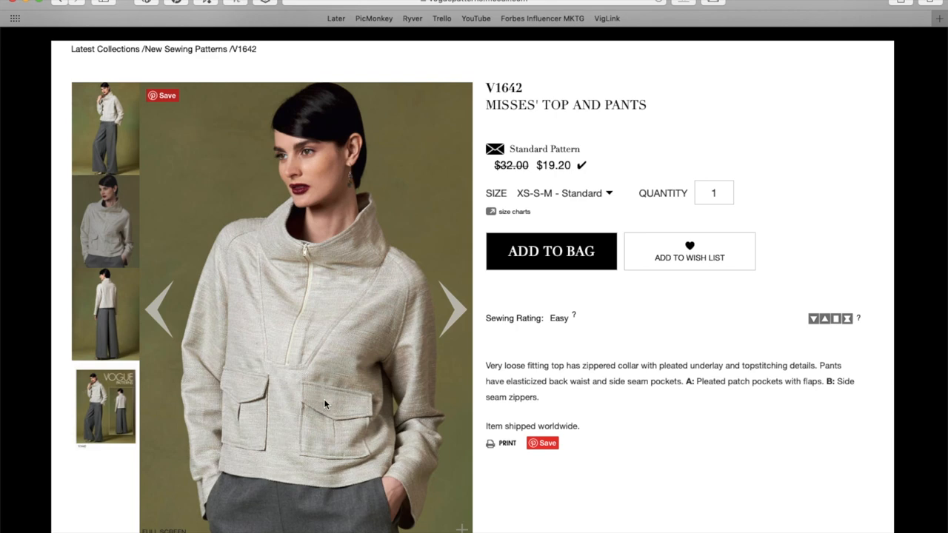
pyautogui.moveTo(274, 376)
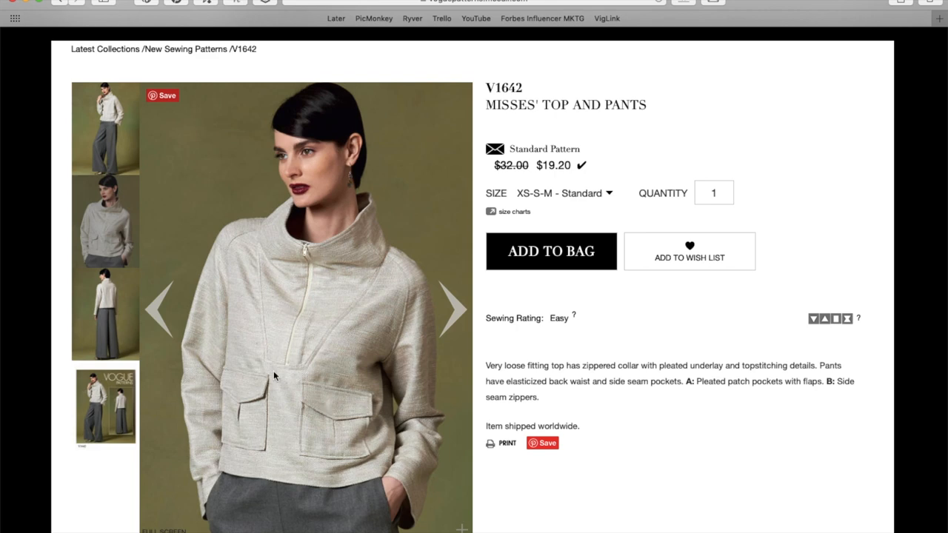
pyautogui.moveTo(323, 191)
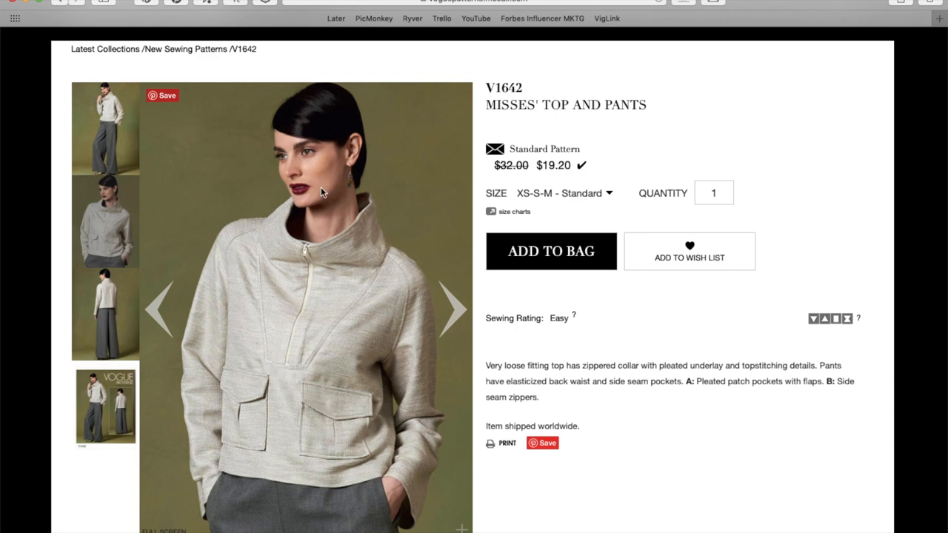
pyautogui.moveTo(290, 389)
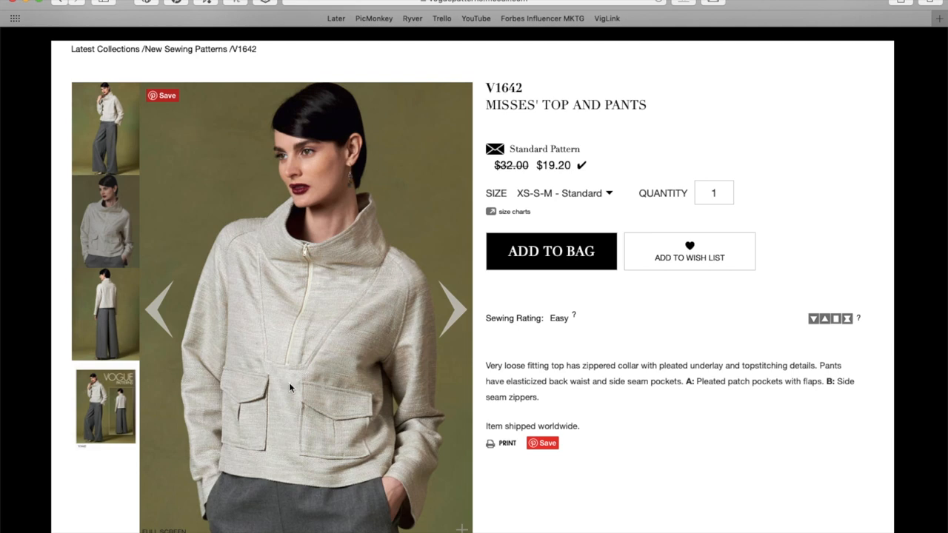
pyautogui.moveTo(403, 294)
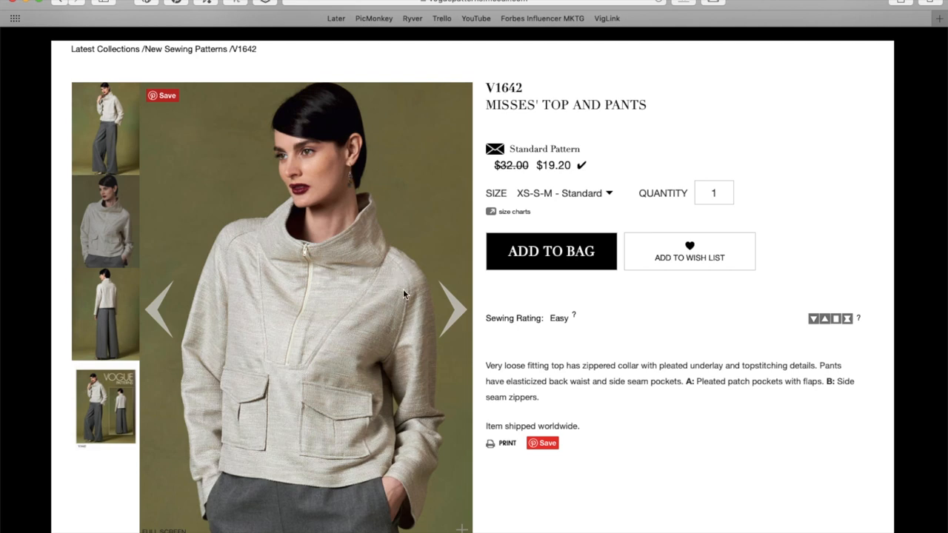
pyautogui.moveTo(386, 352)
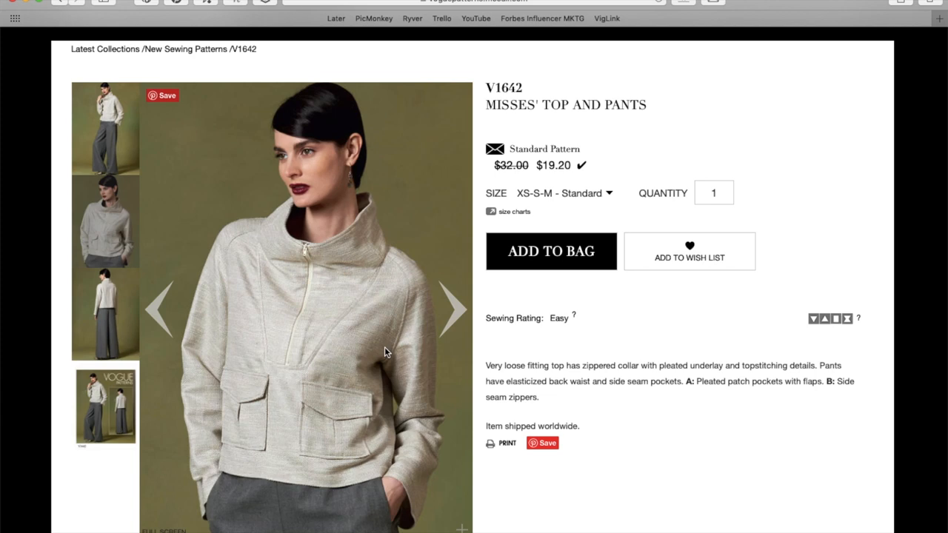
# - Advance the V1642 image gallery through the back view of the funnel-neck top and wide-leg pants
pyautogui.click(453, 306)
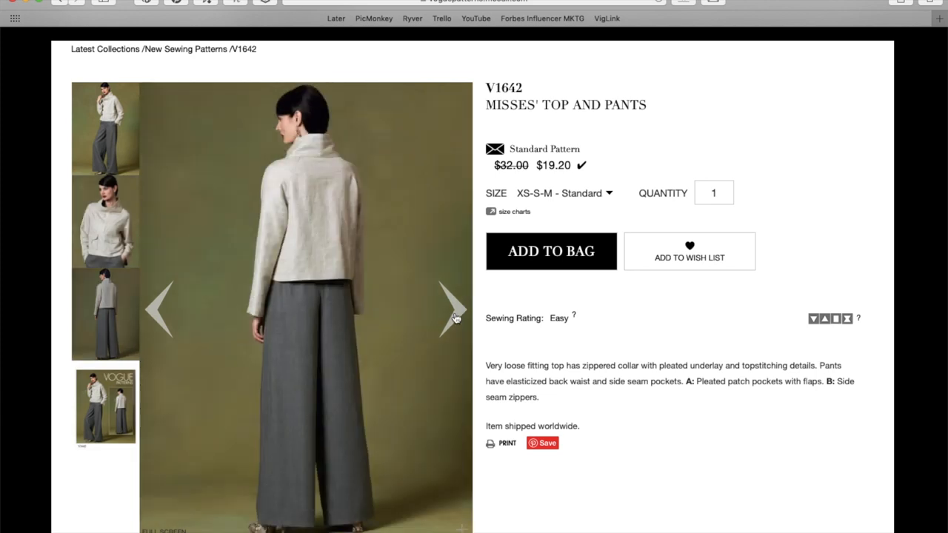
pyautogui.moveTo(362, 198)
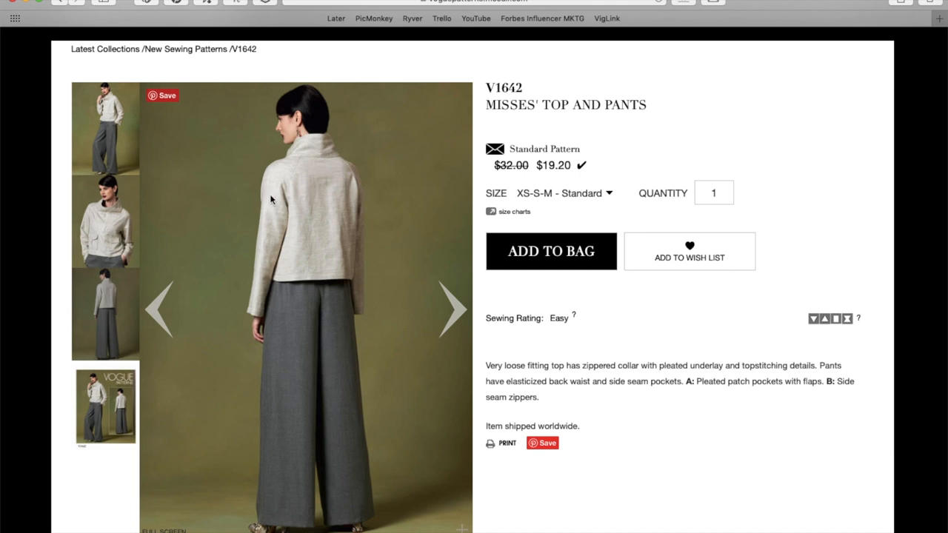
pyautogui.moveTo(268, 198)
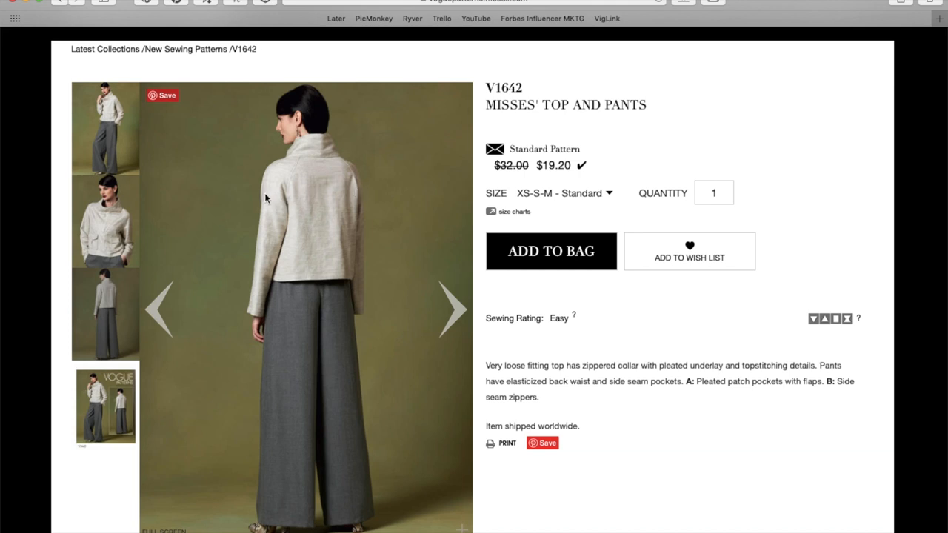
pyautogui.moveTo(302, 168)
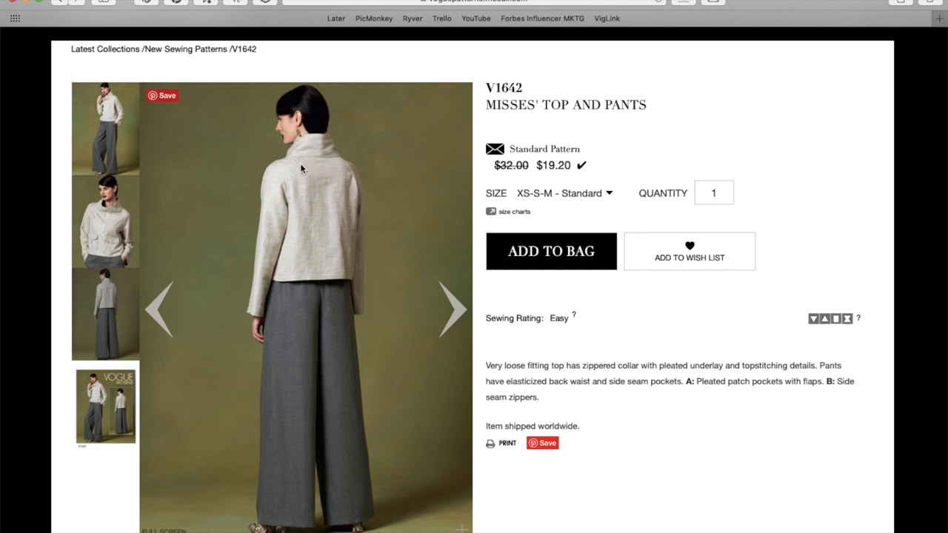
pyautogui.moveTo(296, 213)
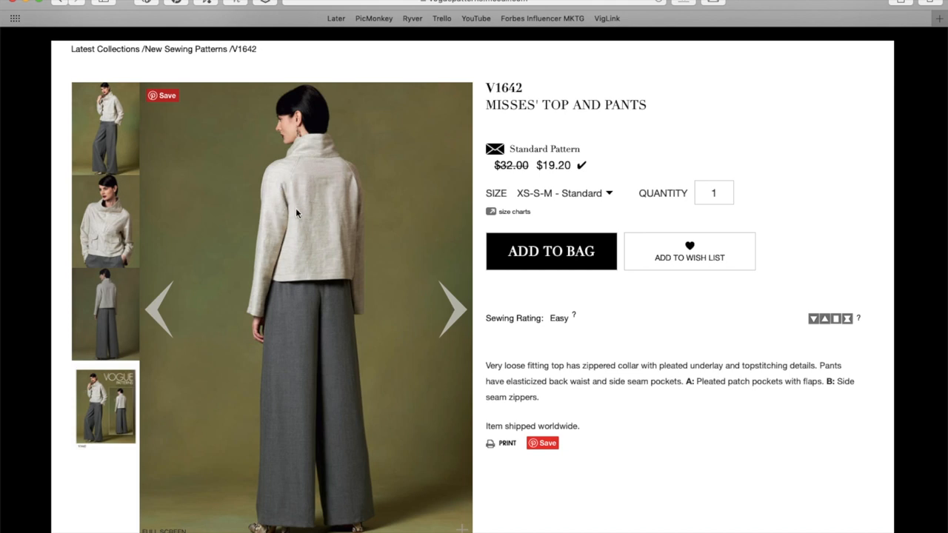
pyautogui.moveTo(281, 189)
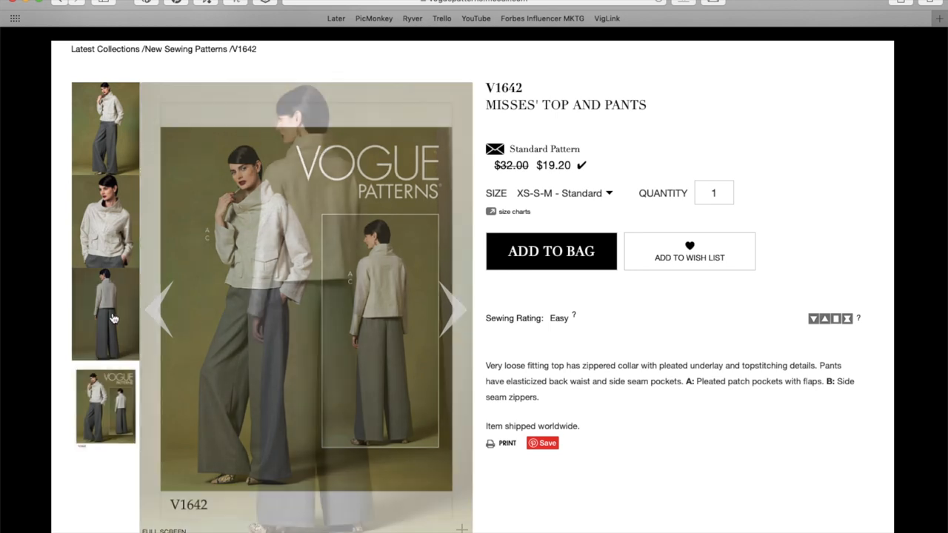
pyautogui.click(452, 309)
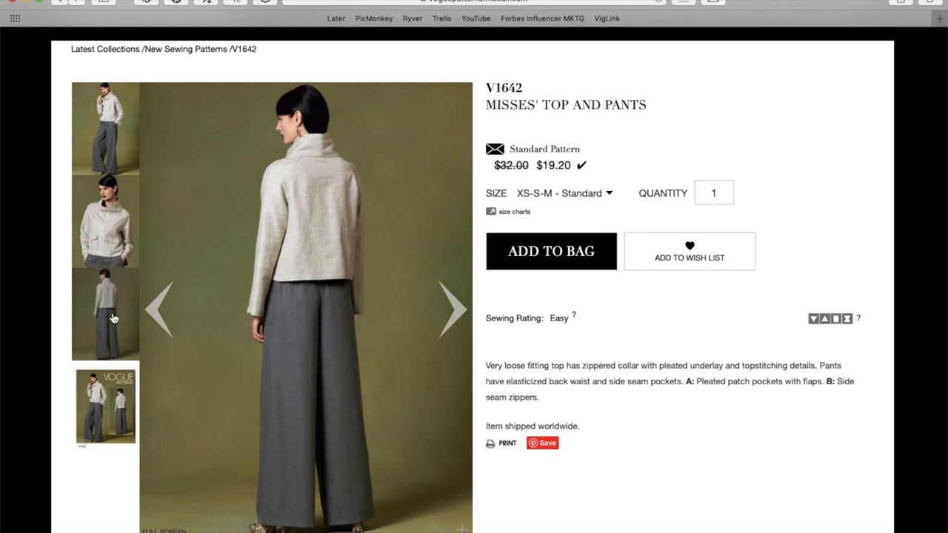
pyautogui.moveTo(309, 465)
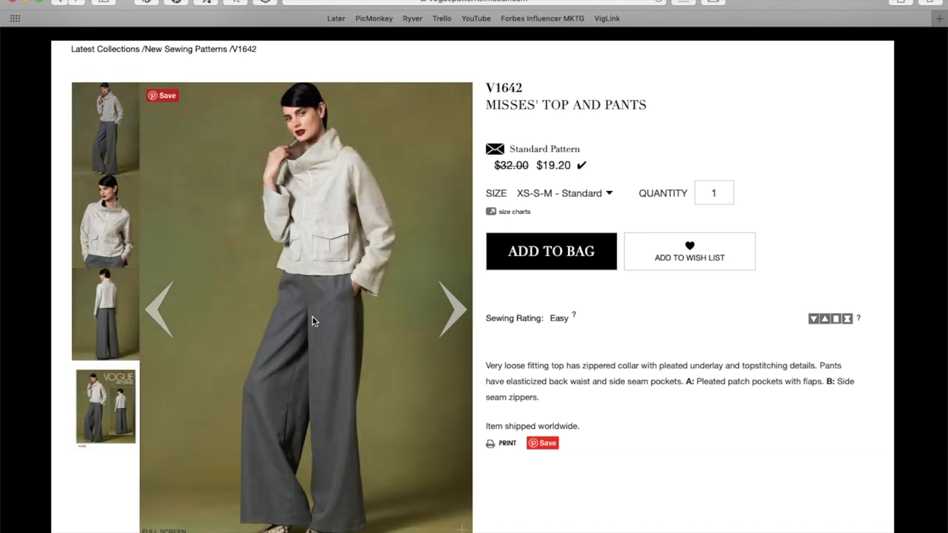
# - Scroll the V1642 page down to its description with the Line Art and Yardage tabs appearing
pyautogui.scroll(-3)
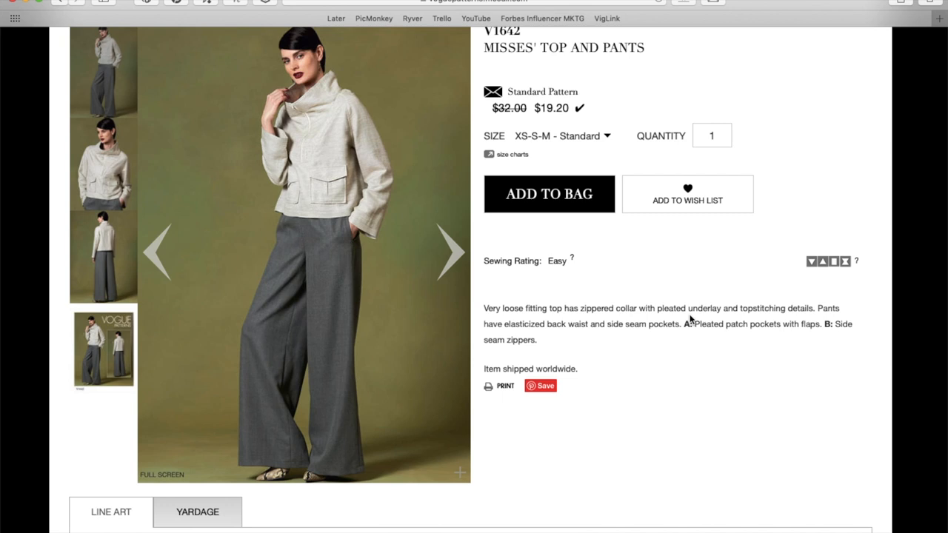
pyautogui.moveTo(763, 312)
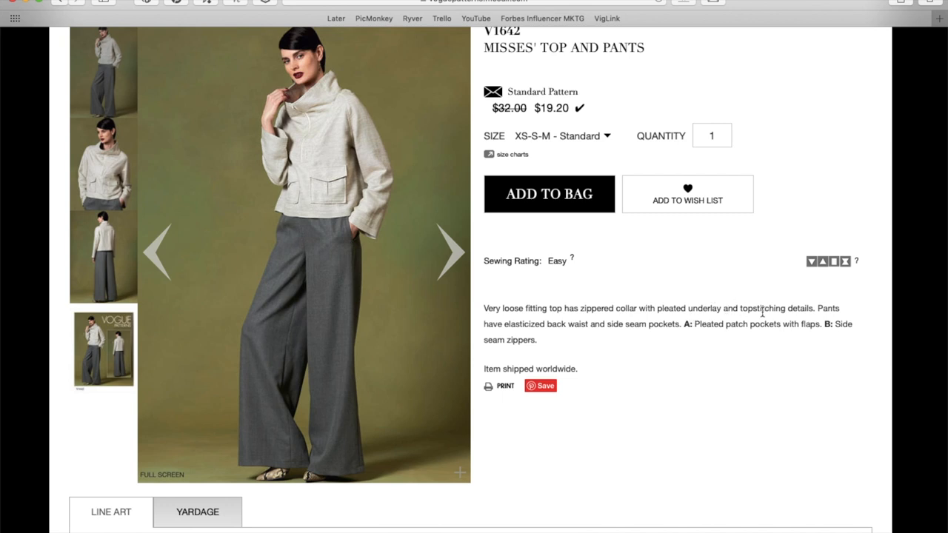
pyautogui.moveTo(516, 319)
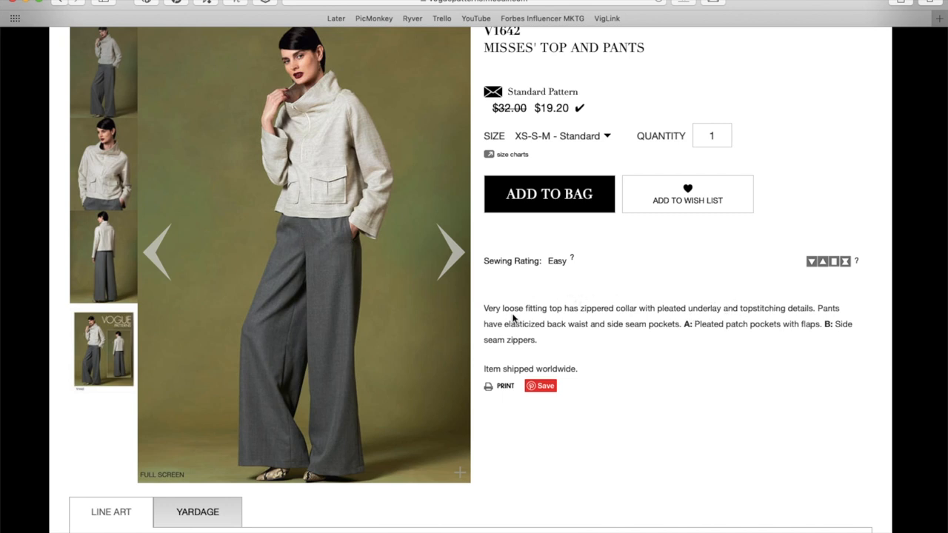
pyautogui.moveTo(649, 340)
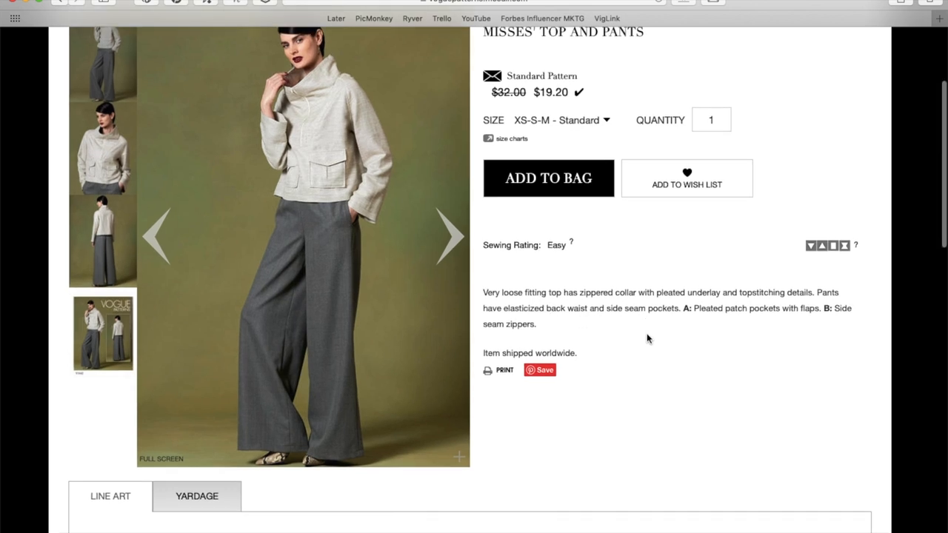
# - Scroll through the V1642 Line Art to the front and back drawings of tops A and B
pyautogui.scroll(-3)
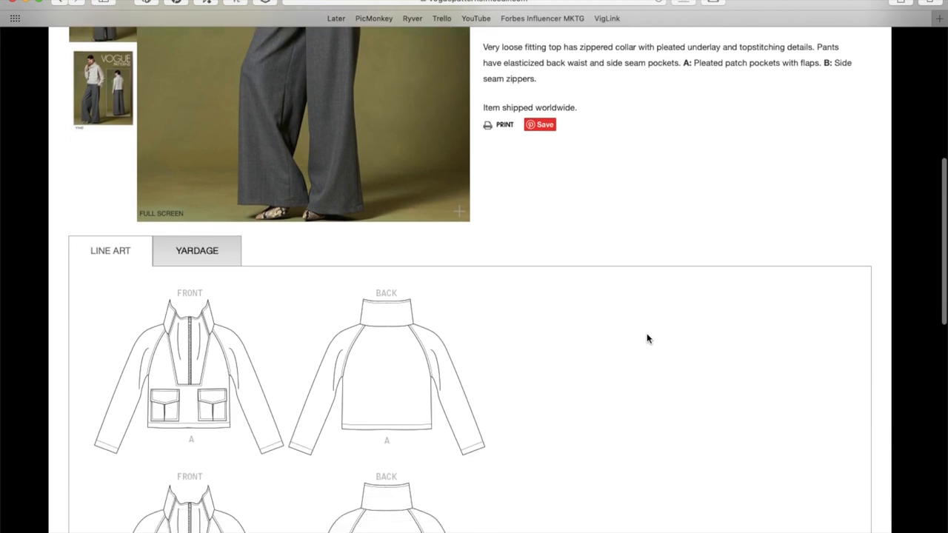
pyautogui.scroll(-3)
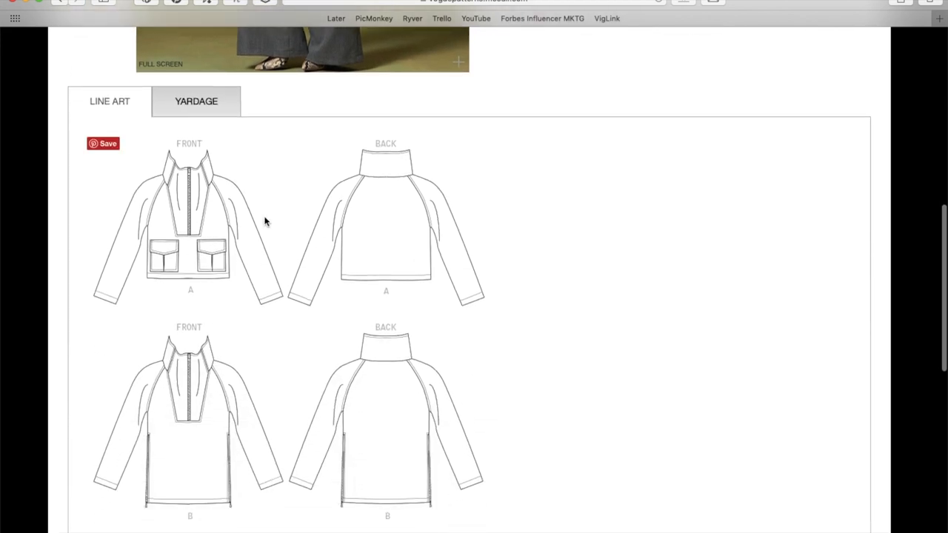
pyautogui.moveTo(200, 234)
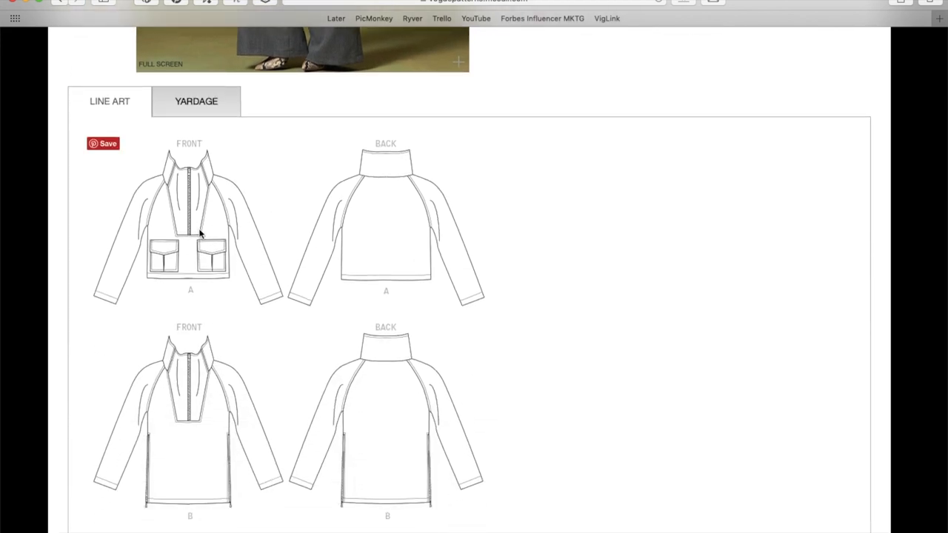
pyautogui.moveTo(207, 245)
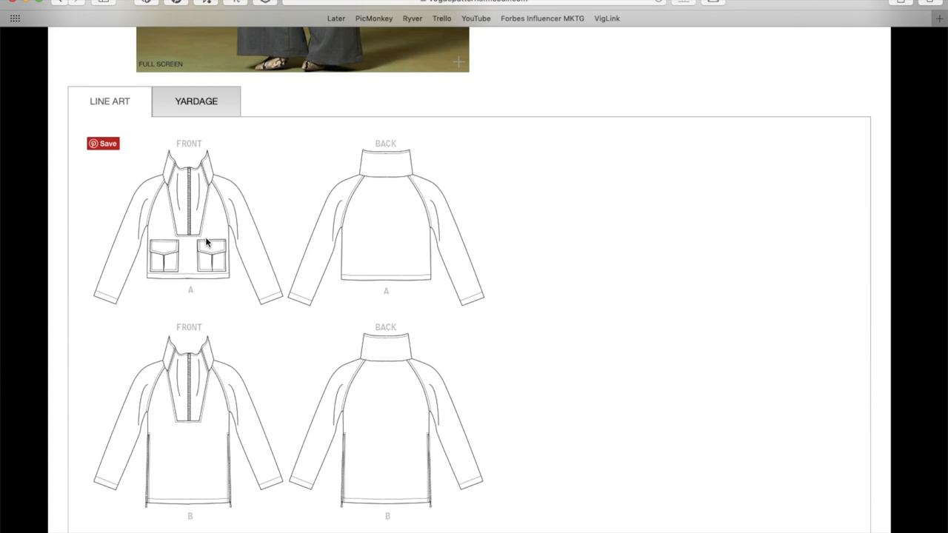
pyautogui.scroll(3)
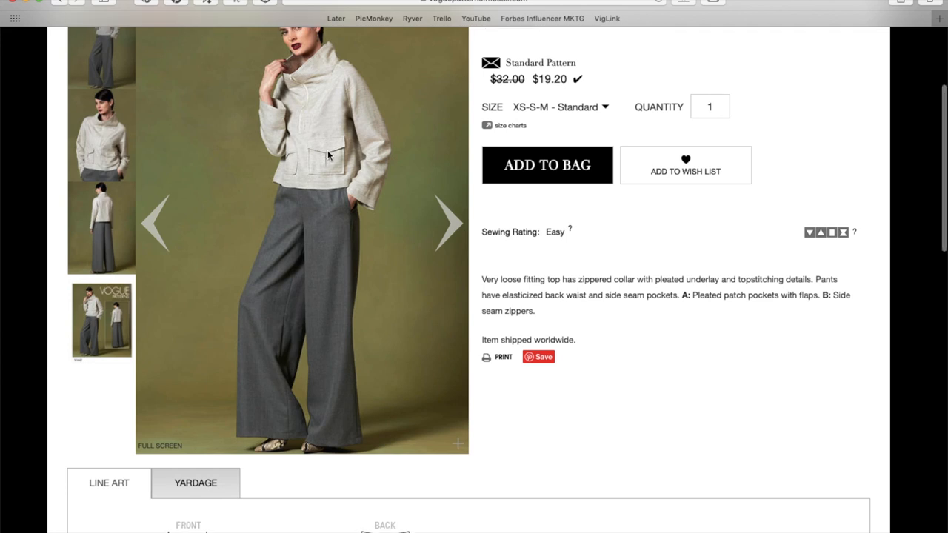
pyautogui.scroll(-3)
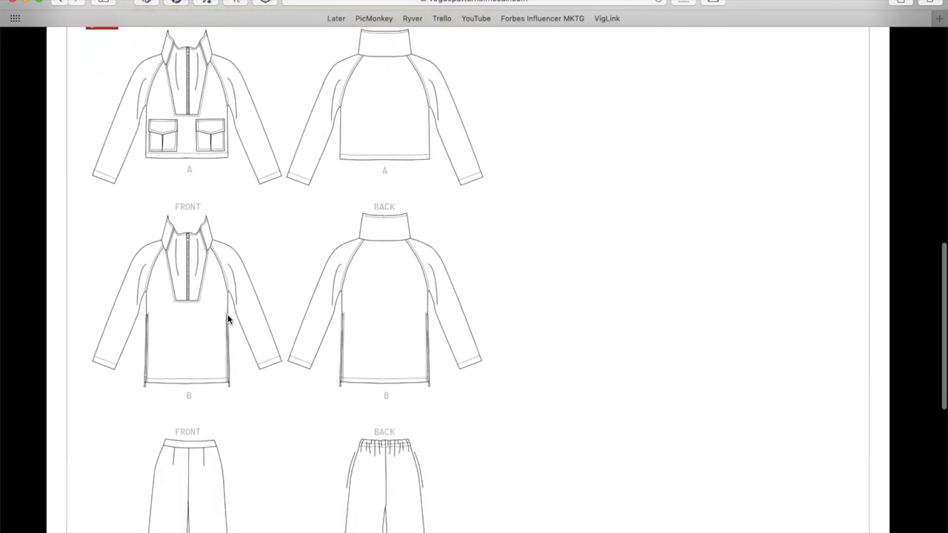
pyautogui.moveTo(231, 403)
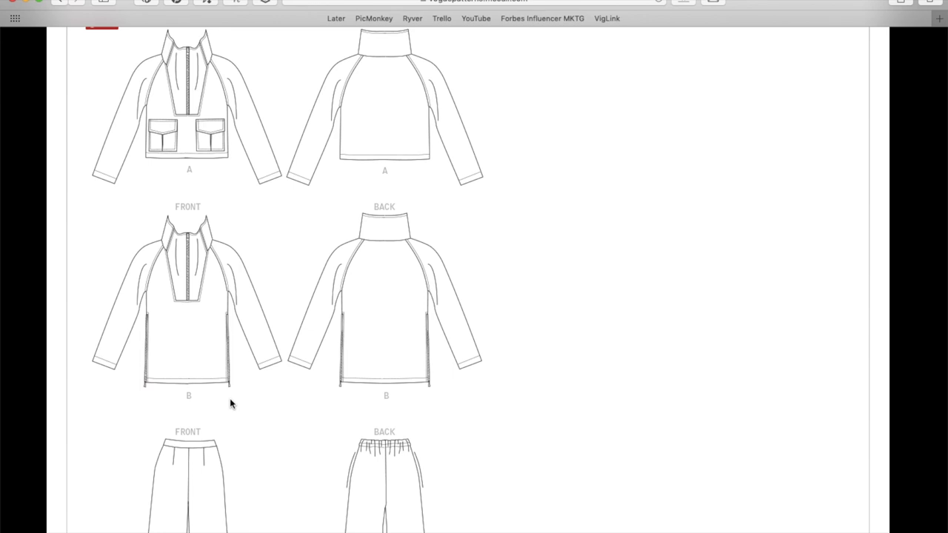
pyautogui.scroll(3)
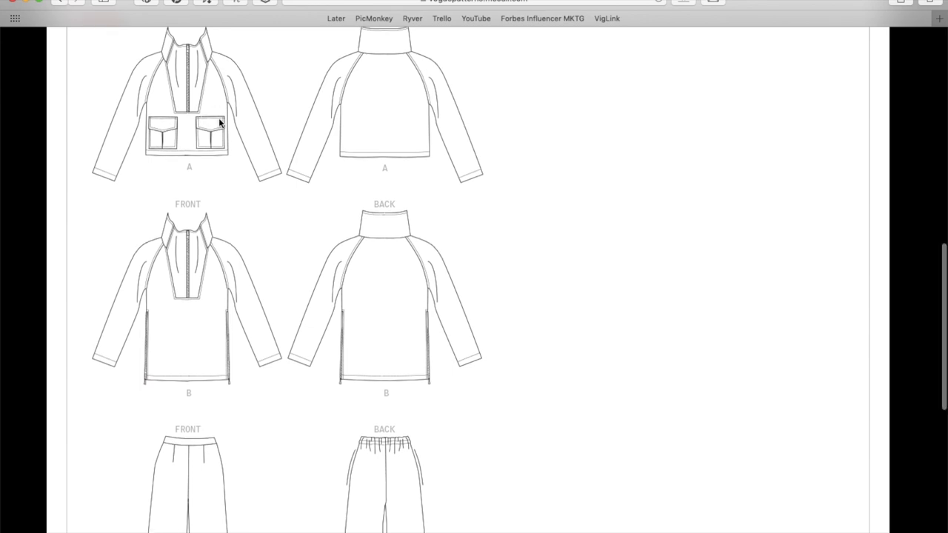
# - Scroll further down the Line Art to the front and back drawings of the view C pants
pyautogui.scroll(-3)
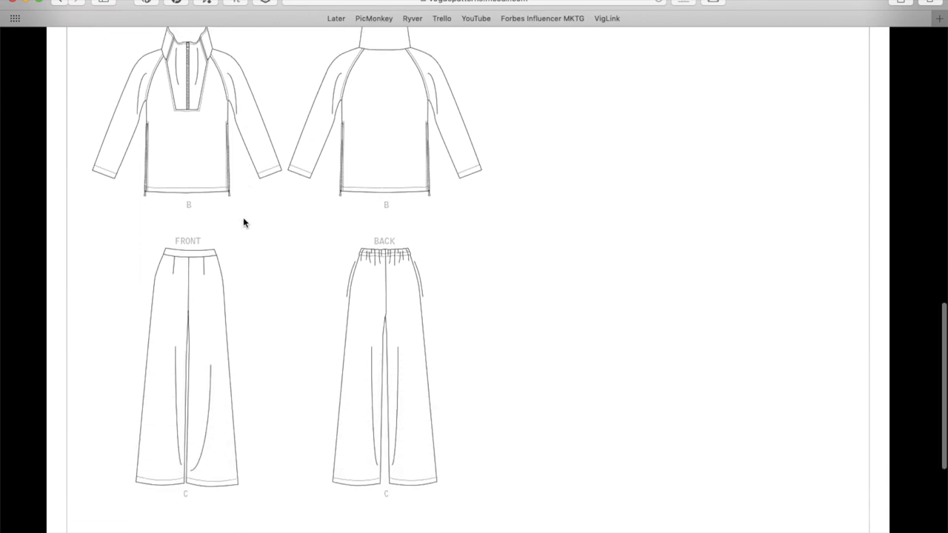
pyautogui.scroll(-3)
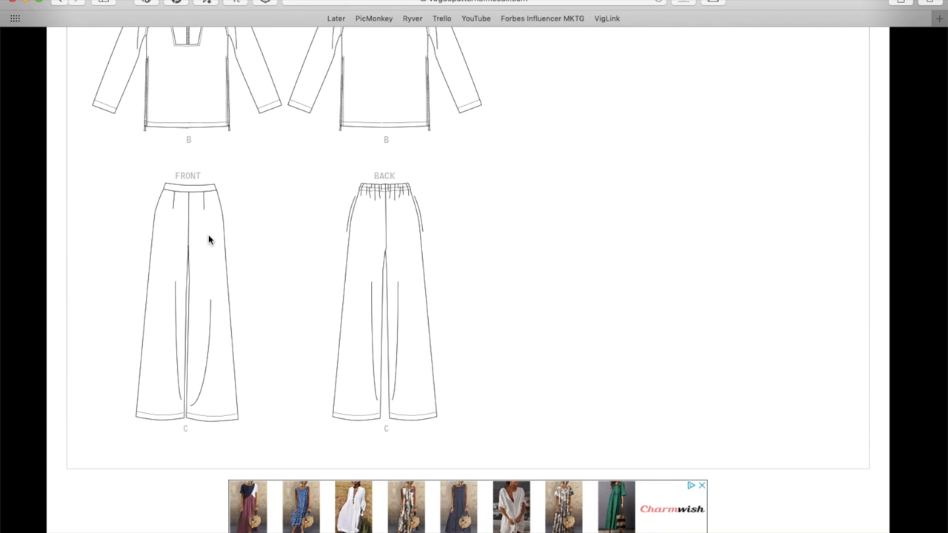
pyautogui.moveTo(373, 190)
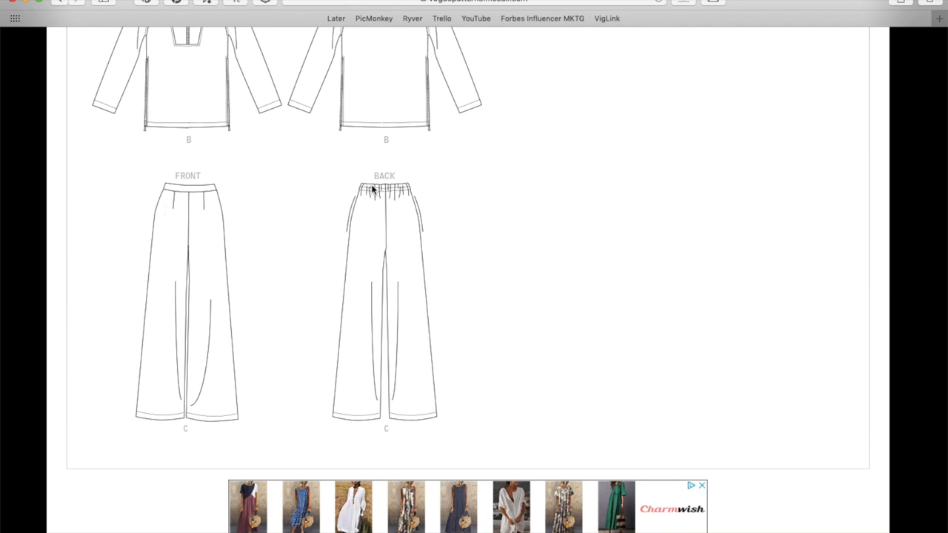
pyautogui.moveTo(413, 189)
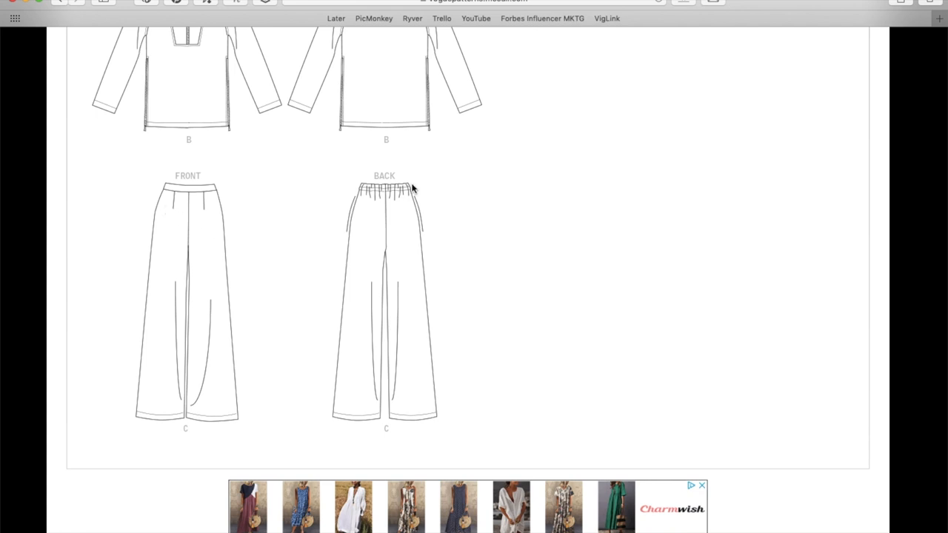
pyautogui.moveTo(403, 196)
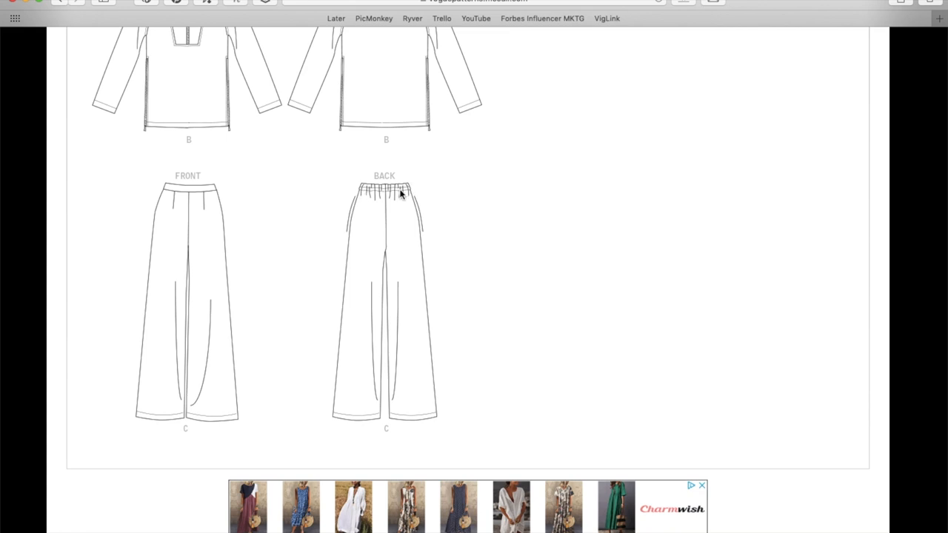
pyautogui.moveTo(367, 194)
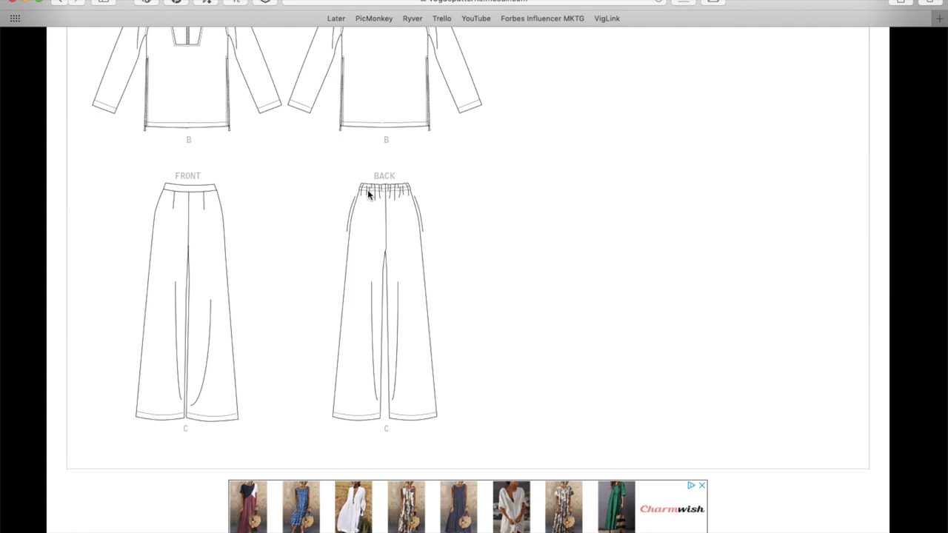
pyautogui.moveTo(409, 195)
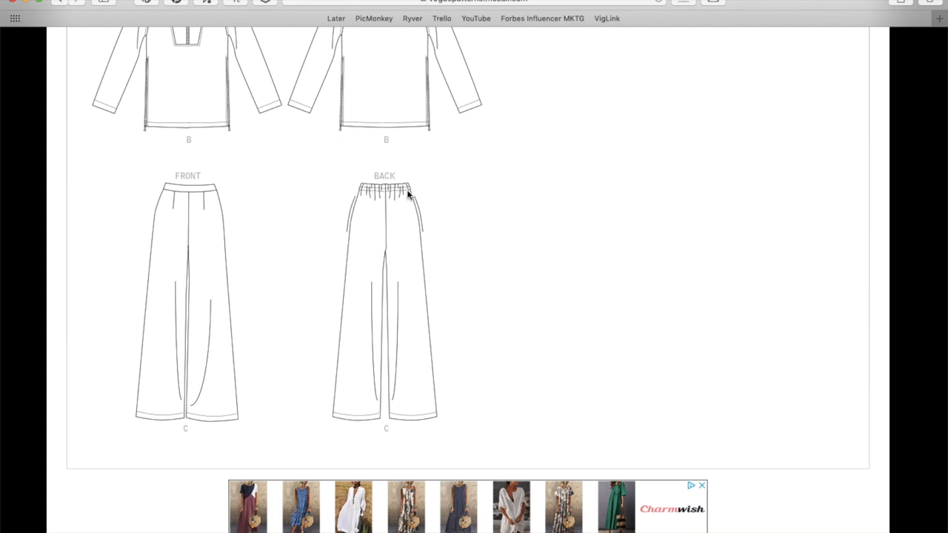
pyautogui.moveTo(378, 220)
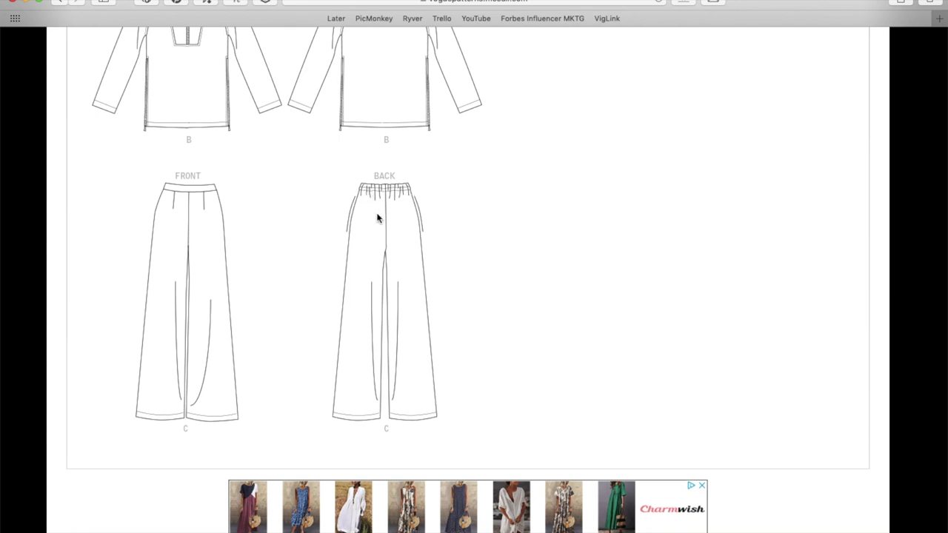
pyautogui.moveTo(391, 204)
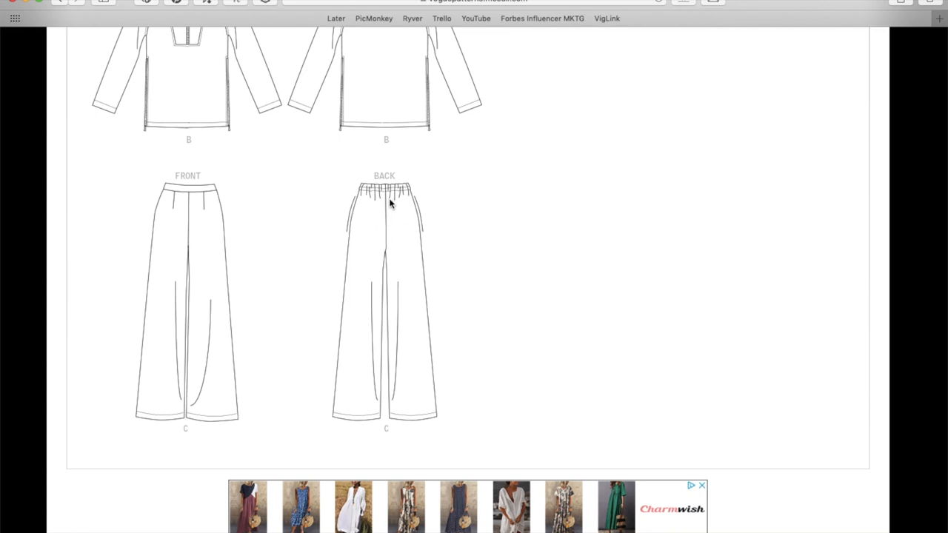
pyautogui.moveTo(433, 236)
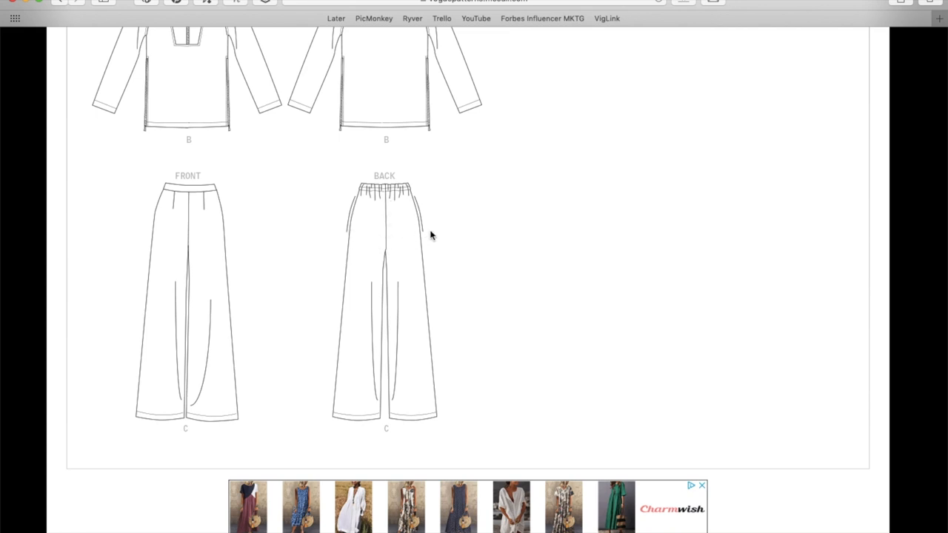
pyautogui.moveTo(359, 238)
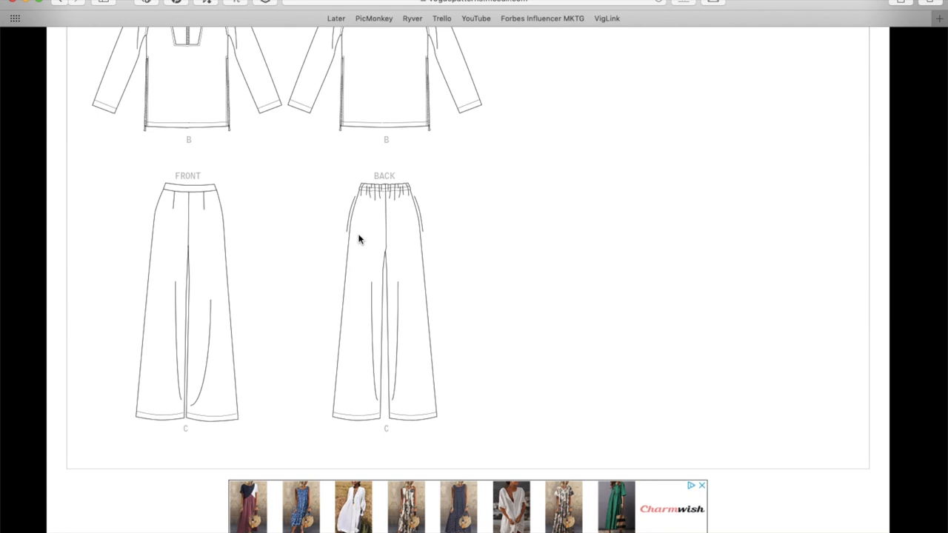
pyautogui.moveTo(425, 188)
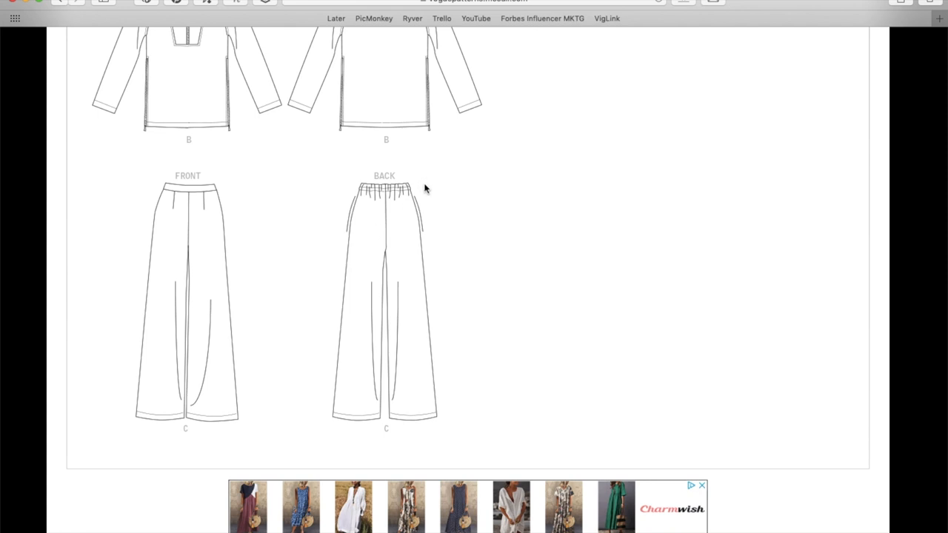
pyautogui.moveTo(347, 222)
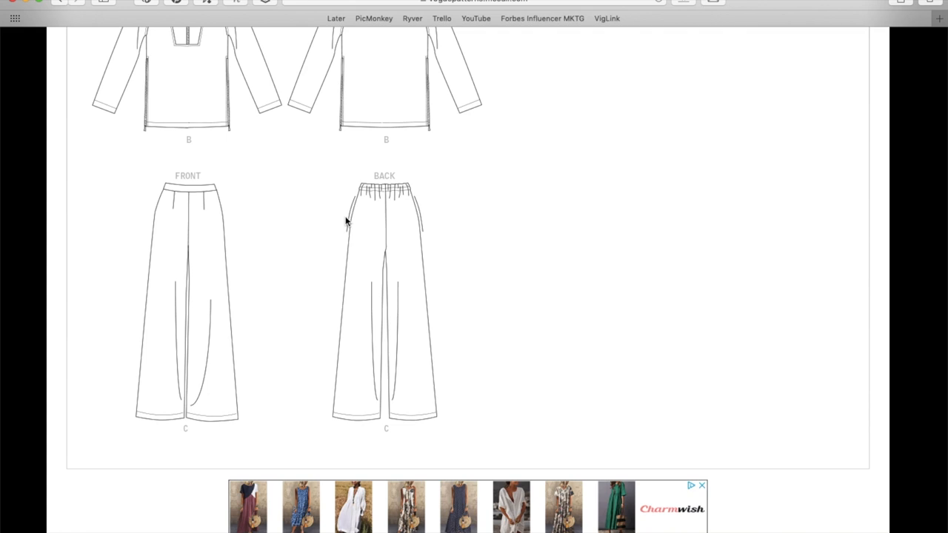
pyautogui.moveTo(208, 216)
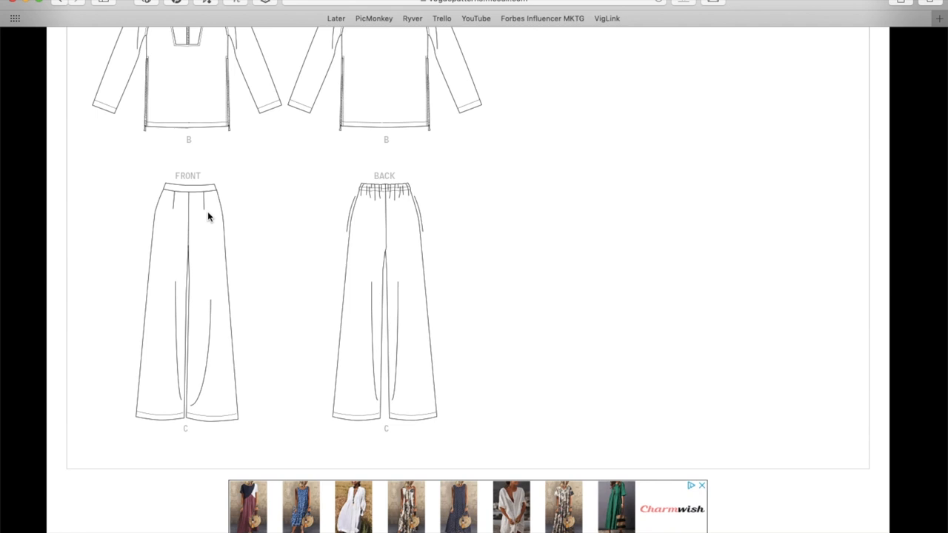
pyautogui.scroll(3)
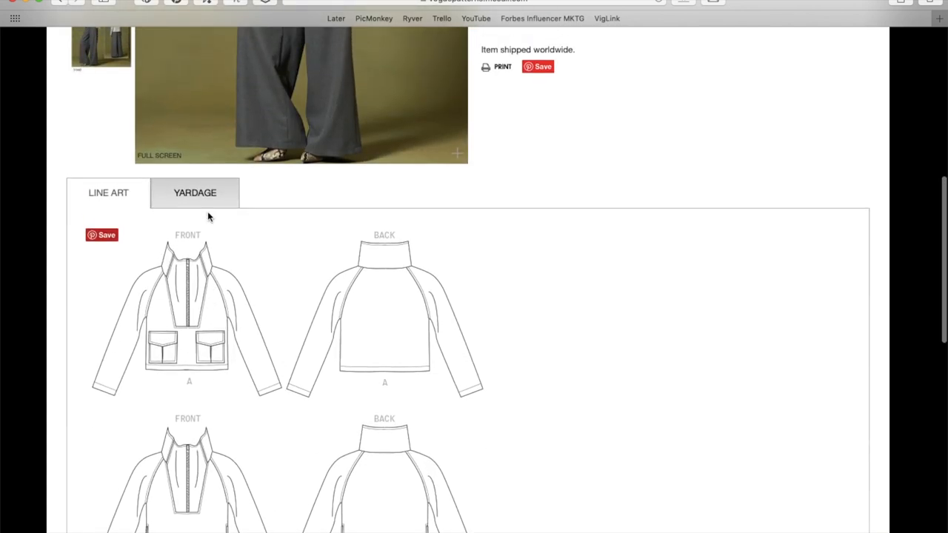
pyautogui.scroll(3)
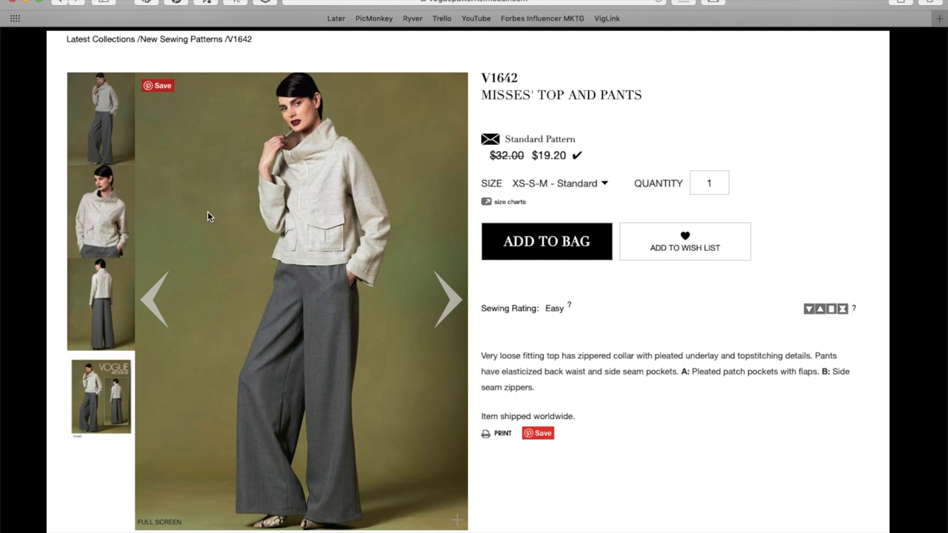
pyautogui.moveTo(684, 243)
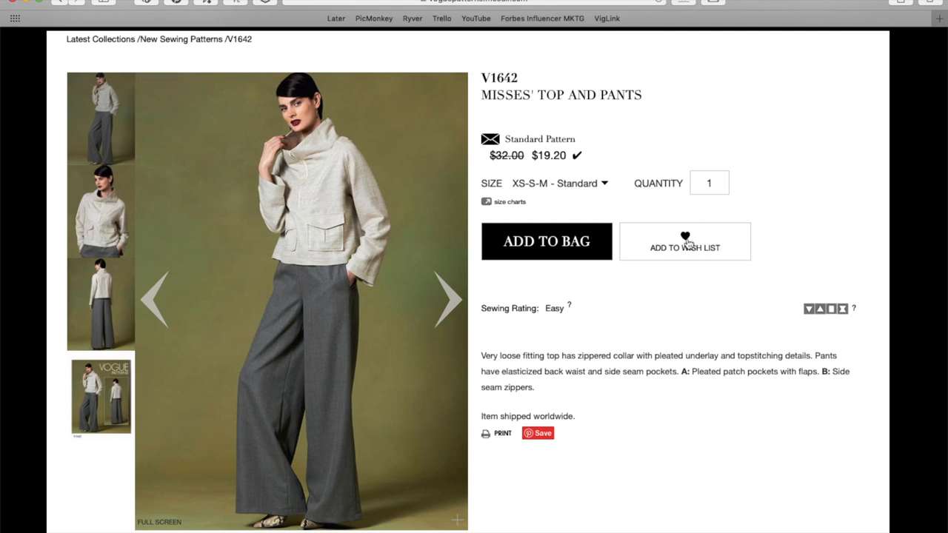
pyautogui.scroll(3)
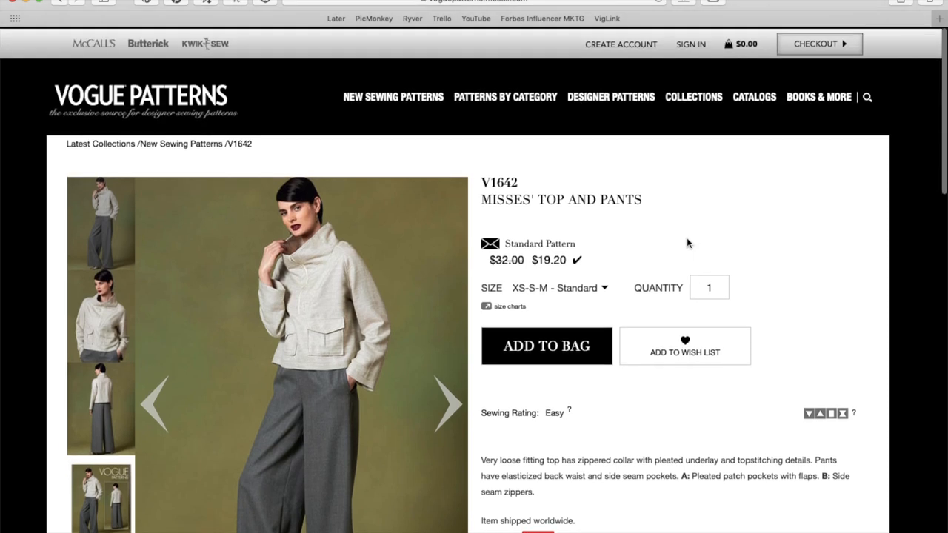
pyautogui.scroll(-3)
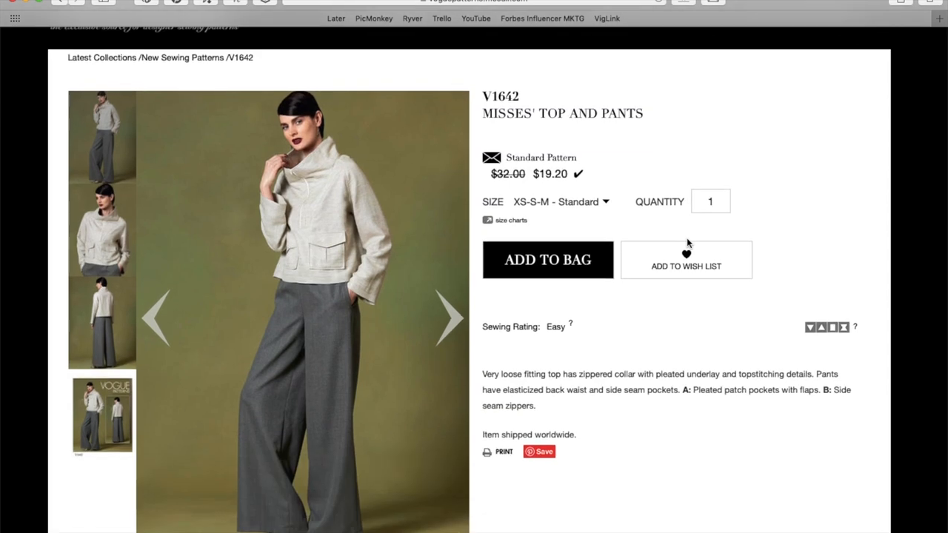
pyautogui.scroll(-3)
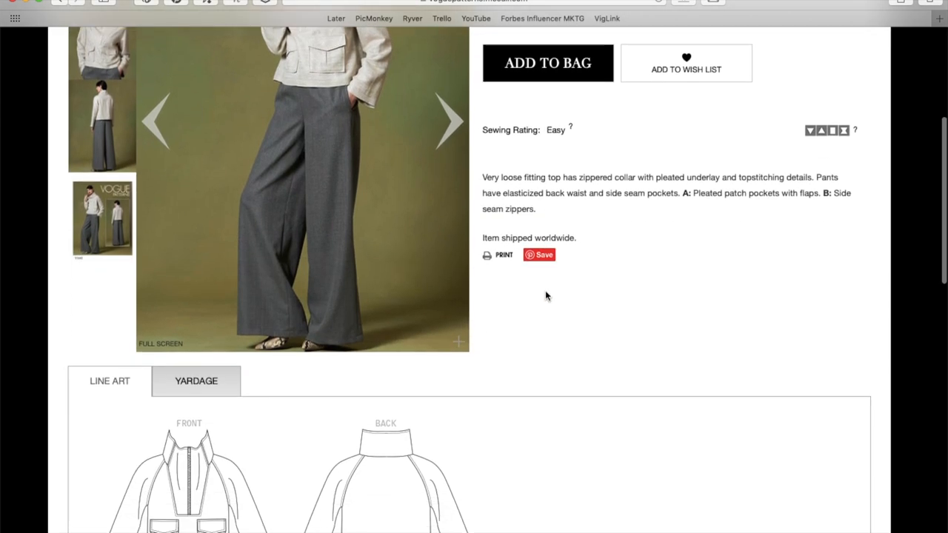
pyautogui.scroll(-3)
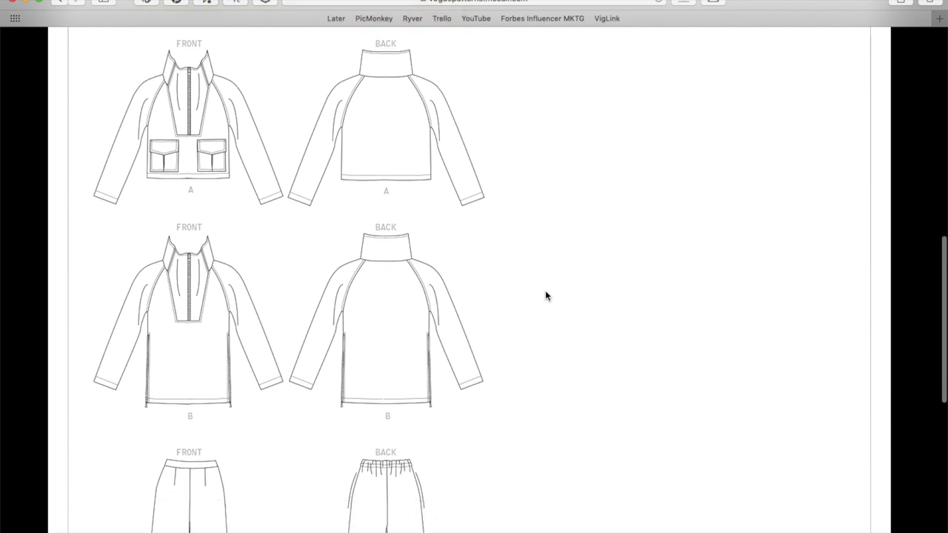
pyautogui.scroll(3)
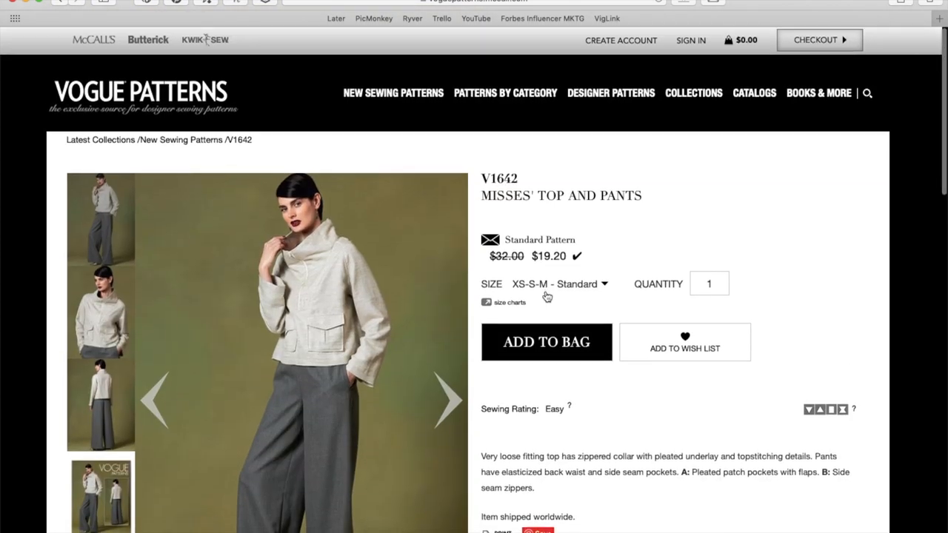
pyautogui.scroll(-3)
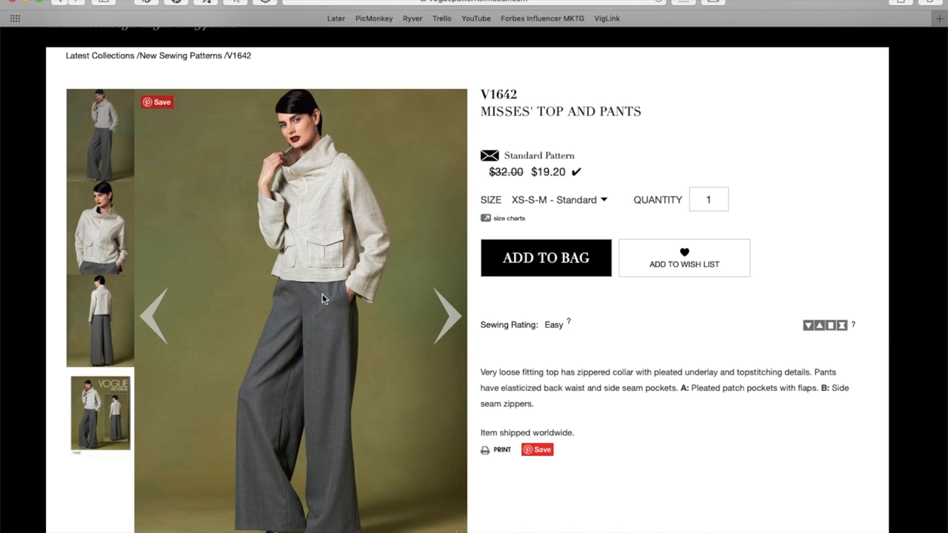
pyautogui.moveTo(60, 2)
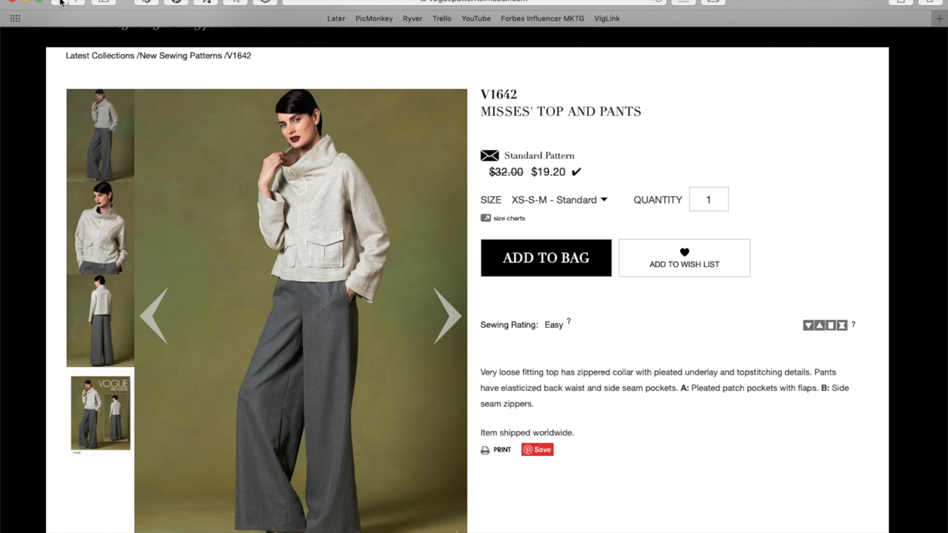
# - Scroll up and down the V1642 Yardage tab to read the fabric and notions requirements
pyautogui.scroll(-3)
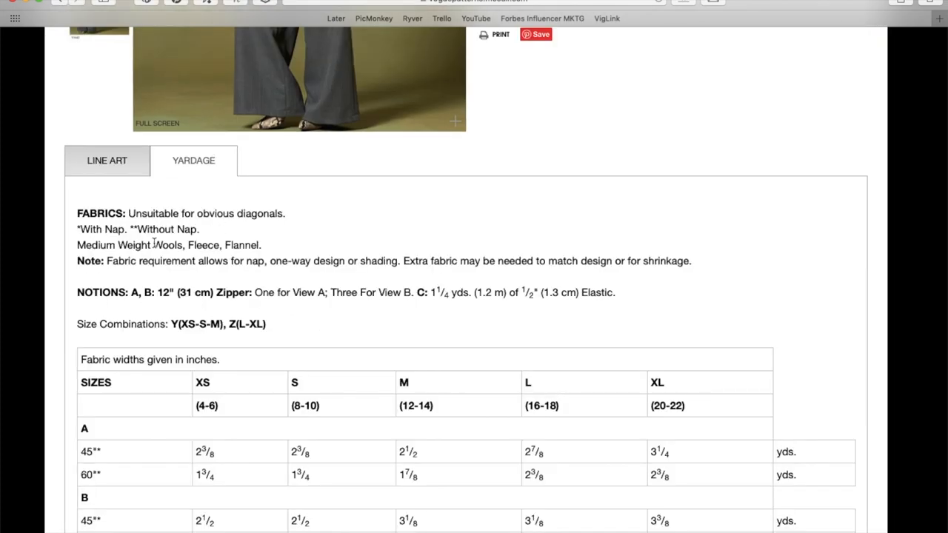
pyautogui.scroll(3)
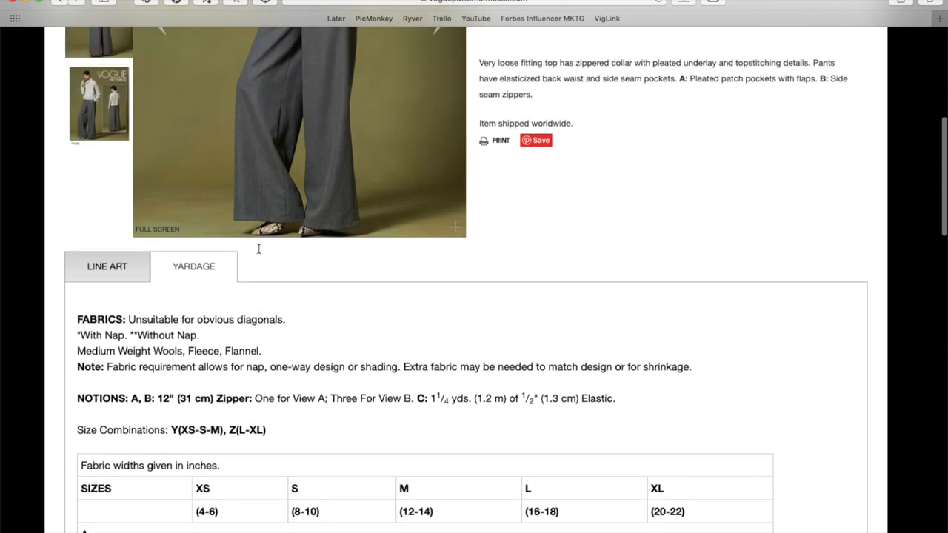
pyautogui.scroll(3)
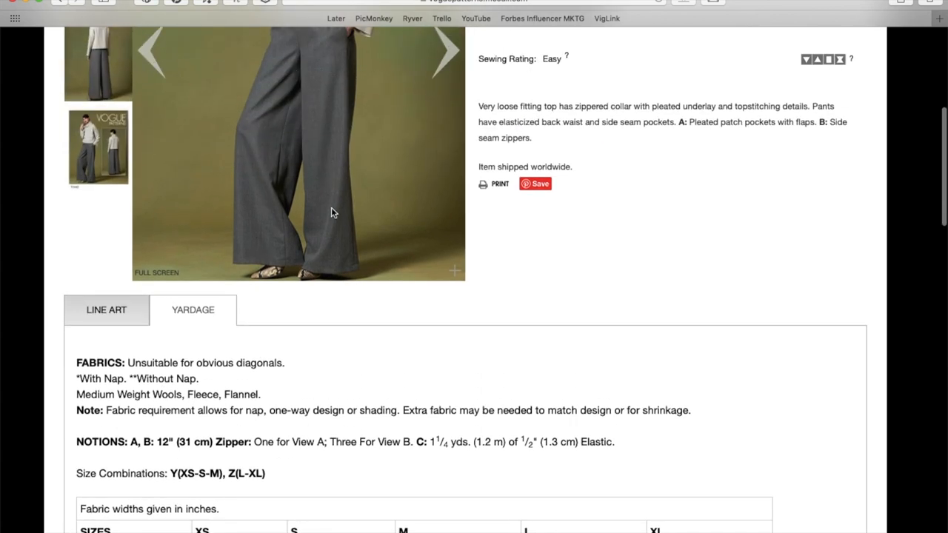
pyautogui.scroll(3)
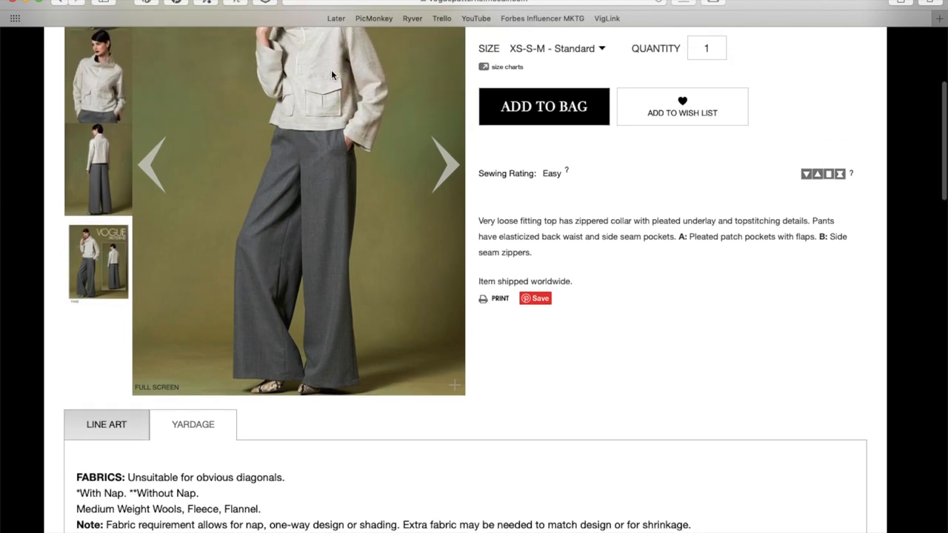
pyautogui.scroll(3)
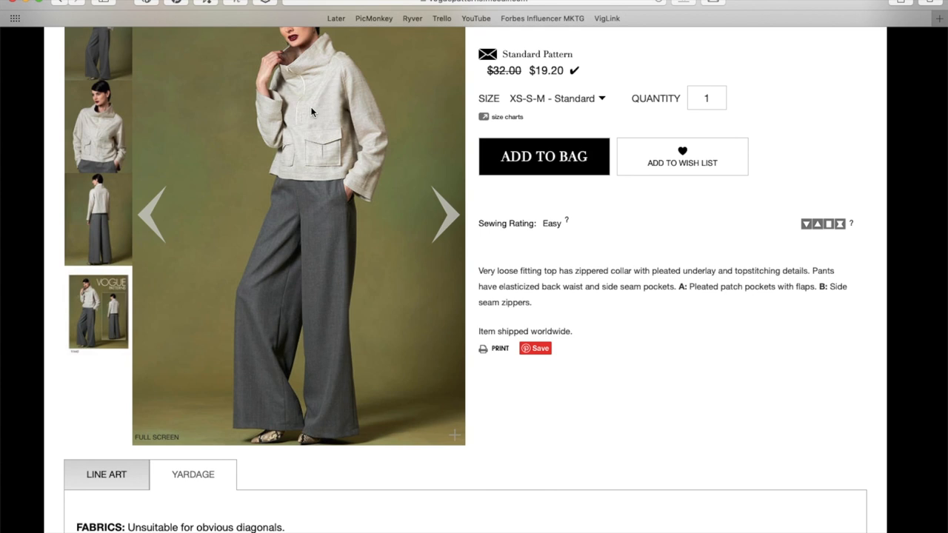
pyautogui.scroll(-3)
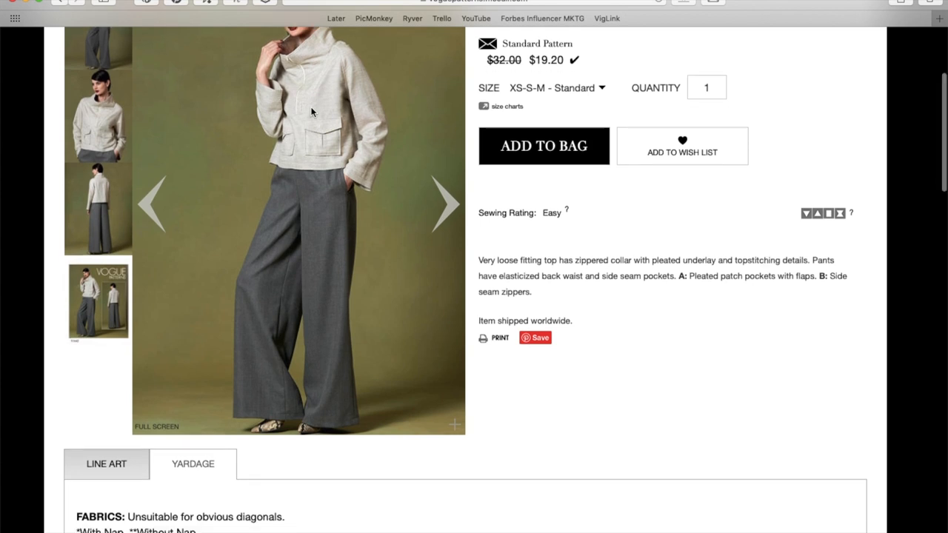
pyautogui.scroll(-3)
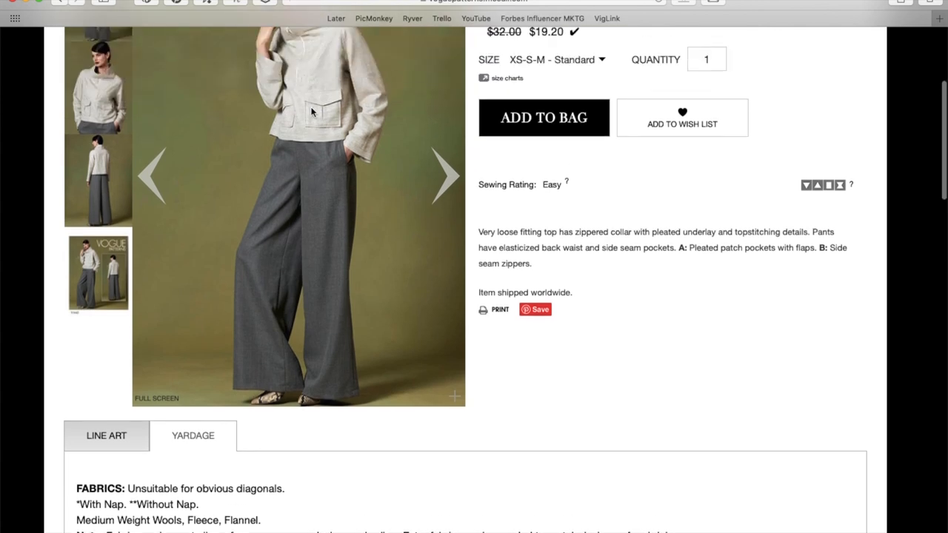
pyautogui.scroll(3)
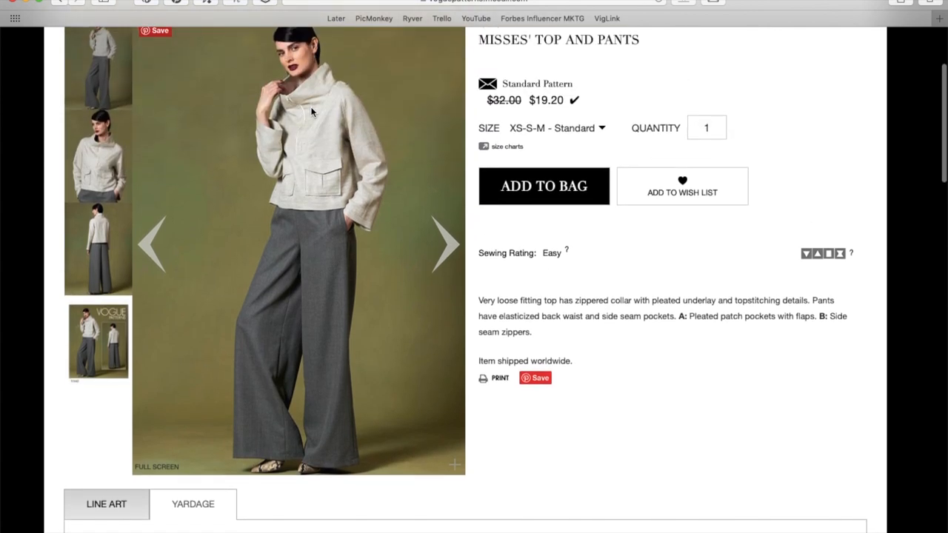
pyautogui.scroll(-3)
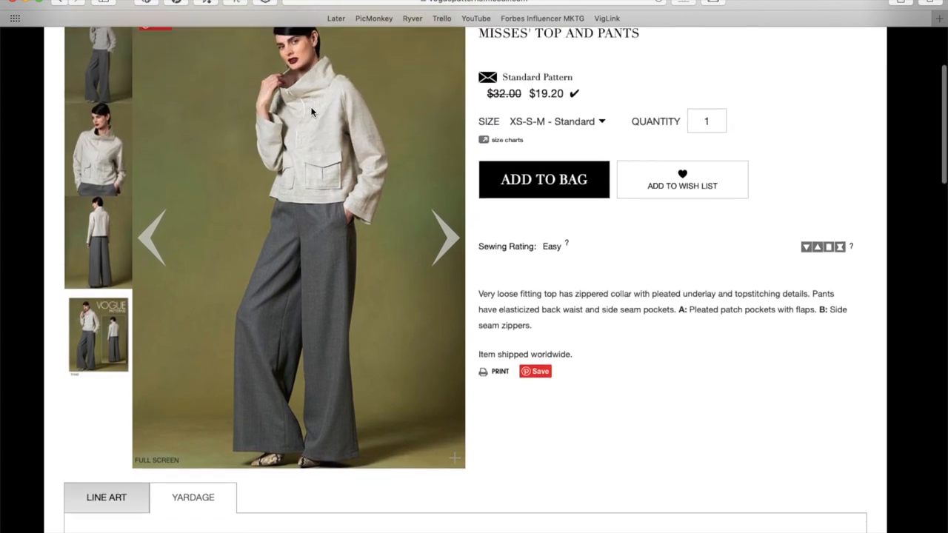
pyautogui.scroll(-3)
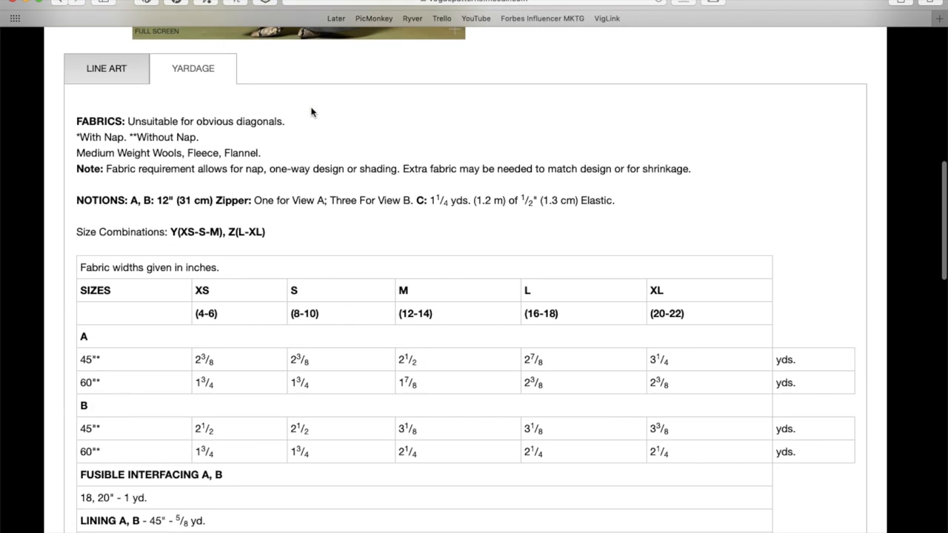
pyautogui.moveTo(320, 198)
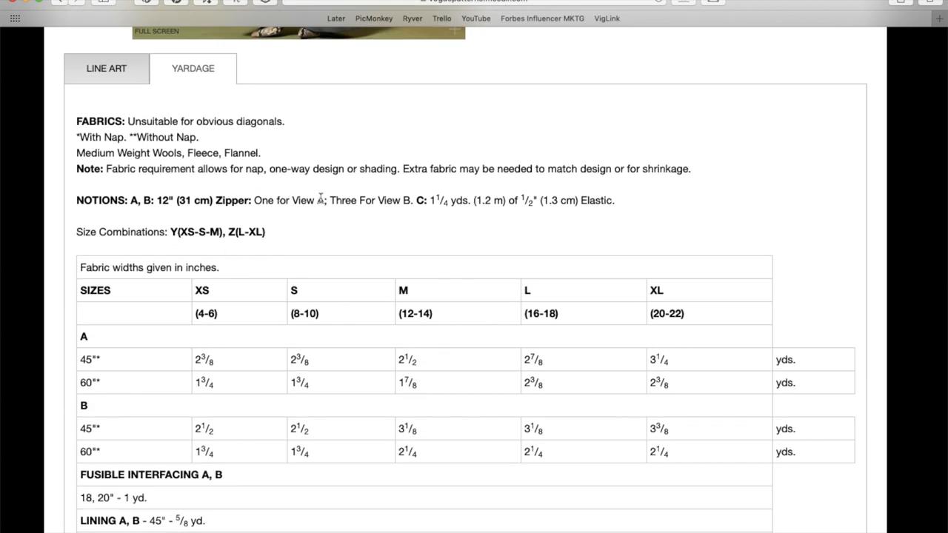
pyautogui.moveTo(430, 199)
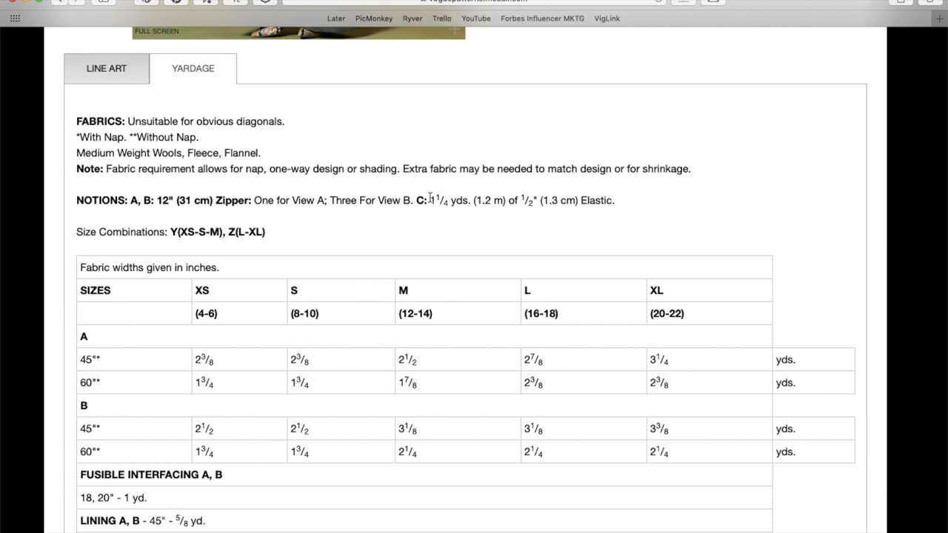
pyautogui.moveTo(619, 214)
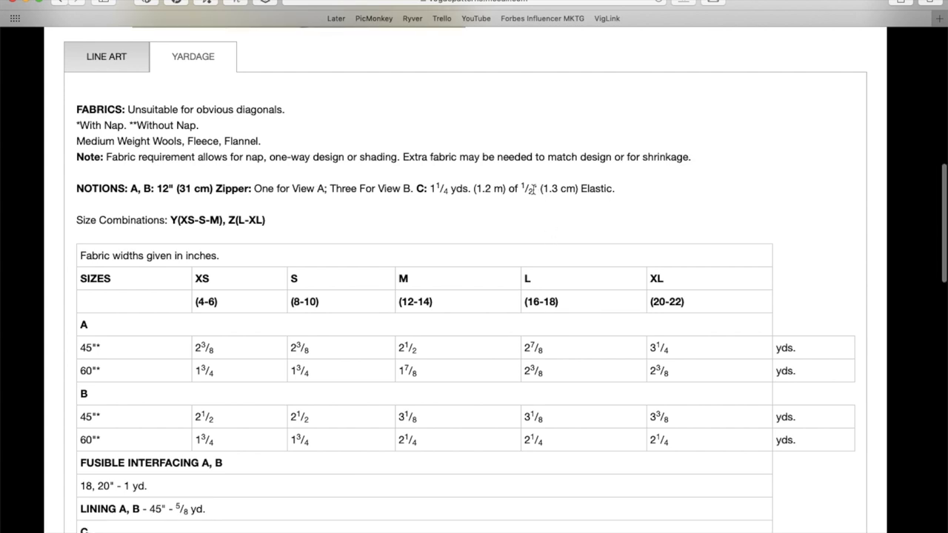
# - Scroll down through the inch yardage chart to the finished garment measurements
pyautogui.scroll(3)
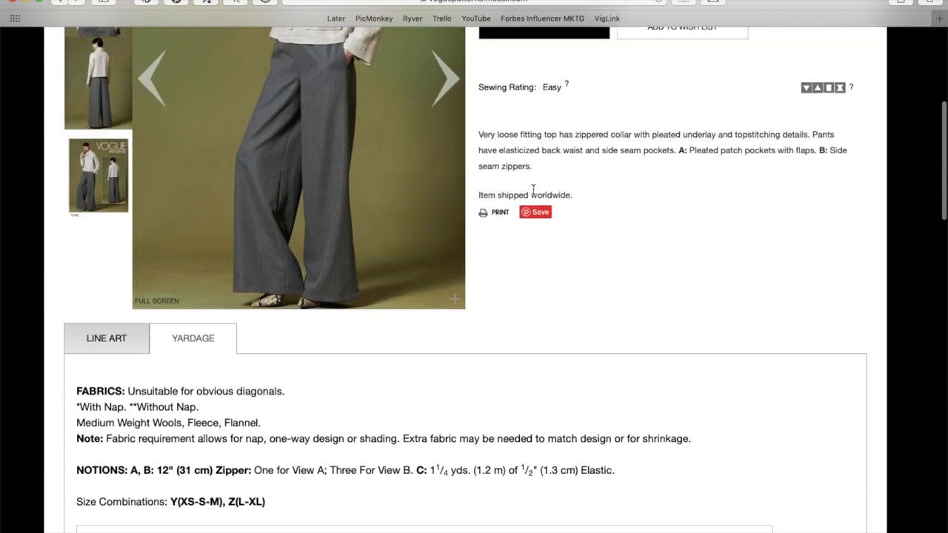
pyautogui.scroll(3)
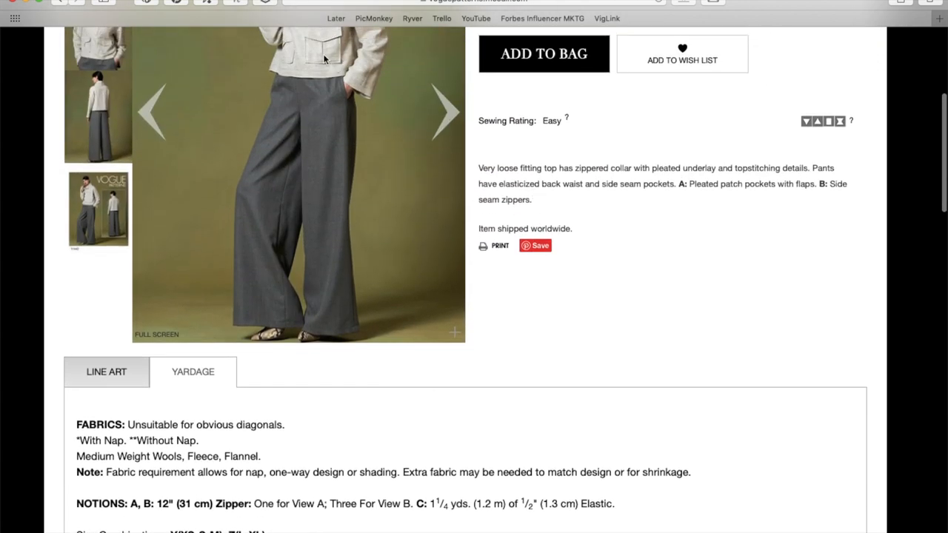
pyautogui.moveTo(447, 326)
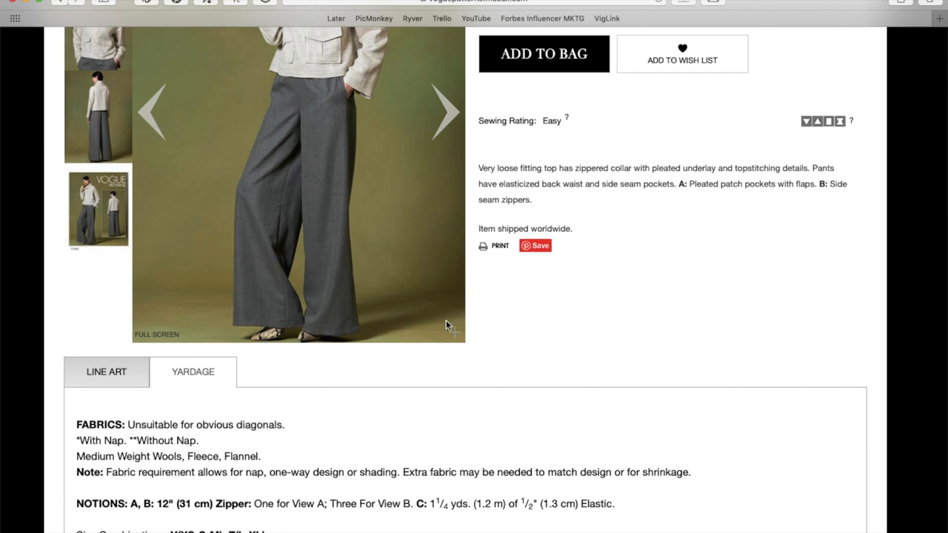
pyautogui.scroll(-3)
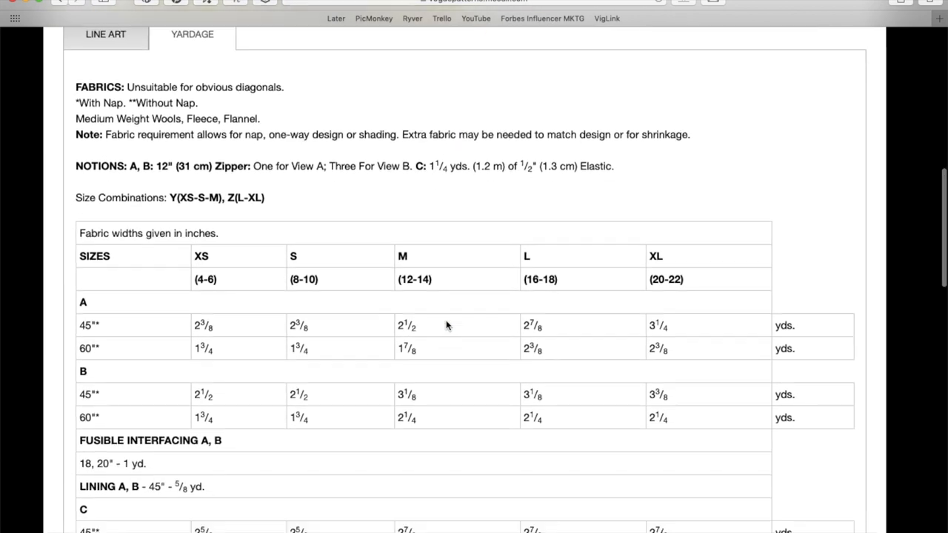
pyautogui.scroll(-3)
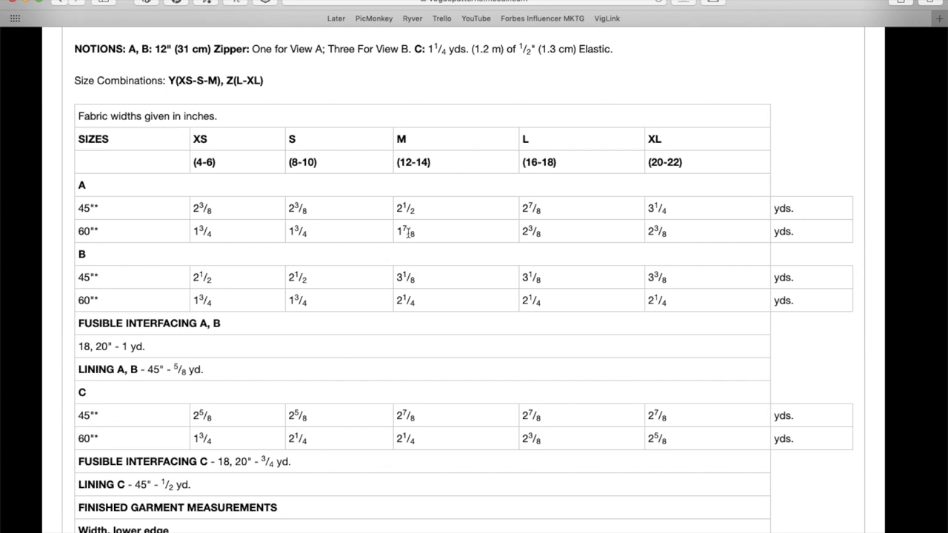
pyautogui.scroll(-3)
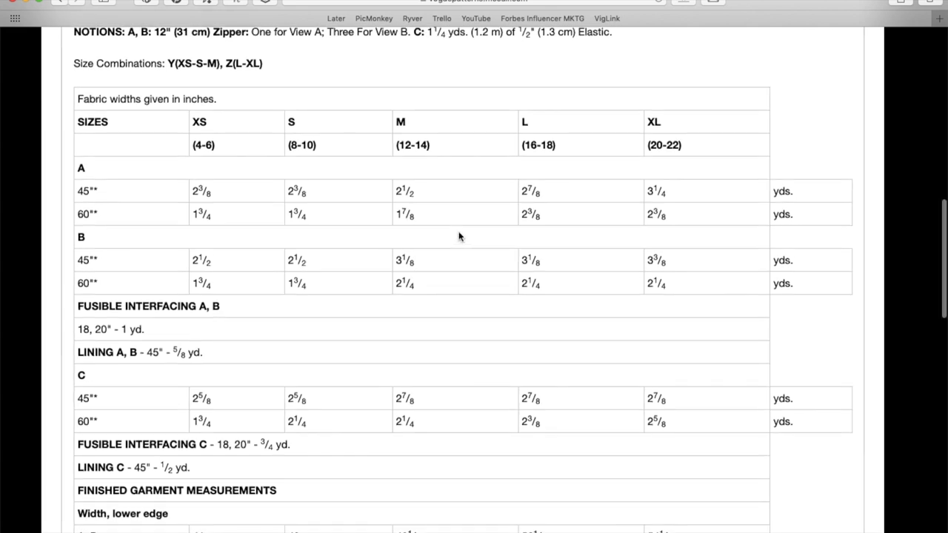
pyautogui.scroll(-3)
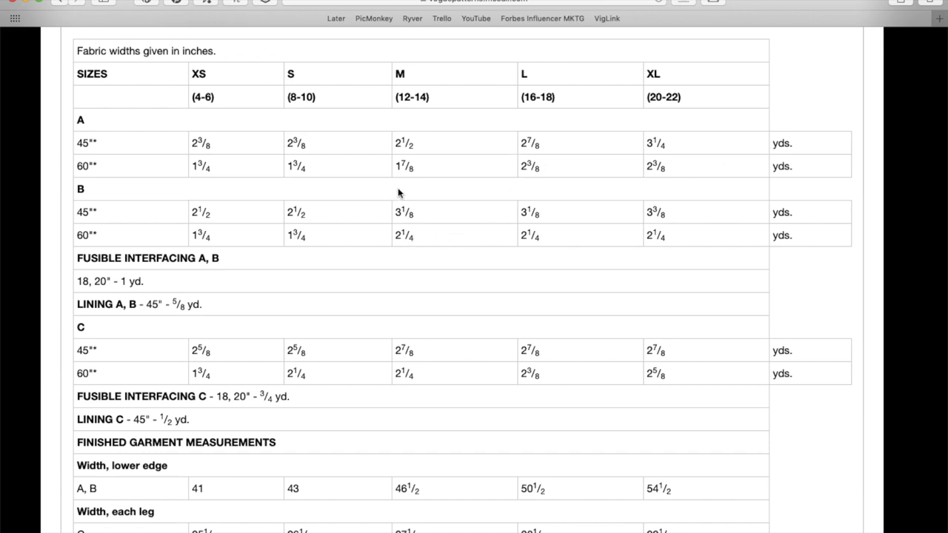
pyautogui.moveTo(600, 243)
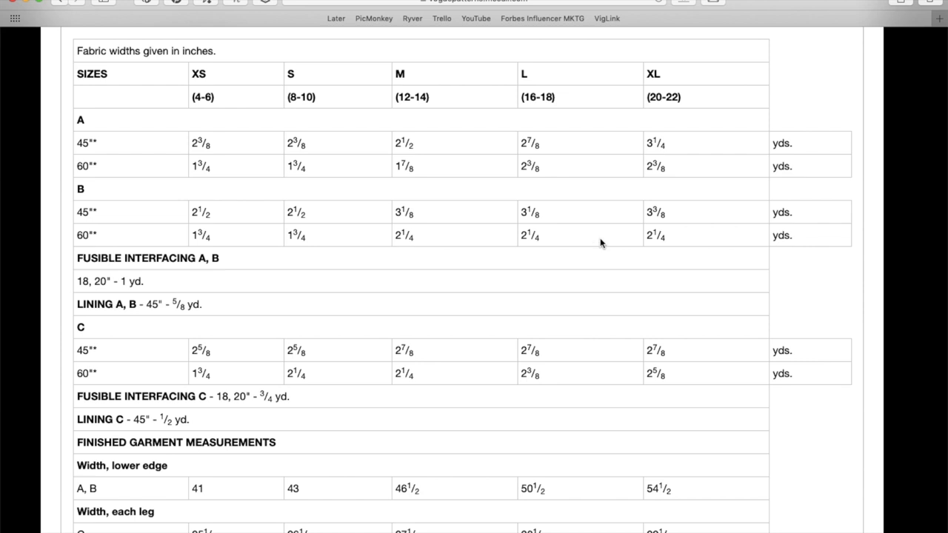
pyautogui.moveTo(665, 232)
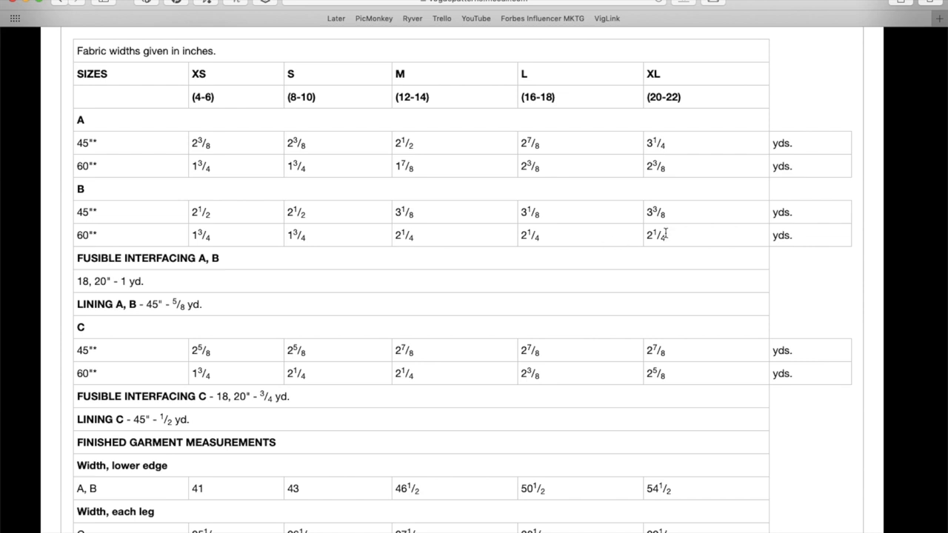
pyautogui.scroll(-3)
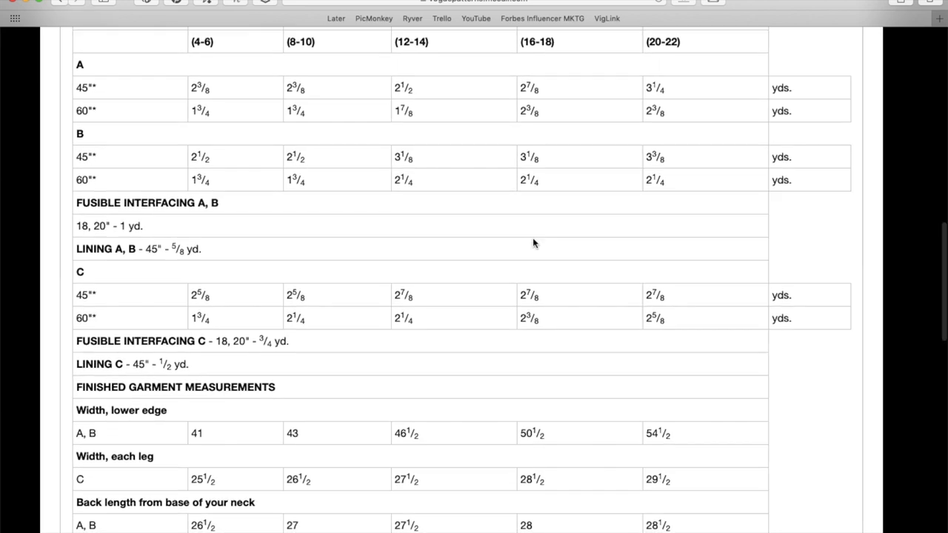
pyautogui.moveTo(124, 219)
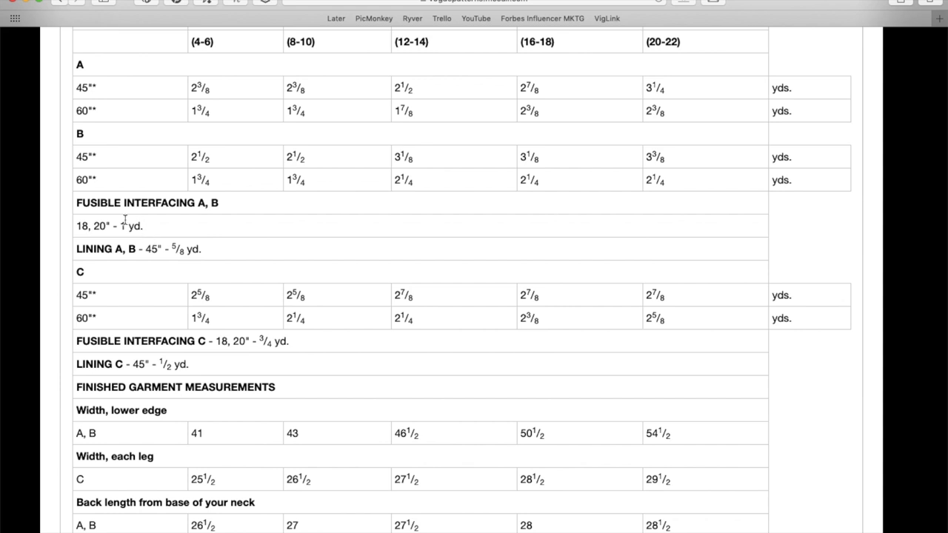
pyautogui.moveTo(175, 244)
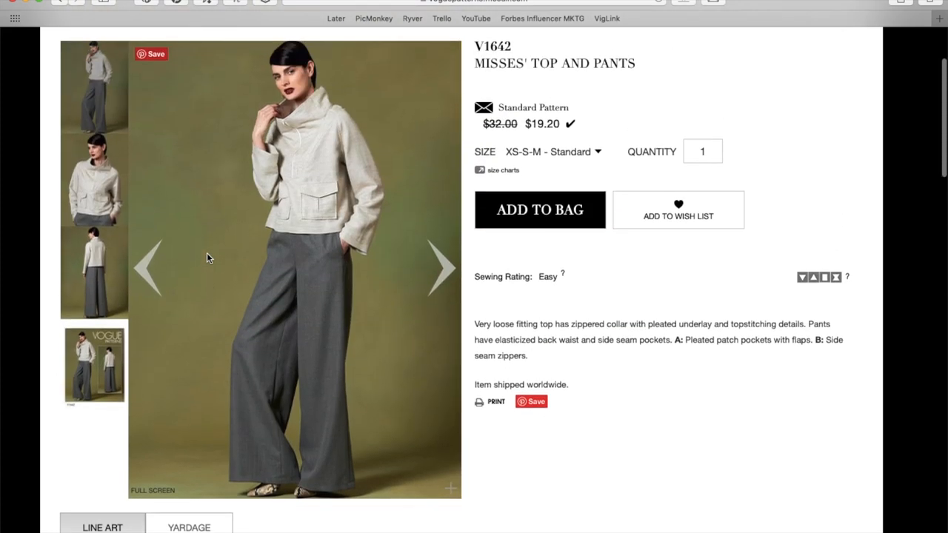
pyautogui.moveTo(341, 217)
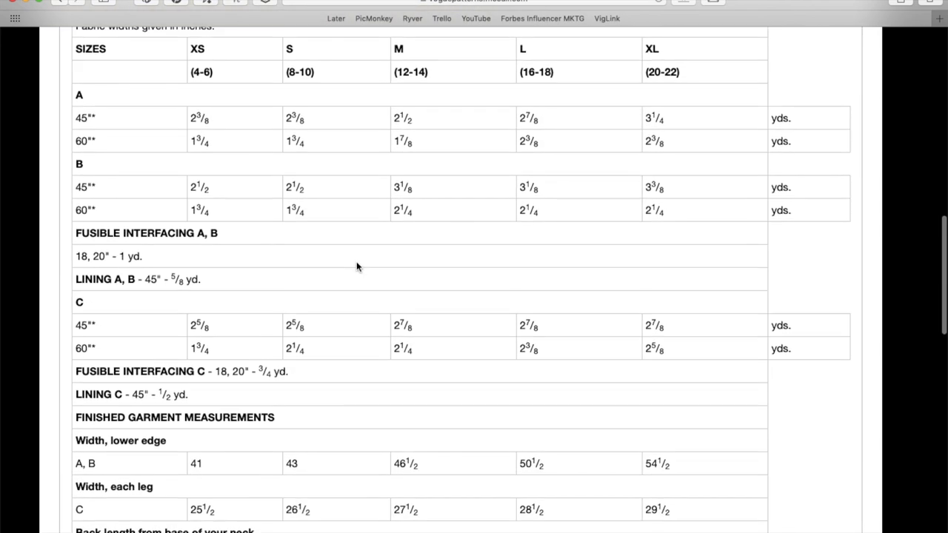
pyautogui.scroll(-3)
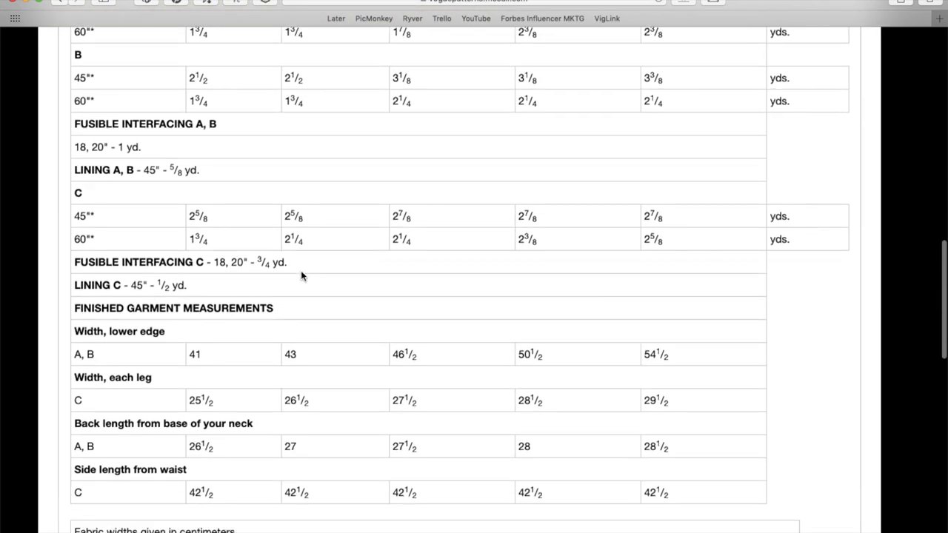
pyautogui.moveTo(413, 209)
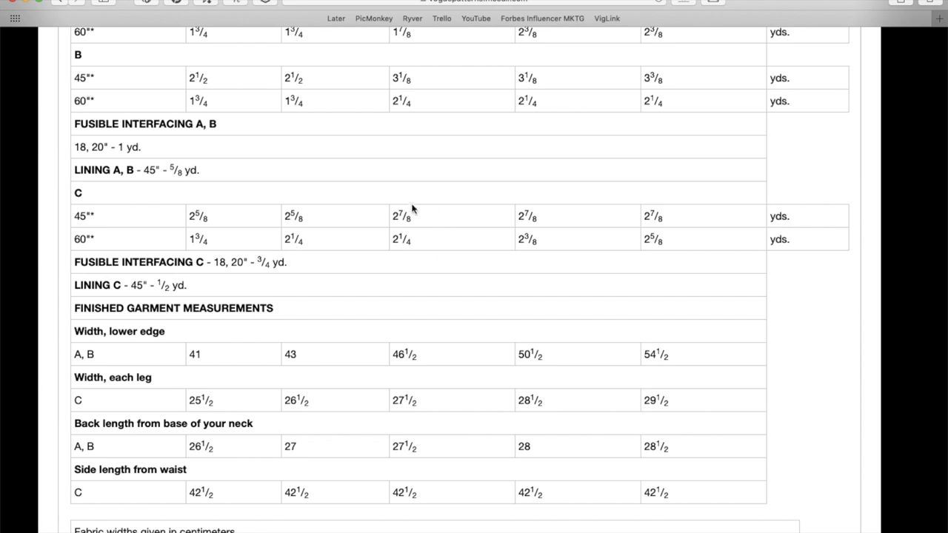
pyautogui.scroll(-3)
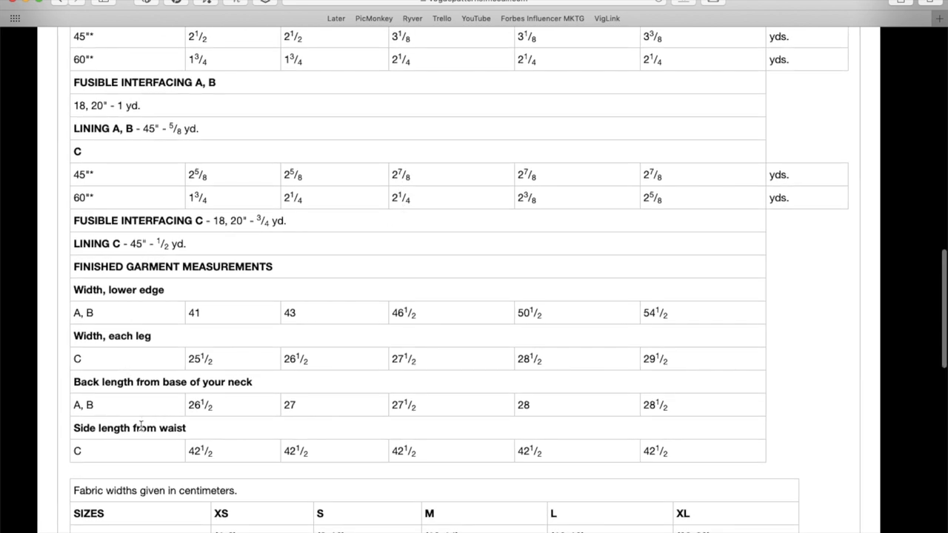
pyautogui.moveTo(154, 326)
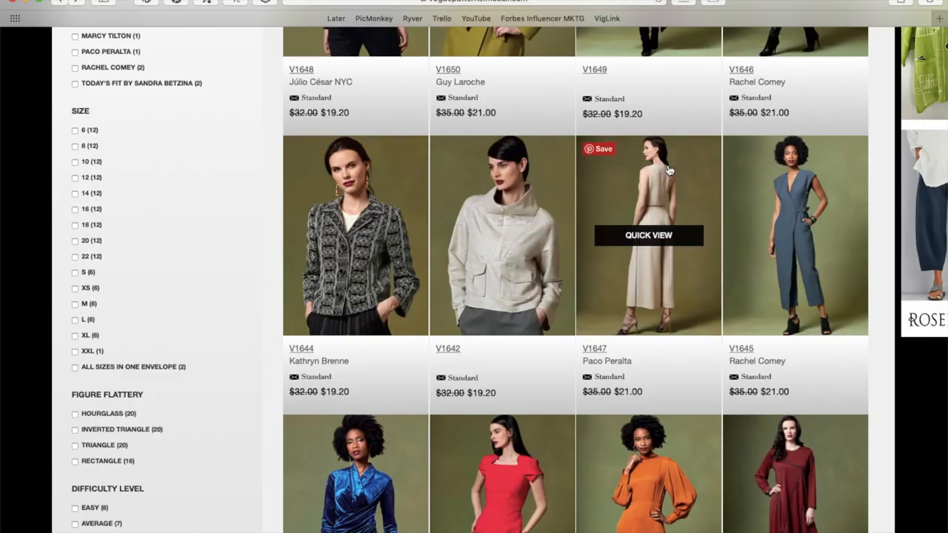
pyautogui.moveTo(474, 171)
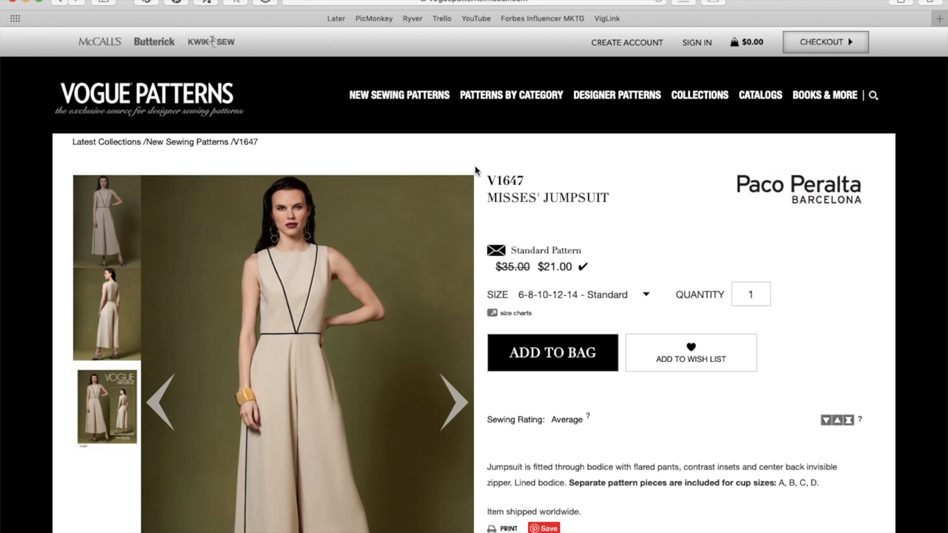
# - Scroll the New Sewing Patterns grid to the V1647 Paco Peralta jumpsuit and open its page
pyautogui.scroll(-3)
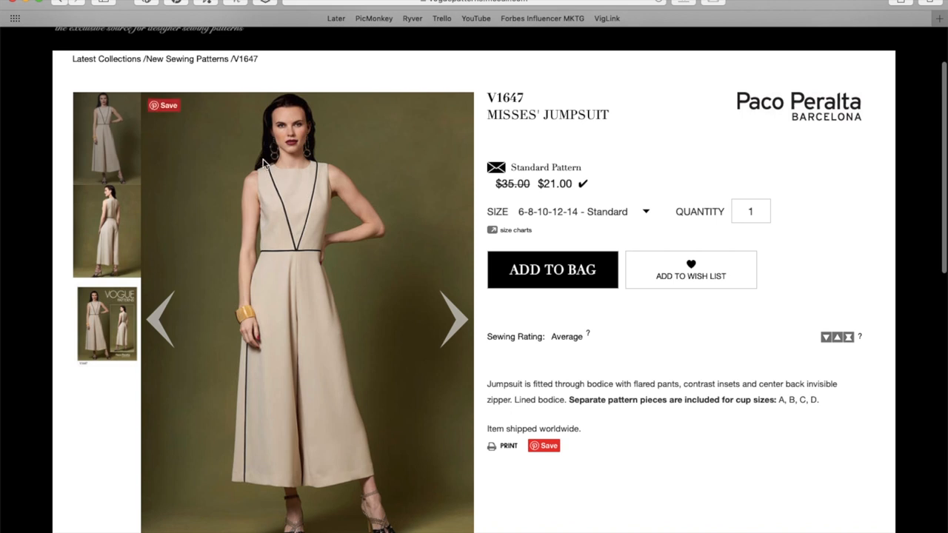
pyautogui.moveTo(255, 263)
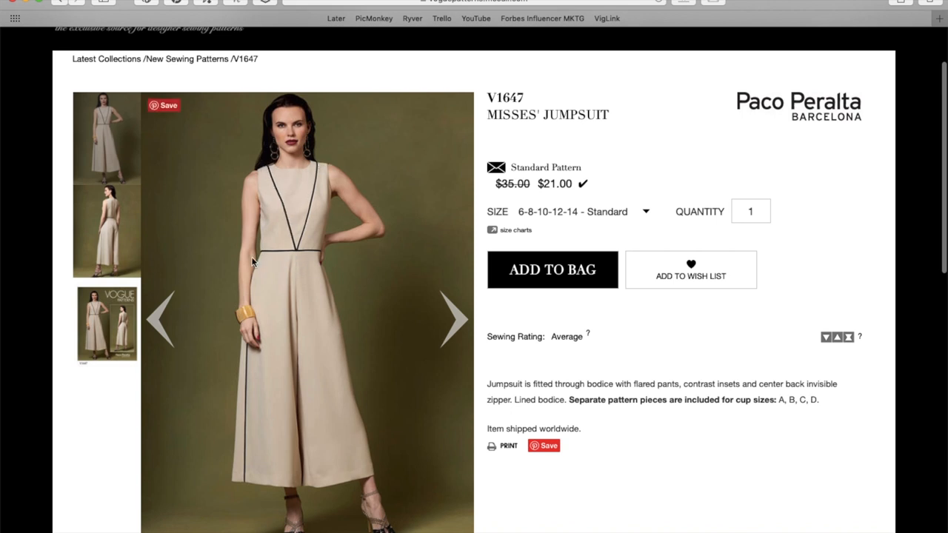
pyautogui.moveTo(253, 259)
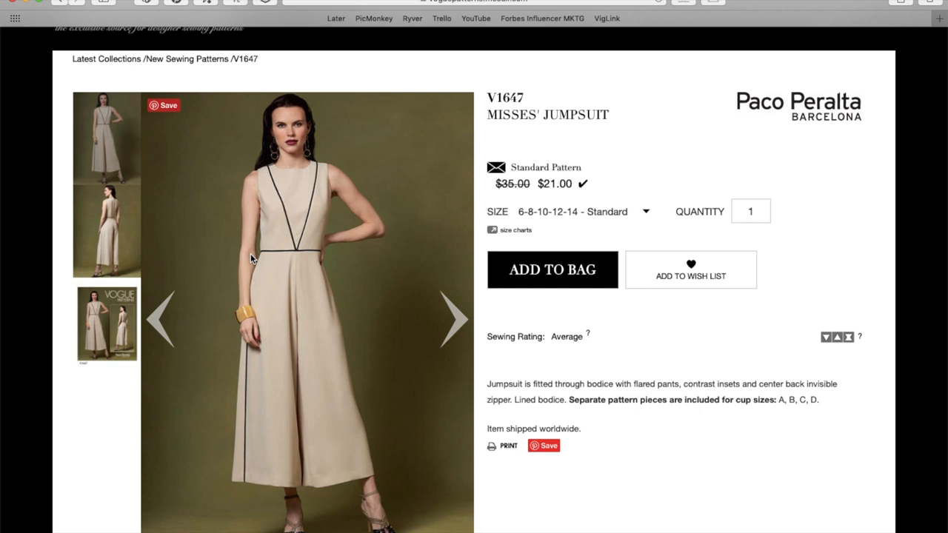
pyautogui.moveTo(459, 314)
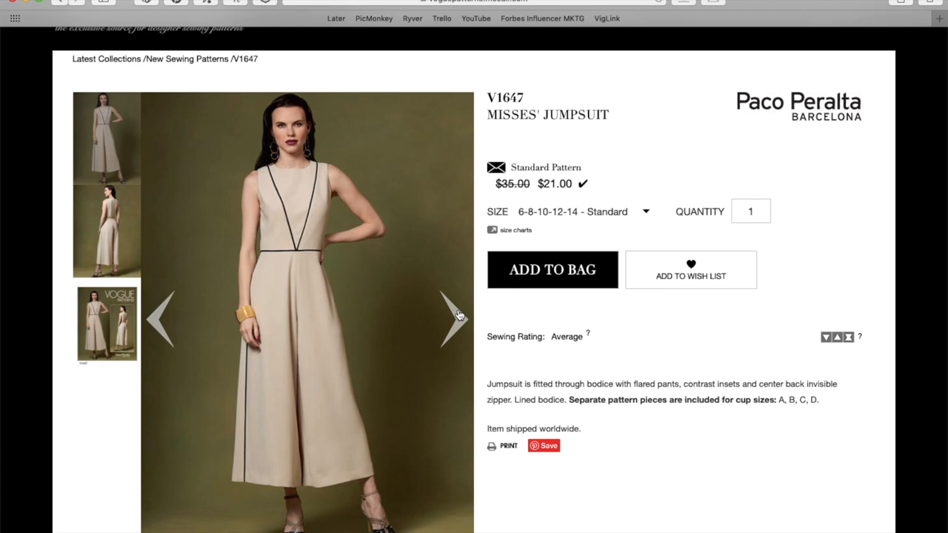
pyautogui.moveTo(385, 270)
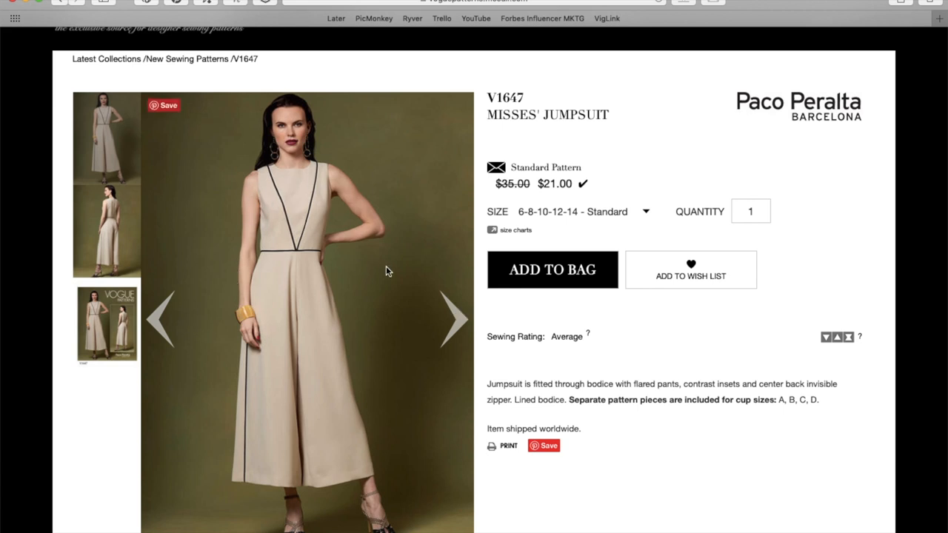
pyautogui.moveTo(291, 414)
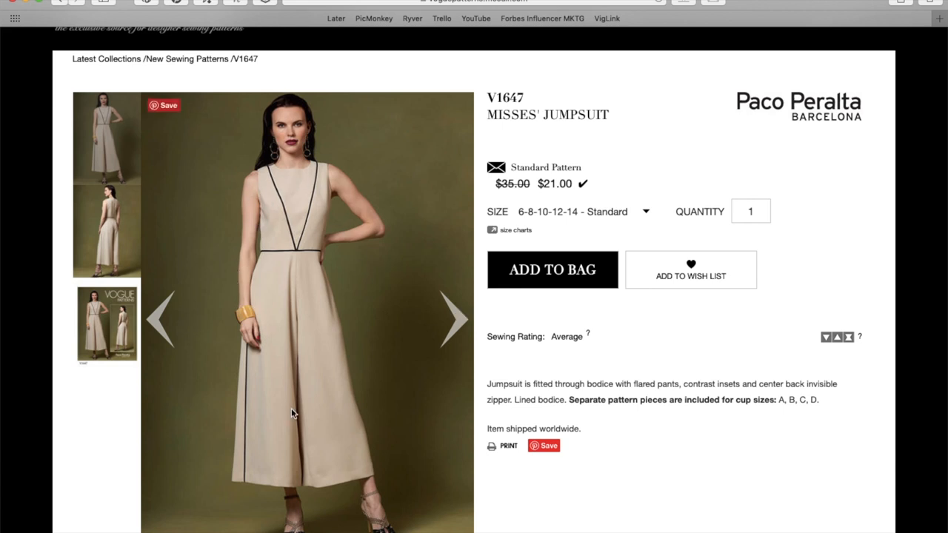
pyautogui.moveTo(397, 352)
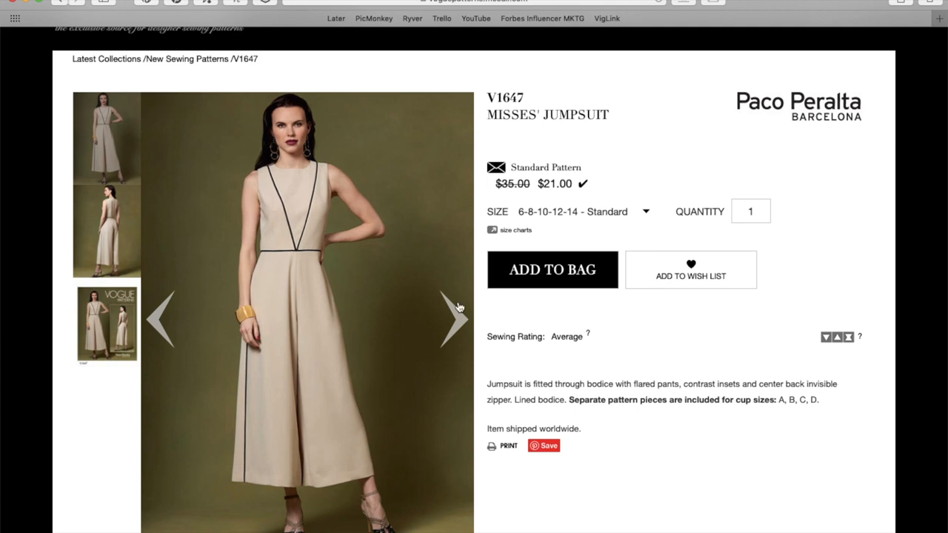
pyautogui.moveTo(276, 77)
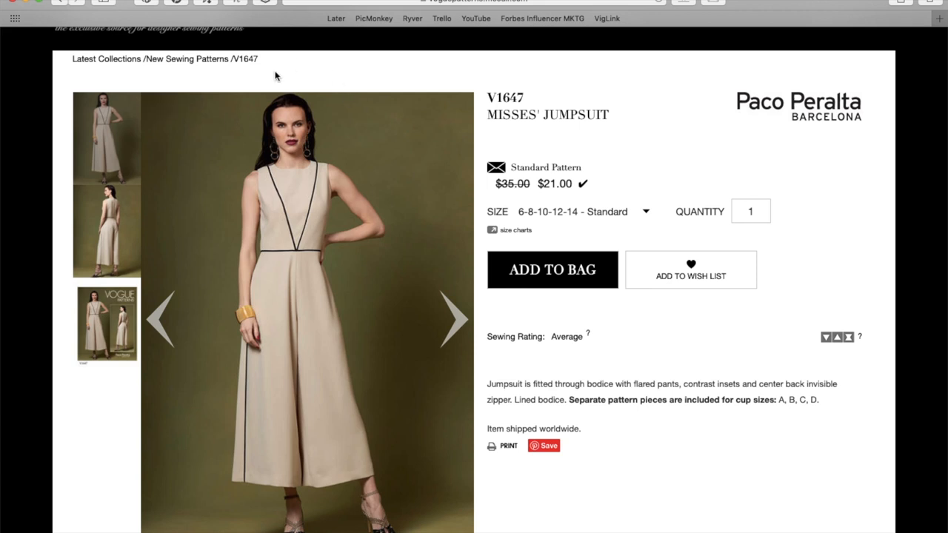
pyautogui.moveTo(358, 215)
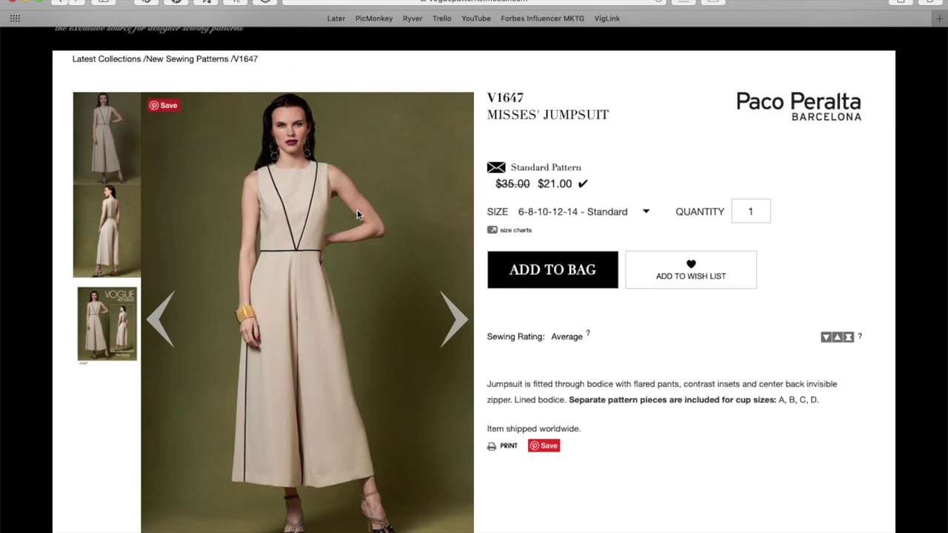
# - Advance the V1647 gallery past the jumpsuit back view to the pattern envelope image
pyautogui.click(455, 317)
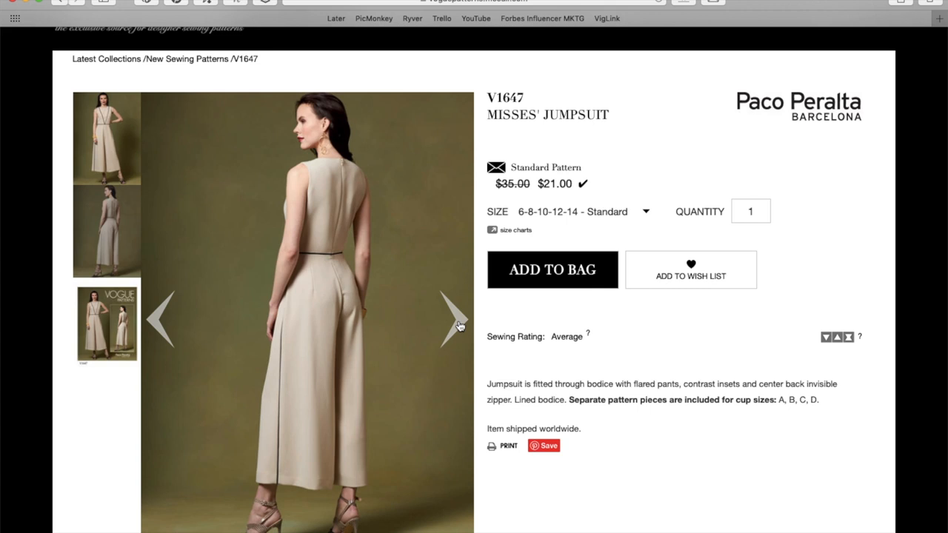
pyautogui.moveTo(327, 261)
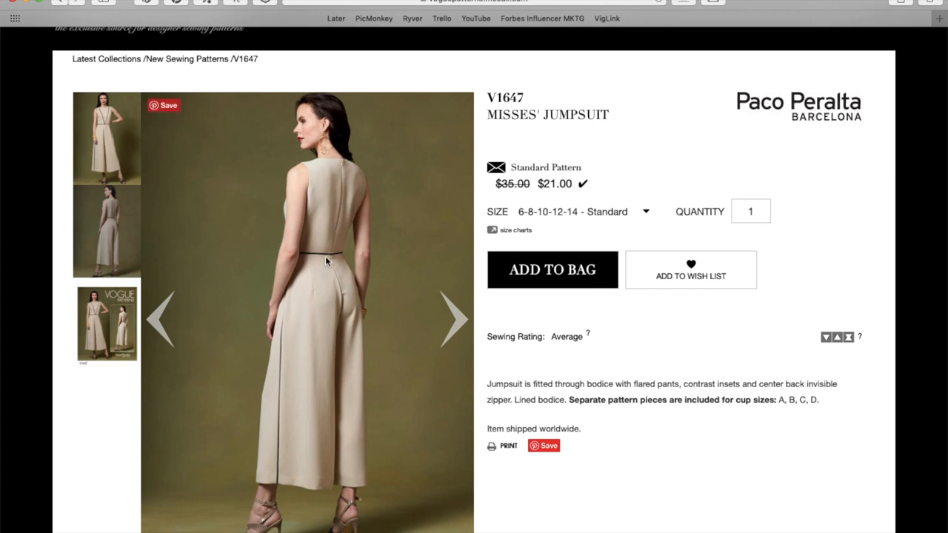
pyautogui.moveTo(343, 293)
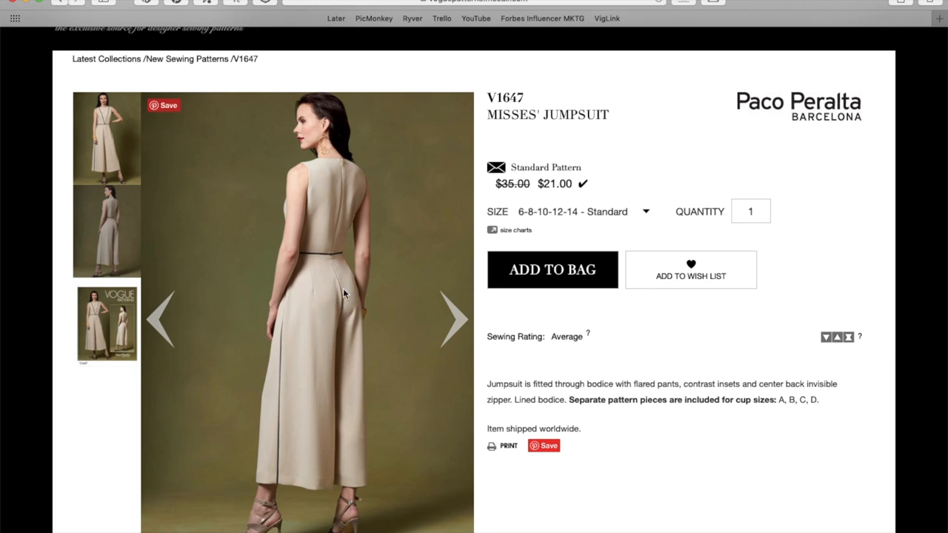
pyautogui.moveTo(335, 268)
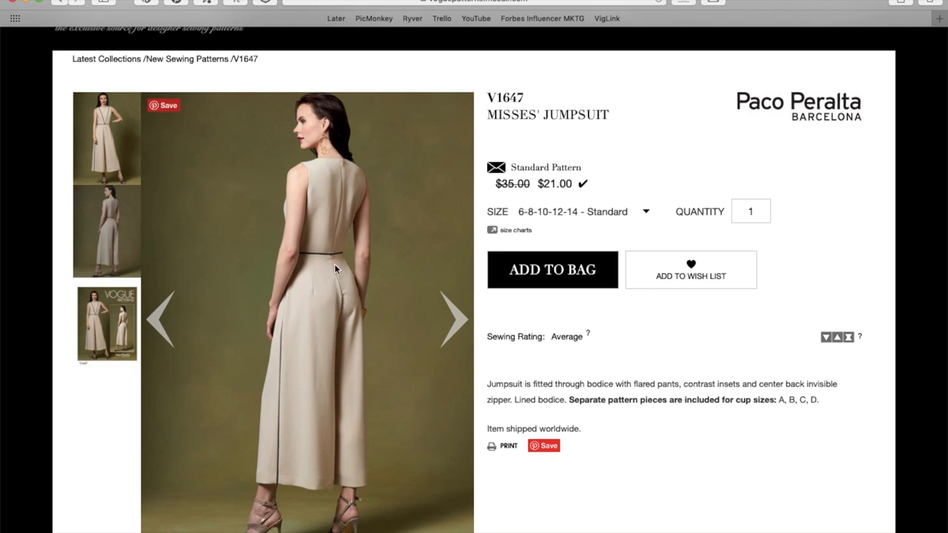
pyautogui.moveTo(309, 264)
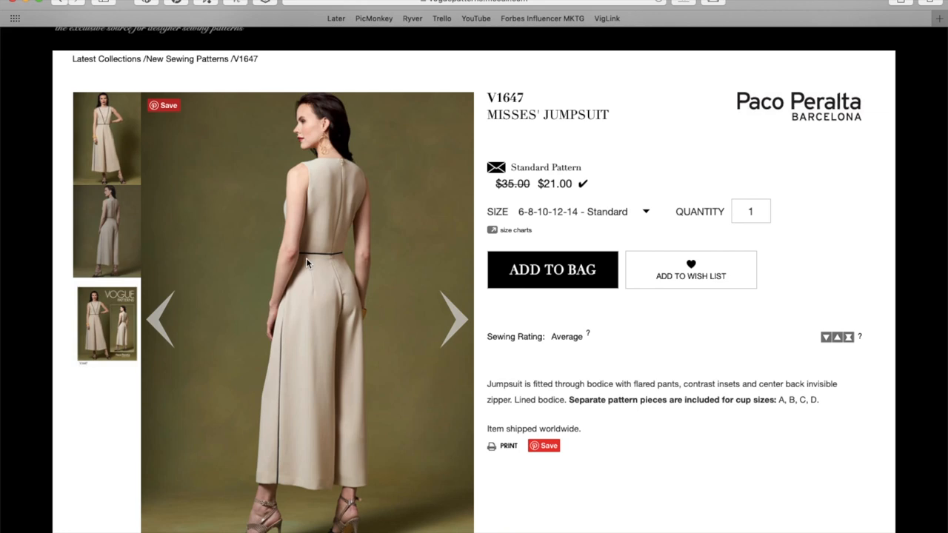
pyautogui.moveTo(462, 320)
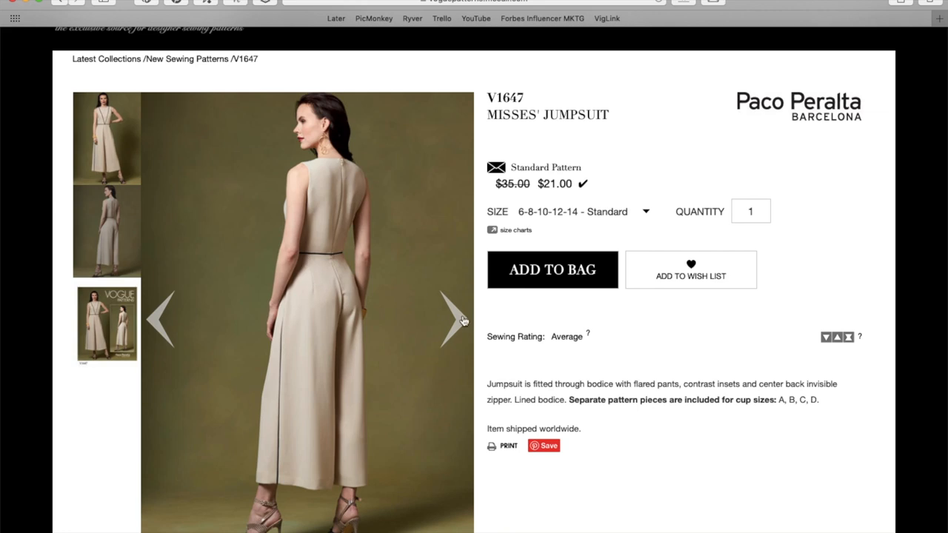
pyautogui.click(452, 318)
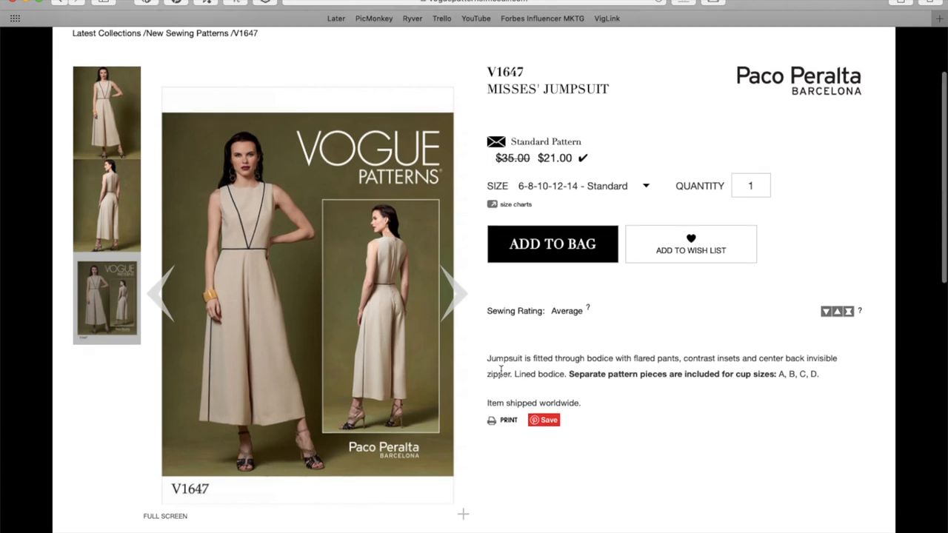
pyautogui.moveTo(720, 358)
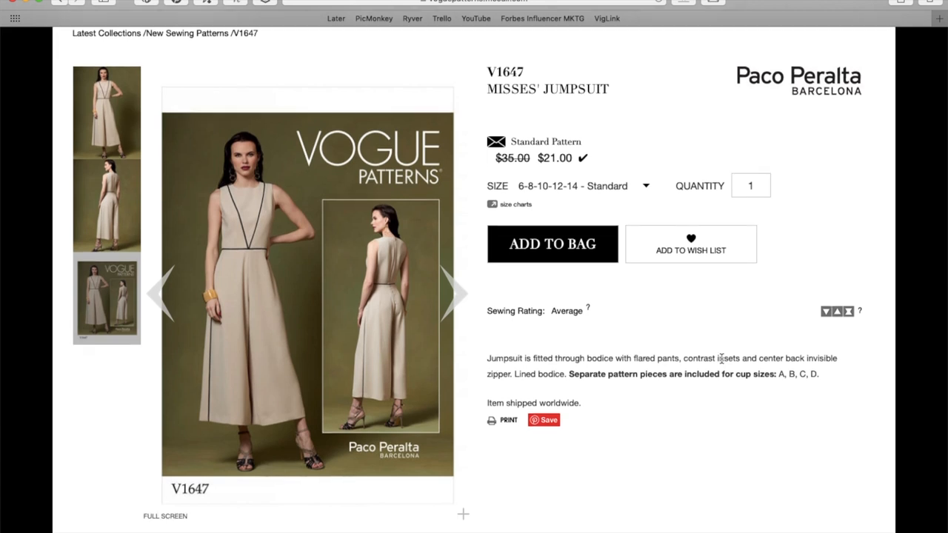
pyautogui.moveTo(756, 361)
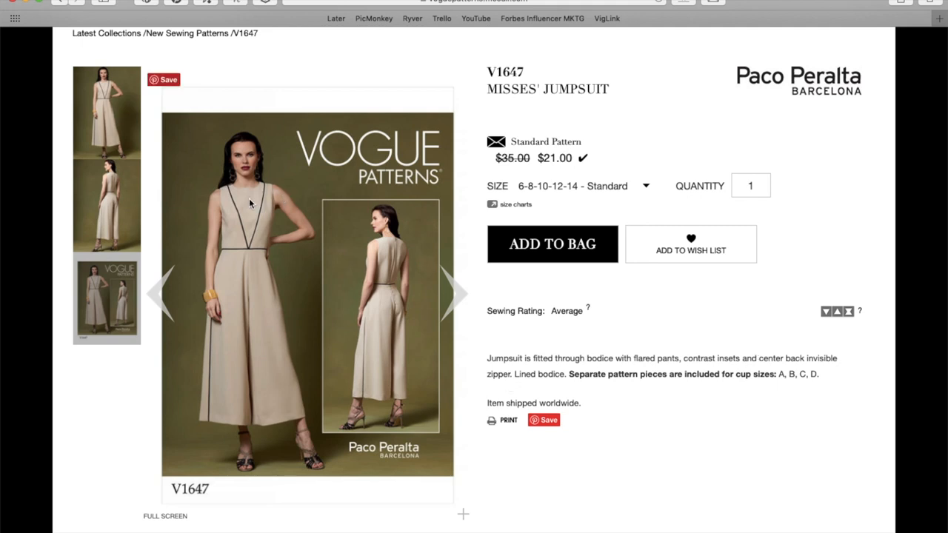
pyautogui.moveTo(249, 240)
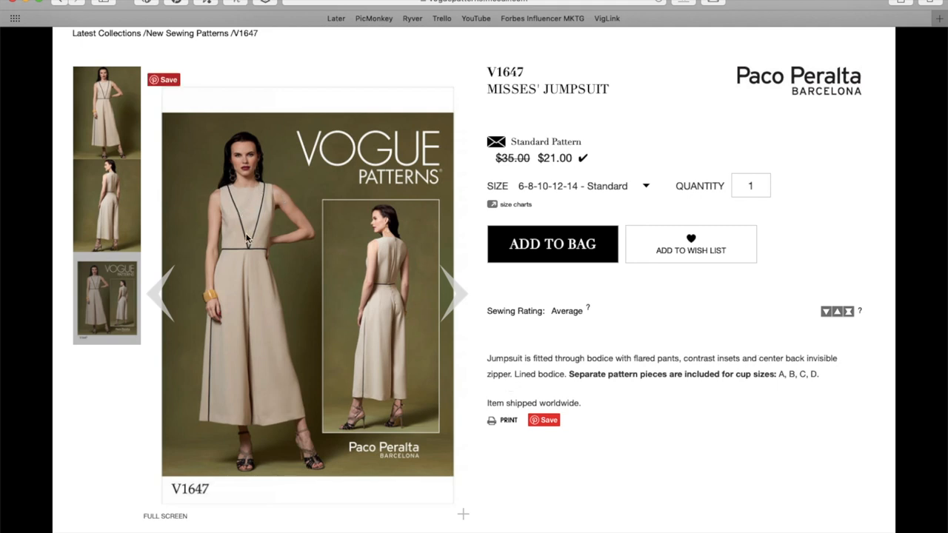
pyautogui.moveTo(717, 389)
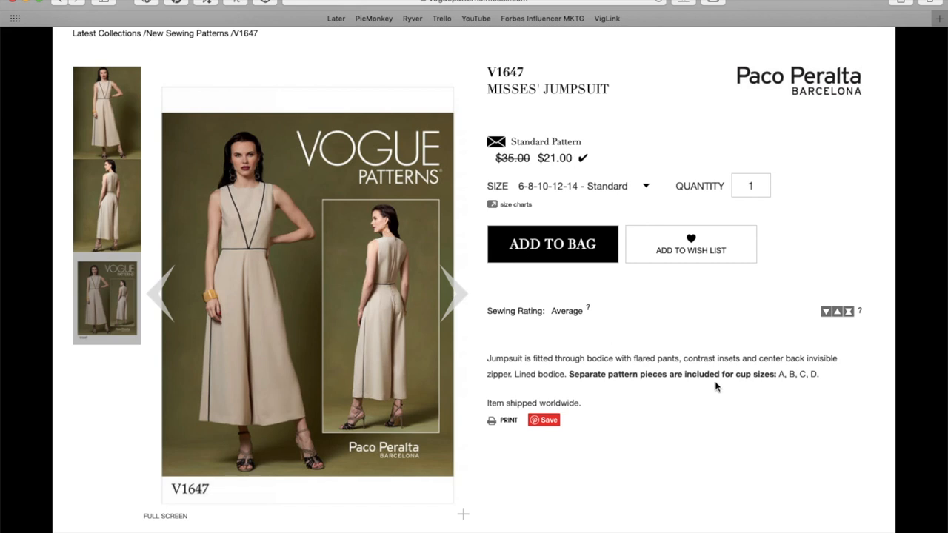
pyautogui.scroll(-3)
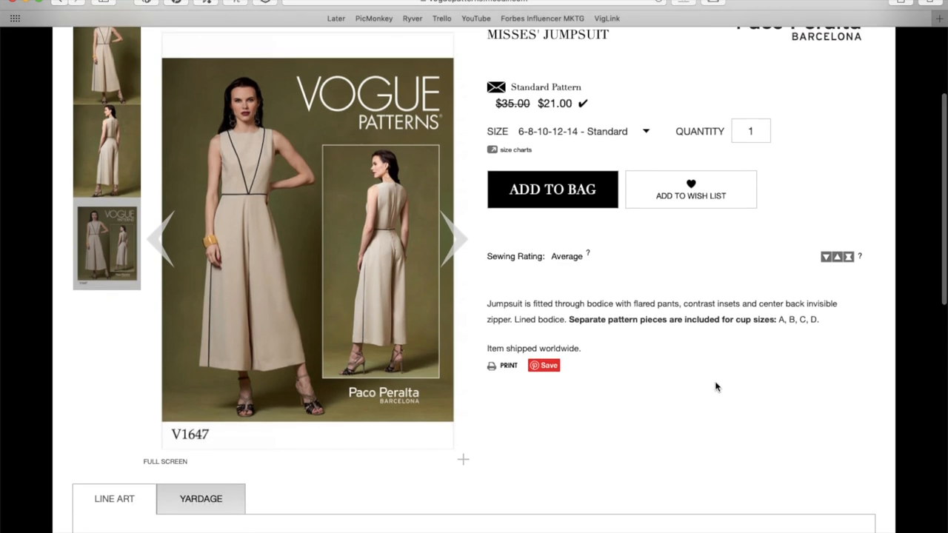
pyautogui.scroll(-3)
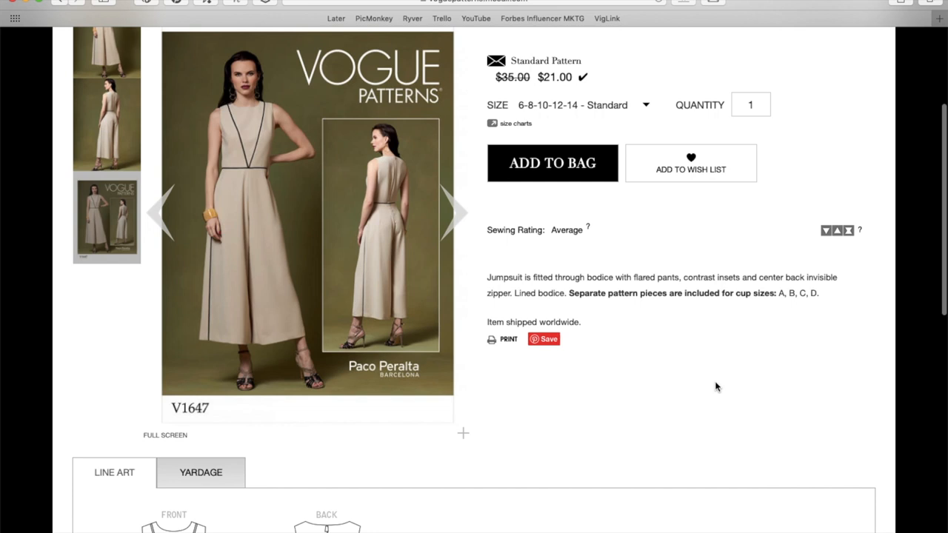
pyautogui.scroll(-3)
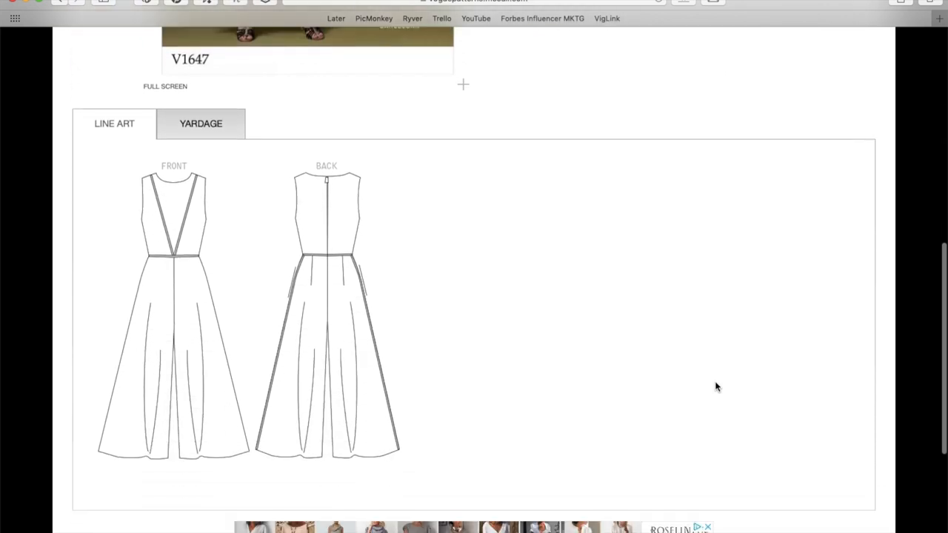
pyautogui.moveTo(166, 254)
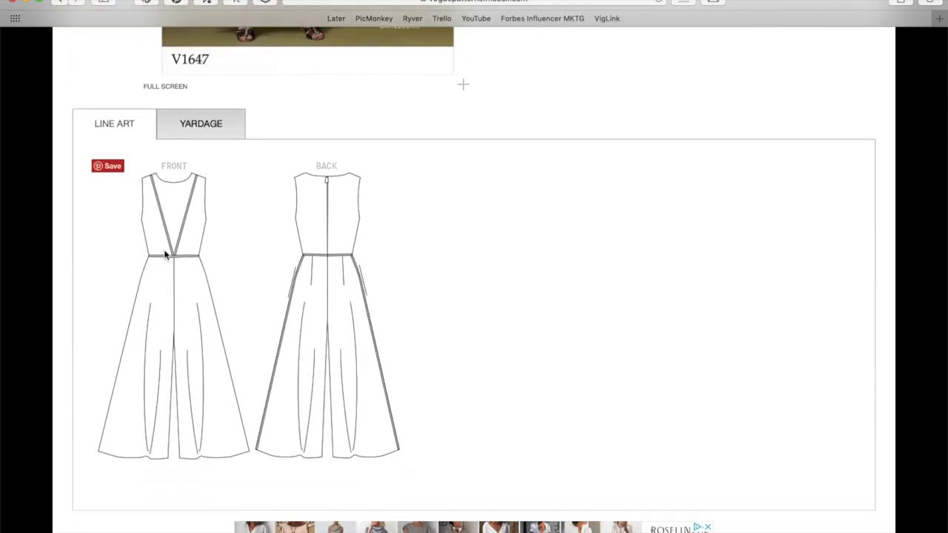
pyautogui.moveTo(171, 288)
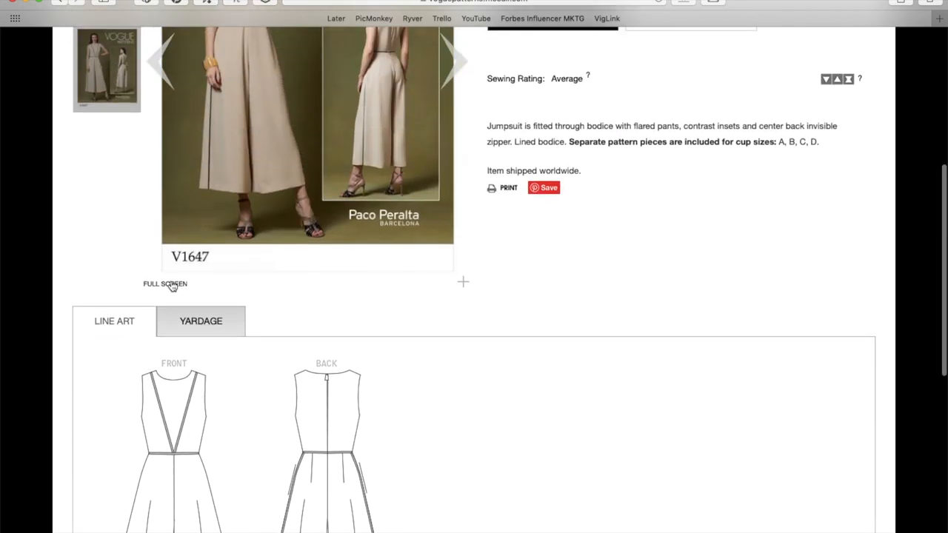
pyautogui.scroll(-3)
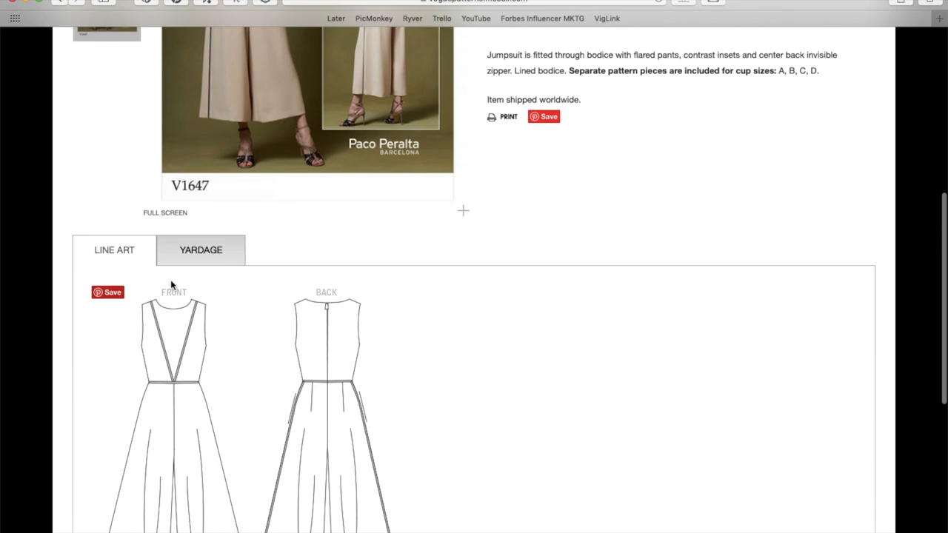
pyautogui.scroll(-3)
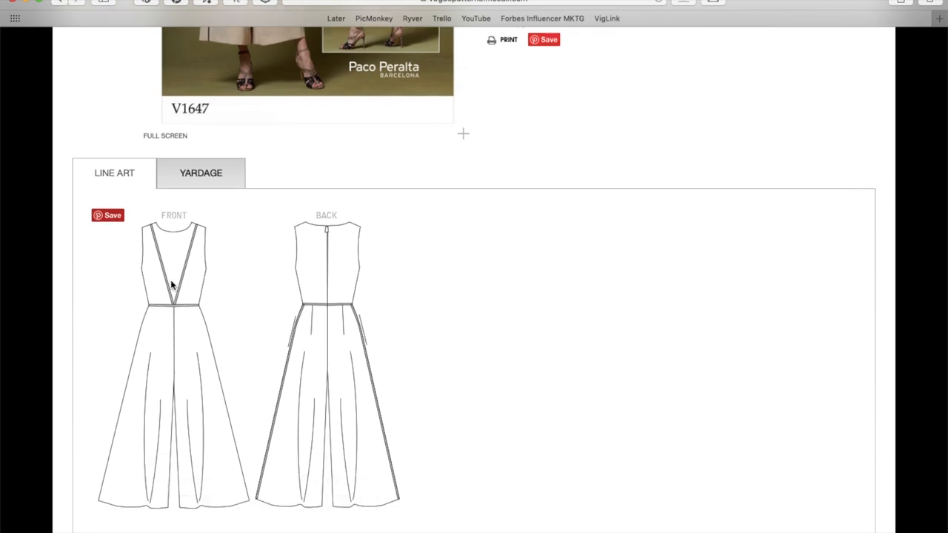
pyautogui.moveTo(176, 311)
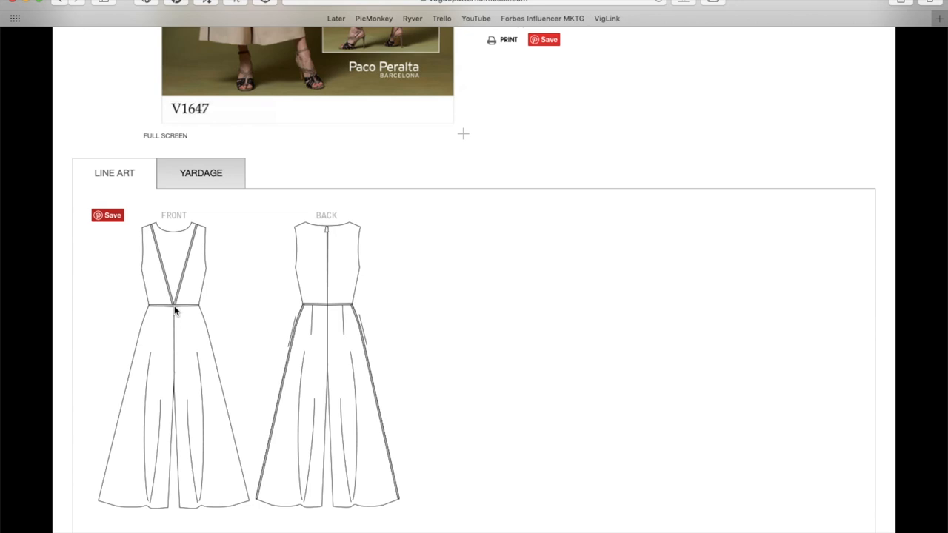
pyautogui.moveTo(157, 314)
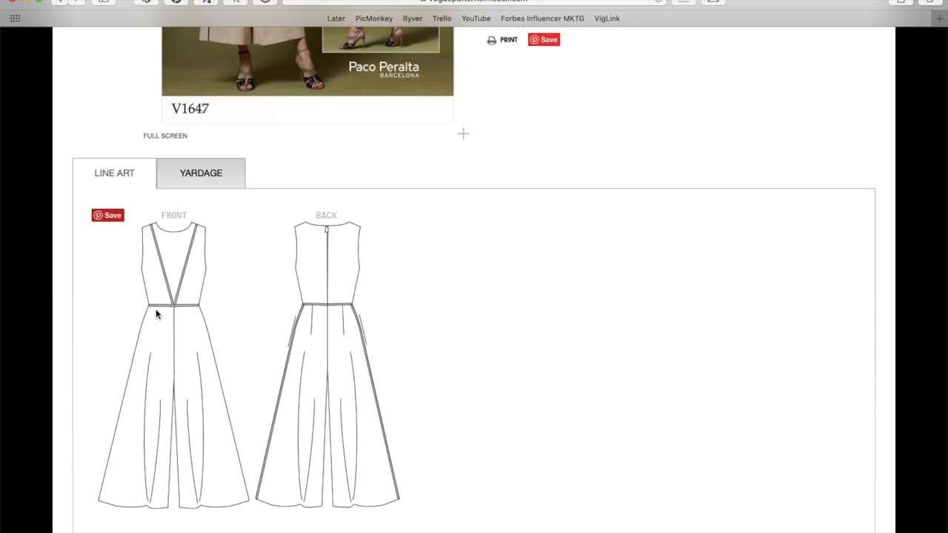
pyautogui.moveTo(324, 328)
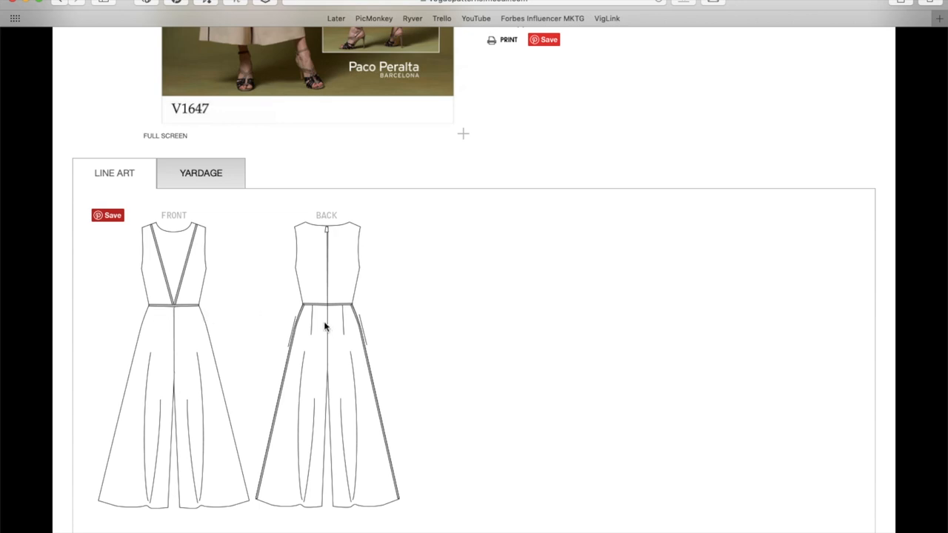
pyautogui.moveTo(346, 343)
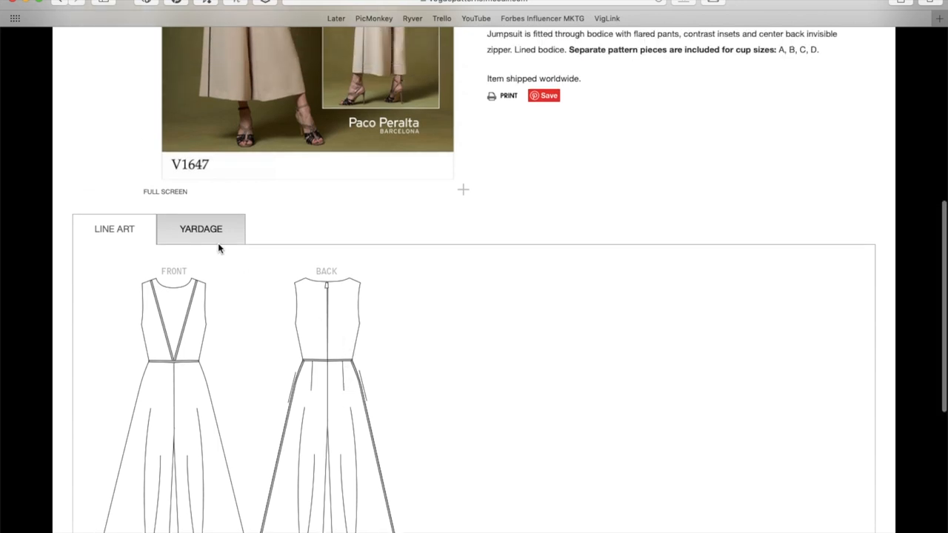
# - Show the V1647 jumpsuit's Yardage chart with fabrics, notions and amounts by size
pyautogui.click(202, 228)
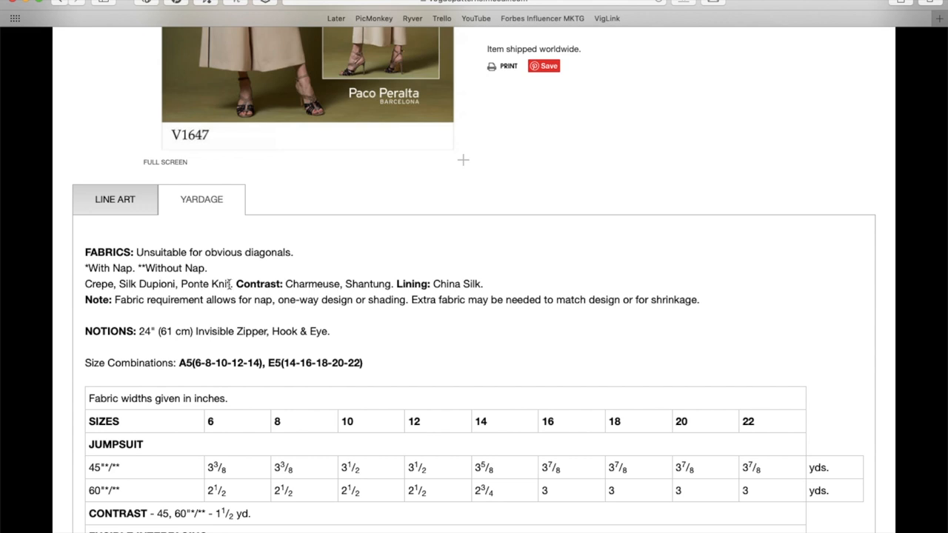
pyautogui.moveTo(339, 284)
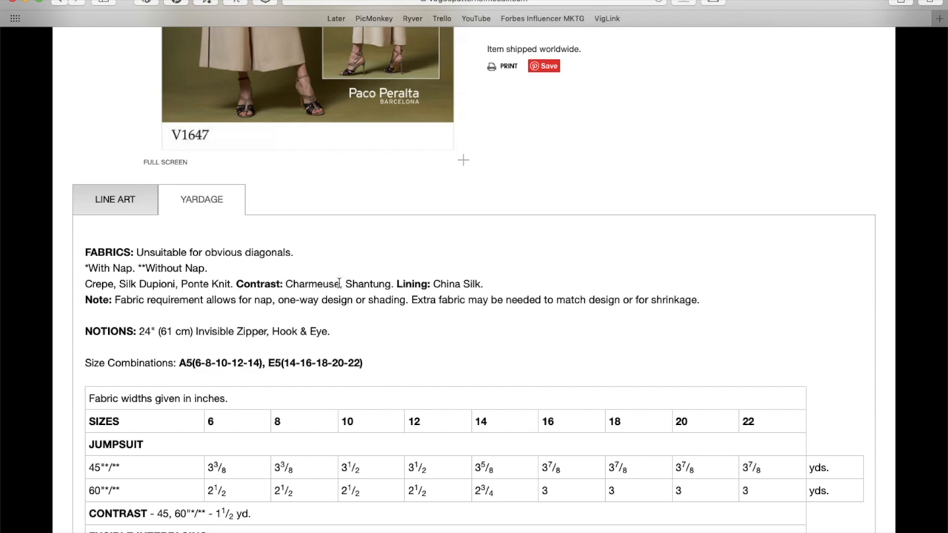
pyautogui.moveTo(383, 287)
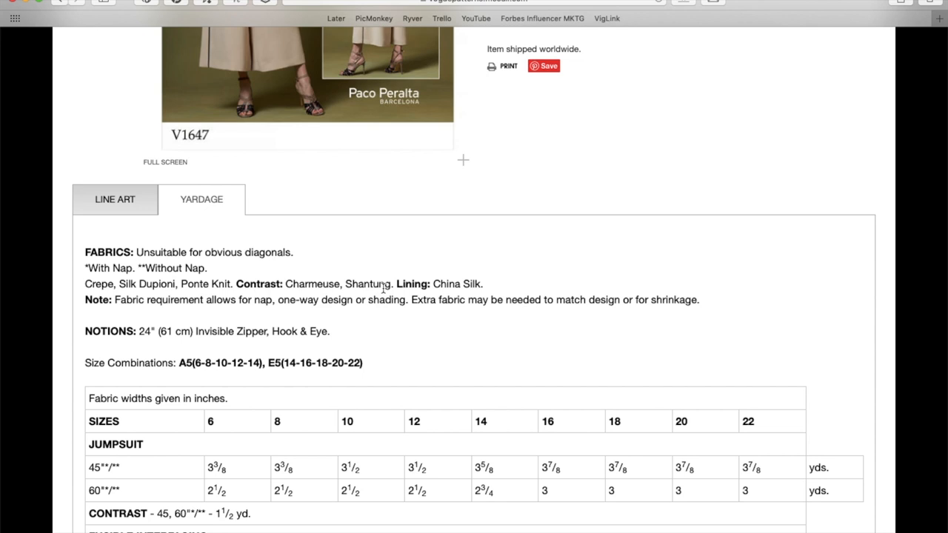
pyautogui.moveTo(599, 269)
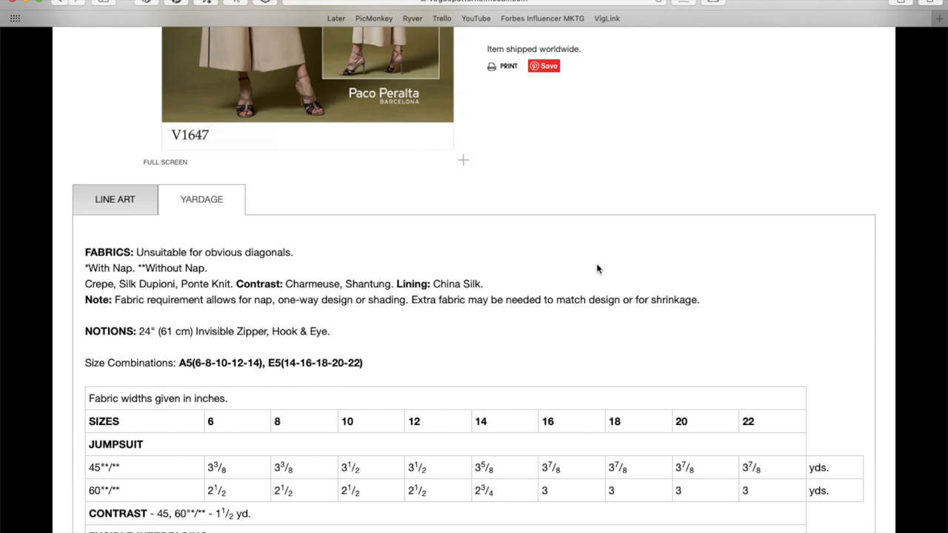
pyautogui.moveTo(436, 280)
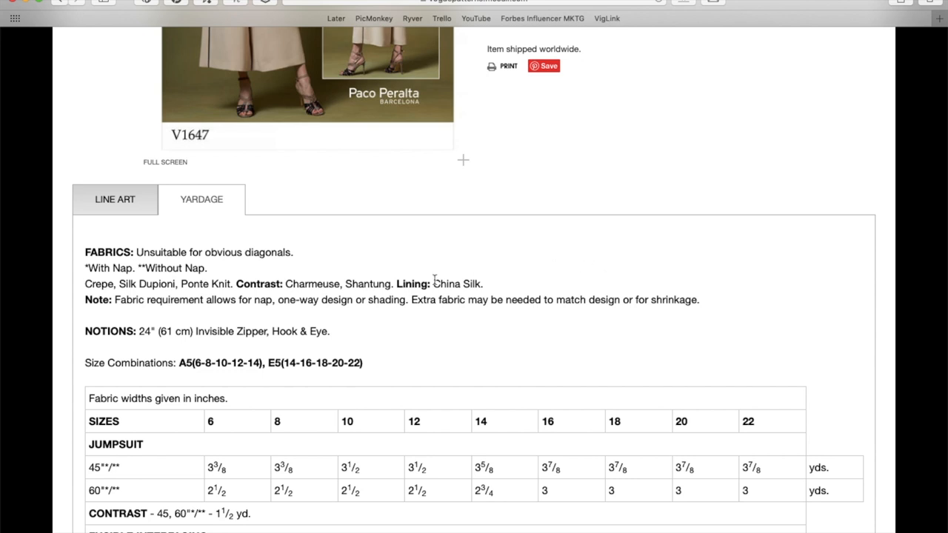
# - Scroll down the V1647 yardage table through the lining amounts and finished garment measurements
pyautogui.scroll(-3)
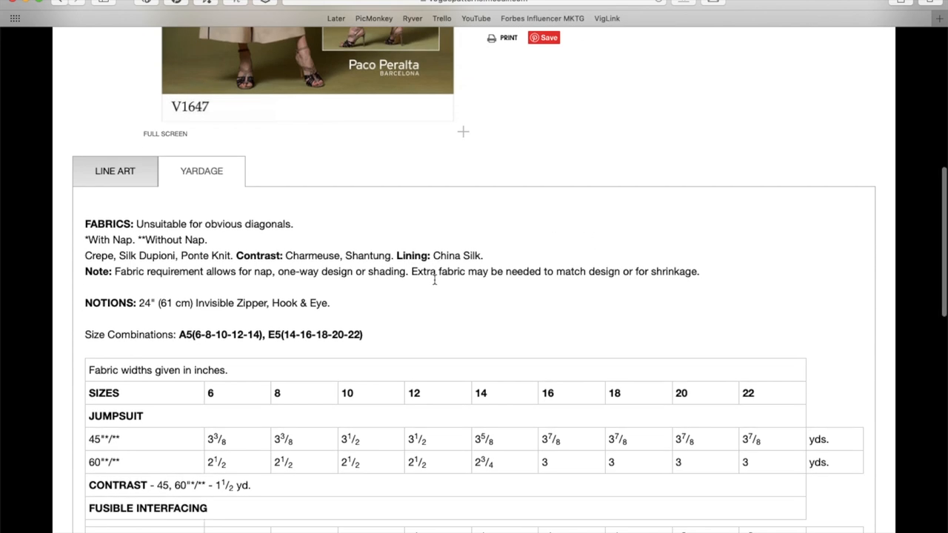
pyautogui.scroll(-3)
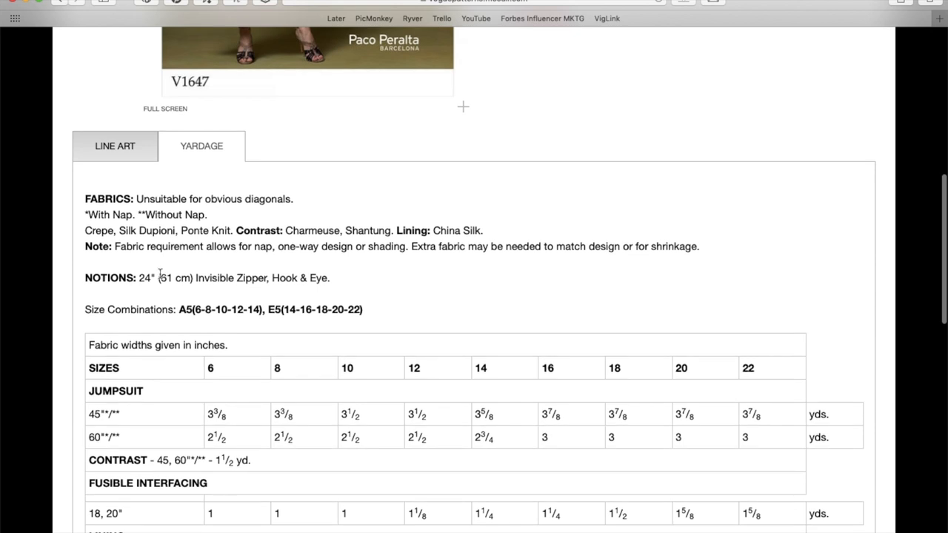
pyautogui.moveTo(352, 281)
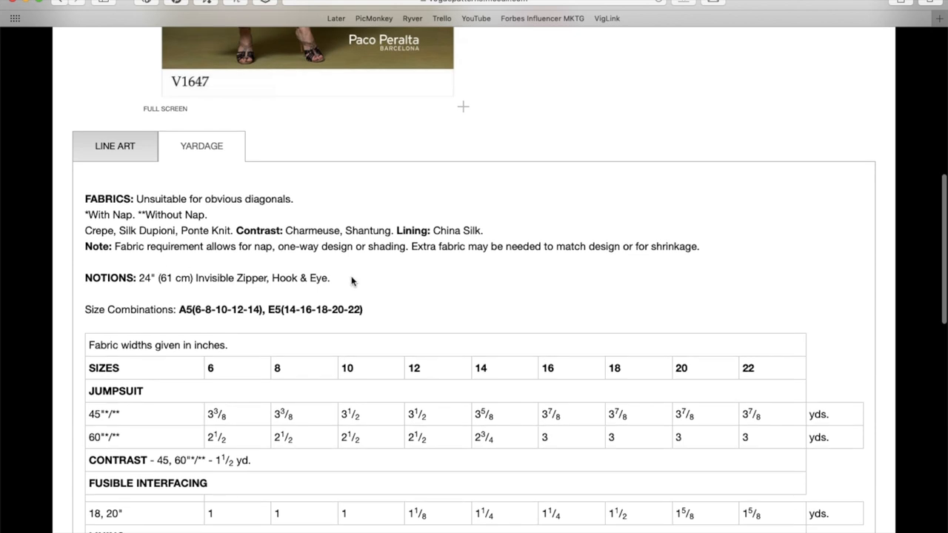
pyautogui.scroll(-3)
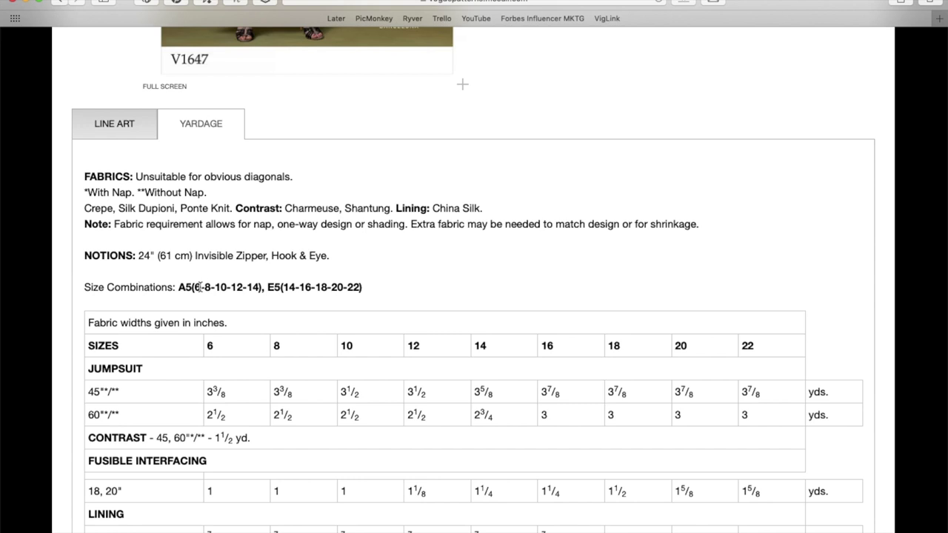
pyautogui.scroll(-3)
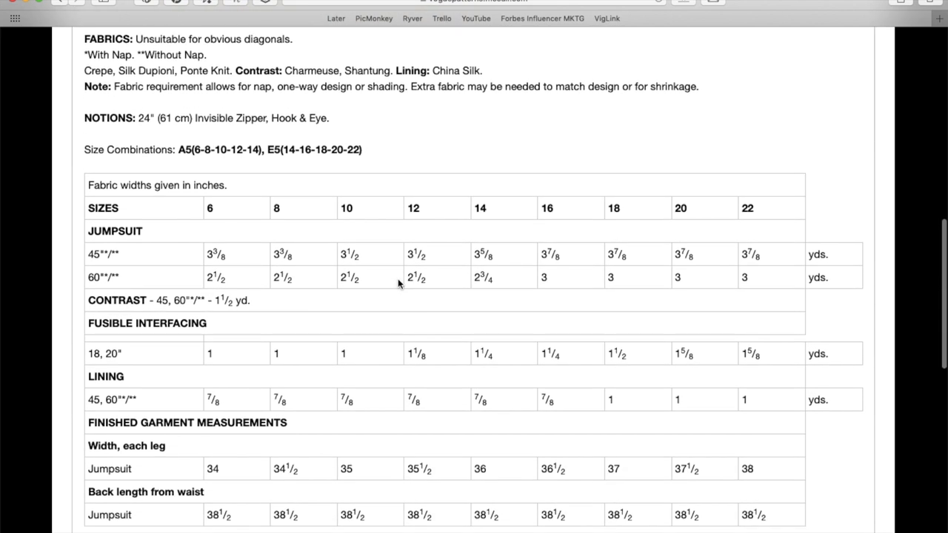
pyautogui.moveTo(584, 288)
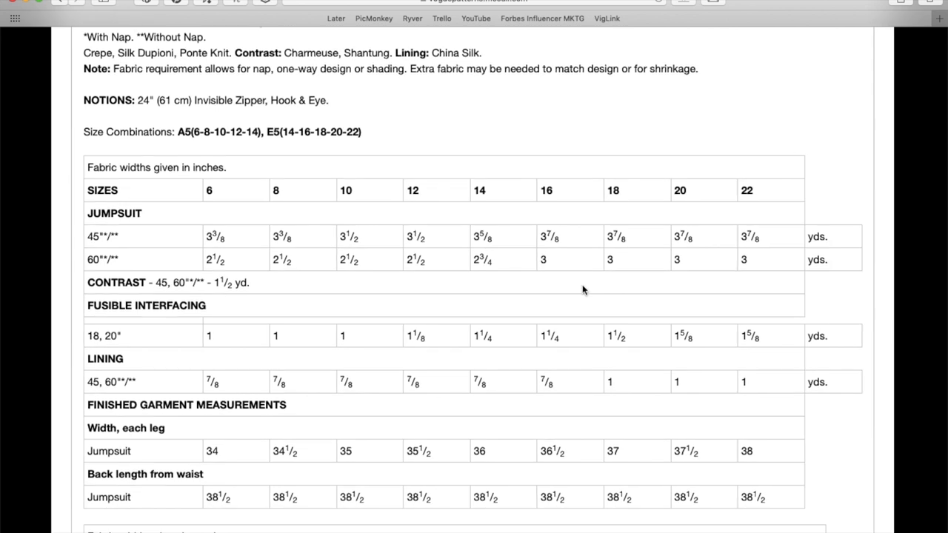
pyautogui.moveTo(220, 280)
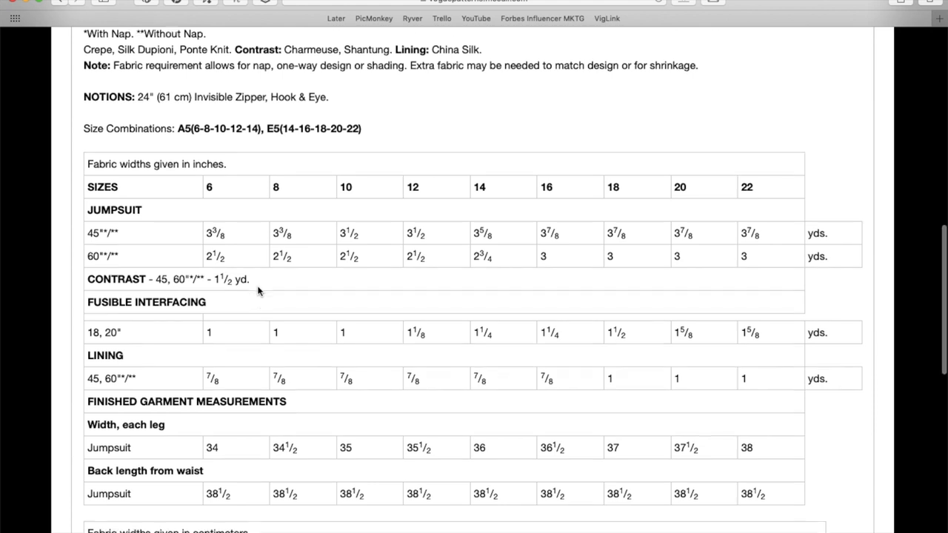
pyautogui.scroll(-3)
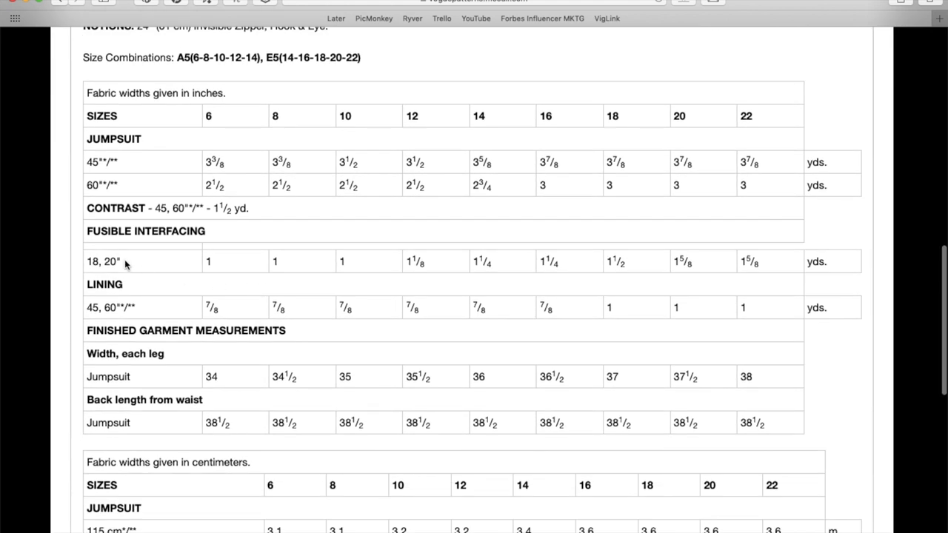
pyautogui.moveTo(169, 314)
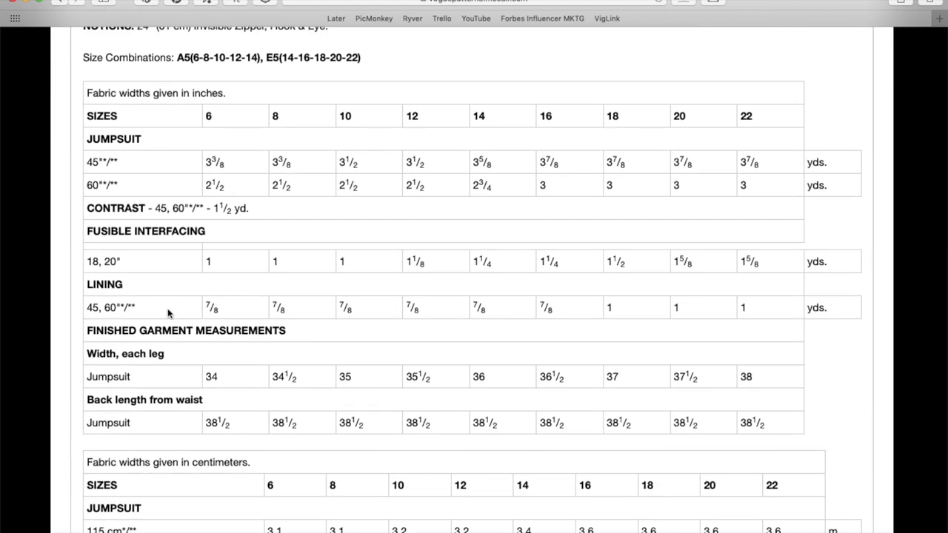
pyautogui.scroll(-3)
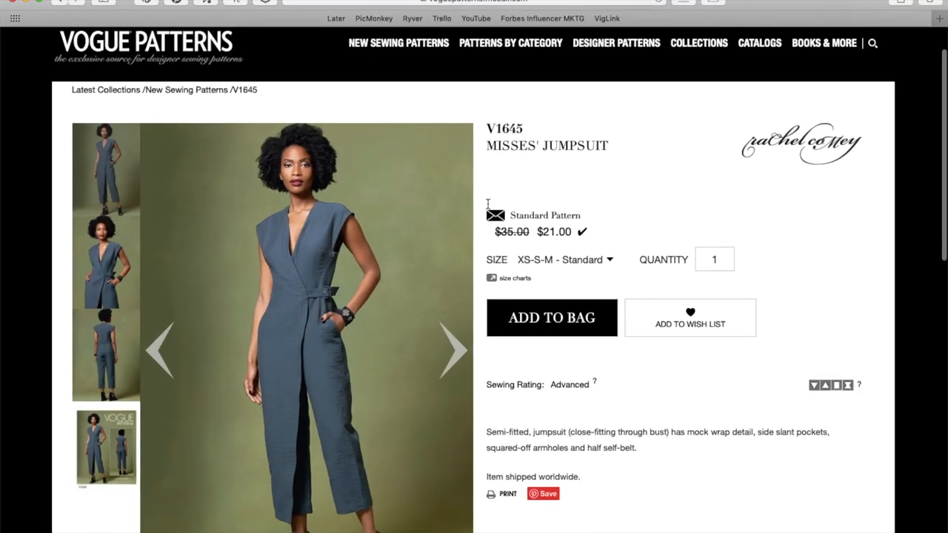
pyautogui.moveTo(308, 314)
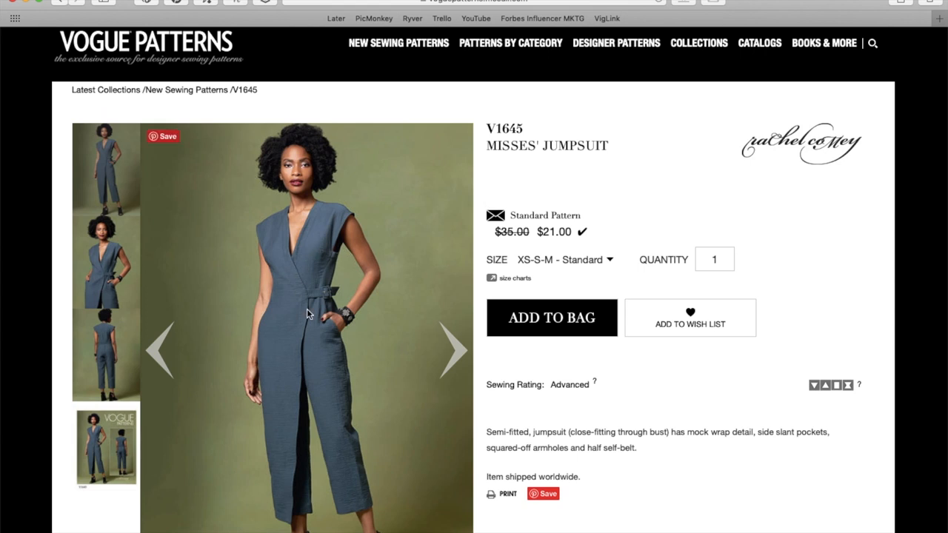
pyautogui.moveTo(348, 204)
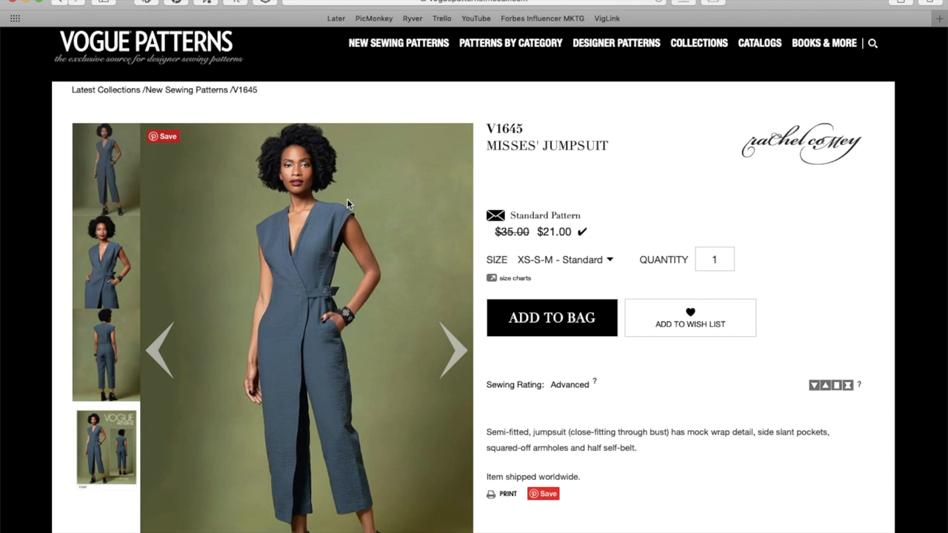
pyautogui.moveTo(357, 228)
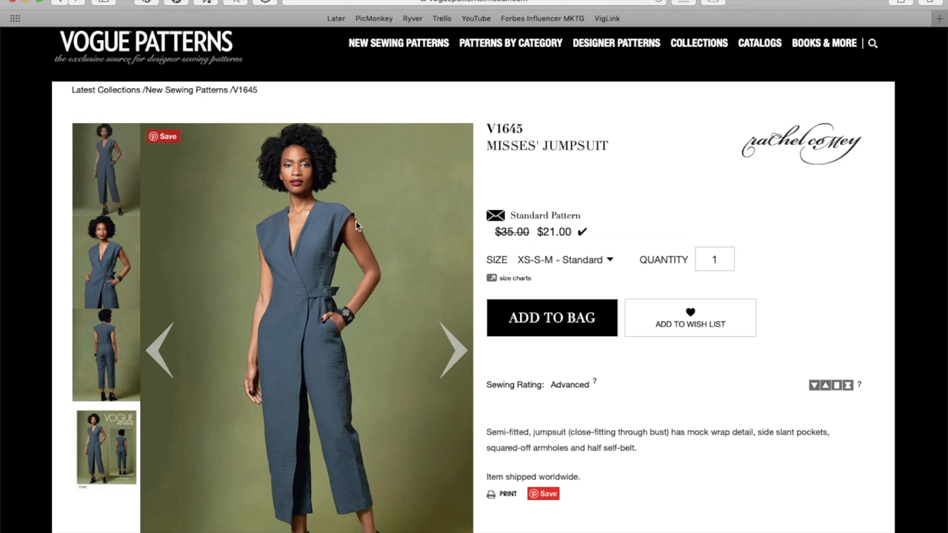
pyautogui.moveTo(314, 327)
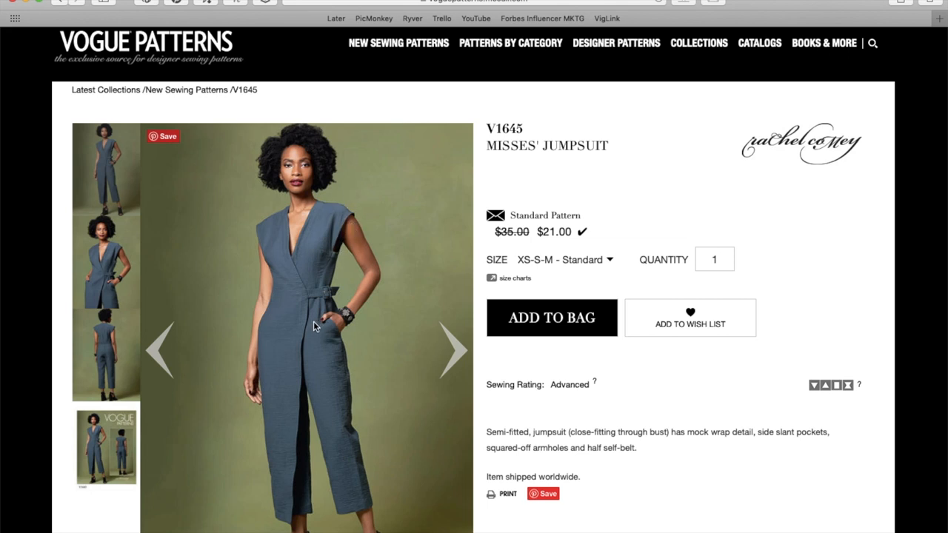
pyautogui.moveTo(329, 348)
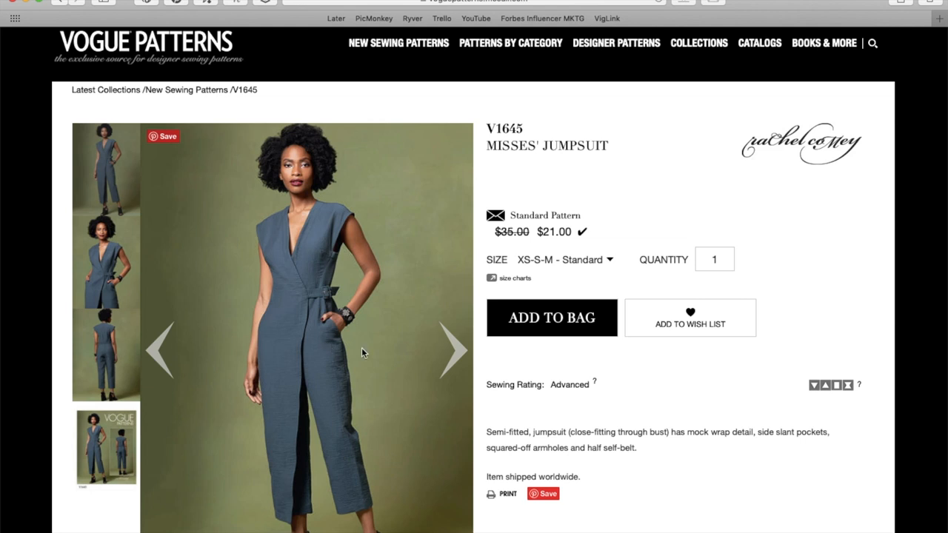
pyautogui.moveTo(348, 307)
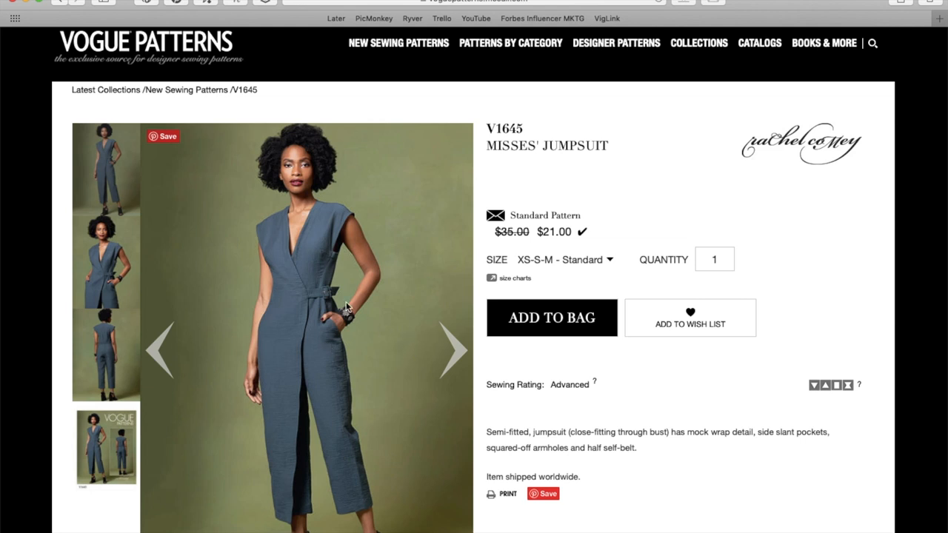
pyautogui.moveTo(334, 335)
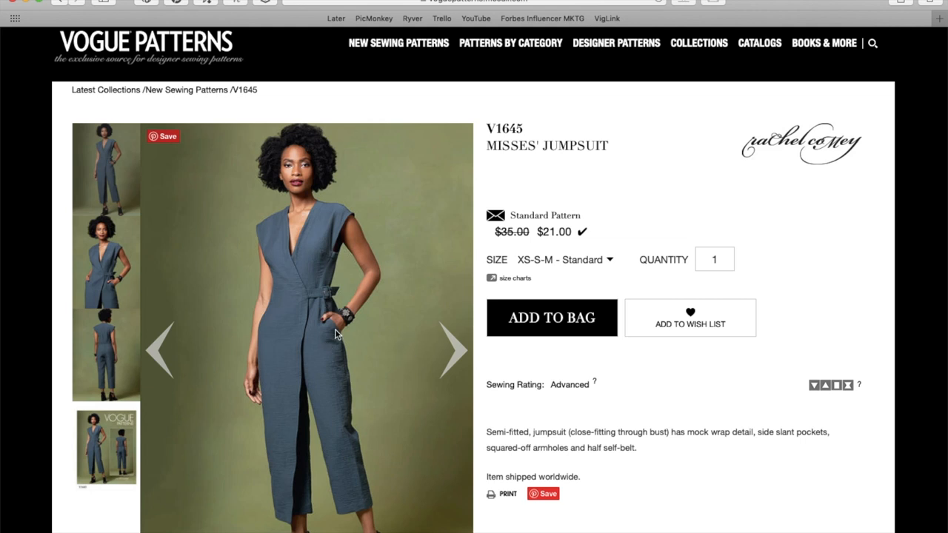
pyautogui.moveTo(289, 255)
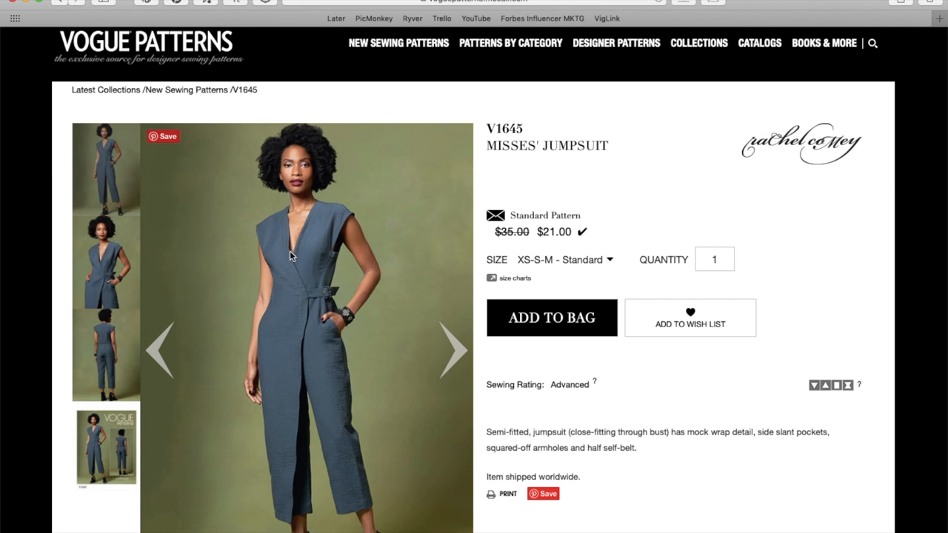
pyautogui.moveTo(290, 252)
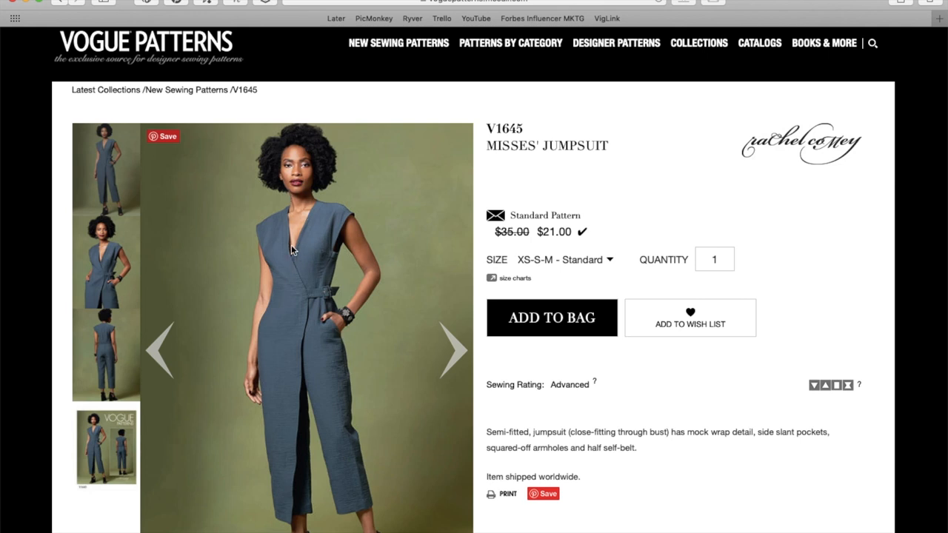
pyautogui.moveTo(407, 331)
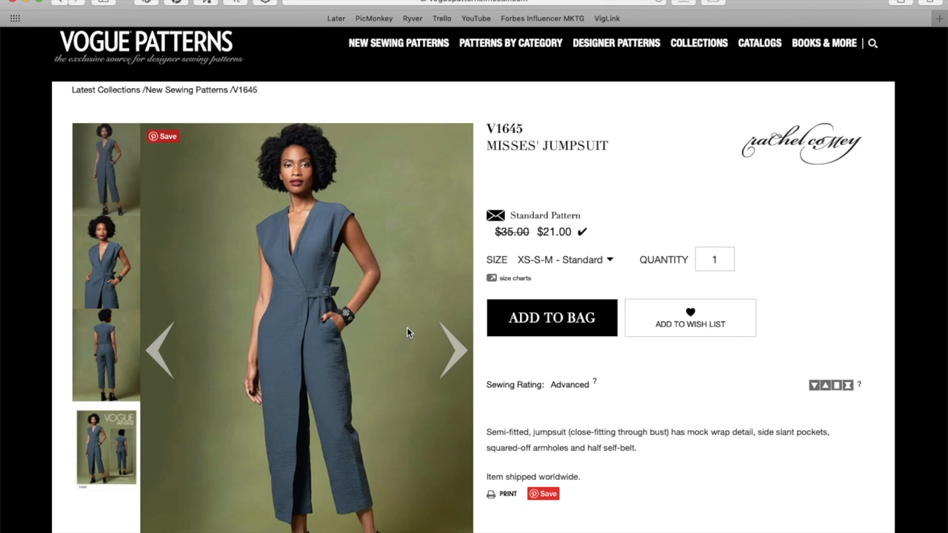
# - Advance the V1645 gallery past the wrap-front close-up to the jumpsuit's back view
pyautogui.click(454, 351)
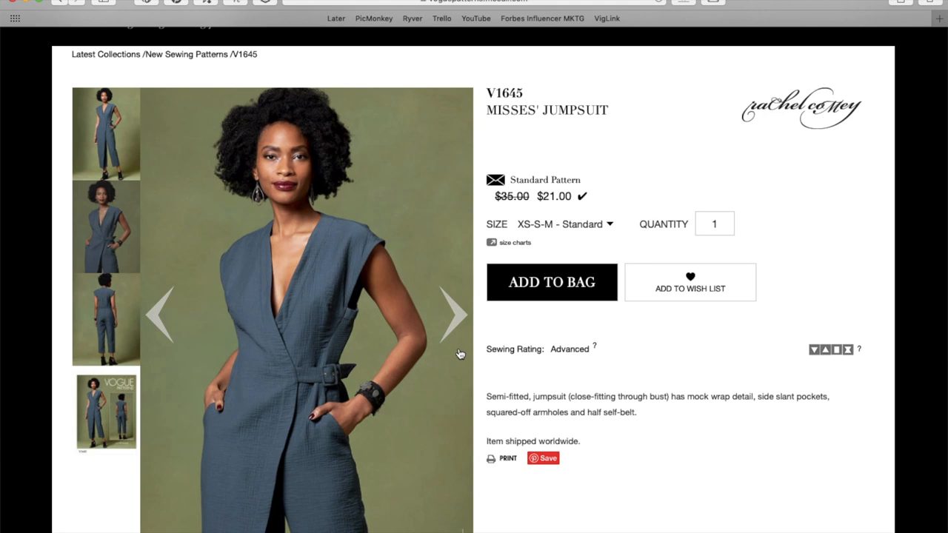
pyautogui.moveTo(320, 383)
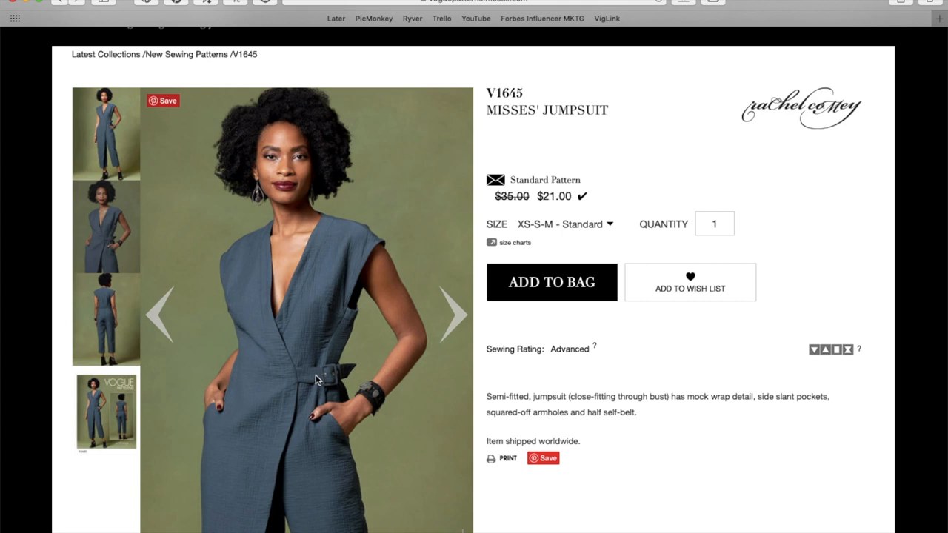
pyautogui.moveTo(459, 314)
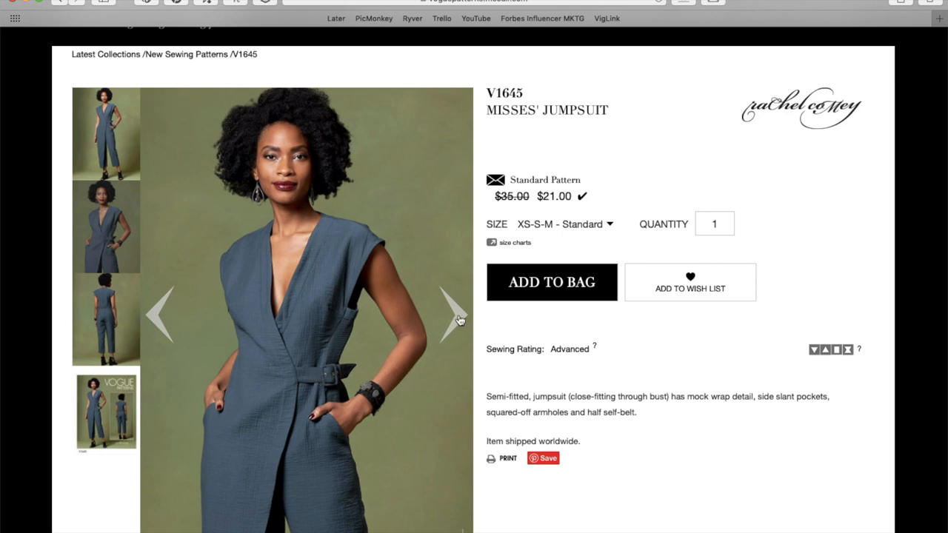
pyautogui.click(453, 314)
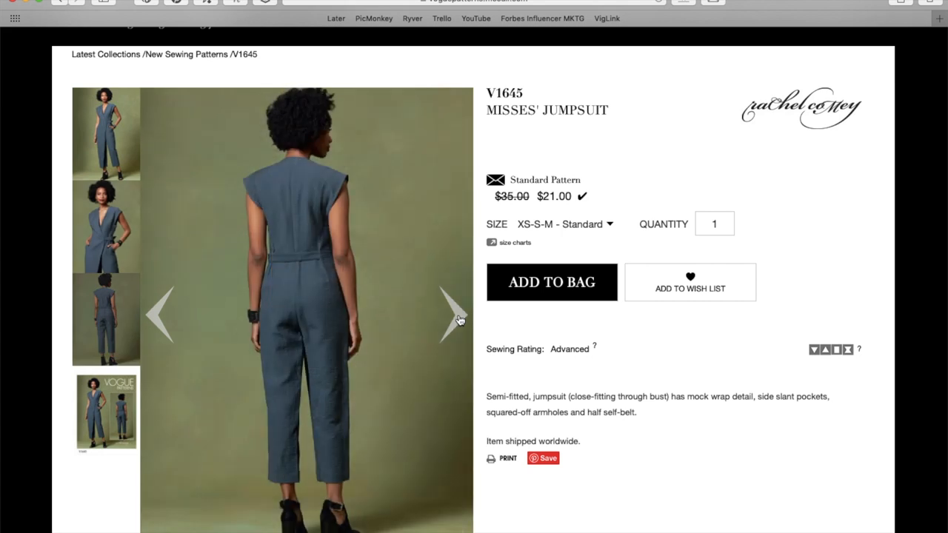
pyautogui.moveTo(334, 347)
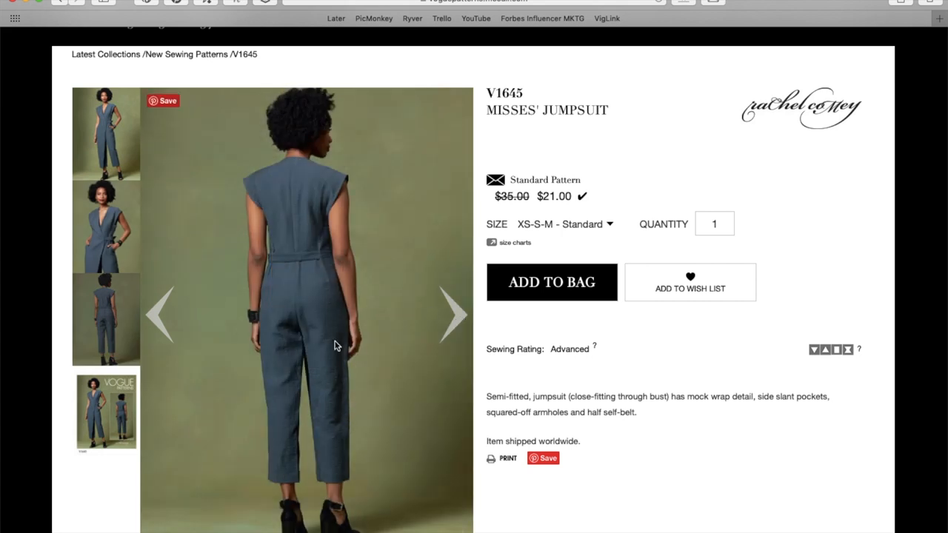
pyautogui.moveTo(335, 375)
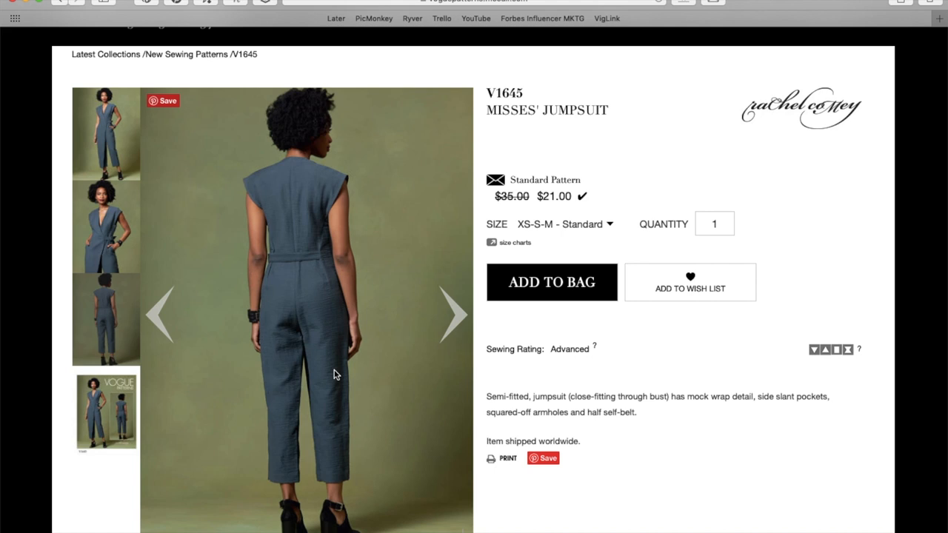
pyautogui.moveTo(454, 314)
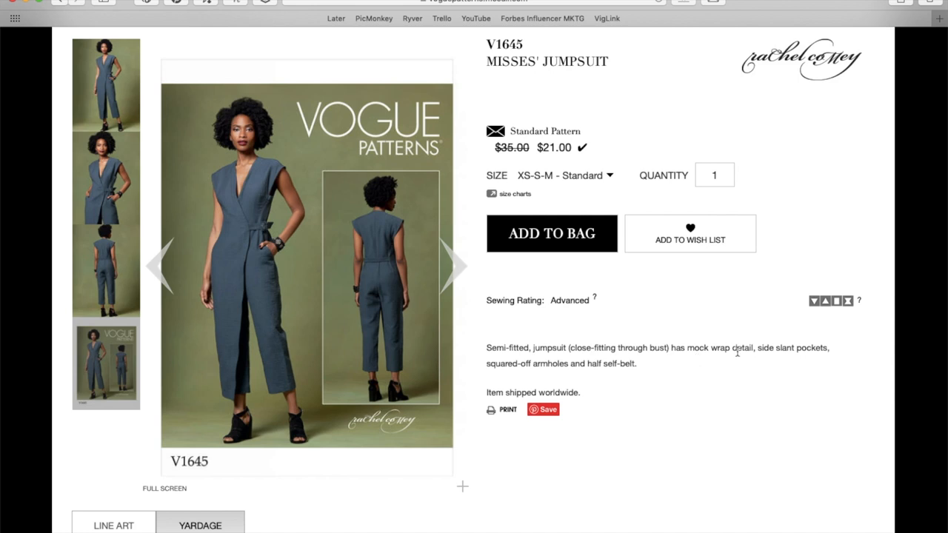
pyautogui.moveTo(557, 345)
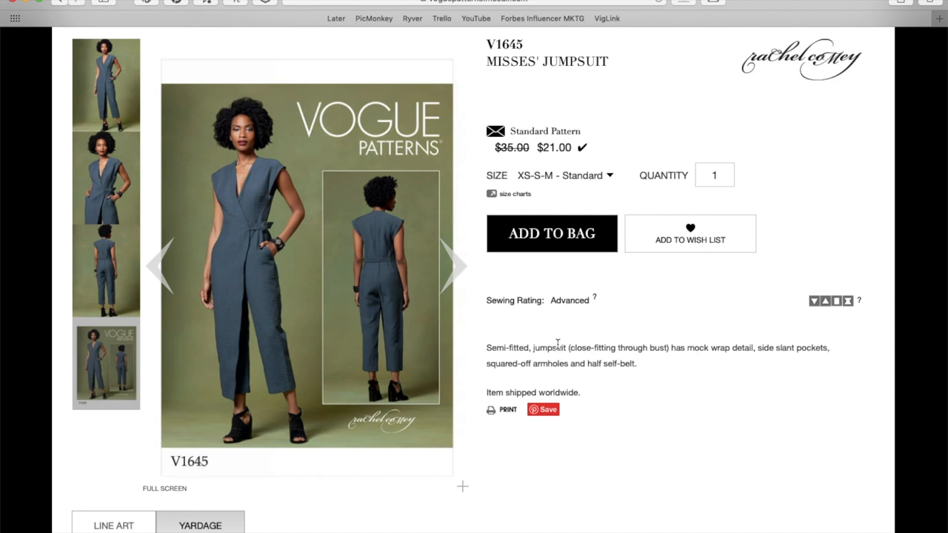
pyautogui.moveTo(541, 377)
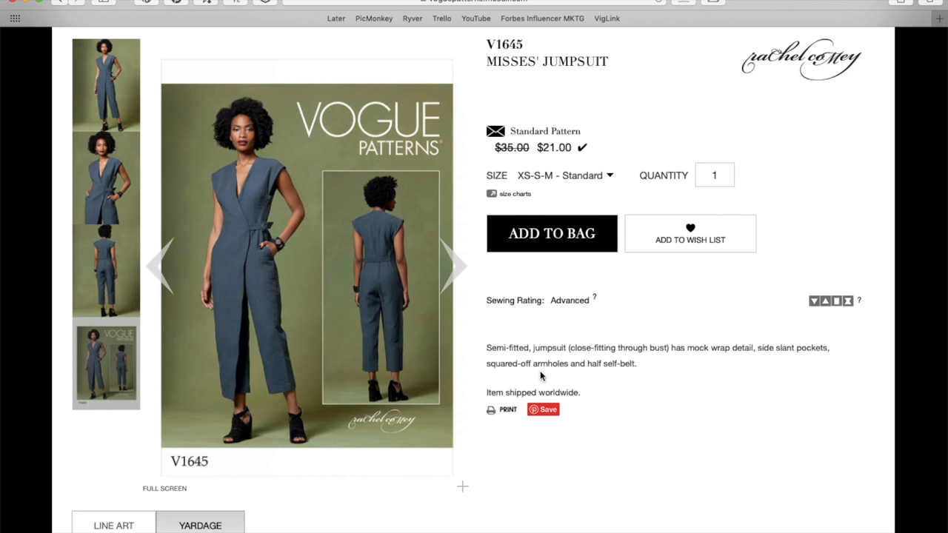
# - Scroll to V1645's front and back jumpsuit line art, then back toward the photos
pyautogui.scroll(-3)
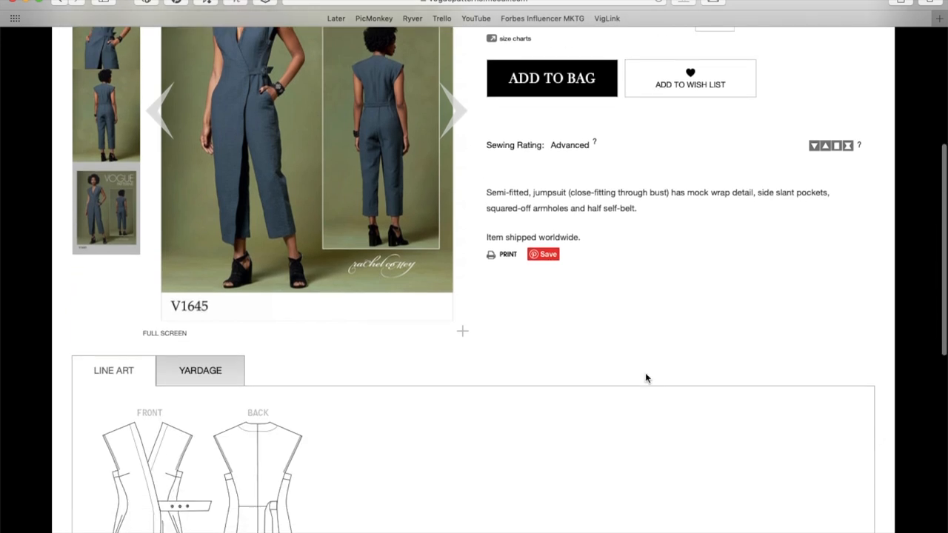
pyautogui.scroll(-3)
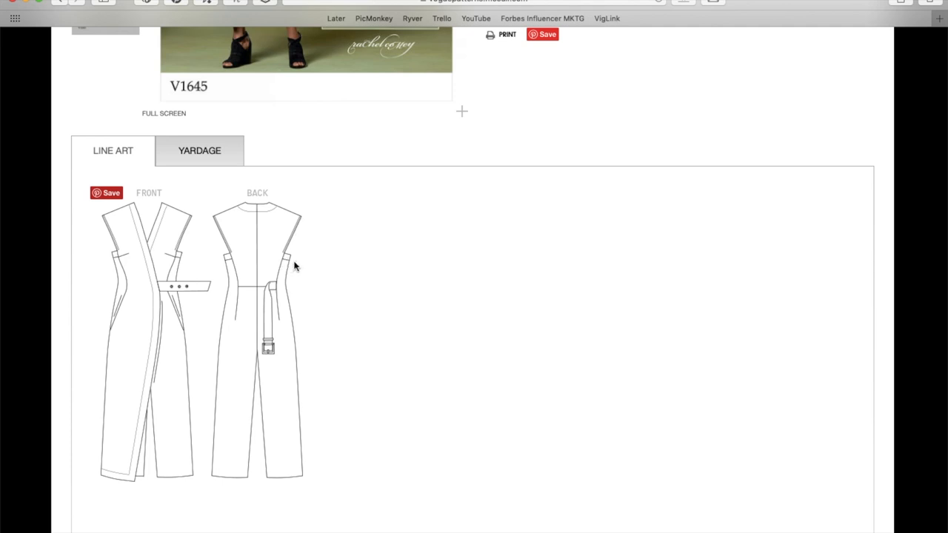
pyautogui.moveTo(289, 267)
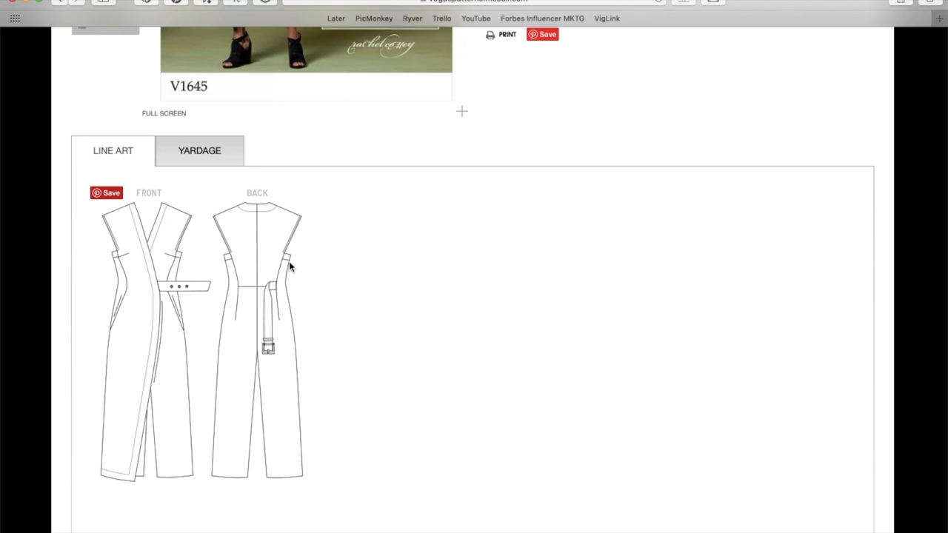
pyautogui.moveTo(221, 291)
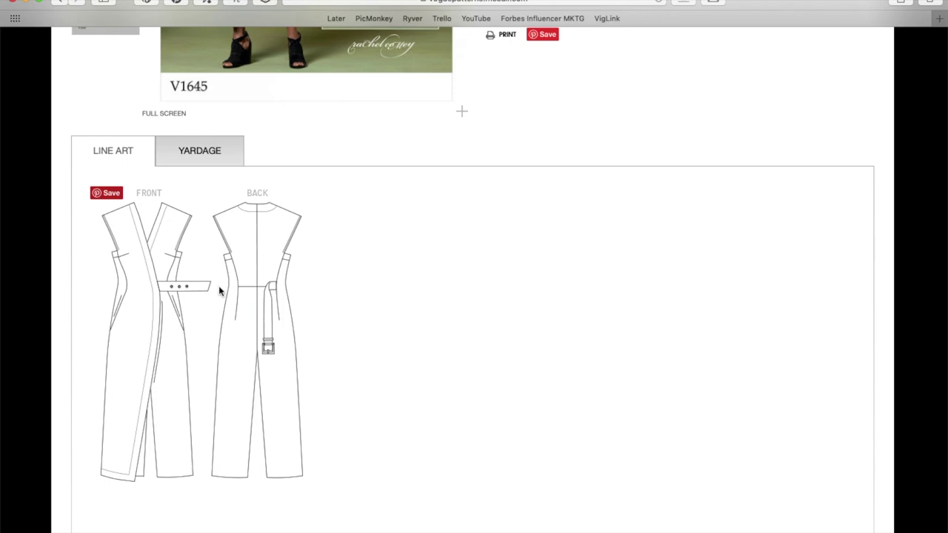
pyautogui.moveTo(178, 258)
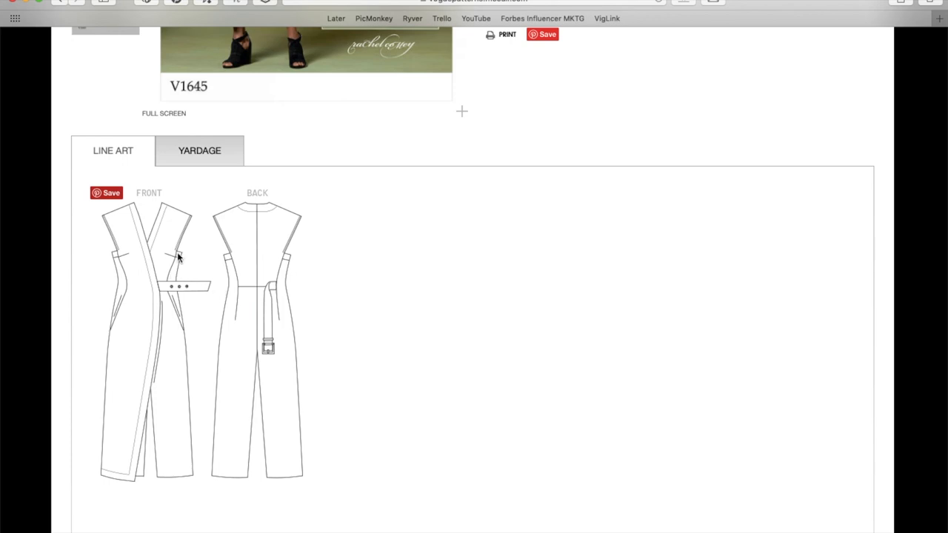
pyautogui.moveTo(184, 325)
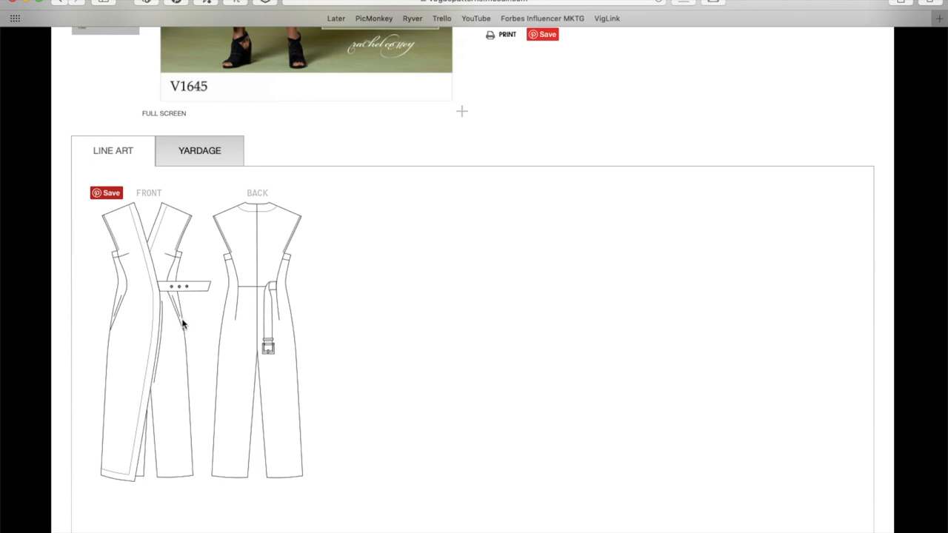
pyautogui.moveTo(125, 299)
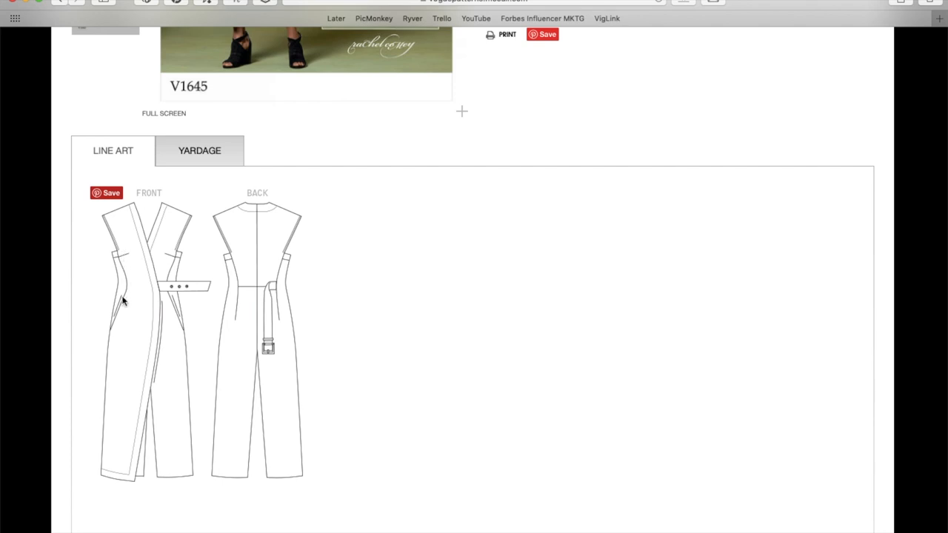
pyautogui.moveTo(130, 355)
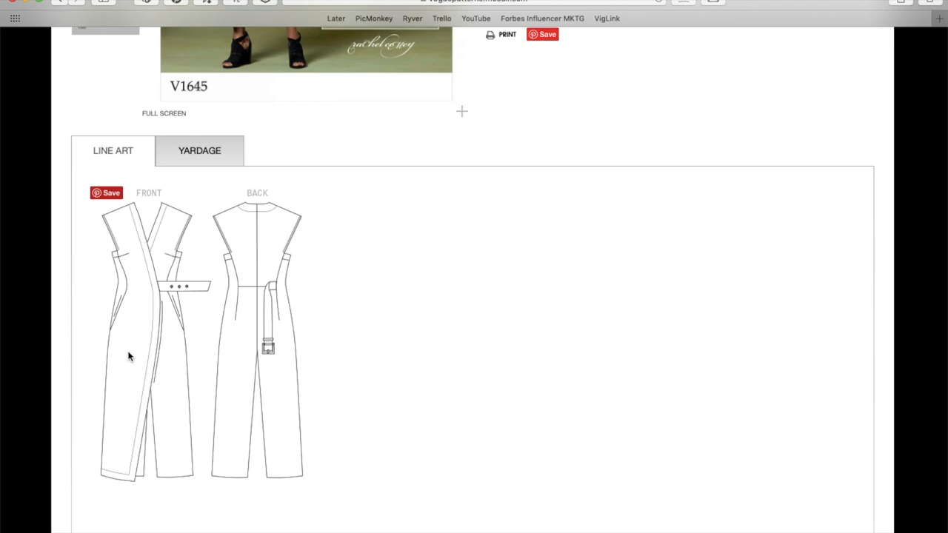
pyautogui.moveTo(142, 211)
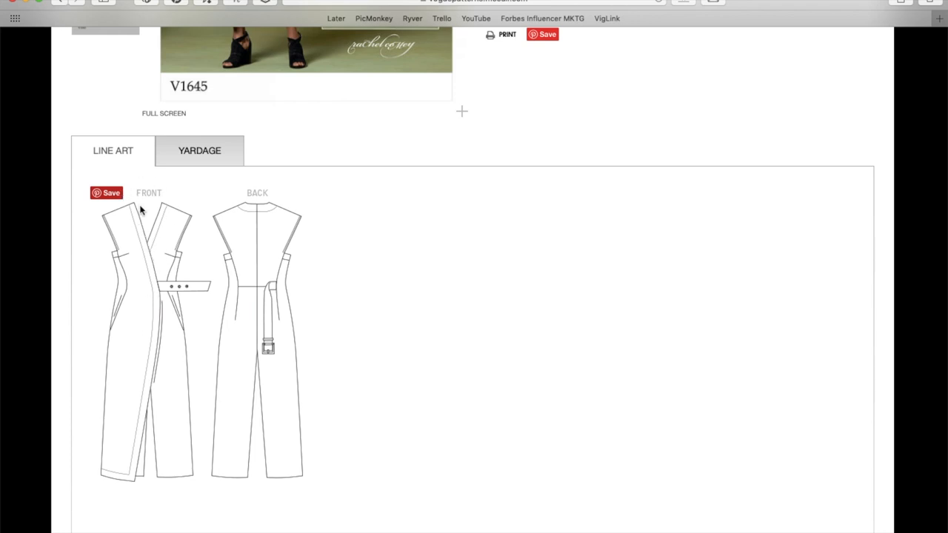
pyautogui.scroll(3)
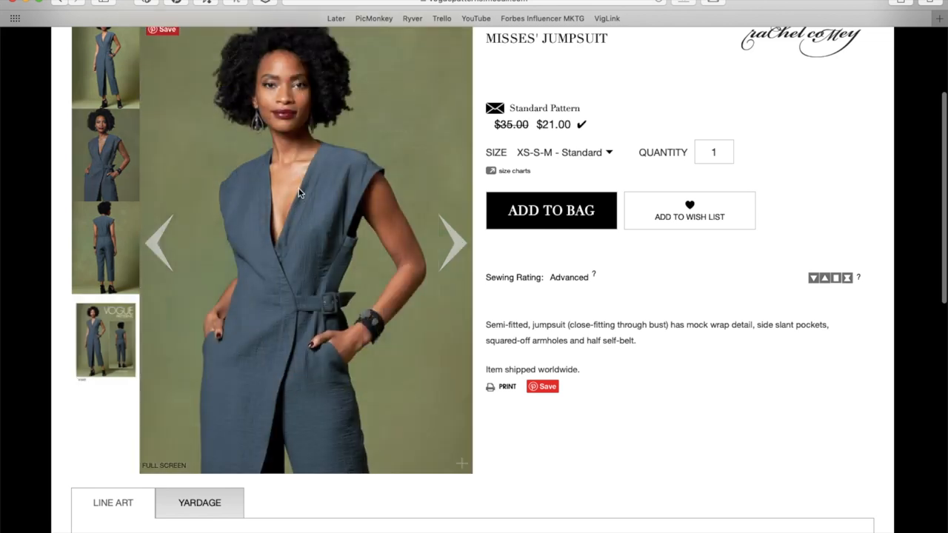
pyautogui.moveTo(269, 155)
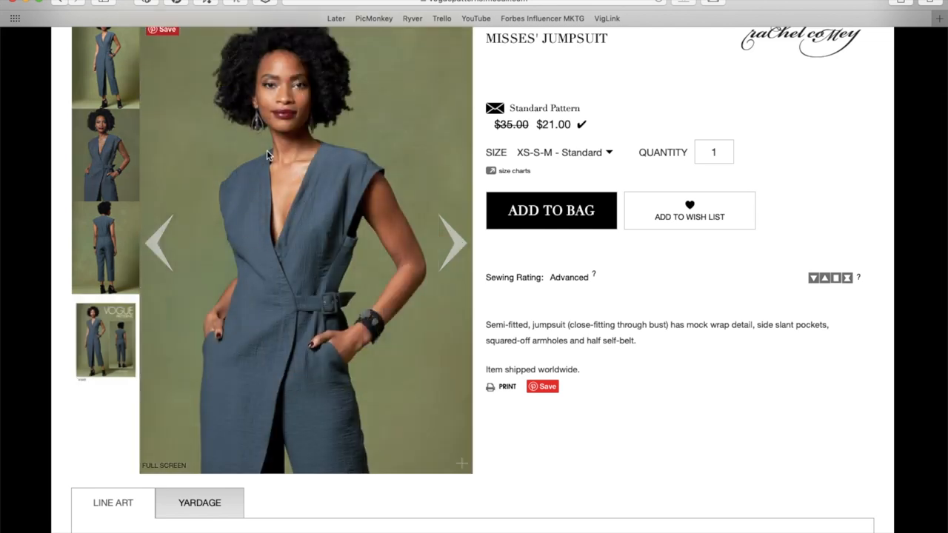
pyautogui.moveTo(281, 216)
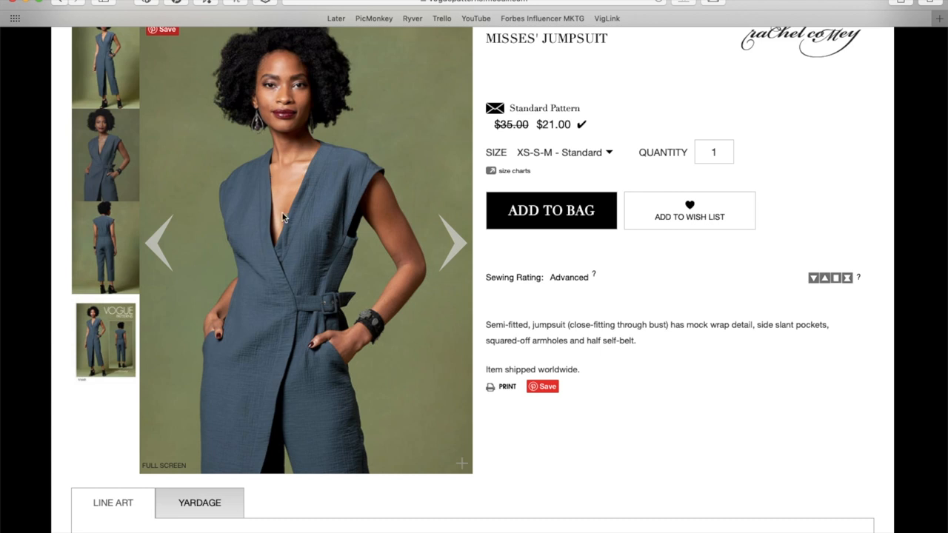
pyautogui.moveTo(303, 249)
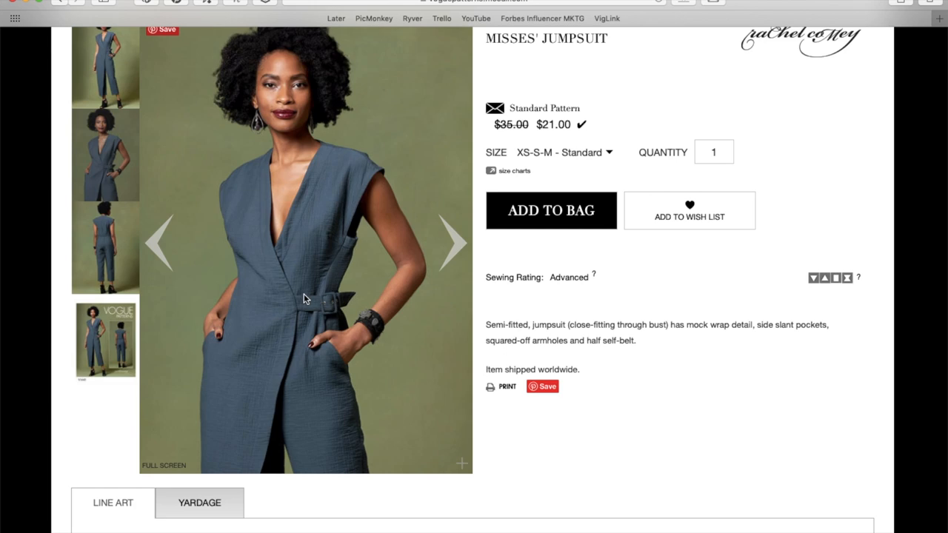
# - Scroll down from the V1645 gallery toward its yardage chart
pyautogui.scroll(-3)
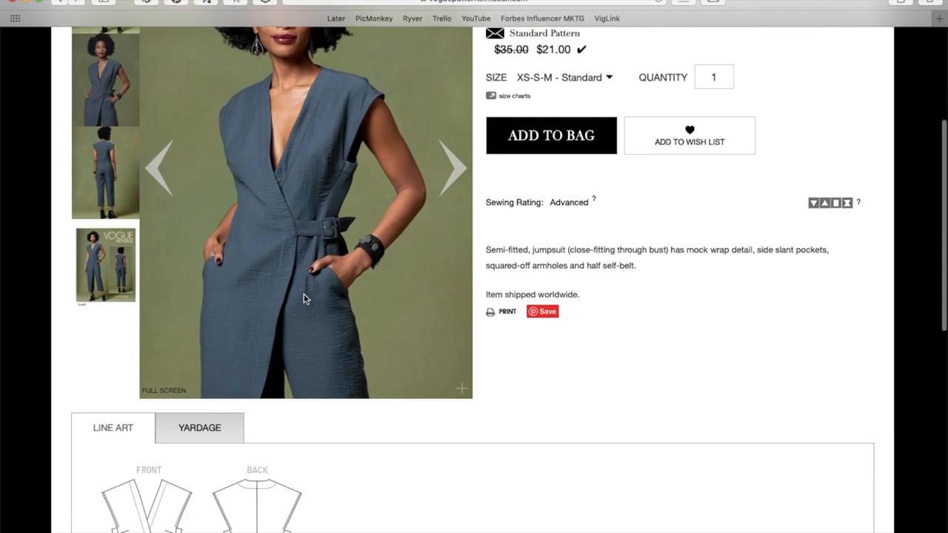
pyautogui.scroll(-3)
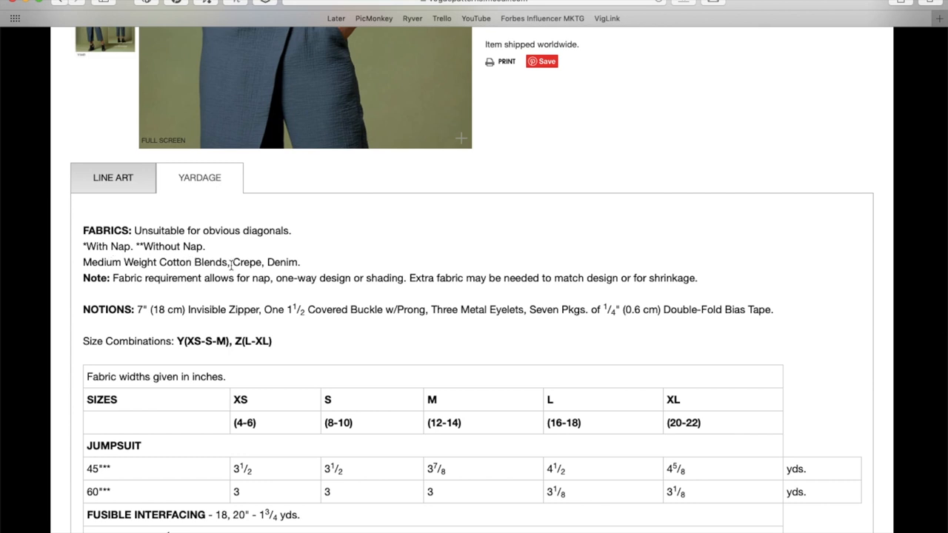
pyautogui.moveTo(287, 261)
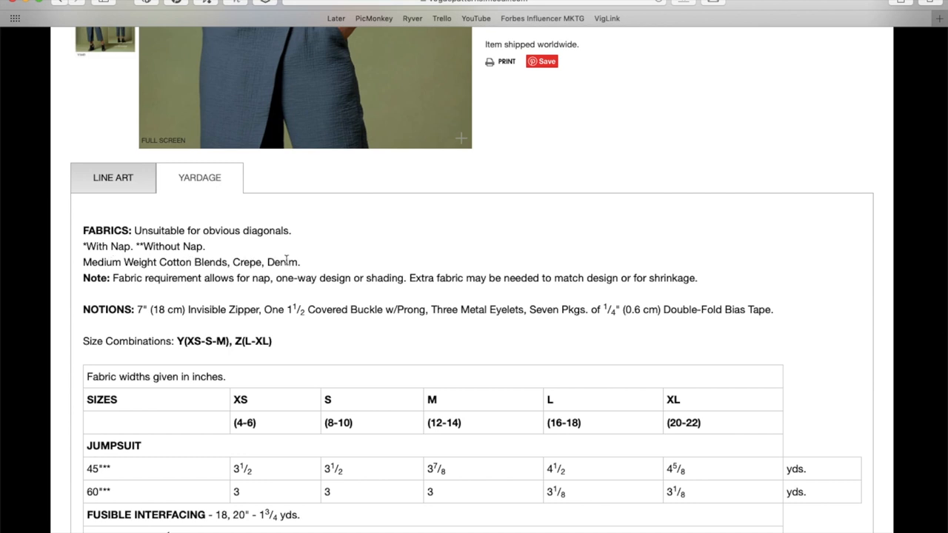
pyautogui.moveTo(314, 153)
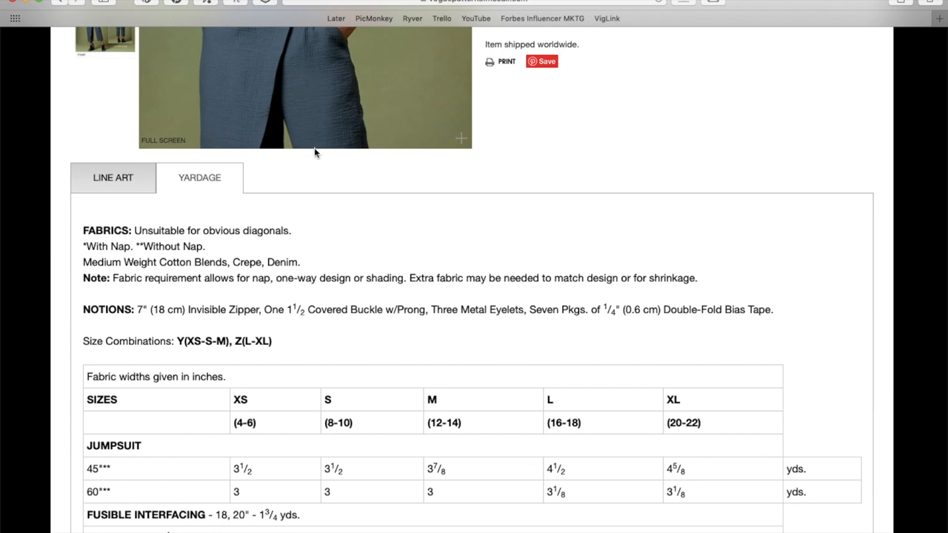
pyautogui.moveTo(267, 314)
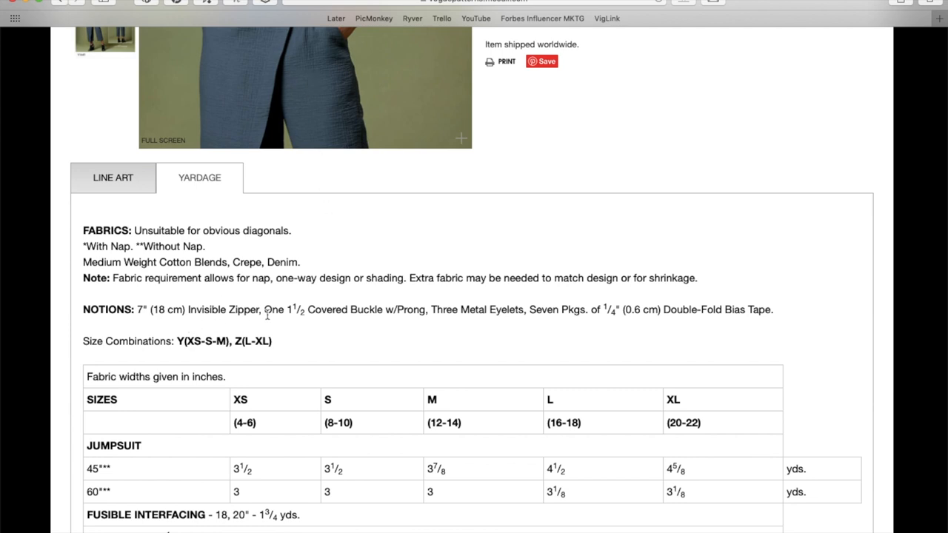
pyautogui.moveTo(412, 312)
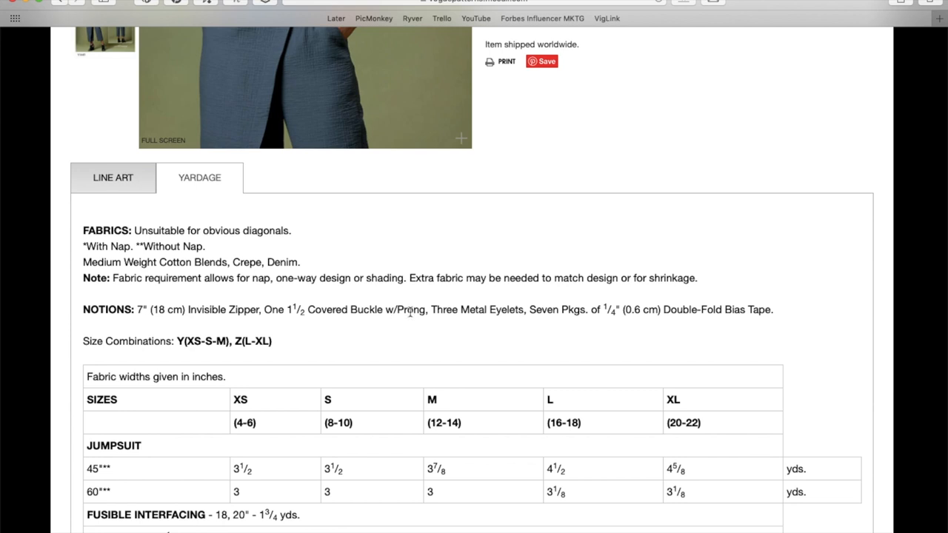
pyautogui.moveTo(541, 305)
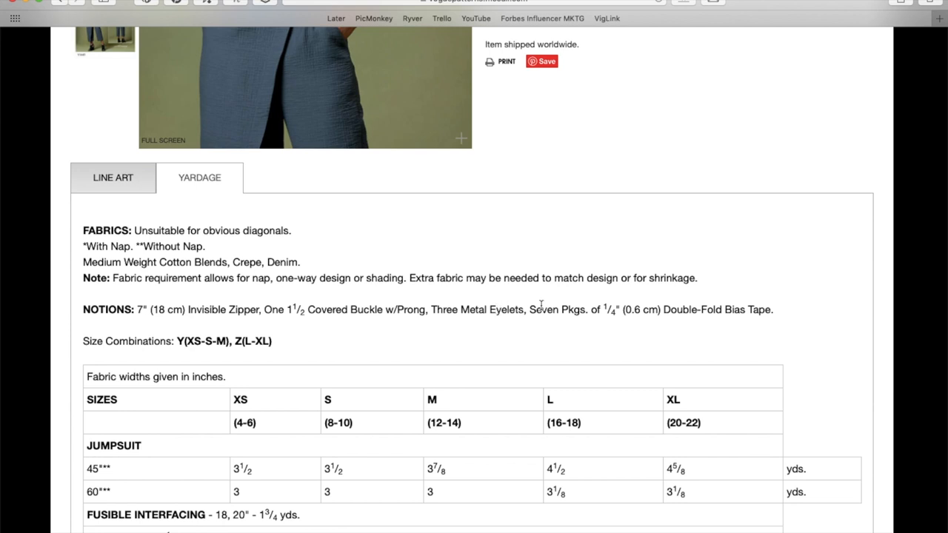
# - Scroll through V1645's inch yardage chart listing fabrics, notions and size amounts
pyautogui.scroll(3)
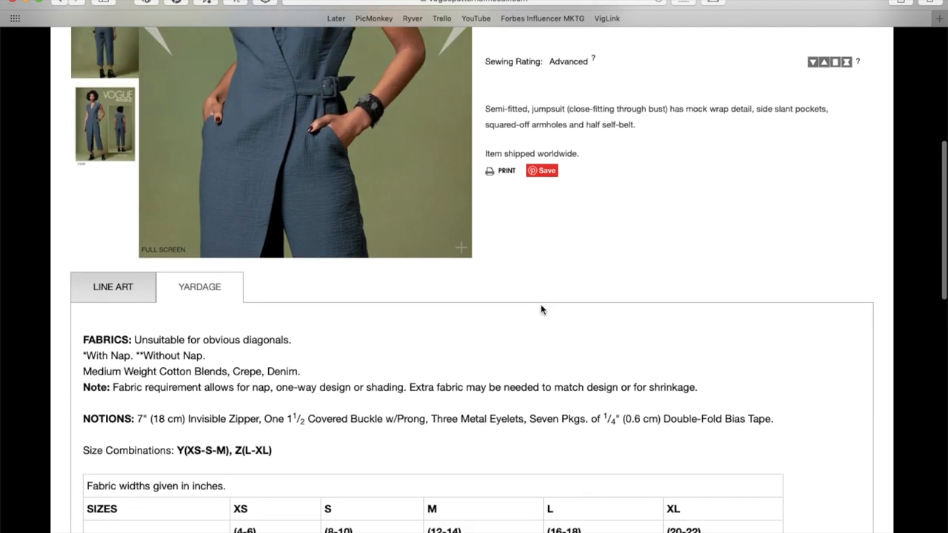
pyautogui.scroll(3)
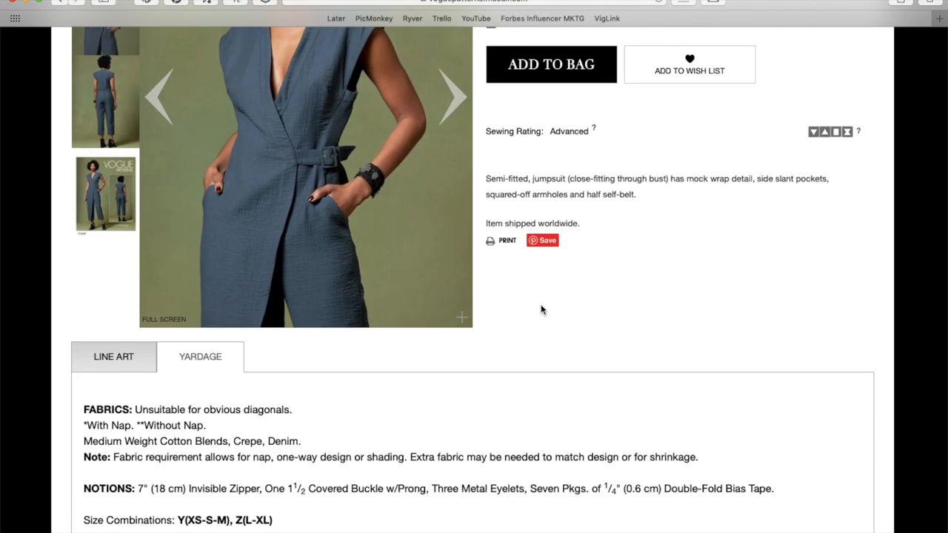
pyautogui.scroll(3)
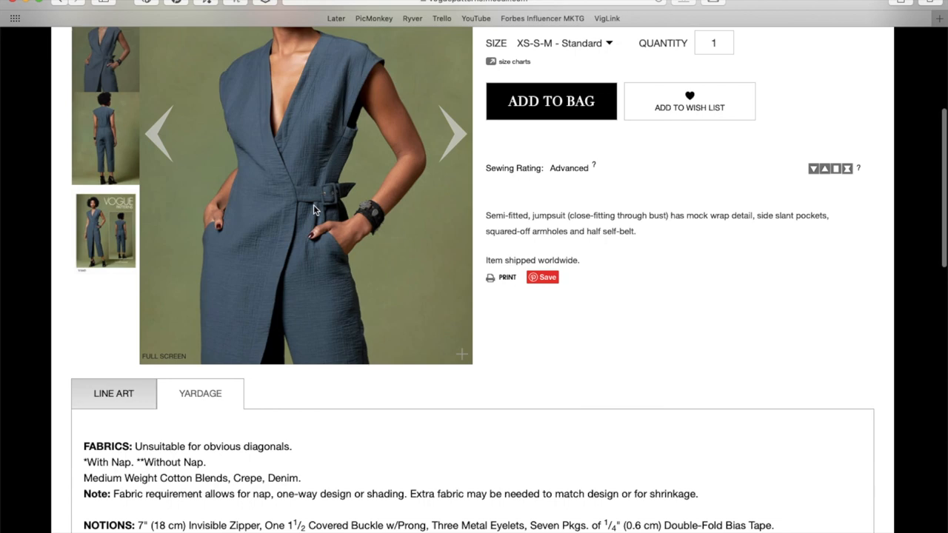
pyautogui.scroll(-3)
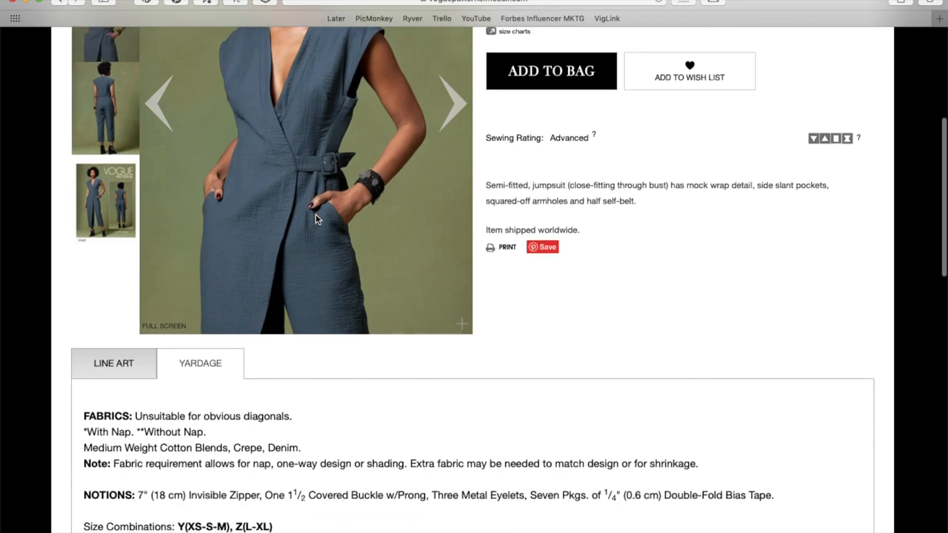
pyautogui.scroll(-3)
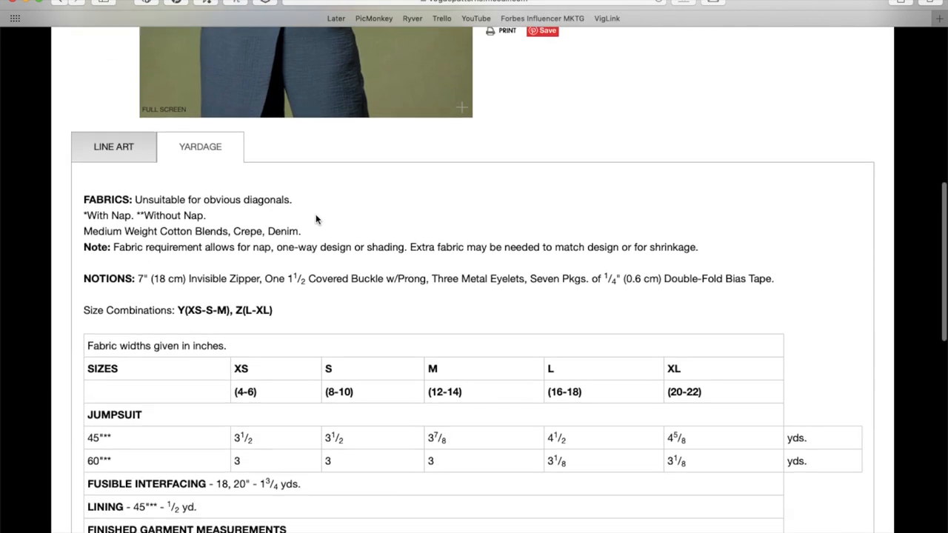
# - Read V1645's finished garment measurements, then scroll back up the page
pyautogui.scroll(-3)
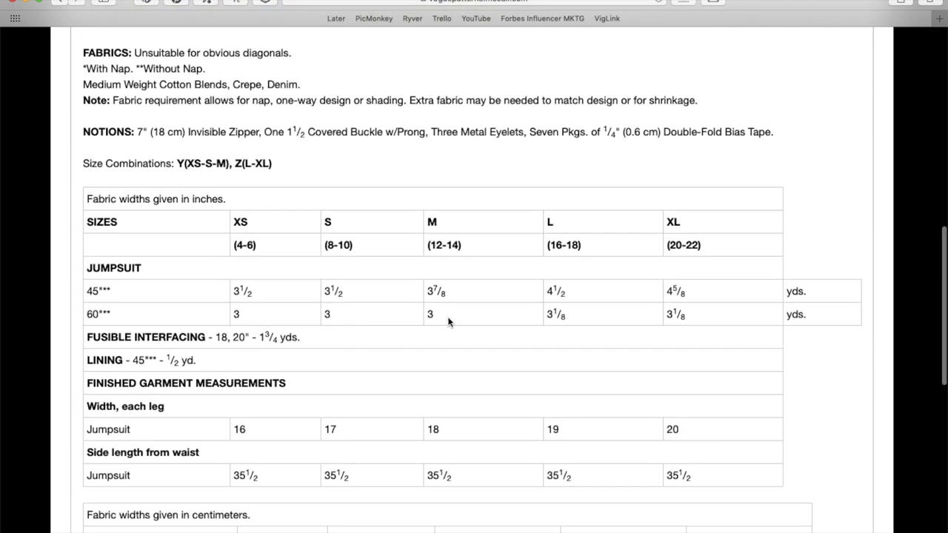
pyautogui.scroll(-3)
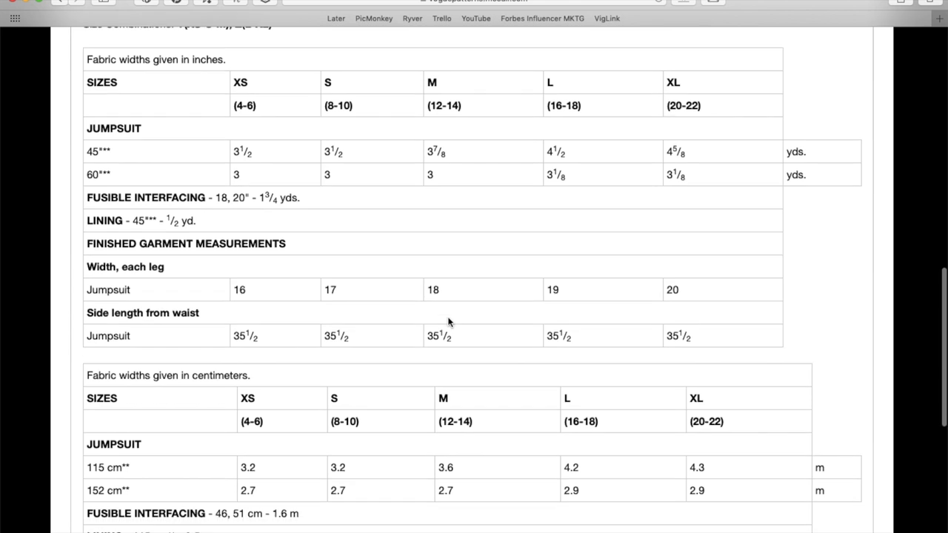
pyautogui.scroll(3)
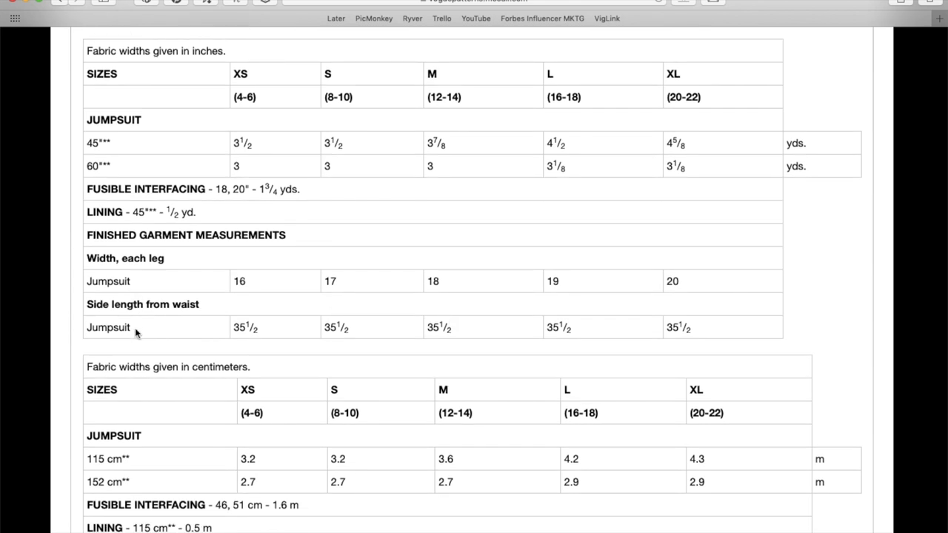
pyautogui.scroll(3)
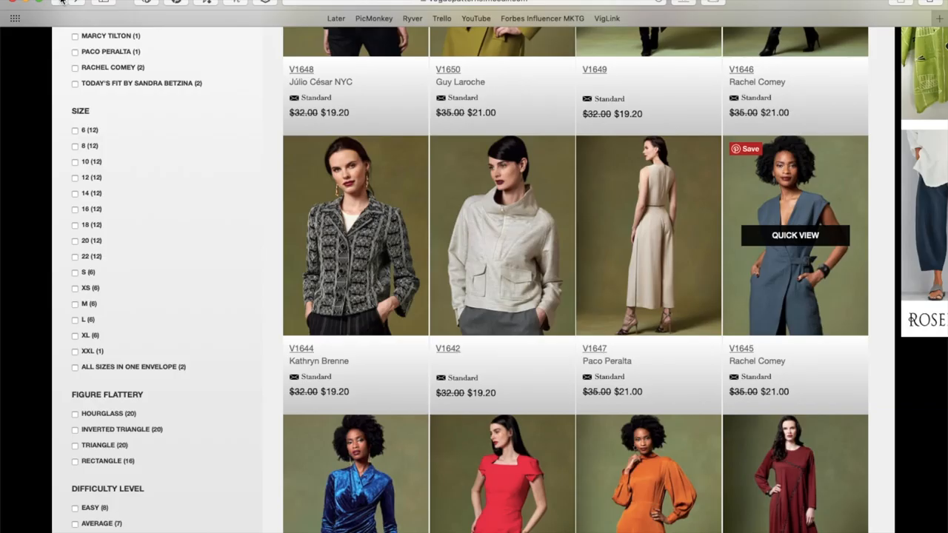
# - Scroll the New Sewing Patterns grid to reach the V1632 thumbnail
pyautogui.scroll(-3)
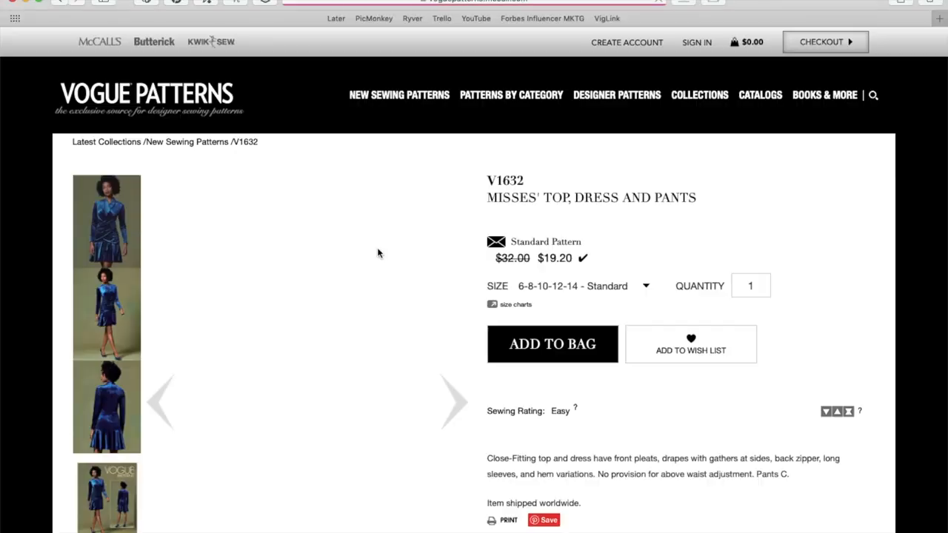
pyautogui.scroll(-3)
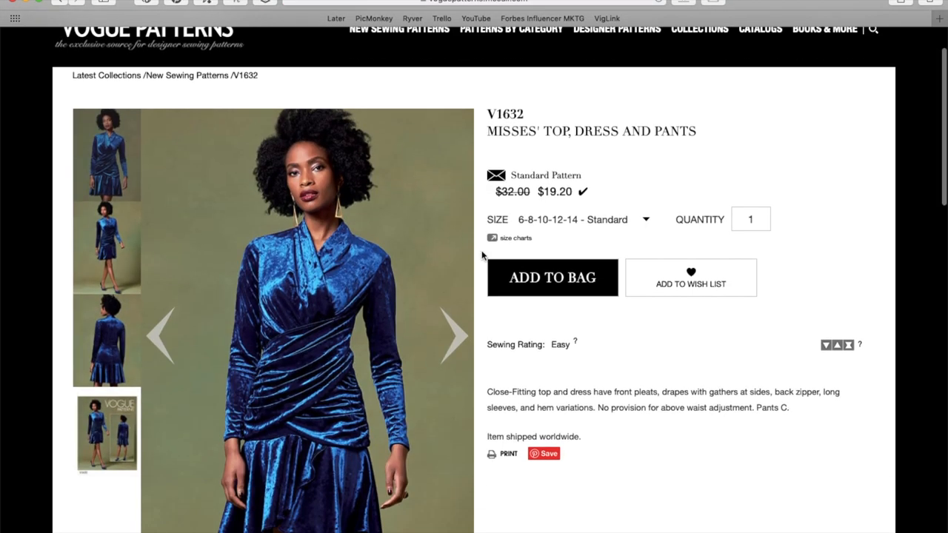
pyautogui.scroll(-3)
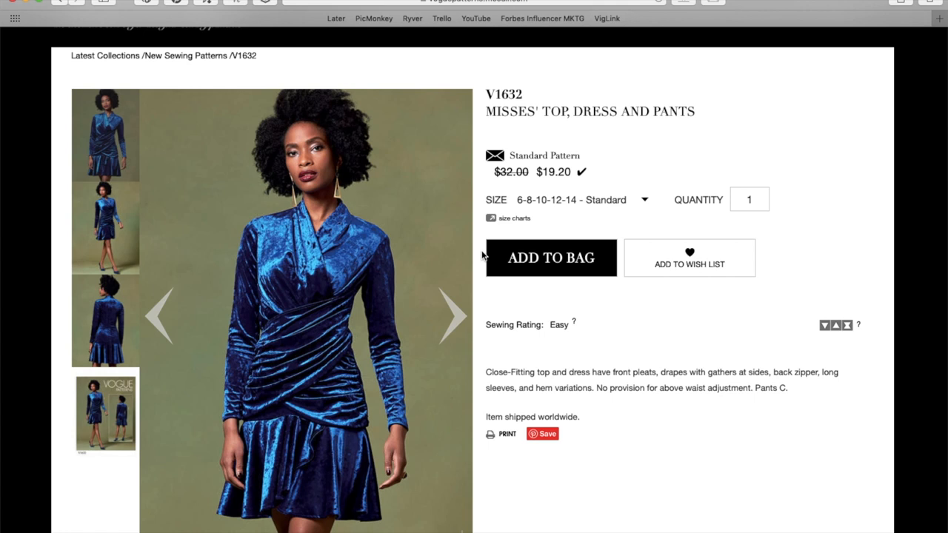
pyautogui.moveTo(293, 338)
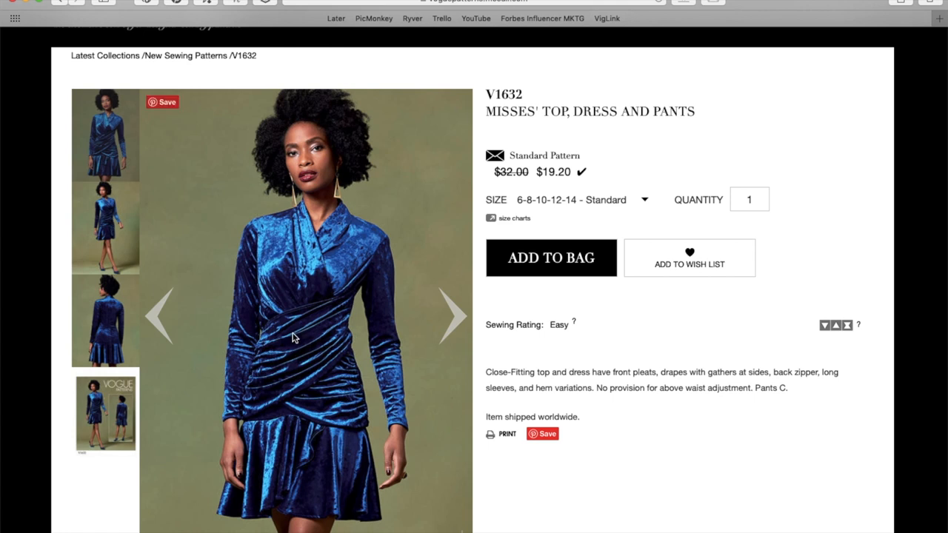
pyautogui.moveTo(347, 341)
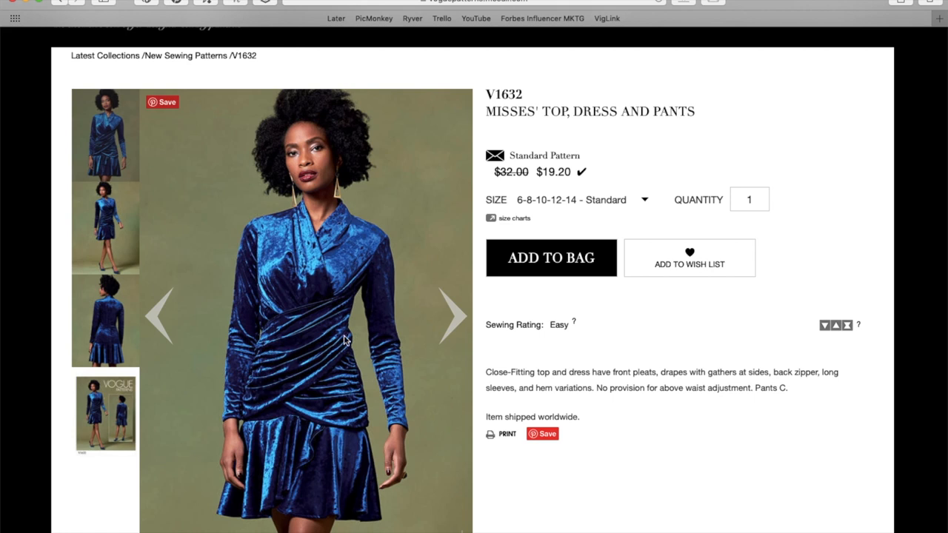
pyautogui.moveTo(521, 298)
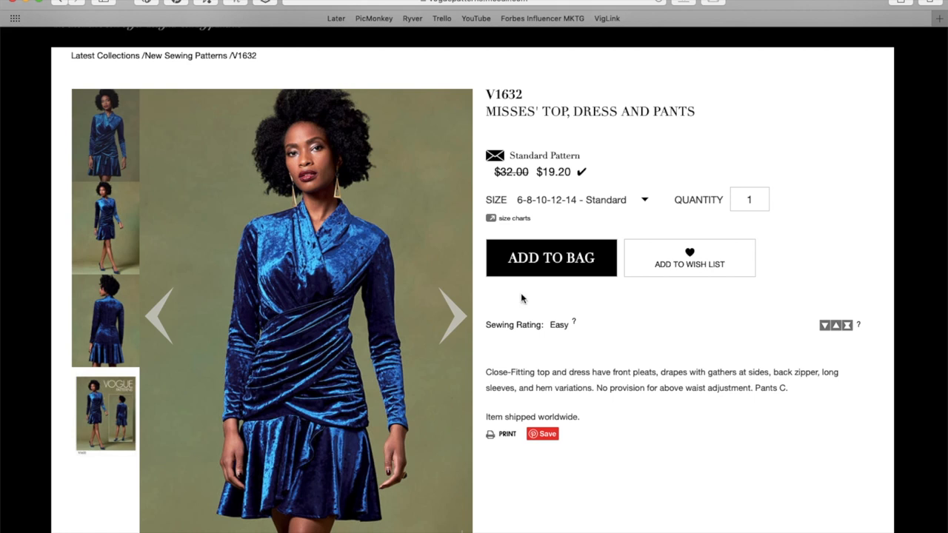
pyautogui.scroll(3)
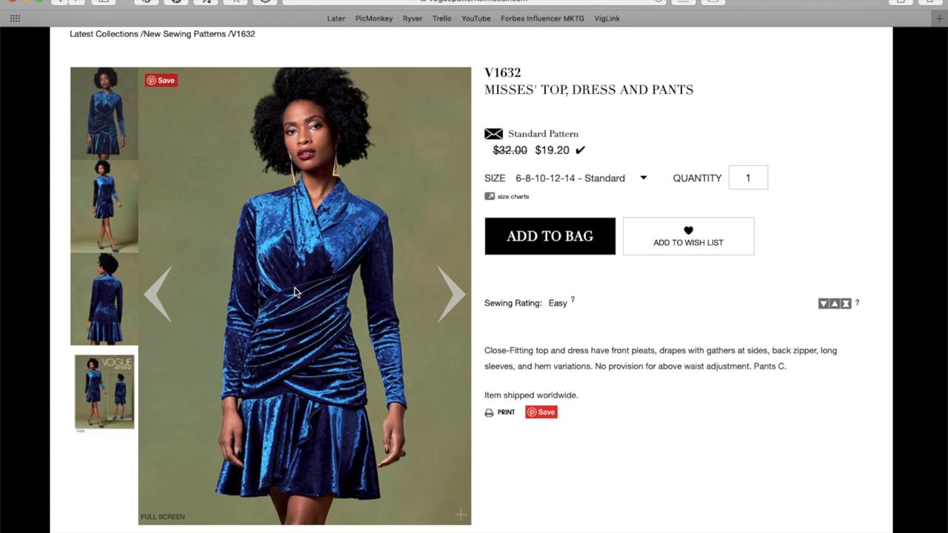
pyautogui.moveTo(276, 235)
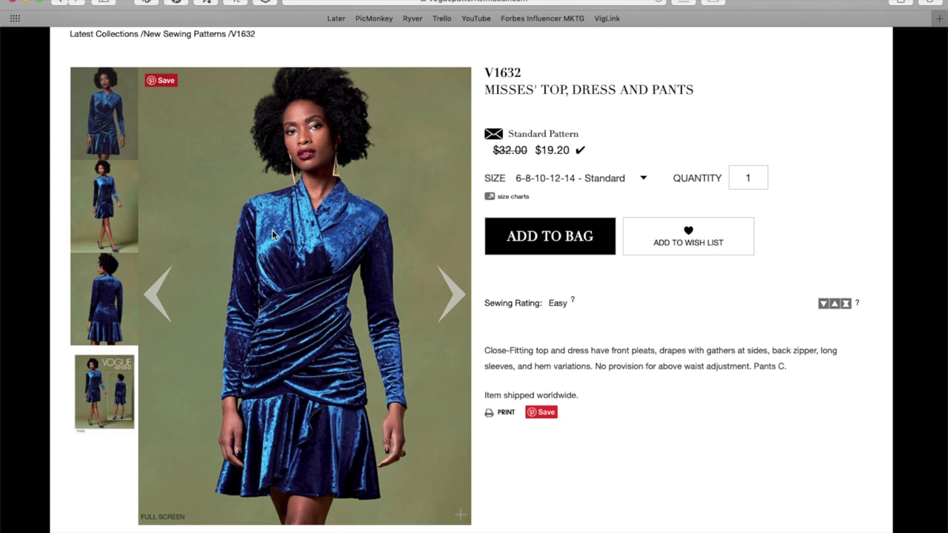
pyautogui.moveTo(289, 281)
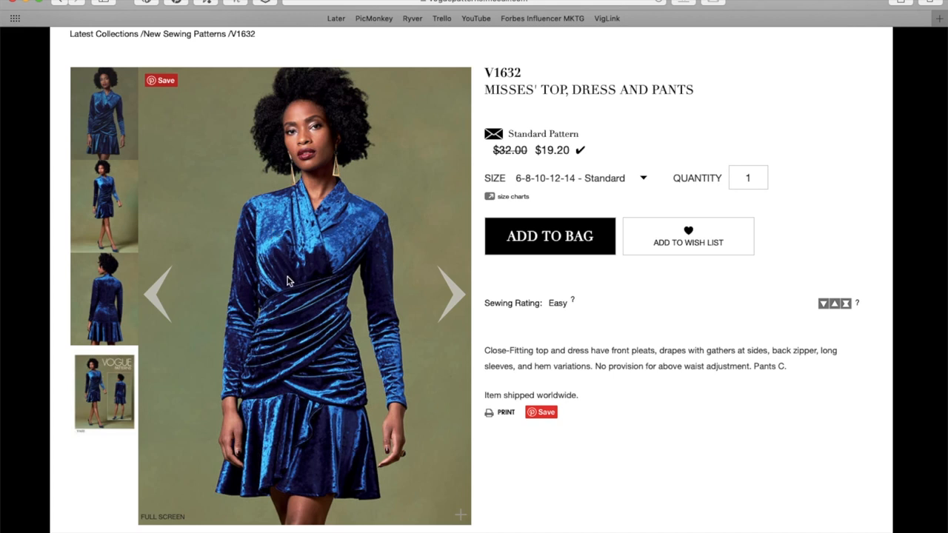
pyautogui.scroll(-3)
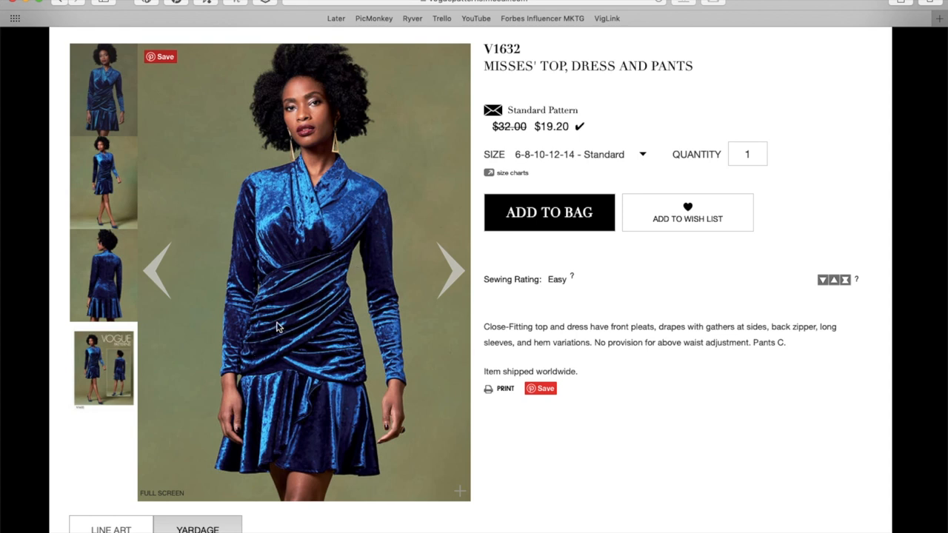
pyautogui.moveTo(385, 258)
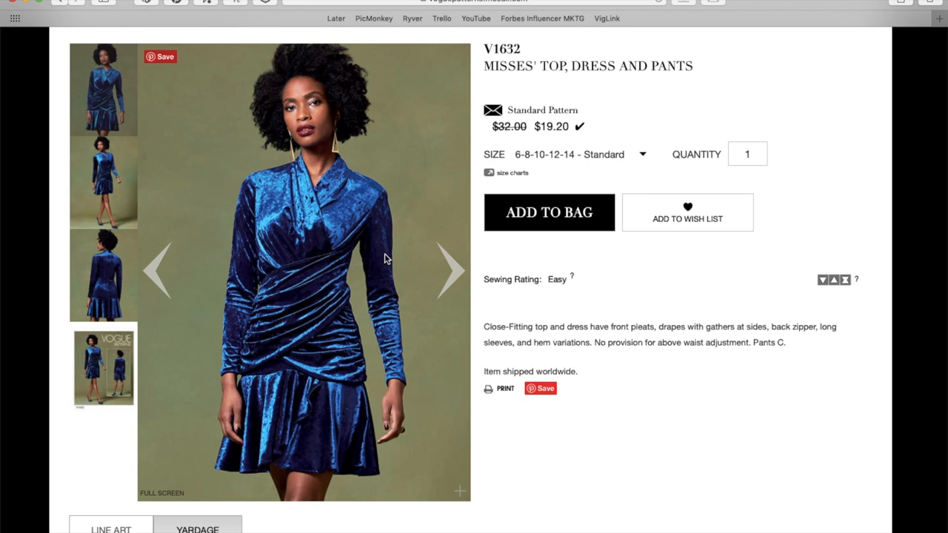
pyautogui.moveTo(317, 418)
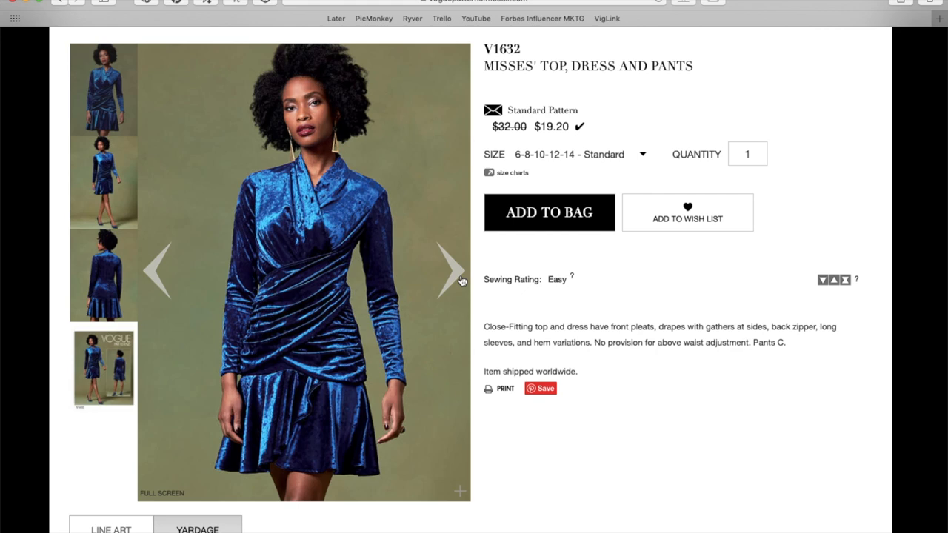
# - Advance the V1632 gallery twice to the velvet dress's back-view photo
pyautogui.click(452, 269)
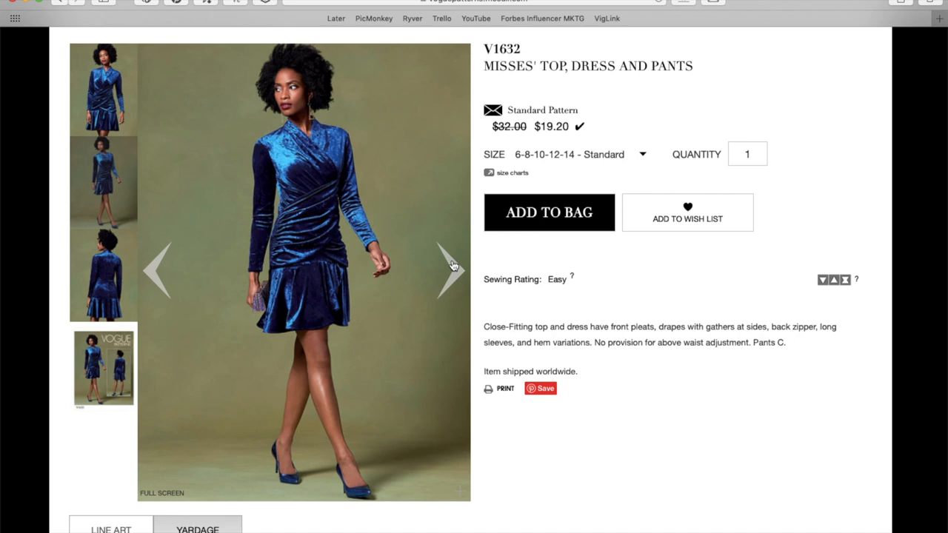
pyautogui.moveTo(323, 254)
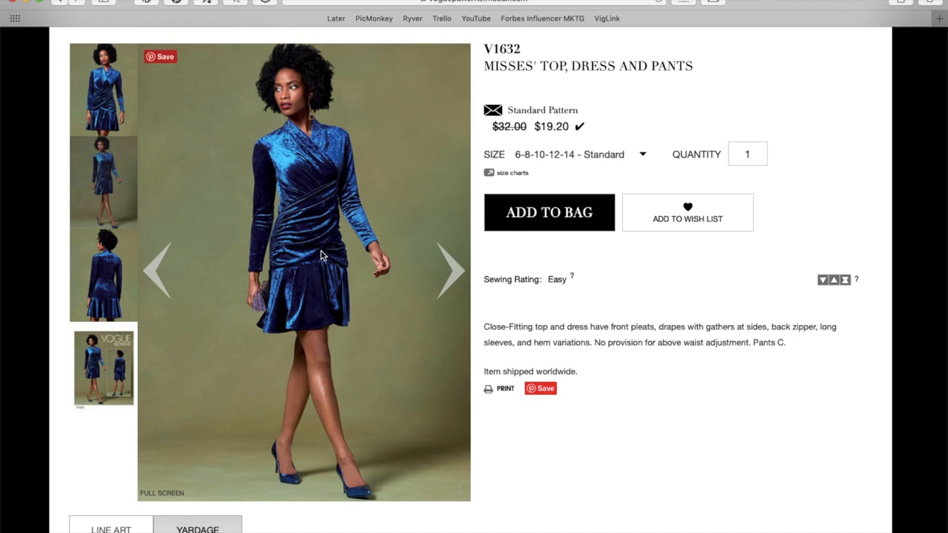
pyautogui.moveTo(314, 258)
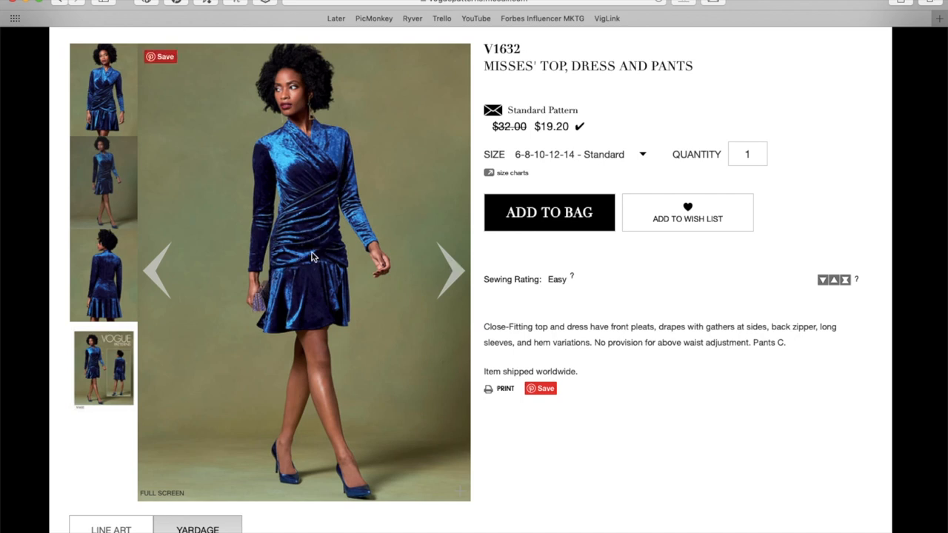
pyautogui.moveTo(317, 251)
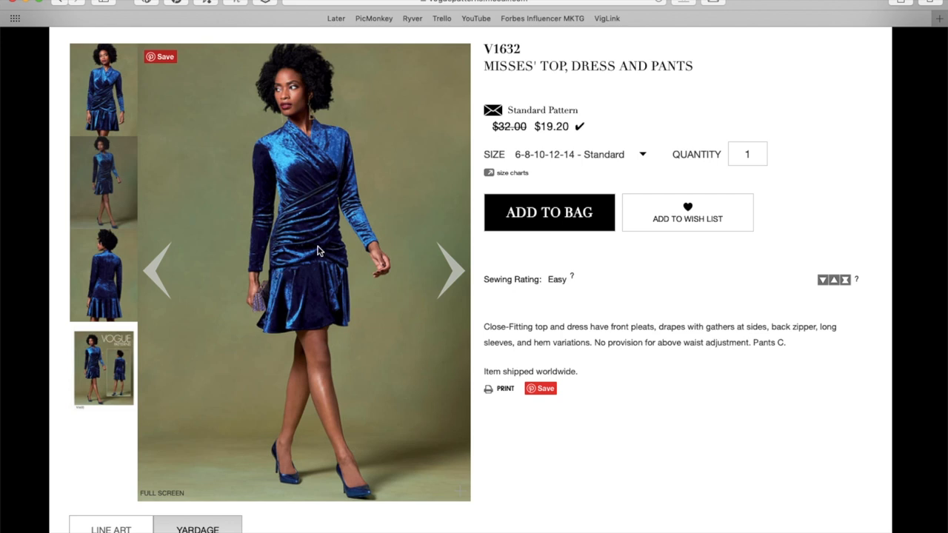
pyautogui.moveTo(286, 265)
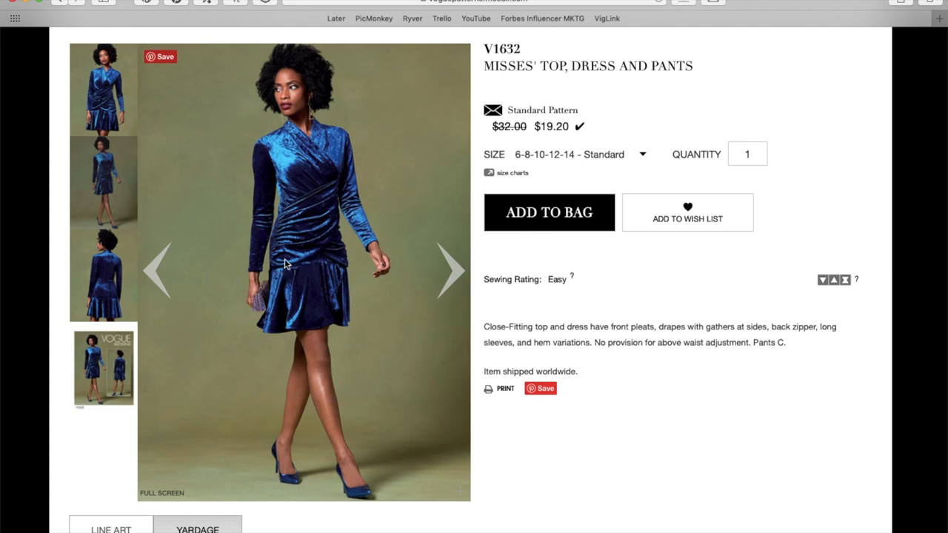
pyautogui.moveTo(347, 204)
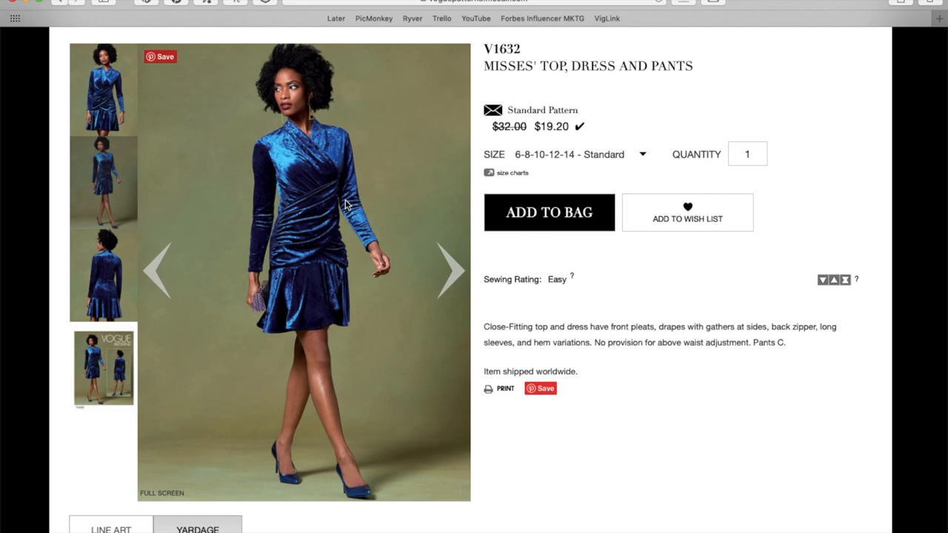
pyautogui.moveTo(332, 216)
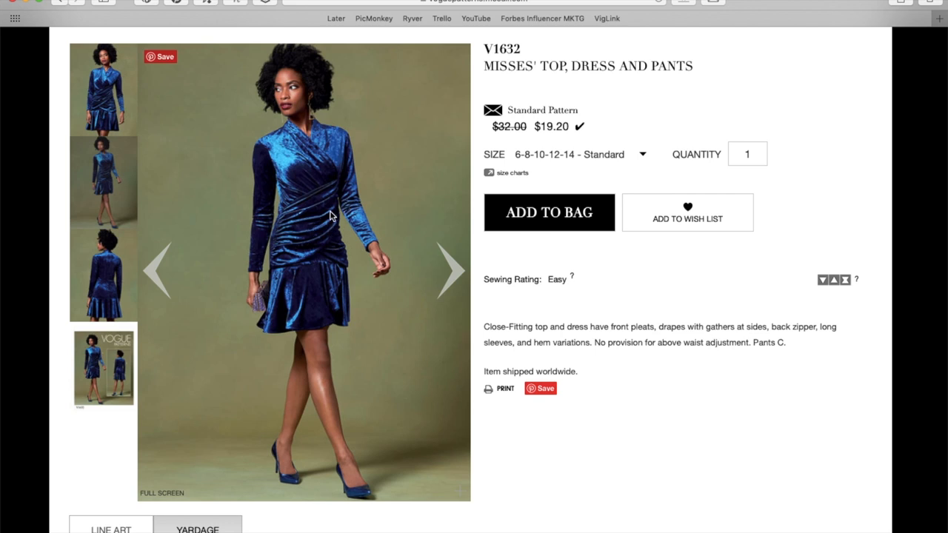
pyautogui.moveTo(280, 235)
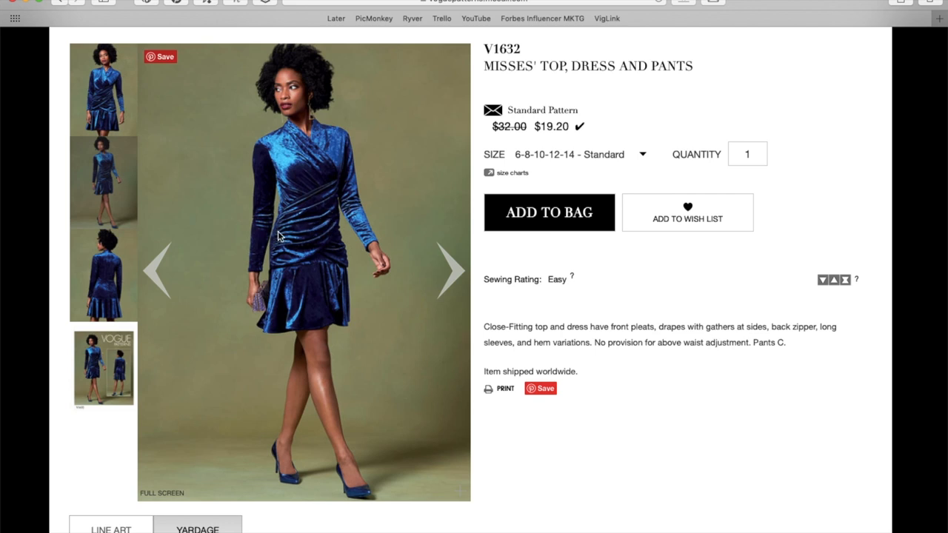
pyautogui.moveTo(269, 324)
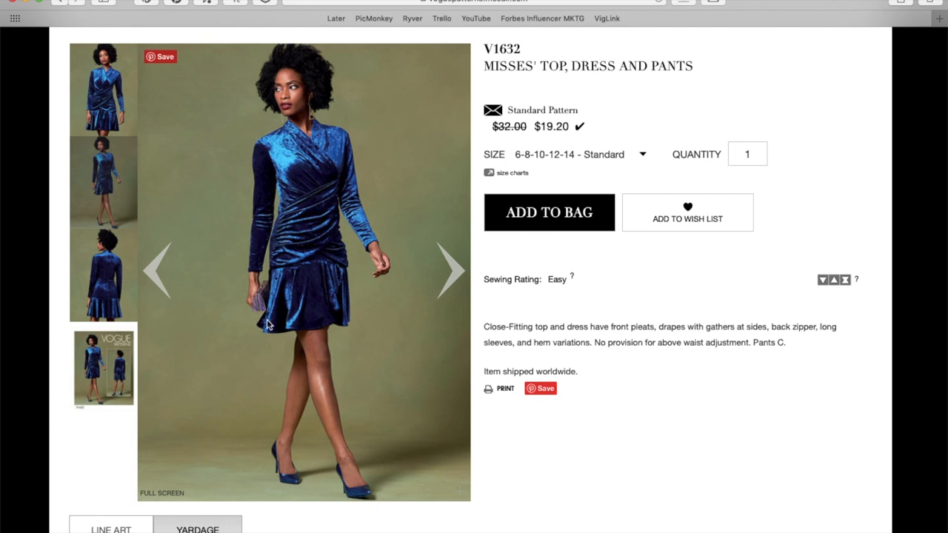
pyautogui.moveTo(379, 299)
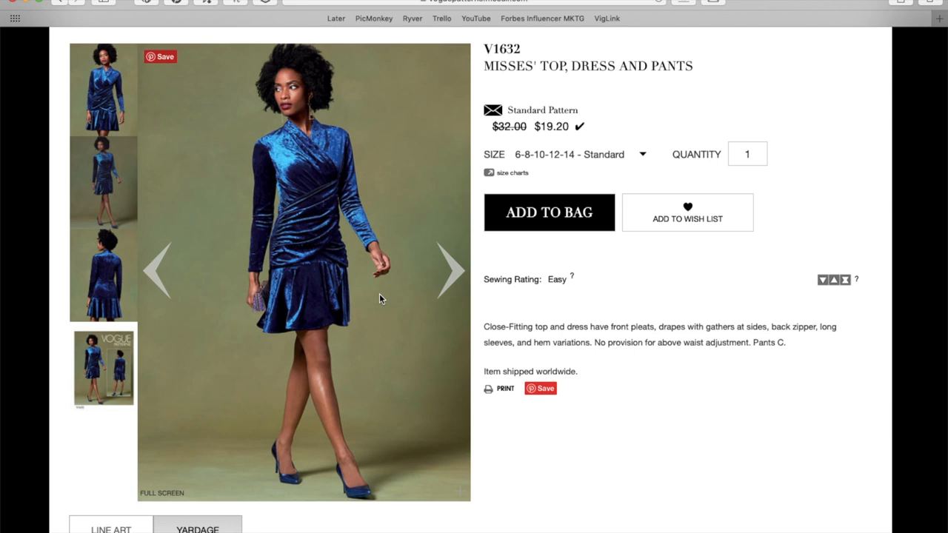
pyautogui.moveTo(458, 274)
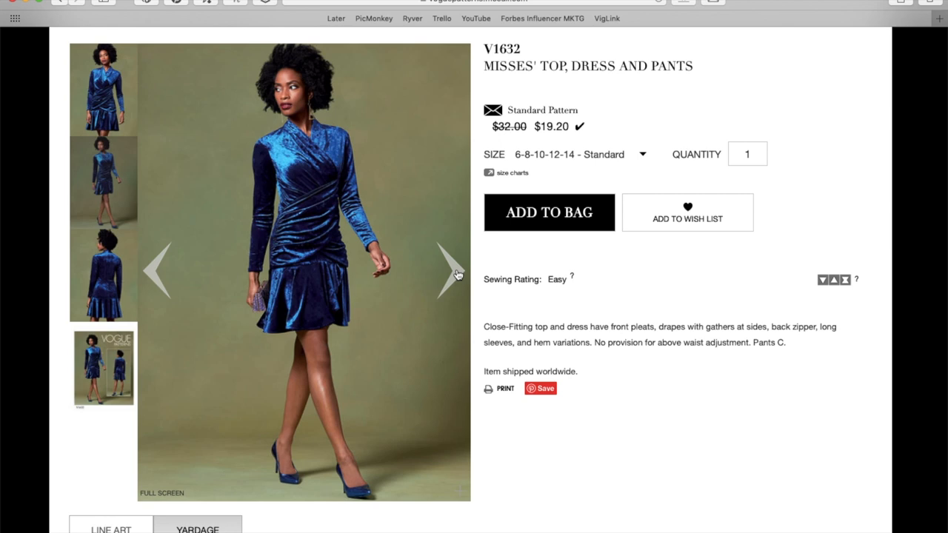
pyautogui.click(450, 270)
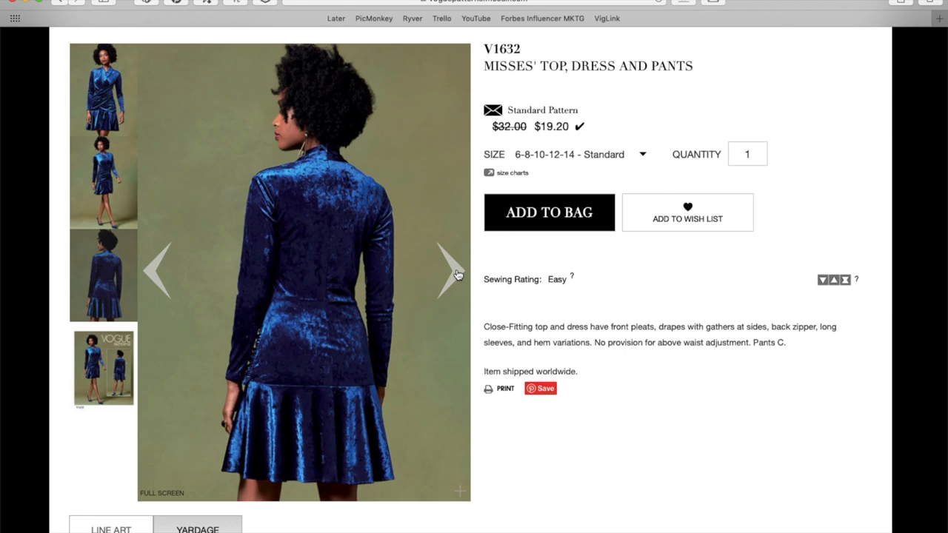
# - Show V1632's pattern envelope image with the velvet dress front and back
pyautogui.click(450, 271)
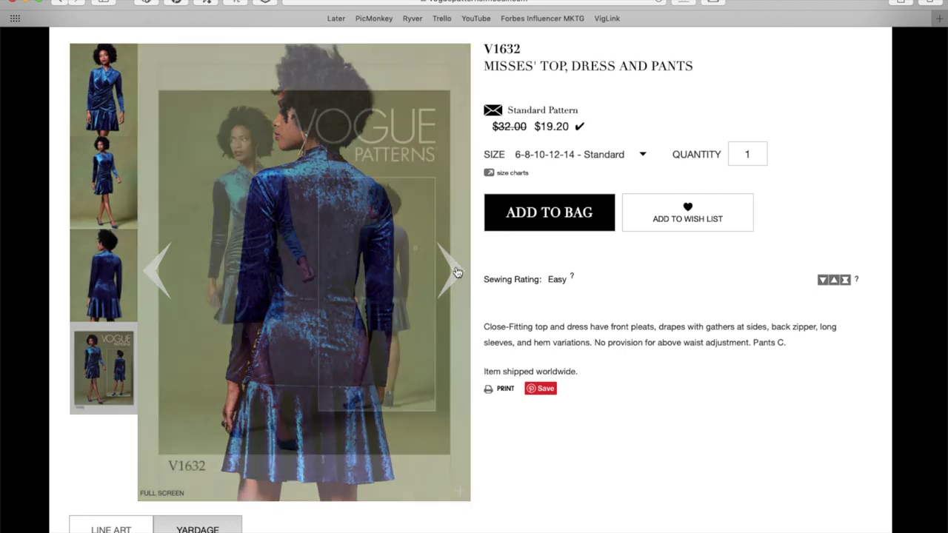
pyautogui.scroll(-3)
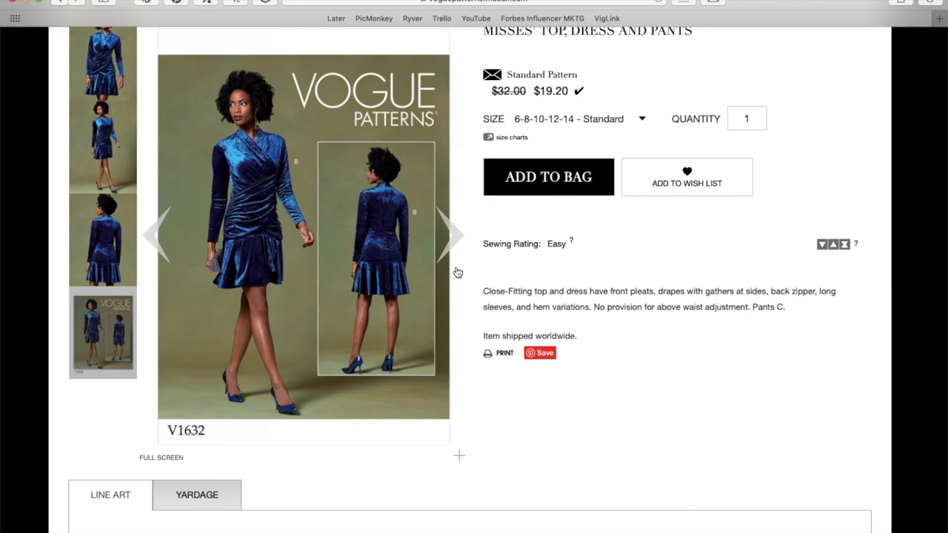
# - Scroll through V1632's front and back sketches for views A, B and C
pyautogui.scroll(-3)
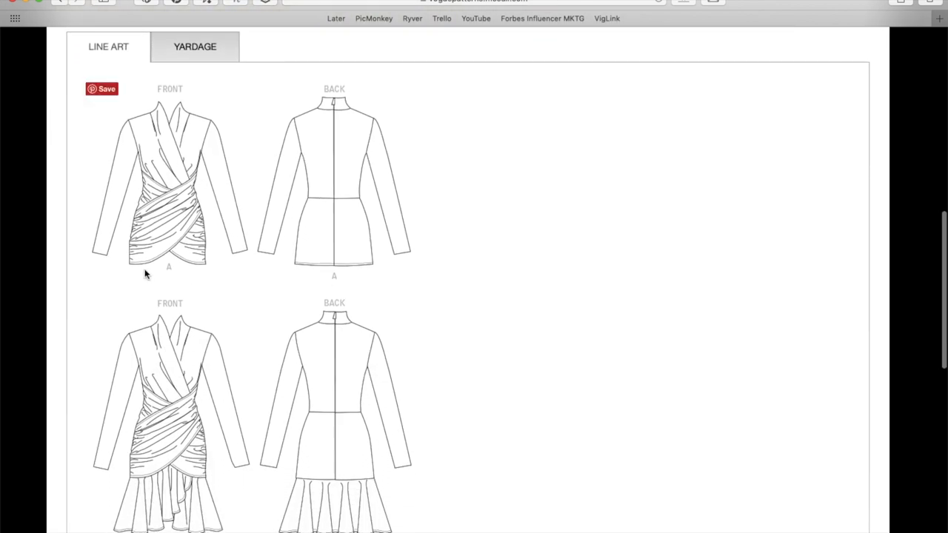
pyautogui.moveTo(290, 358)
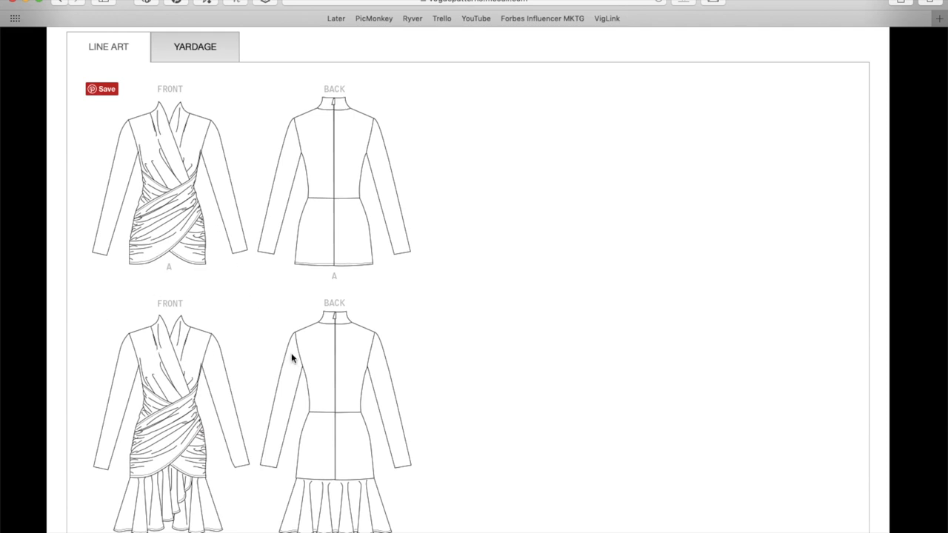
pyautogui.scroll(-3)
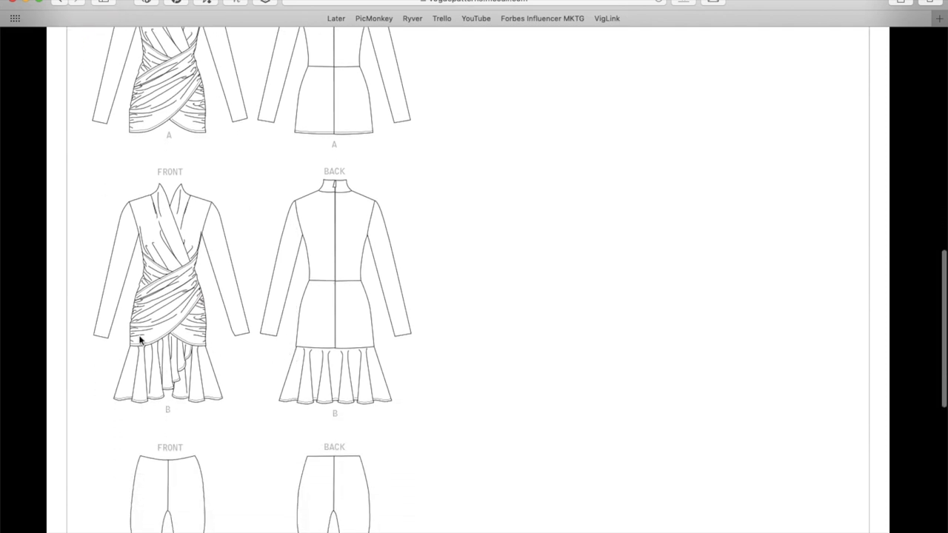
pyautogui.moveTo(195, 366)
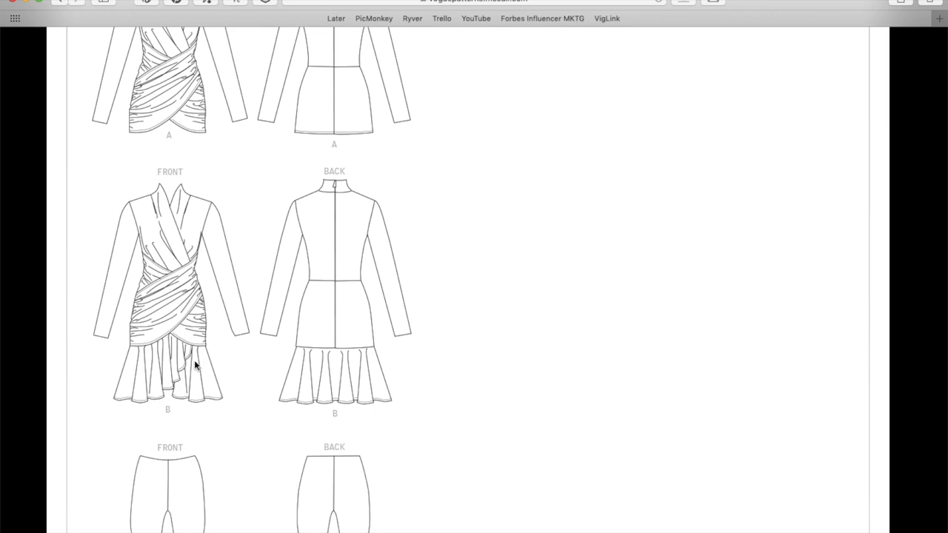
pyautogui.moveTo(160, 382)
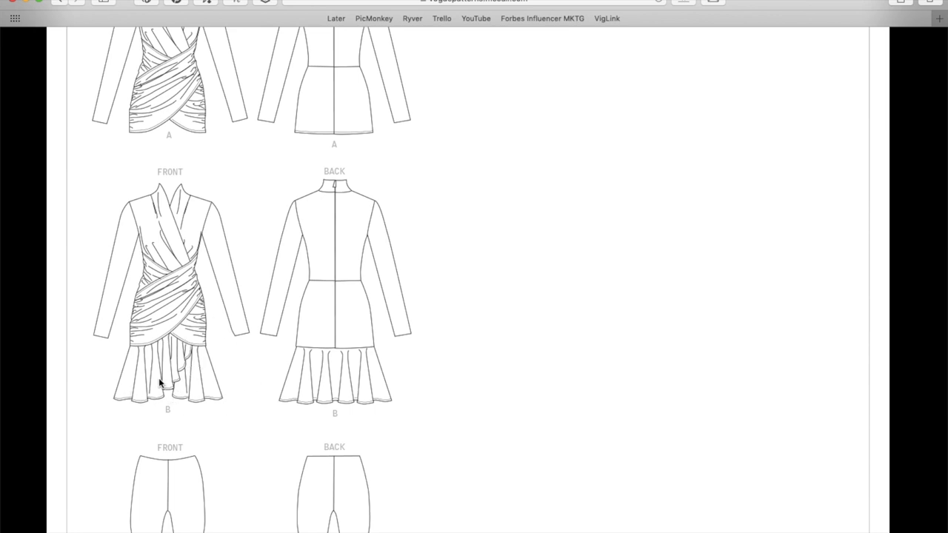
pyautogui.scroll(-3)
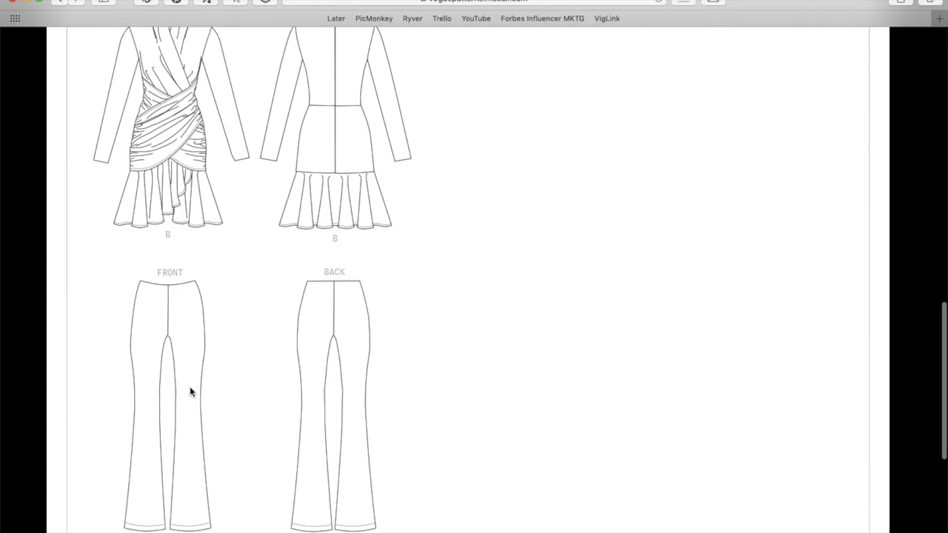
pyautogui.scroll(-3)
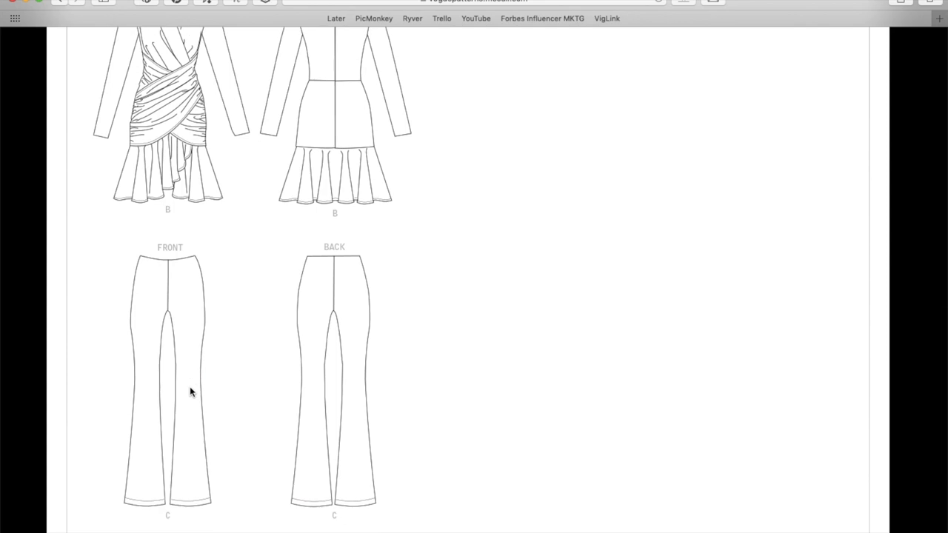
pyautogui.scroll(-3)
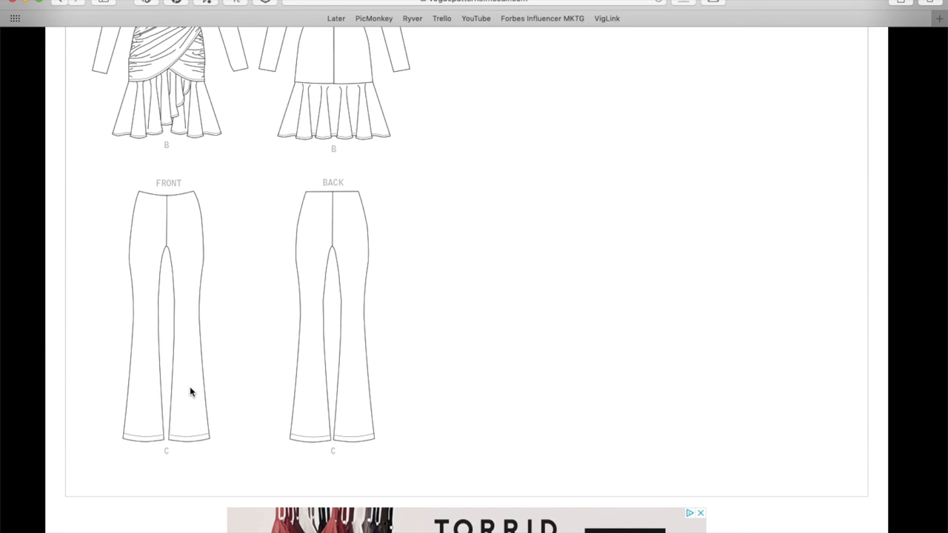
pyautogui.scroll(3)
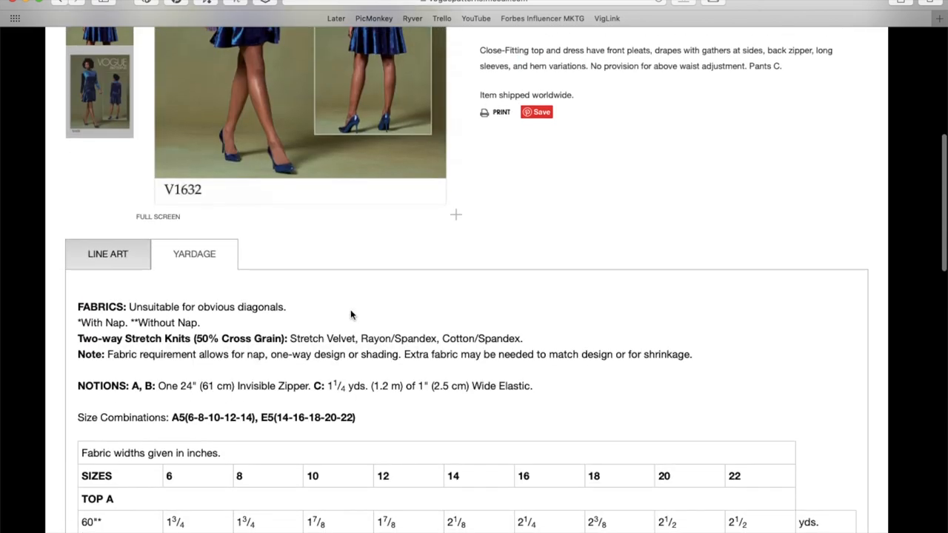
pyautogui.moveTo(128, 337)
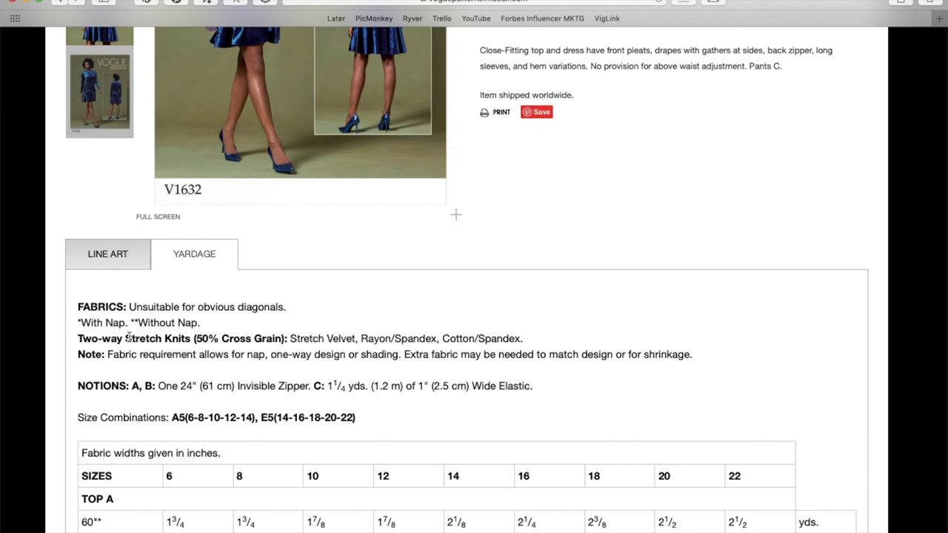
# - Switch back to V1632's Line Art and review the view A and B sketches
pyautogui.click(106, 255)
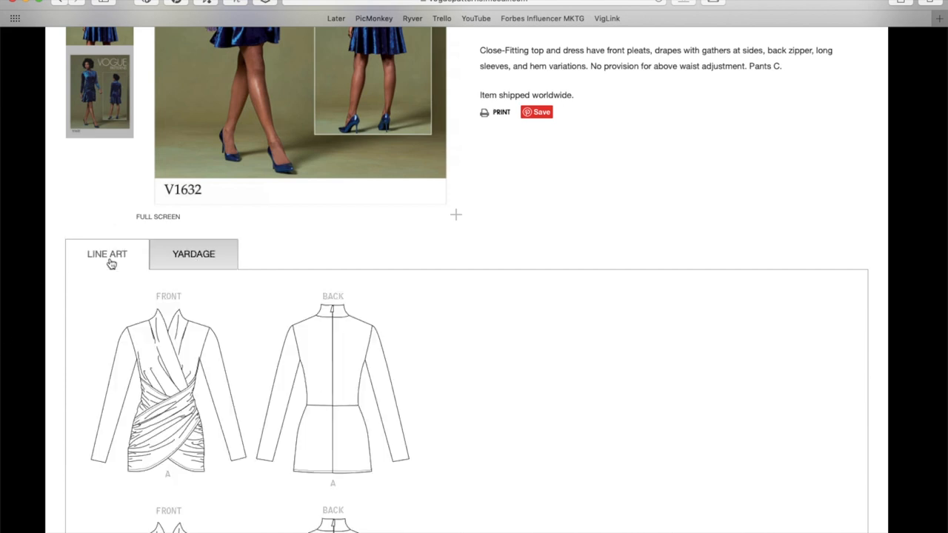
pyautogui.scroll(-3)
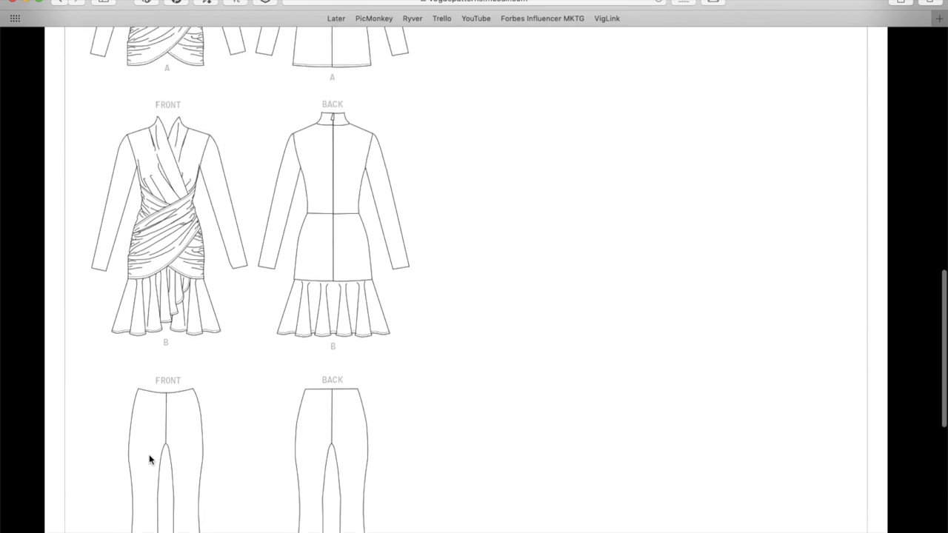
pyautogui.scroll(-3)
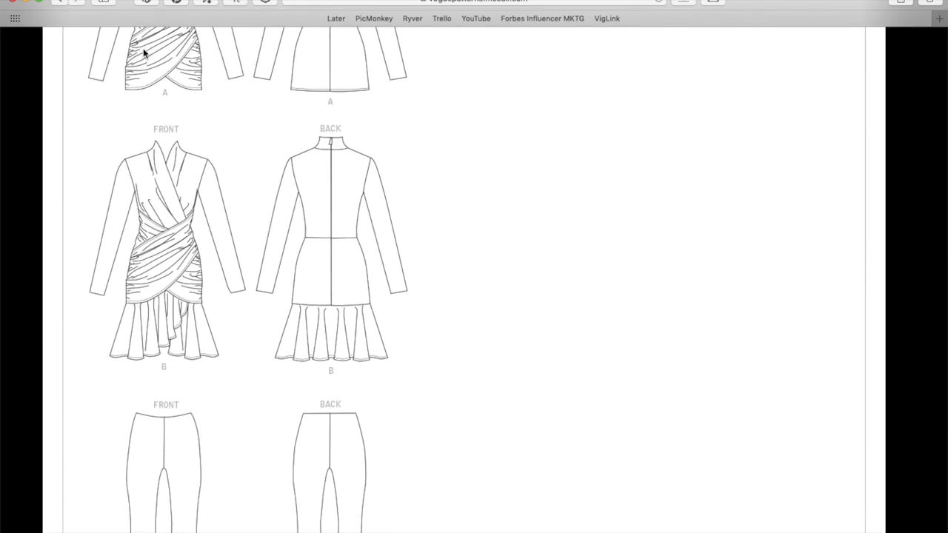
pyautogui.scroll(3)
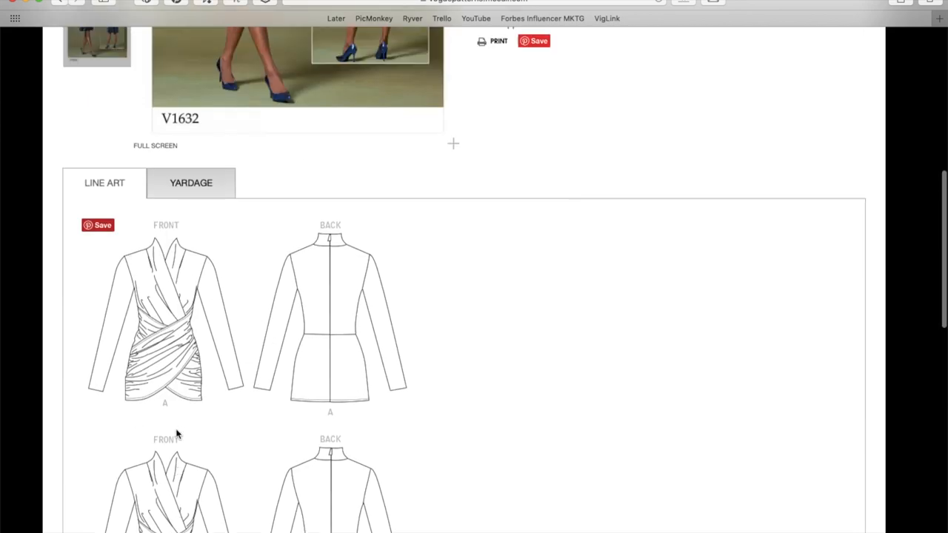
# - Continue down V1632's line art to the view C front and back sketches
pyautogui.scroll(-3)
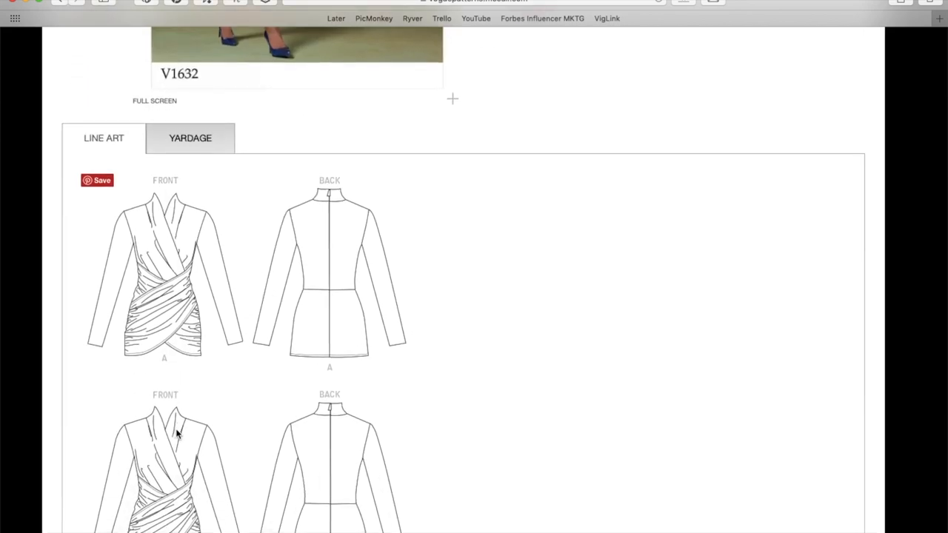
pyautogui.scroll(-3)
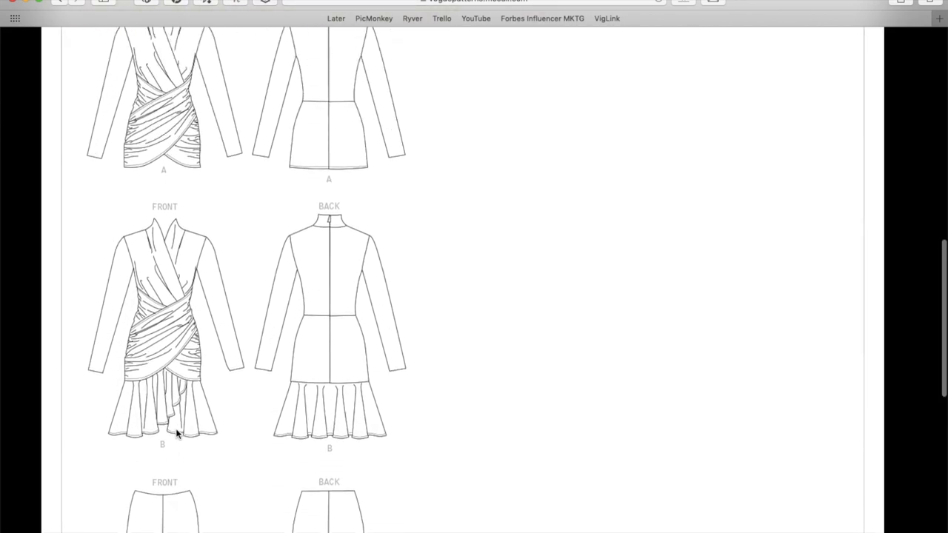
pyautogui.scroll(-3)
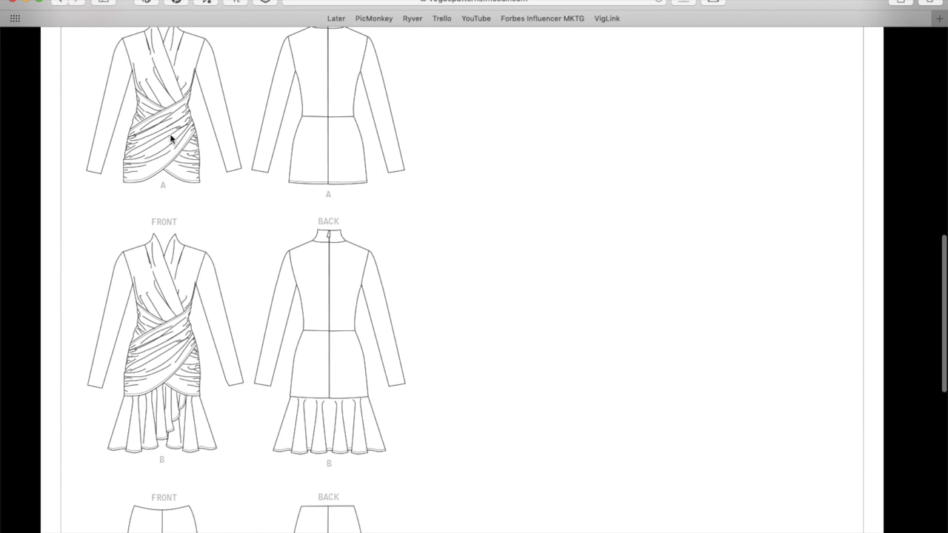
pyautogui.scroll(-3)
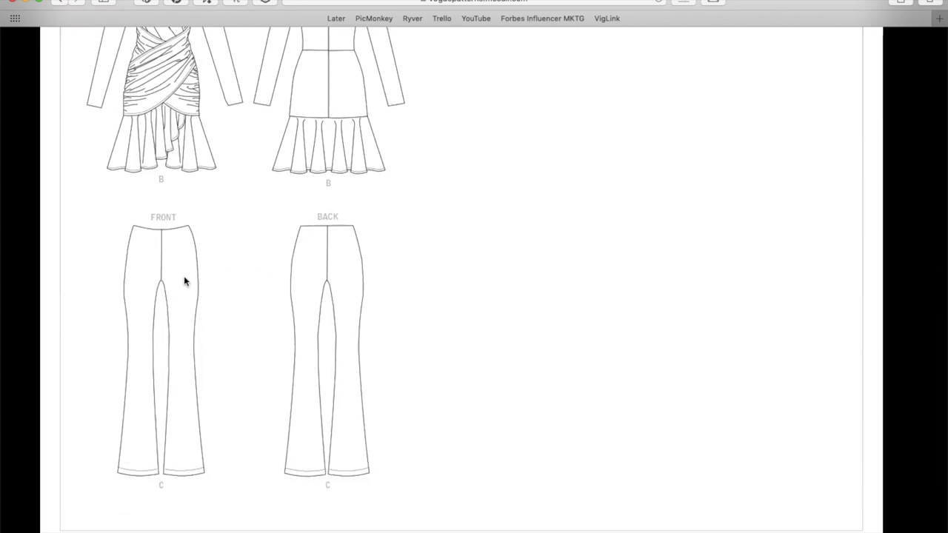
pyautogui.scroll(3)
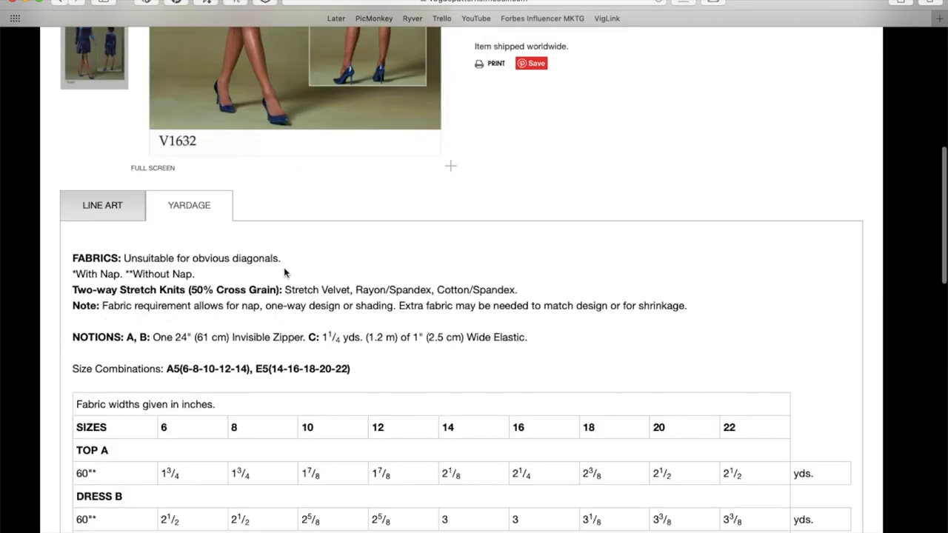
# - Scroll through V1632's yardage table of fabric amounts per size
pyautogui.scroll(-3)
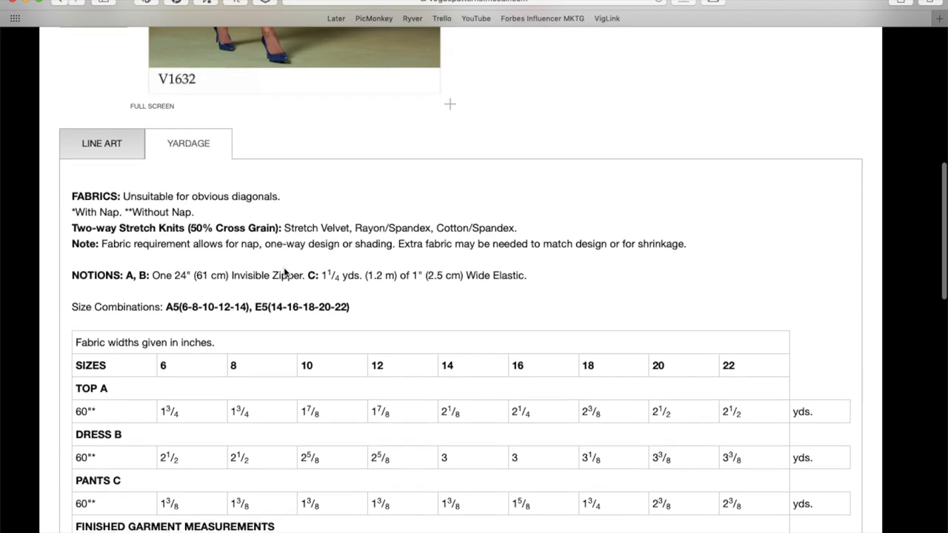
pyautogui.scroll(-3)
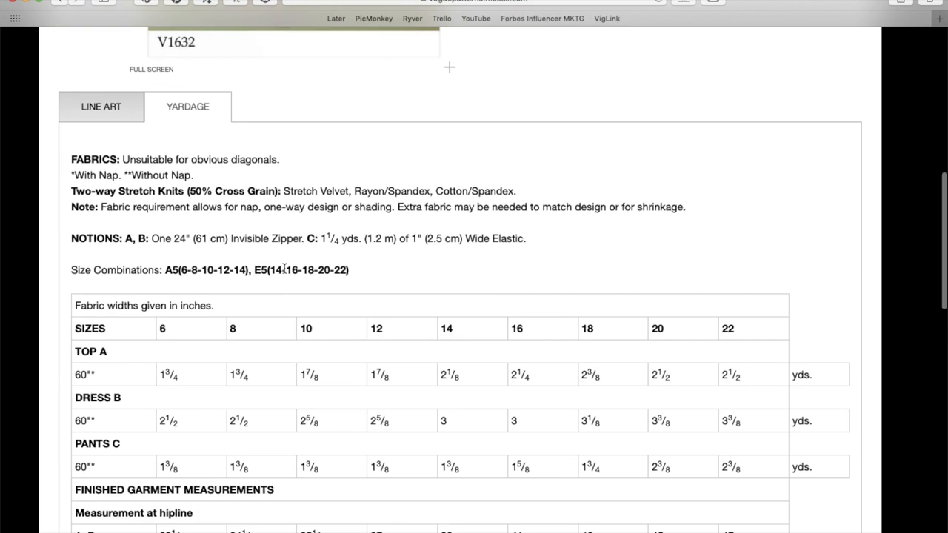
pyautogui.scroll(-3)
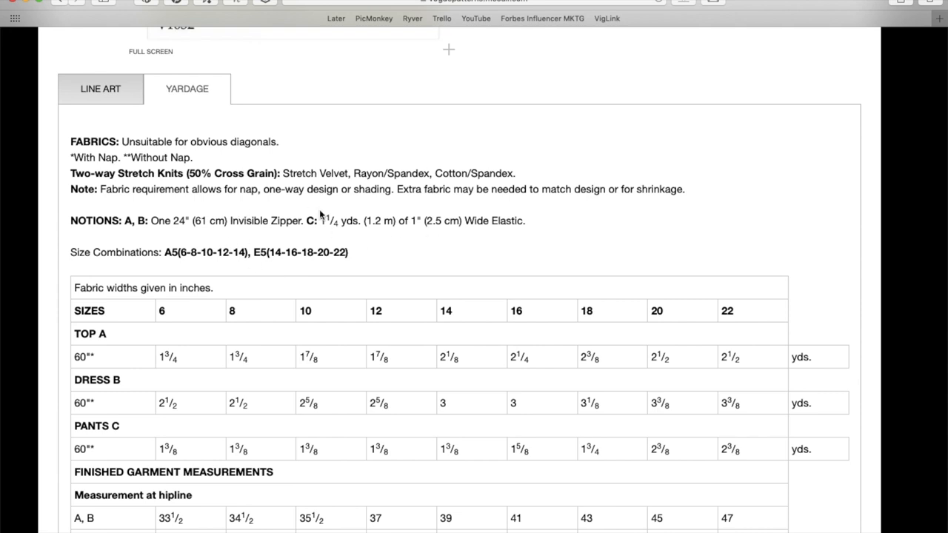
pyautogui.scroll(-3)
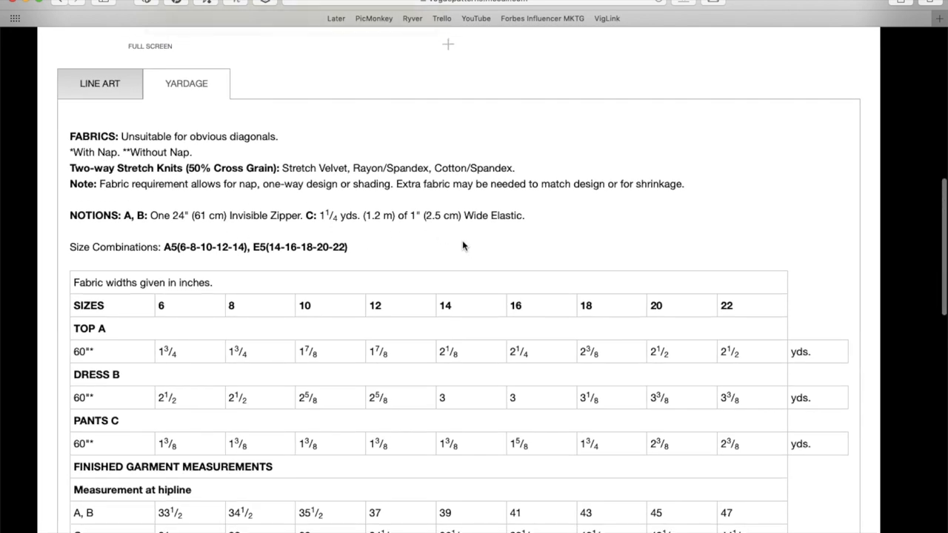
pyautogui.scroll(3)
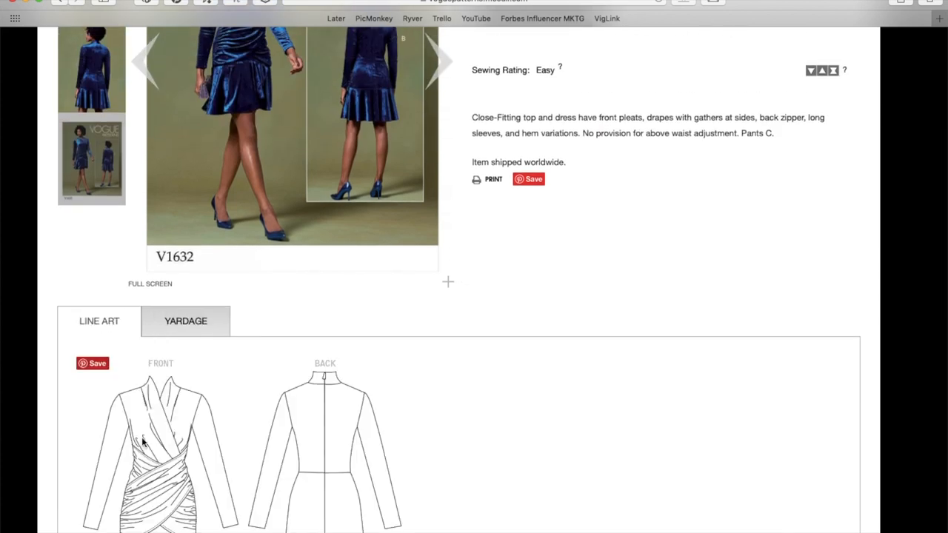
pyautogui.scroll(-3)
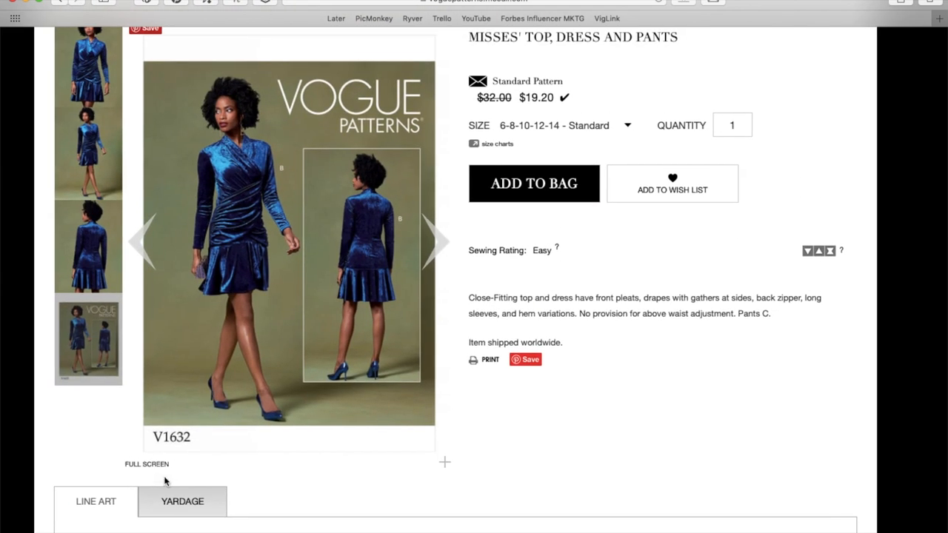
# - Read V1632's Finished Garment Measurements section at the bottom of the chart
pyautogui.scroll(-3)
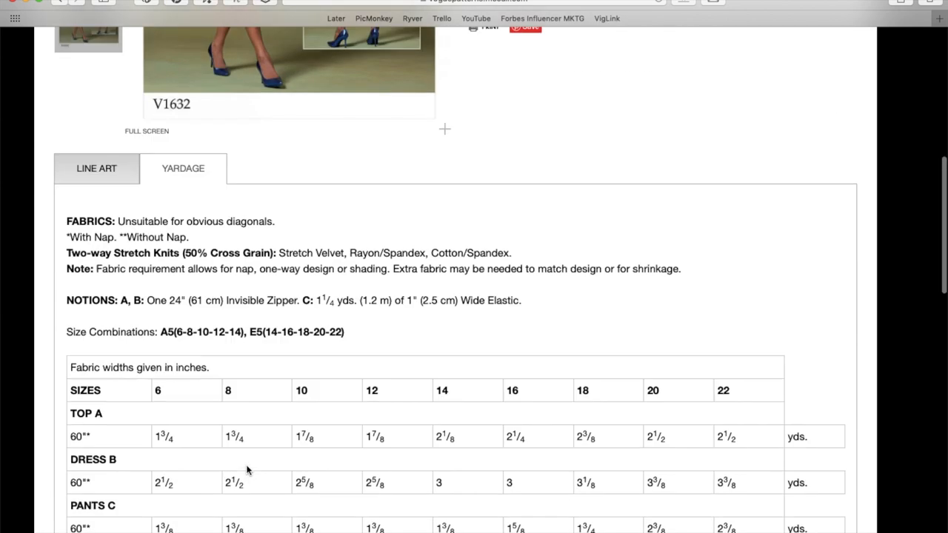
pyautogui.scroll(-3)
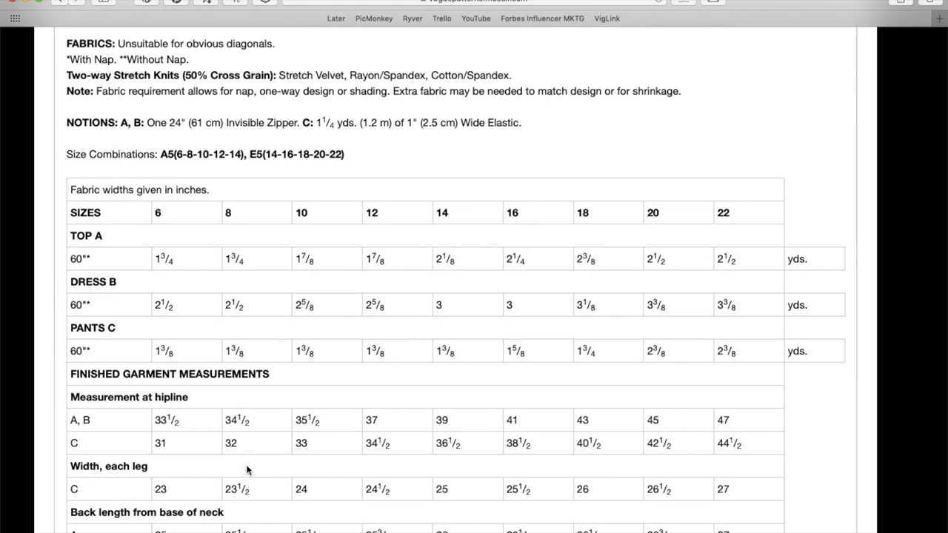
pyautogui.moveTo(495, 332)
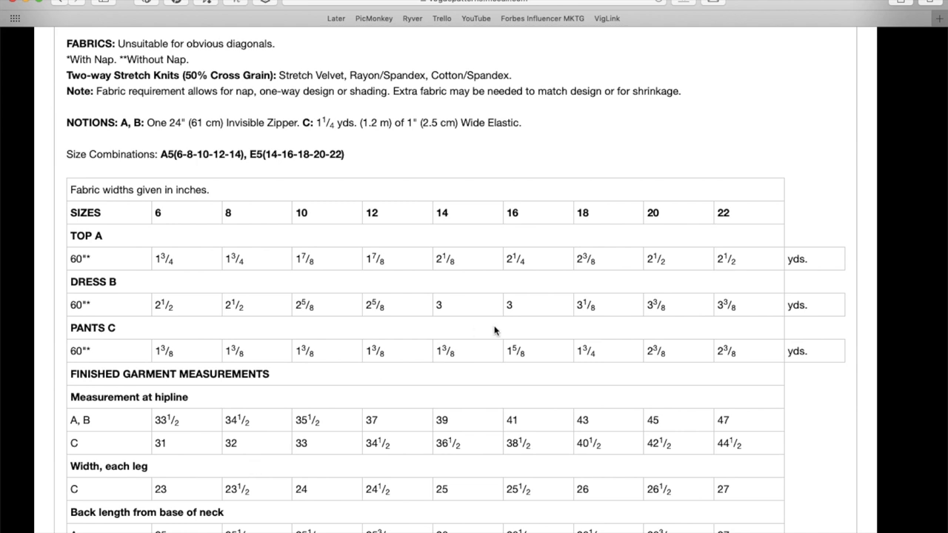
pyautogui.scroll(-3)
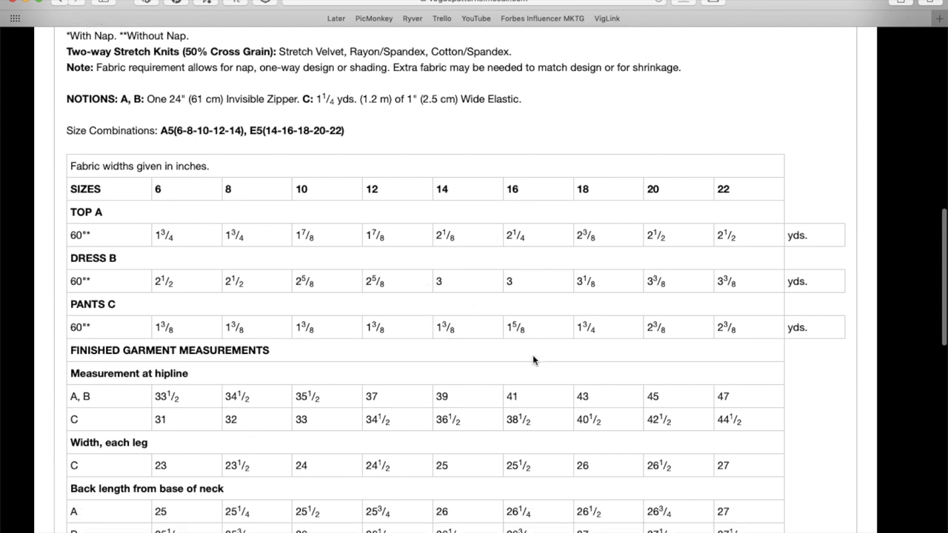
pyautogui.scroll(-3)
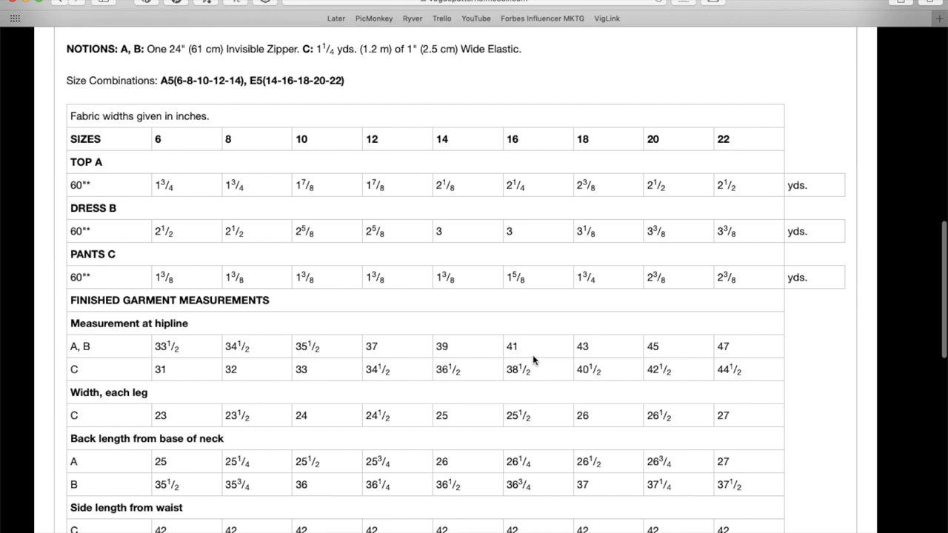
pyautogui.scroll(3)
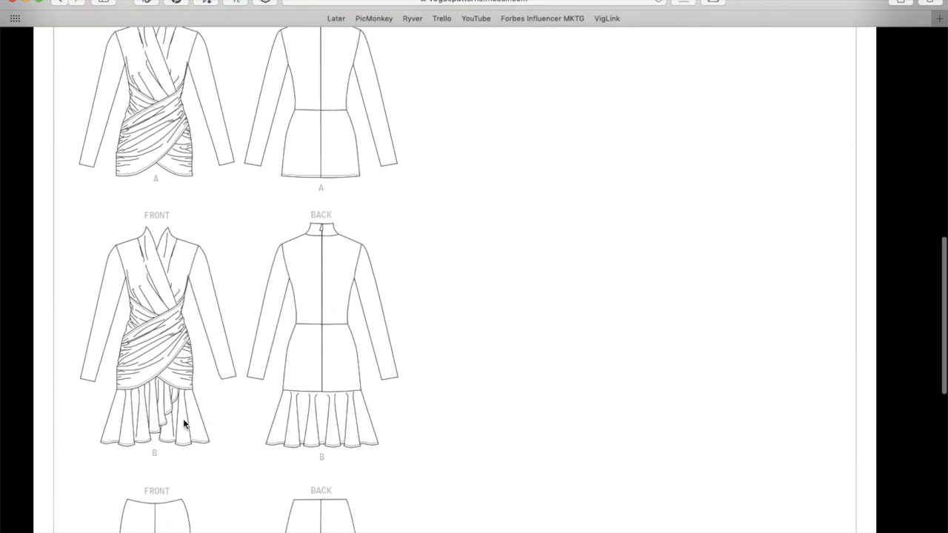
# - Scroll back over V1632's photos and line art near the page top
pyautogui.scroll(3)
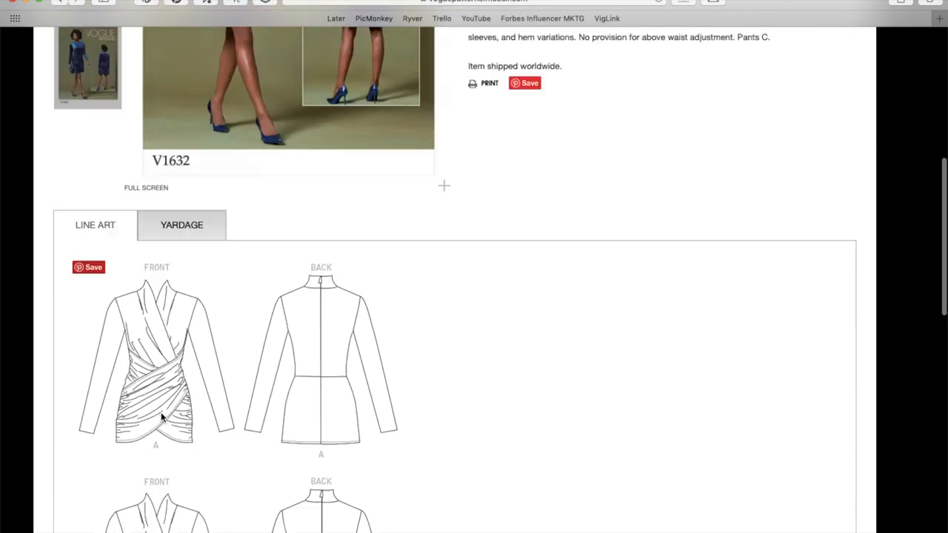
pyautogui.scroll(3)
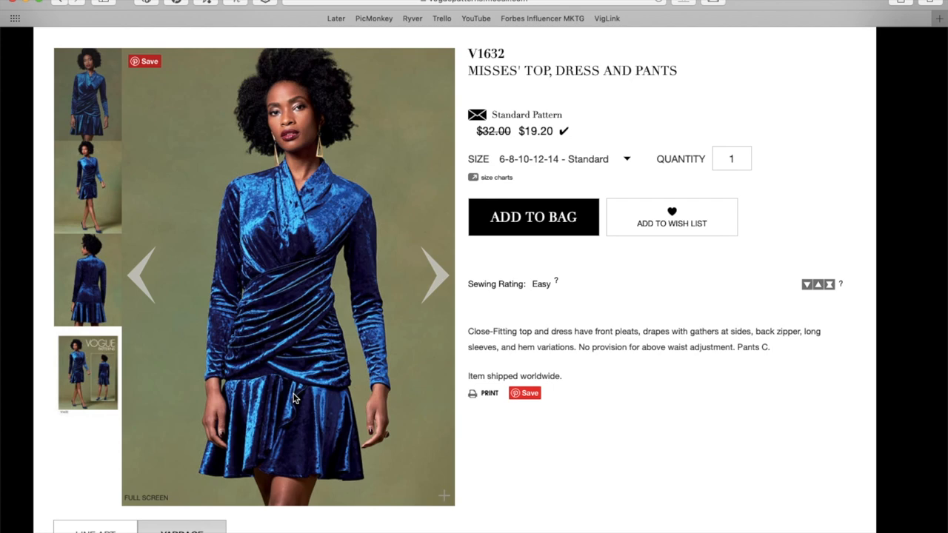
pyautogui.moveTo(249, 406)
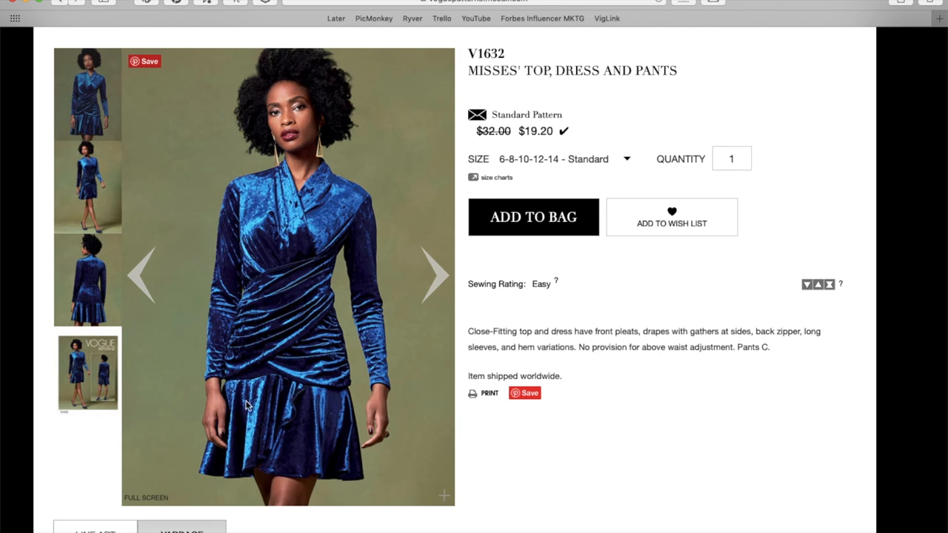
pyautogui.scroll(-3)
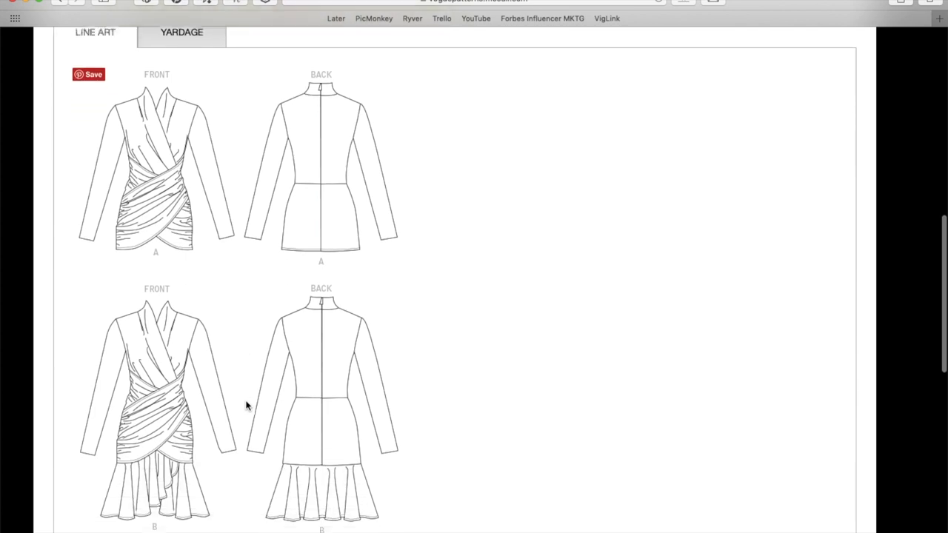
pyautogui.scroll(3)
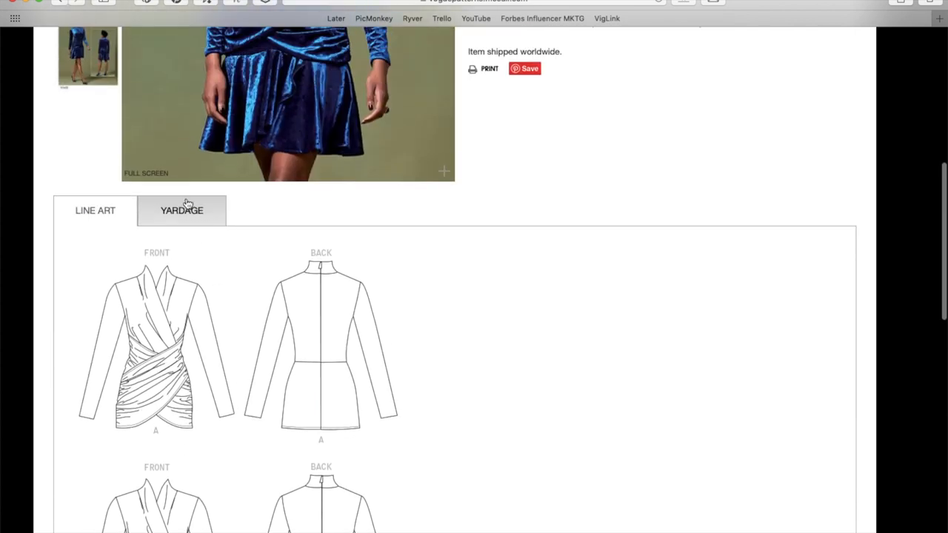
# - Show V1632's yardage and fabric requirements, then return to the page top
pyautogui.click(180, 210)
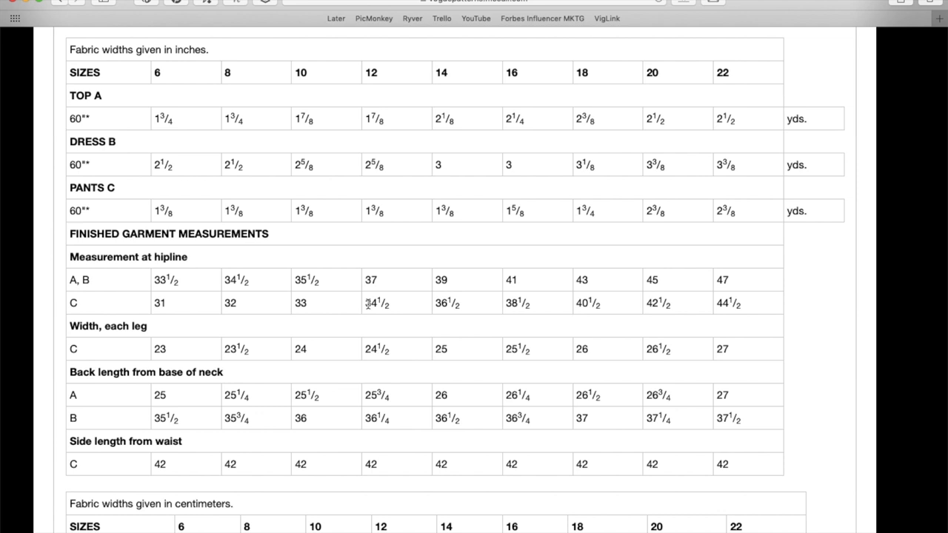
pyautogui.scroll(3)
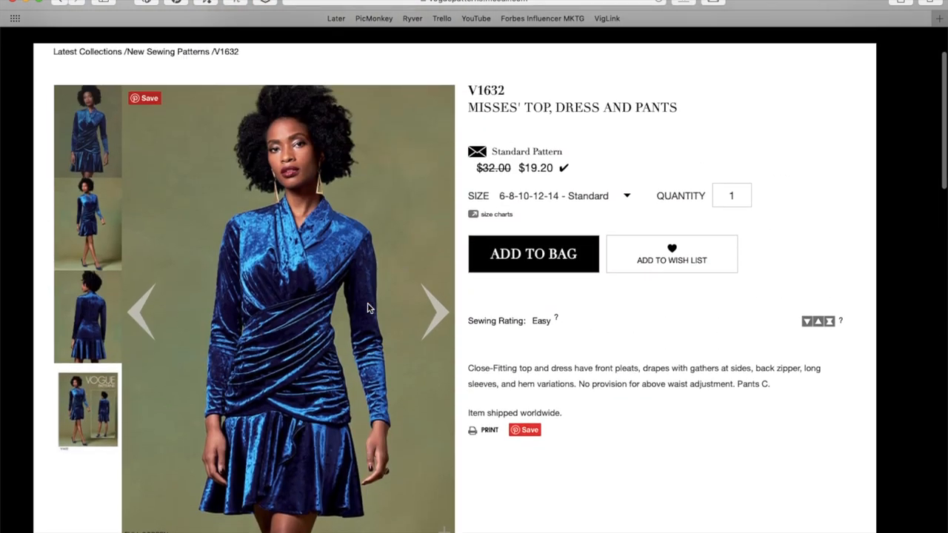
pyautogui.moveTo(187, 110)
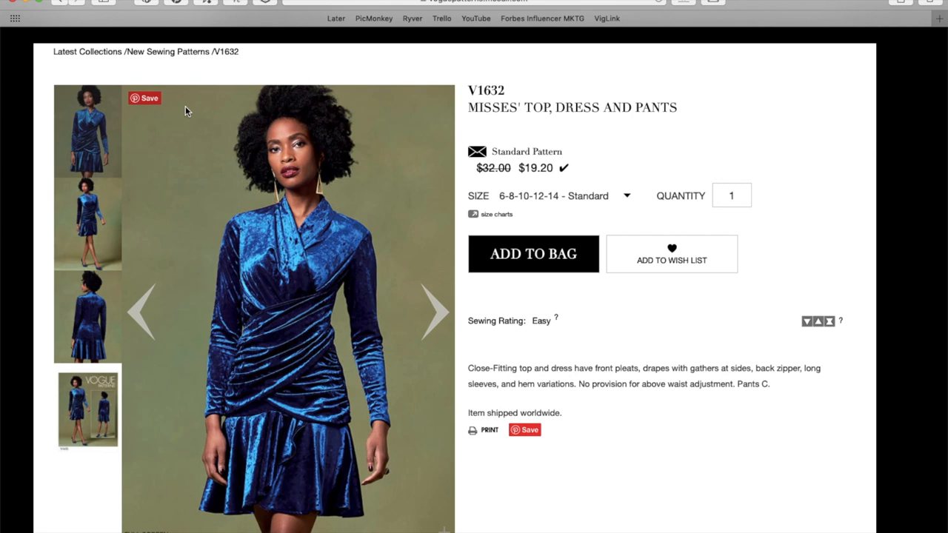
# - Leave the V1632 page and return to the New Sewing Patterns grid with V1631–V1634
pyautogui.scroll(-3)
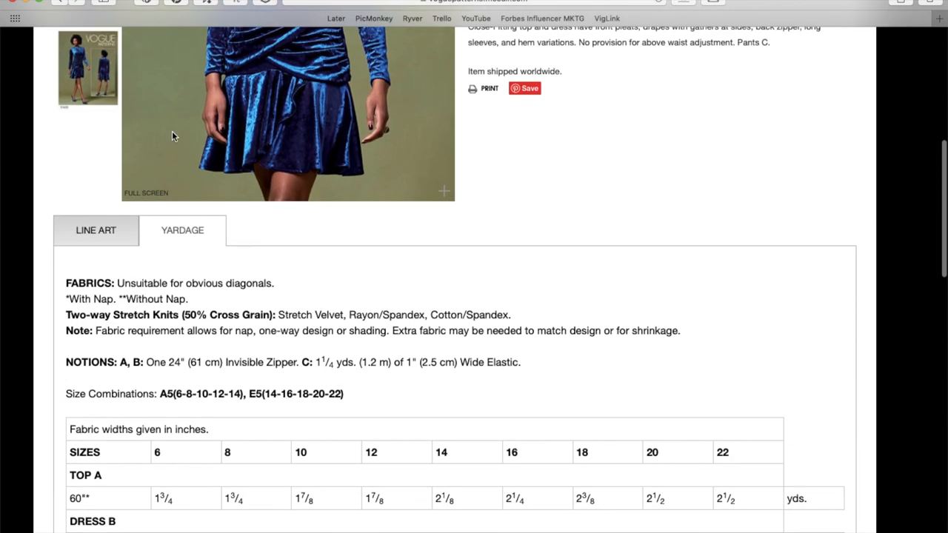
pyautogui.click(95, 231)
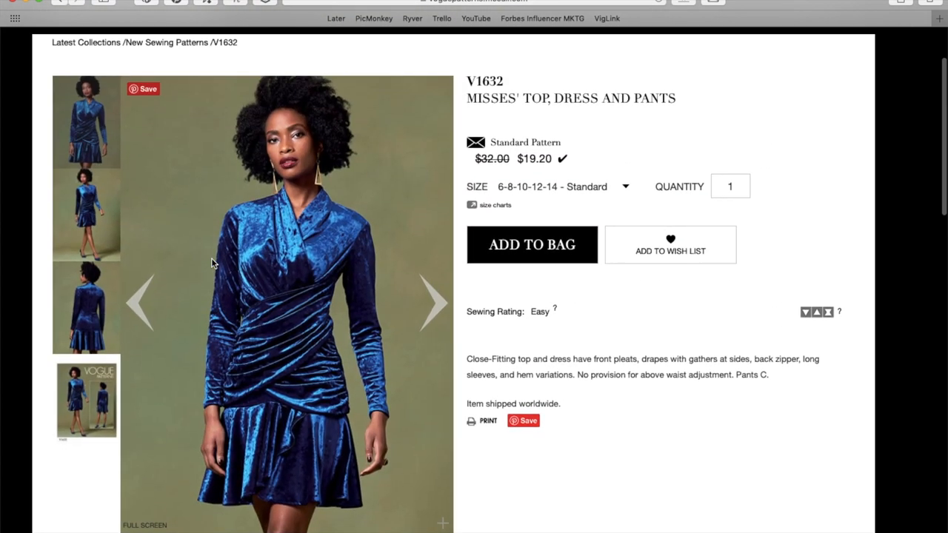
pyautogui.click(86, 307)
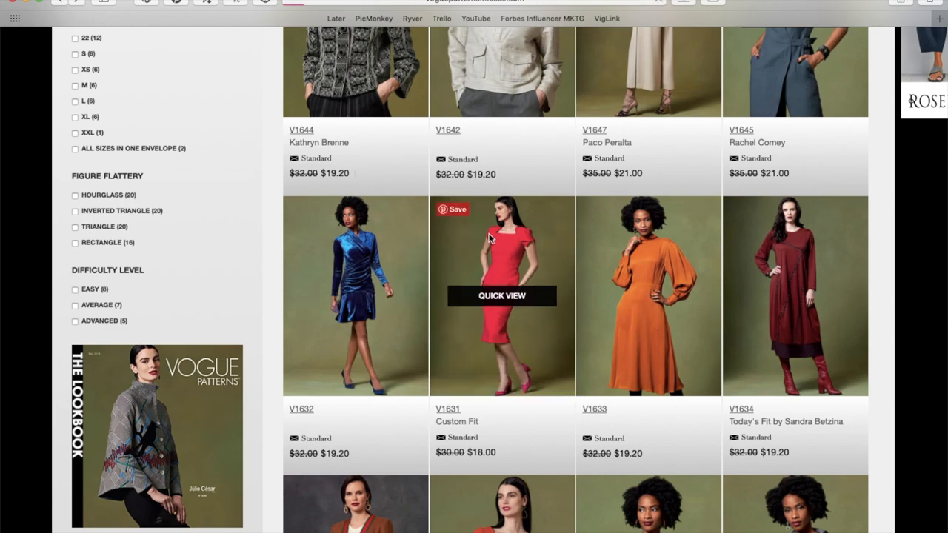
# - Open the V1631 Misses' Dress pattern from the grid and scroll its page
pyautogui.click(501, 297)
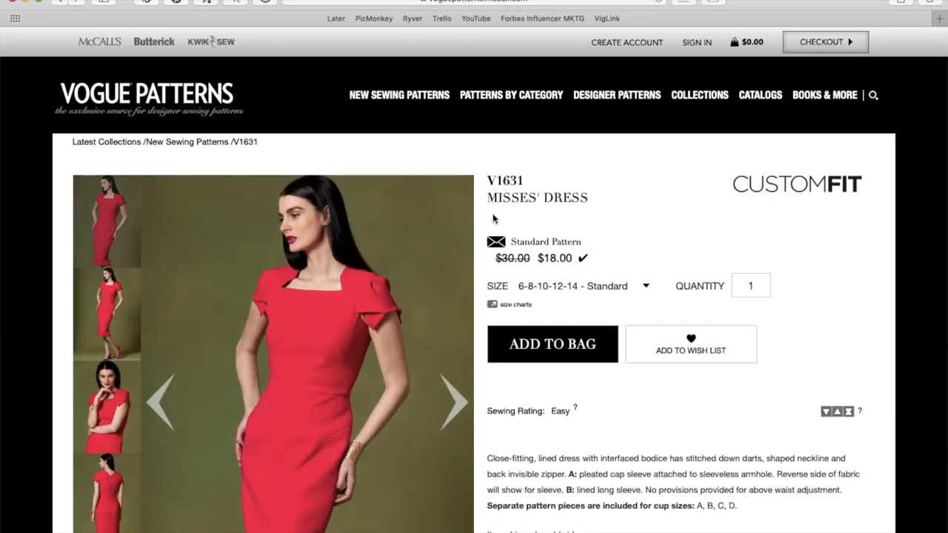
pyautogui.scroll(-3)
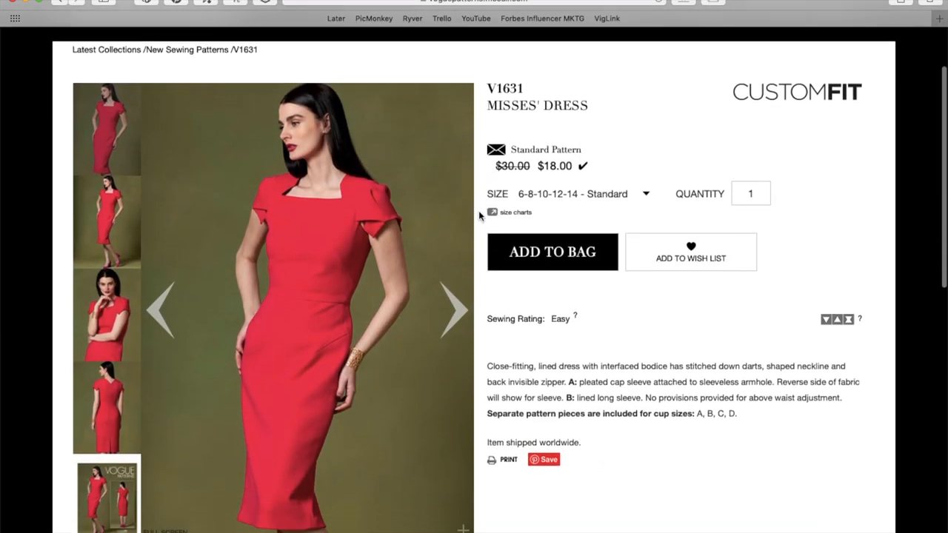
pyautogui.scroll(-3)
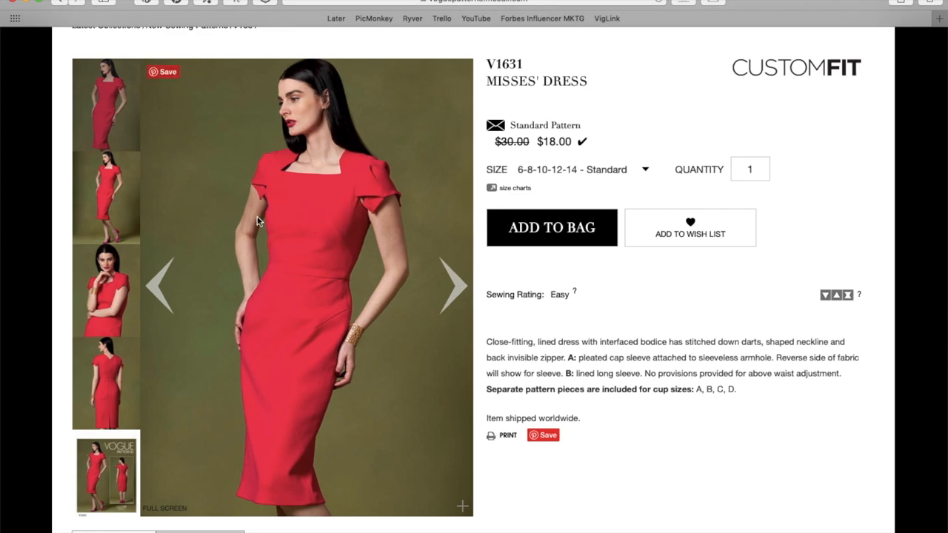
pyautogui.moveTo(604, 400)
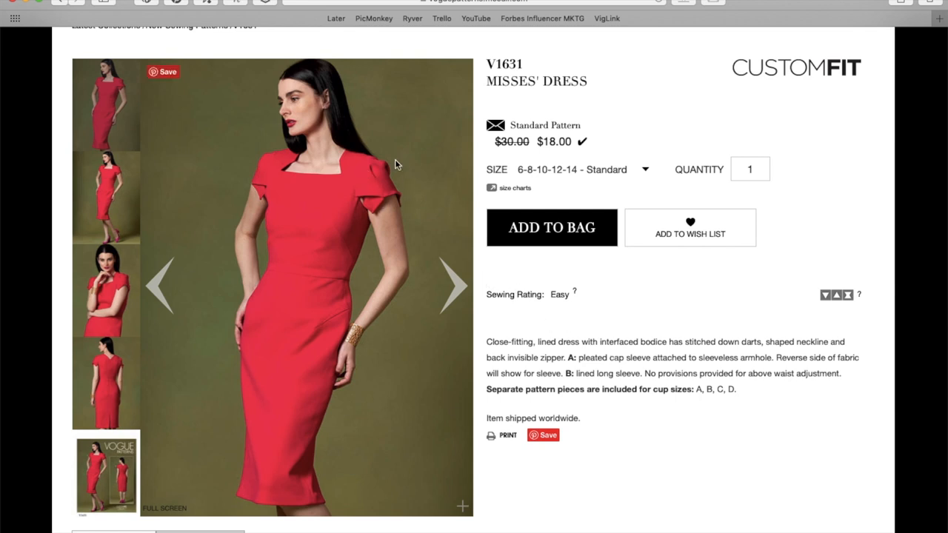
pyautogui.moveTo(393, 225)
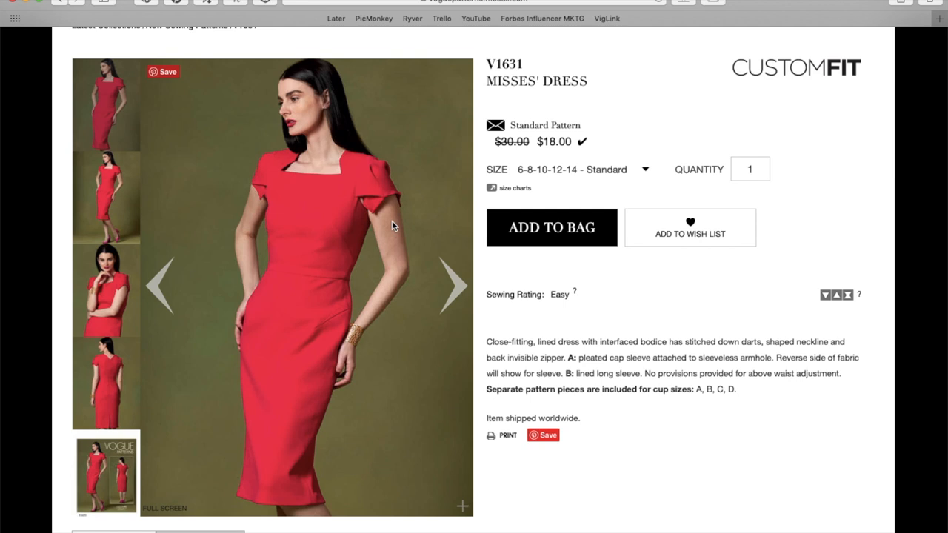
pyautogui.moveTo(363, 191)
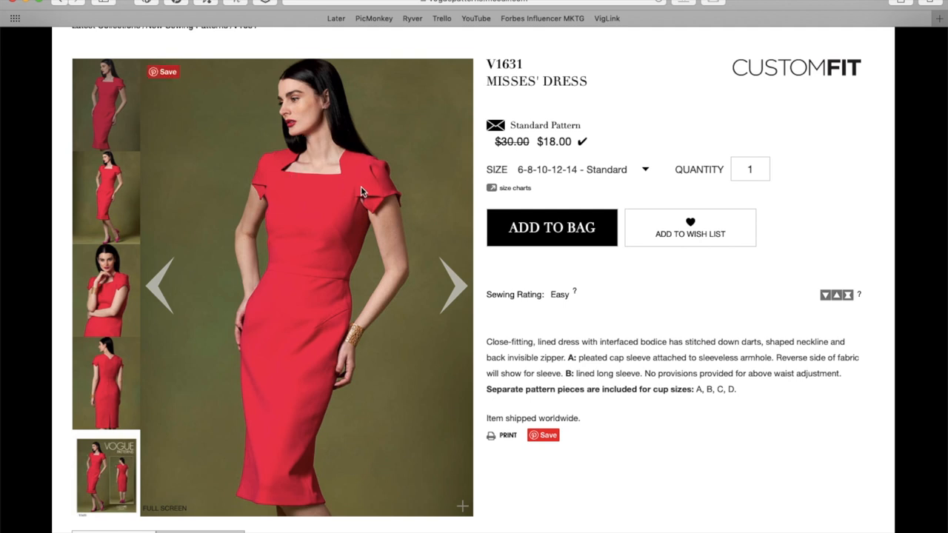
pyautogui.moveTo(348, 183)
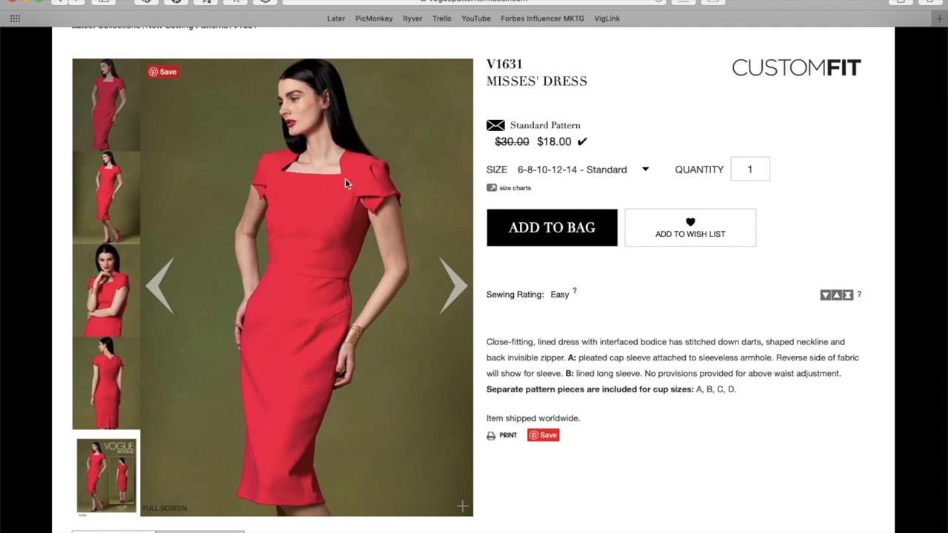
pyautogui.moveTo(318, 185)
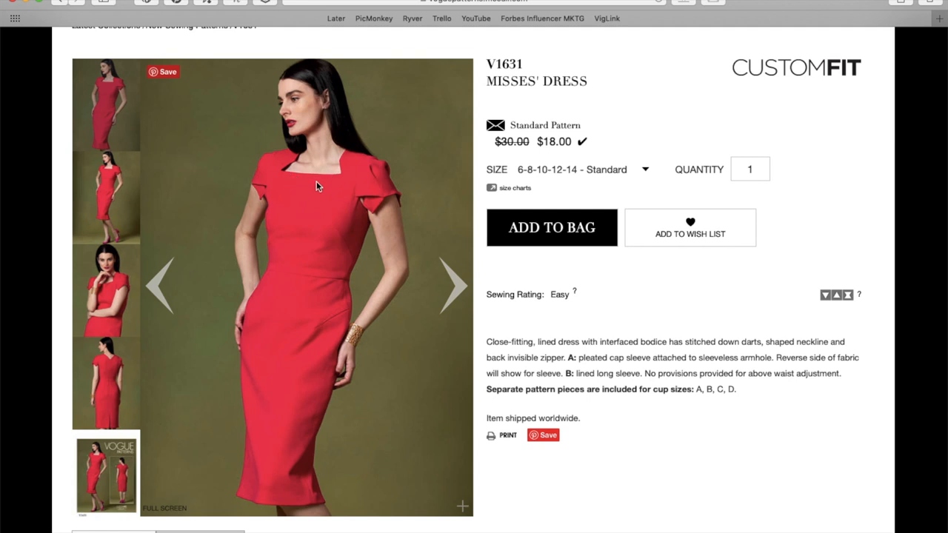
pyautogui.scroll(-3)
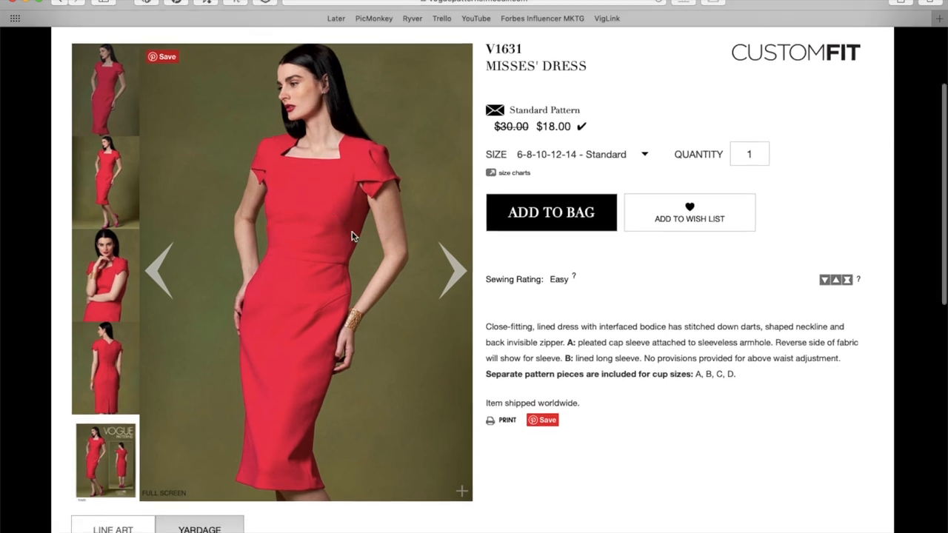
pyautogui.moveTo(330, 214)
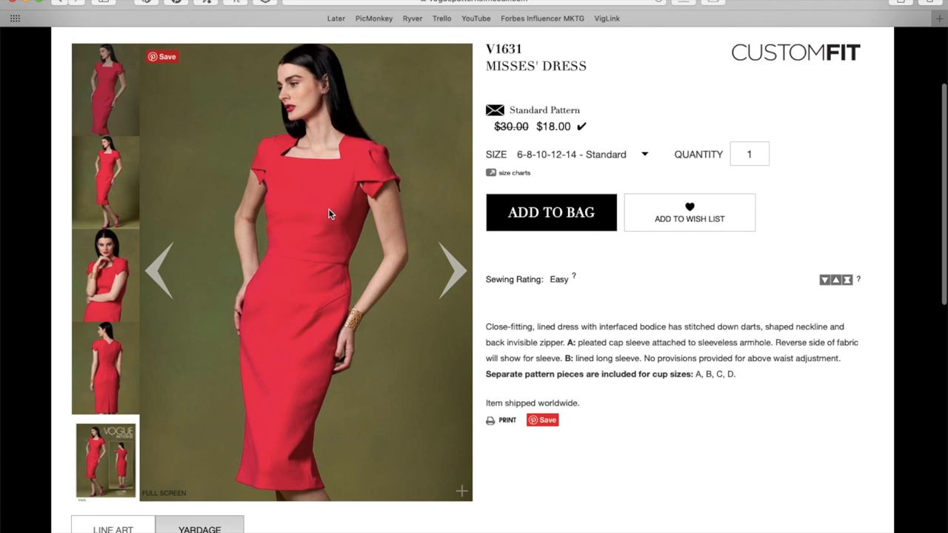
pyautogui.moveTo(335, 274)
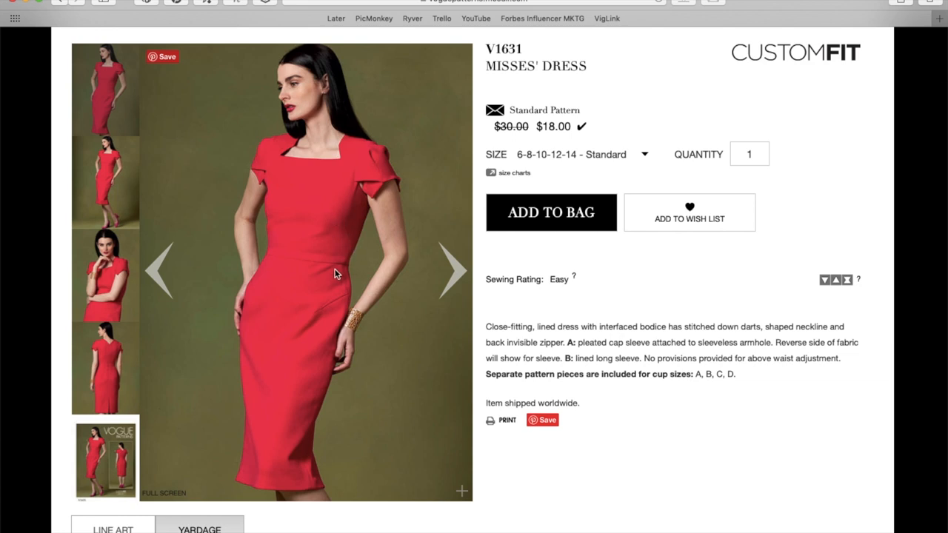
pyautogui.moveTo(347, 304)
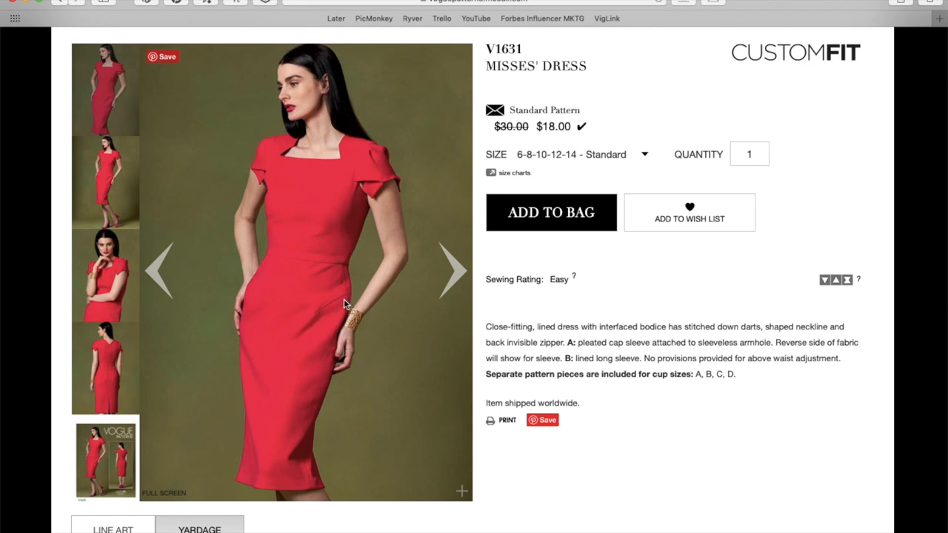
pyautogui.moveTo(408, 296)
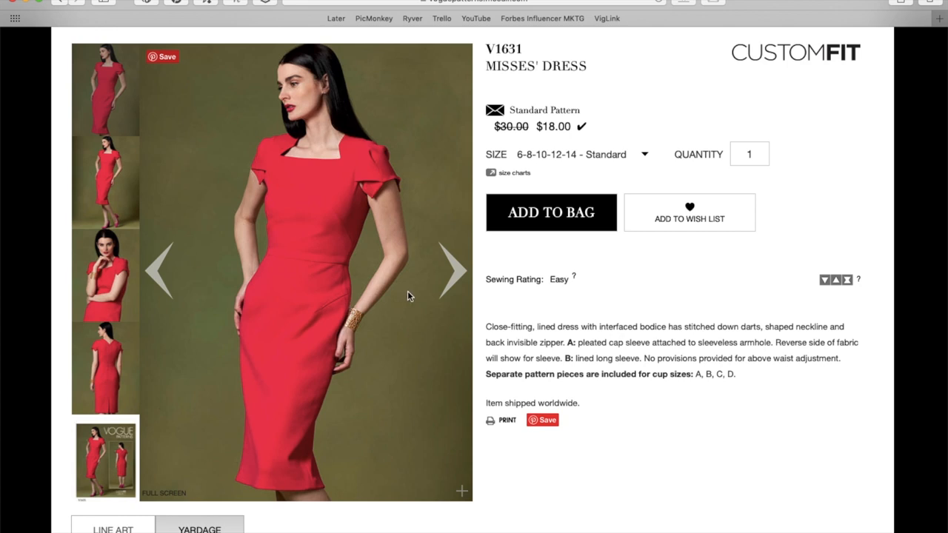
# - Page the red dress photos through the next shot and close-up to the back view
pyautogui.click(452, 269)
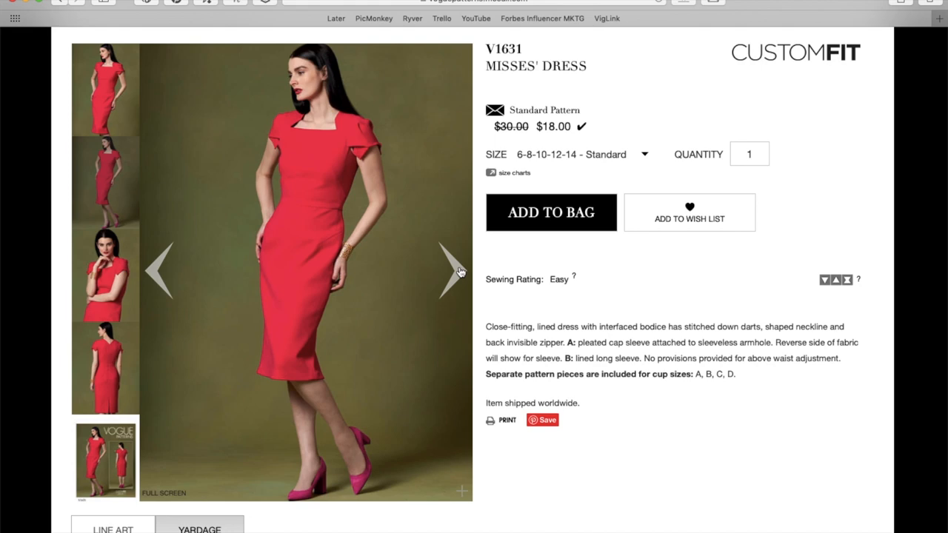
pyautogui.click(452, 269)
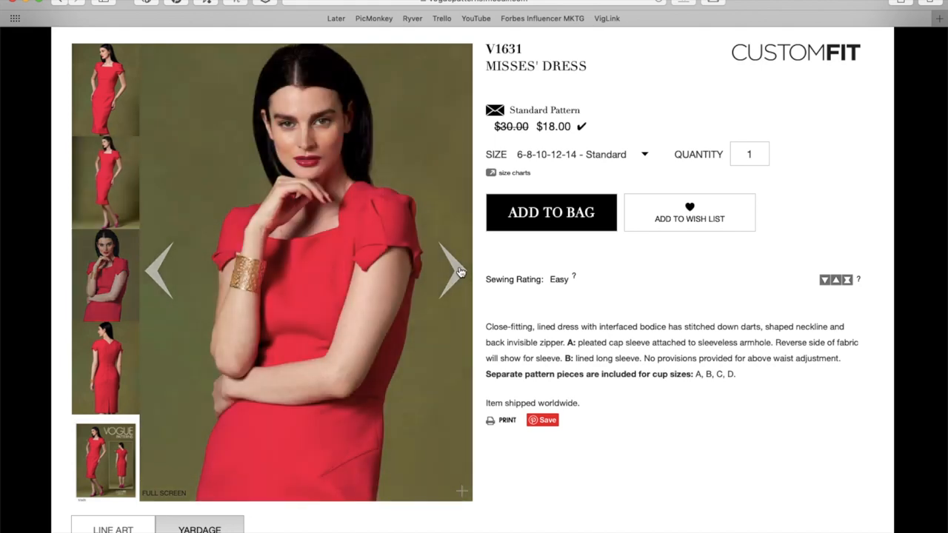
pyautogui.click(451, 272)
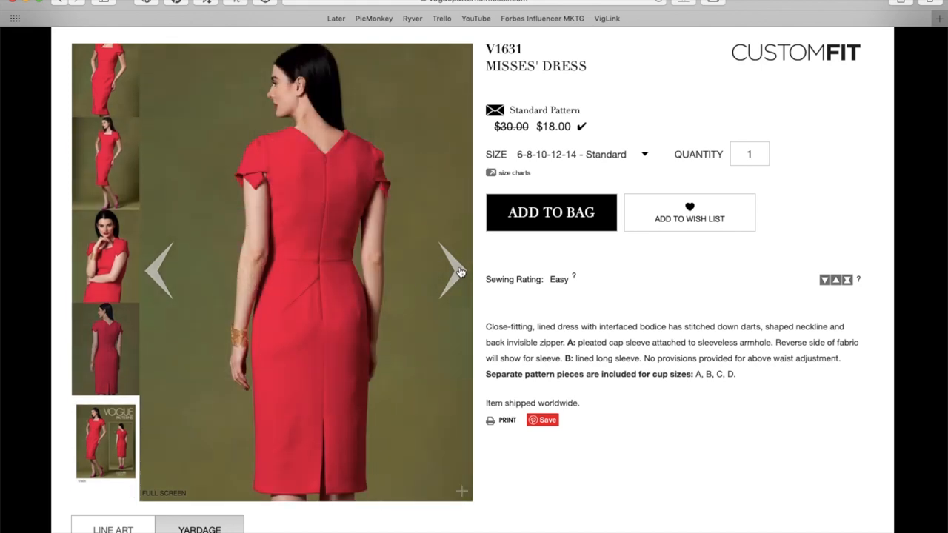
pyautogui.moveTo(311, 308)
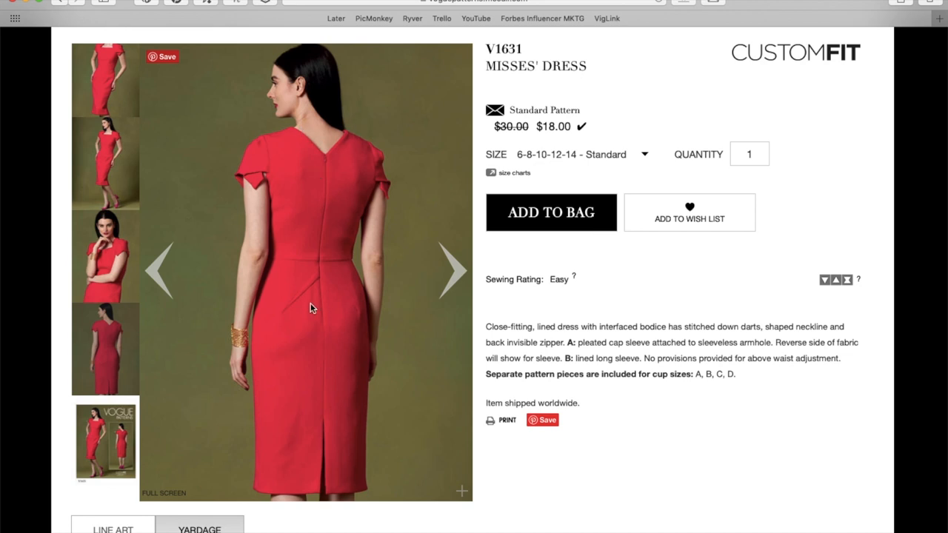
pyautogui.moveTo(291, 267)
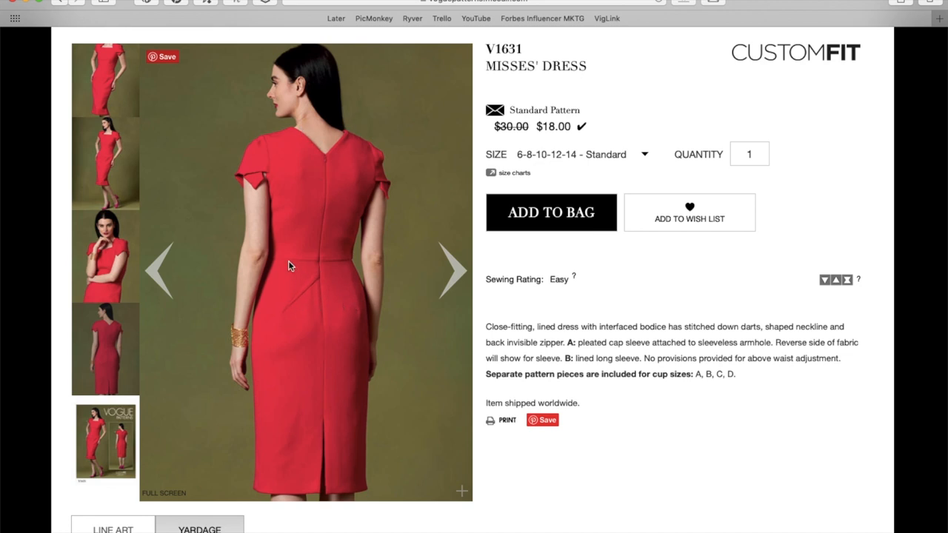
pyautogui.moveTo(287, 294)
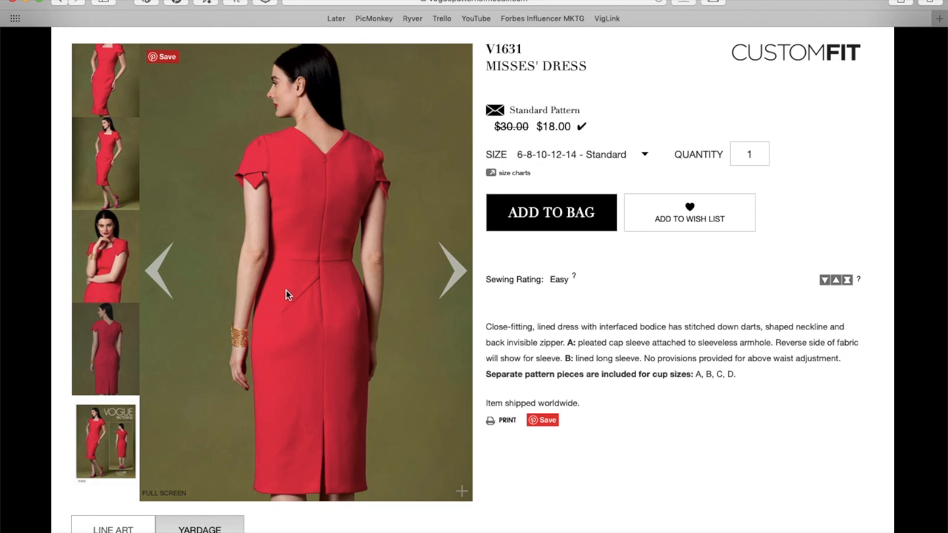
pyautogui.moveTo(302, 299)
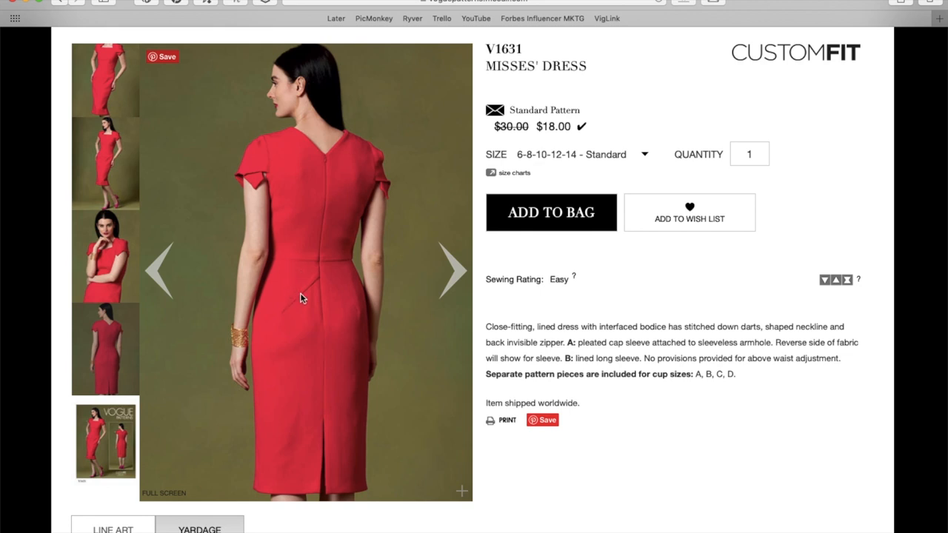
pyautogui.moveTo(311, 293)
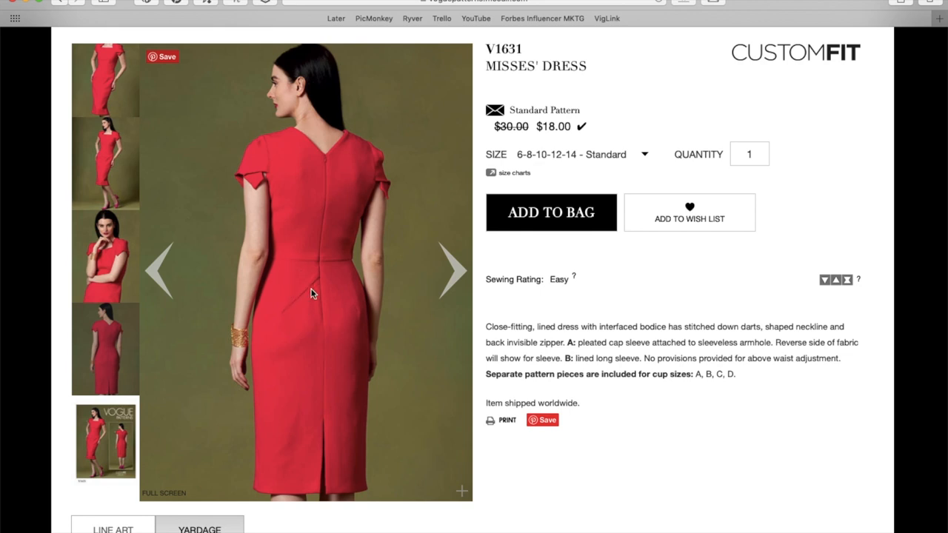
# - Read the V1631 description and scroll down to its envelope image and line art
pyautogui.click(103, 441)
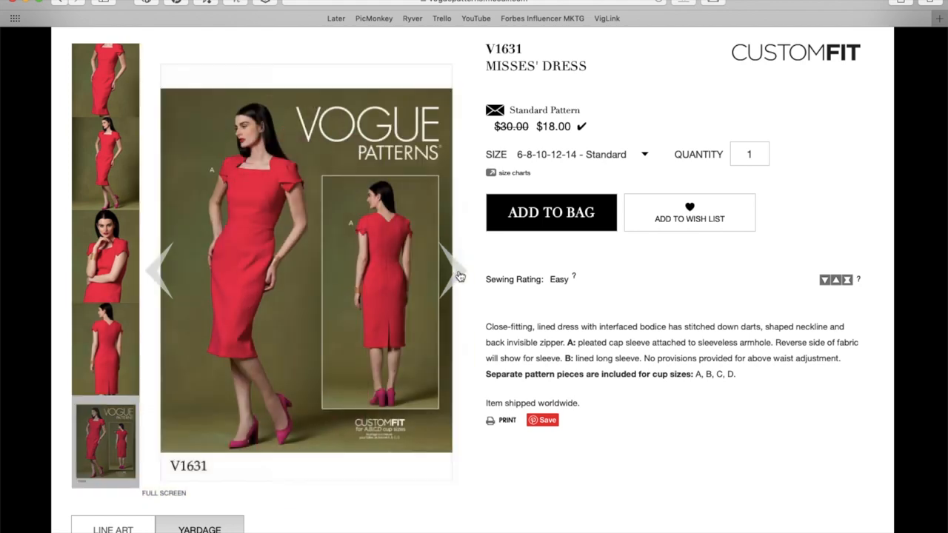
pyautogui.scroll(-3)
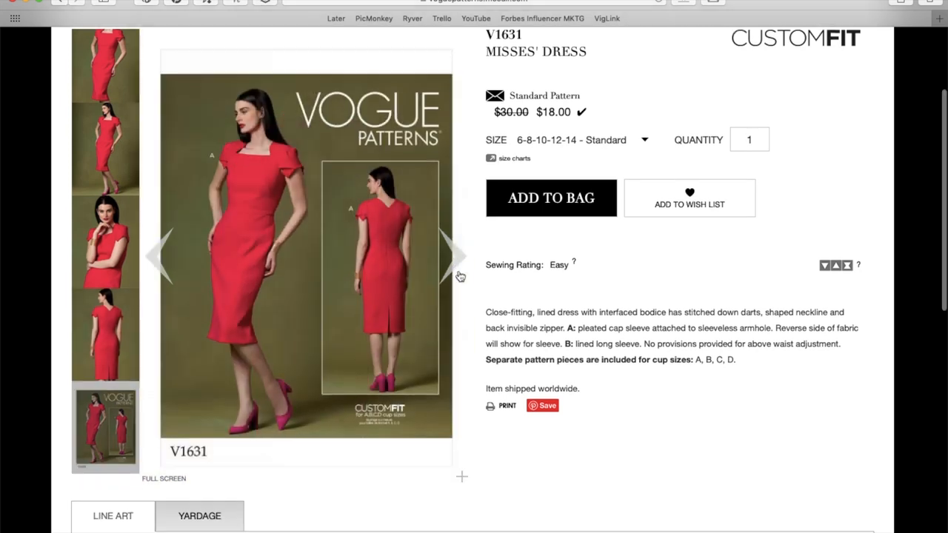
pyautogui.scroll(-3)
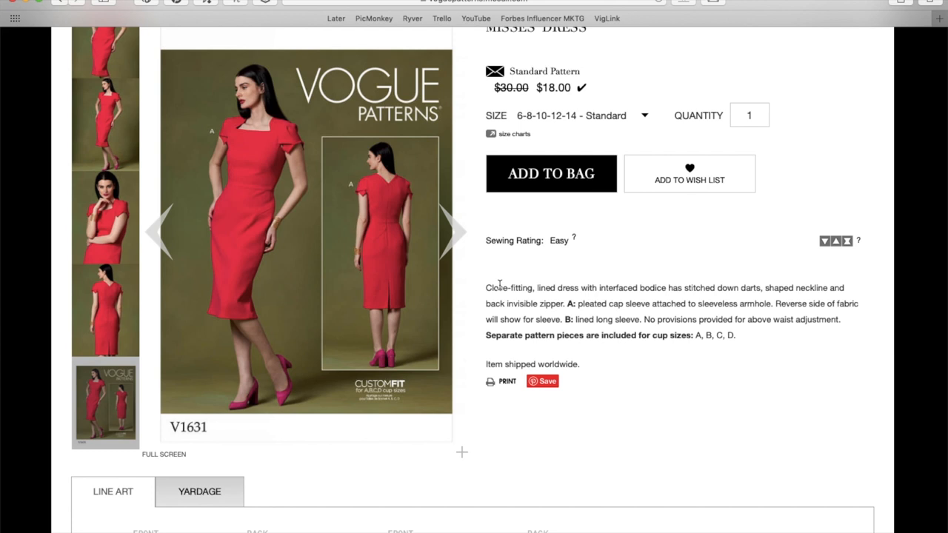
pyautogui.moveTo(708, 302)
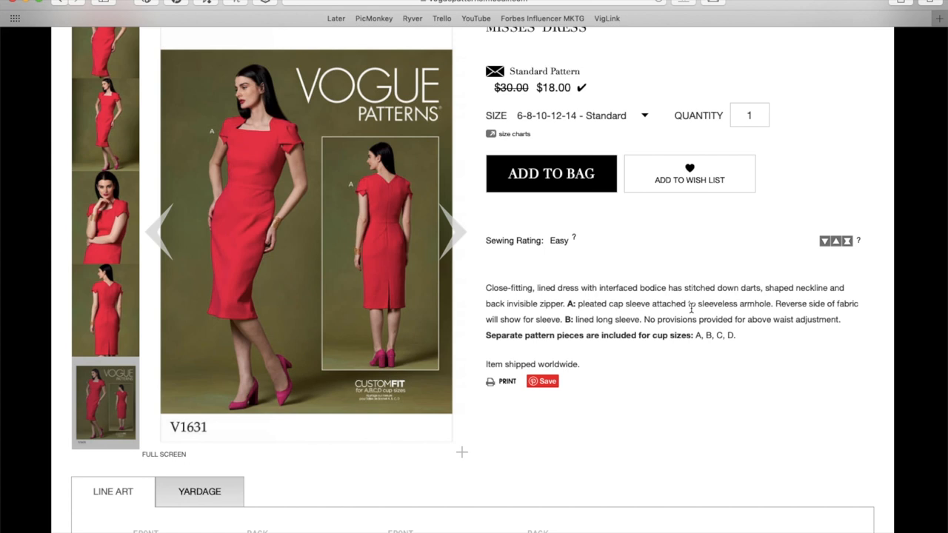
pyautogui.scroll(-3)
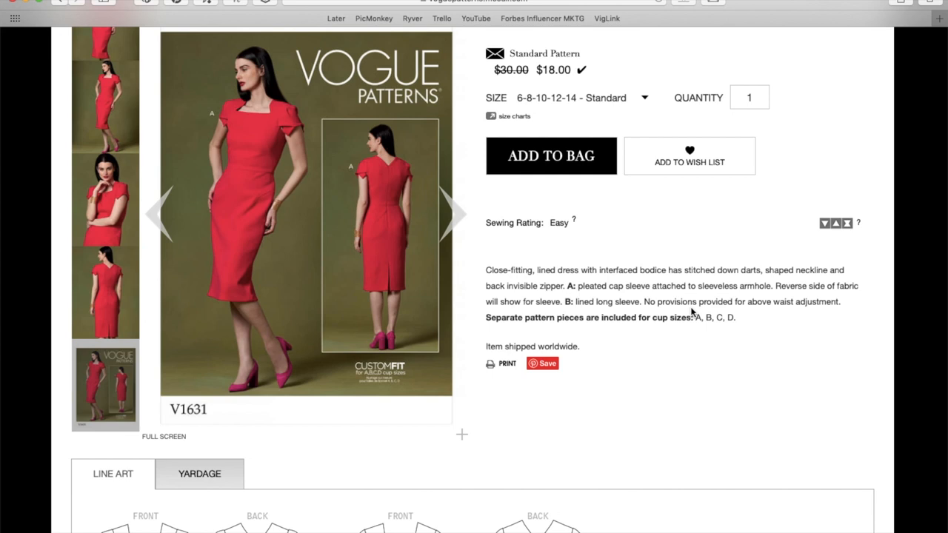
pyautogui.scroll(-3)
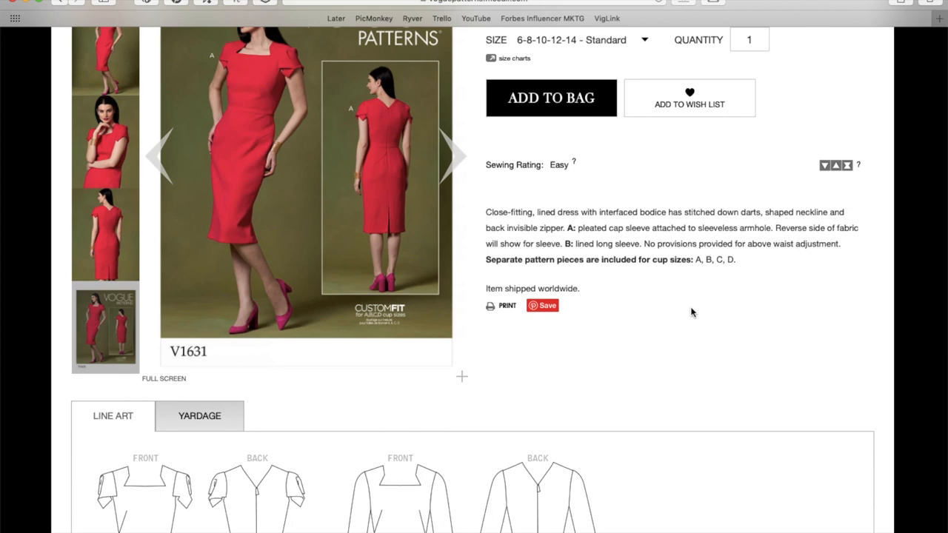
# - View the V1631 front and back line drawings for views A and B in full
pyautogui.scroll(3)
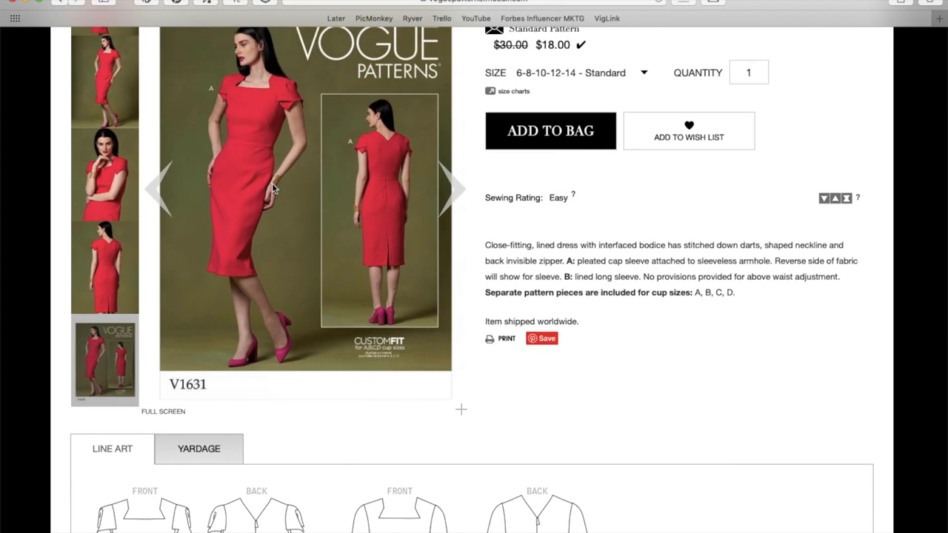
pyautogui.scroll(-3)
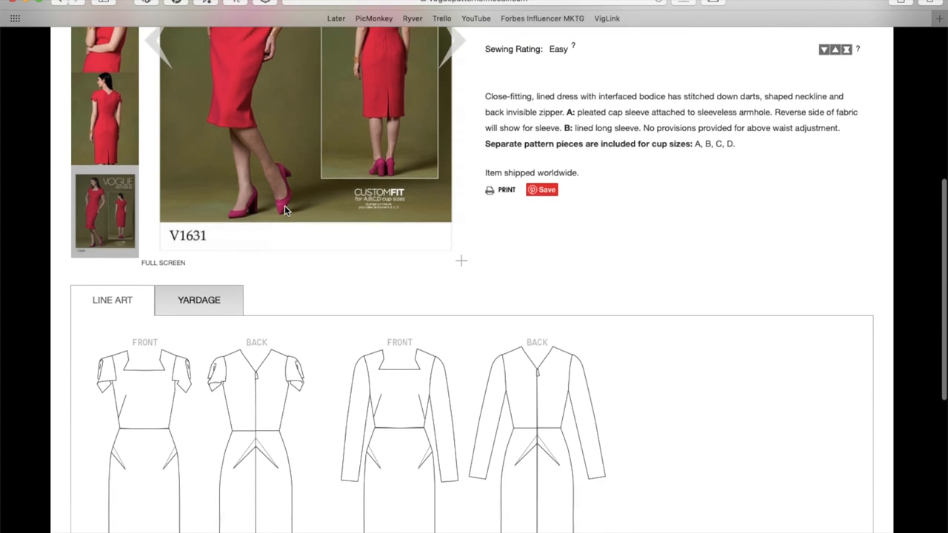
pyautogui.scroll(-3)
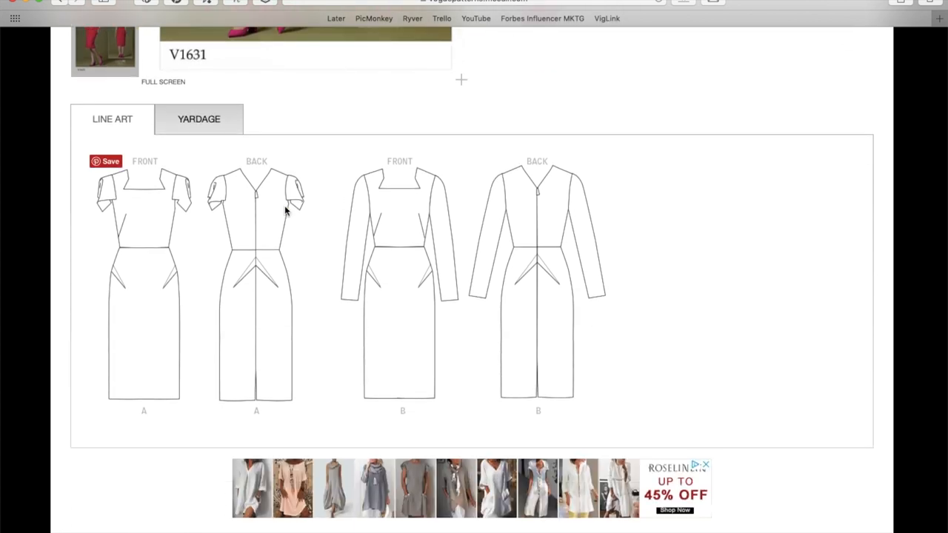
pyautogui.moveTo(280, 289)
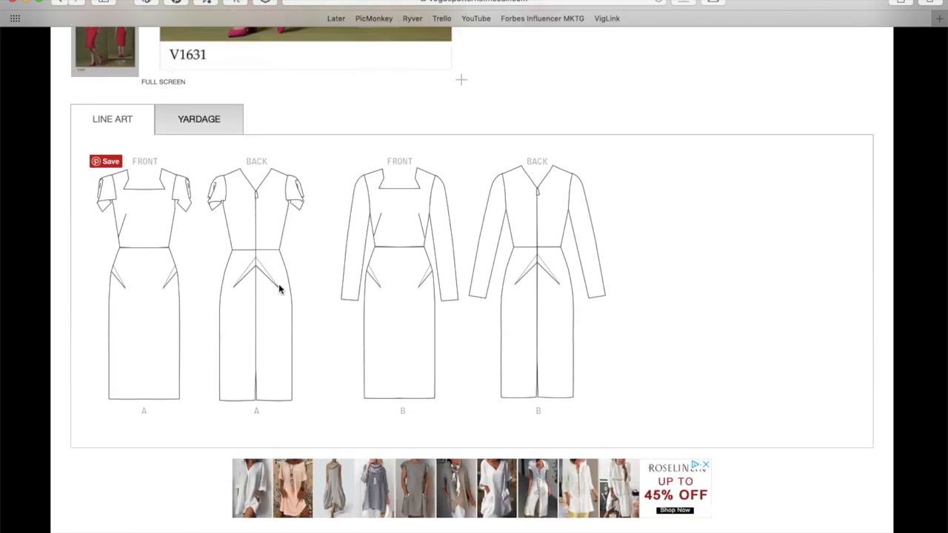
pyautogui.moveTo(133, 217)
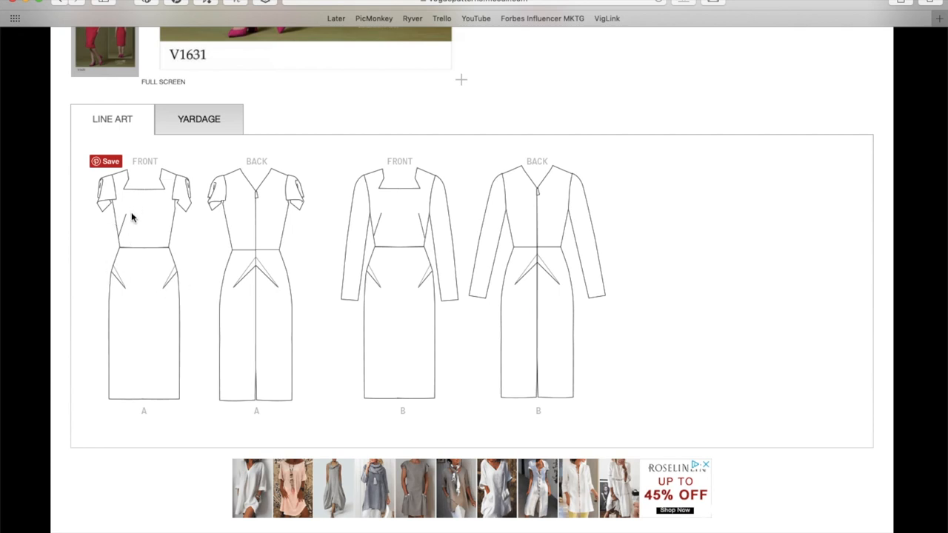
pyautogui.moveTo(177, 240)
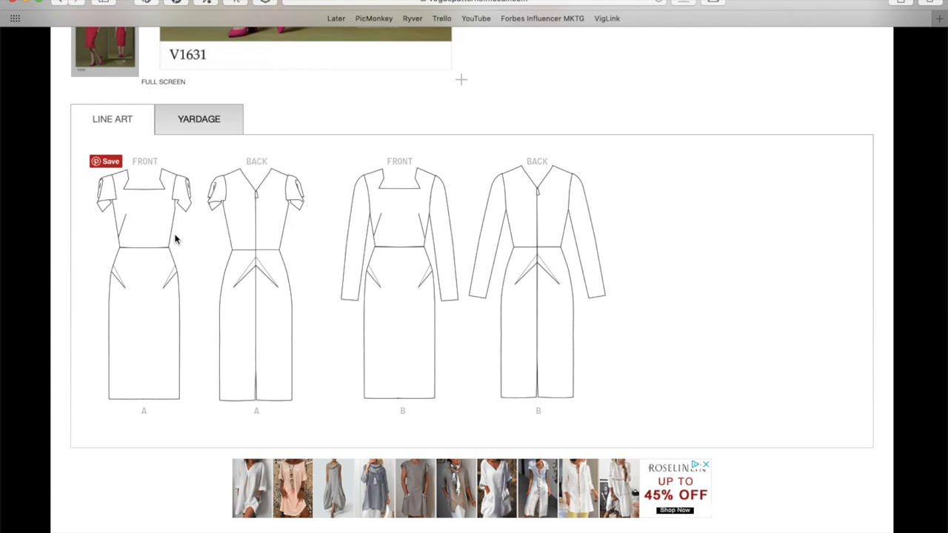
pyautogui.moveTo(187, 205)
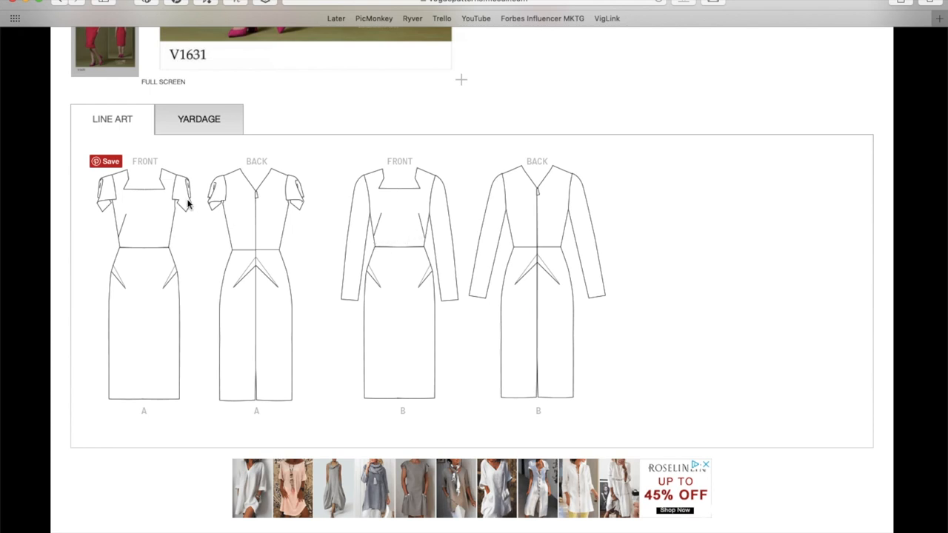
pyautogui.moveTo(157, 217)
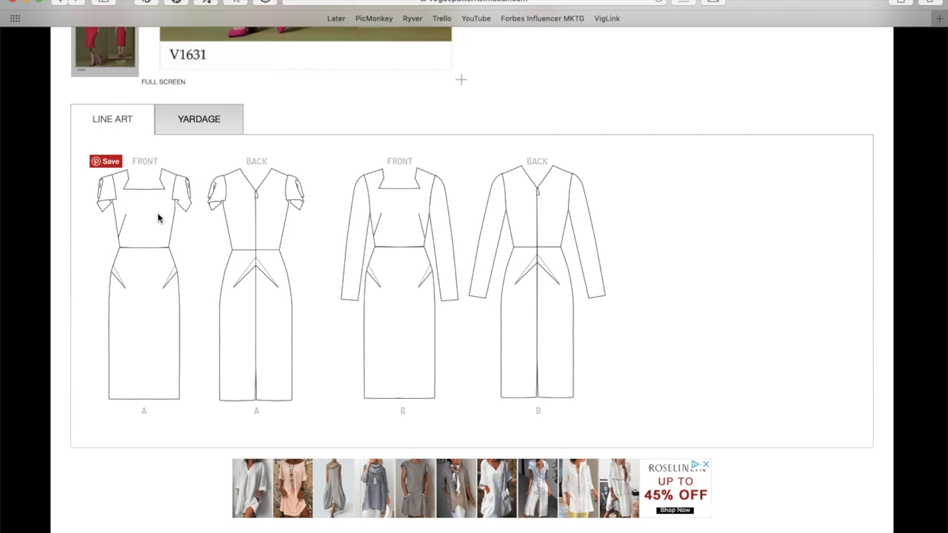
pyautogui.scroll(3)
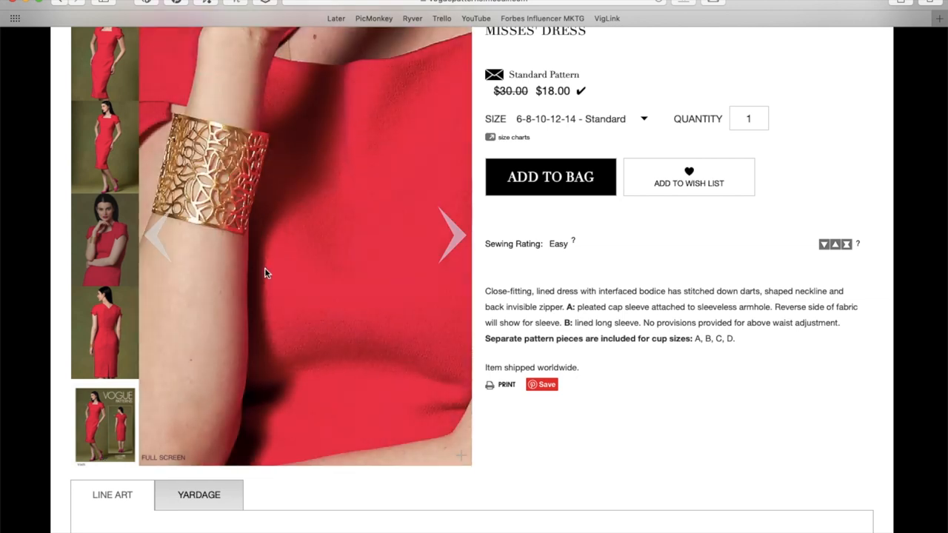
# - Advance the red dress photo to the full-length front view, then return to the line art
pyautogui.click(451, 235)
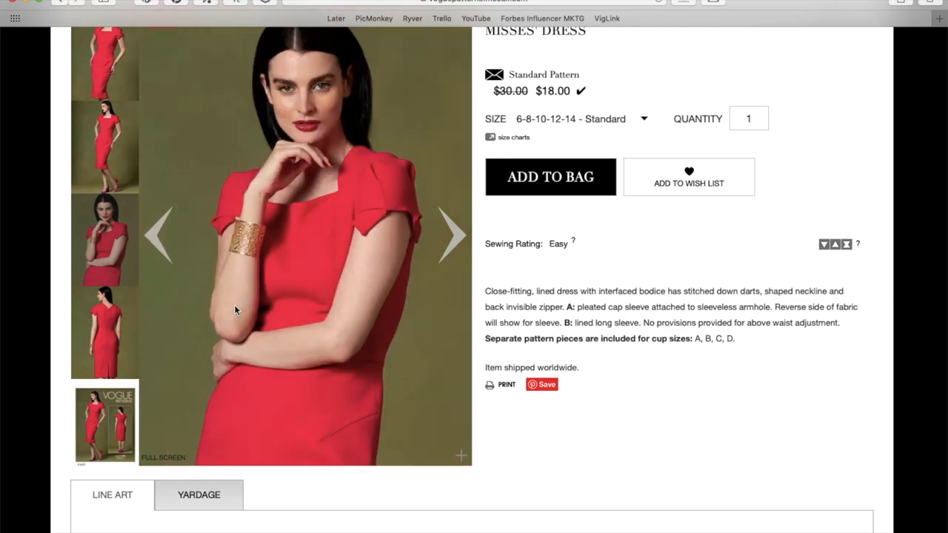
pyautogui.moveTo(105, 169)
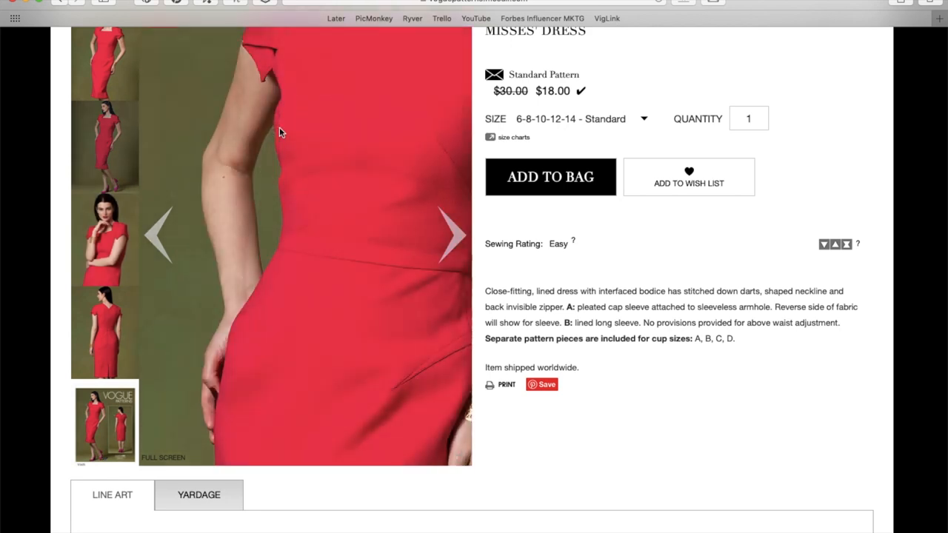
pyautogui.scroll(-3)
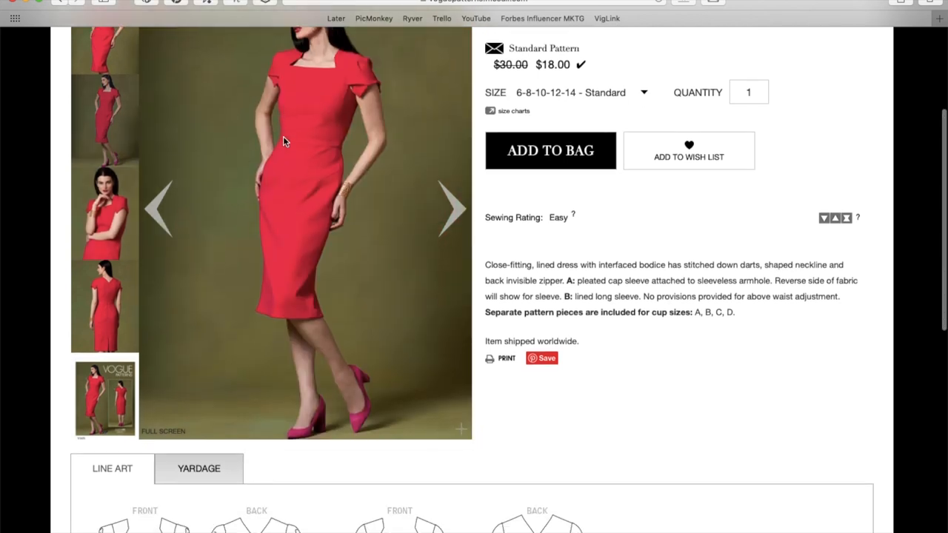
pyautogui.scroll(-3)
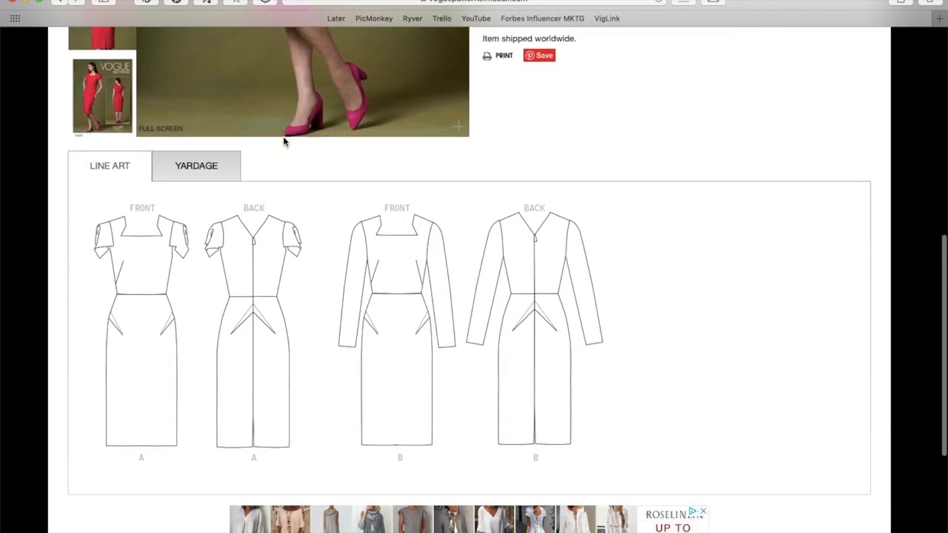
# - Scroll through the V1631 yardage chart's lining, interfacing and finished garment measurement rows
pyautogui.scroll(-3)
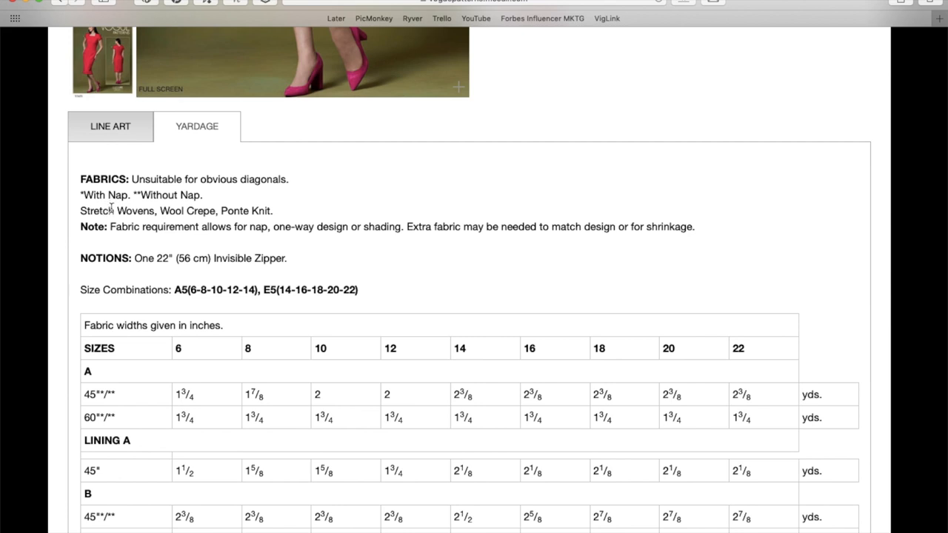
pyautogui.moveTo(142, 207)
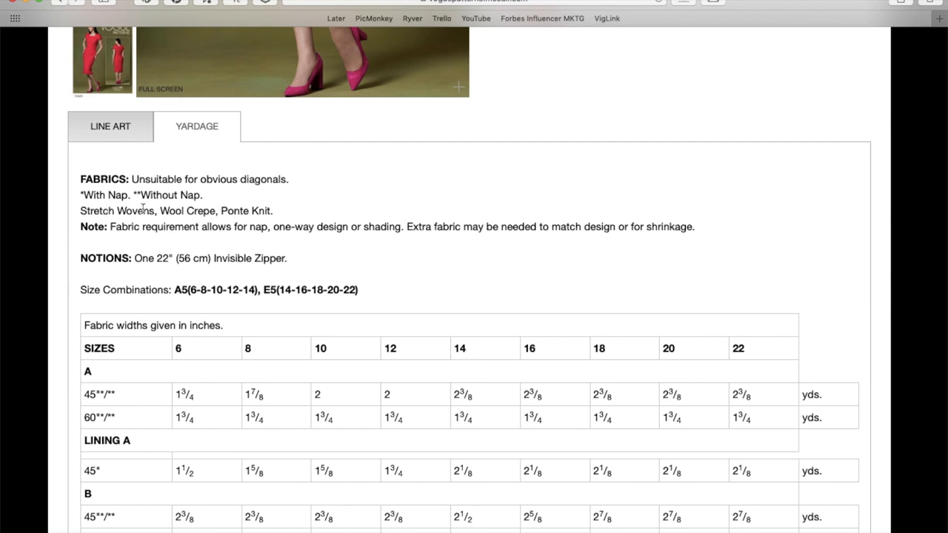
pyautogui.moveTo(157, 215)
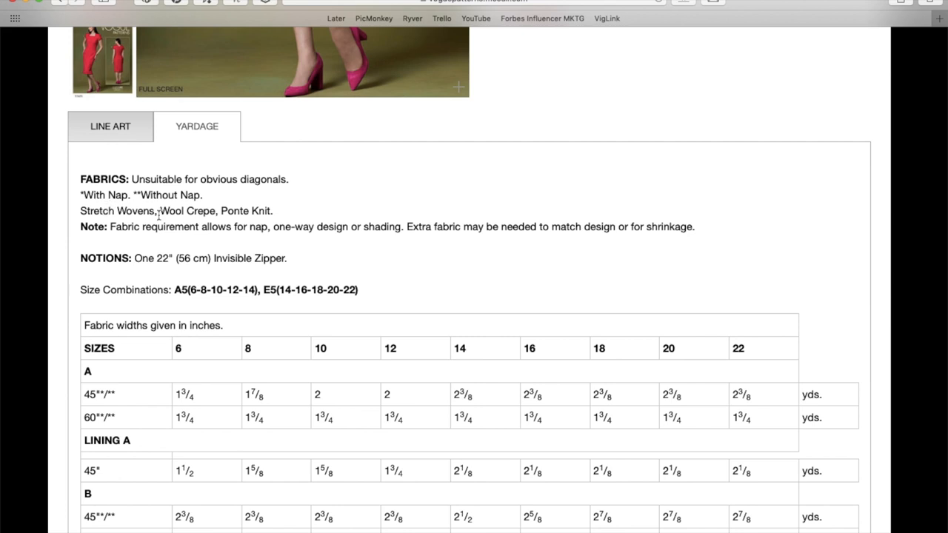
pyautogui.moveTo(329, 250)
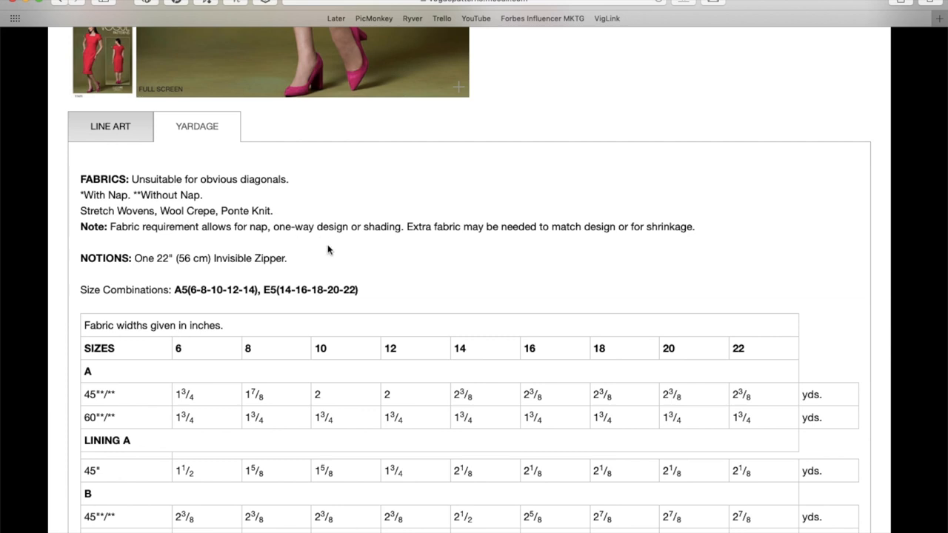
pyautogui.scroll(3)
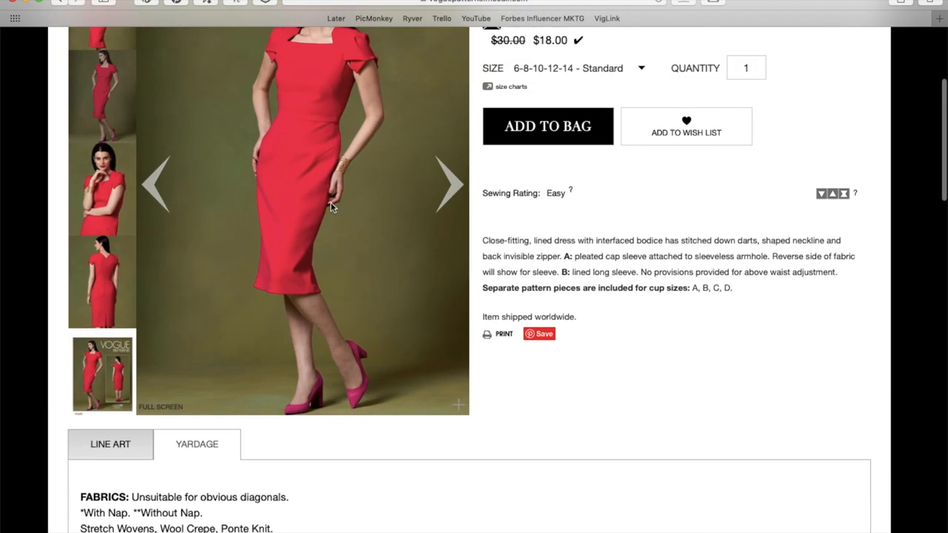
pyautogui.scroll(-3)
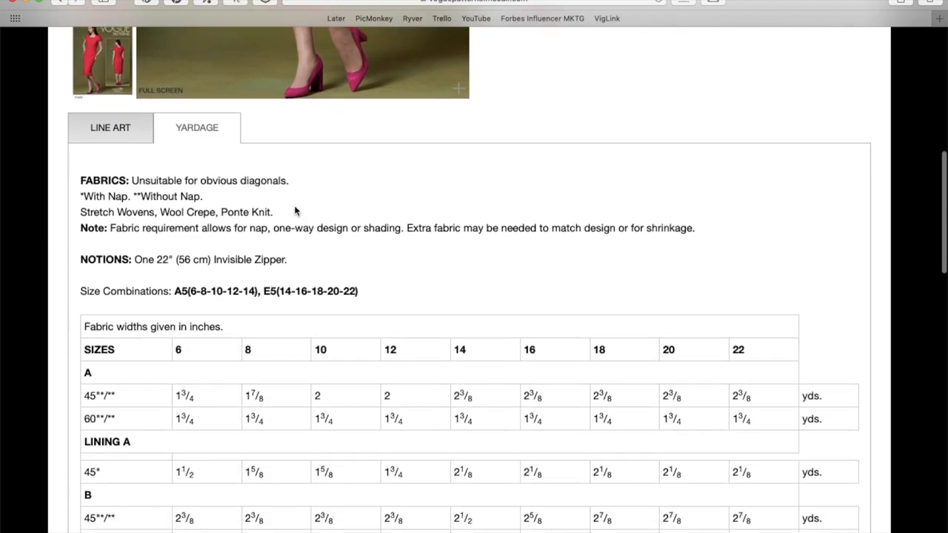
pyautogui.scroll(-3)
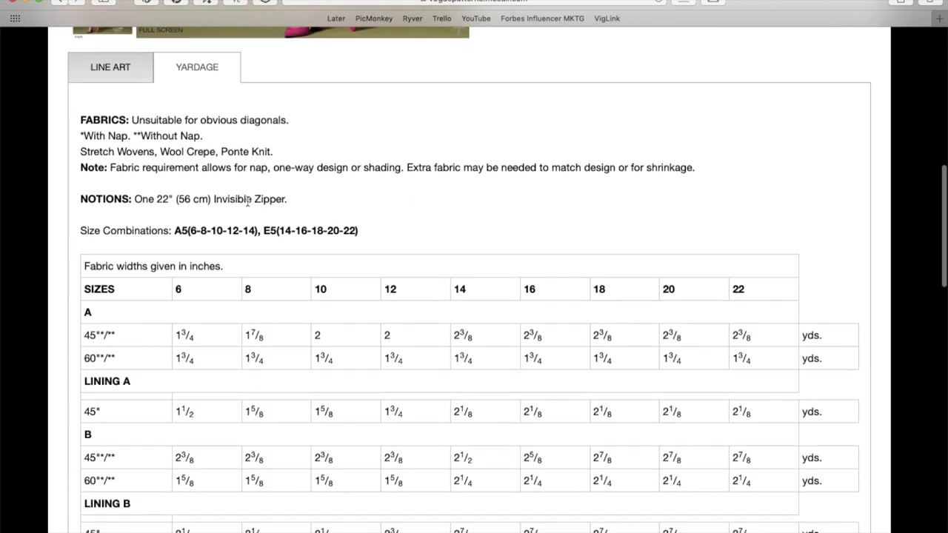
pyautogui.scroll(-3)
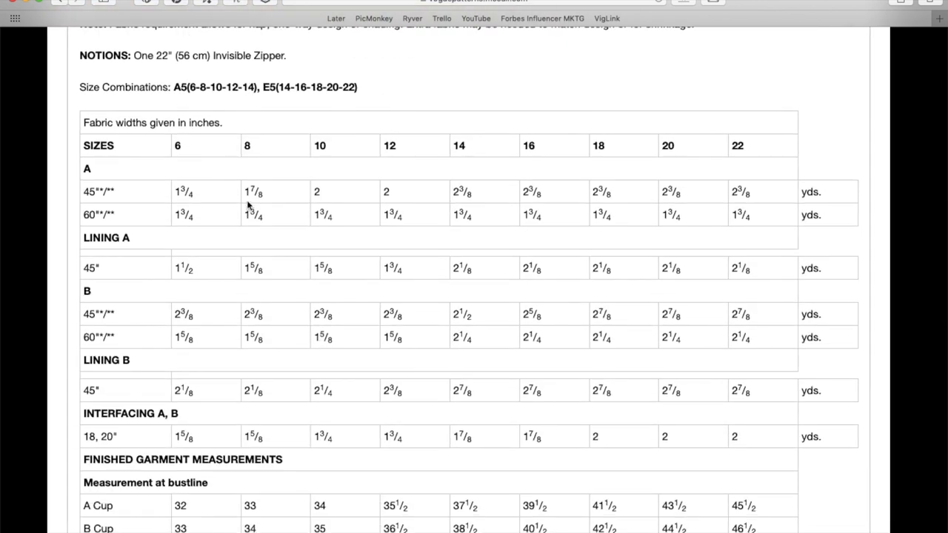
pyautogui.moveTo(370, 219)
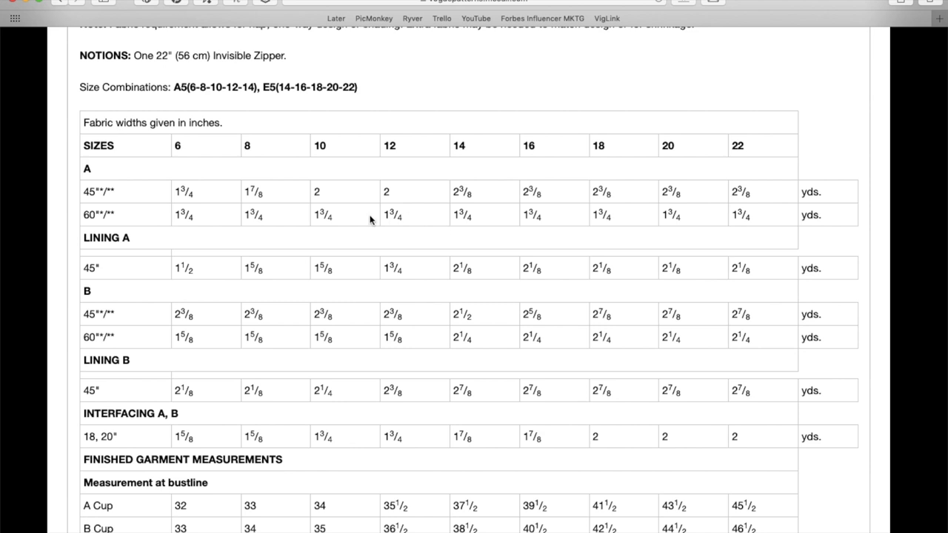
pyautogui.moveTo(495, 216)
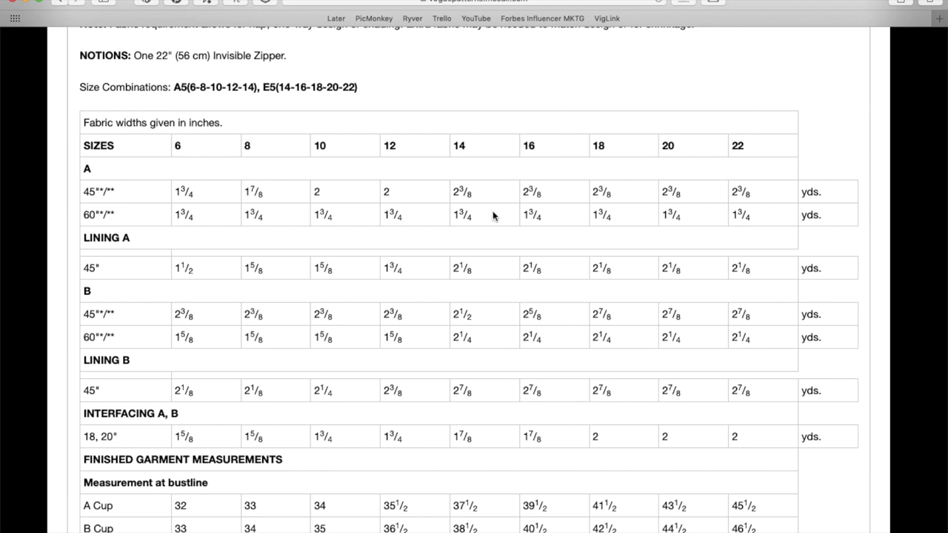
pyautogui.moveTo(489, 230)
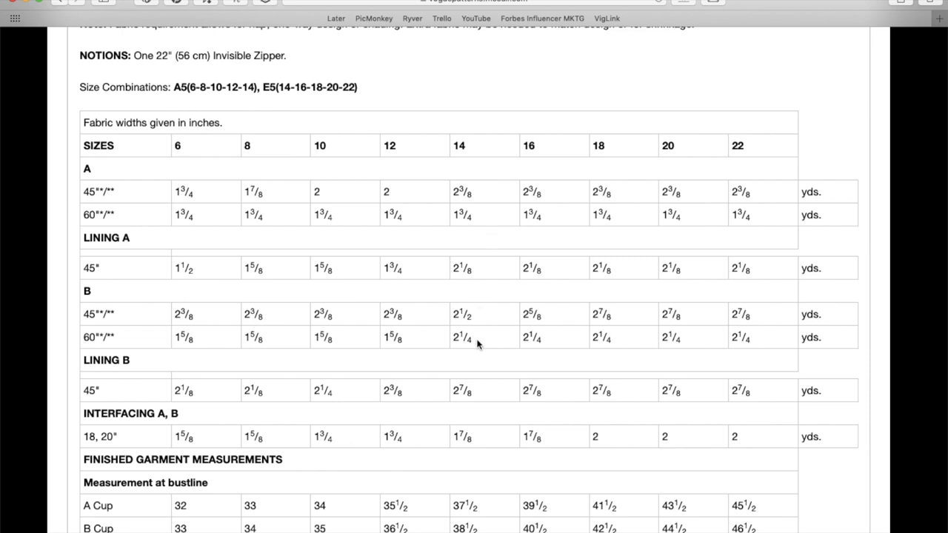
pyautogui.scroll(-3)
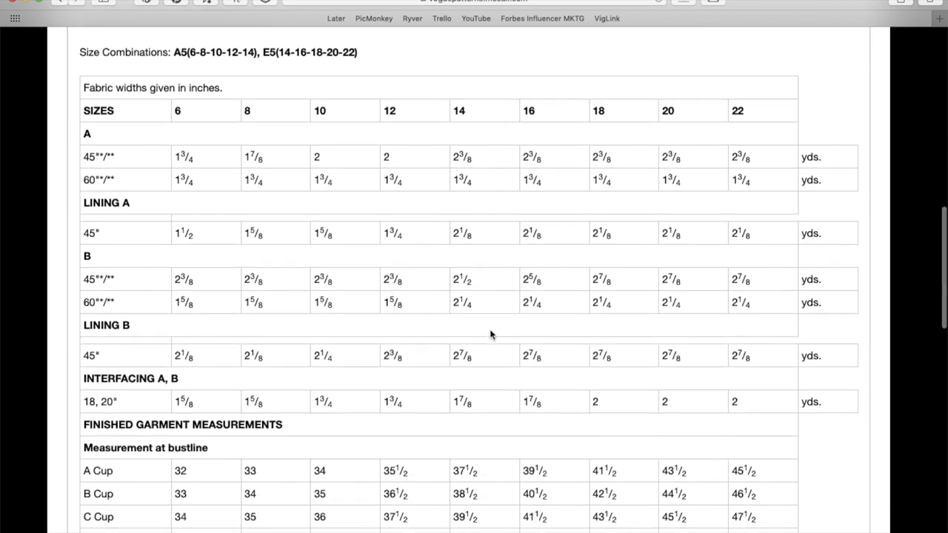
pyautogui.scroll(-3)
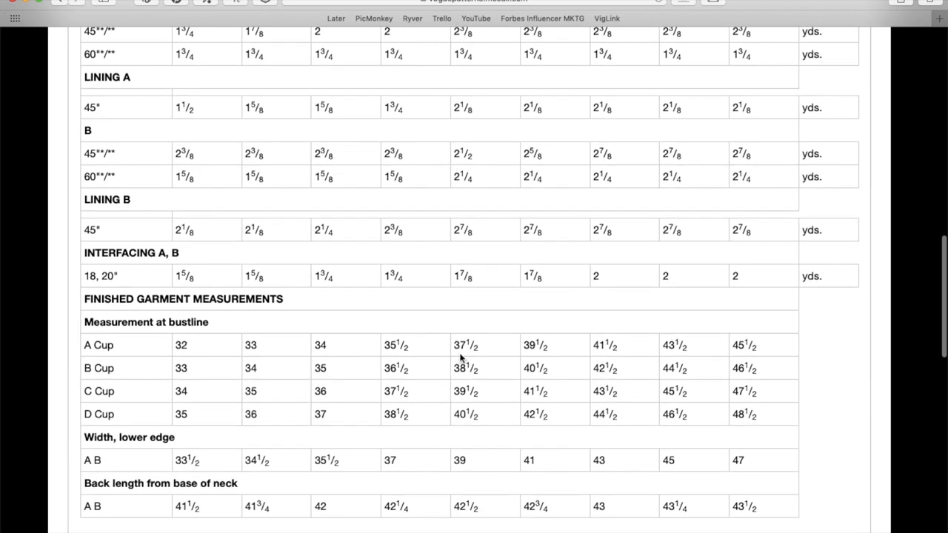
pyautogui.scroll(-3)
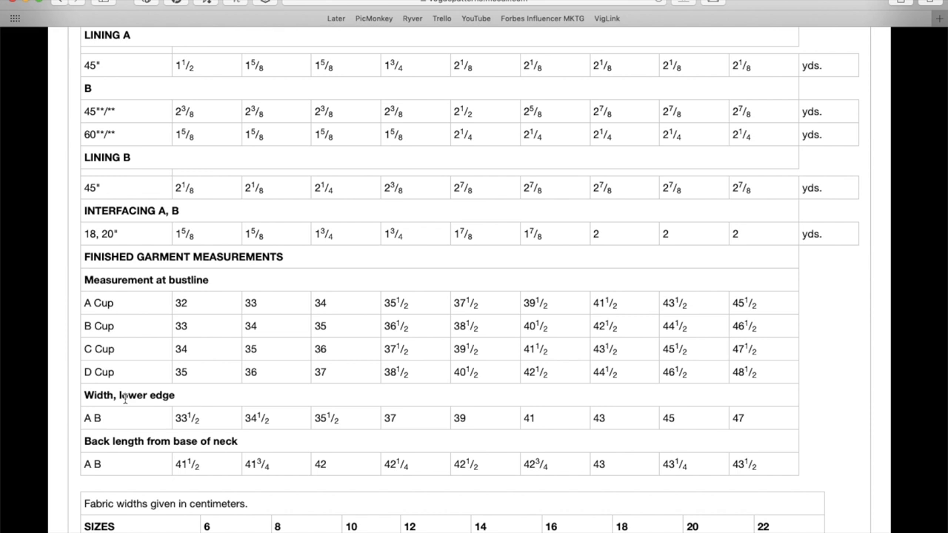
pyautogui.moveTo(127, 442)
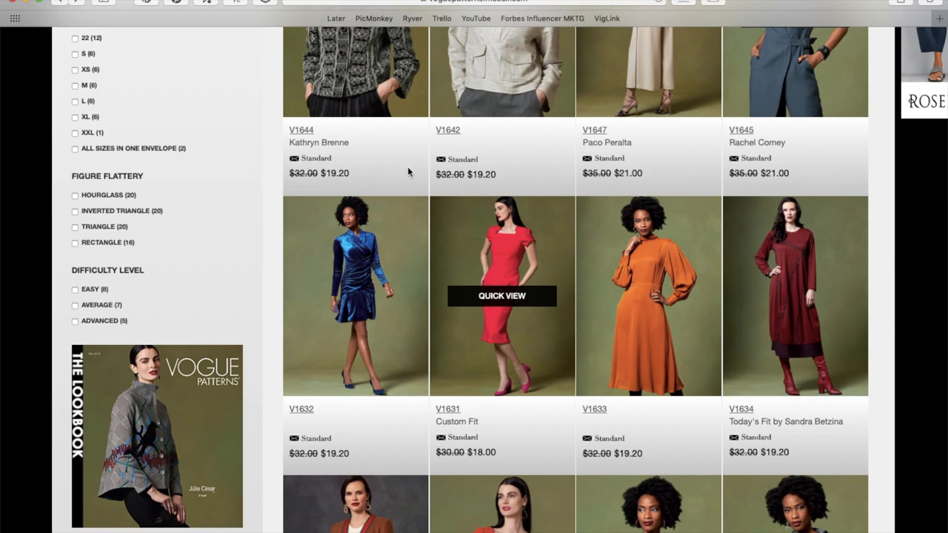
# - Open the V1633 orange dress page, priced $19.20 in sizes 6–14, Easy rating
pyautogui.click(647, 296)
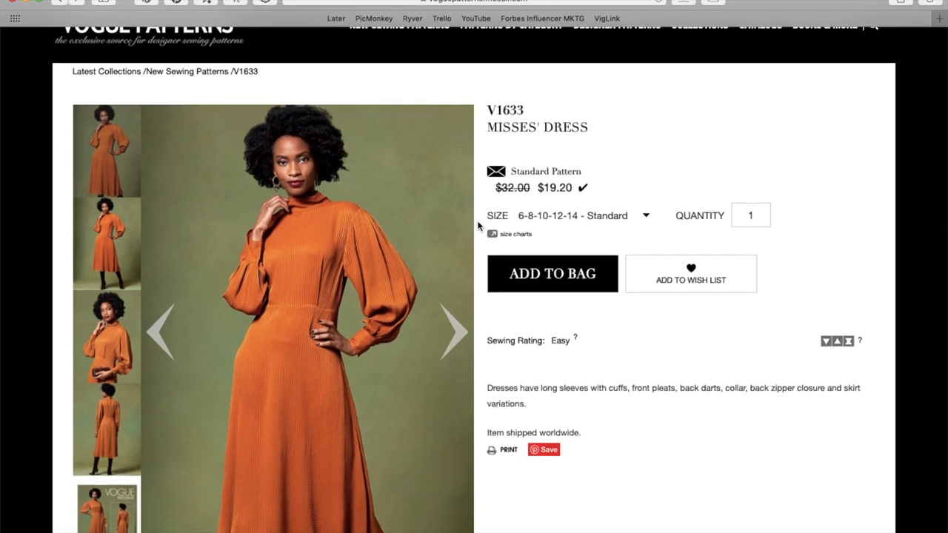
pyautogui.scroll(-3)
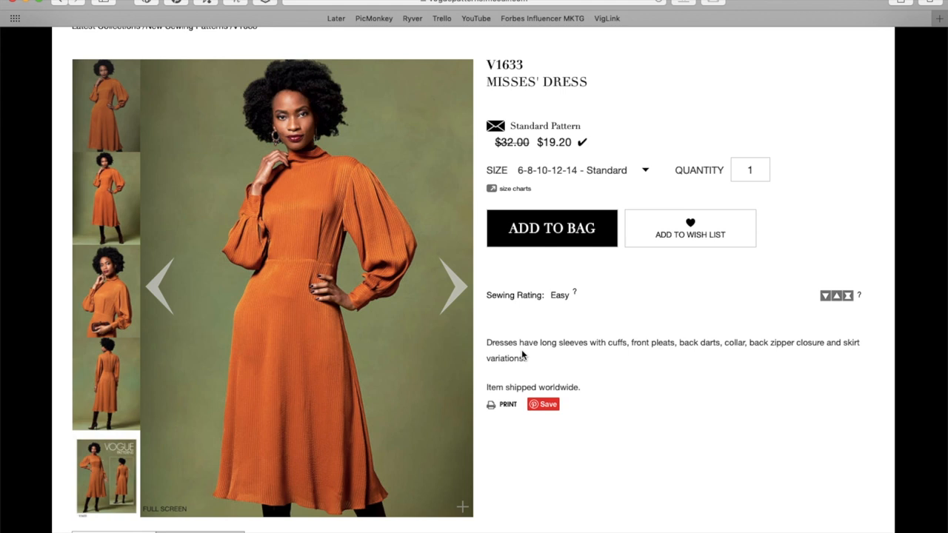
pyautogui.moveTo(629, 347)
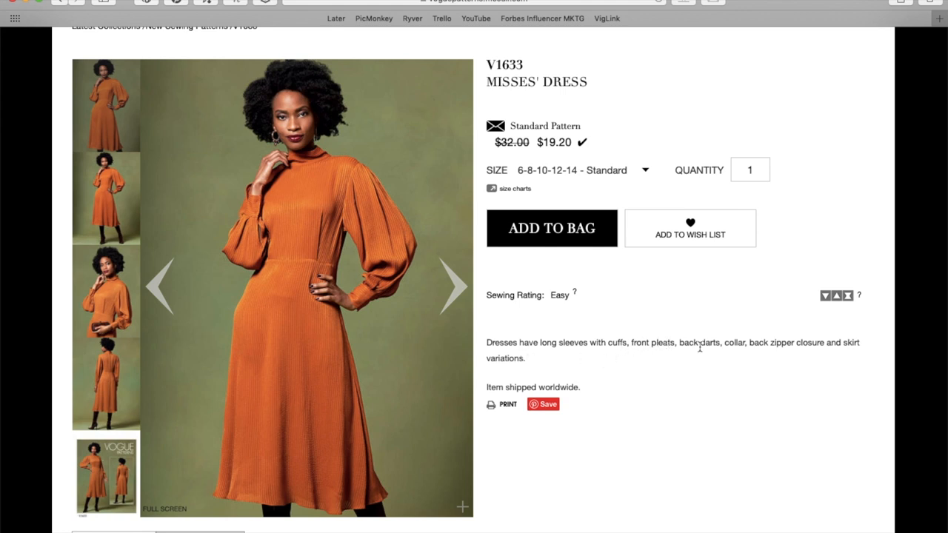
pyautogui.moveTo(733, 347)
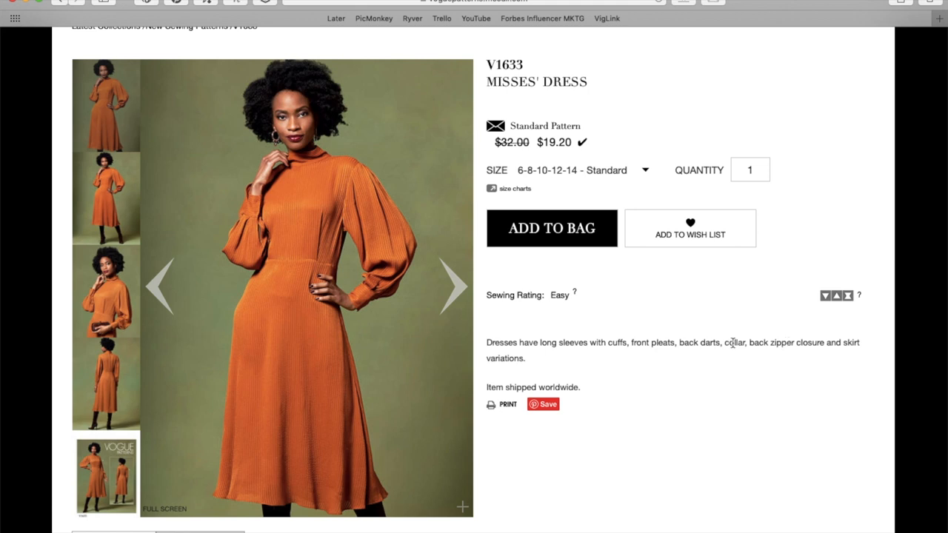
pyautogui.moveTo(610, 334)
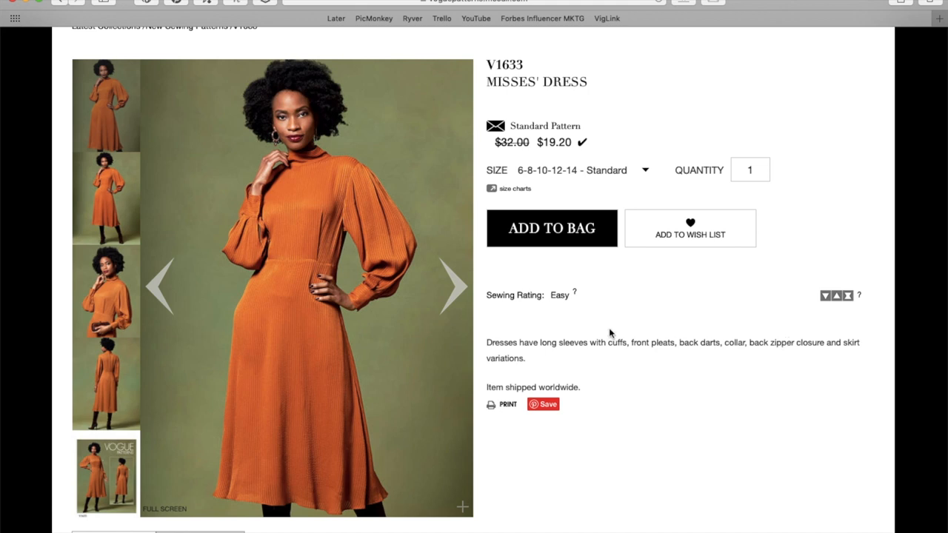
pyautogui.moveTo(289, 166)
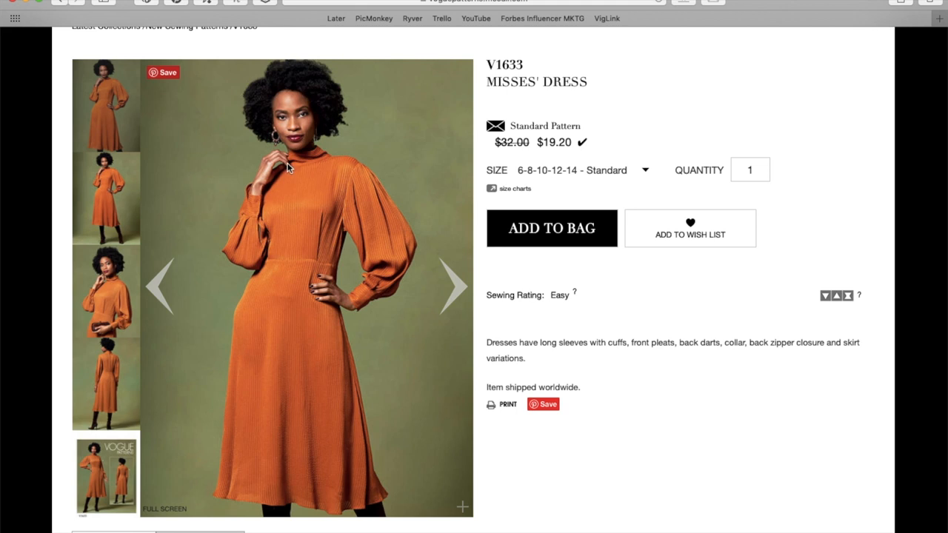
pyautogui.moveTo(319, 264)
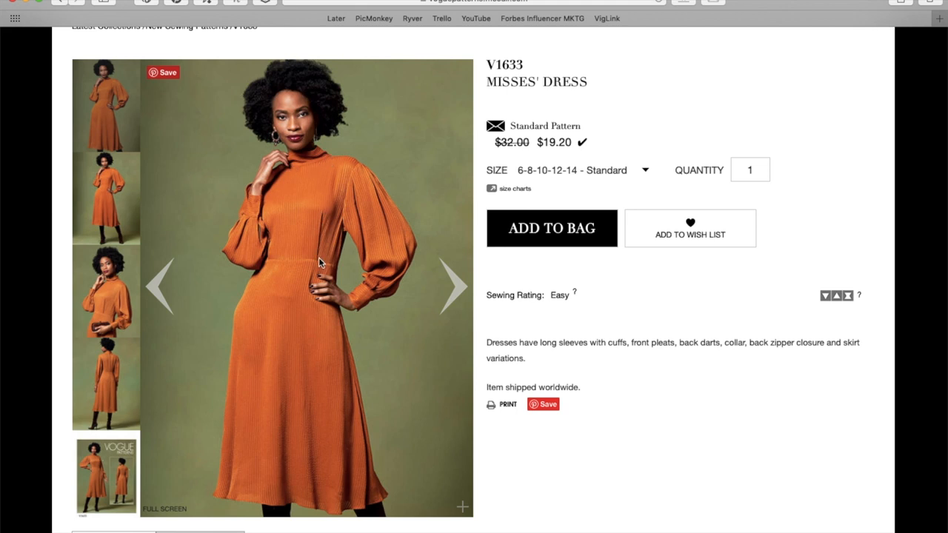
pyautogui.moveTo(363, 175)
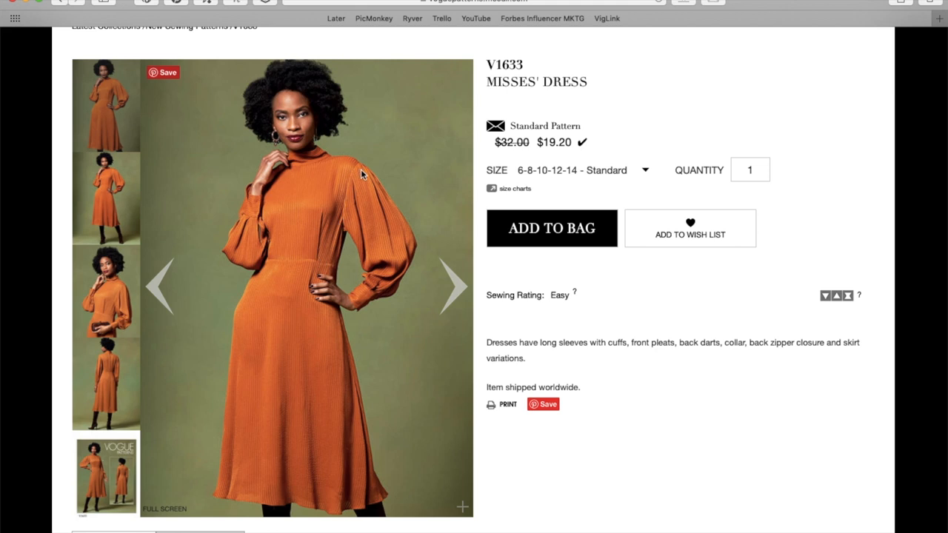
pyautogui.moveTo(358, 299)
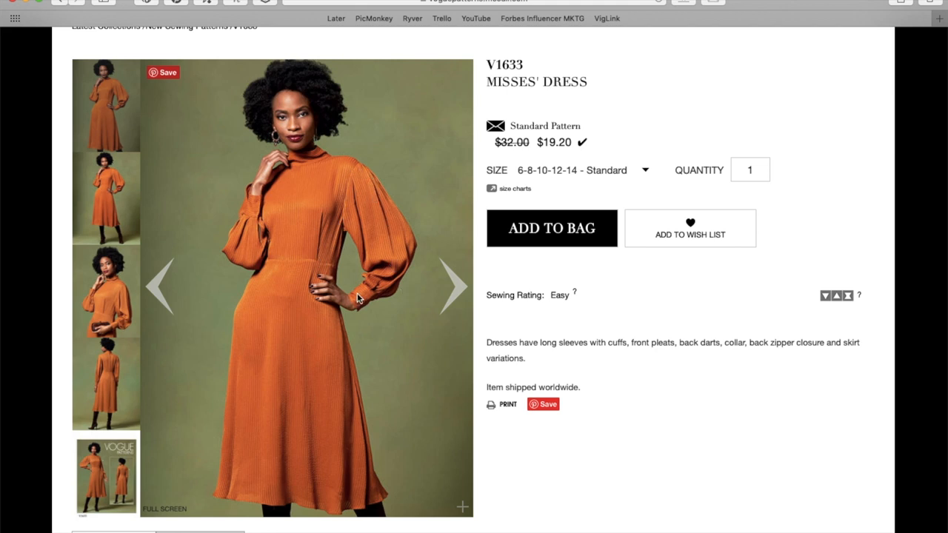
pyautogui.moveTo(326, 374)
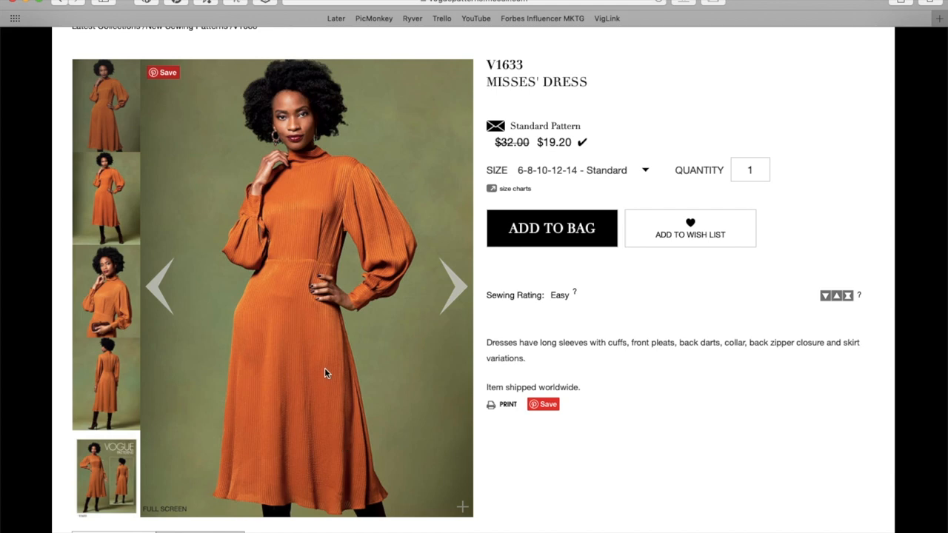
# - Page the V1633 photos through full-length, clutch close-up and back view to the envelope
pyautogui.click(455, 287)
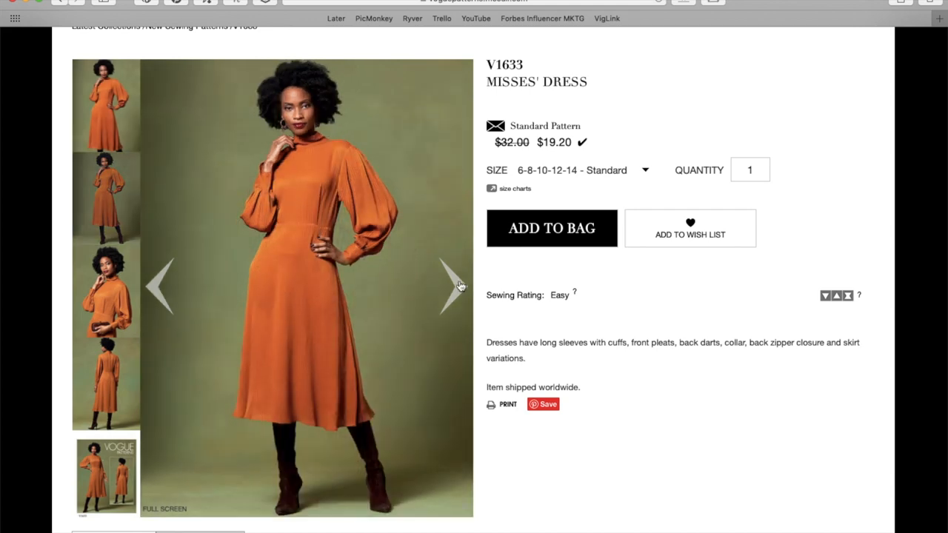
pyautogui.click(459, 284)
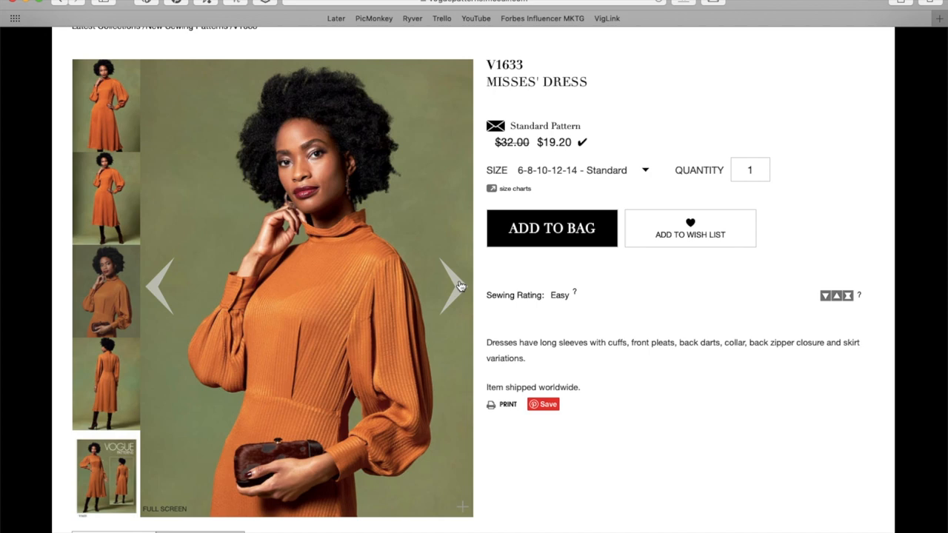
pyautogui.click(458, 284)
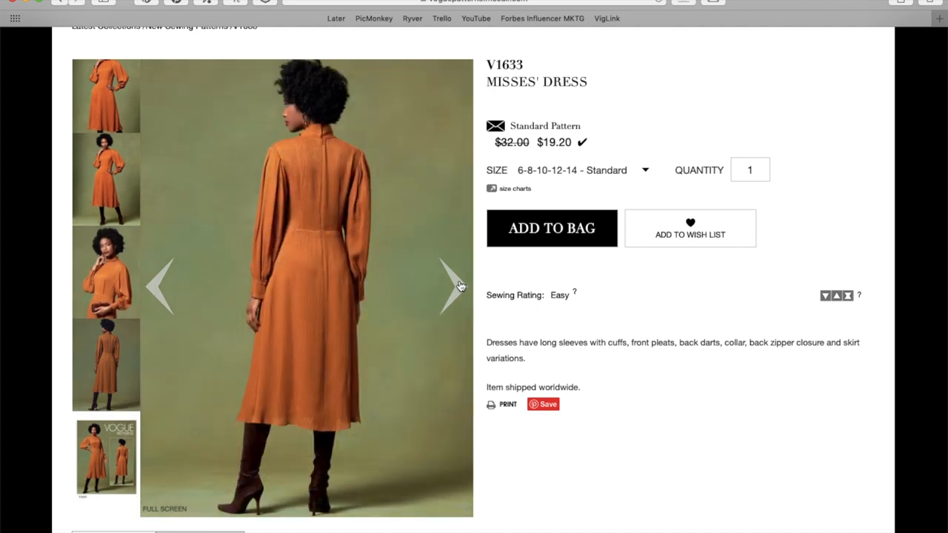
pyautogui.moveTo(332, 162)
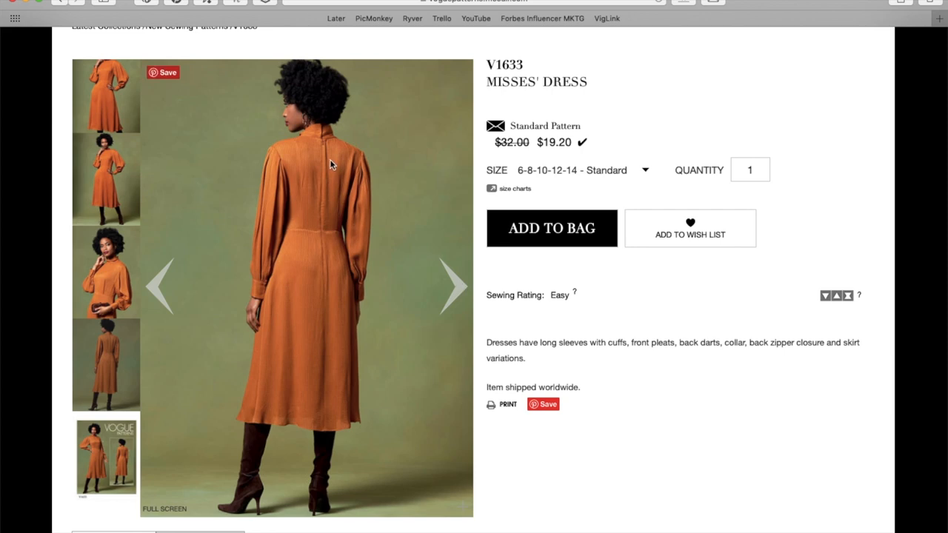
pyautogui.click(453, 288)
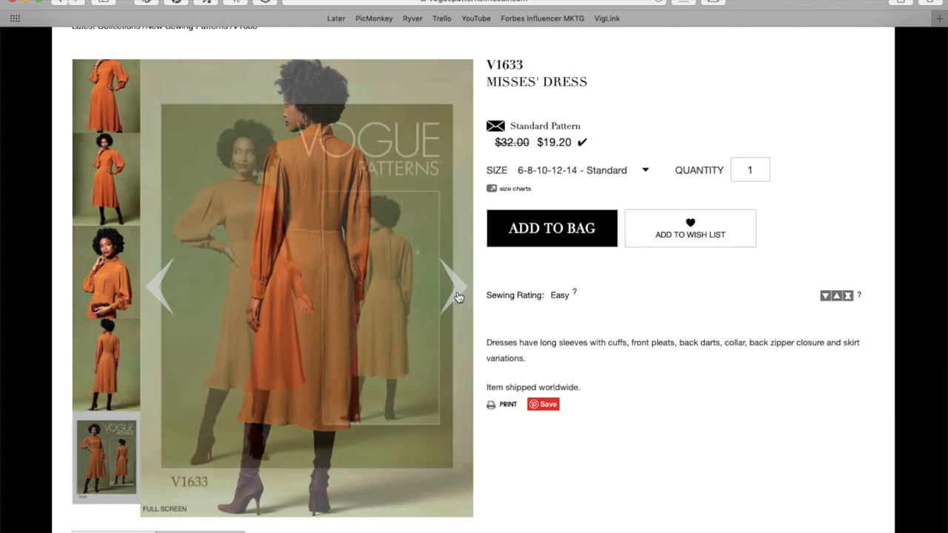
# - Scroll down and look over the V1633 front and back line drawings
pyautogui.scroll(-3)
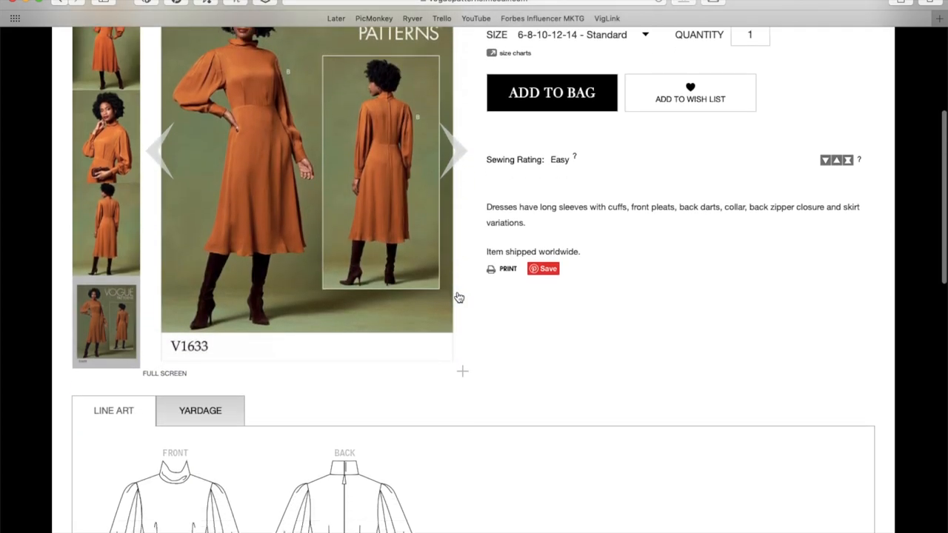
pyautogui.scroll(-3)
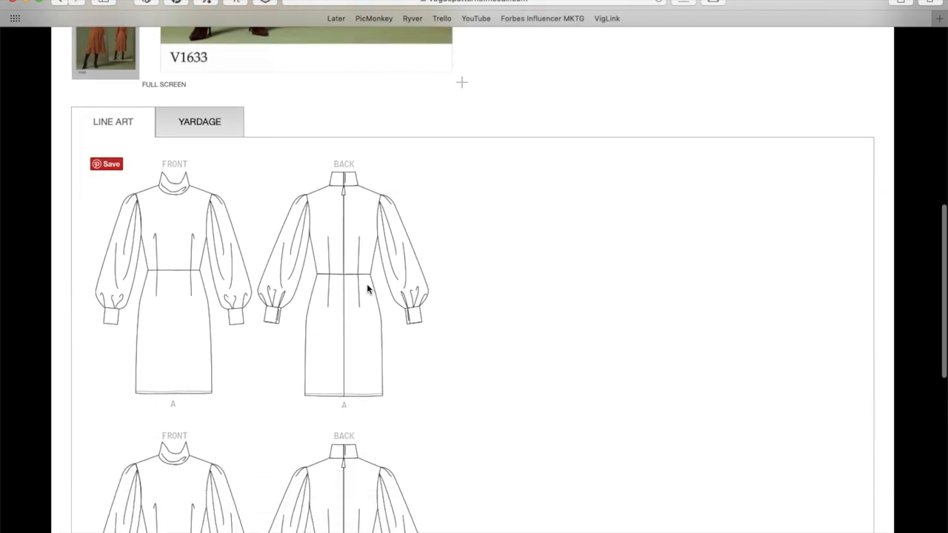
pyautogui.moveTo(373, 384)
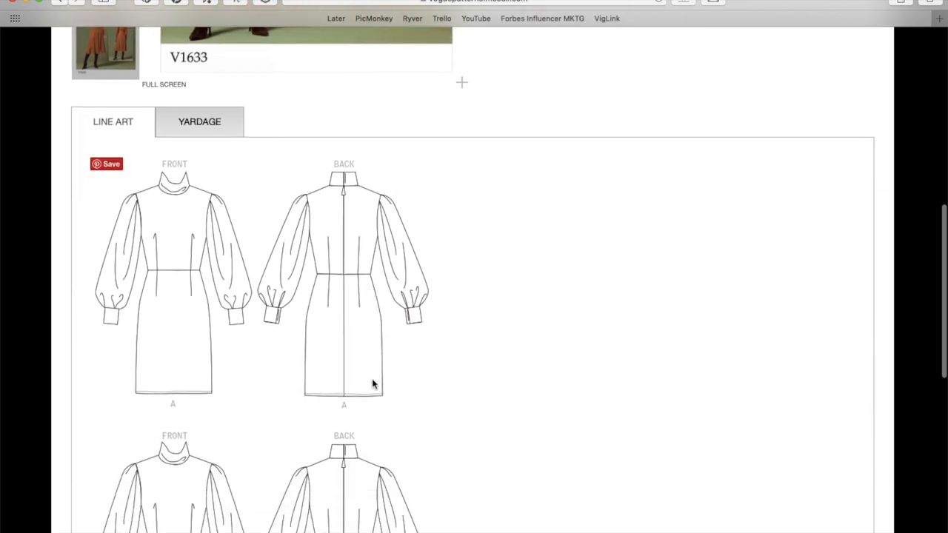
pyautogui.scroll(-3)
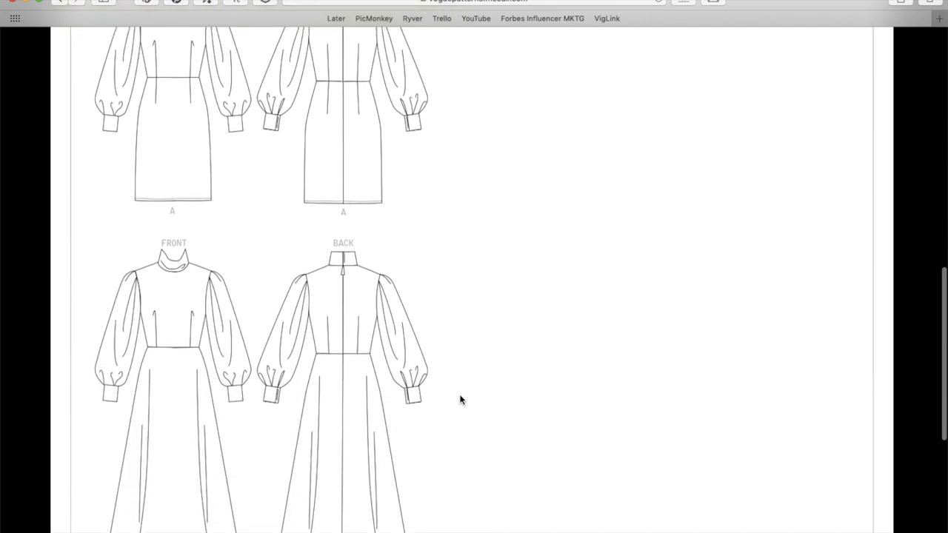
pyautogui.scroll(-3)
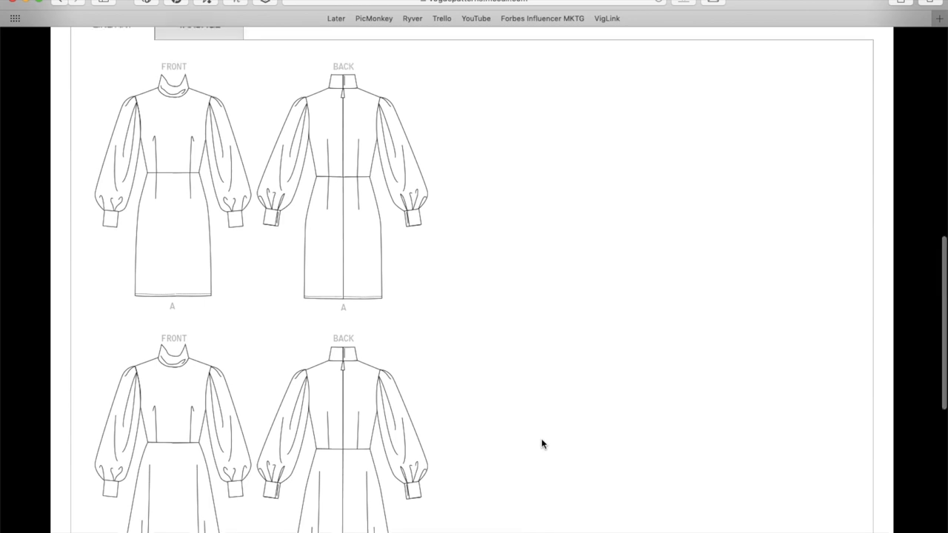
pyautogui.scroll(3)
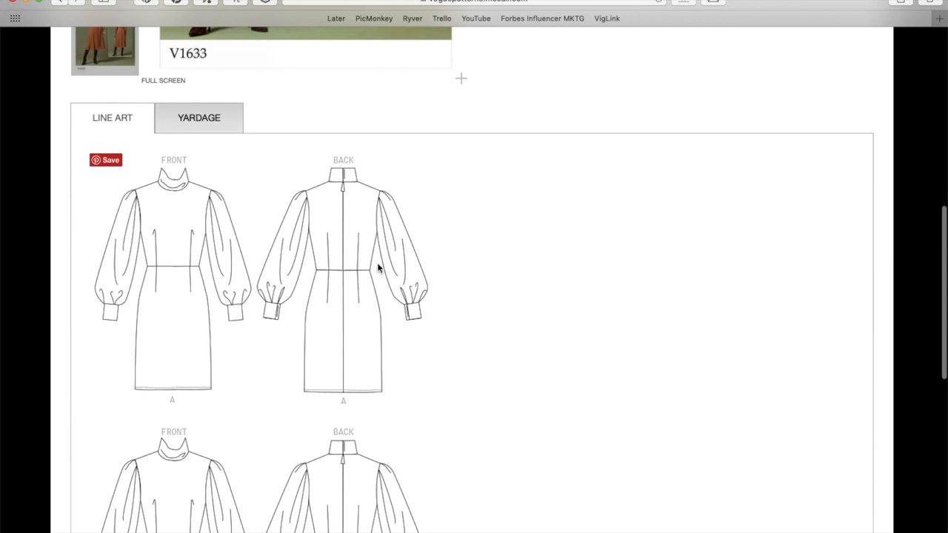
pyautogui.scroll(-3)
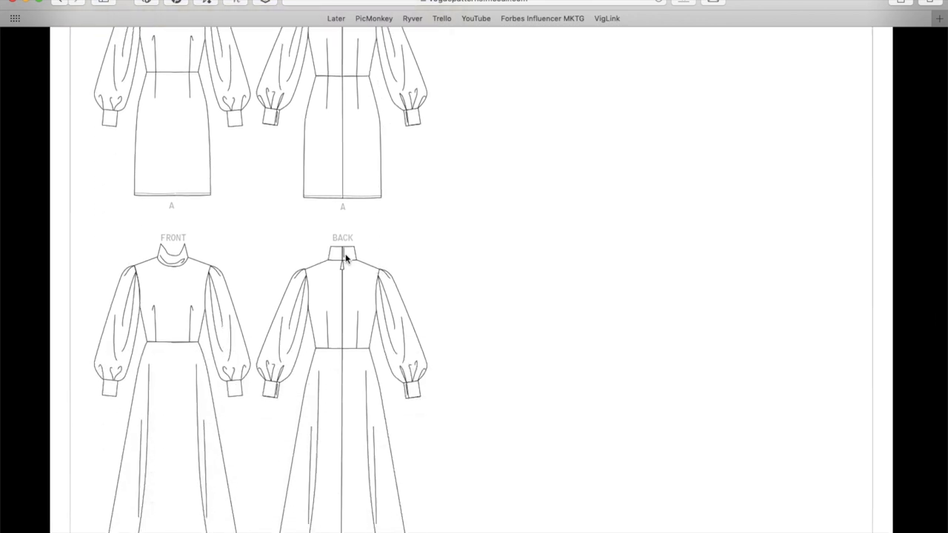
pyautogui.scroll(3)
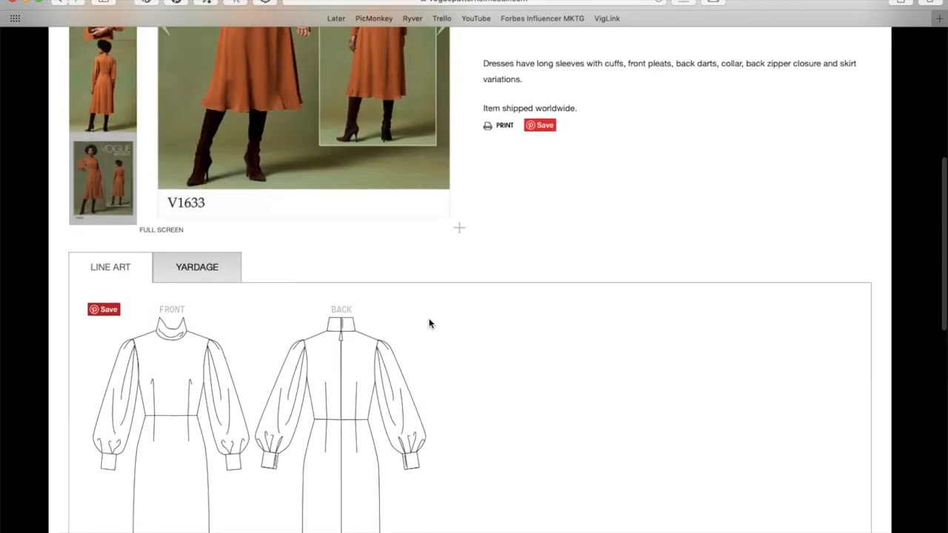
# - Bring up the V1633 yardage chart with fabrics, notions and sizes
pyautogui.click(195, 267)
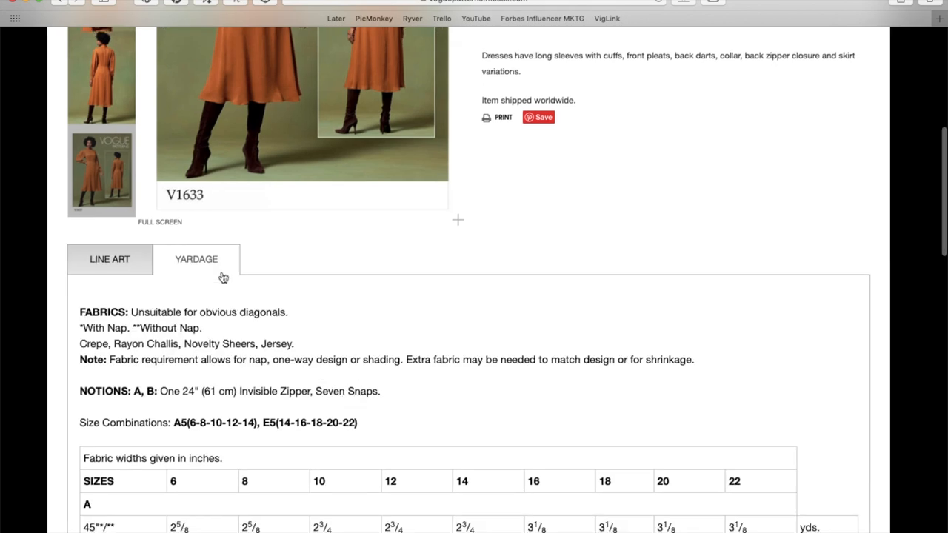
pyautogui.moveTo(258, 339)
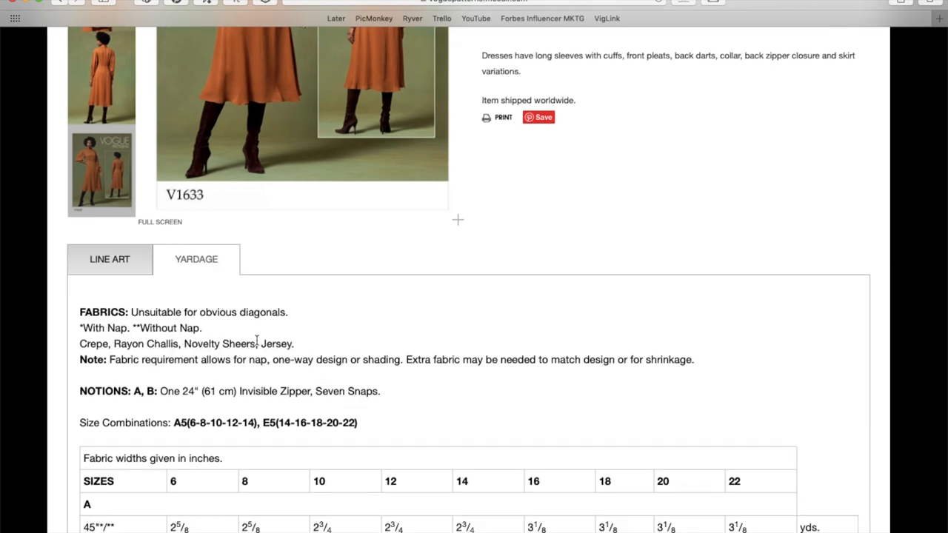
# - View the V1633 close-up photo and scroll through its yardage chart
pyautogui.scroll(3)
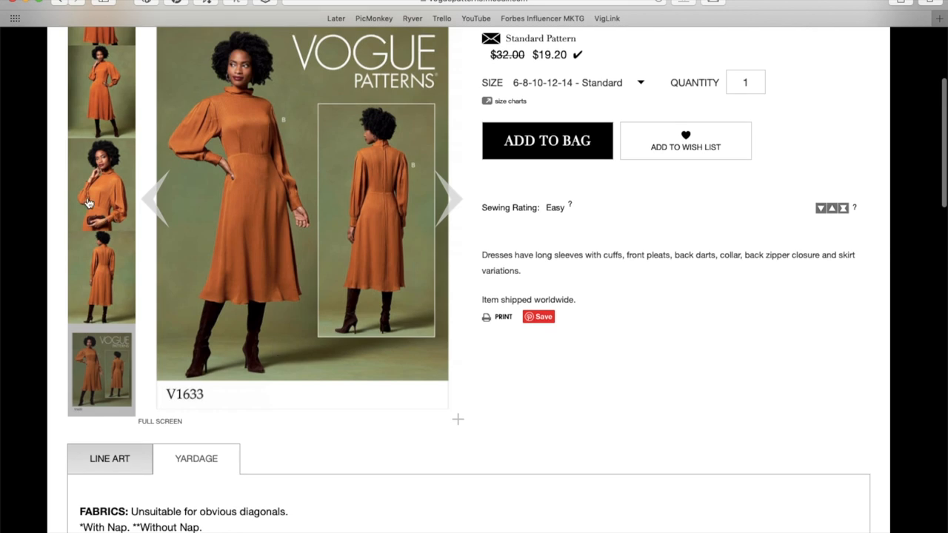
pyautogui.click(101, 185)
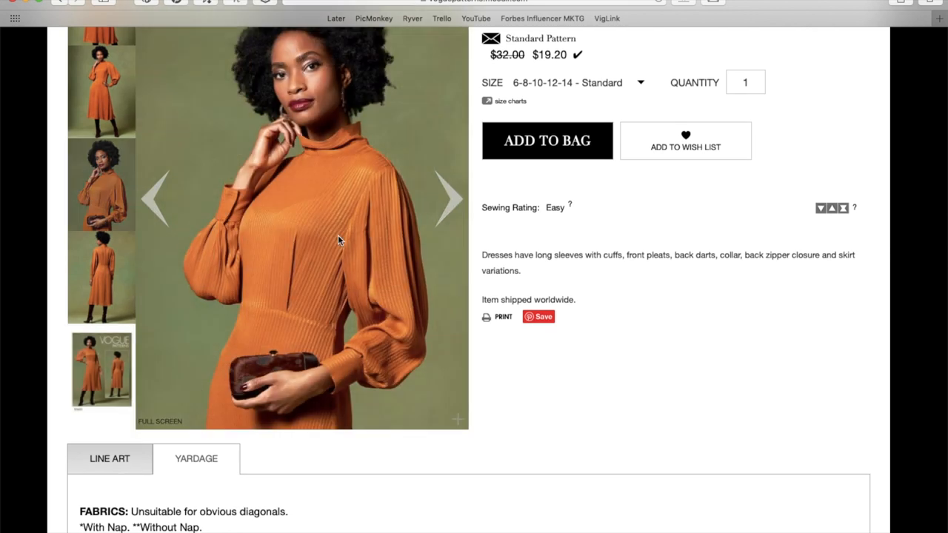
pyautogui.moveTo(323, 222)
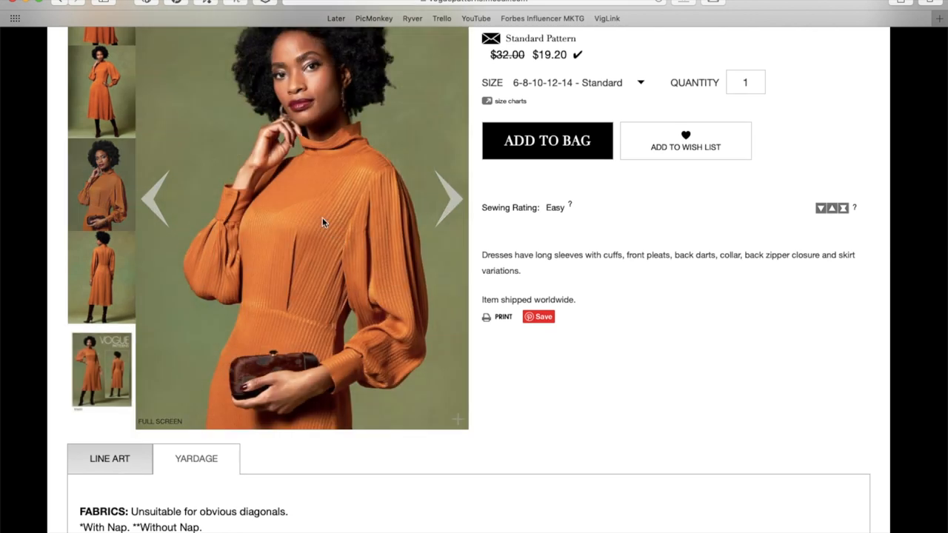
pyautogui.scroll(-3)
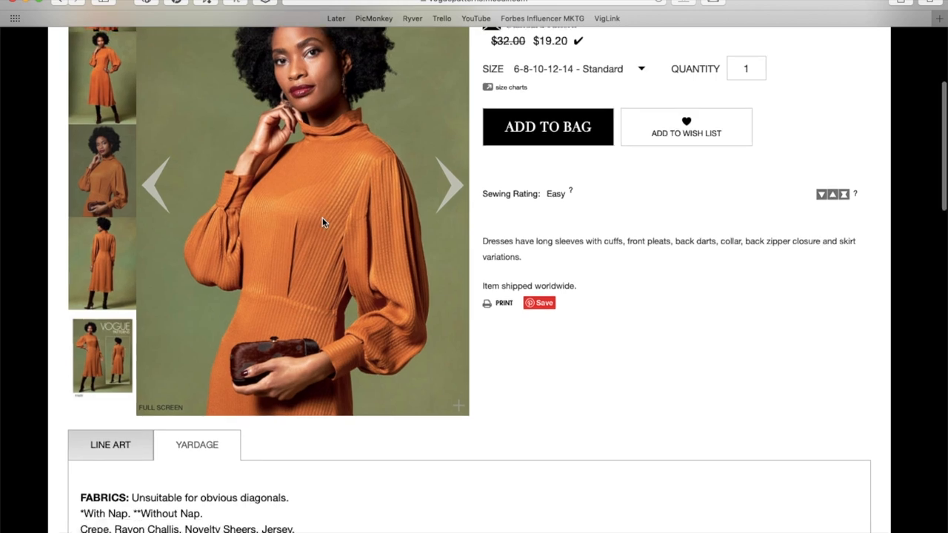
pyautogui.scroll(-3)
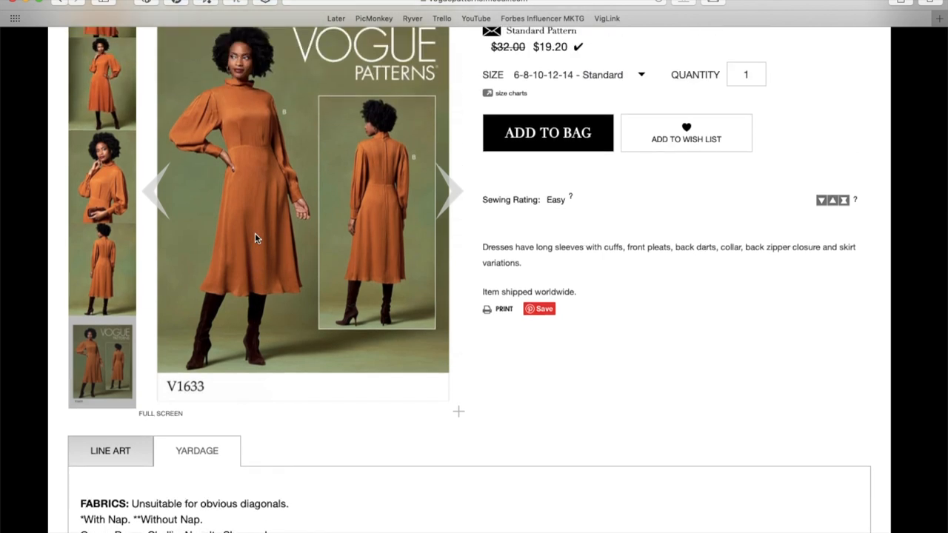
pyautogui.scroll(-3)
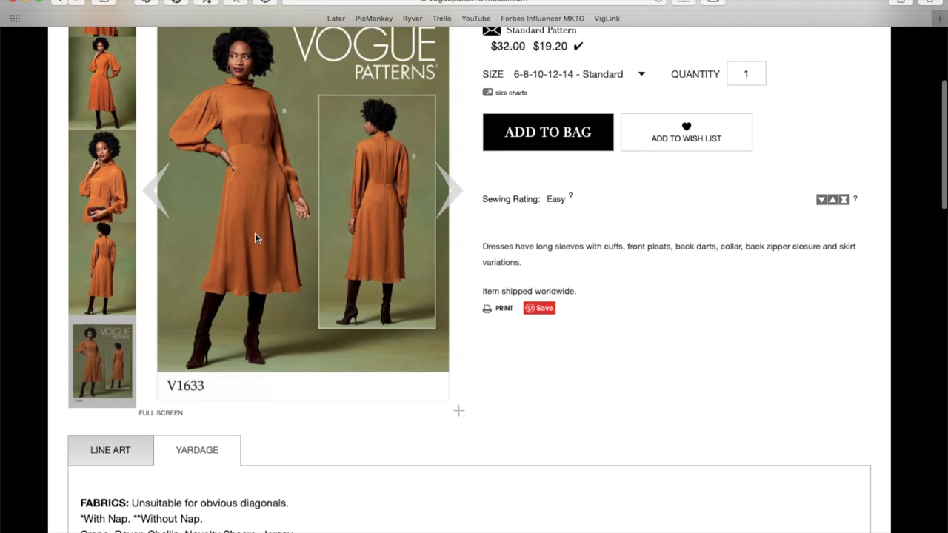
pyautogui.scroll(-3)
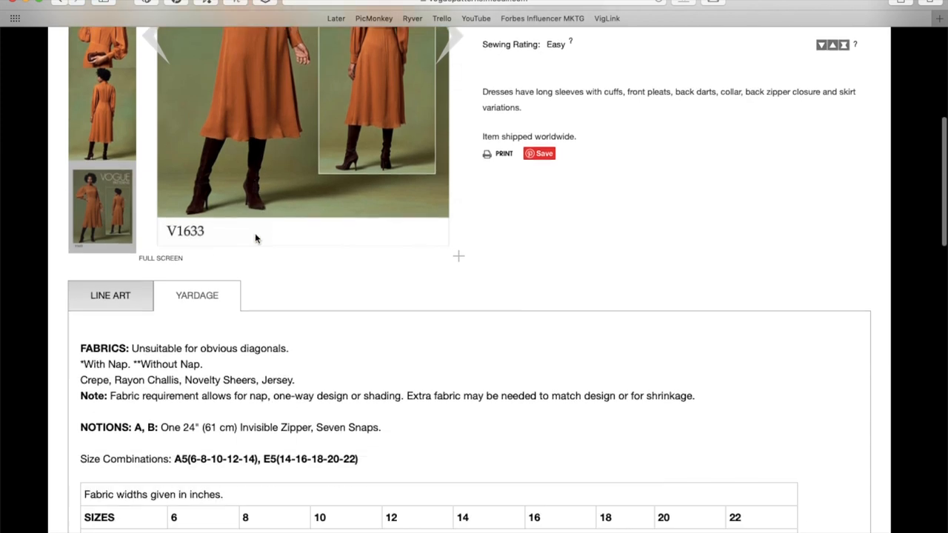
pyautogui.scroll(-3)
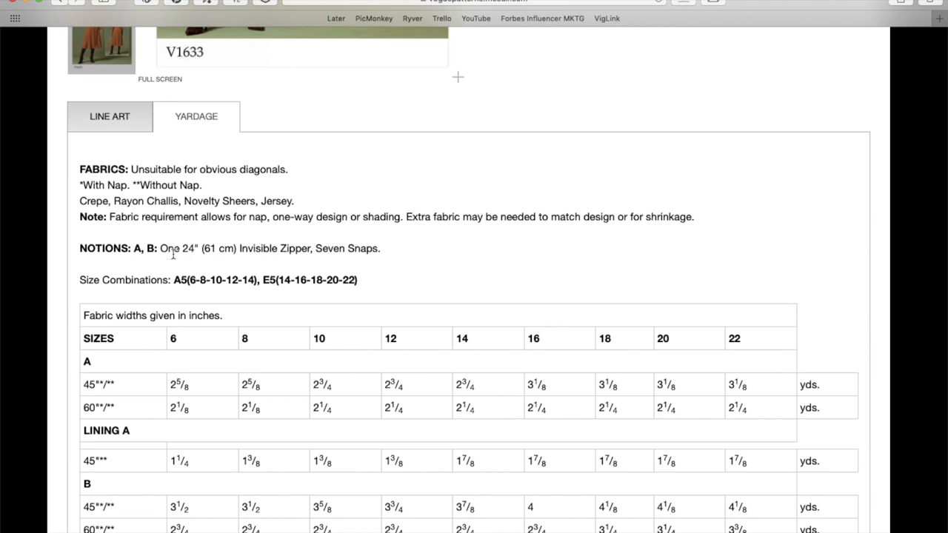
pyautogui.scroll(-3)
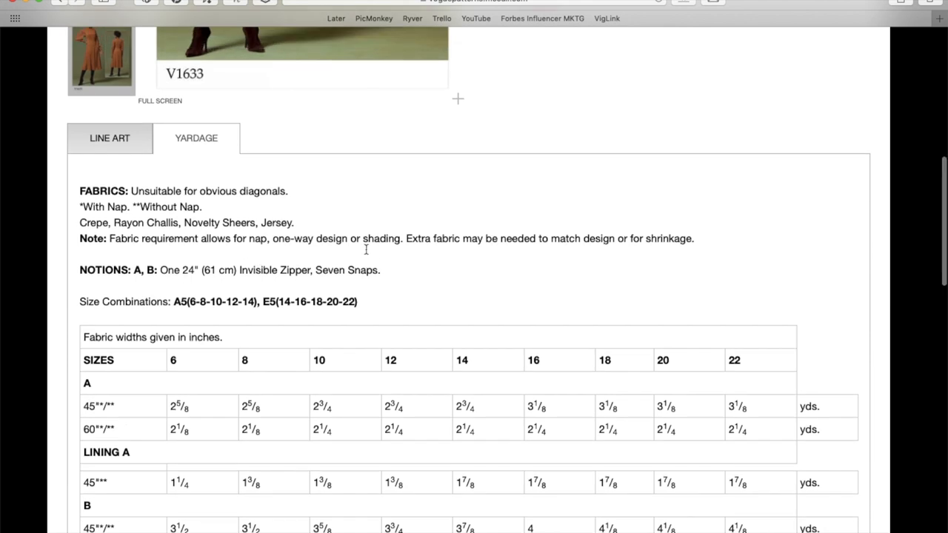
pyautogui.scroll(3)
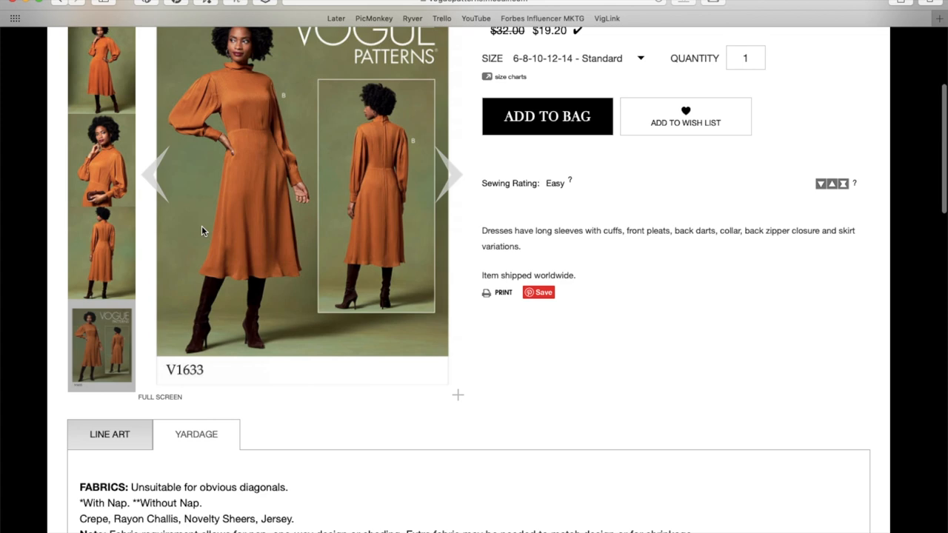
# - Page the V1633 photos through the close-up to the full-length front view
pyautogui.click(450, 175)
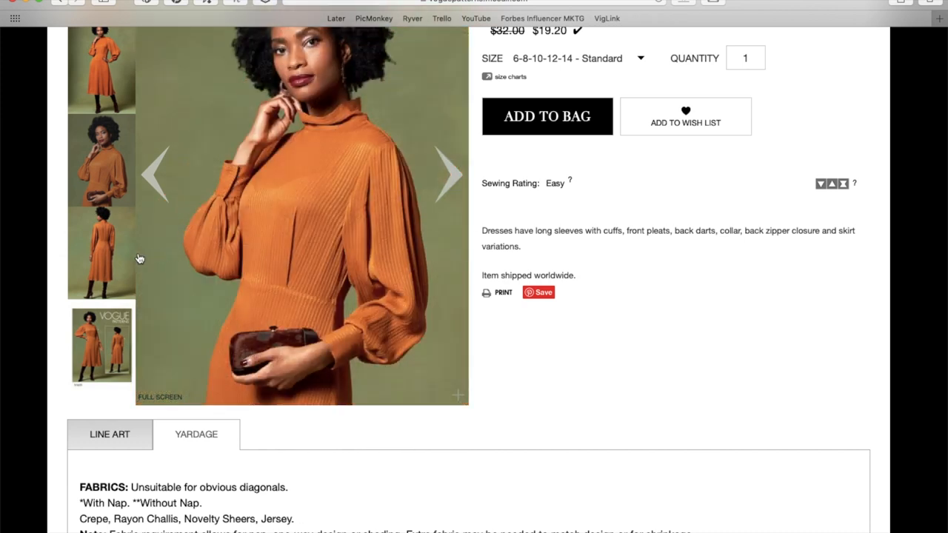
pyautogui.scroll(3)
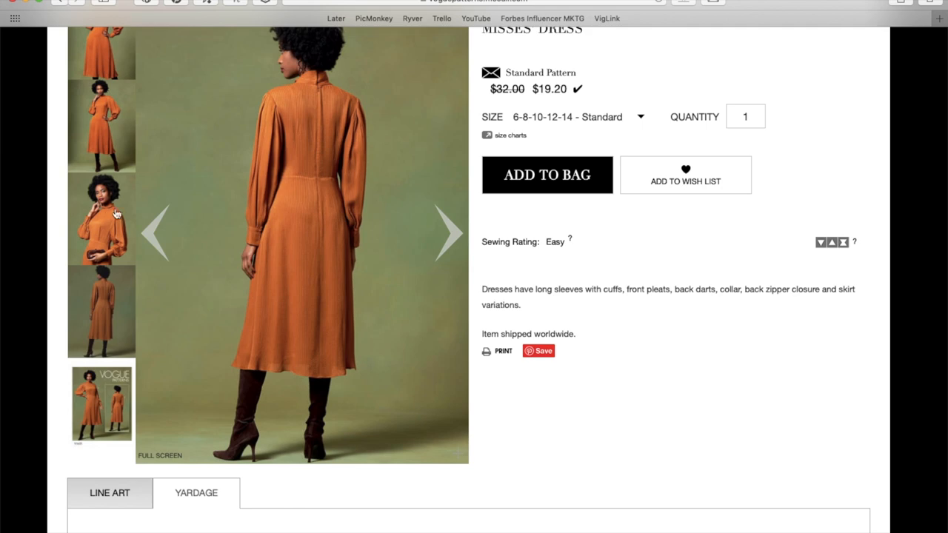
pyautogui.click(101, 219)
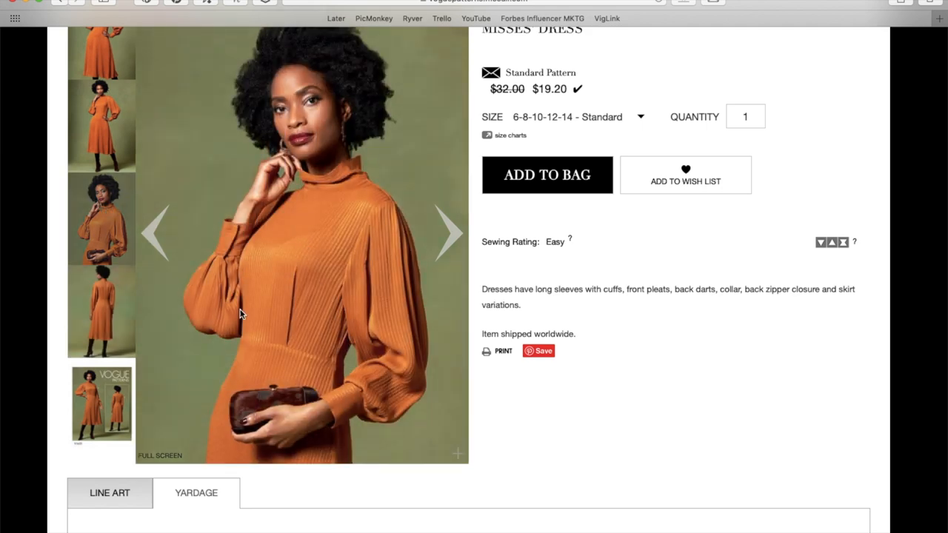
pyautogui.click(450, 234)
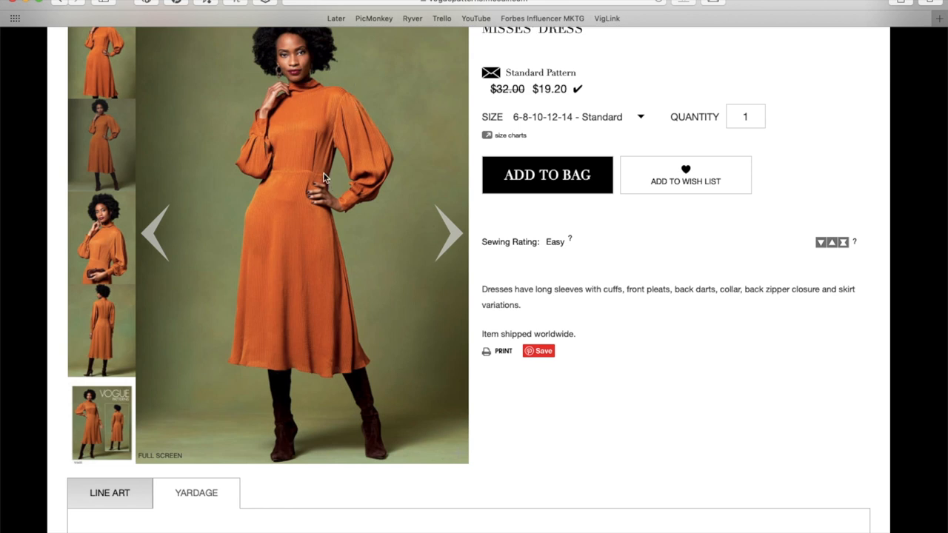
pyautogui.moveTo(265, 190)
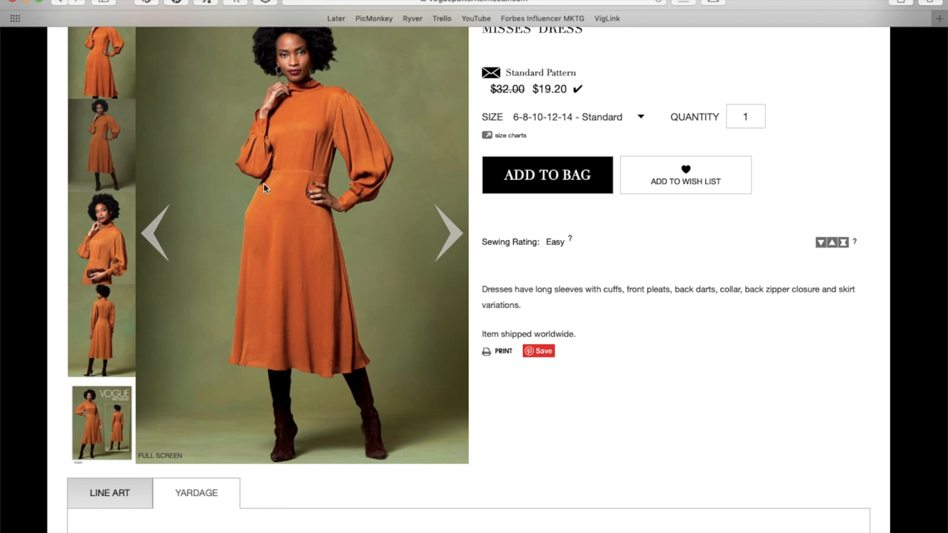
pyautogui.moveTo(281, 163)
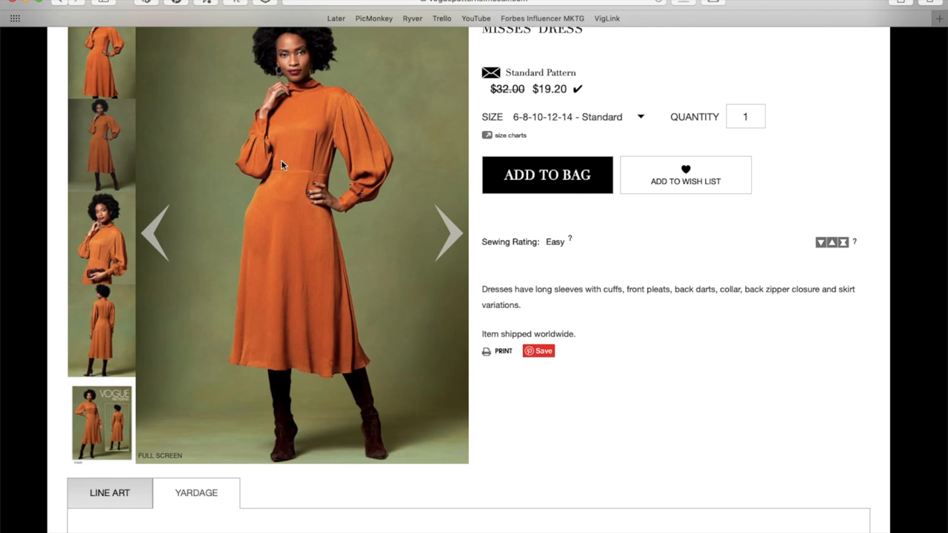
pyautogui.moveTo(335, 176)
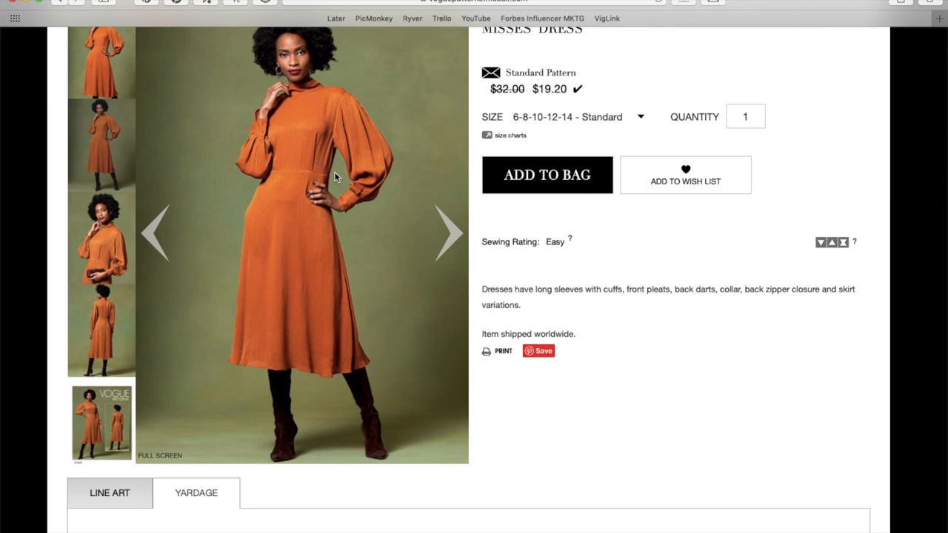
# - Scroll through V1633's yardage table to the finished garment measurements and centimetre chart, then back toward the top
pyautogui.scroll(-3)
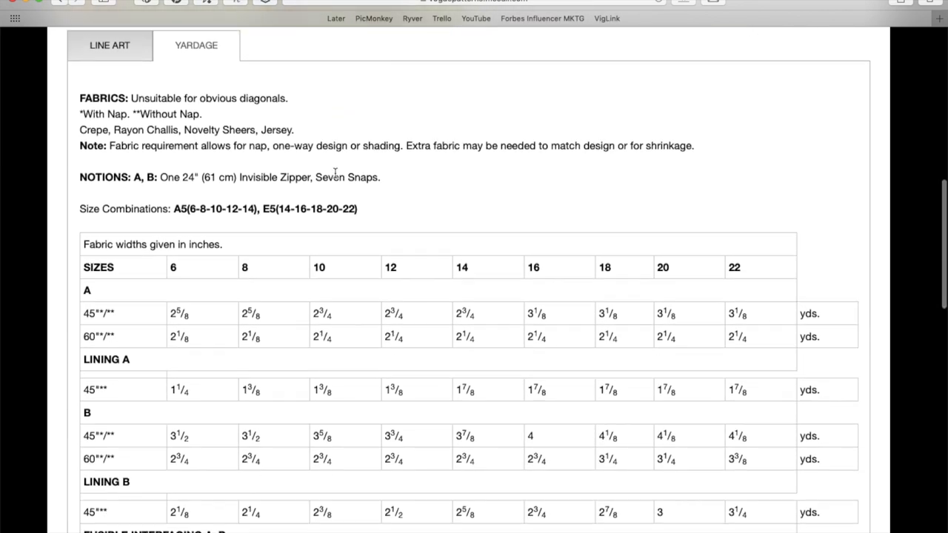
pyautogui.scroll(-3)
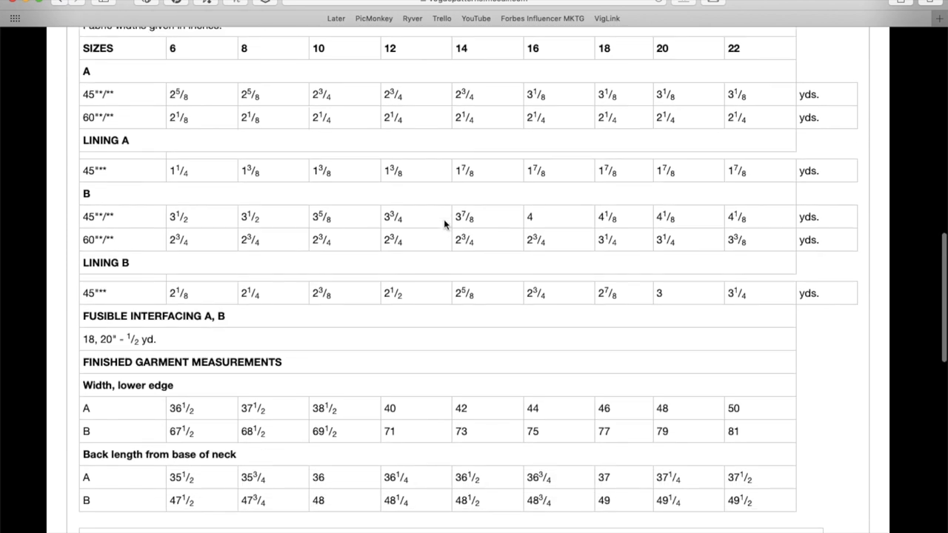
pyautogui.scroll(3)
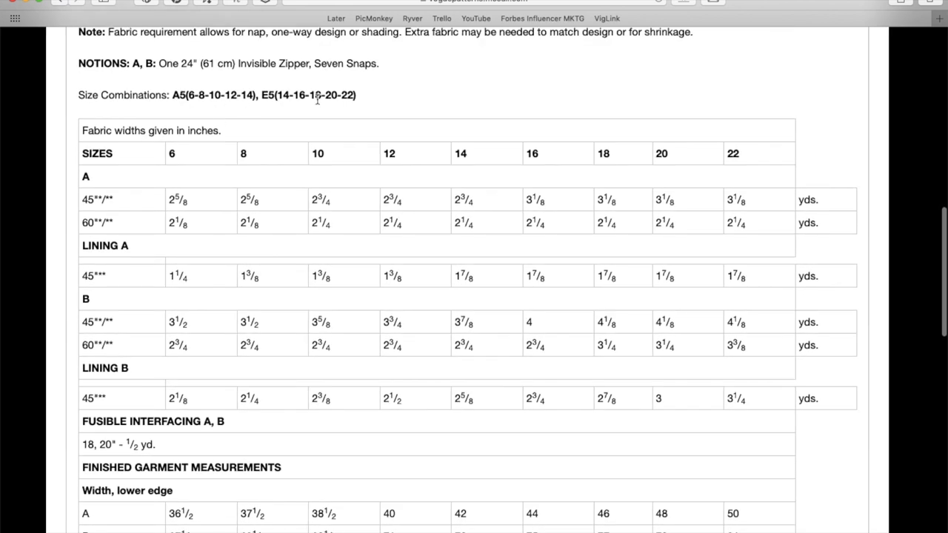
pyautogui.scroll(-3)
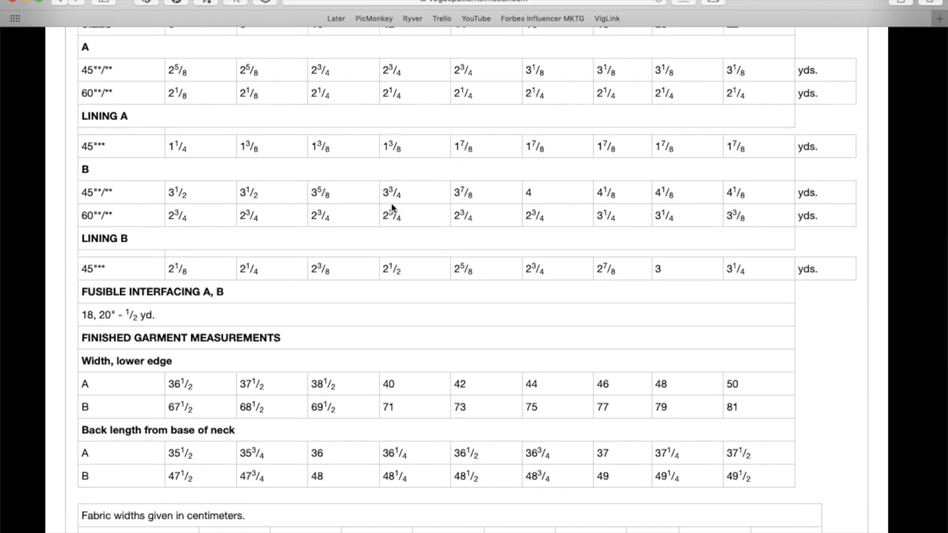
pyautogui.scroll(-3)
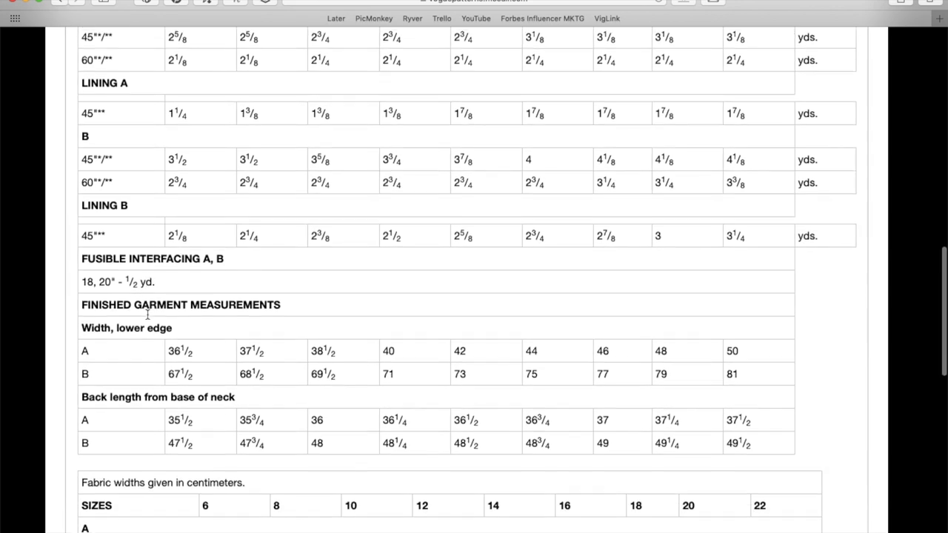
pyautogui.scroll(-3)
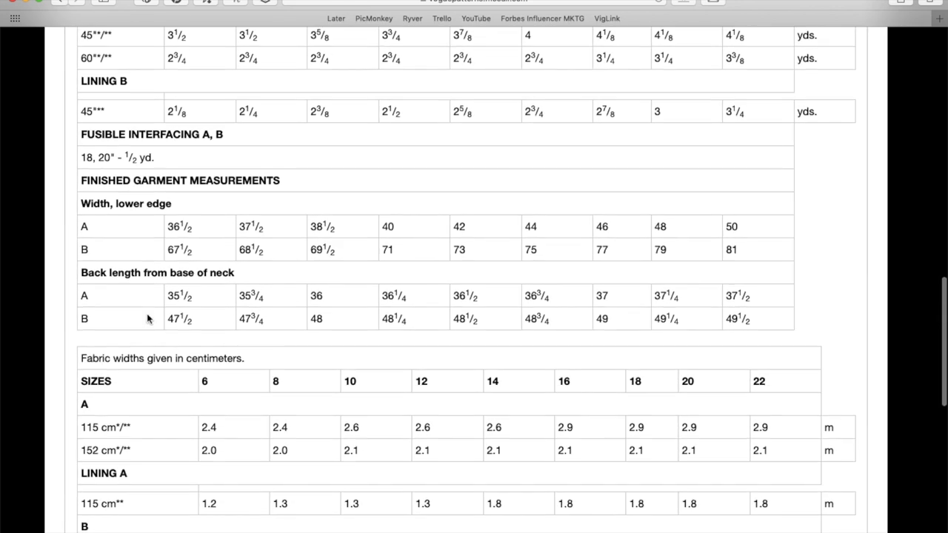
pyautogui.moveTo(122, 217)
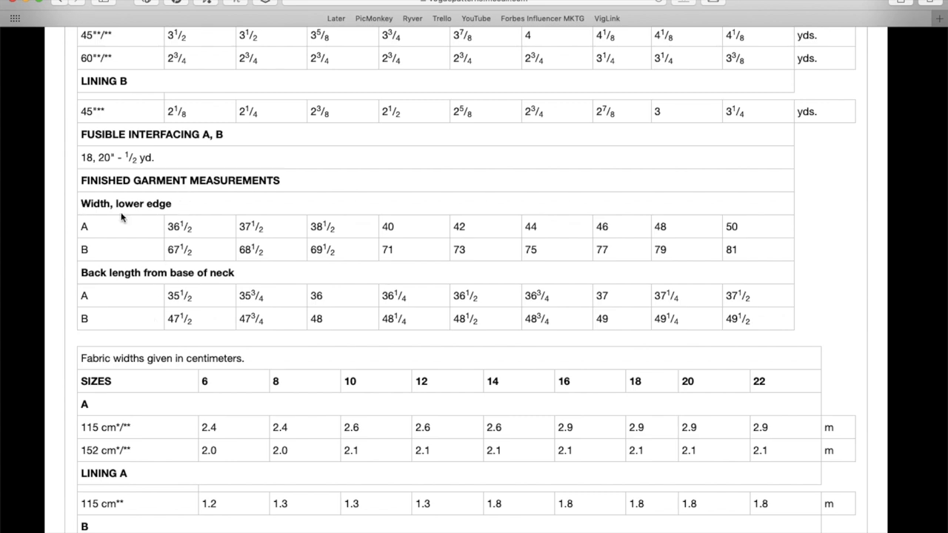
pyautogui.scroll(3)
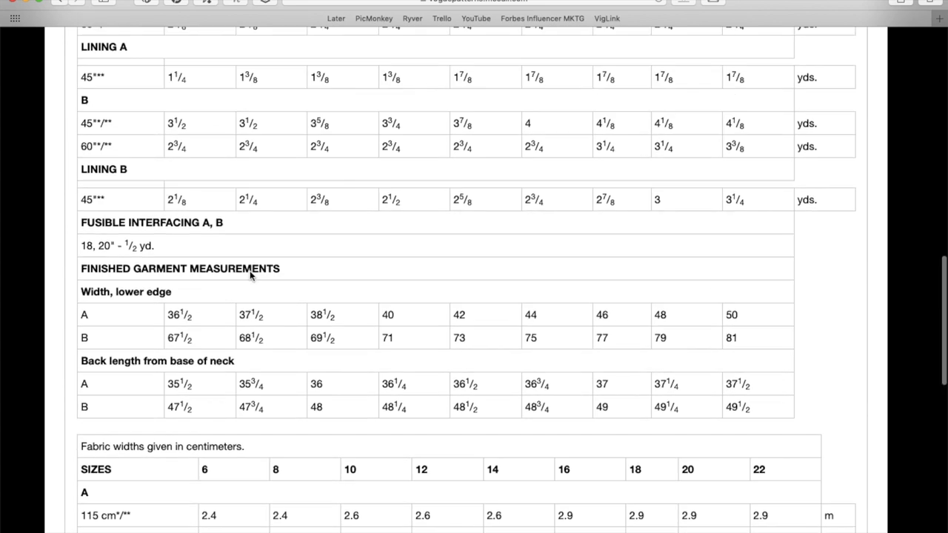
pyautogui.scroll(3)
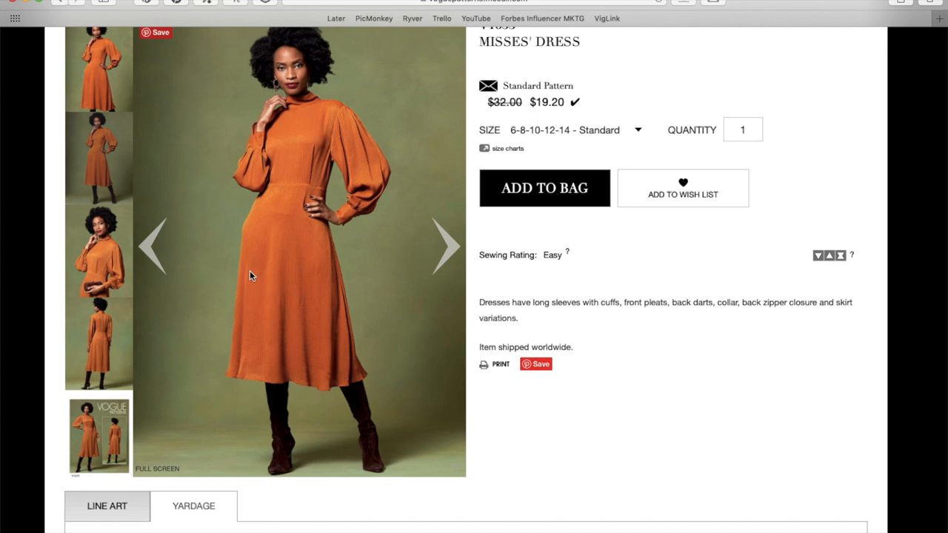
pyautogui.moveTo(145, 118)
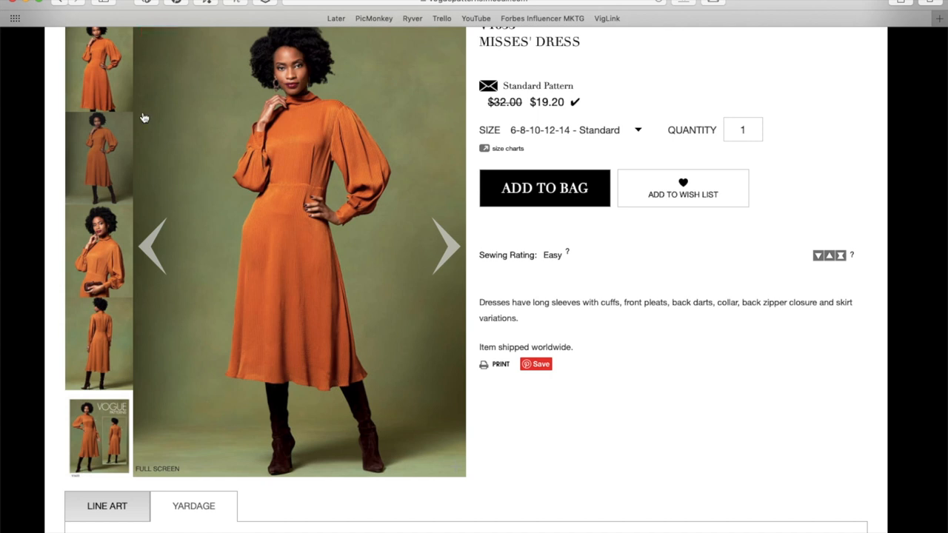
pyautogui.moveTo(281, 109)
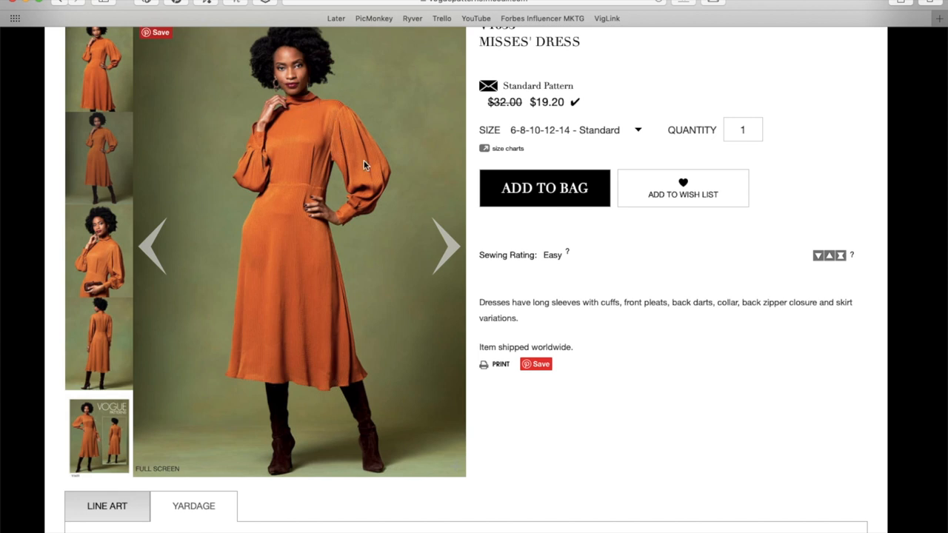
pyautogui.moveTo(392, 265)
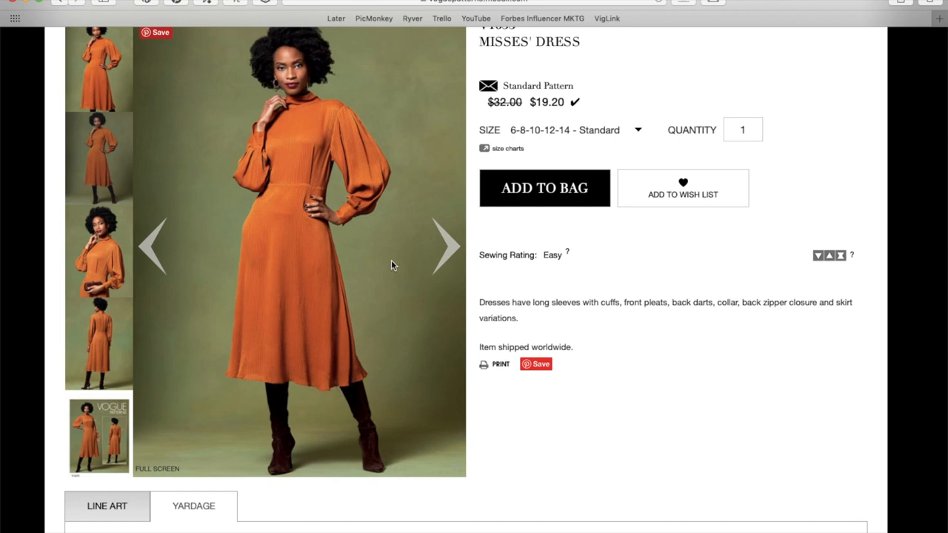
pyautogui.moveTo(426, 101)
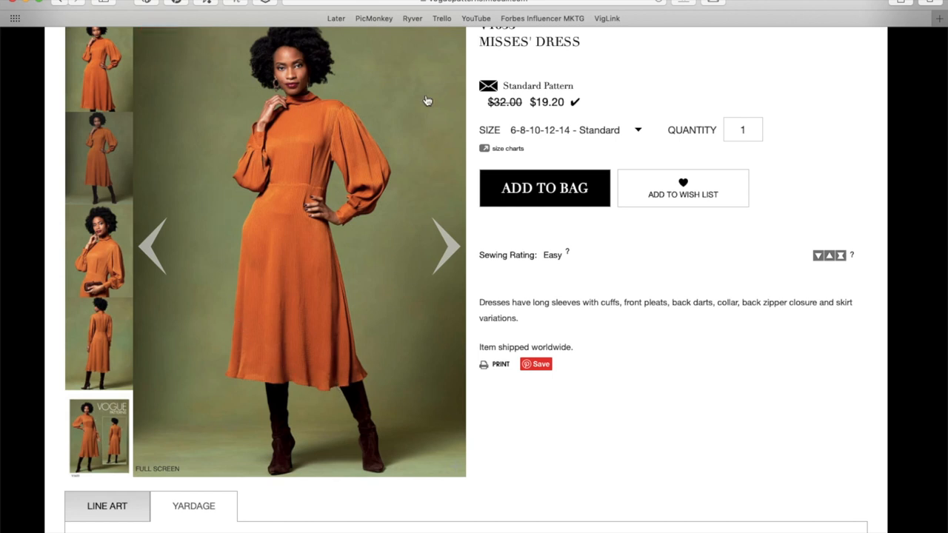
pyautogui.moveTo(284, 369)
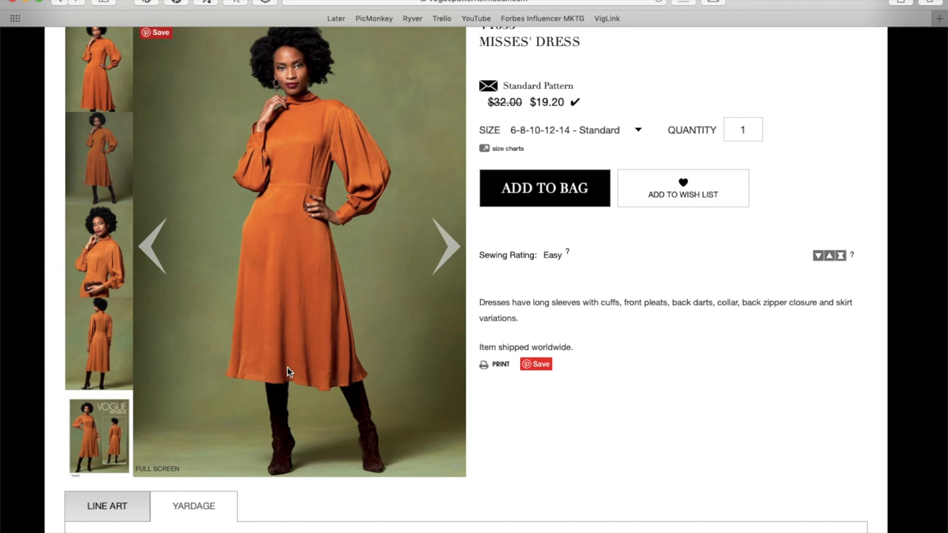
pyautogui.moveTo(273, 201)
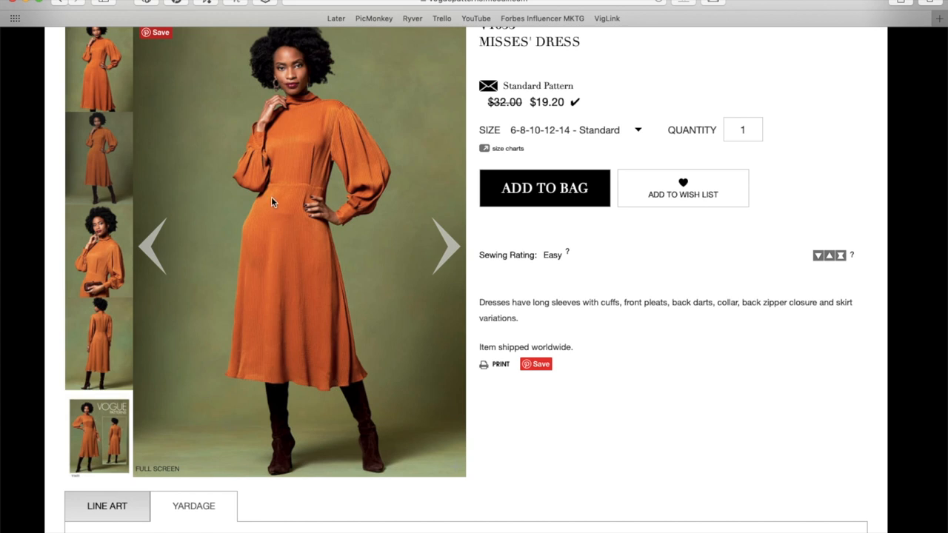
pyautogui.moveTo(308, 172)
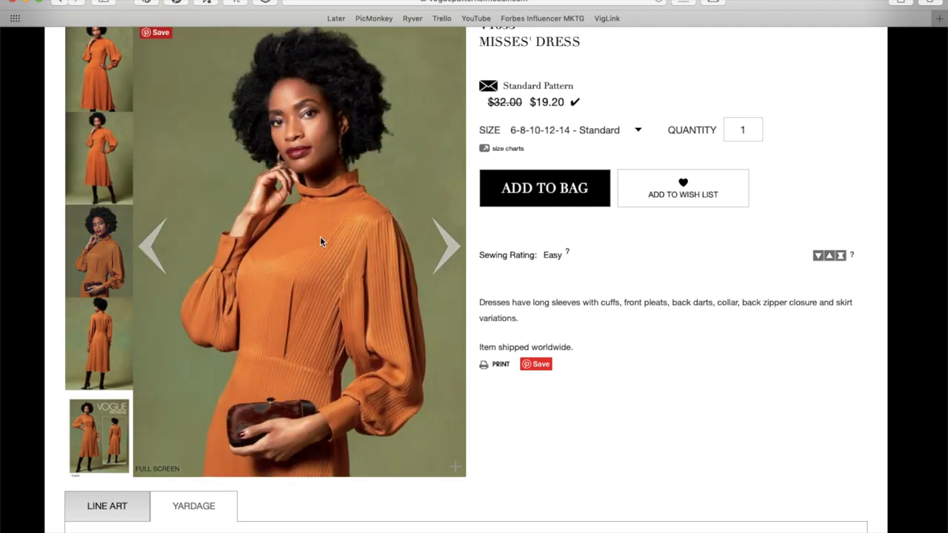
pyautogui.moveTo(320, 245)
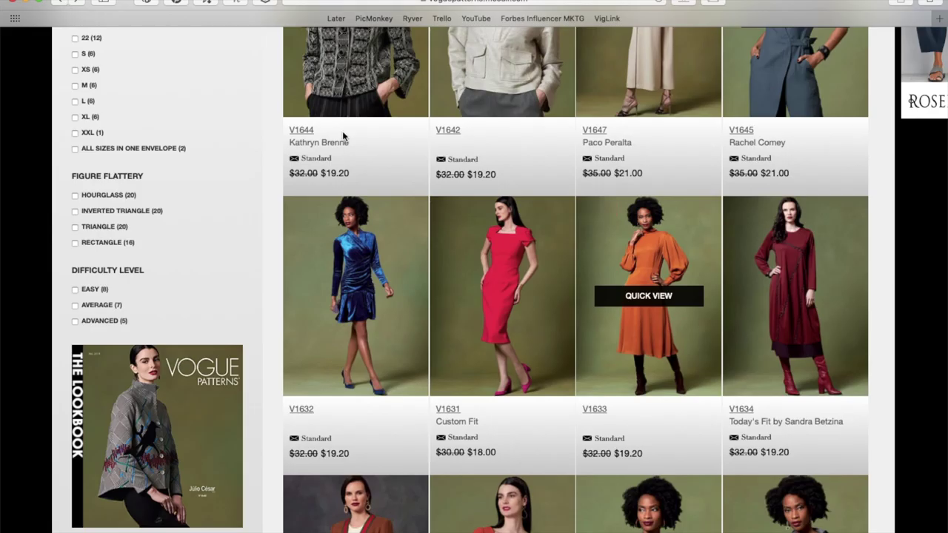
pyautogui.moveTo(805, 264)
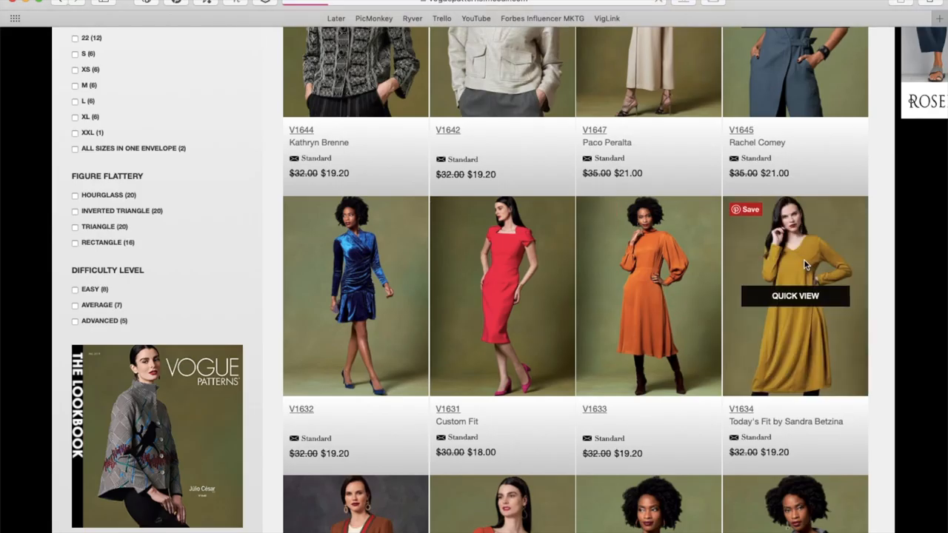
# - Go to the V1634 Misses' Dress page and bring up the yellow dress photo
pyautogui.click(794, 296)
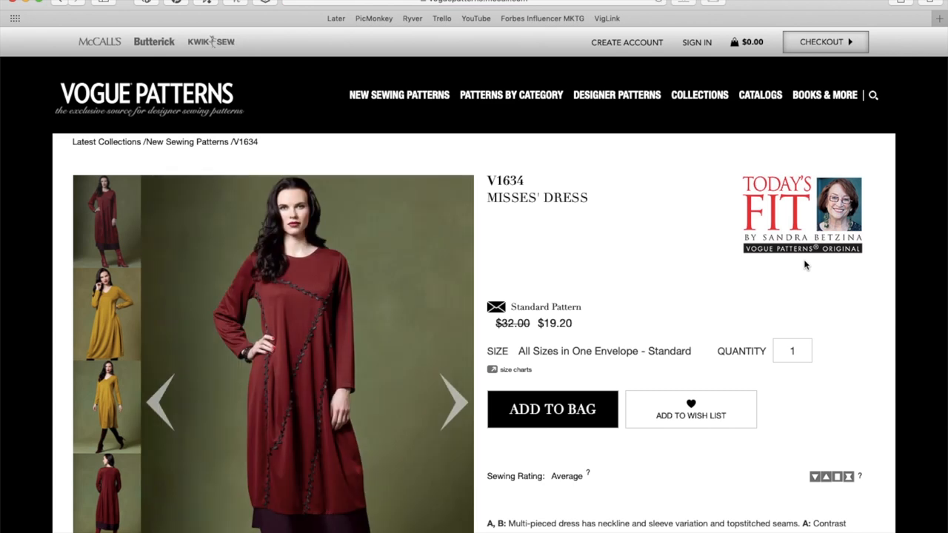
pyautogui.scroll(-3)
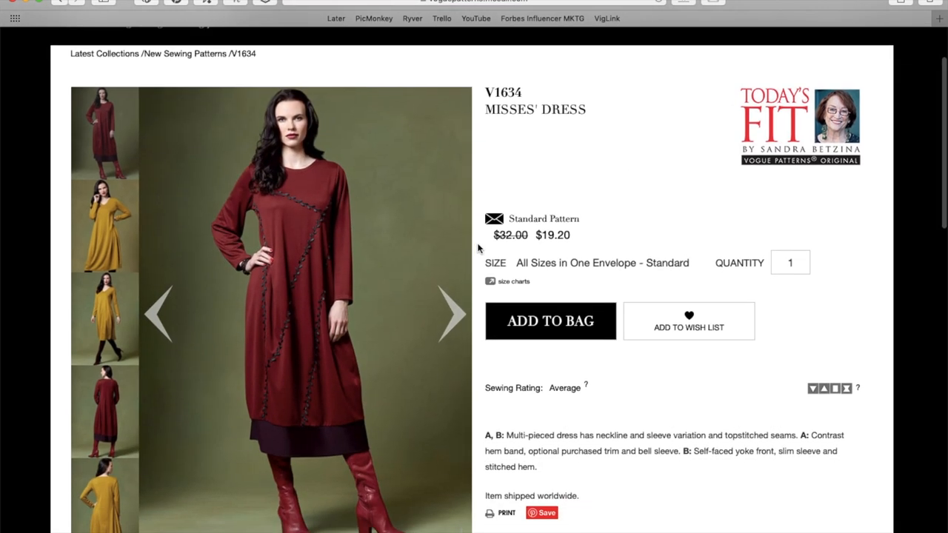
pyautogui.moveTo(353, 234)
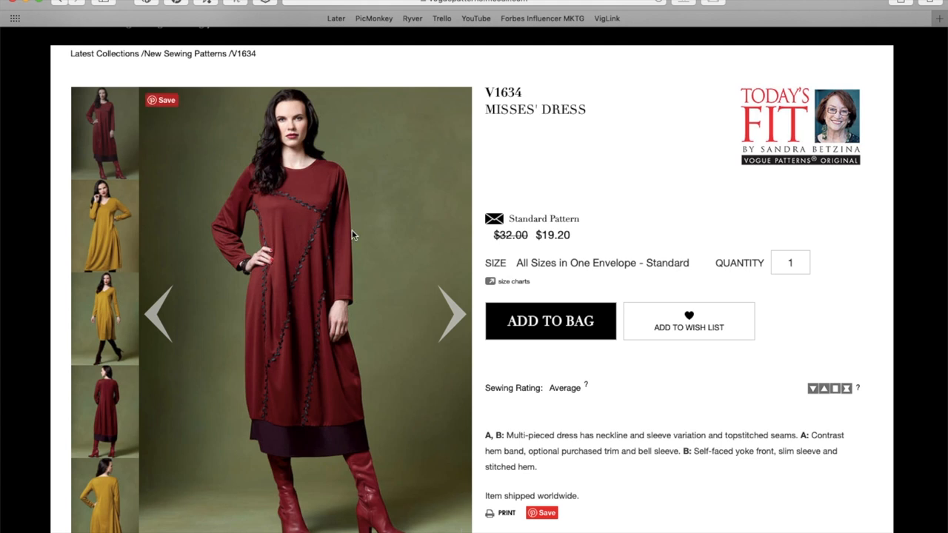
pyautogui.moveTo(344, 186)
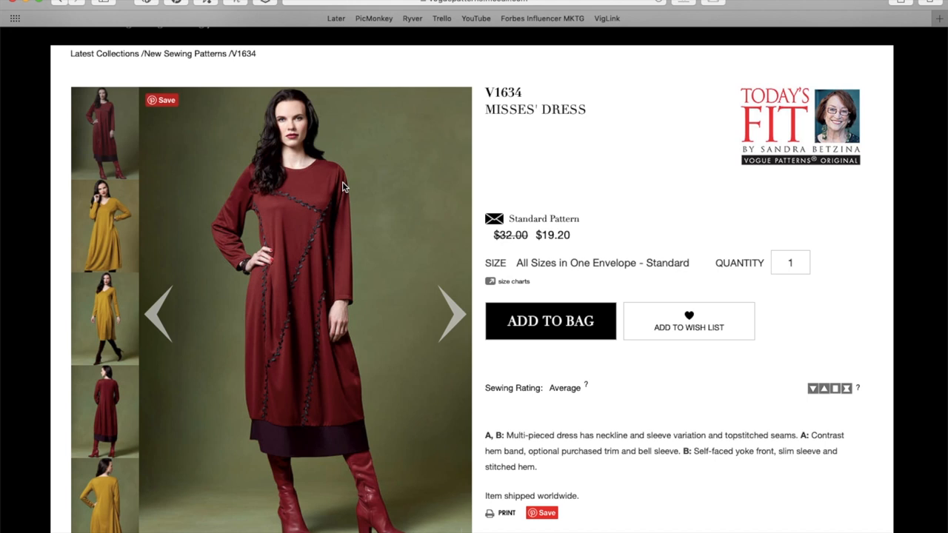
pyautogui.moveTo(353, 293)
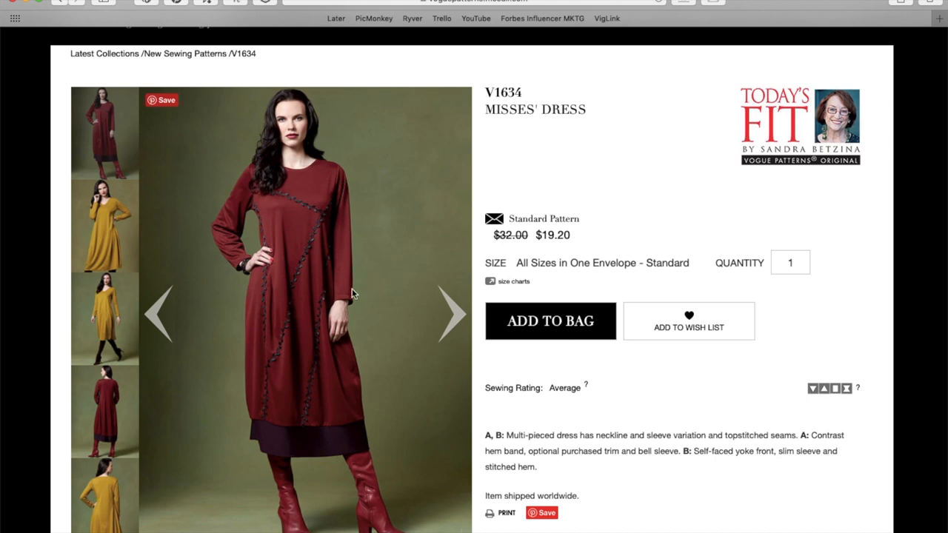
pyautogui.moveTo(350, 351)
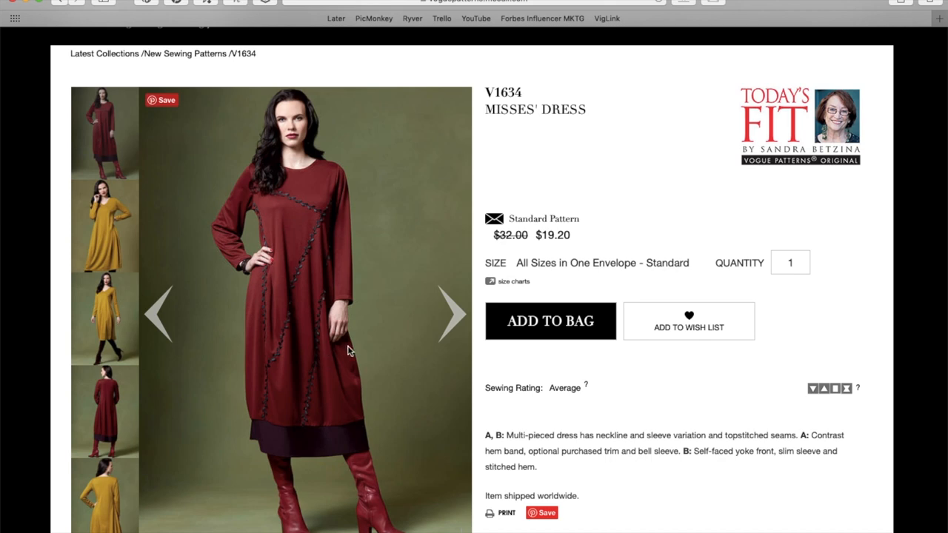
pyautogui.click(452, 314)
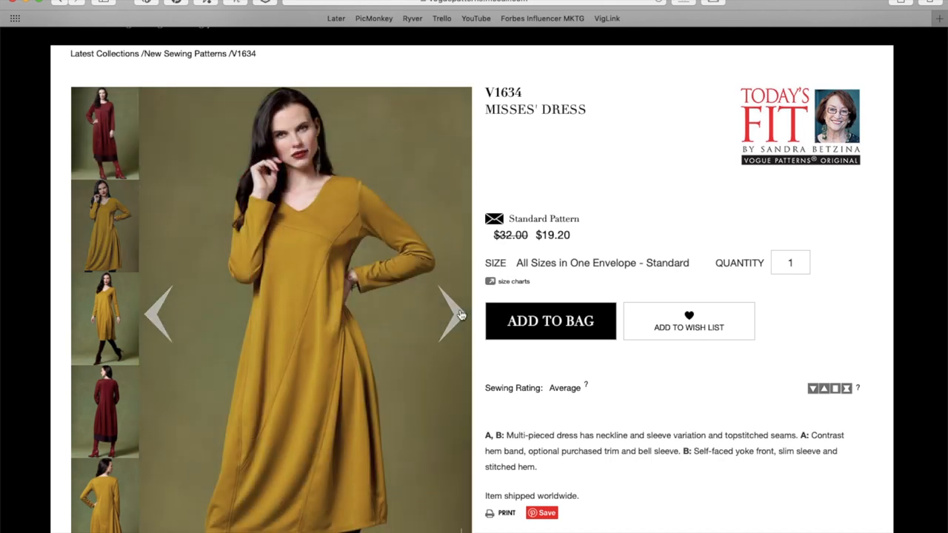
pyautogui.scroll(-3)
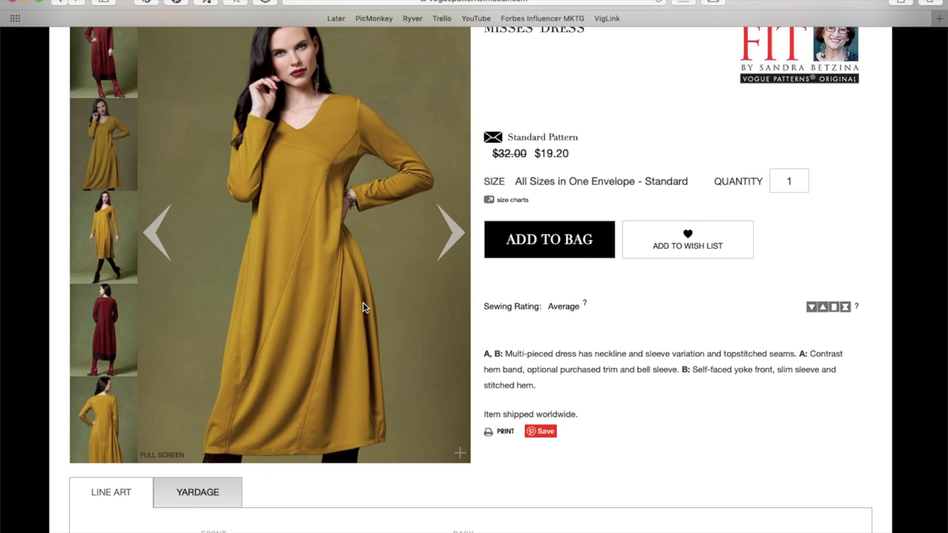
pyautogui.moveTo(352, 194)
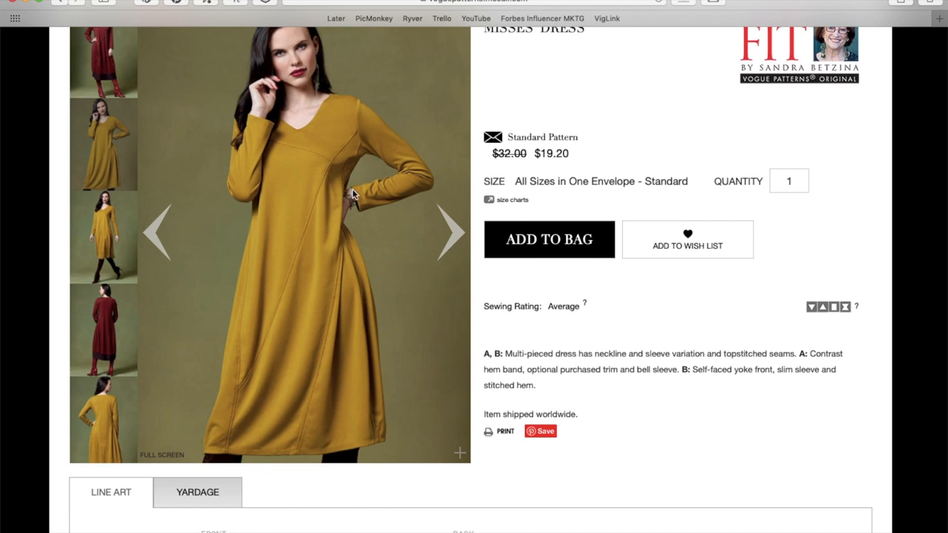
pyautogui.moveTo(297, 141)
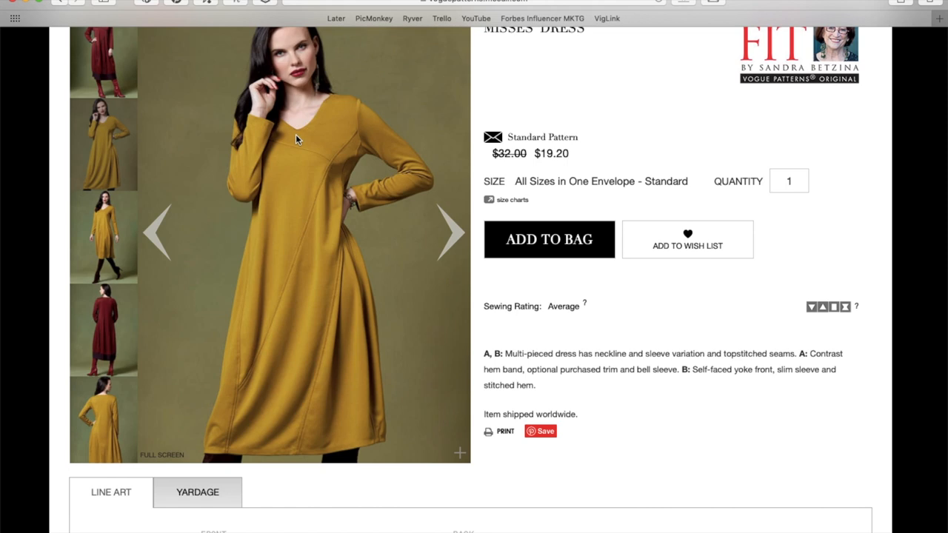
pyautogui.scroll(3)
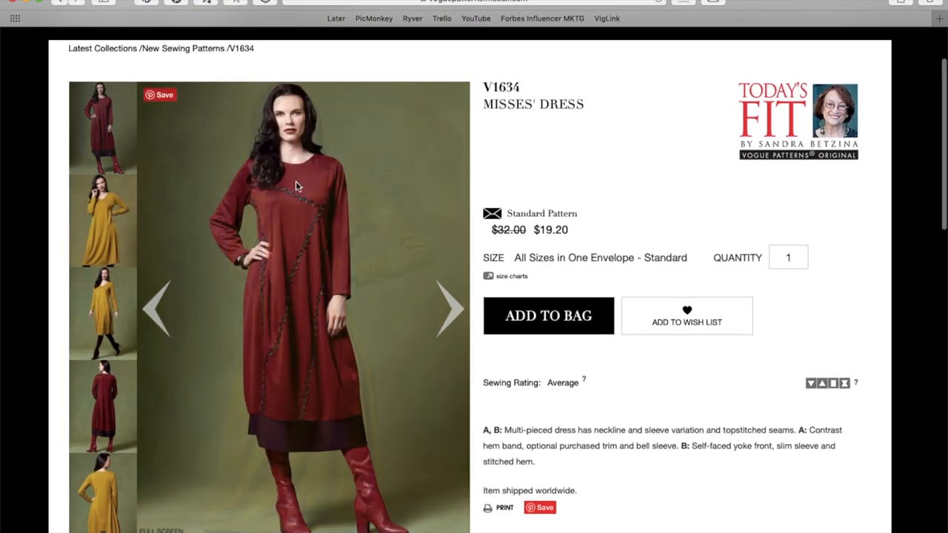
# - Page through the remaining V1634 photos, red and yellow fronts and backs, ending on the pattern envelope cover
pyautogui.click(453, 309)
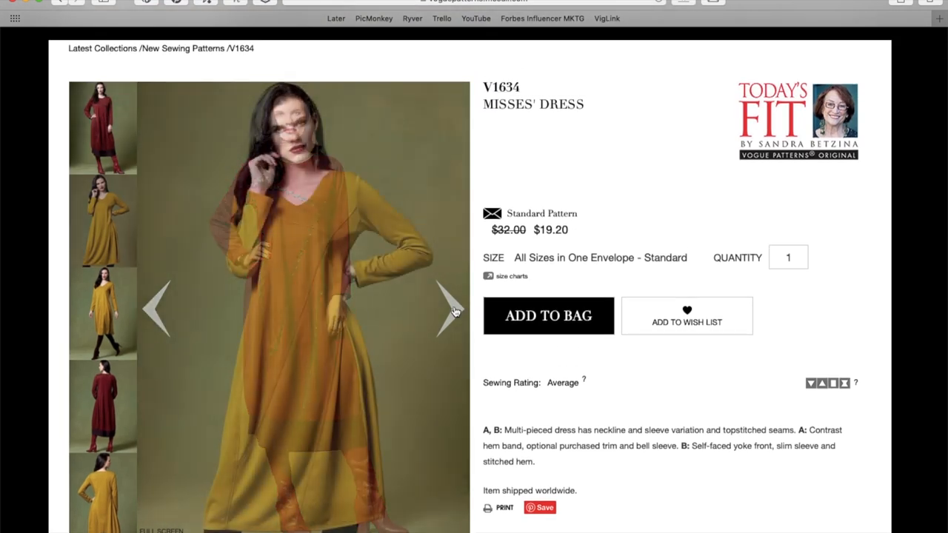
pyautogui.click(453, 310)
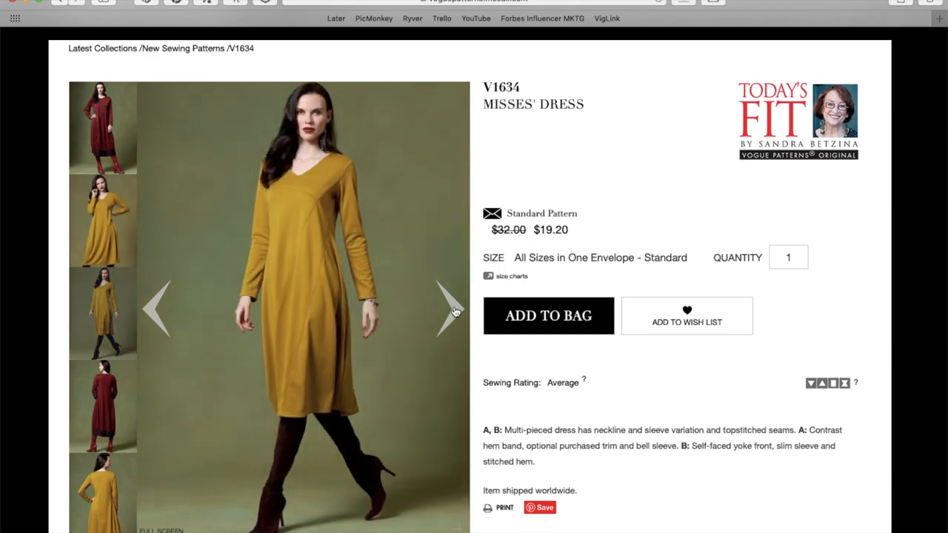
pyautogui.click(450, 310)
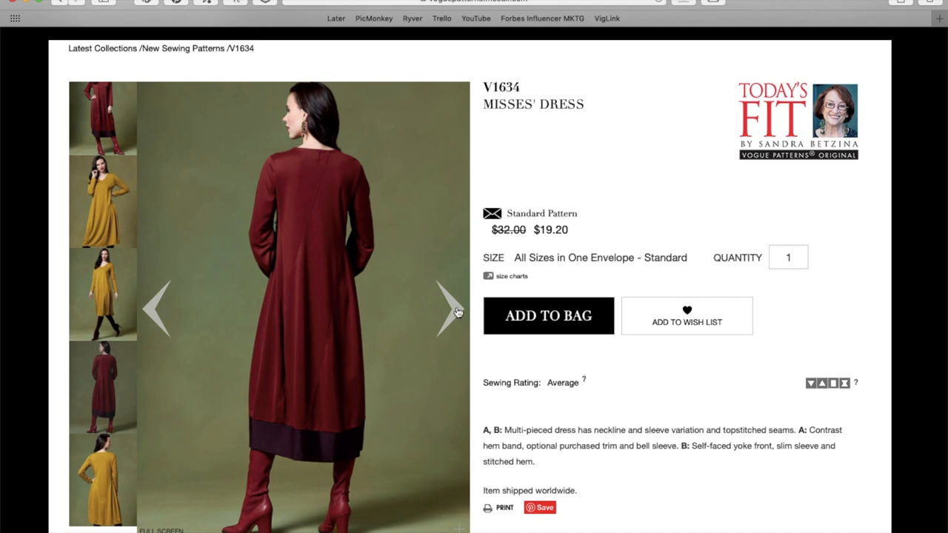
pyautogui.click(444, 311)
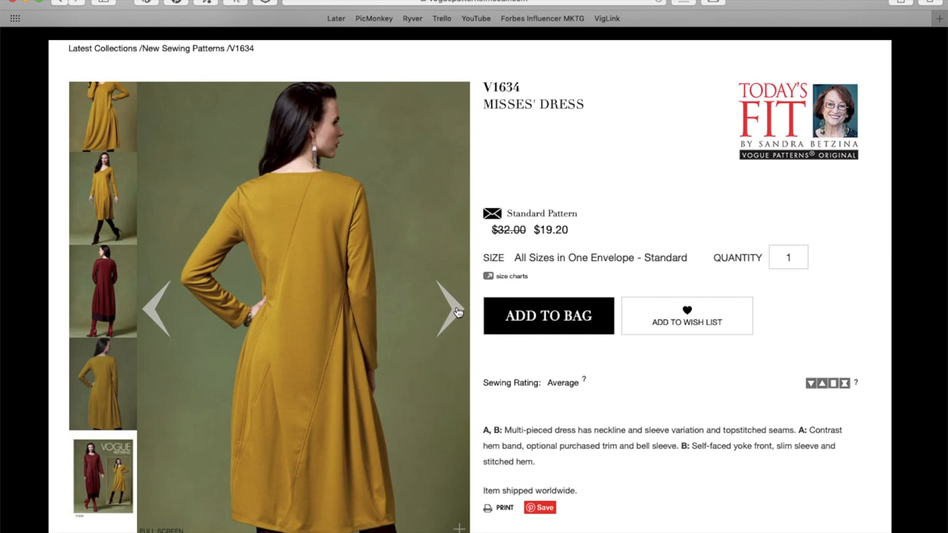
pyautogui.click(102, 476)
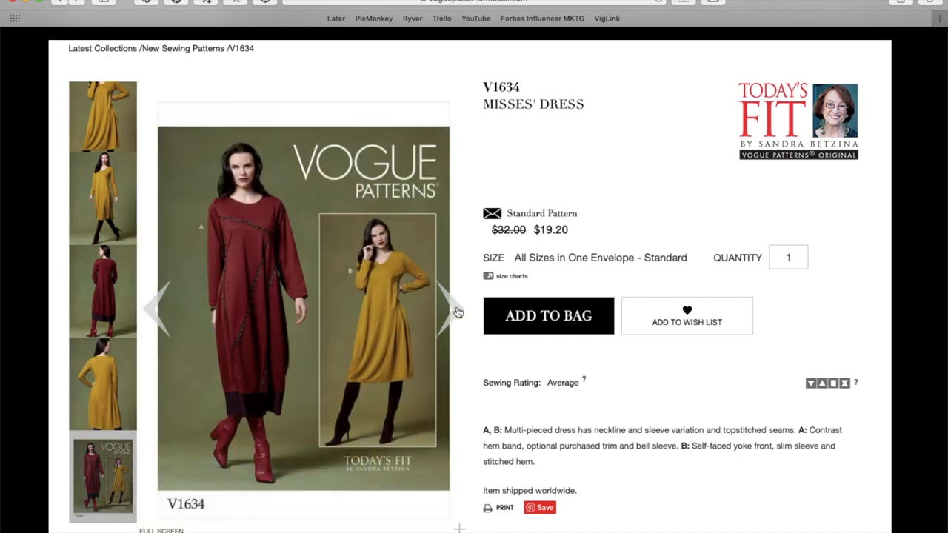
pyautogui.scroll(-3)
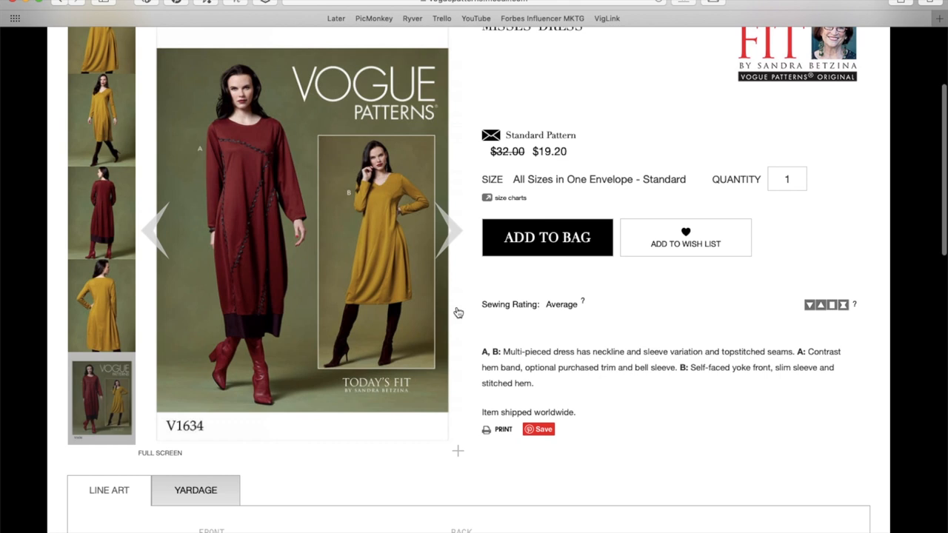
pyautogui.moveTo(270, 168)
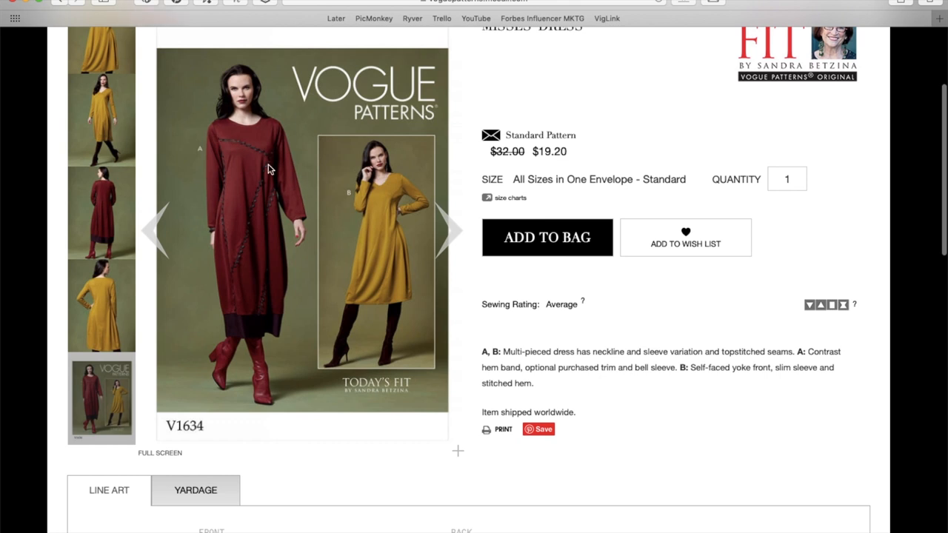
# - Scroll through V1634's front and back line art for dress views A and B down to the yardage chart
pyautogui.scroll(-3)
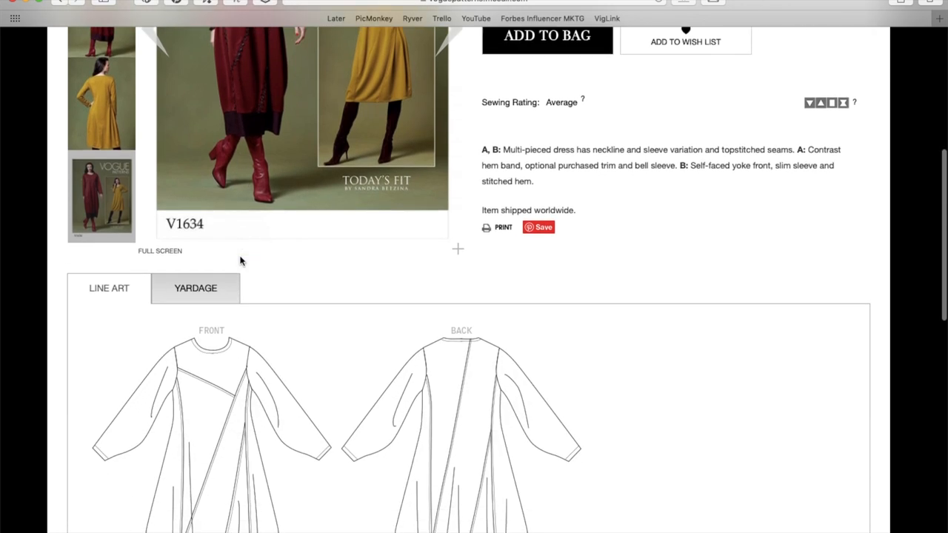
pyautogui.scroll(-3)
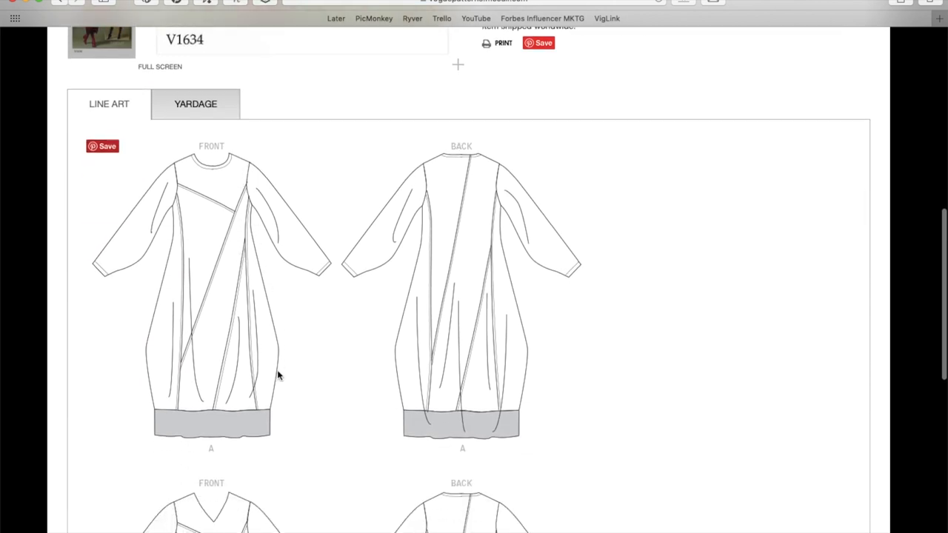
pyautogui.moveTo(255, 270)
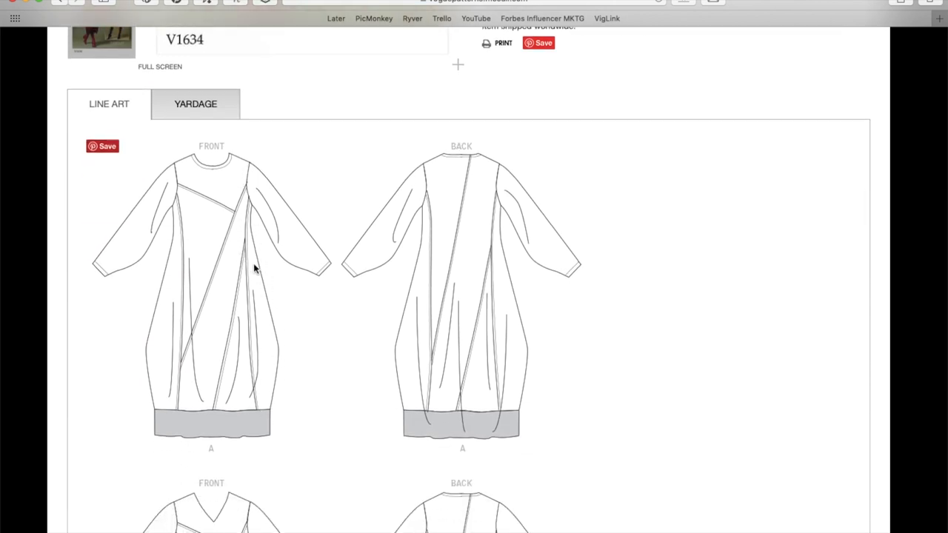
pyautogui.moveTo(269, 374)
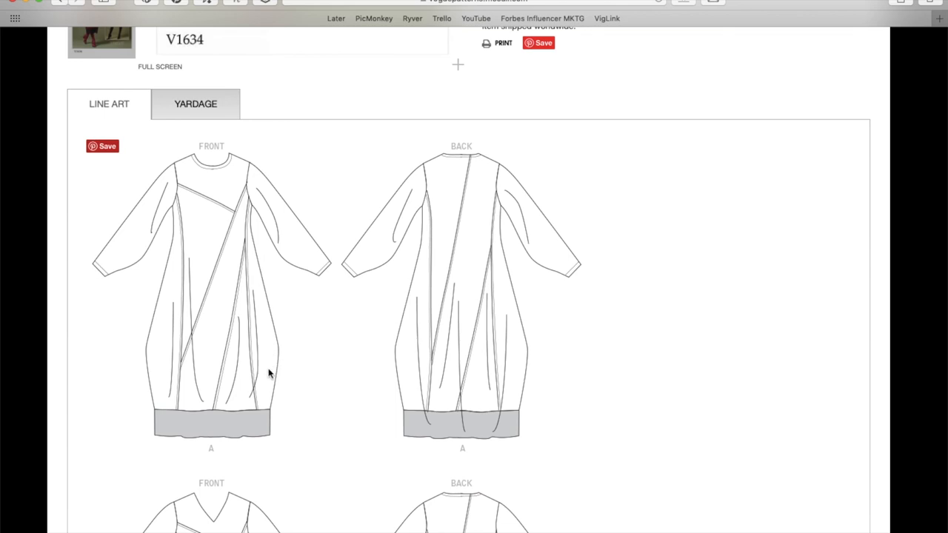
pyautogui.moveTo(266, 374)
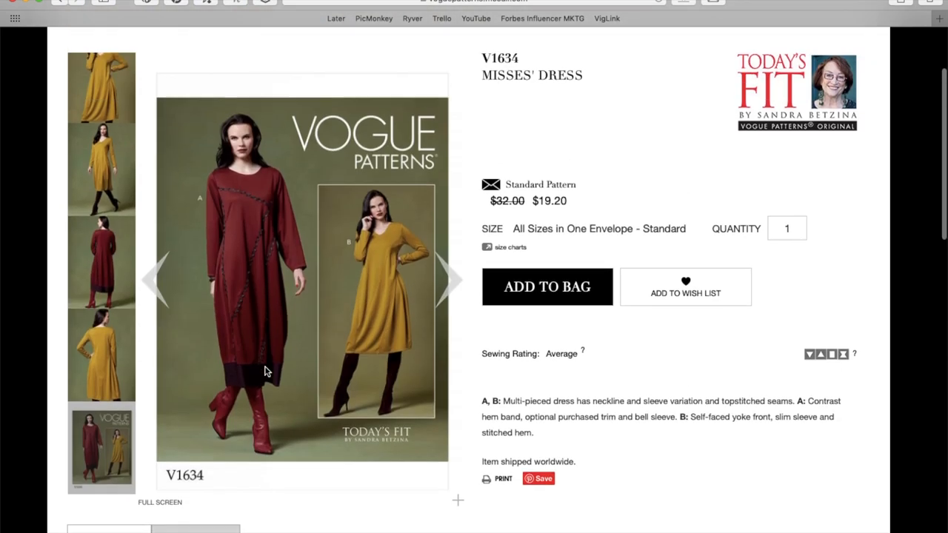
pyautogui.scroll(3)
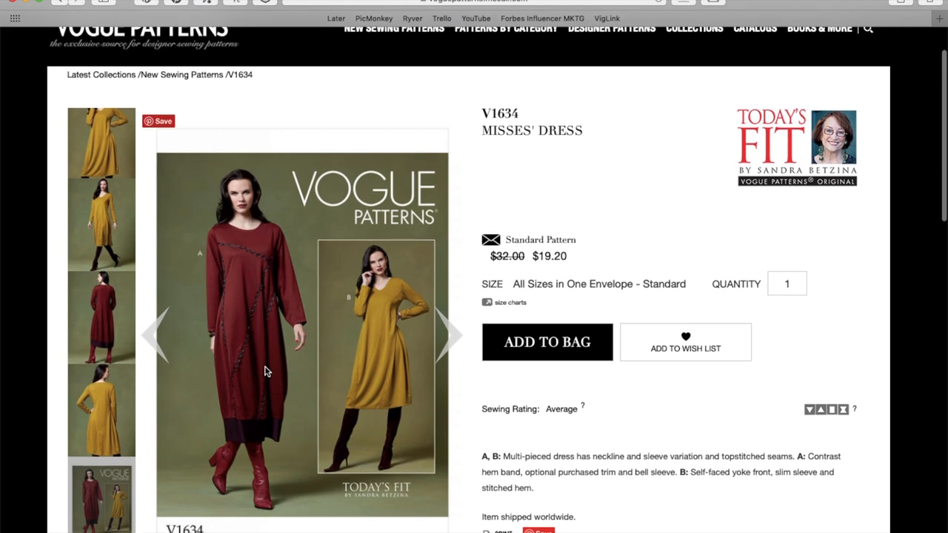
pyautogui.moveTo(145, 337)
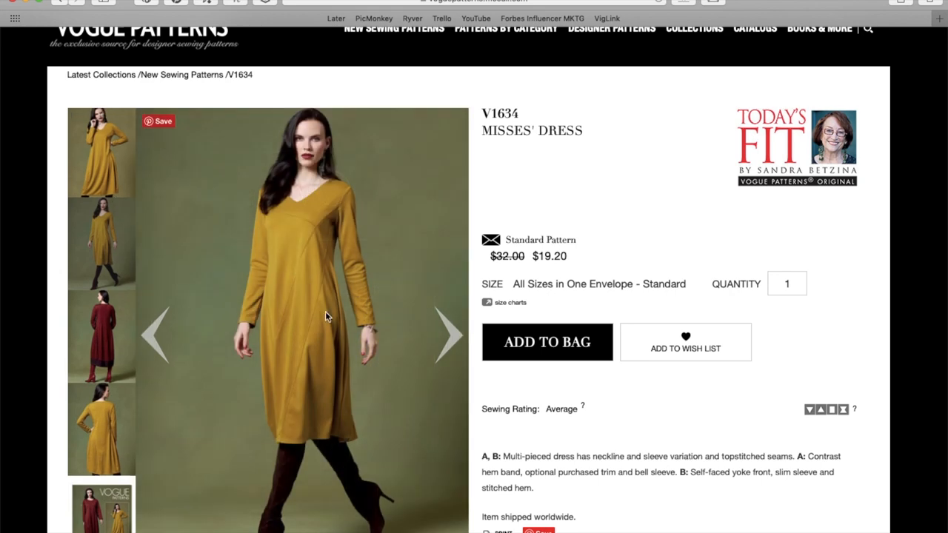
pyautogui.moveTo(329, 401)
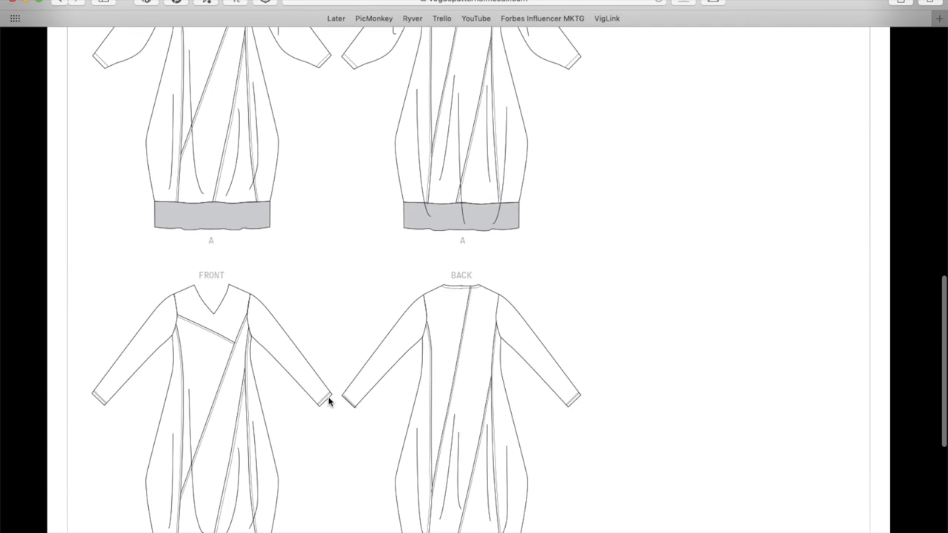
pyautogui.scroll(-3)
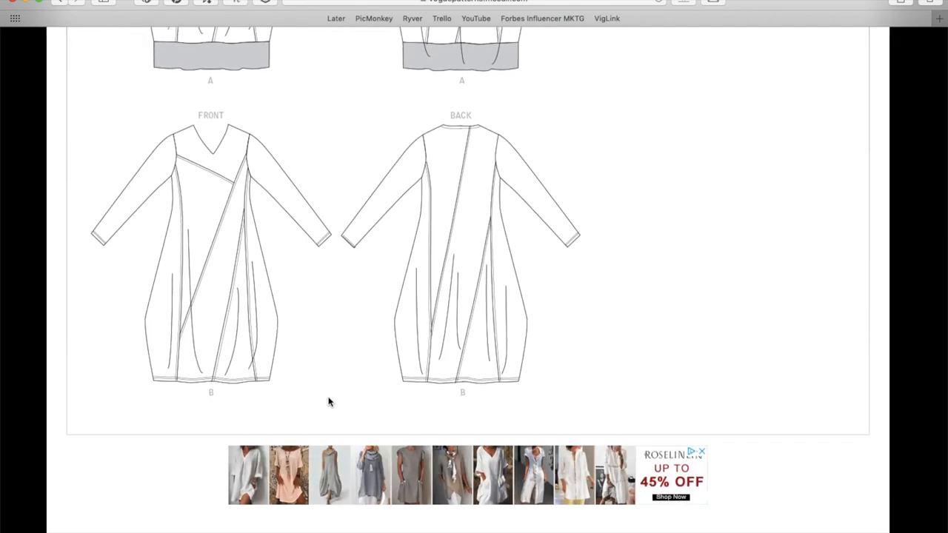
pyautogui.scroll(-3)
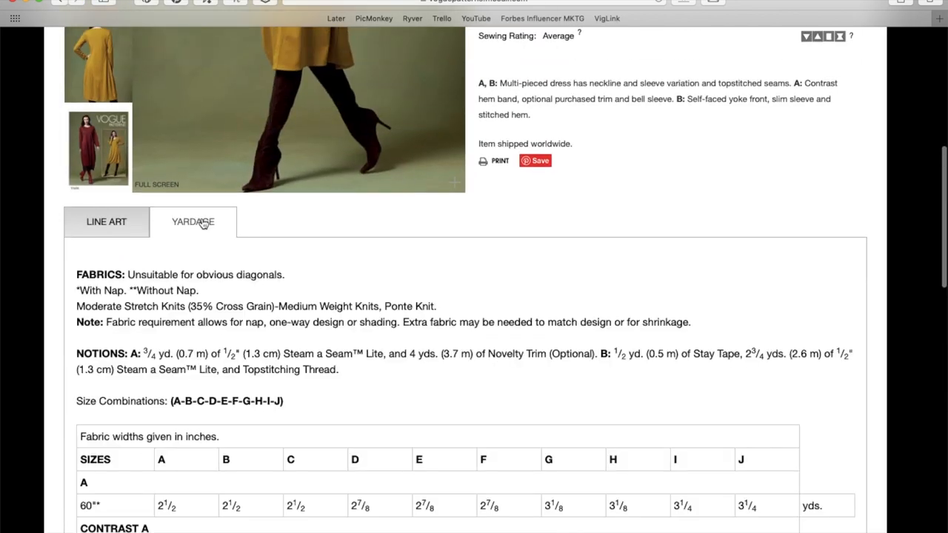
# - Read down V1634's inch yardage chart of fabrics, notions and amounts by size
pyautogui.scroll(-3)
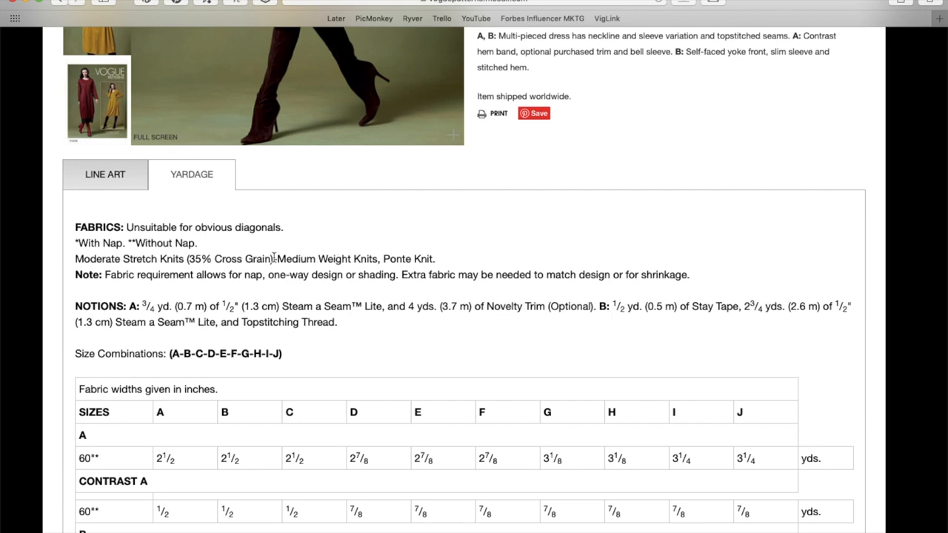
pyautogui.scroll(-3)
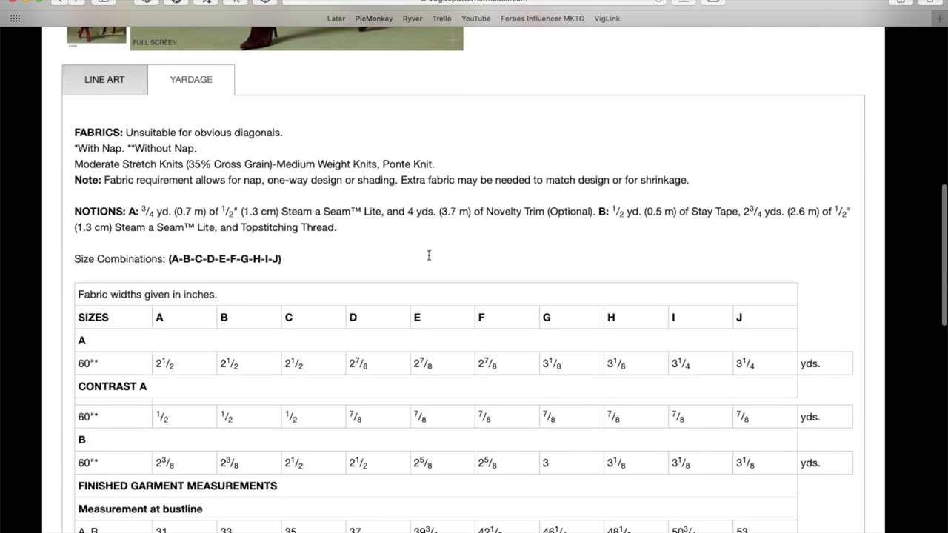
pyautogui.moveTo(353, 228)
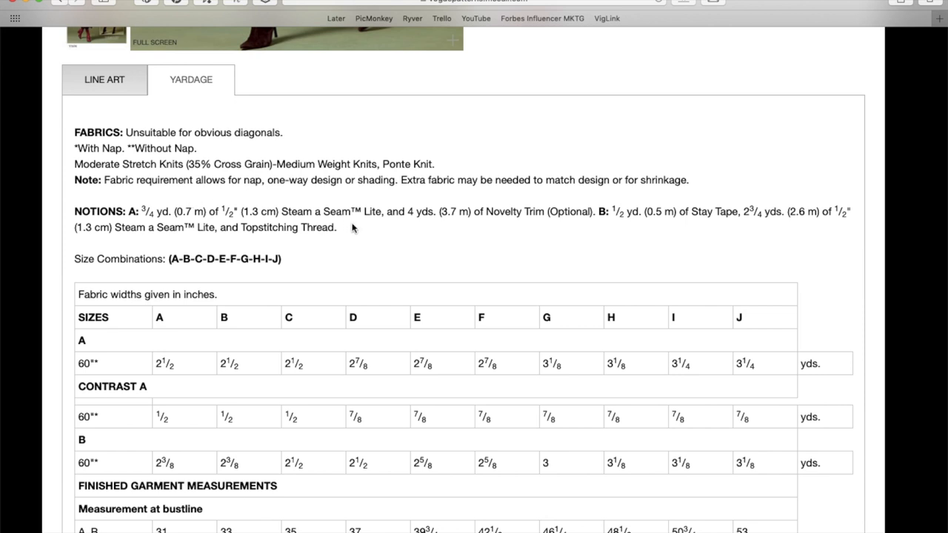
pyautogui.moveTo(406, 225)
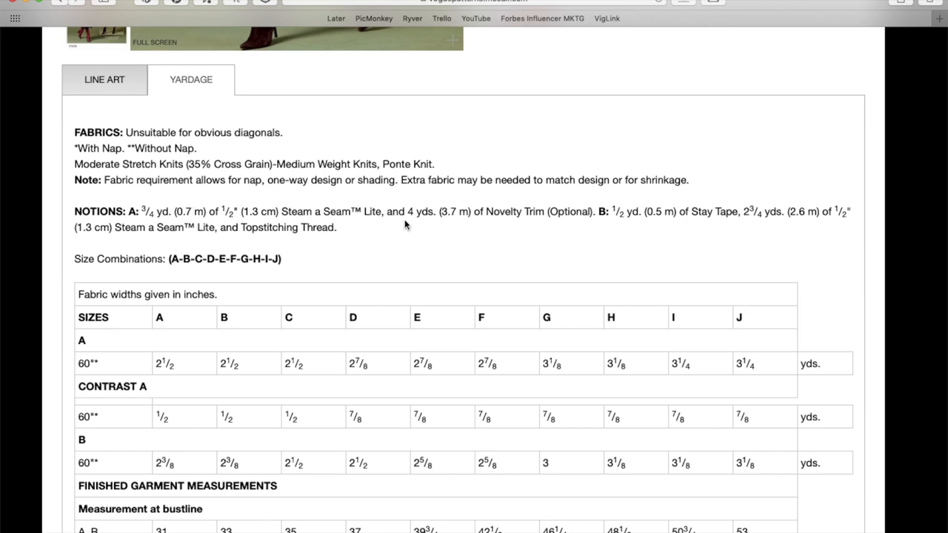
pyautogui.moveTo(545, 230)
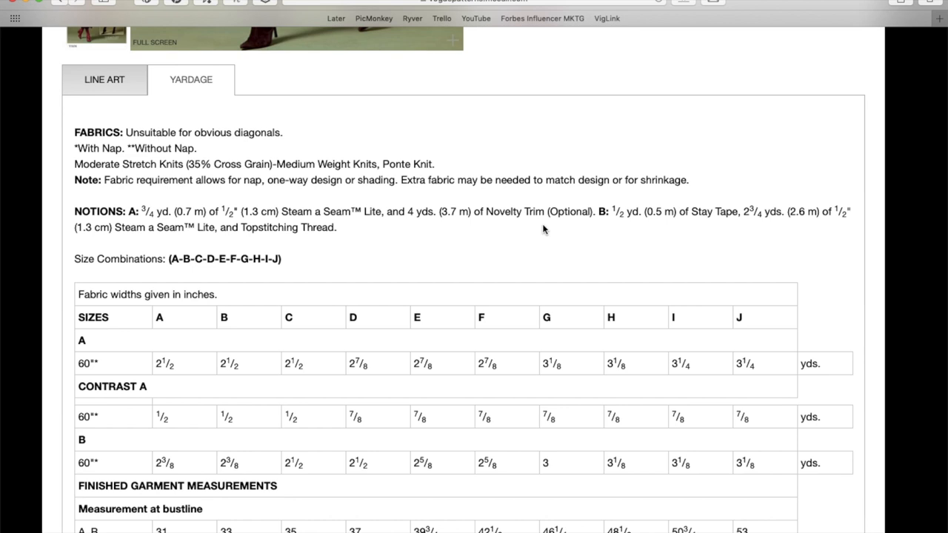
pyautogui.scroll(3)
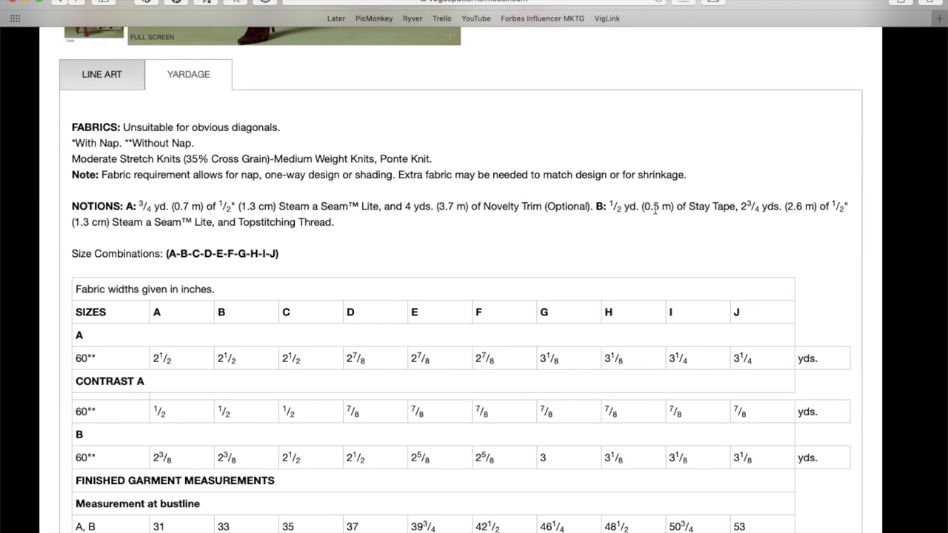
pyautogui.moveTo(717, 222)
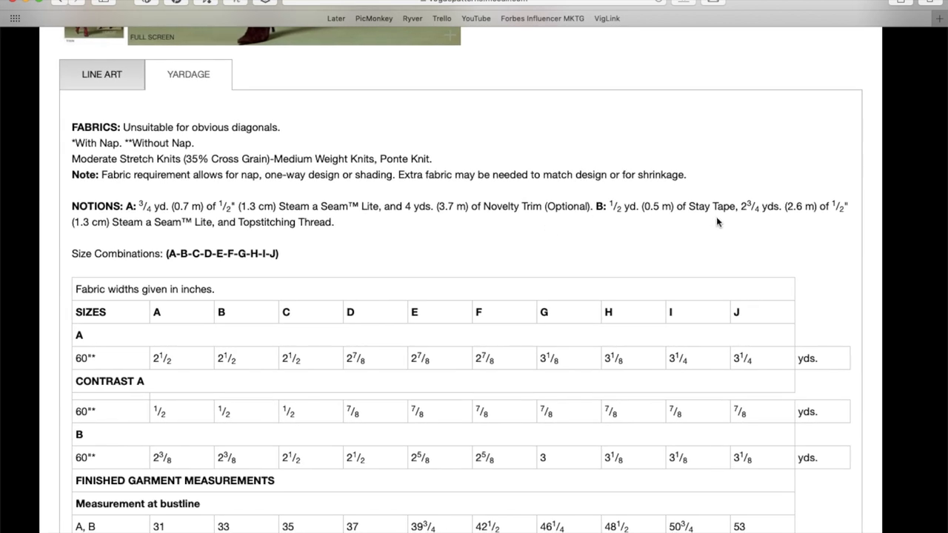
pyautogui.moveTo(192, 236)
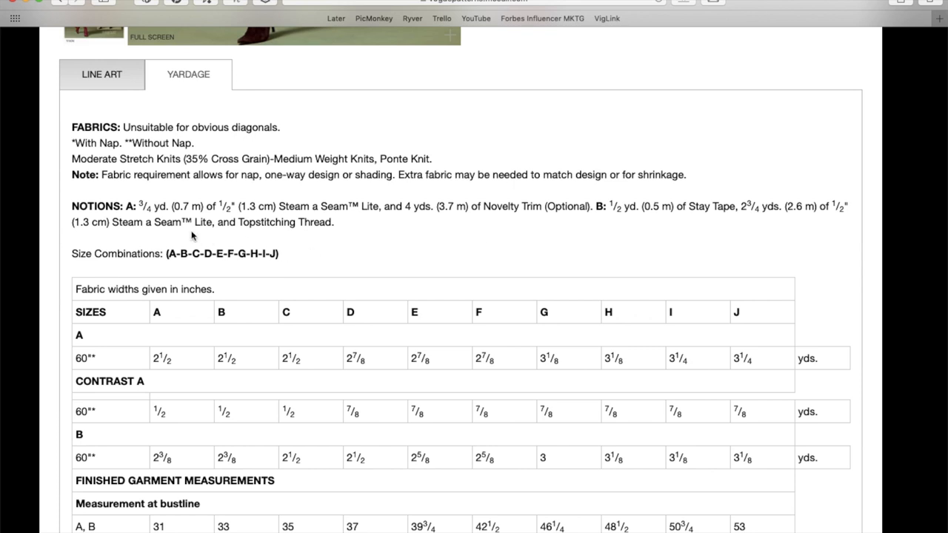
pyautogui.scroll(-3)
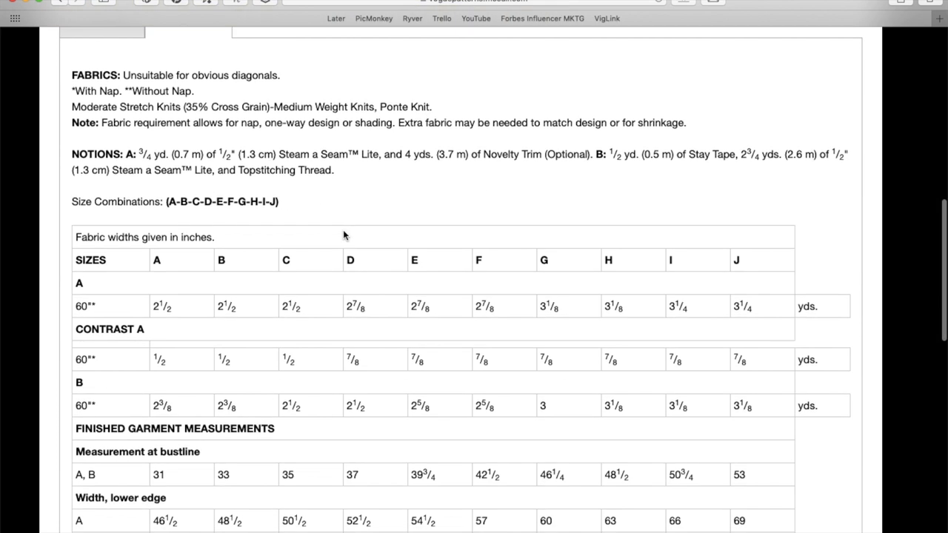
pyautogui.moveTo(333, 211)
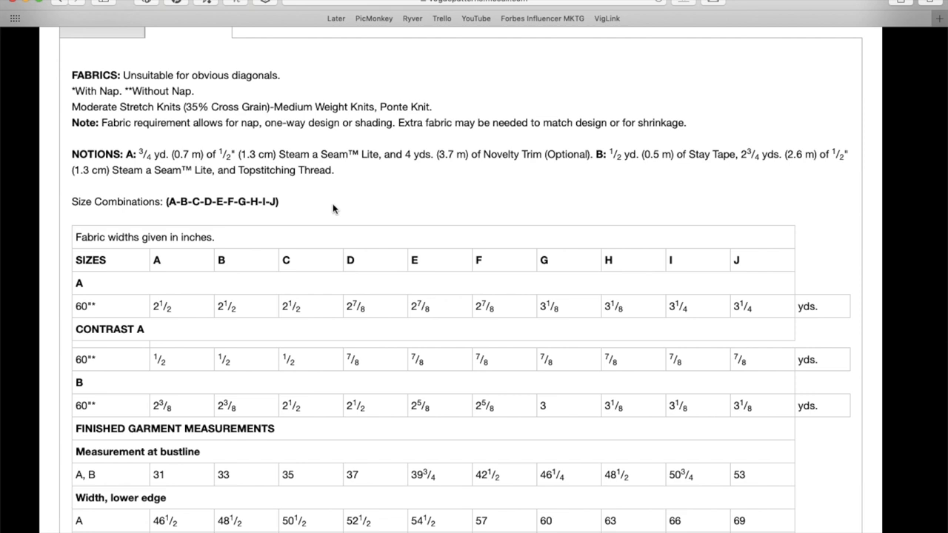
pyautogui.scroll(3)
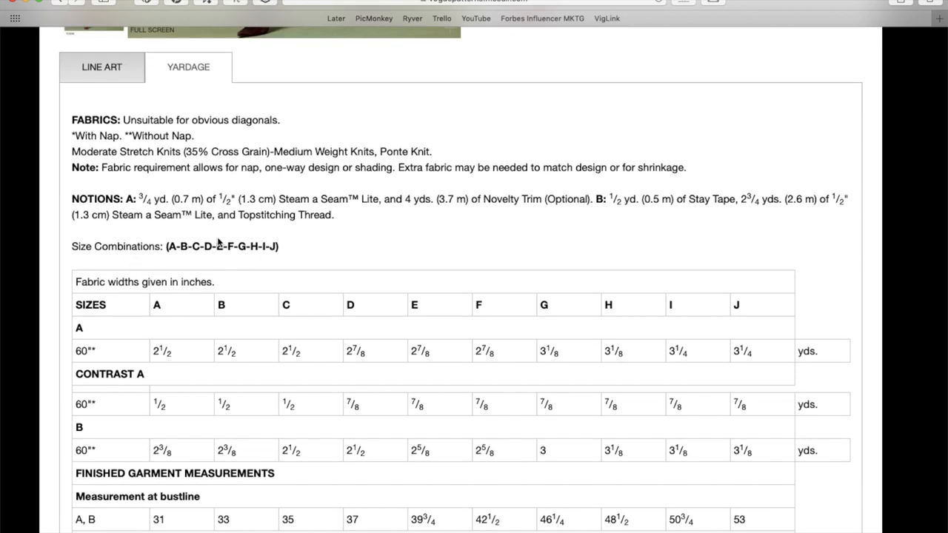
pyautogui.moveTo(219, 243)
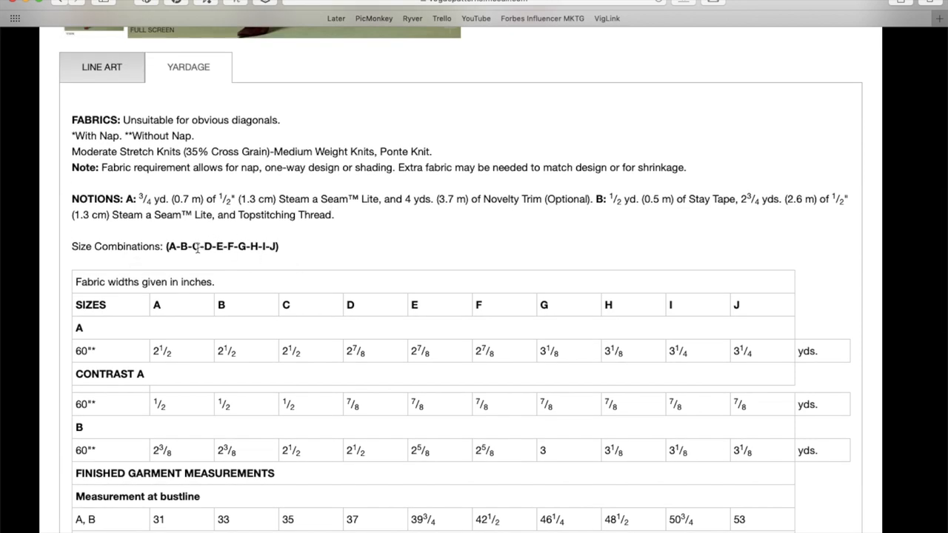
# - Continue down to the finished garment measurements and the start of the centimetre table
pyautogui.scroll(-3)
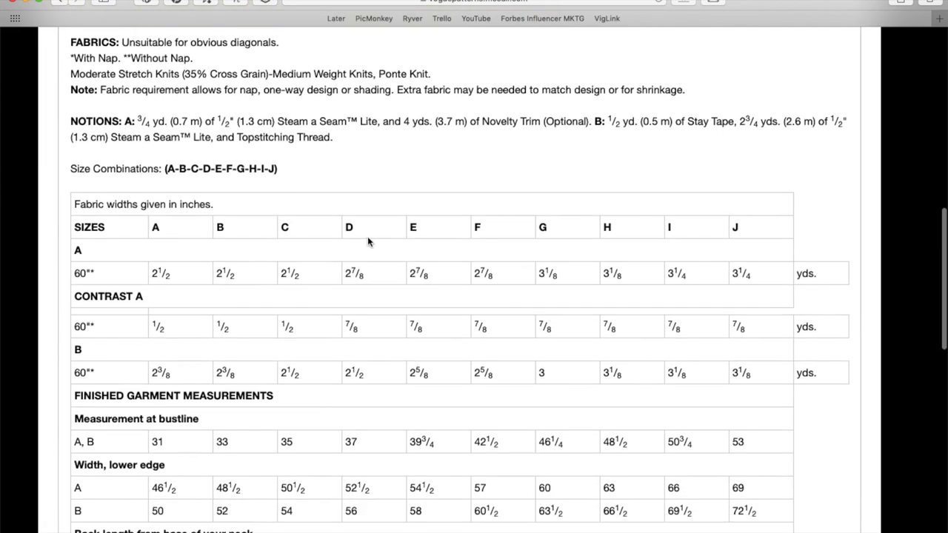
pyautogui.scroll(-3)
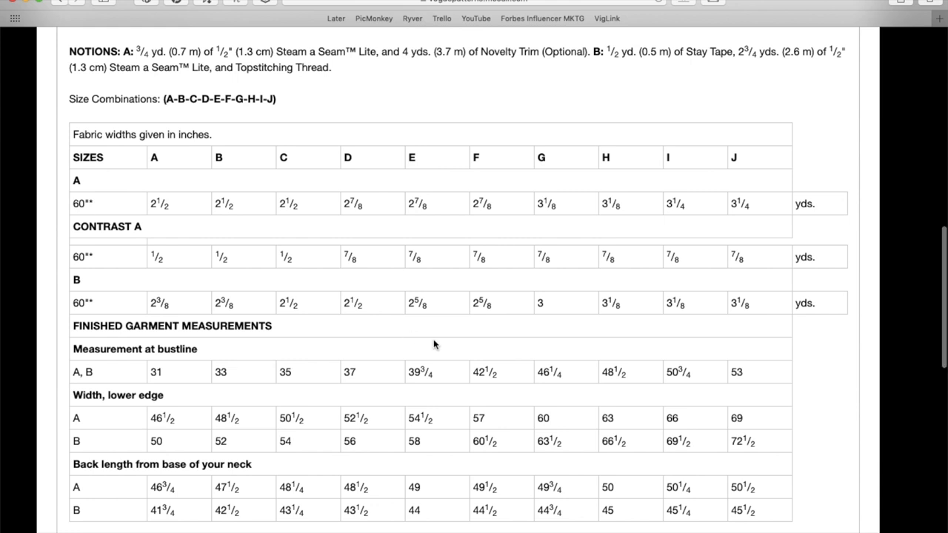
pyautogui.scroll(-3)
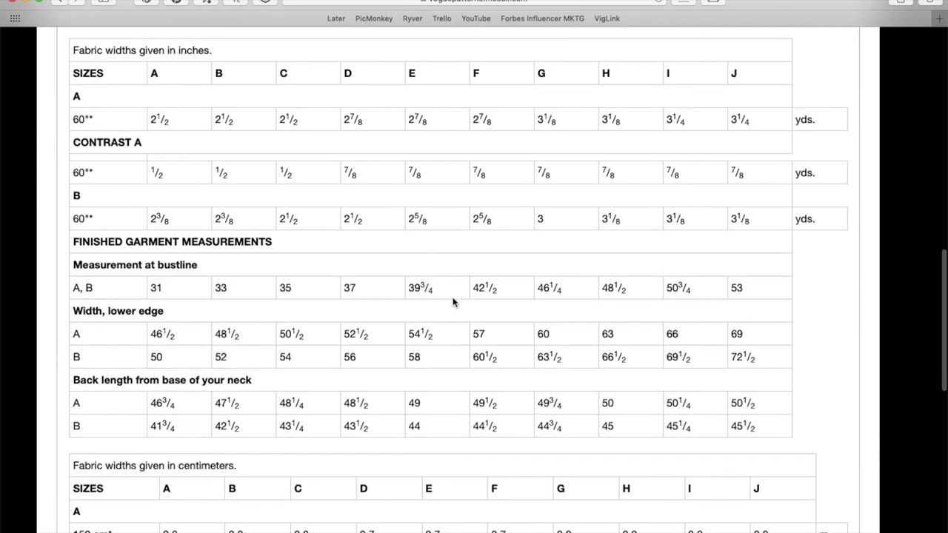
pyautogui.moveTo(329, 287)
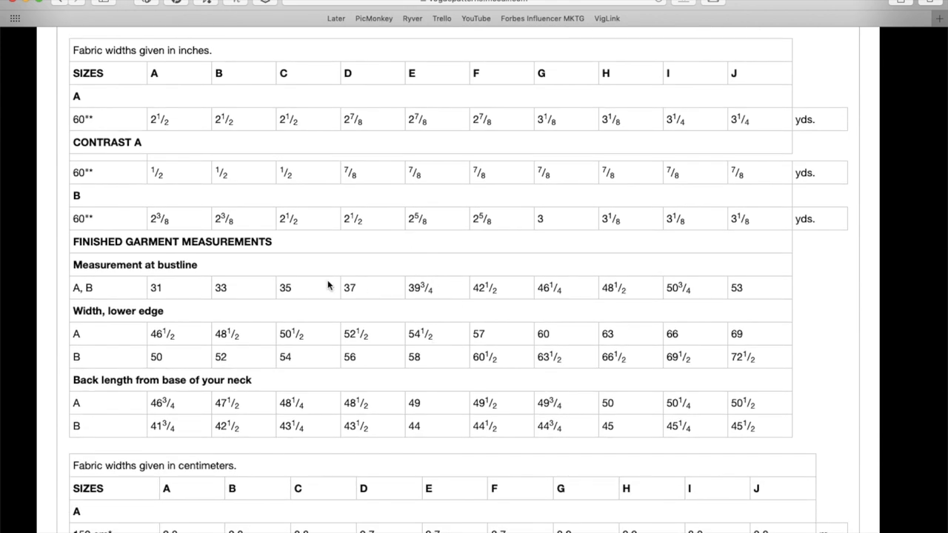
pyautogui.moveTo(557, 298)
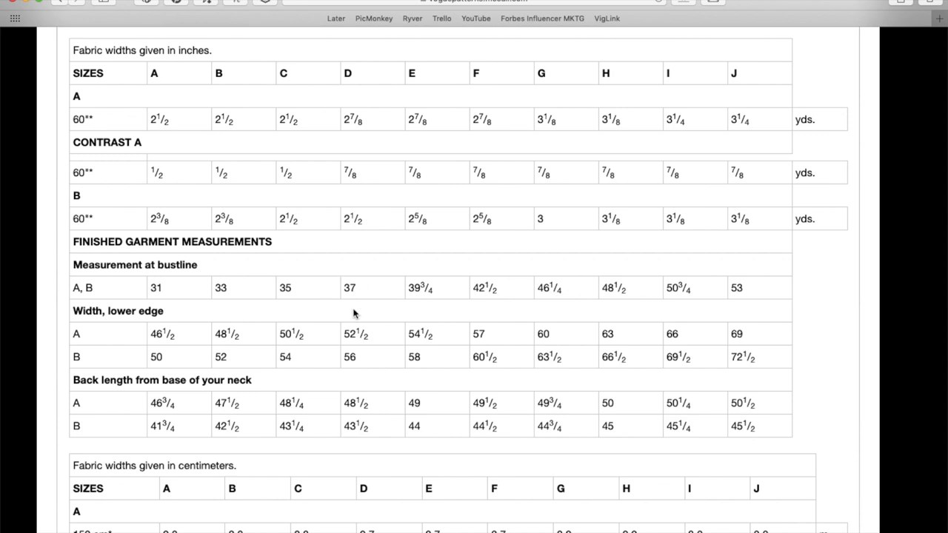
pyautogui.moveTo(754, 293)
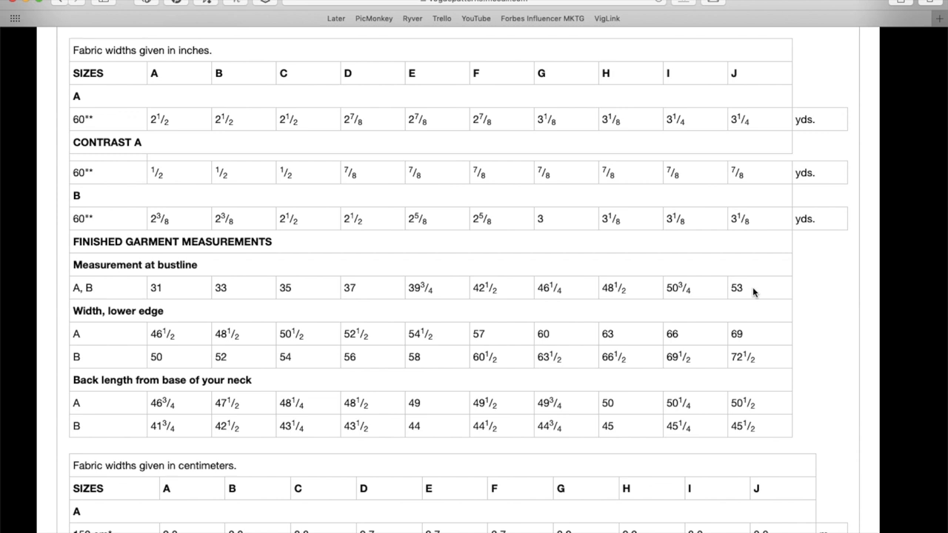
pyautogui.scroll(-3)
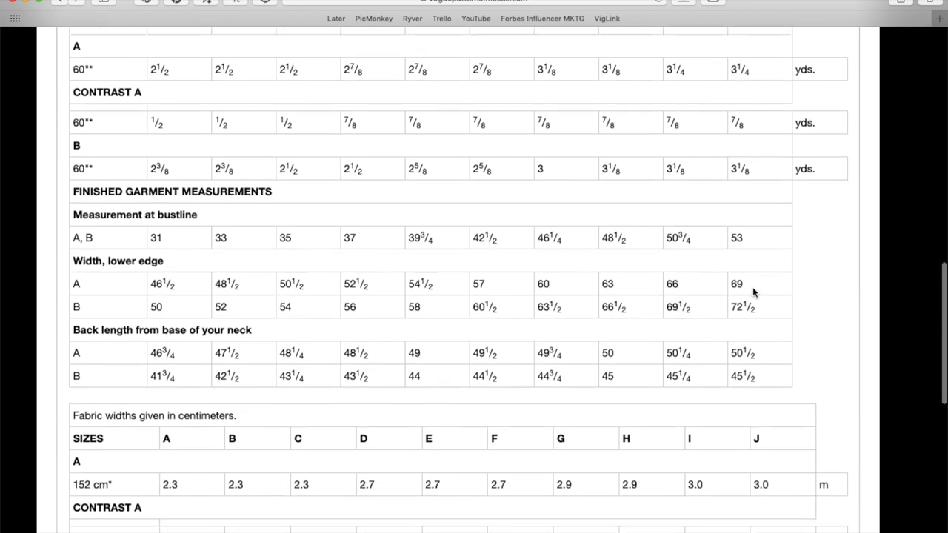
# - Scroll back to the top of the V1634 page showing the mustard dress photo and $19.20 price
pyautogui.scroll(3)
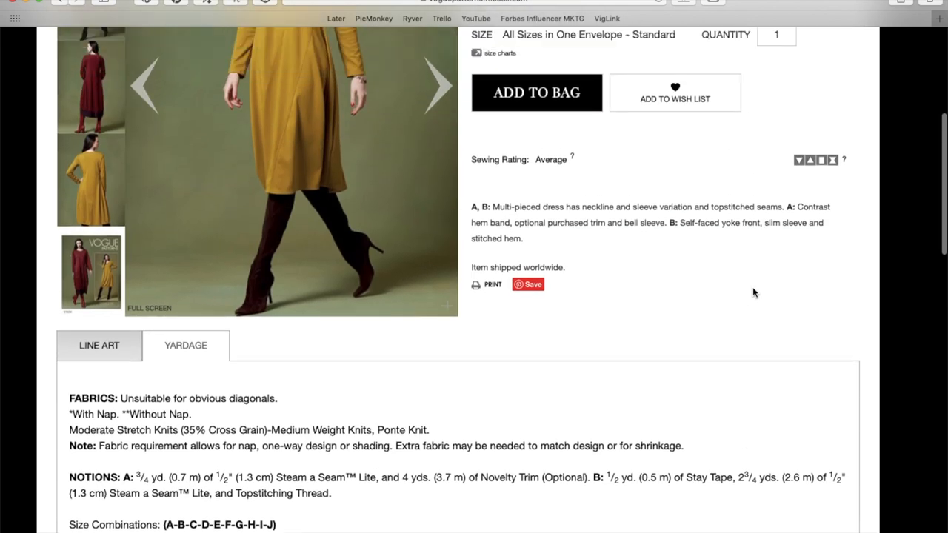
pyautogui.scroll(3)
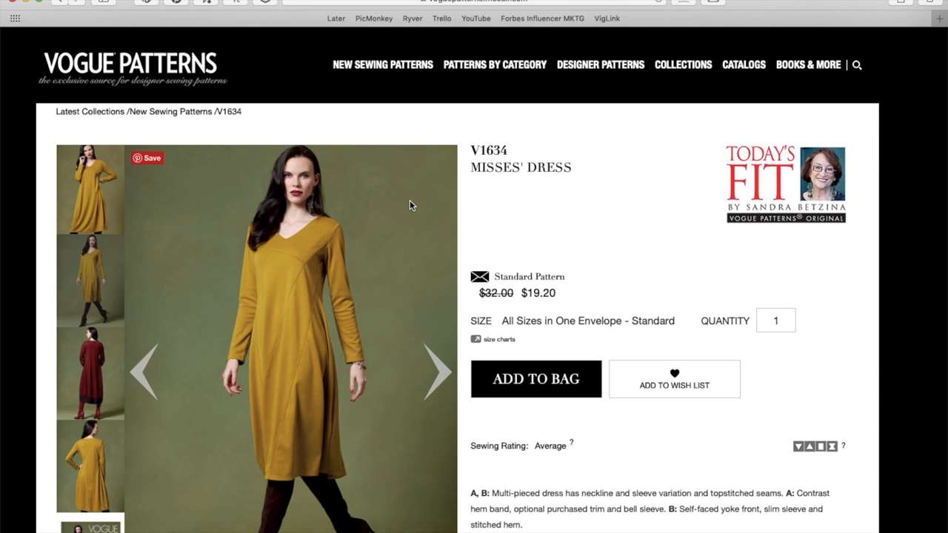
pyautogui.moveTo(302, 284)
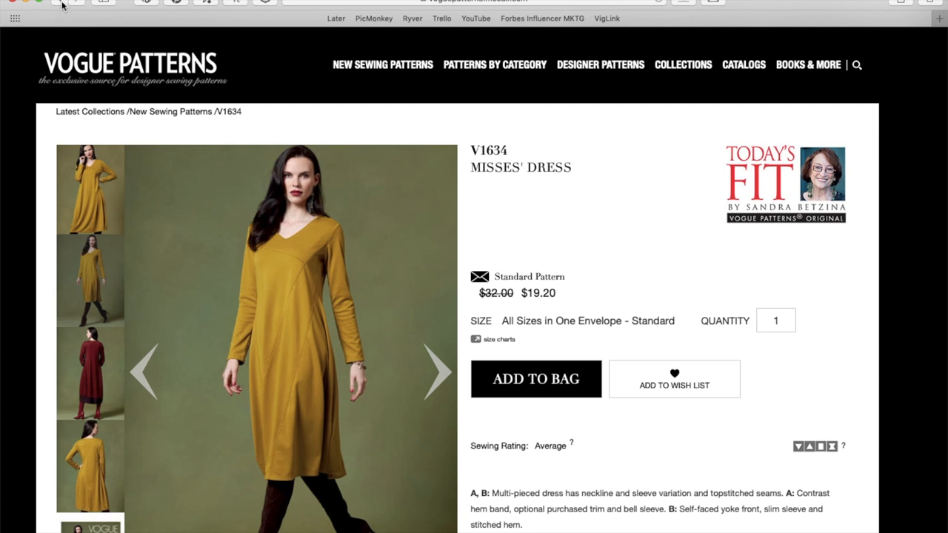
# - Return to the New Sewing Patterns grid and open the V1643 jacket, dress and skirt pattern
pyautogui.click(62, 3)
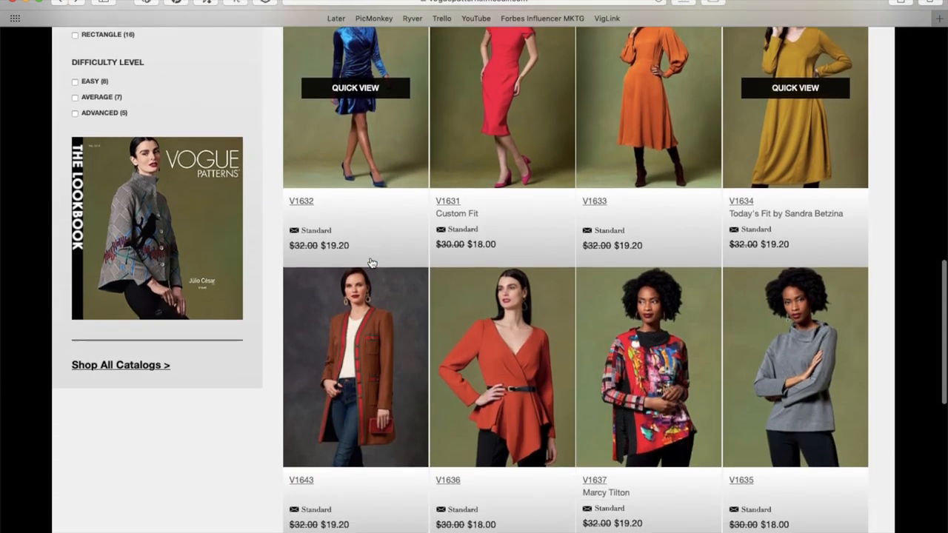
pyautogui.scroll(-3)
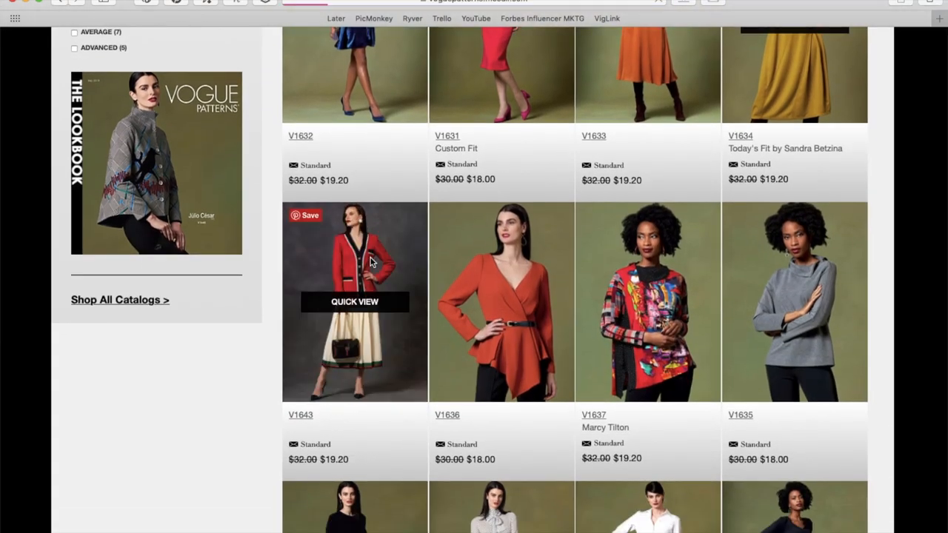
pyautogui.click(354, 302)
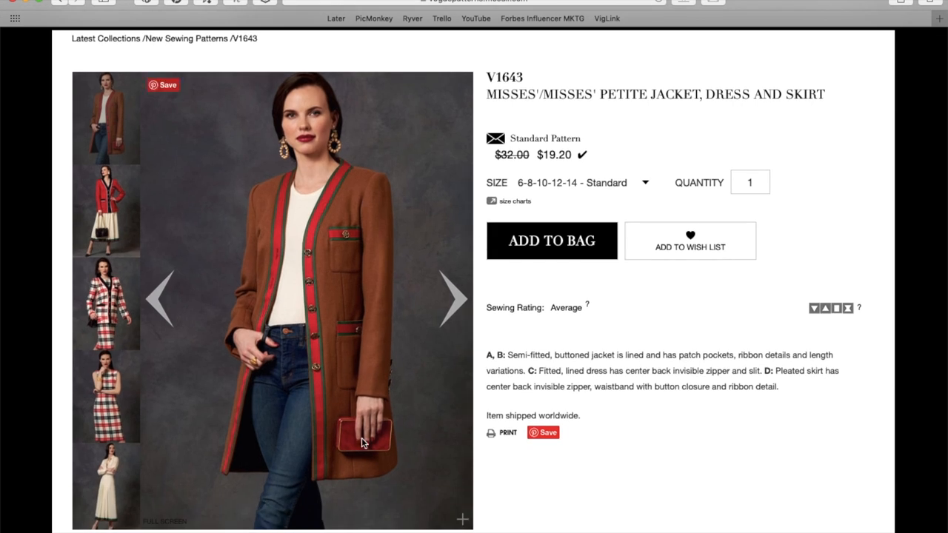
pyautogui.moveTo(363, 163)
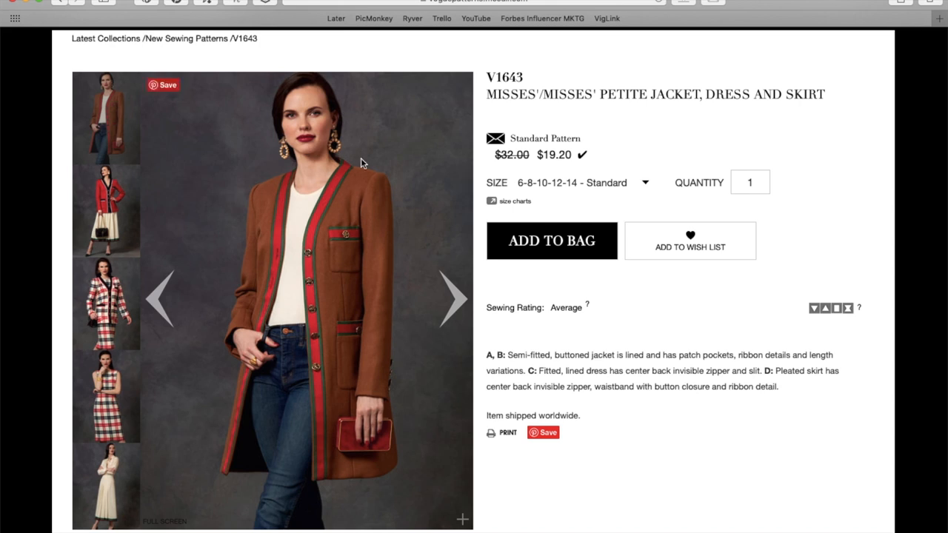
pyautogui.moveTo(309, 179)
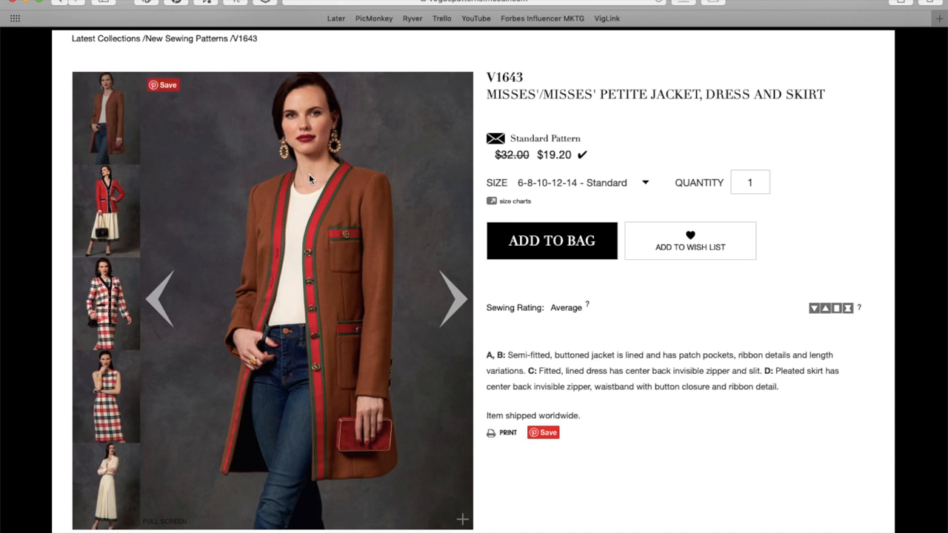
pyautogui.moveTo(307, 208)
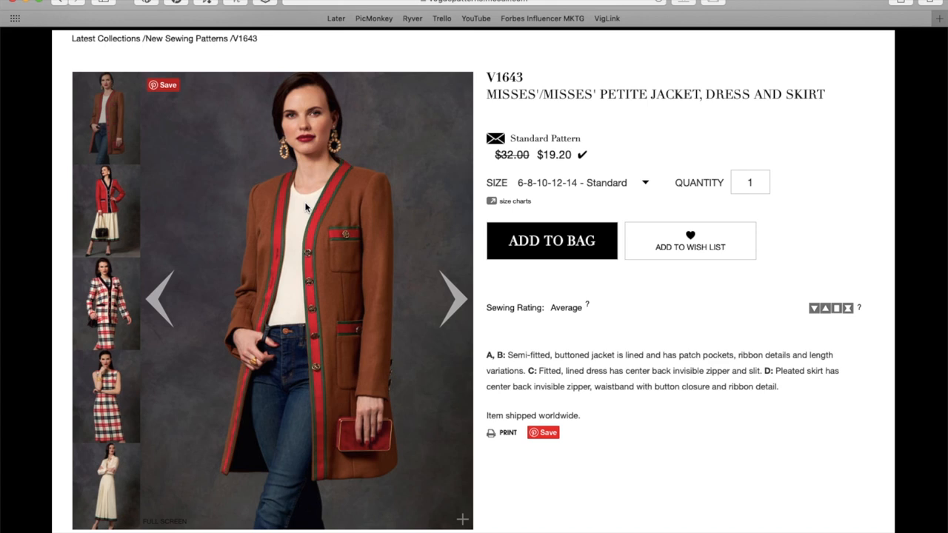
pyautogui.moveTo(317, 235)
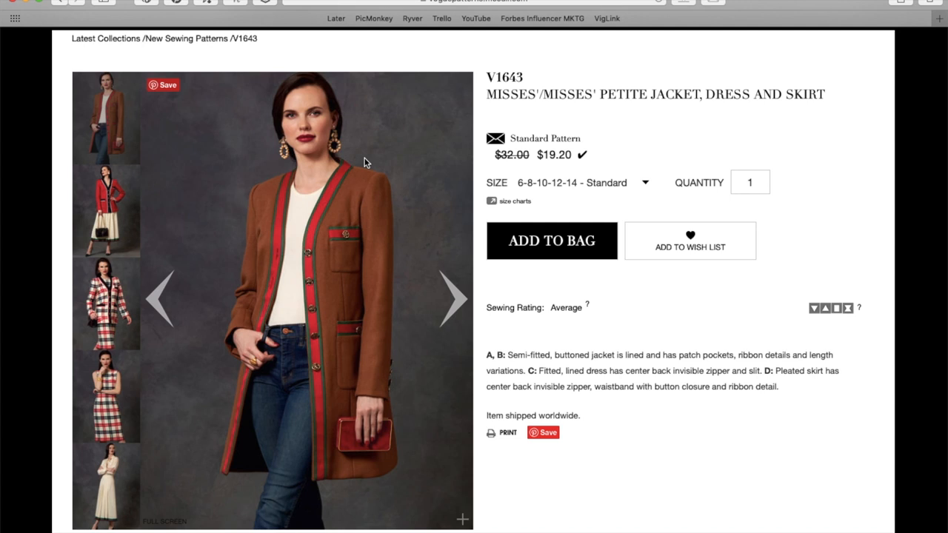
pyautogui.moveTo(271, 305)
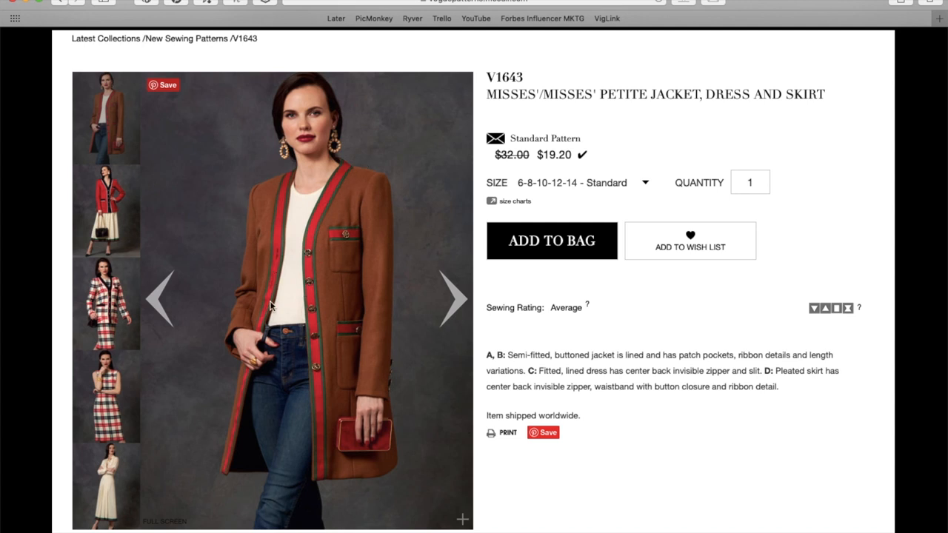
pyautogui.moveTo(378, 272)
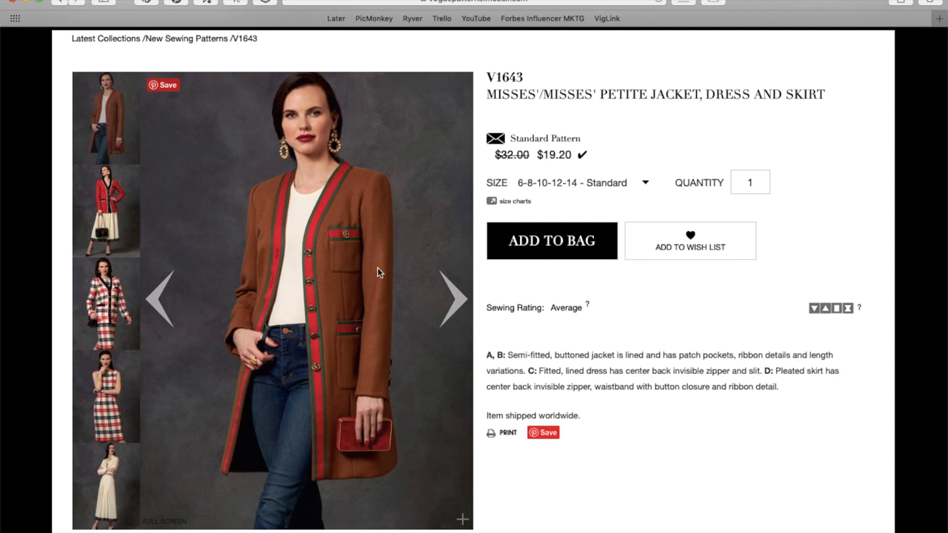
pyautogui.moveTo(394, 332)
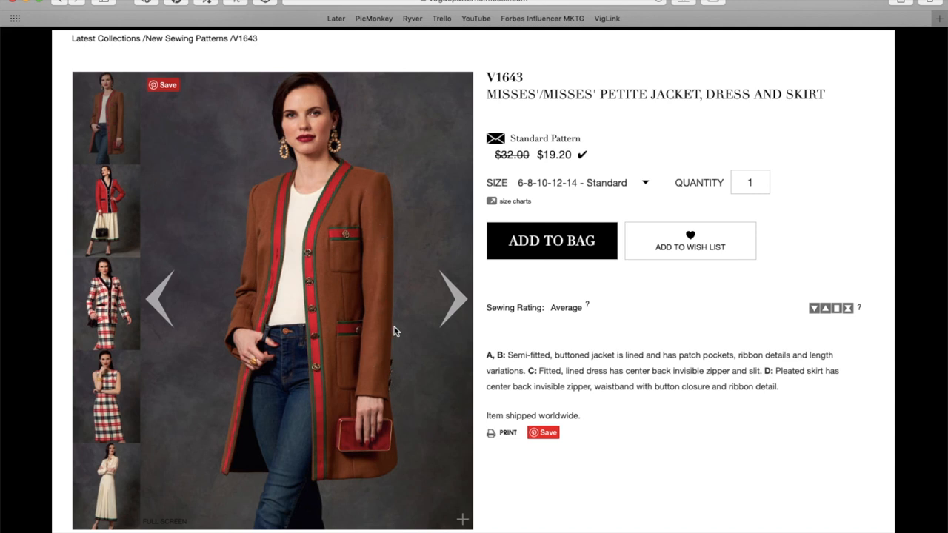
pyautogui.moveTo(332, 391)
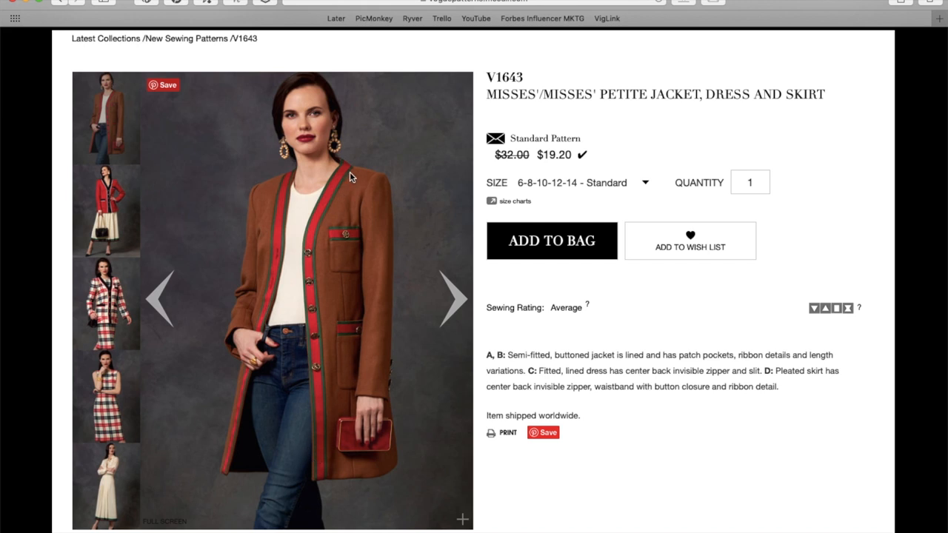
pyautogui.moveTo(393, 214)
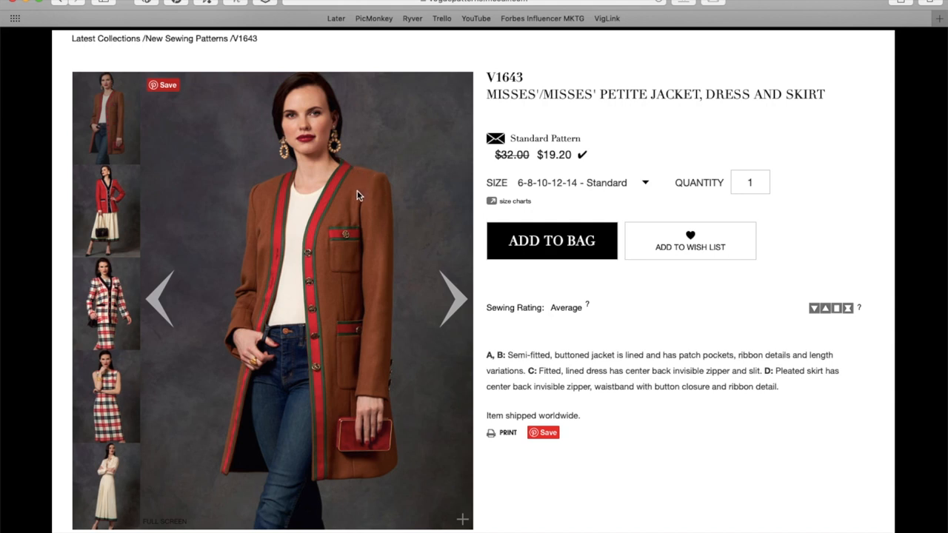
pyautogui.moveTo(388, 214)
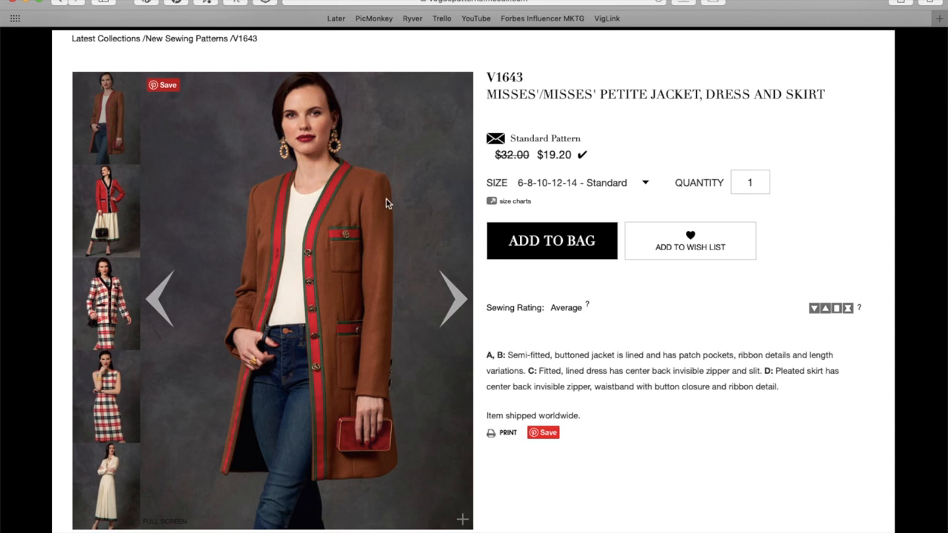
pyautogui.moveTo(392, 382)
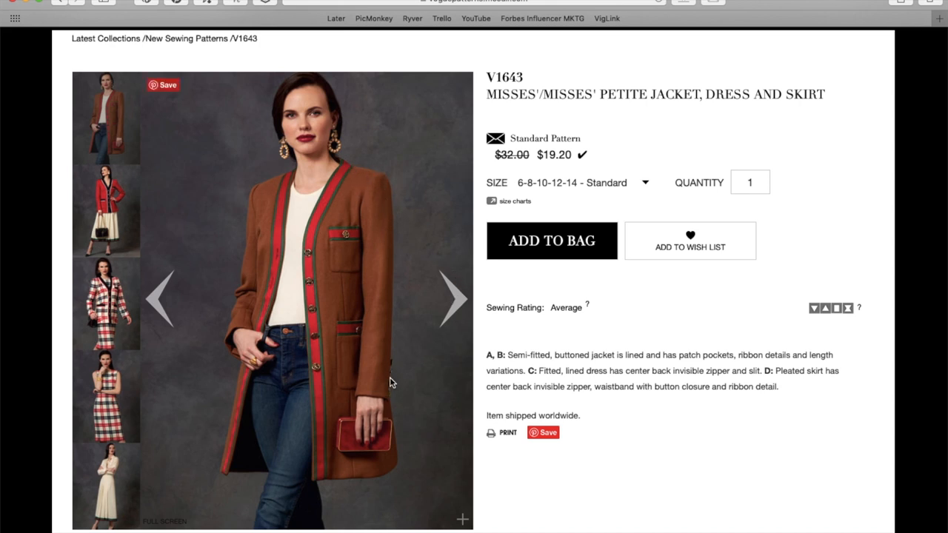
# - Advance the V1643 gallery to the plaid jacket and matching skirt photo
pyautogui.click(453, 297)
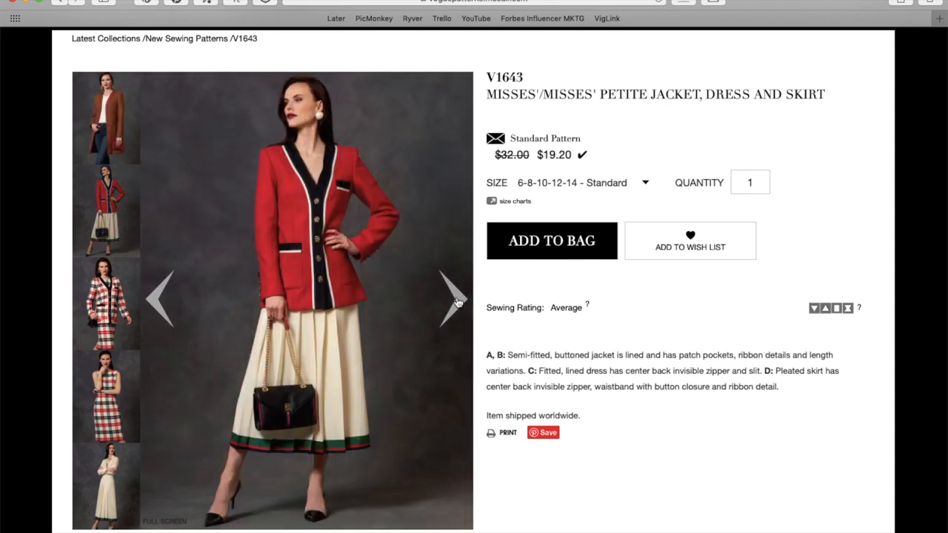
pyautogui.moveTo(345, 328)
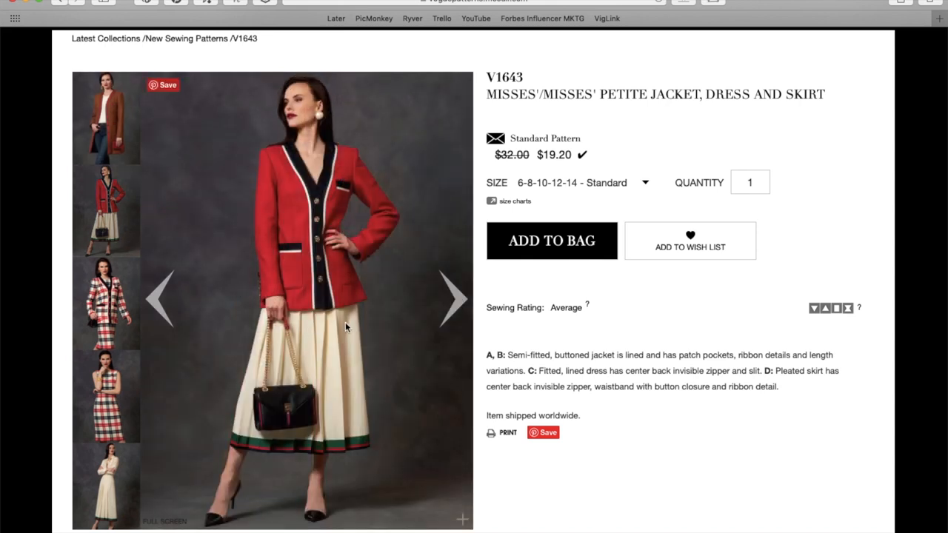
pyautogui.moveTo(310, 442)
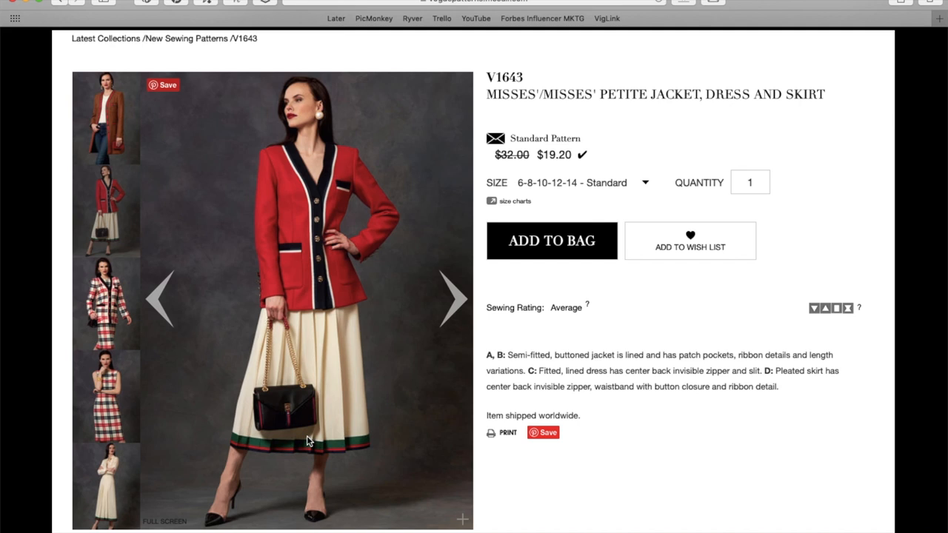
pyautogui.moveTo(347, 421)
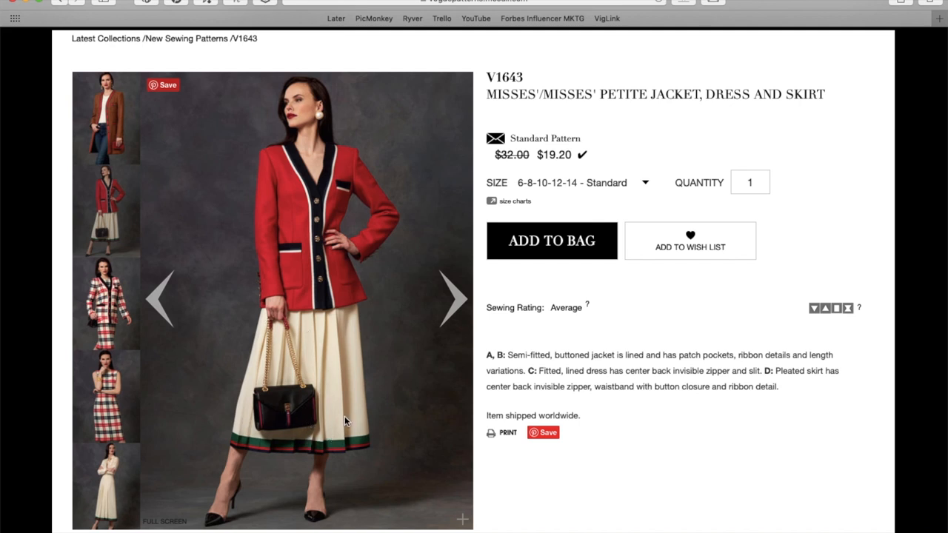
pyautogui.click(453, 300)
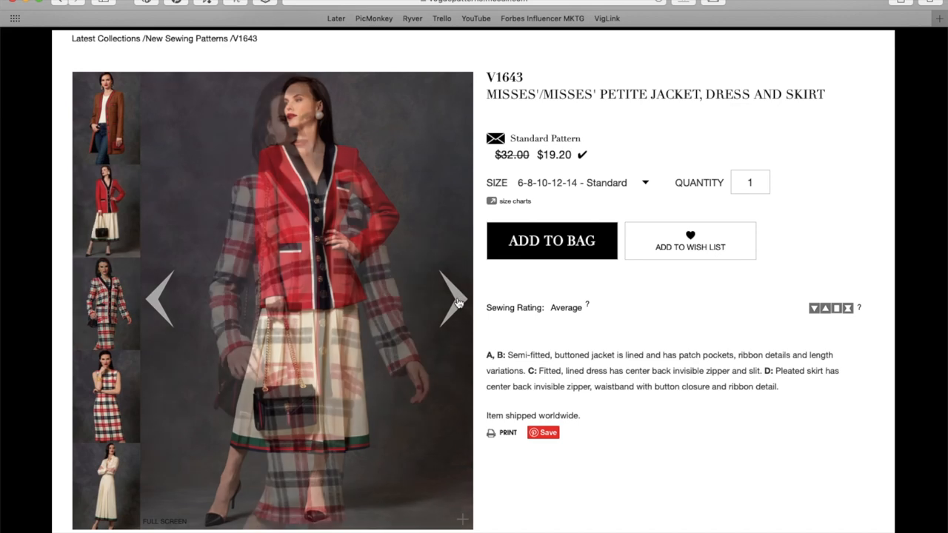
pyautogui.click(452, 299)
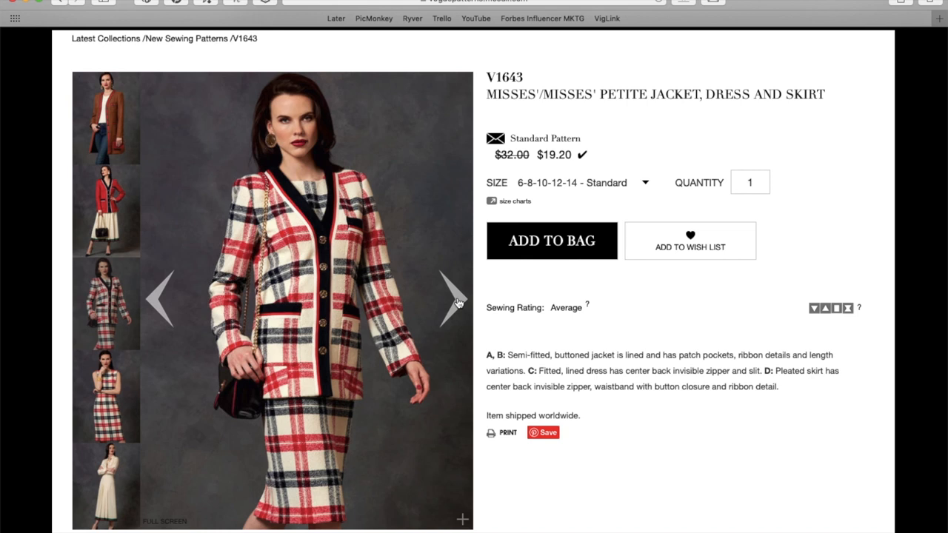
pyautogui.scroll(-3)
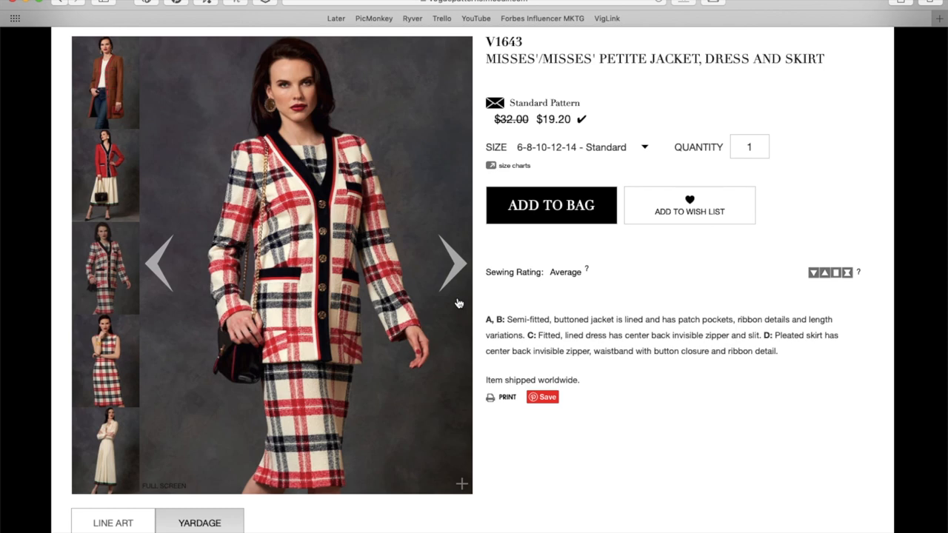
# - Page through V1643's front views: plaid dress, cream blouse and skirt, jacket close-ups, red jacket with plaid skirt, pleated cream skirt
pyautogui.click(453, 261)
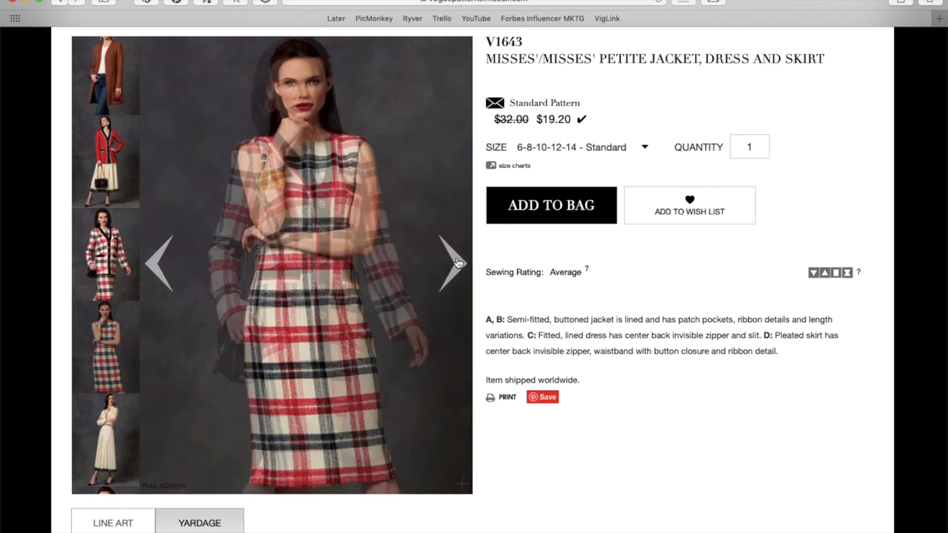
pyautogui.click(450, 263)
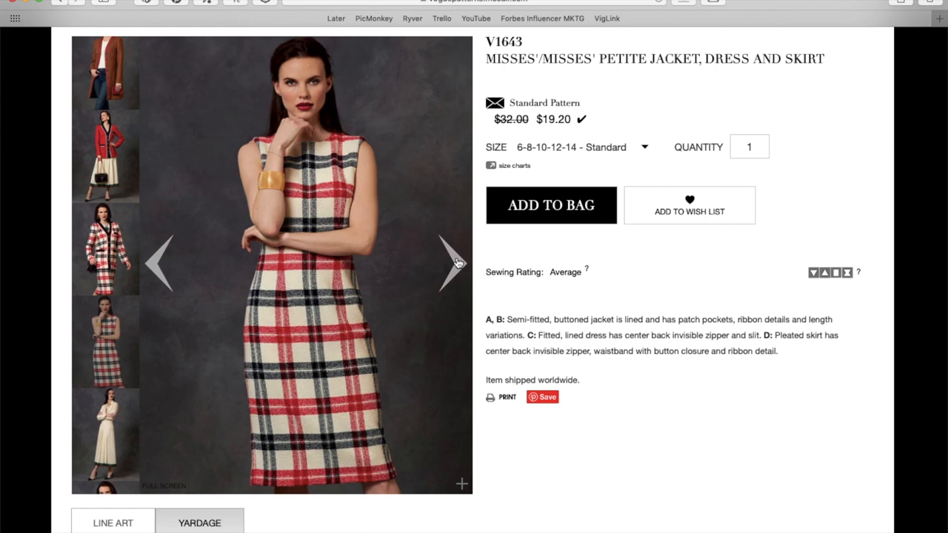
pyautogui.click(445, 264)
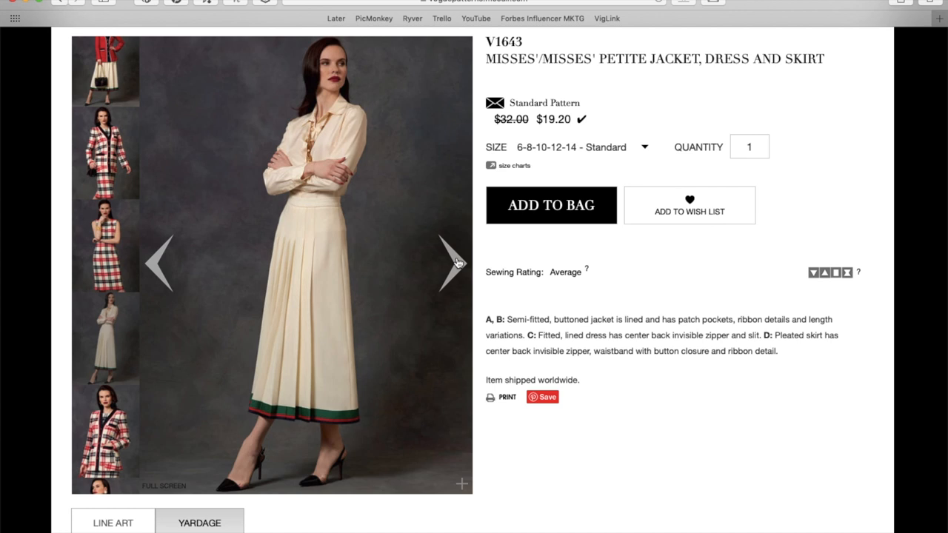
pyautogui.moveTo(335, 145)
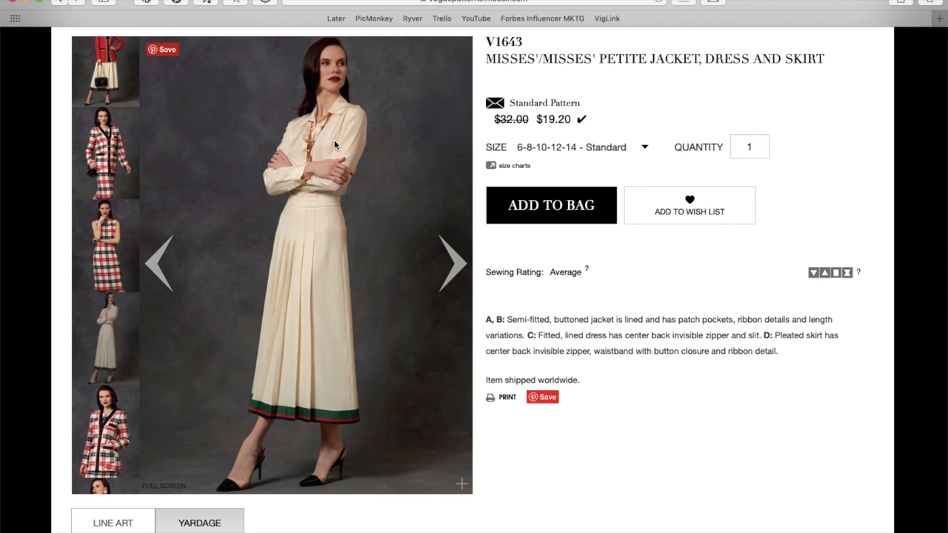
pyautogui.moveTo(456, 269)
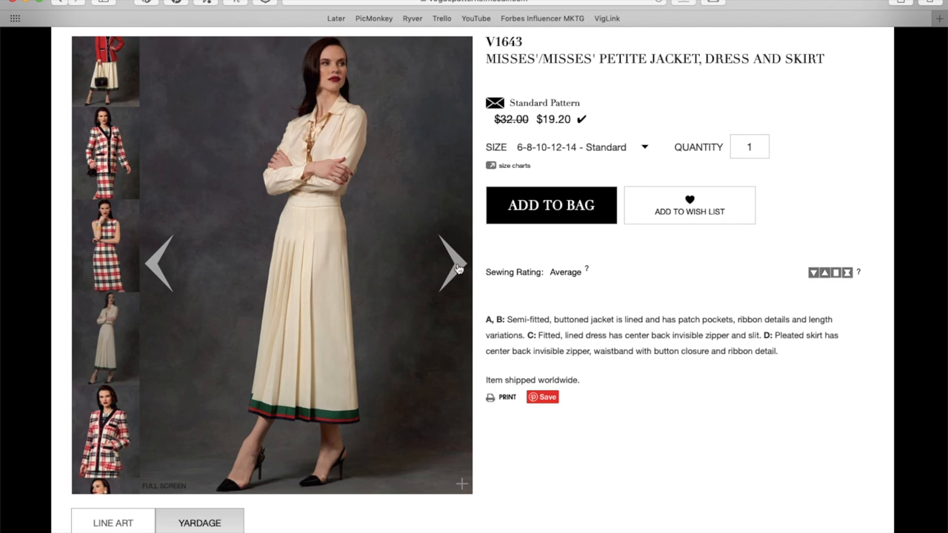
pyautogui.moveTo(743, 79)
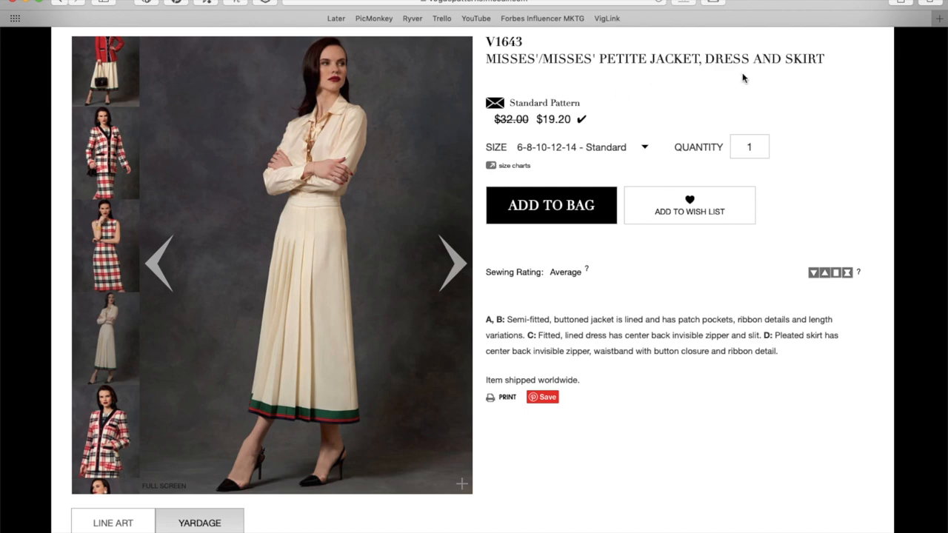
pyautogui.moveTo(462, 234)
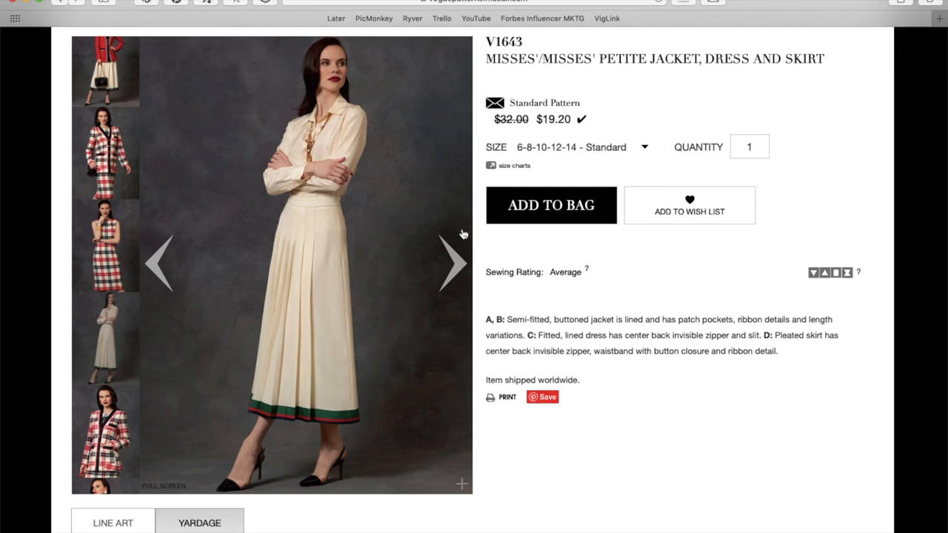
pyautogui.click(453, 264)
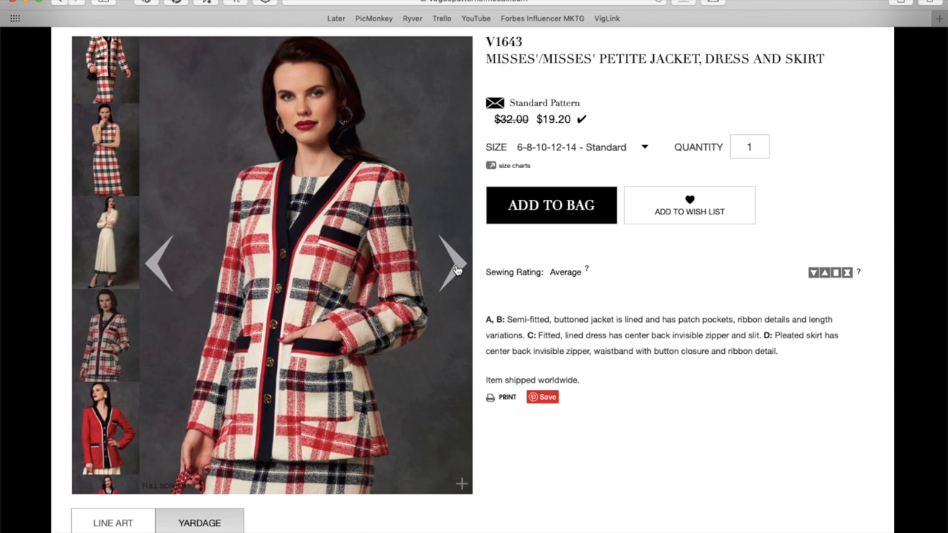
pyautogui.click(453, 261)
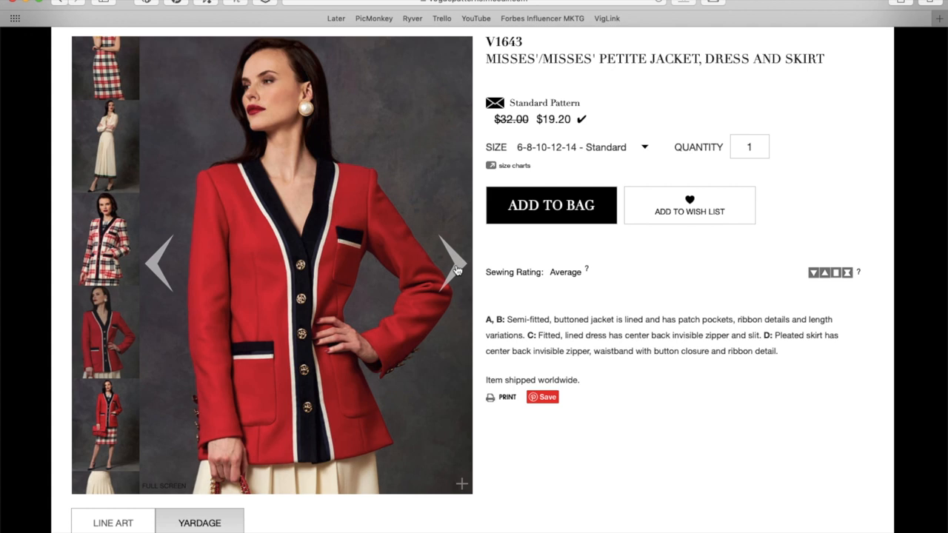
pyautogui.moveTo(310, 118)
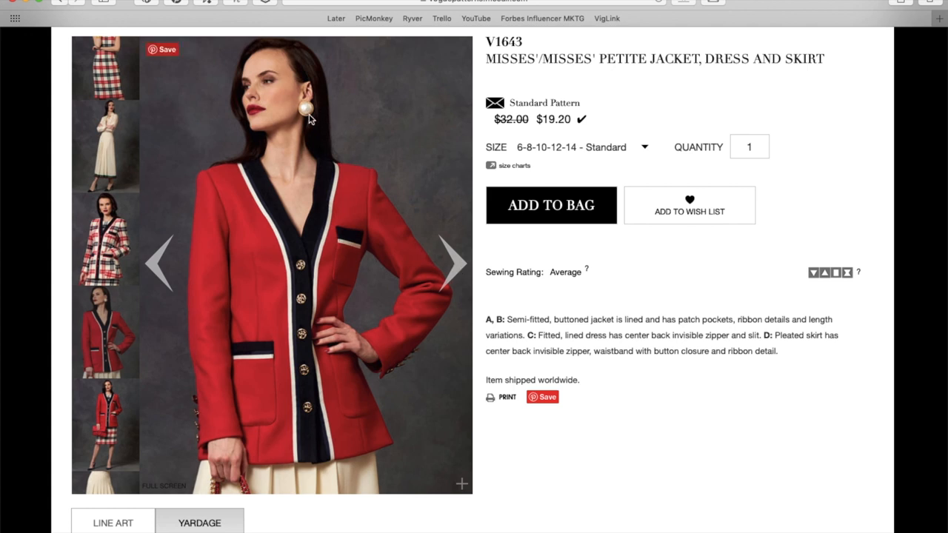
pyautogui.moveTo(424, 225)
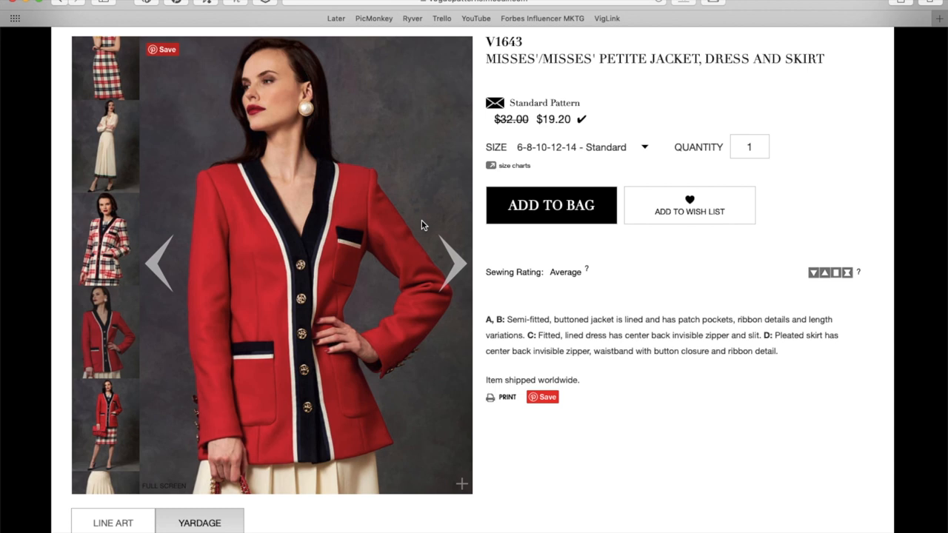
pyautogui.moveTo(455, 258)
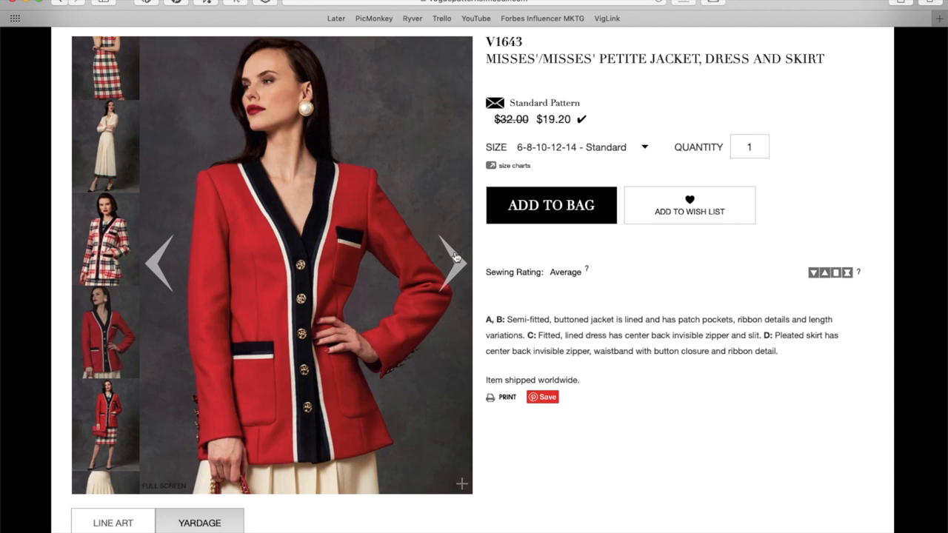
pyautogui.click(453, 259)
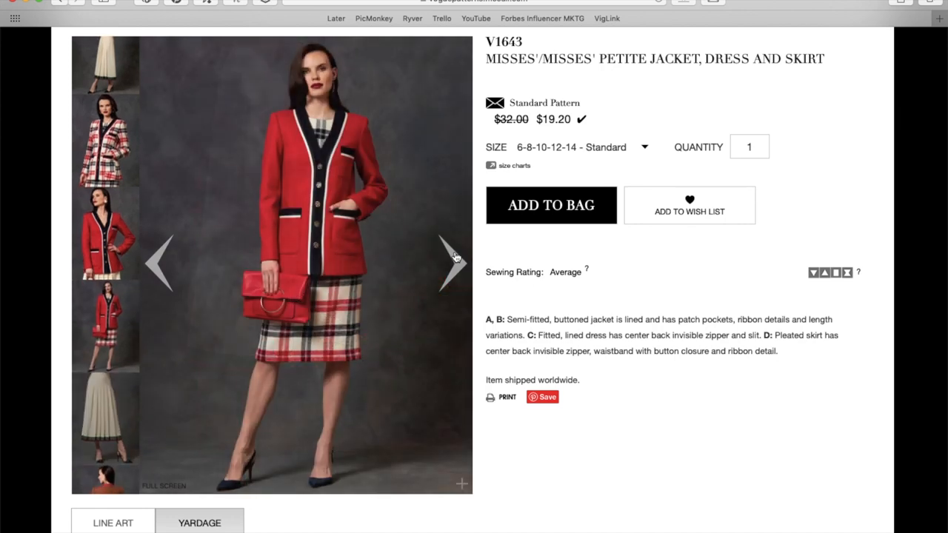
pyautogui.click(444, 264)
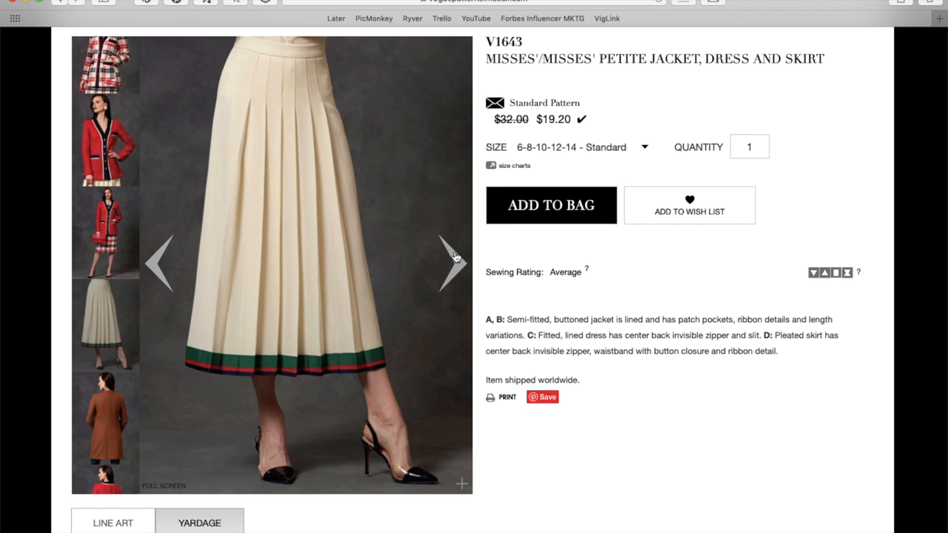
# - Continue through the back views of the coat, red jacket, plaid suit, dress and cream outfit to the envelope cover
pyautogui.click(450, 260)
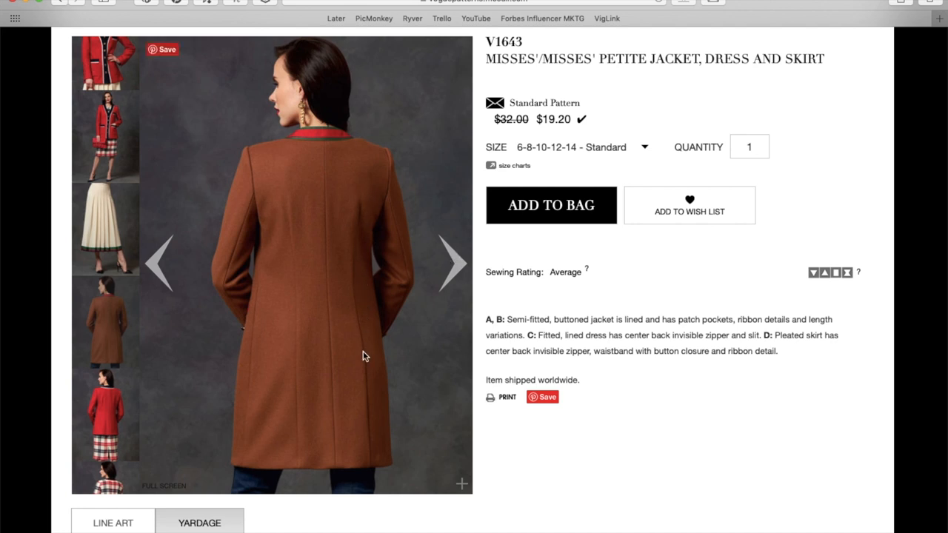
pyautogui.moveTo(432, 253)
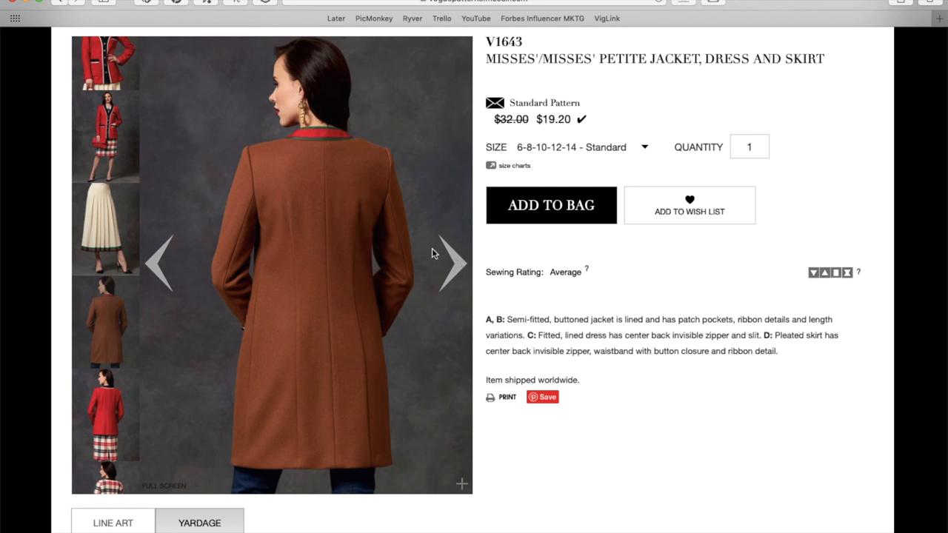
pyautogui.click(452, 262)
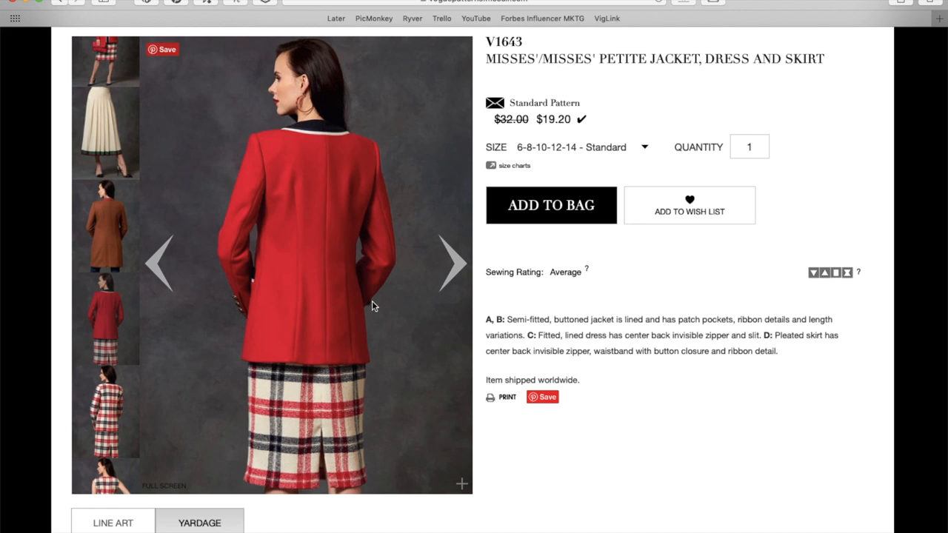
pyautogui.moveTo(348, 294)
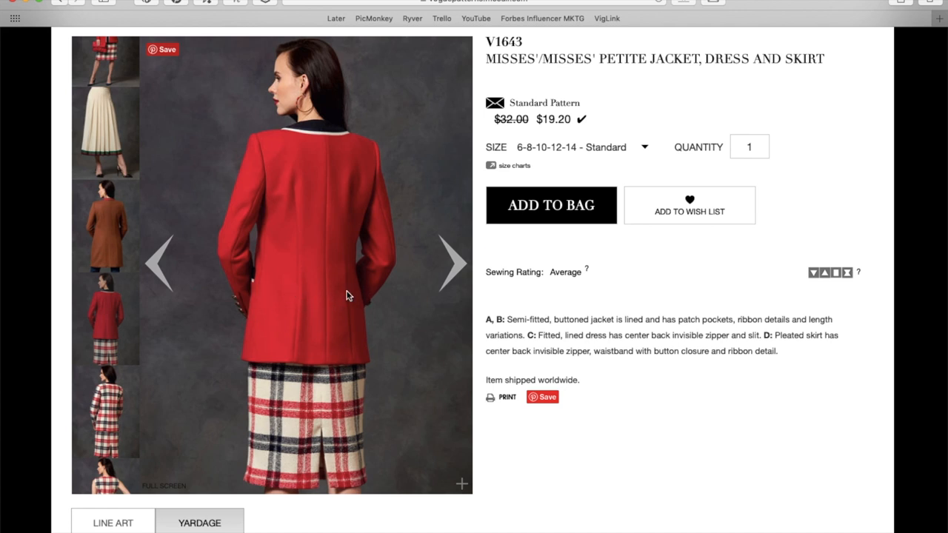
pyautogui.click(452, 264)
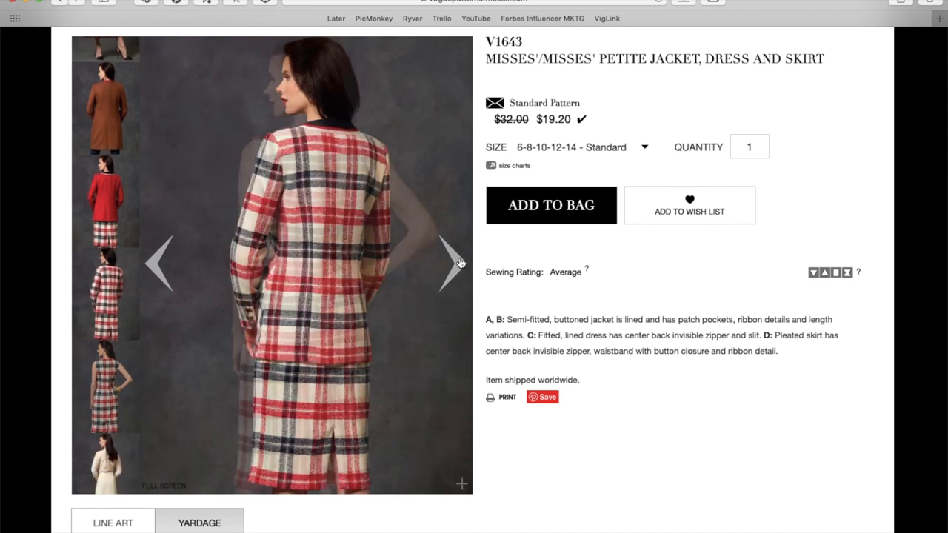
pyautogui.click(448, 264)
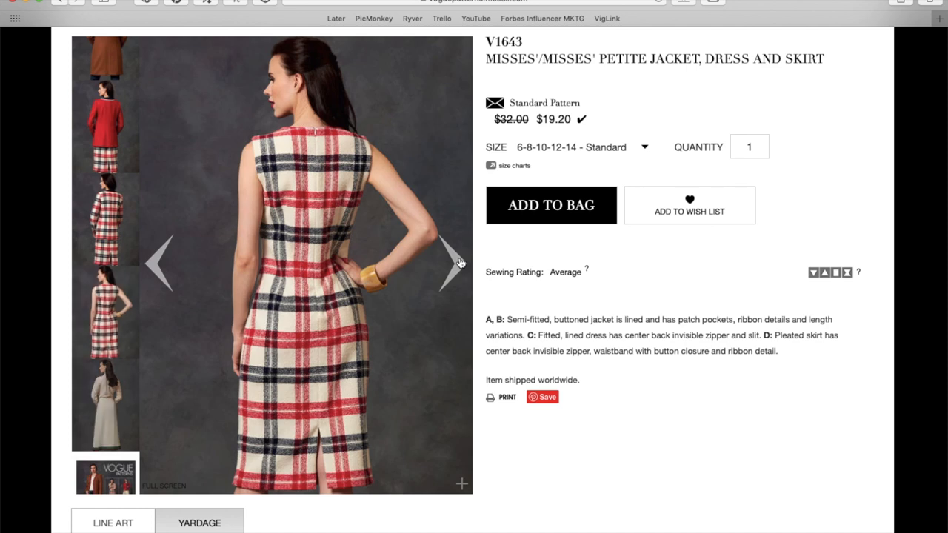
pyautogui.click(450, 264)
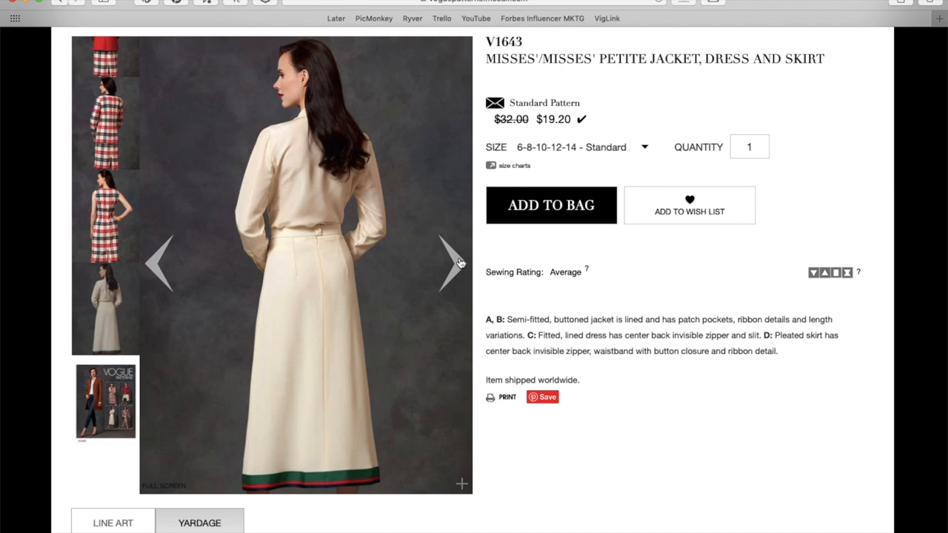
pyautogui.moveTo(290, 274)
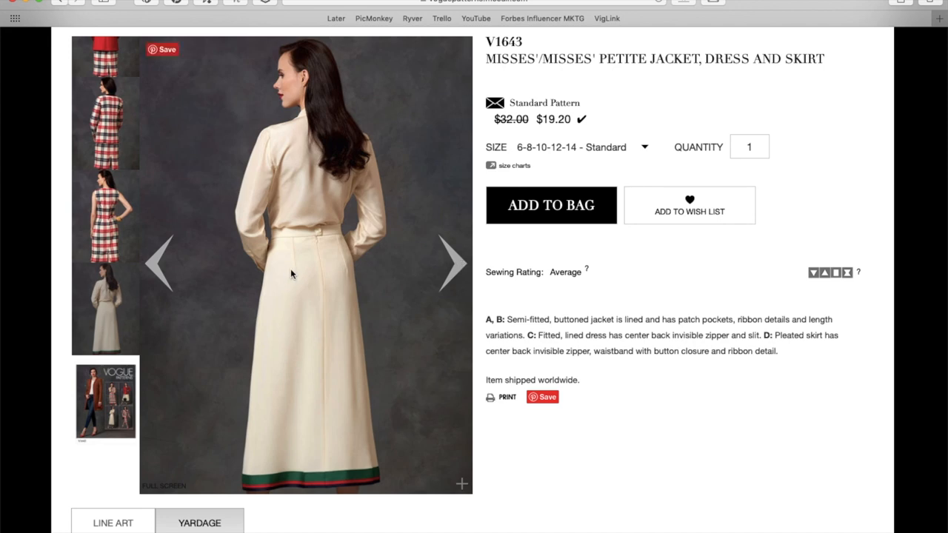
pyautogui.click(106, 403)
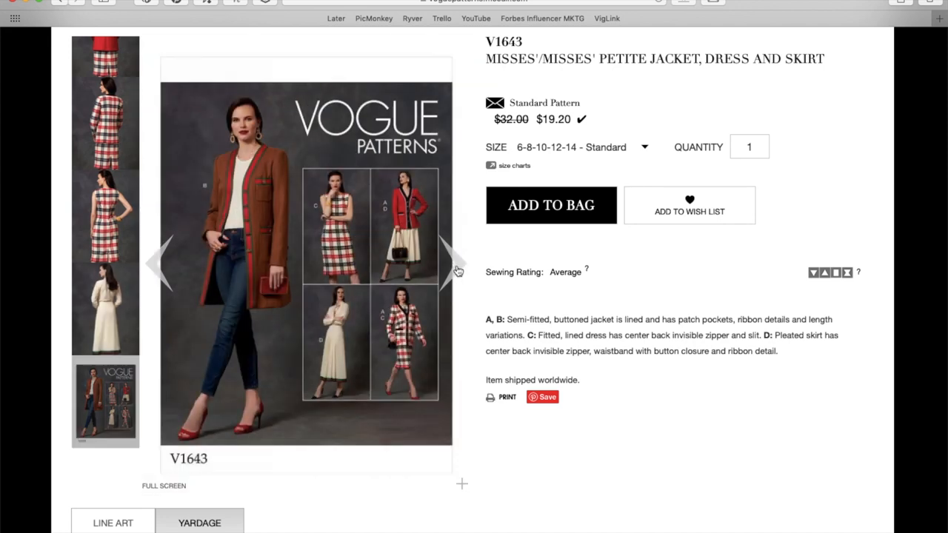
pyautogui.moveTo(268, 280)
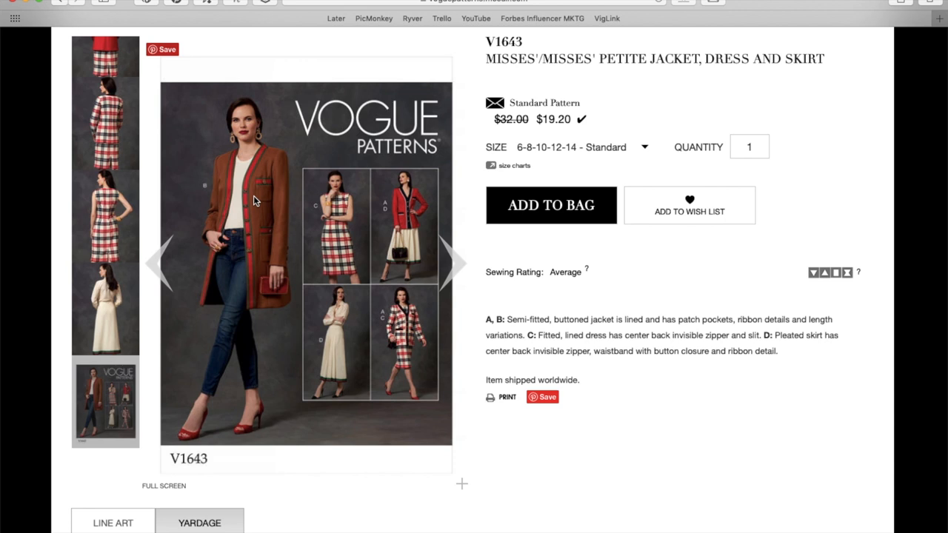
pyautogui.moveTo(287, 216)
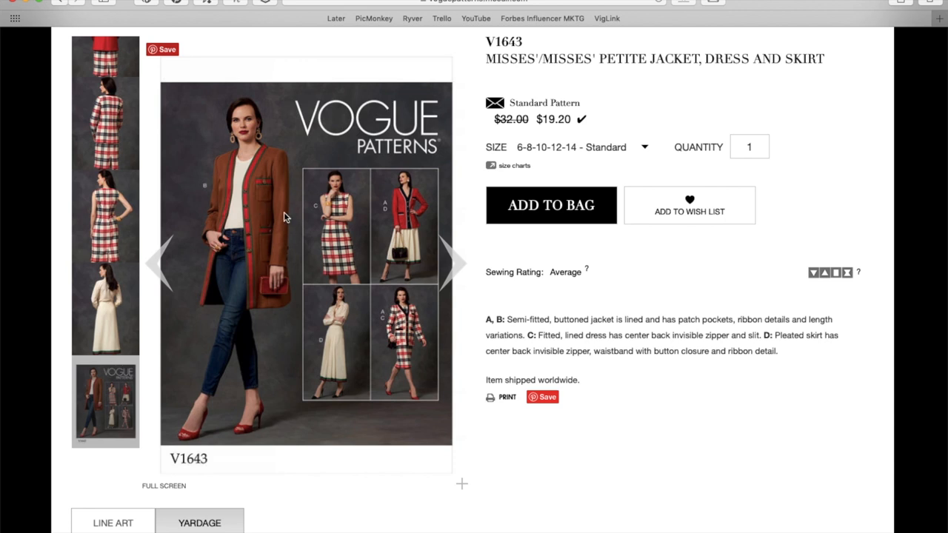
pyautogui.moveTo(406, 251)
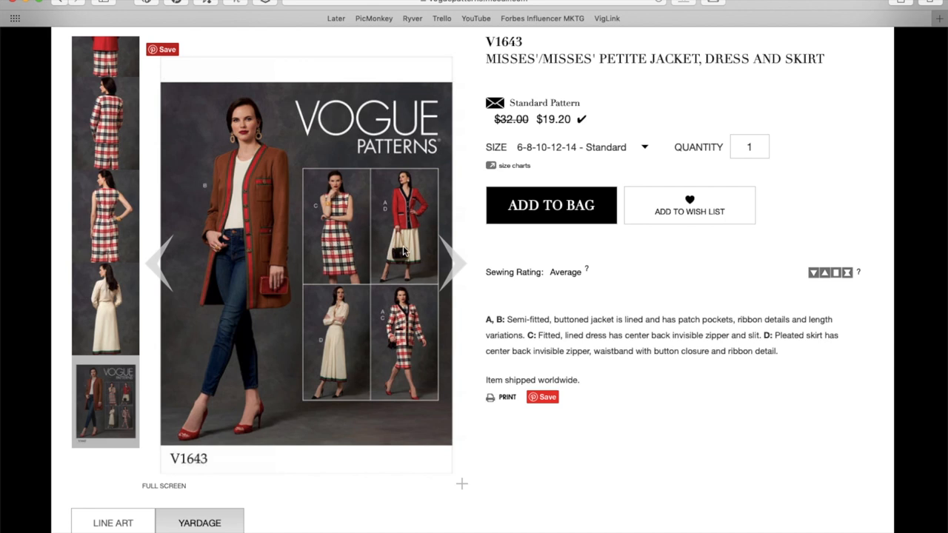
pyautogui.moveTo(341, 341)
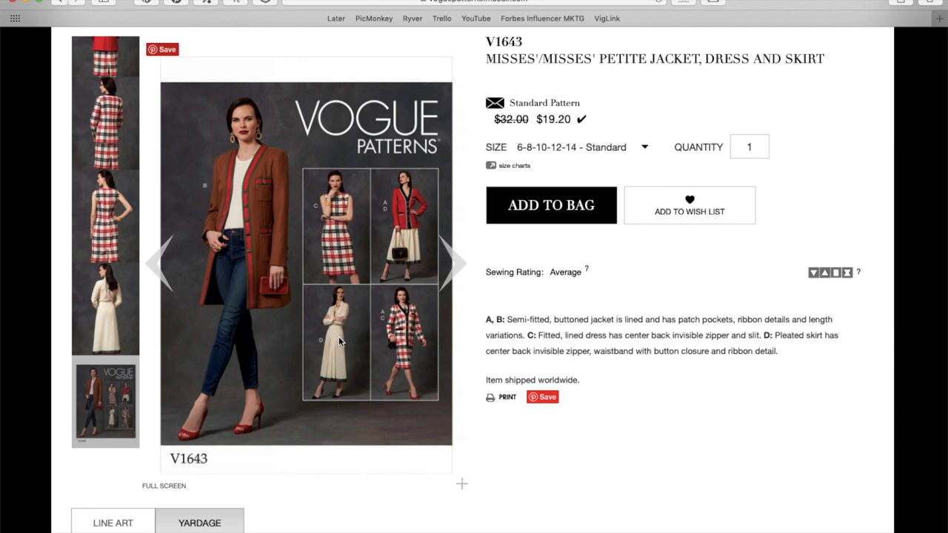
pyautogui.moveTo(412, 362)
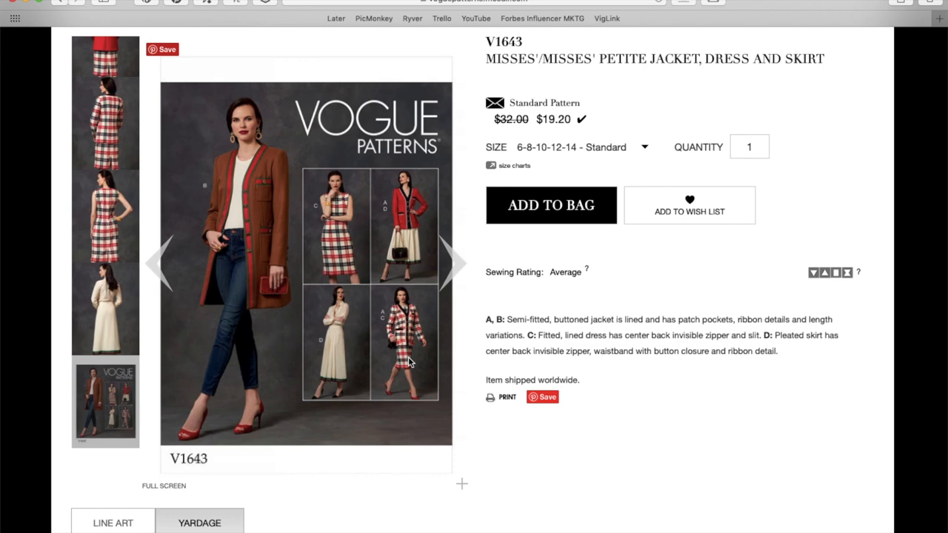
# - Scroll down to V1643's line art for jackets A and B, dress C and skirt D
pyautogui.scroll(-3)
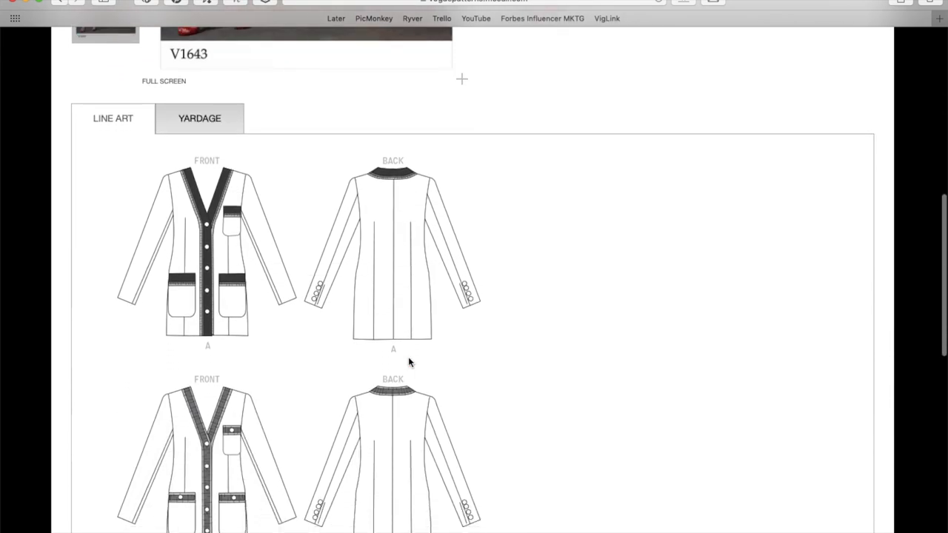
pyautogui.scroll(-3)
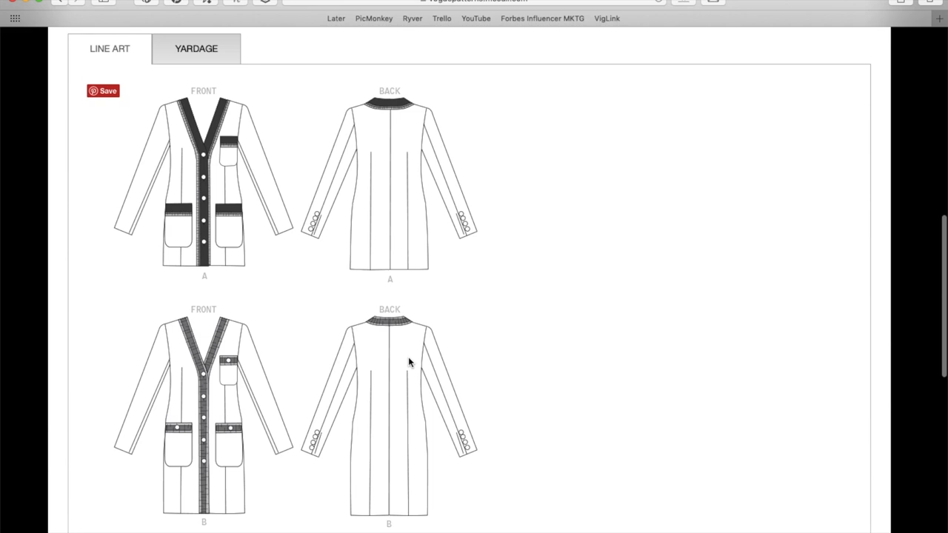
pyautogui.scroll(-3)
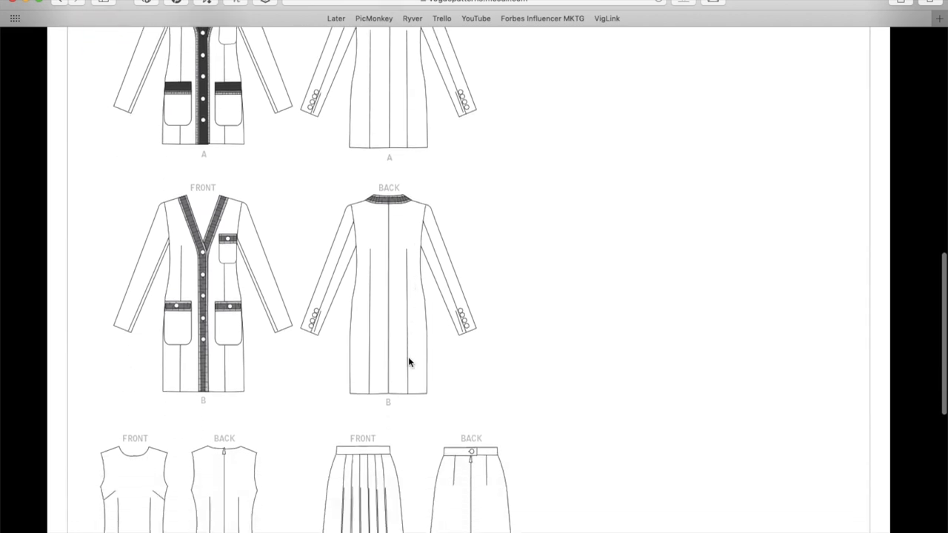
pyautogui.scroll(-3)
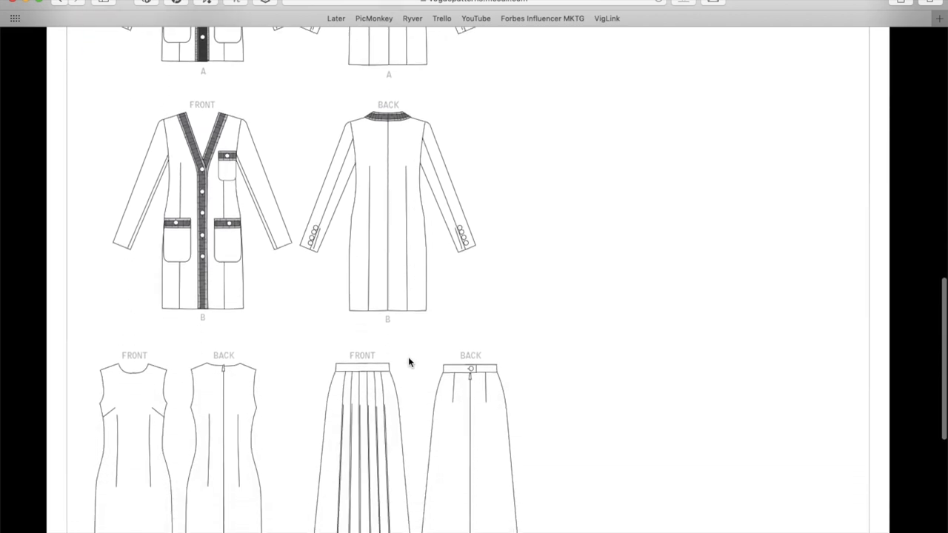
pyautogui.scroll(-3)
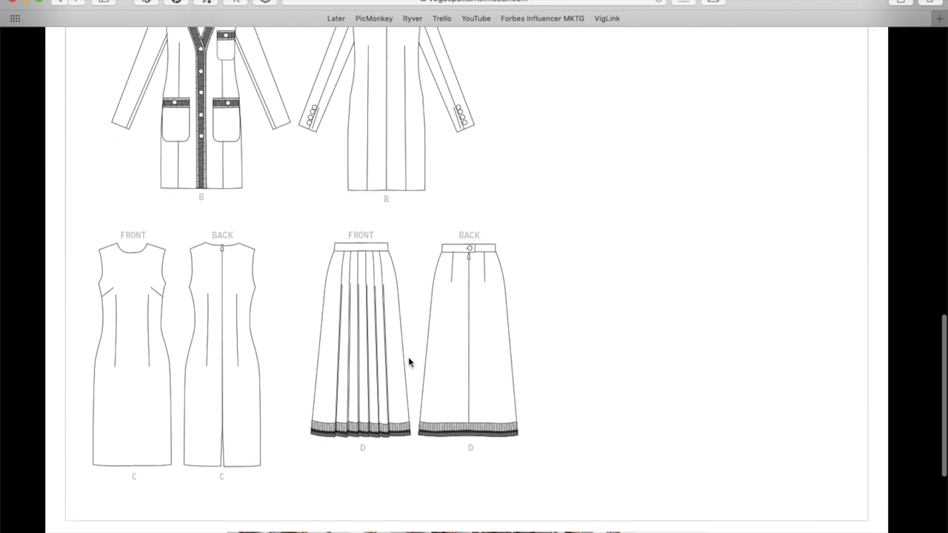
pyautogui.scroll(-3)
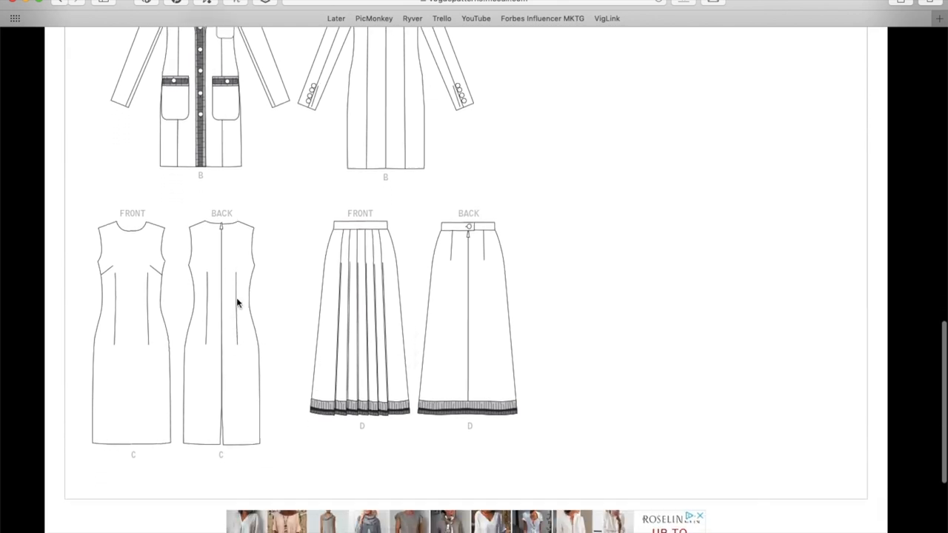
pyautogui.moveTo(234, 369)
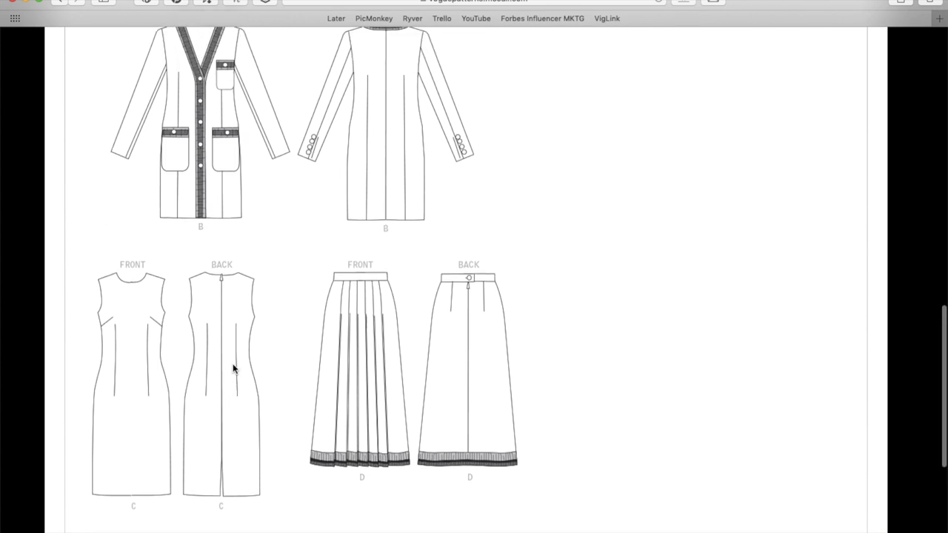
# - Show V1643's Yardage section with its suggested fabrics and notions
pyautogui.click(192, 258)
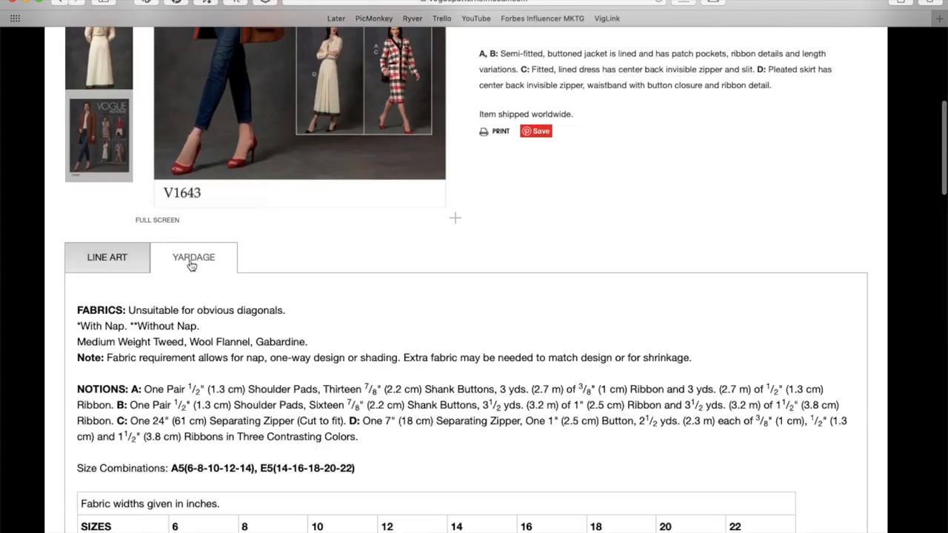
pyautogui.scroll(-3)
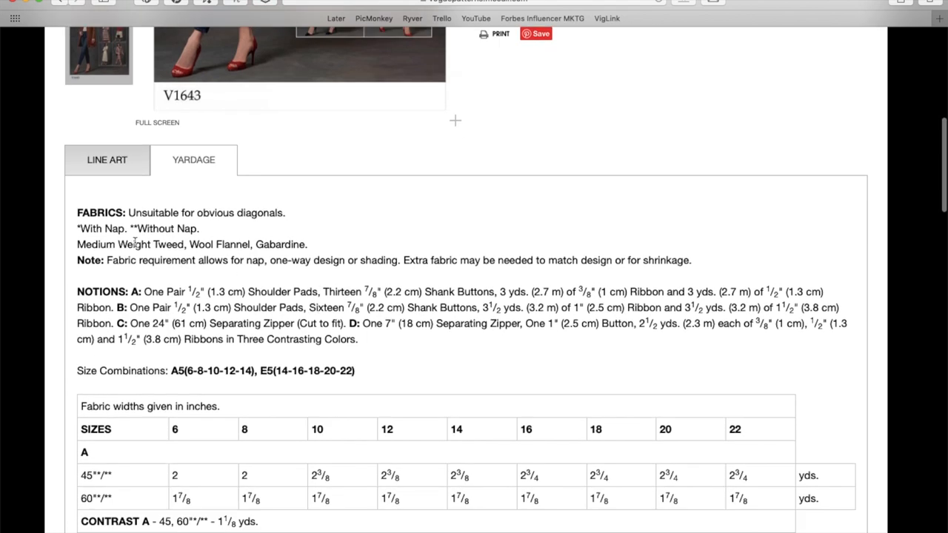
pyautogui.moveTo(229, 243)
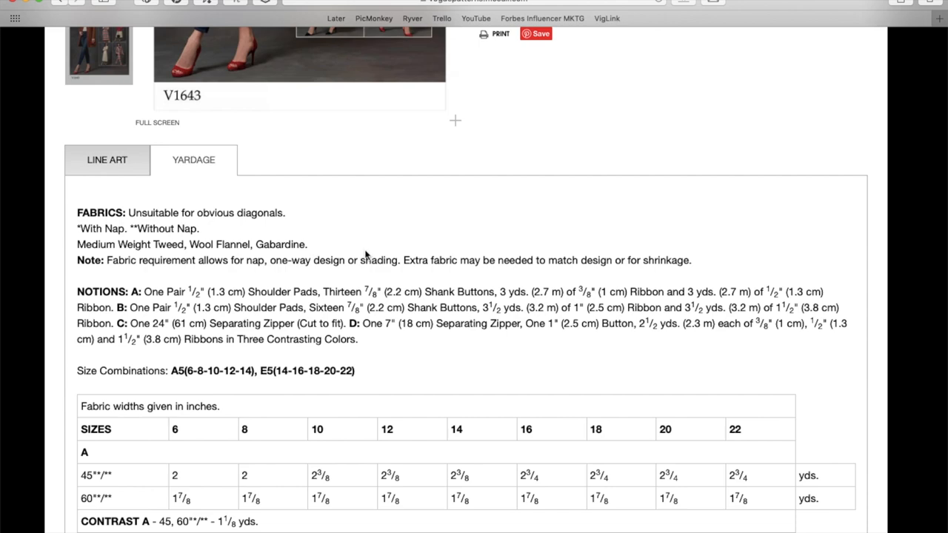
pyautogui.scroll(3)
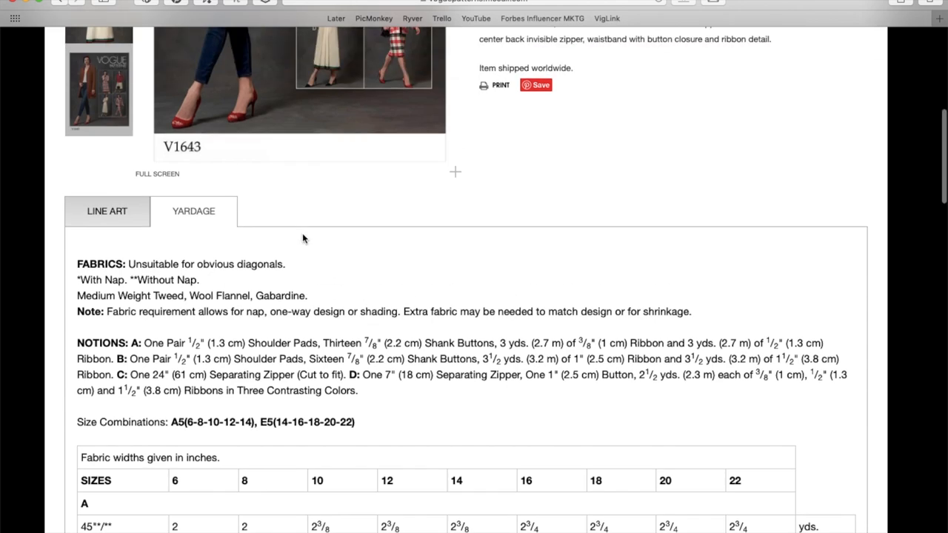
pyautogui.scroll(3)
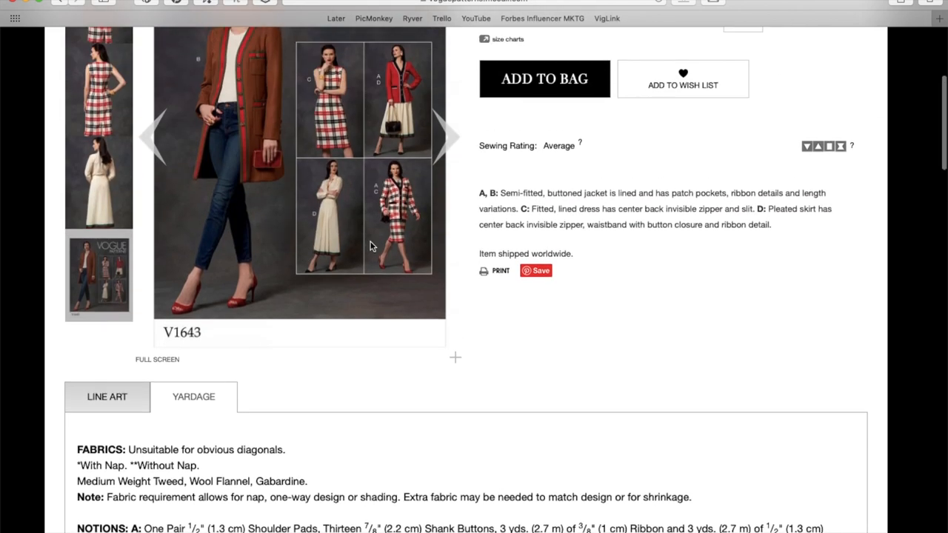
pyautogui.scroll(-3)
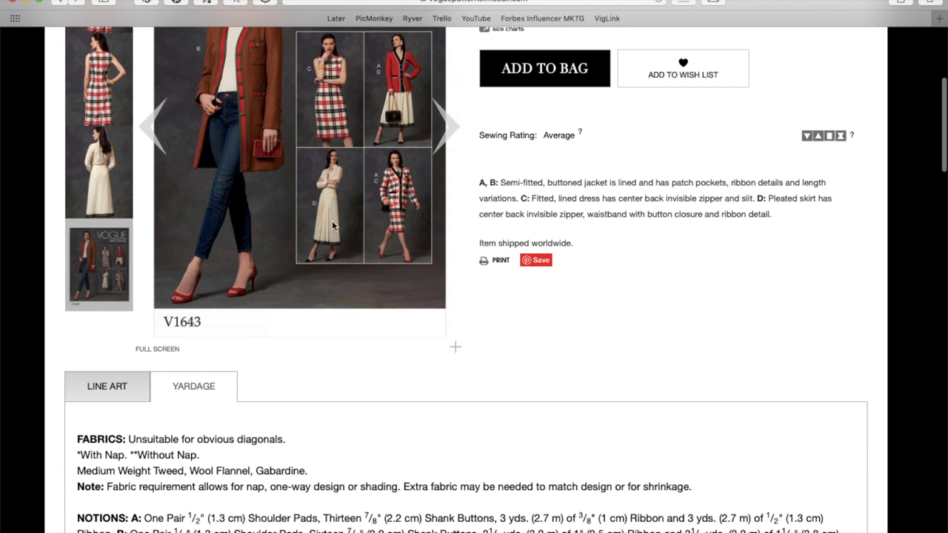
pyautogui.moveTo(284, 471)
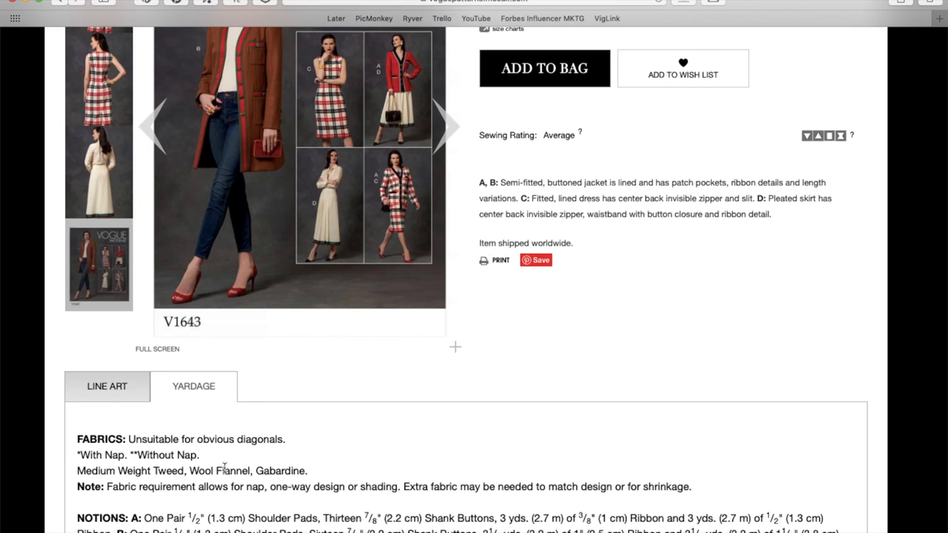
pyautogui.moveTo(397, 197)
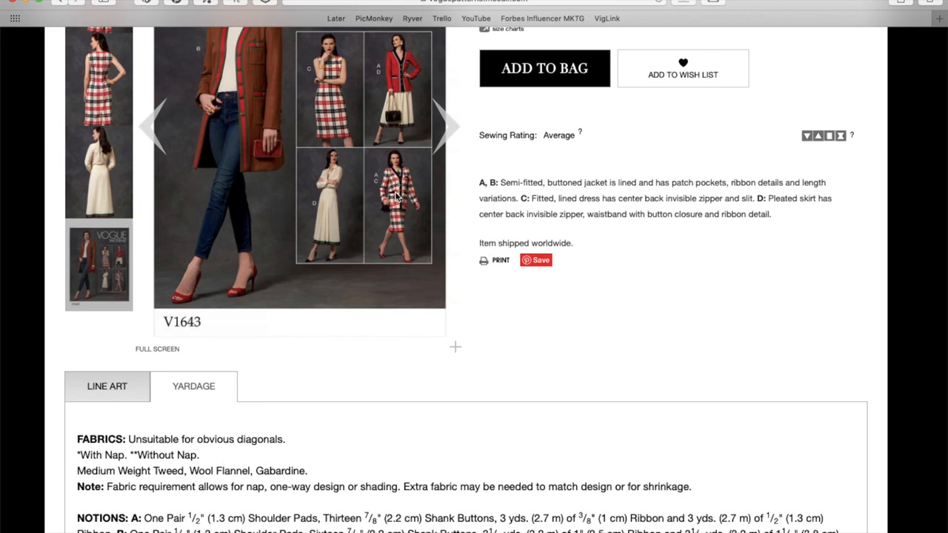
# - Scroll on to the size combinations and jacket fabric amounts by size
pyautogui.scroll(-3)
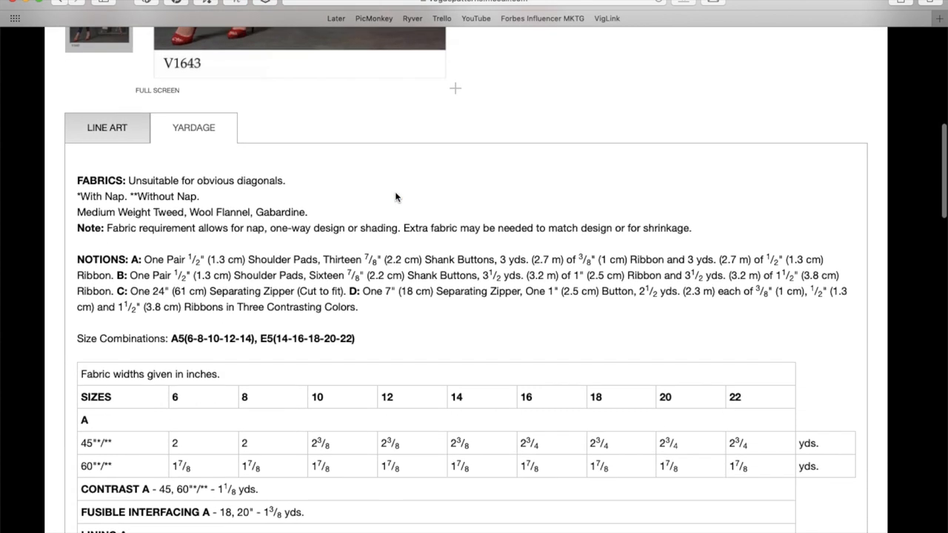
pyautogui.scroll(-3)
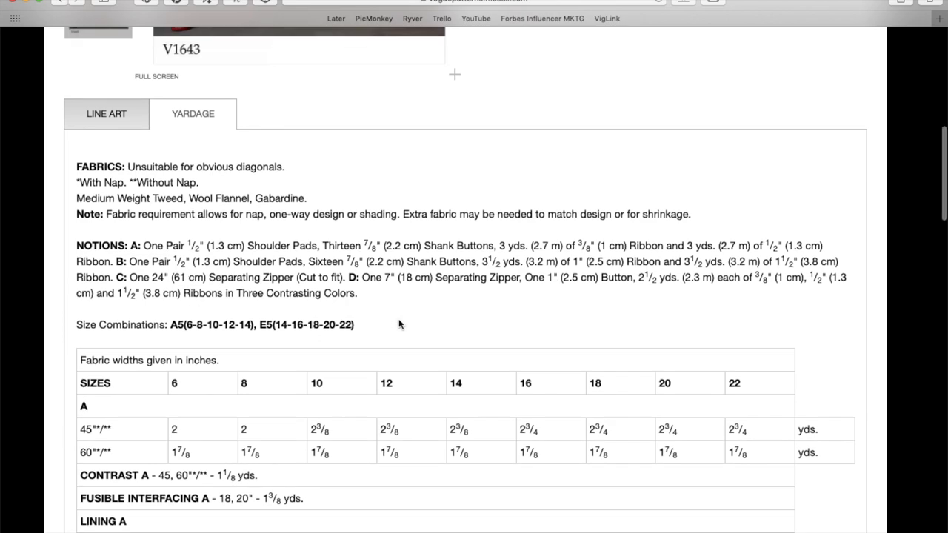
pyautogui.scroll(-3)
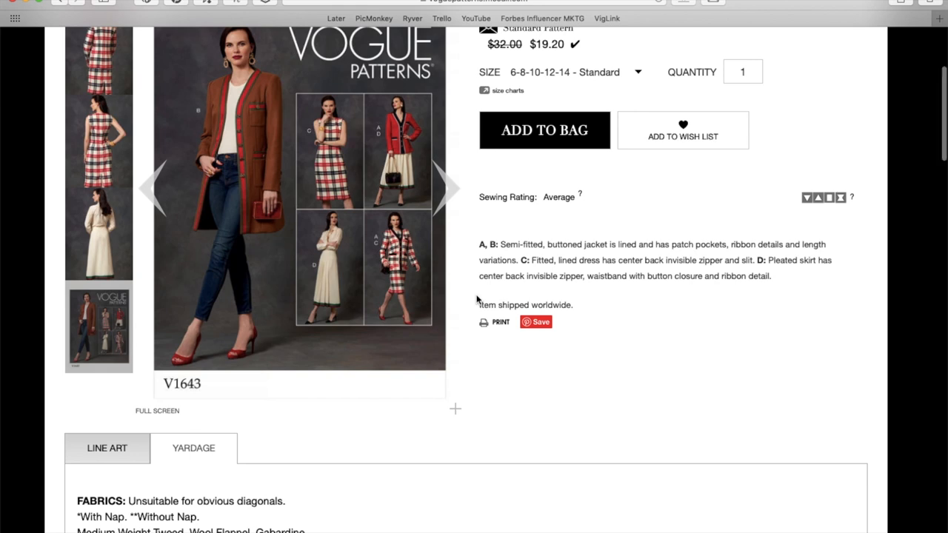
pyautogui.scroll(-3)
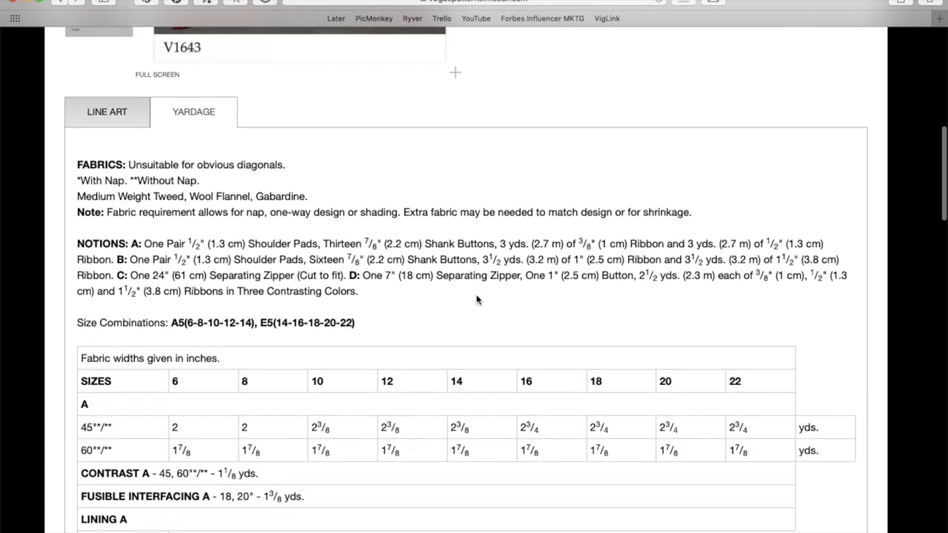
# - Read down V1643's yardage chart through lining, interfacing and finished garment measurements
pyautogui.scroll(-3)
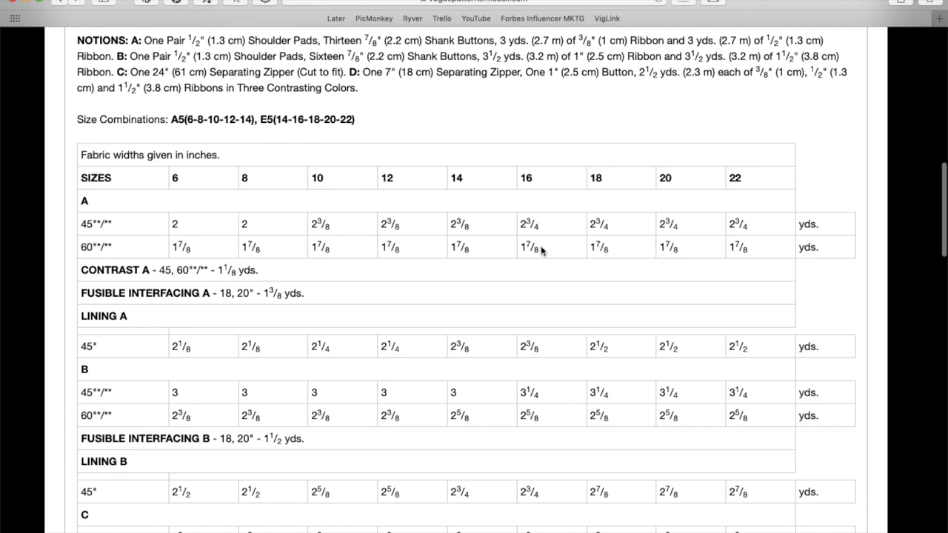
pyautogui.scroll(-3)
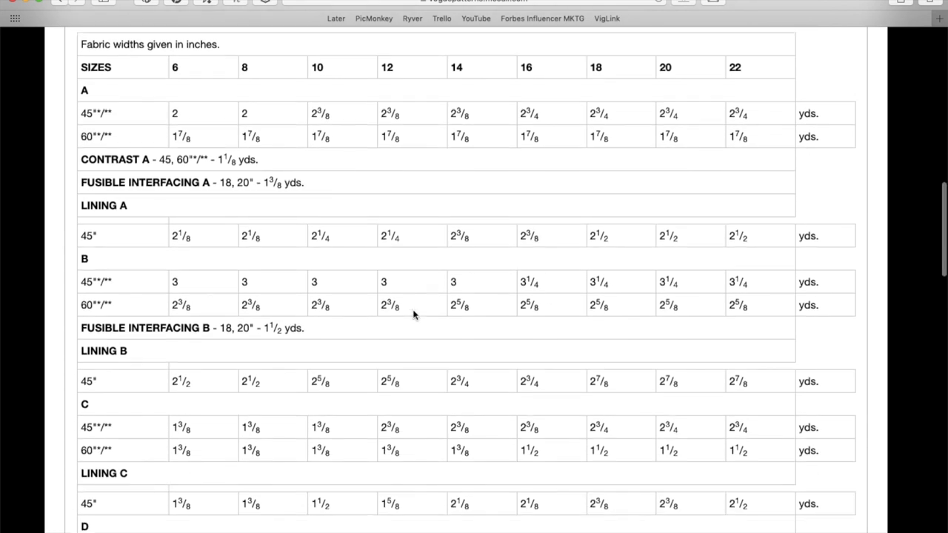
pyautogui.scroll(-3)
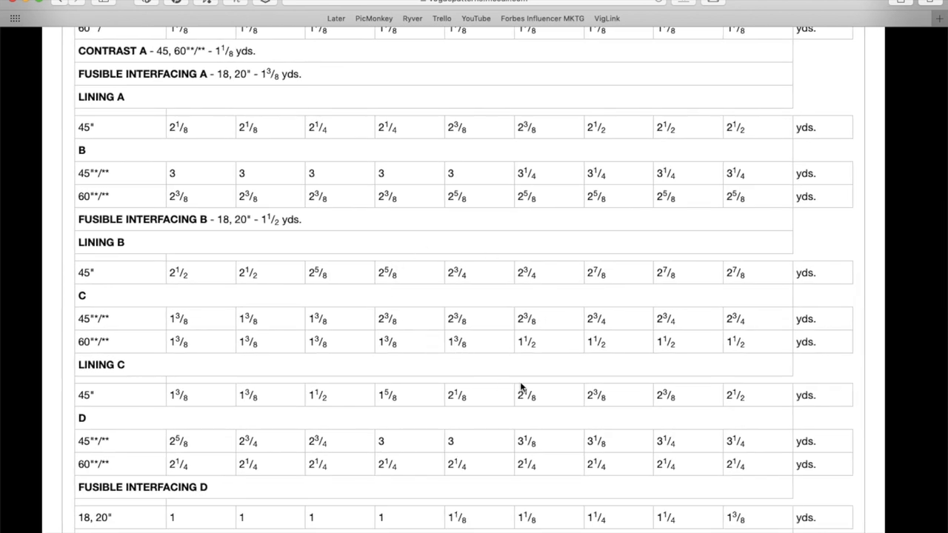
pyautogui.scroll(-3)
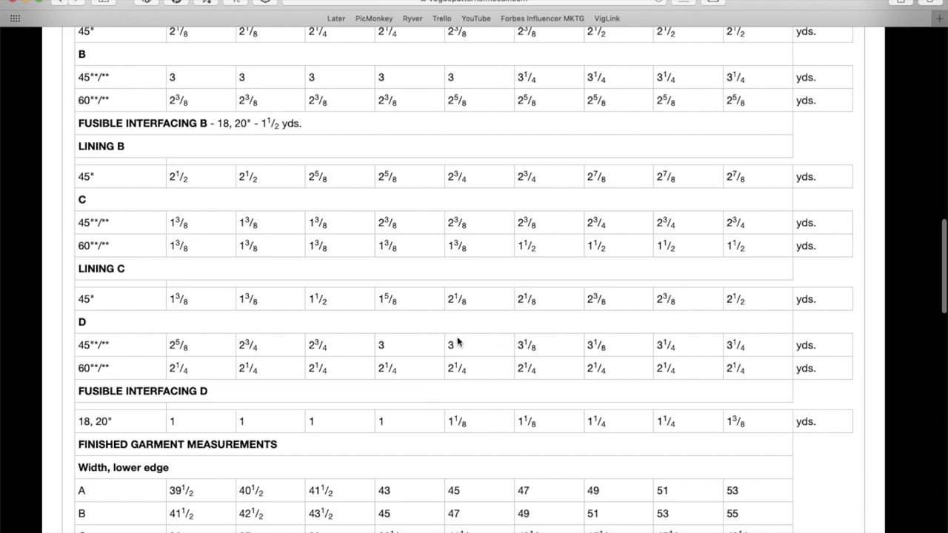
pyautogui.scroll(-3)
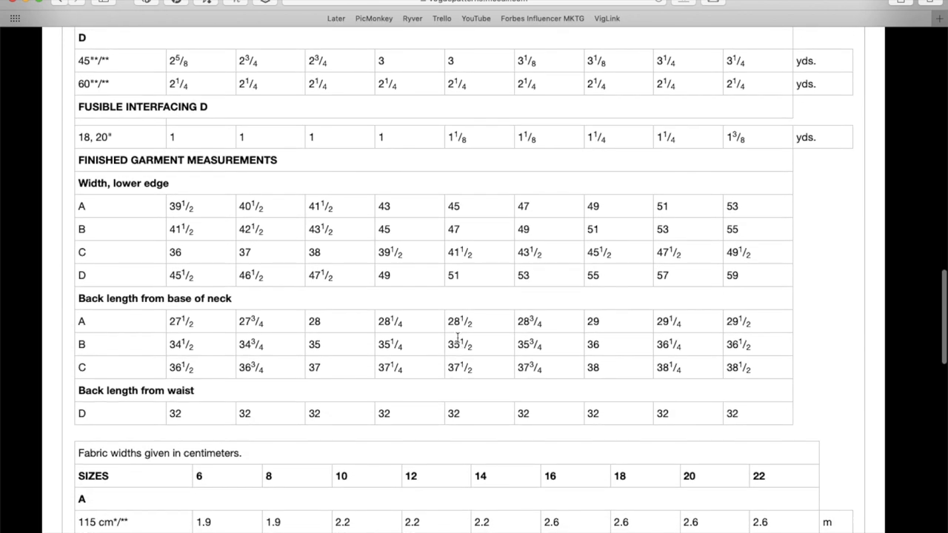
pyautogui.moveTo(132, 378)
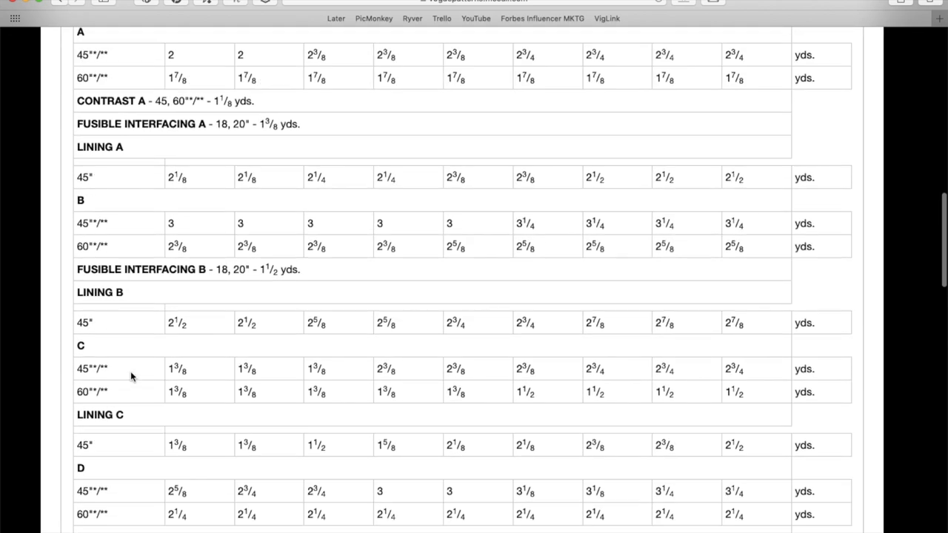
# - Return to the new patterns listing and open the V1636 misses' wrap top page
pyautogui.click(63, 3)
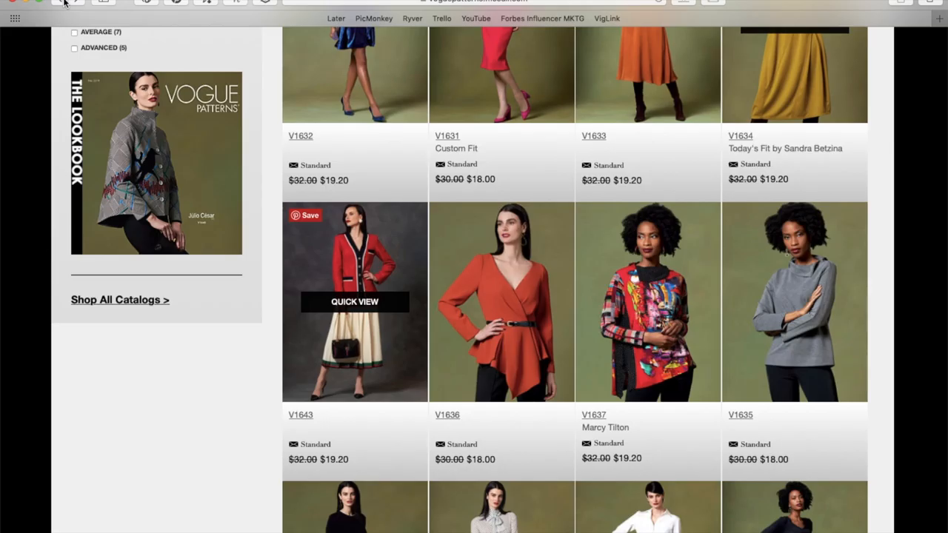
pyautogui.moveTo(501, 282)
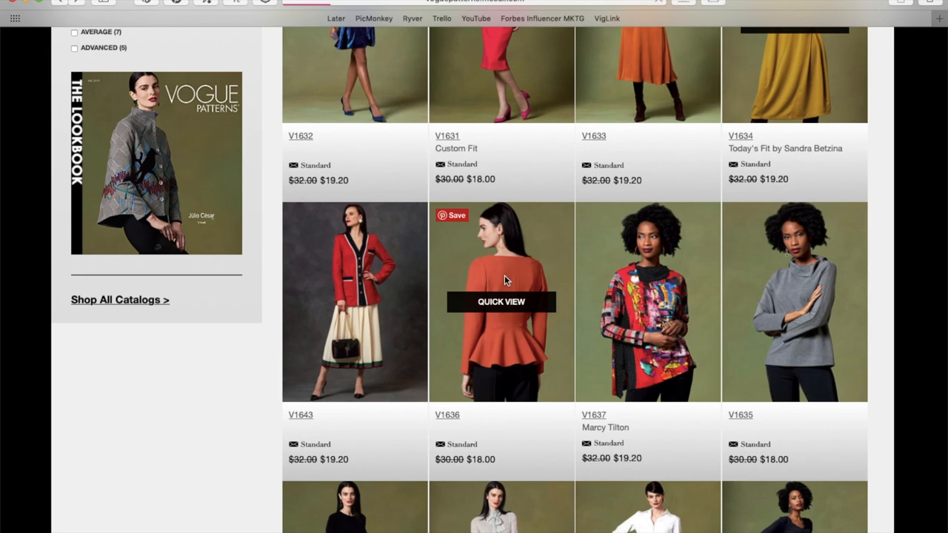
pyautogui.click(501, 303)
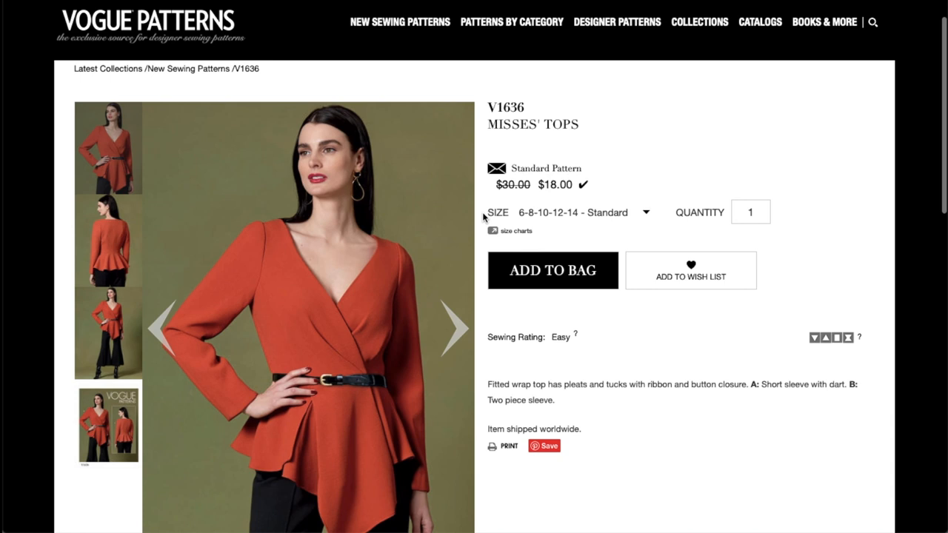
pyautogui.scroll(-3)
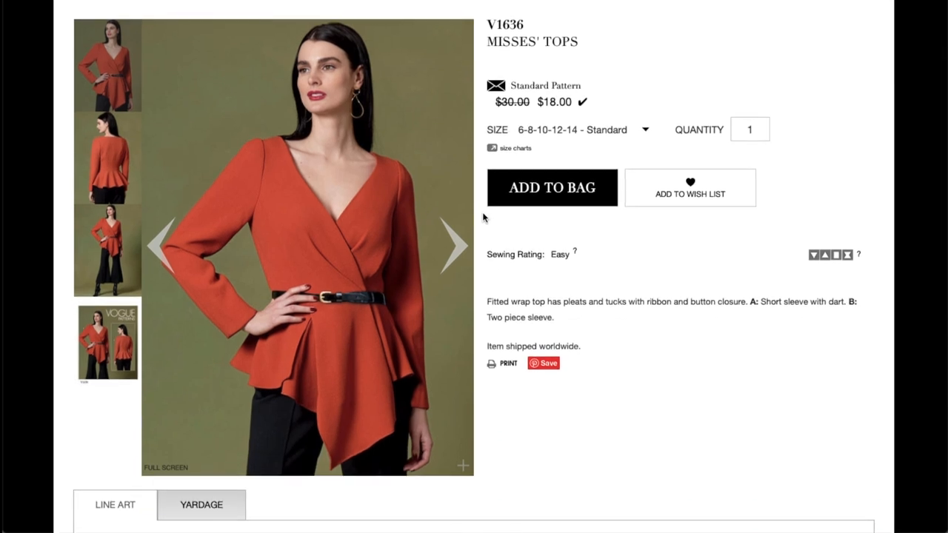
pyautogui.moveTo(547, 313)
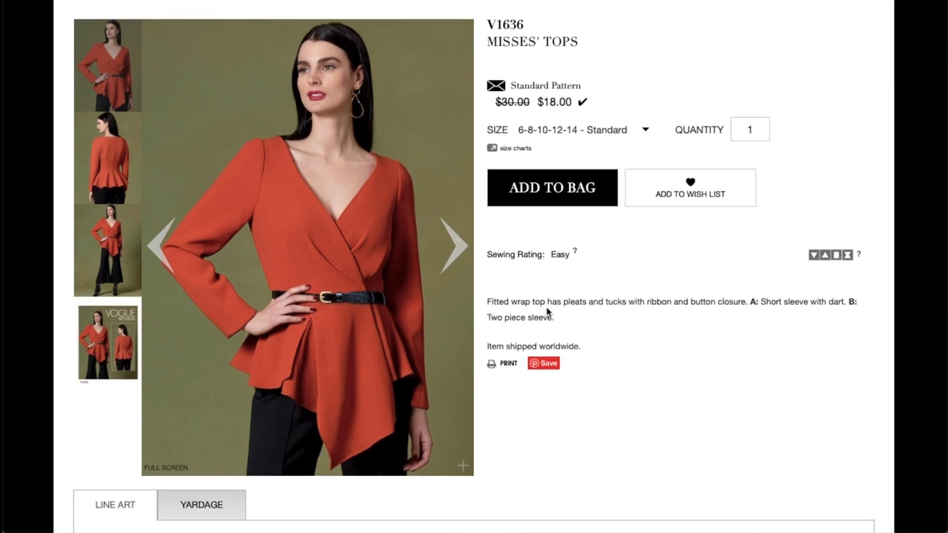
pyautogui.moveTo(614, 317)
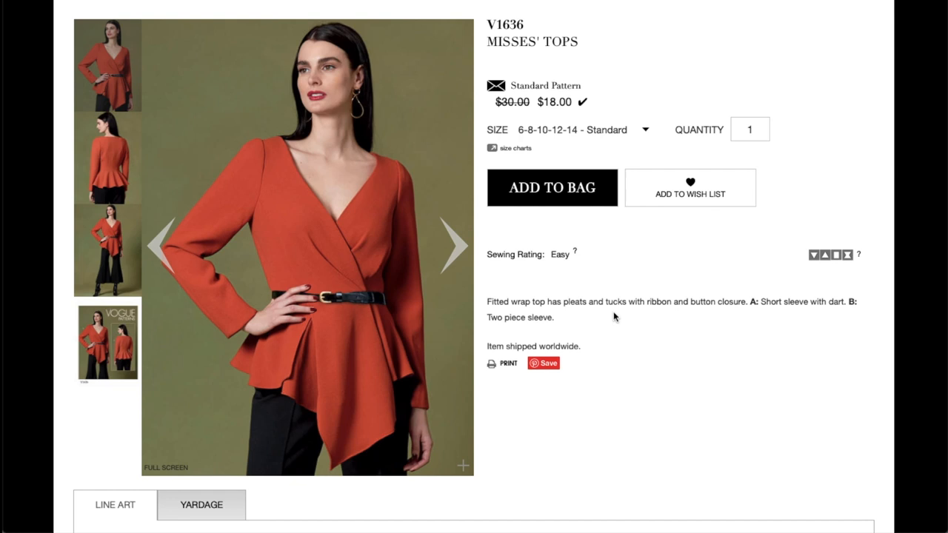
pyautogui.moveTo(538, 279)
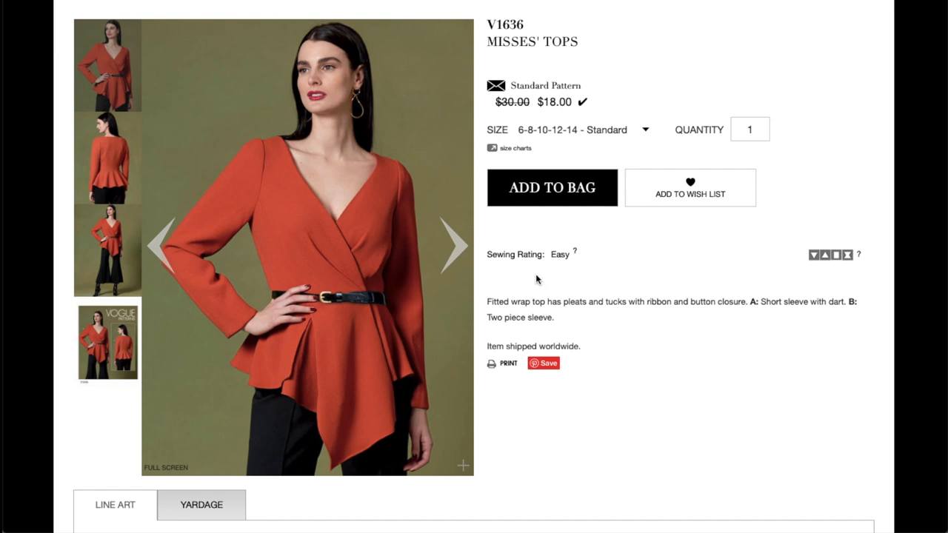
pyautogui.moveTo(433, 265)
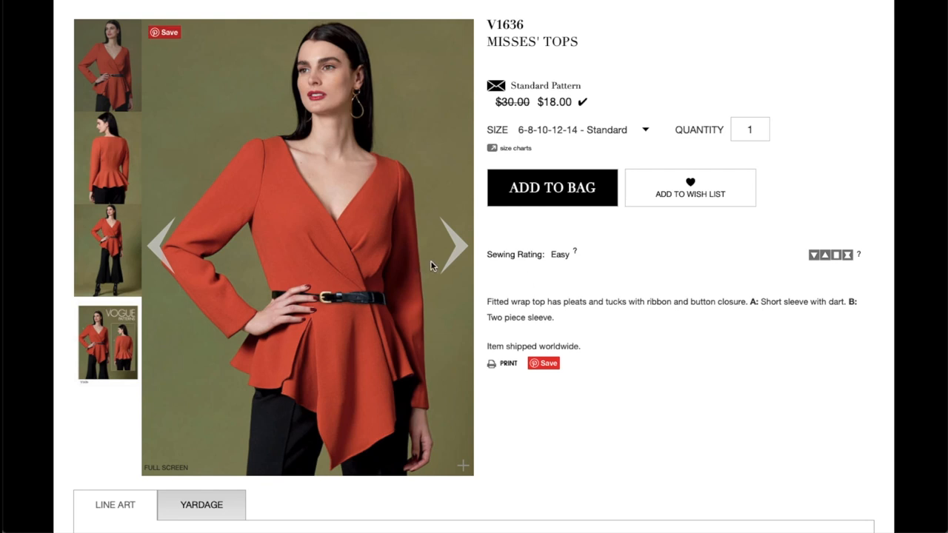
# - Page through V1636's photos — back view, full outfit with trousers — to the envelope image
pyautogui.click(454, 244)
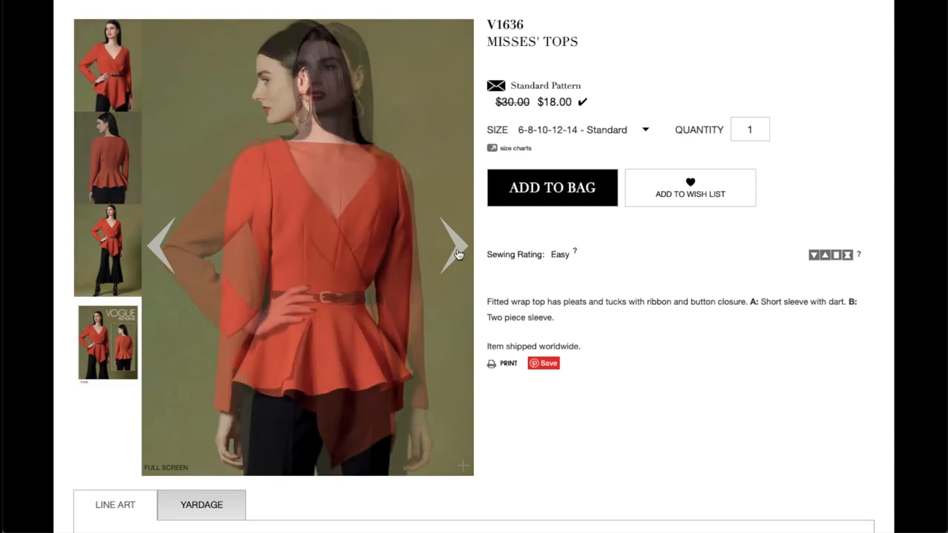
pyautogui.click(451, 245)
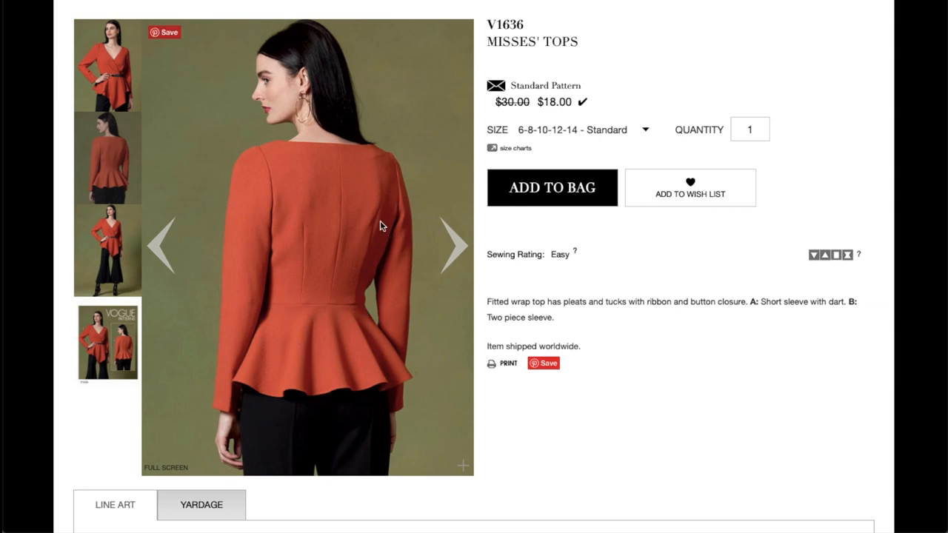
pyautogui.click(455, 244)
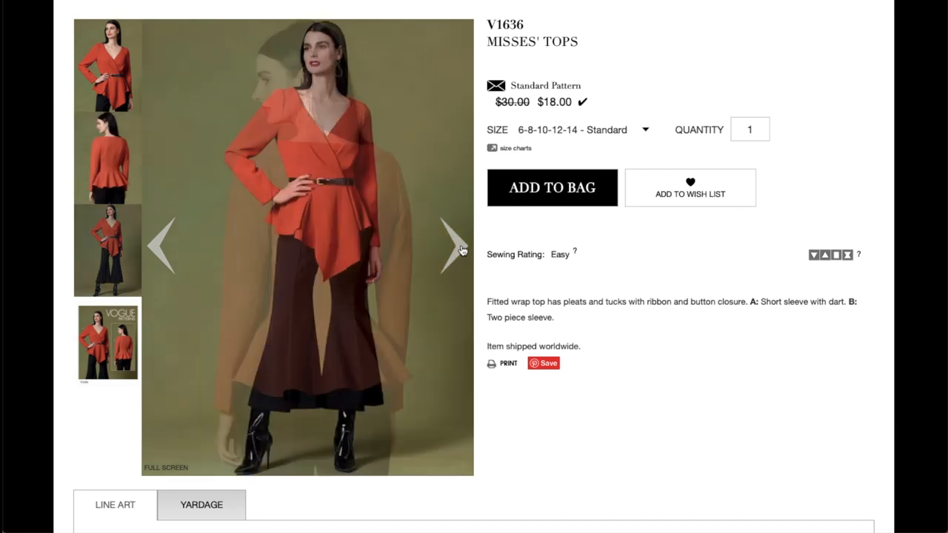
pyautogui.click(450, 244)
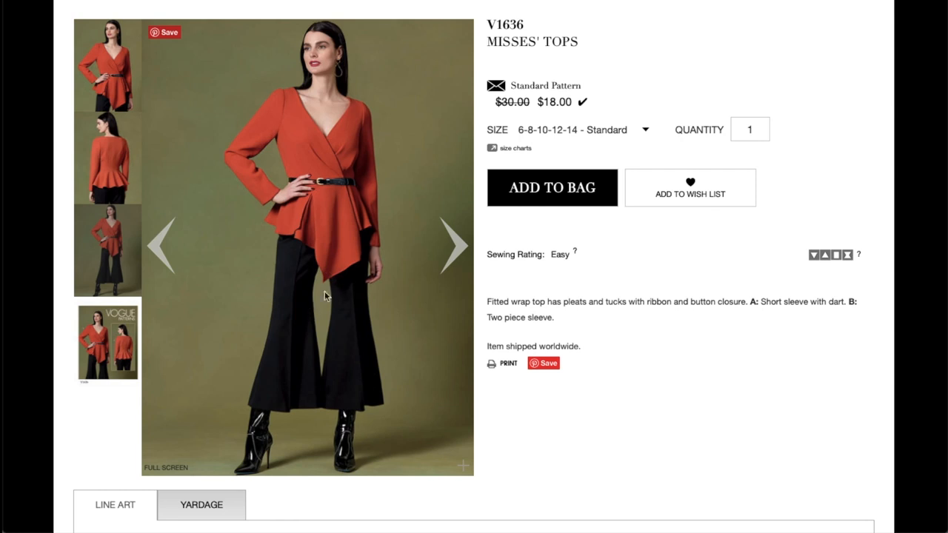
pyautogui.moveTo(296, 234)
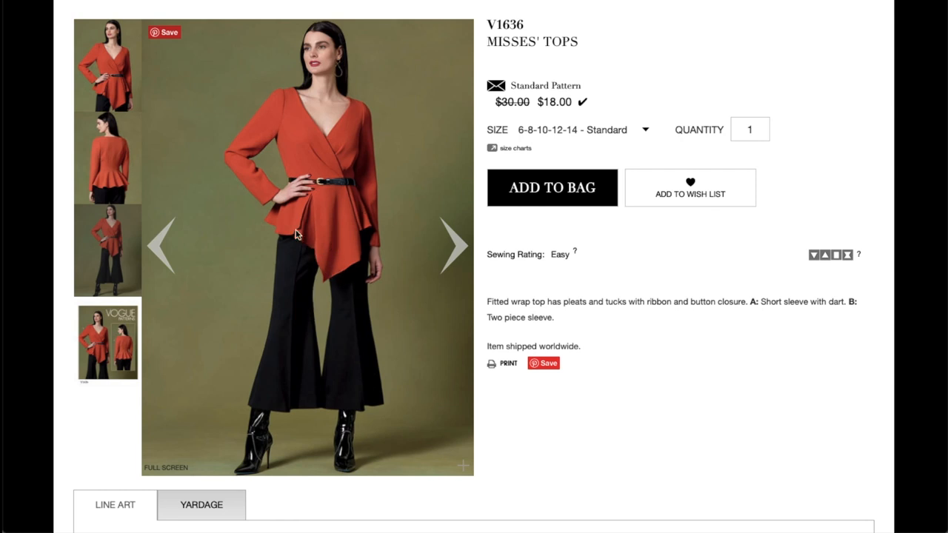
pyautogui.moveTo(347, 286)
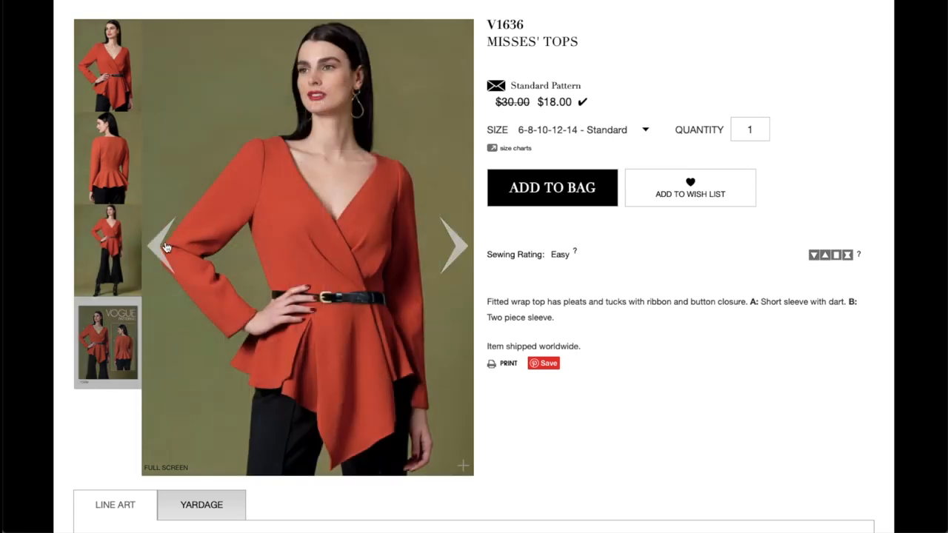
pyautogui.scroll(-3)
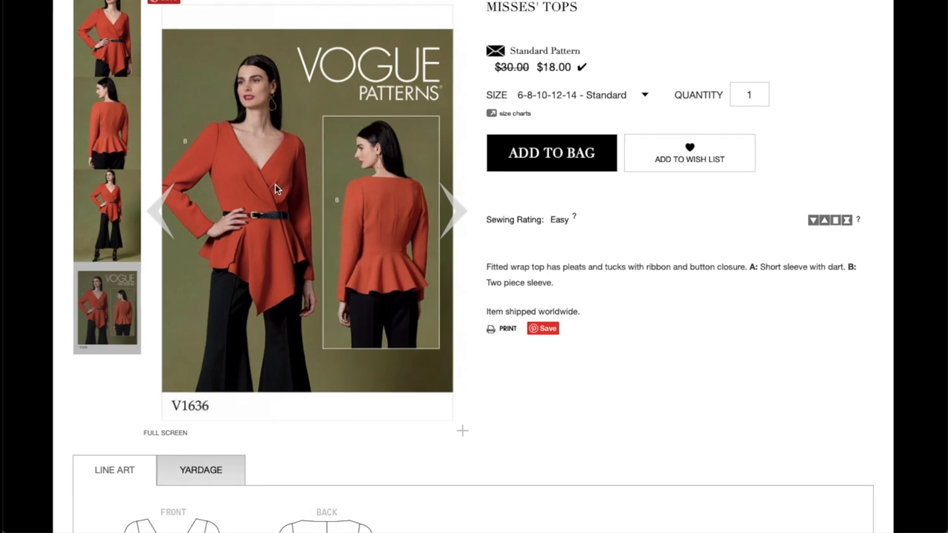
pyautogui.moveTo(238, 139)
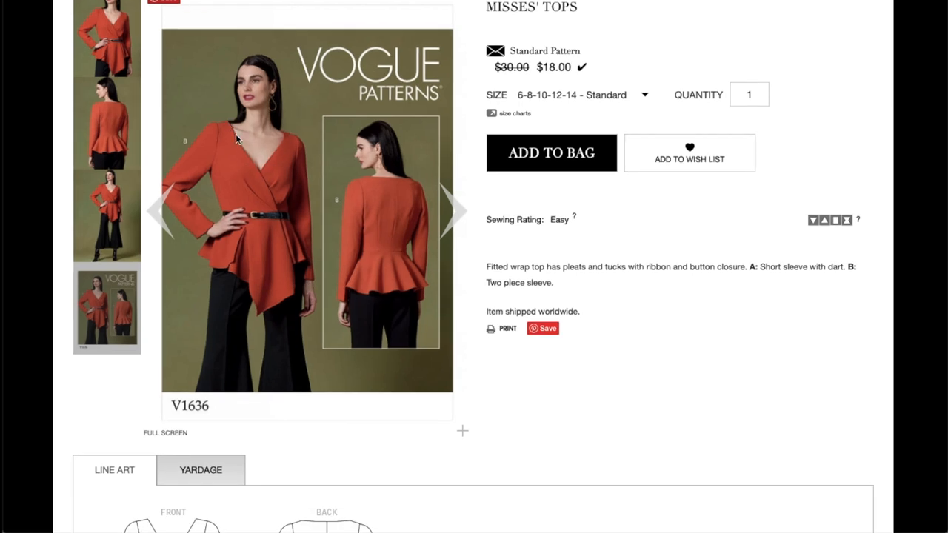
pyautogui.moveTo(261, 172)
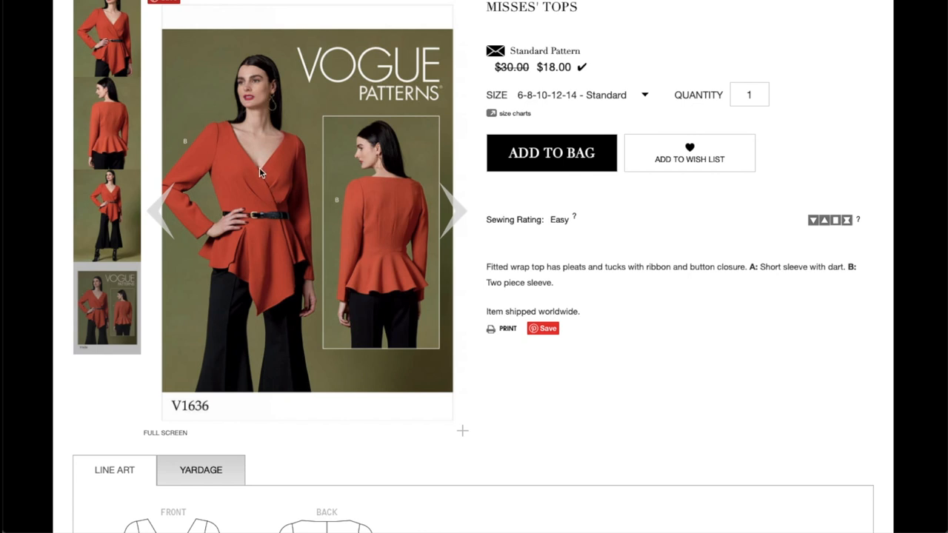
pyautogui.scroll(-3)
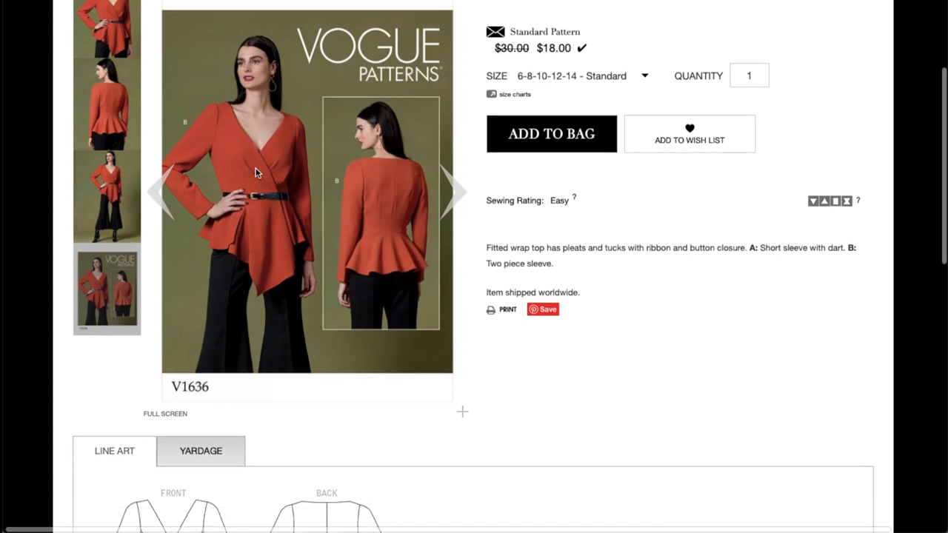
pyautogui.scroll(-3)
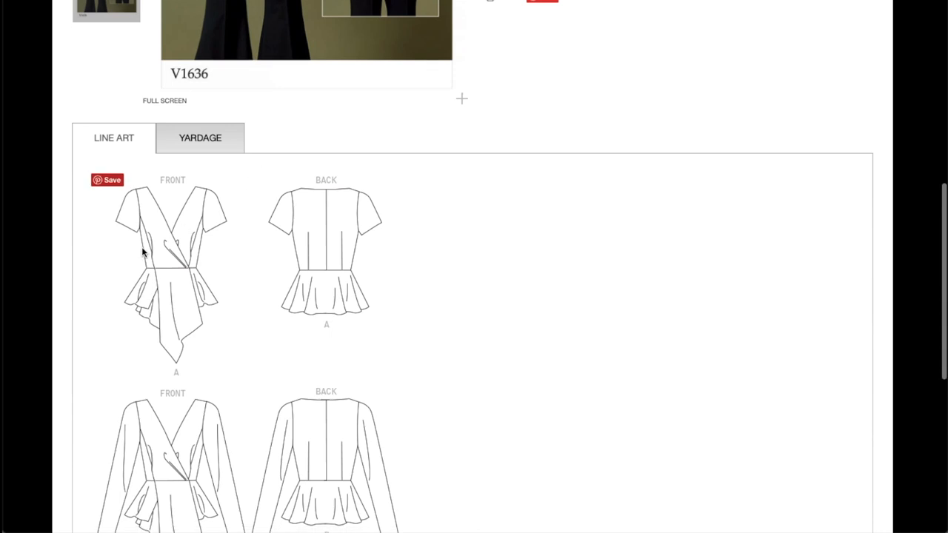
pyautogui.moveTo(246, 284)
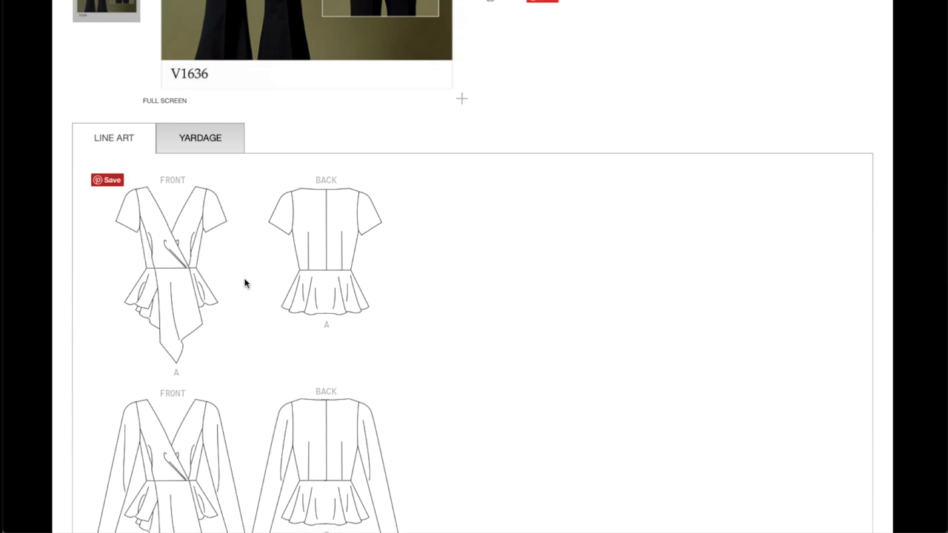
pyautogui.moveTo(216, 310)
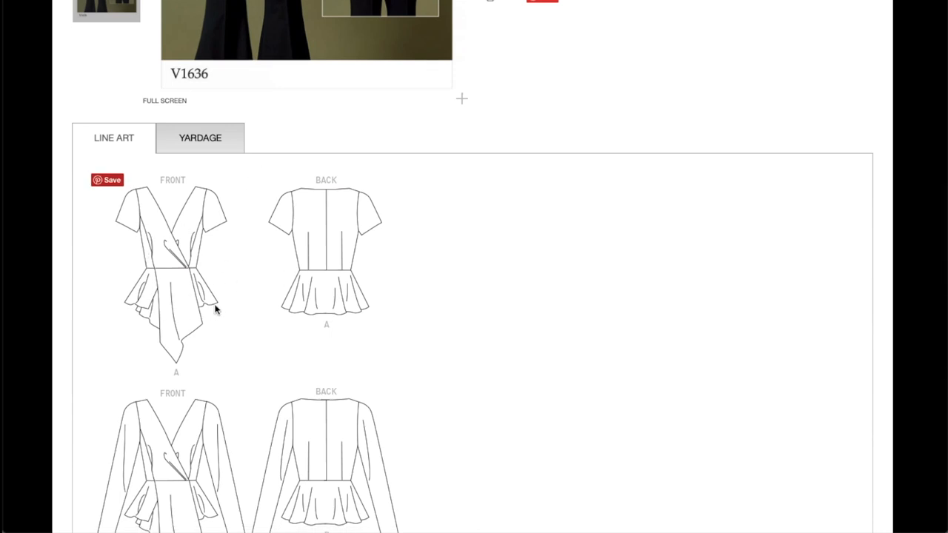
pyautogui.moveTo(193, 217)
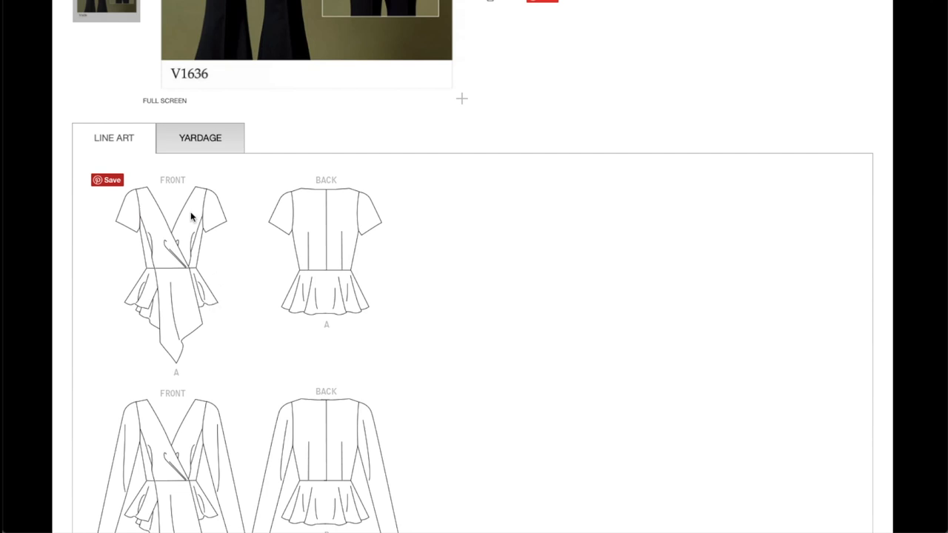
pyautogui.moveTo(204, 289)
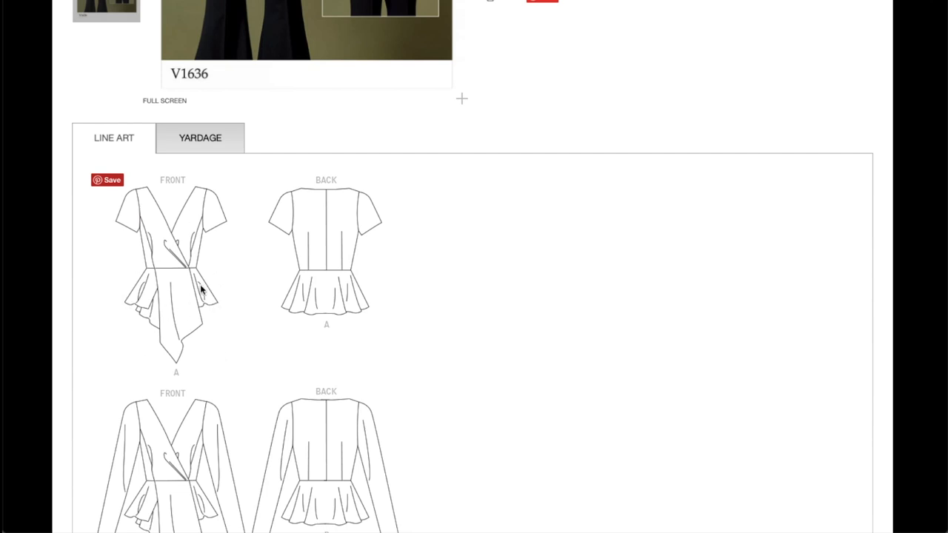
pyautogui.moveTo(260, 305)
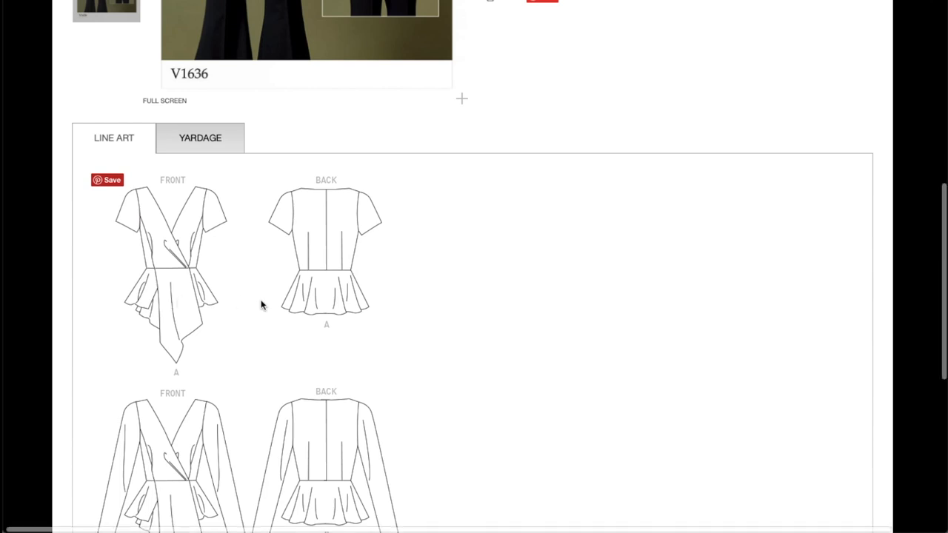
pyautogui.scroll(-3)
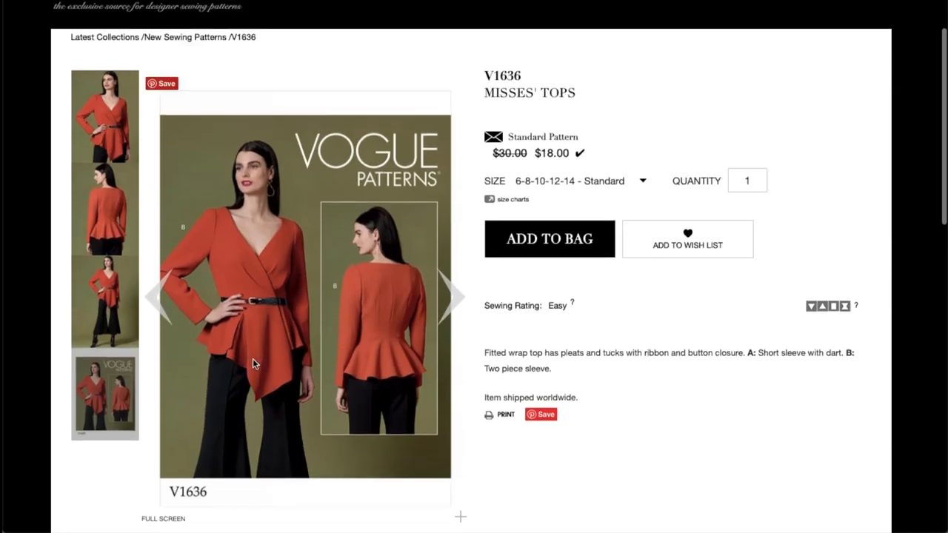
pyautogui.scroll(-3)
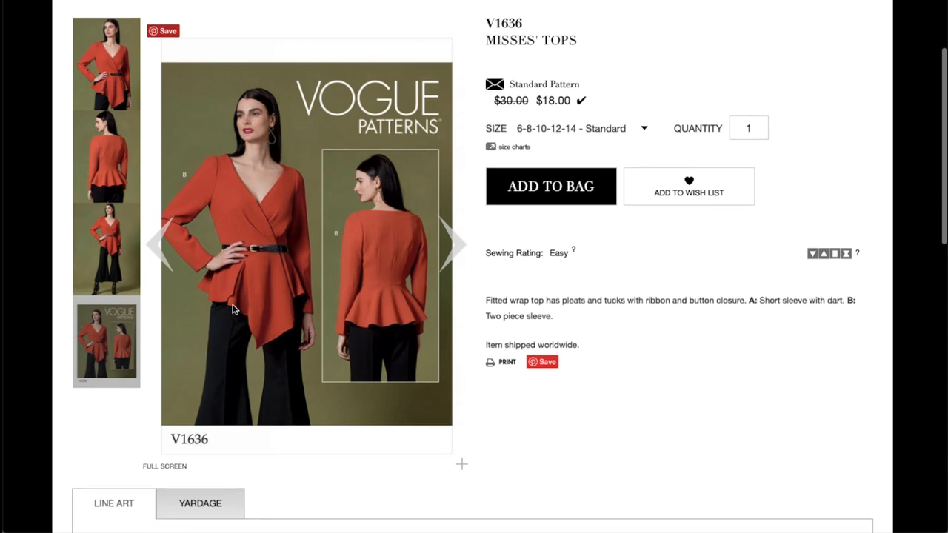
pyautogui.moveTo(415, 329)
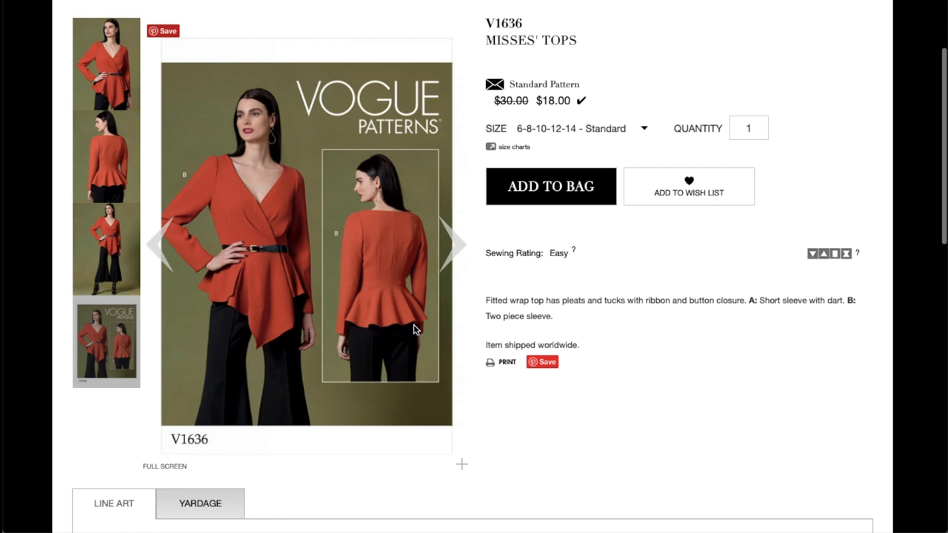
pyautogui.moveTo(364, 321)
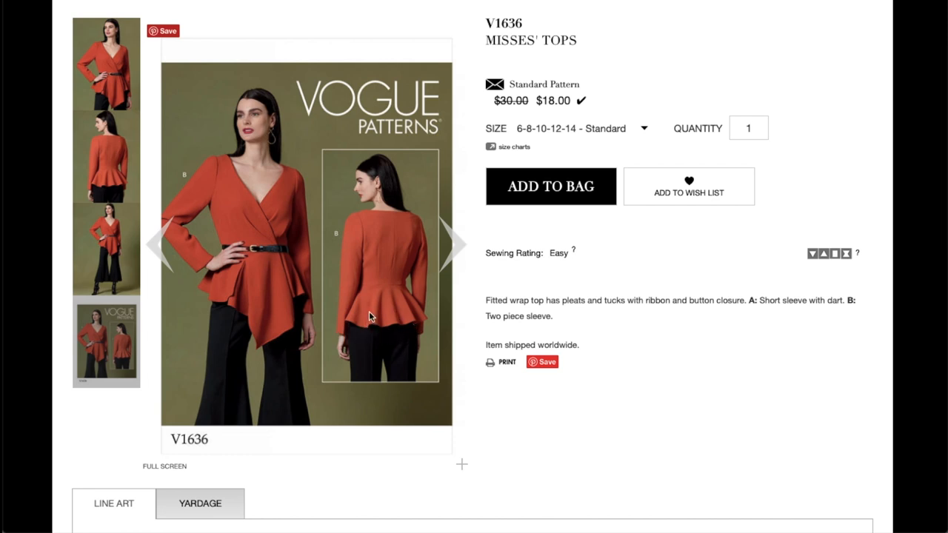
pyautogui.moveTo(267, 417)
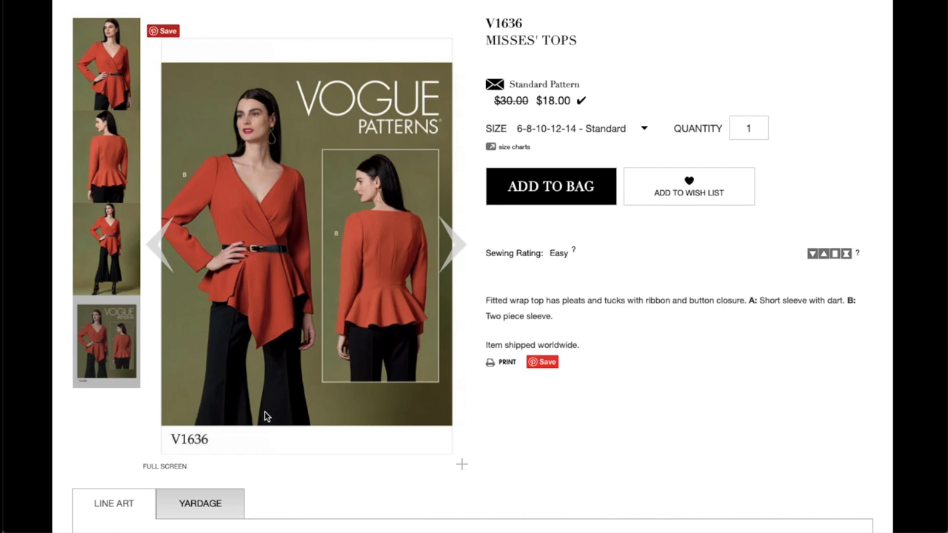
# - Review V1636's yardage chart, fabrics, notions and back length, then return to the envelope and $18.00 price
pyautogui.scroll(-3)
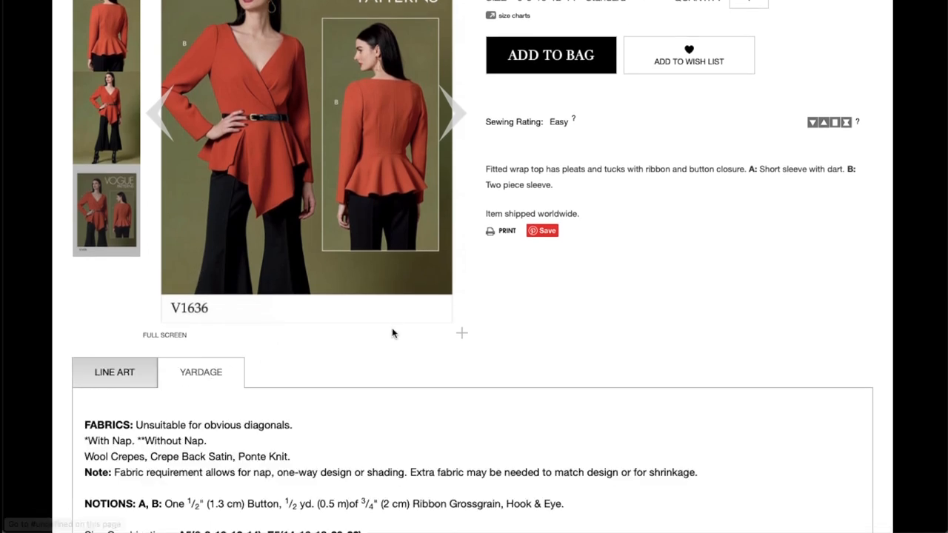
pyautogui.scroll(-3)
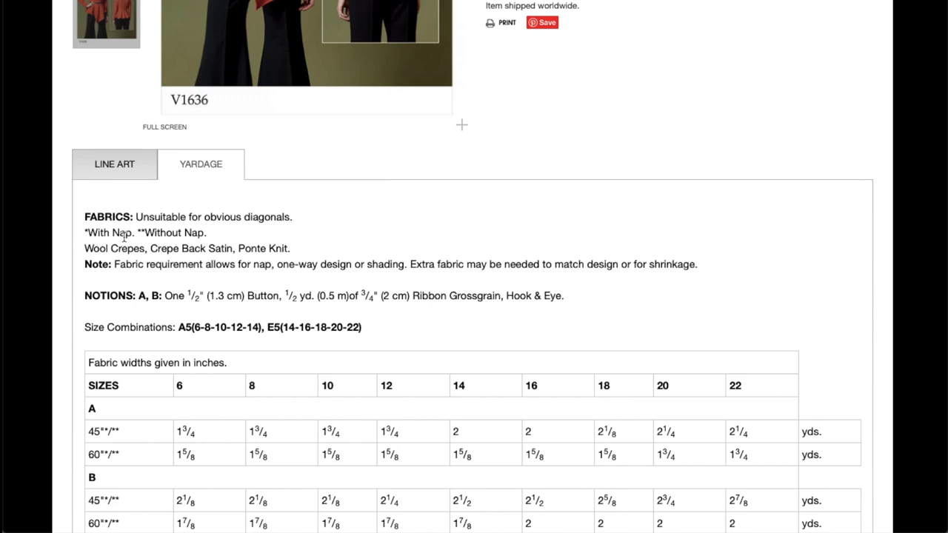
pyautogui.moveTo(266, 258)
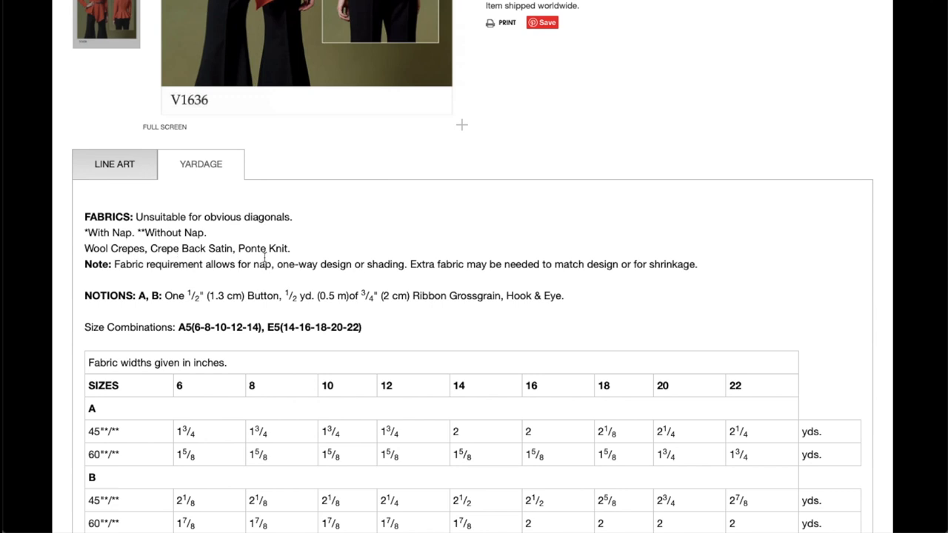
pyautogui.scroll(-3)
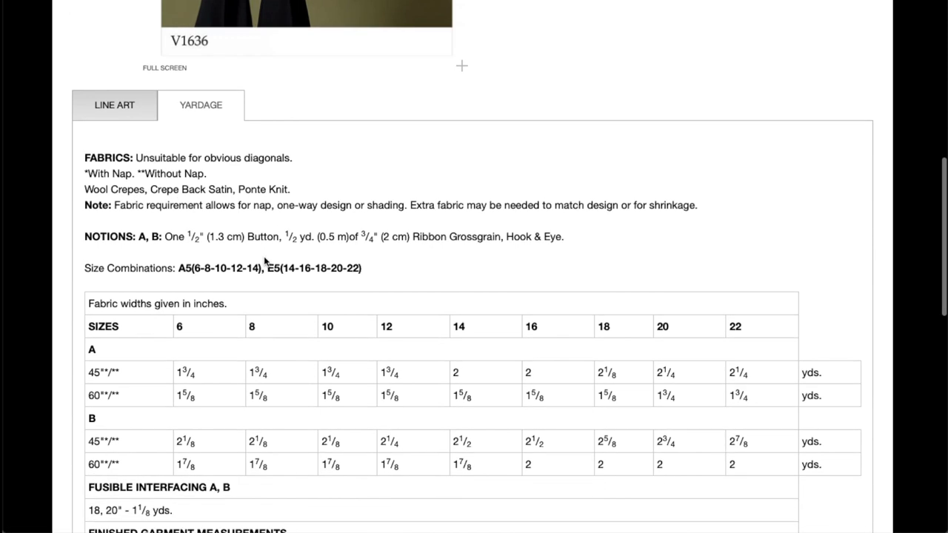
pyautogui.moveTo(475, 236)
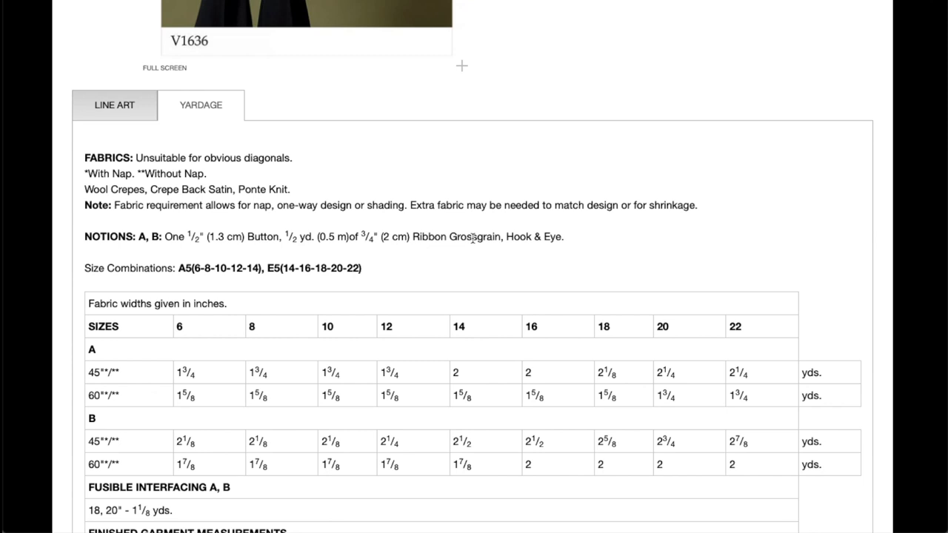
pyautogui.scroll(-3)
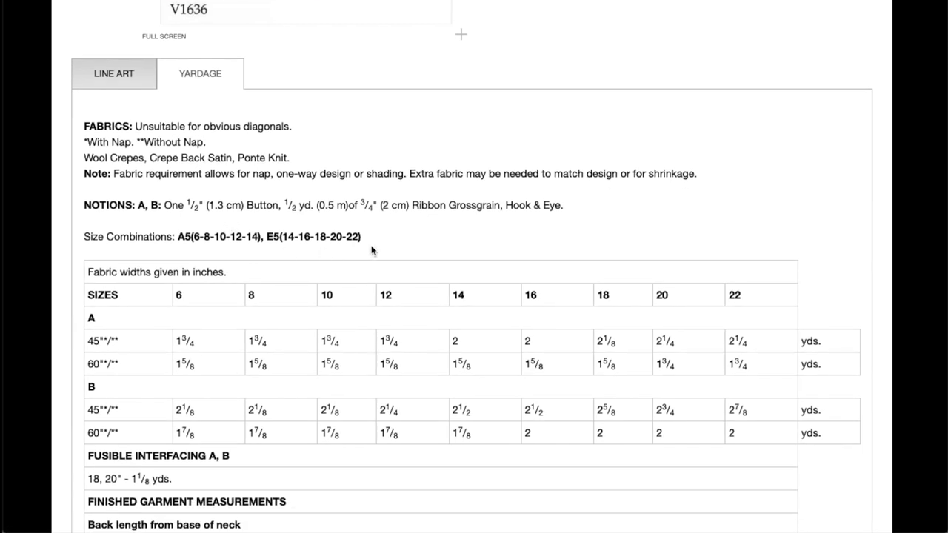
pyautogui.scroll(-3)
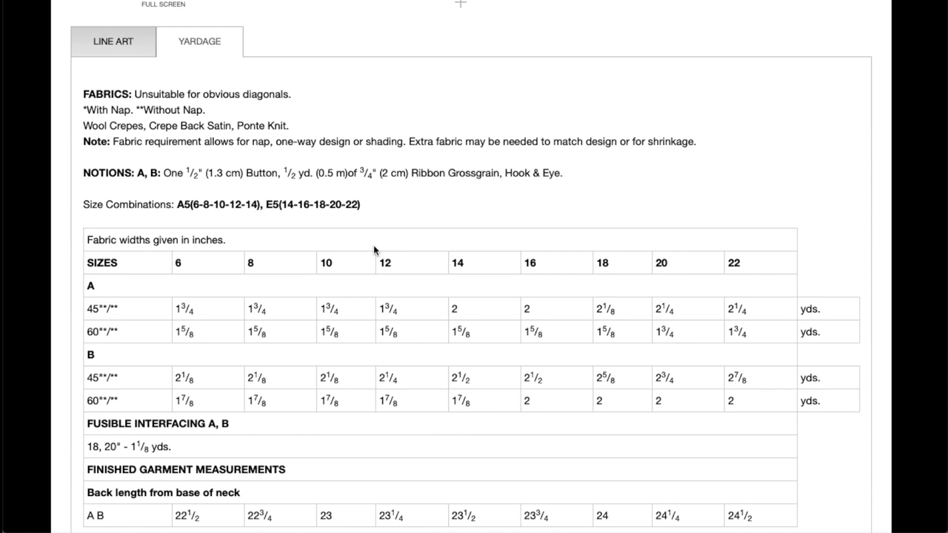
pyautogui.scroll(-3)
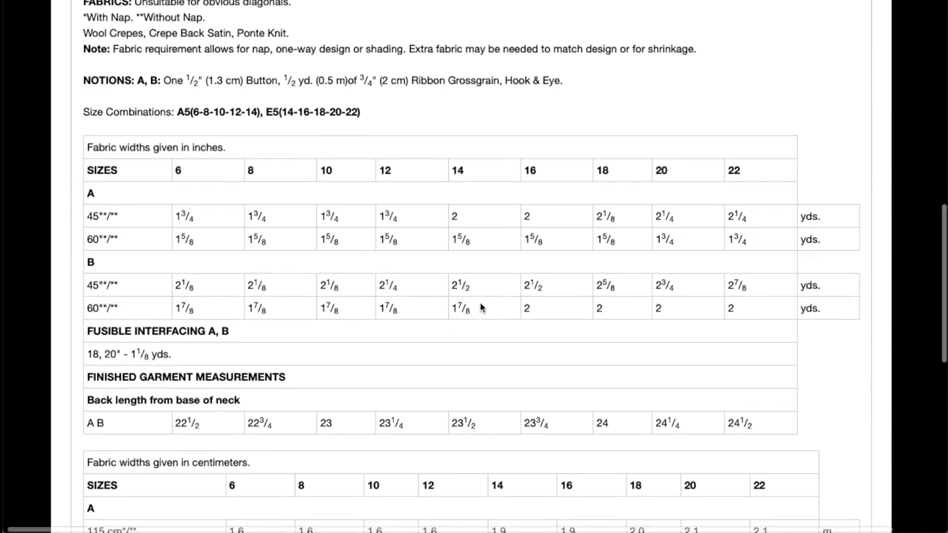
pyautogui.scroll(3)
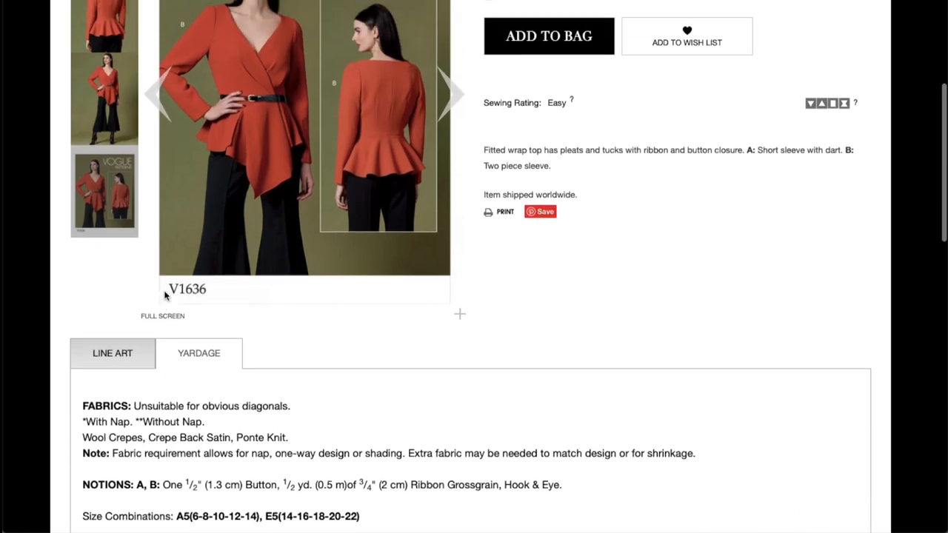
pyautogui.scroll(3)
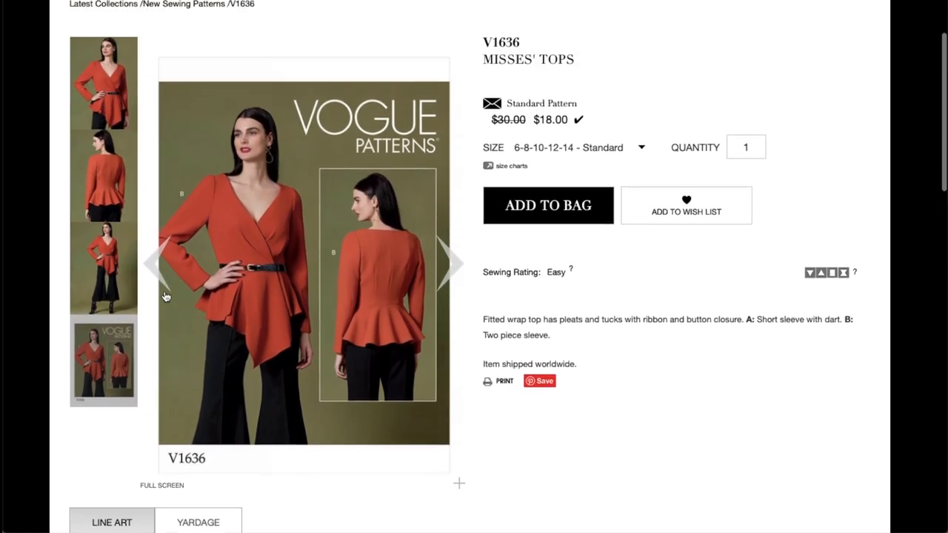
pyautogui.moveTo(166, 297)
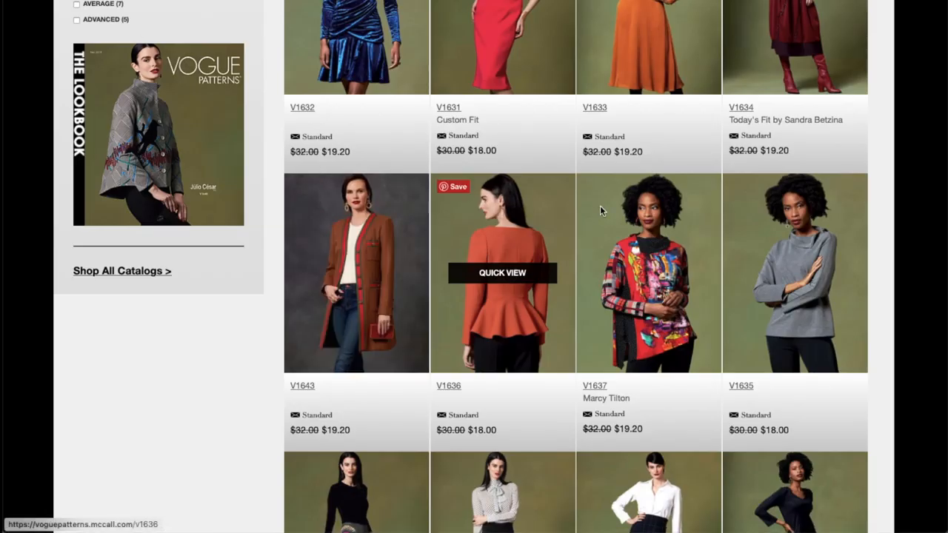
# - Open the V1637 Marcy Tilton misses' tops pattern from the new patterns grid
pyautogui.click(649, 273)
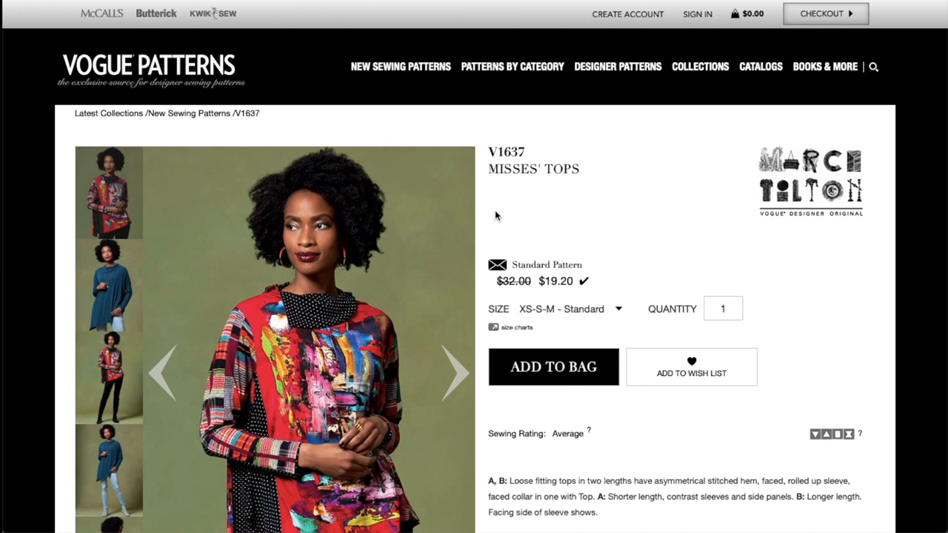
pyautogui.moveTo(474, 214)
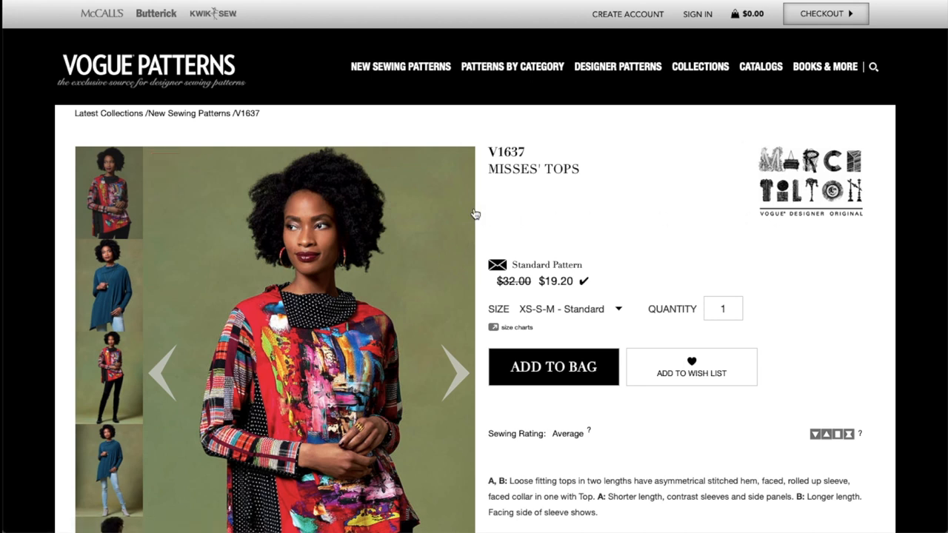
pyautogui.scroll(-3)
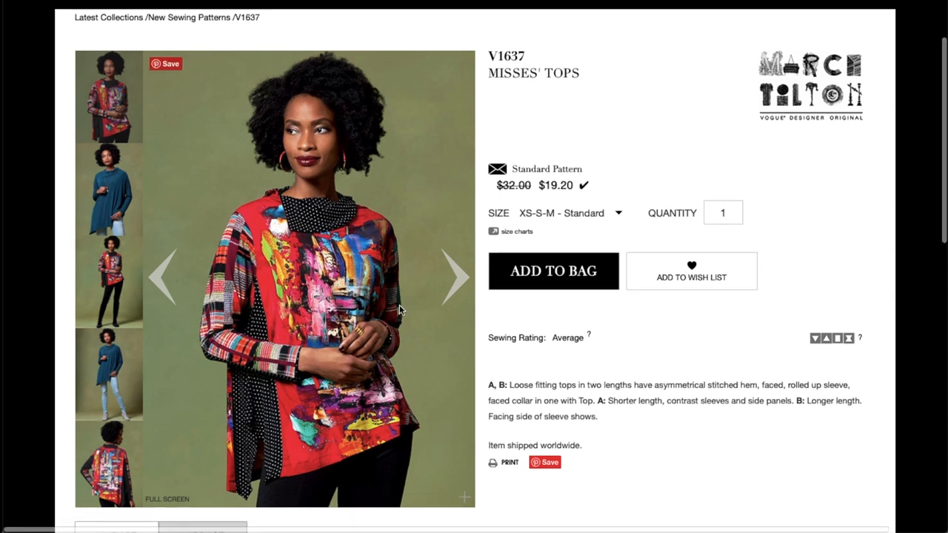
pyautogui.scroll(-3)
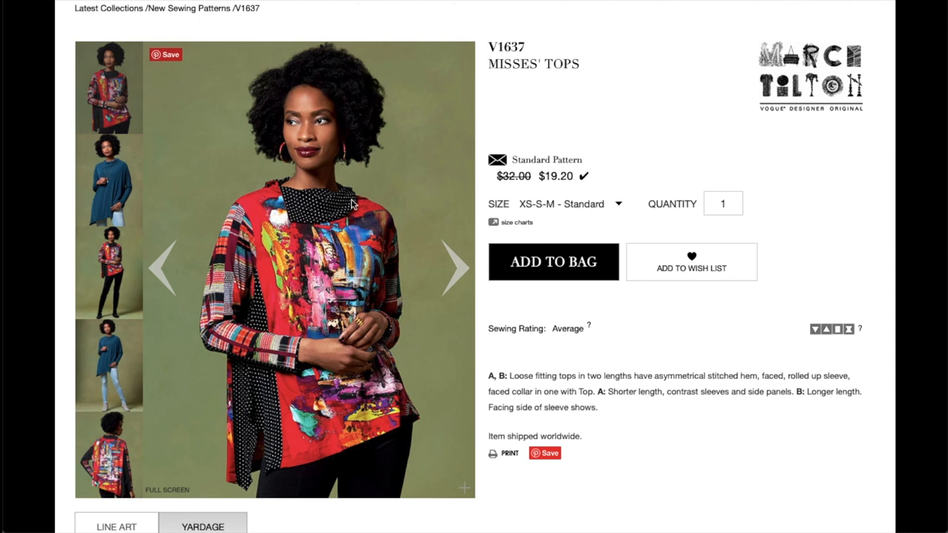
# - Cycle V1637's photos — full-length, printed and teal back views — to the envelope cover
pyautogui.click(457, 268)
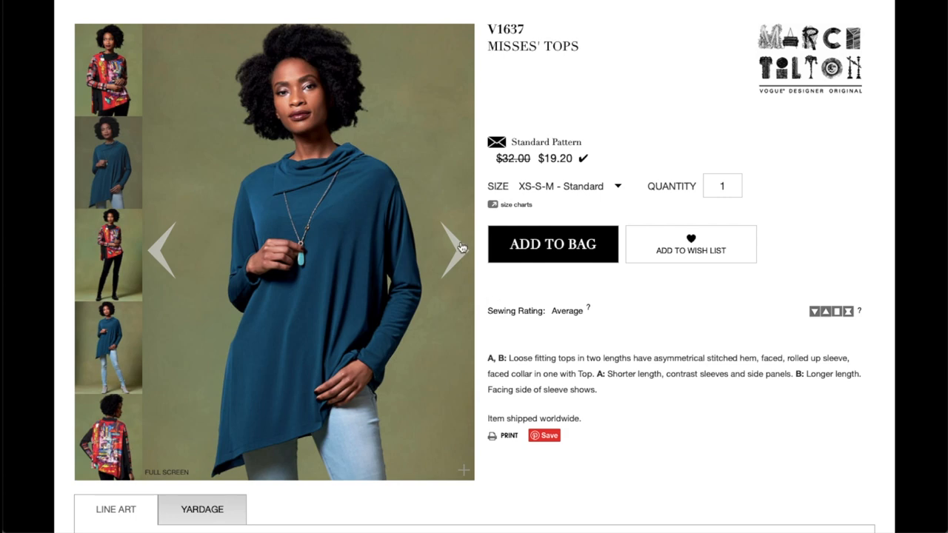
pyautogui.click(452, 249)
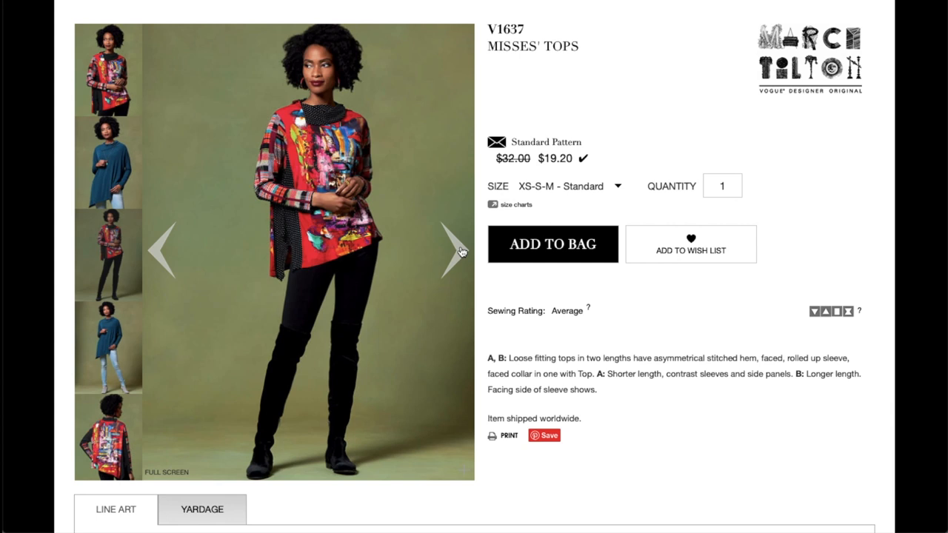
pyautogui.click(450, 250)
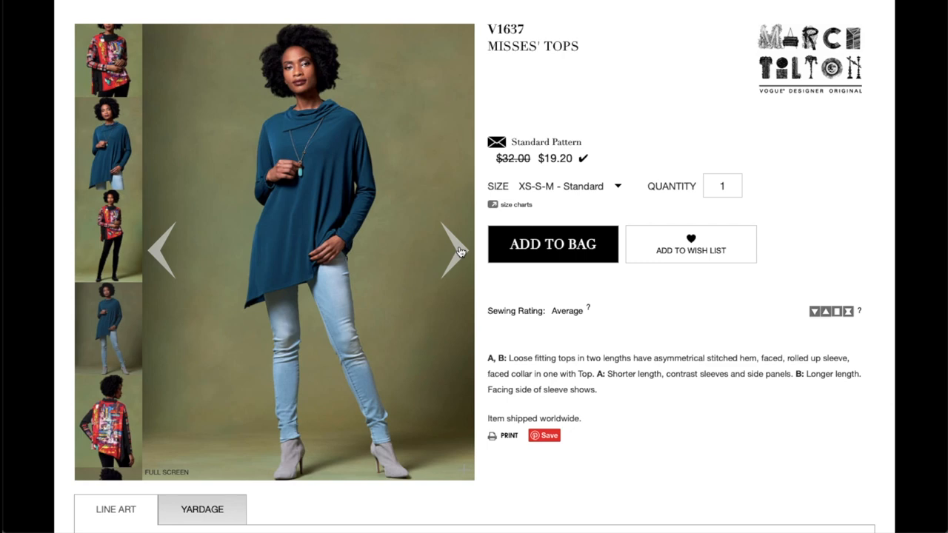
pyautogui.click(450, 249)
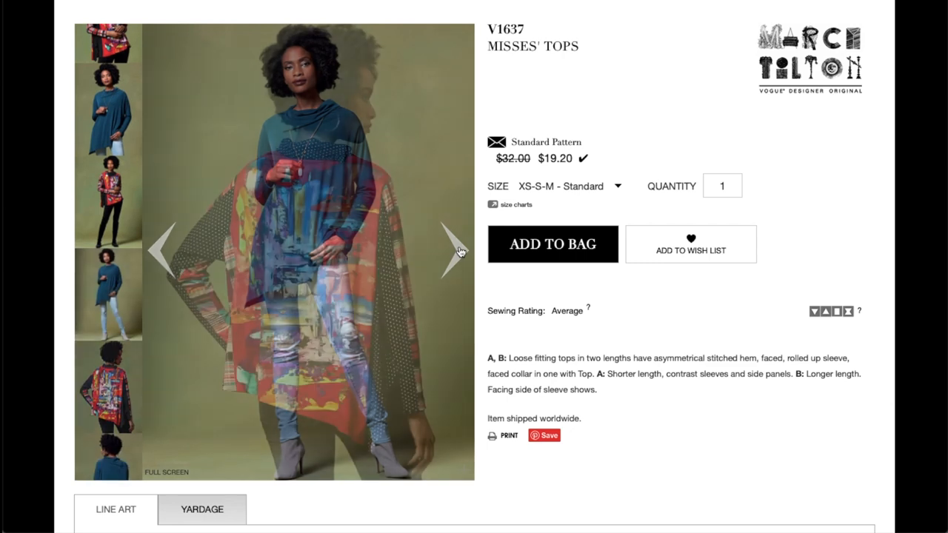
pyautogui.click(452, 251)
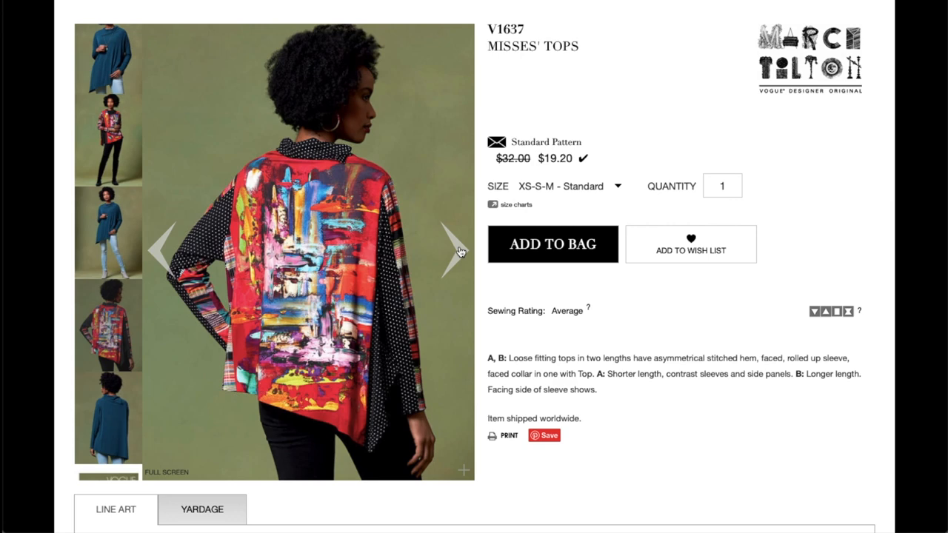
pyautogui.click(450, 251)
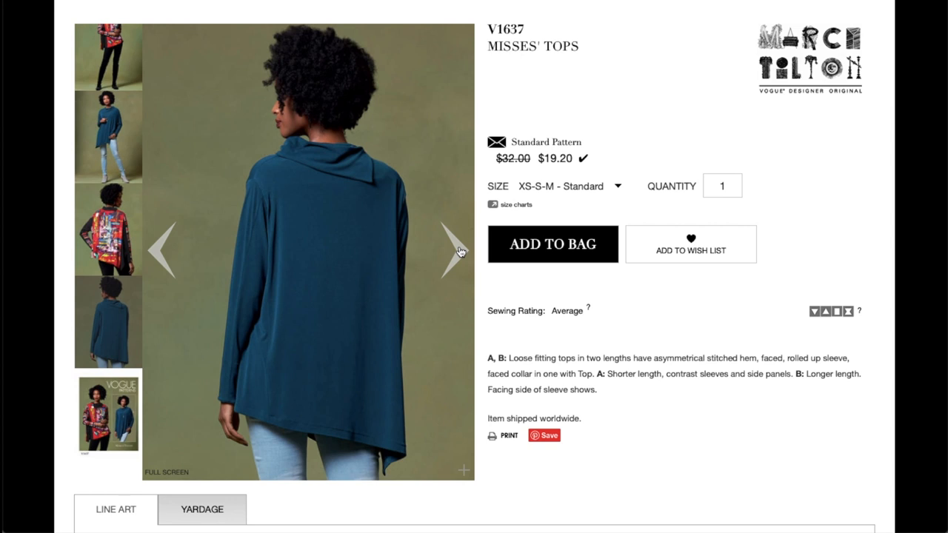
pyautogui.click(452, 251)
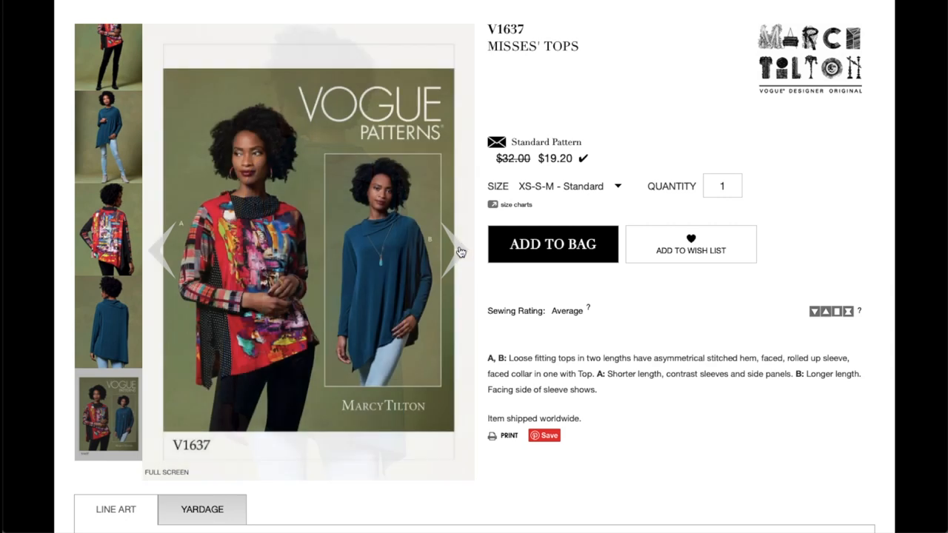
# - Bring V1637's front and back line art drawings into view
pyautogui.scroll(-3)
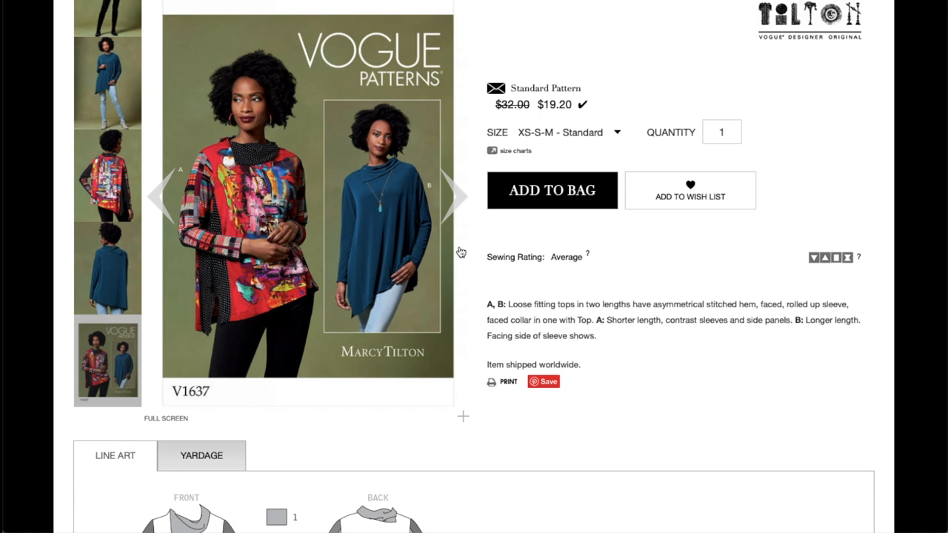
pyautogui.scroll(-3)
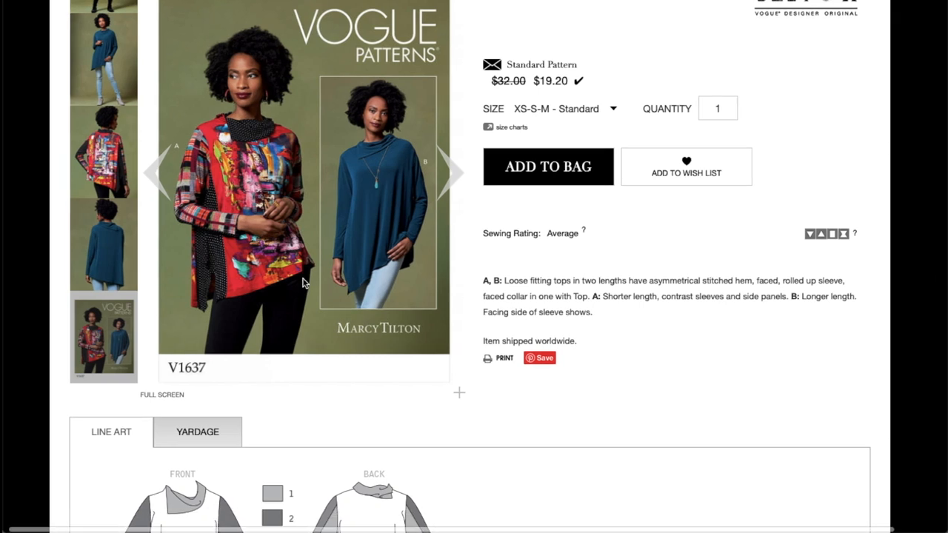
pyautogui.moveTo(391, 186)
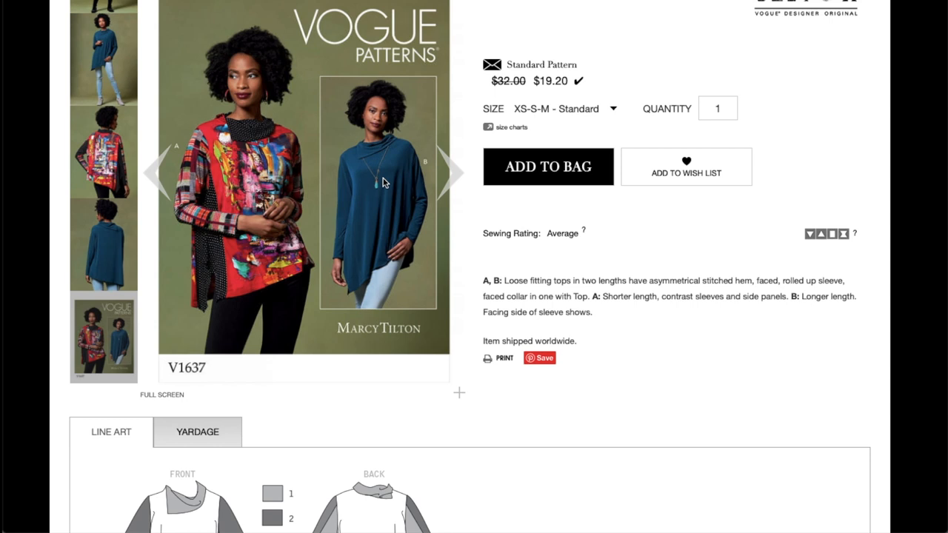
pyautogui.scroll(-3)
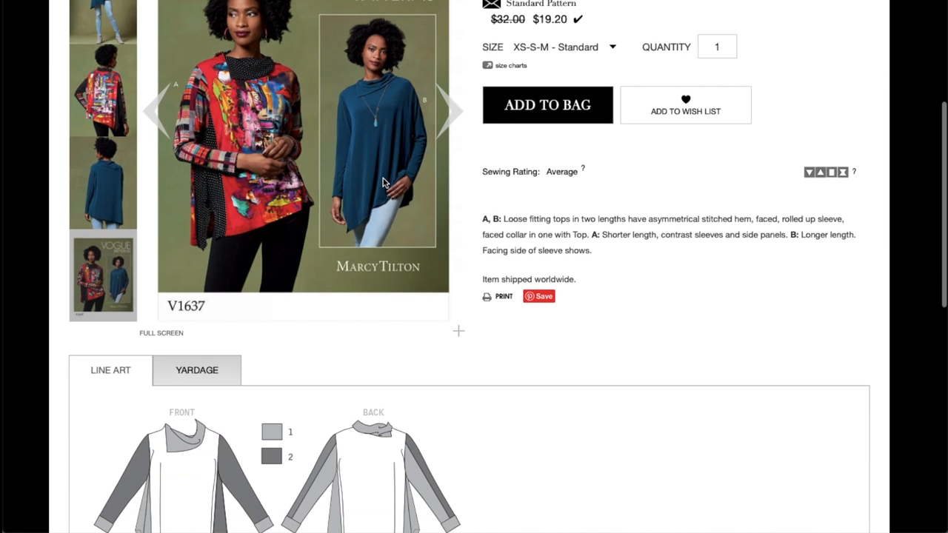
pyautogui.scroll(3)
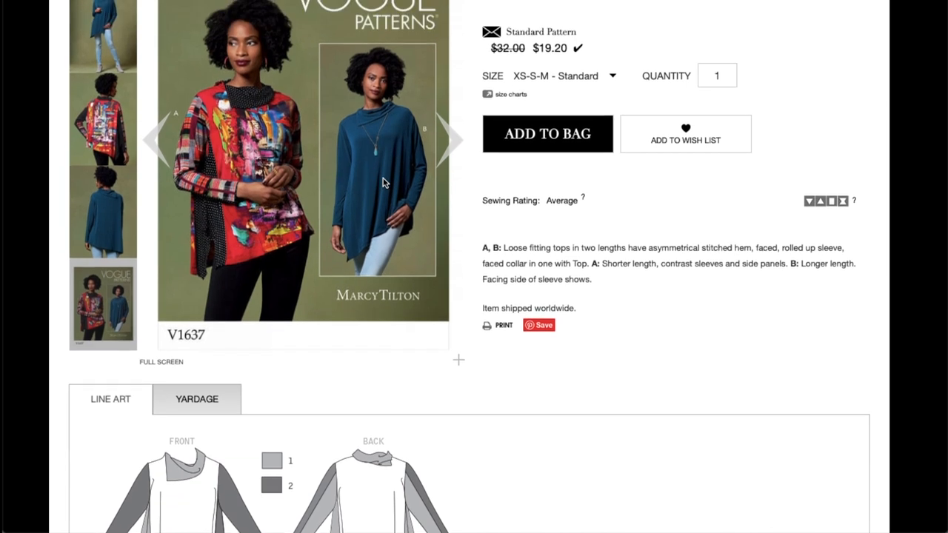
pyautogui.scroll(-3)
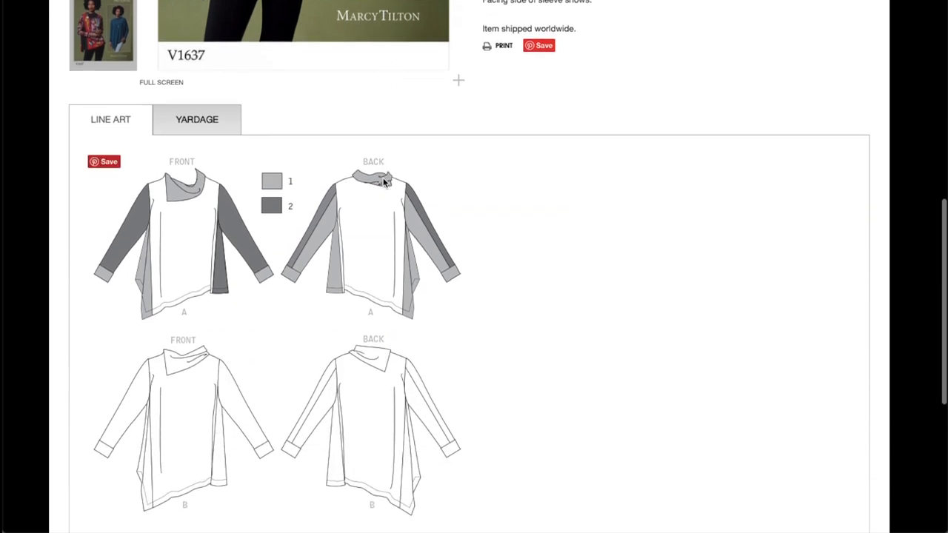
pyautogui.scroll(-3)
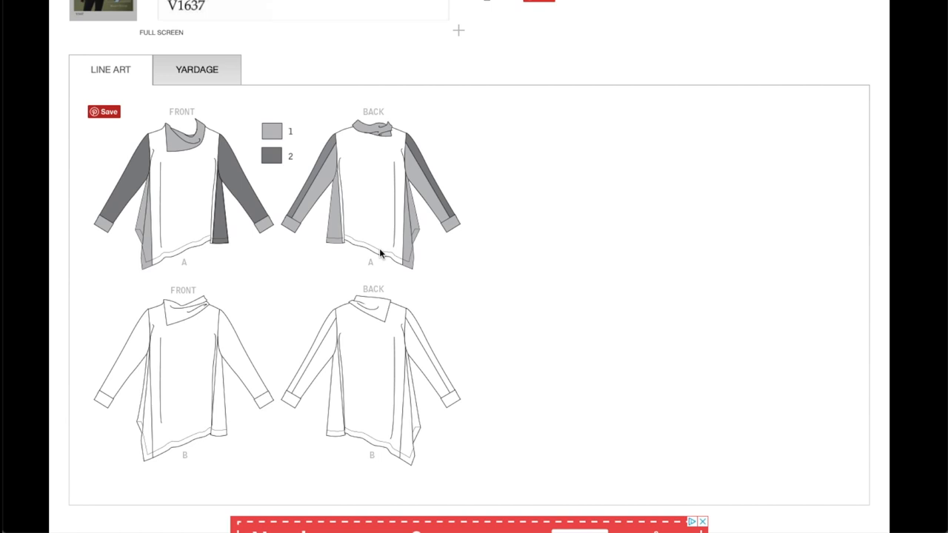
# - Review V1637's yardage chart and finished back lengths for every size
pyautogui.scroll(3)
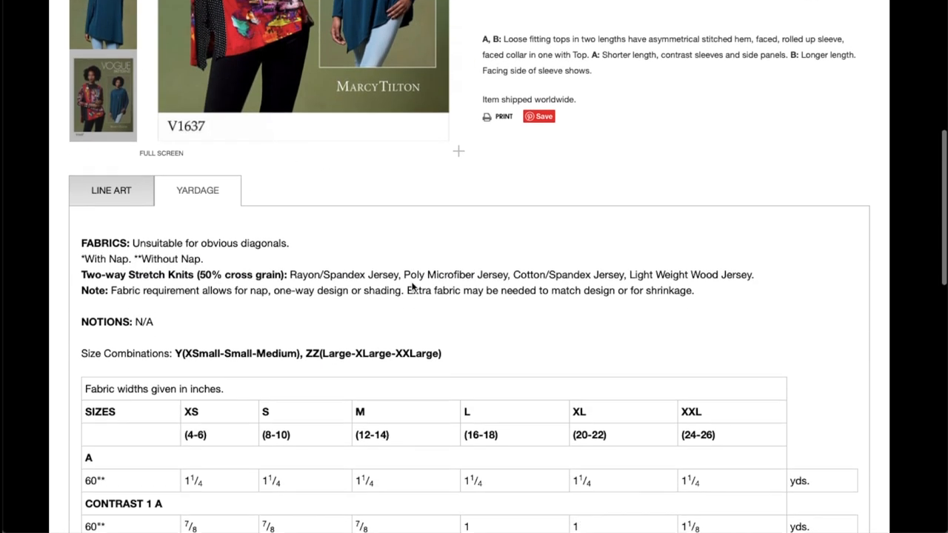
pyautogui.scroll(-3)
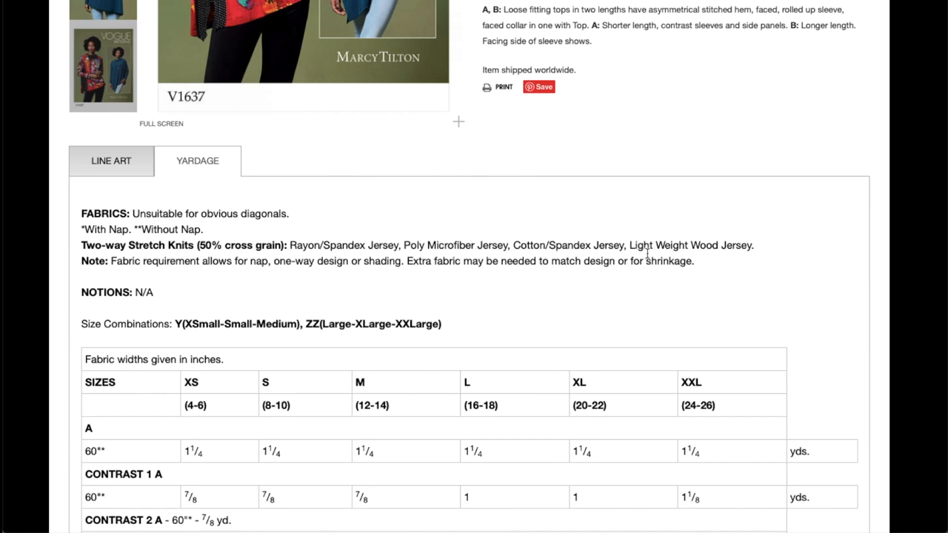
pyautogui.scroll(-3)
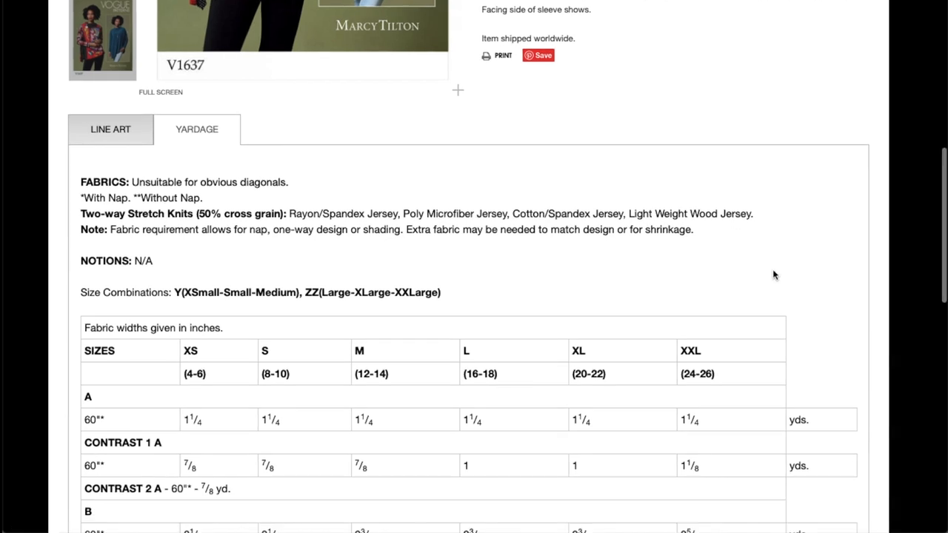
pyautogui.moveTo(468, 258)
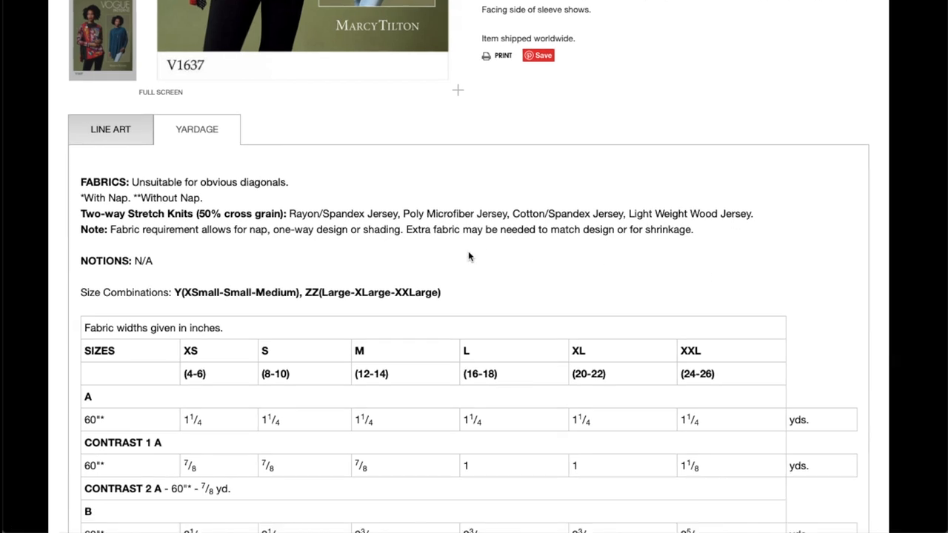
pyautogui.scroll(-3)
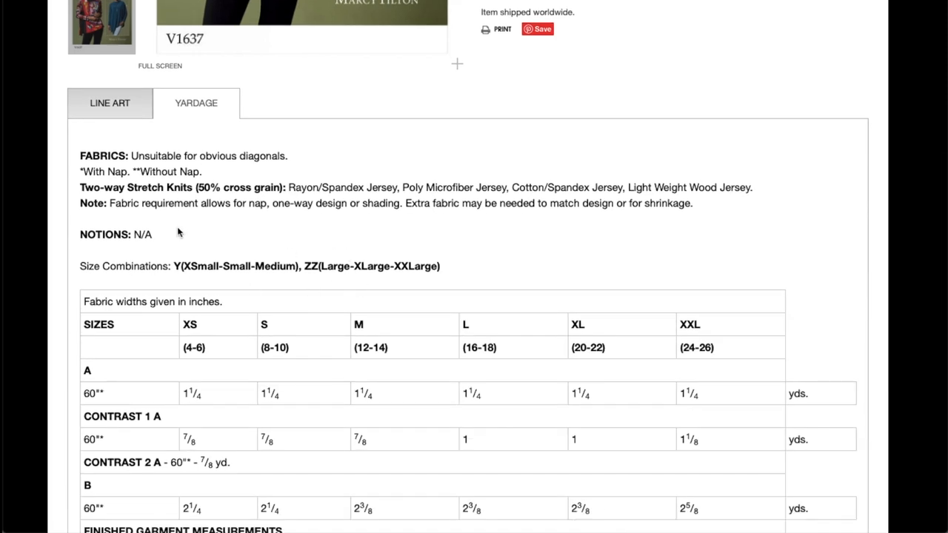
pyautogui.scroll(-3)
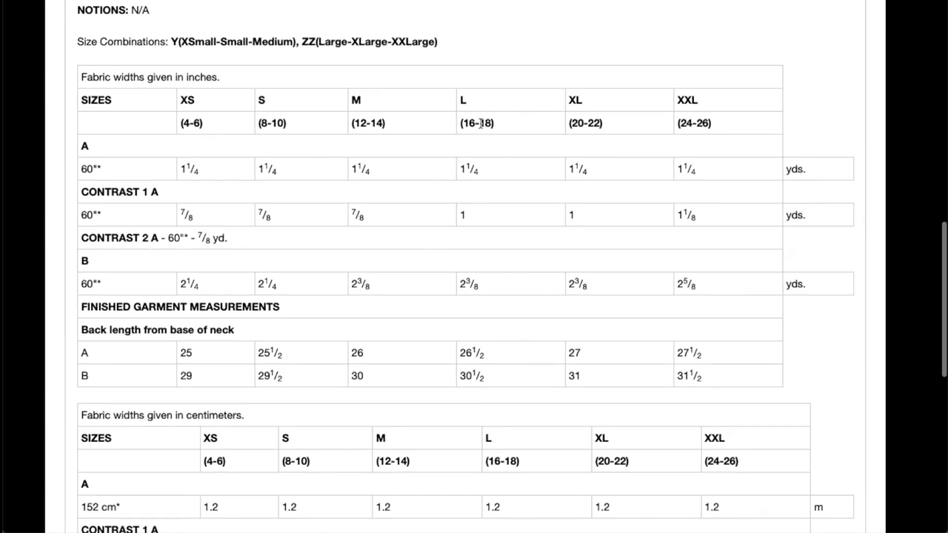
pyautogui.scroll(3)
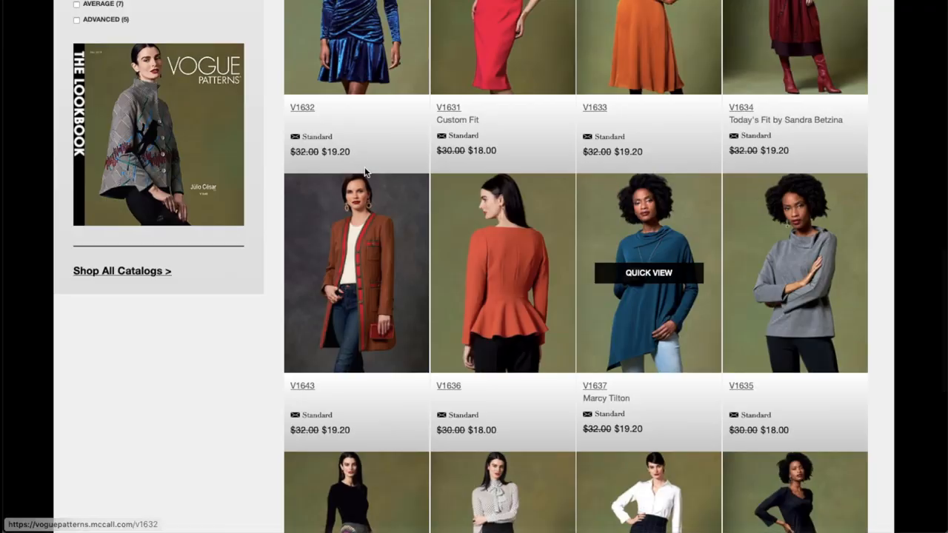
pyautogui.moveTo(777, 248)
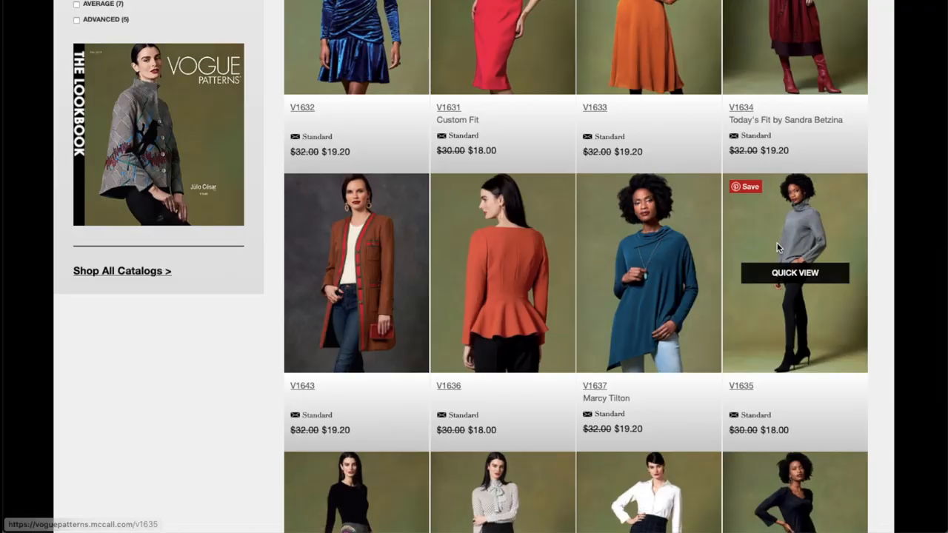
# - Open the V1635 misses' top pattern page from the listing
pyautogui.click(794, 272)
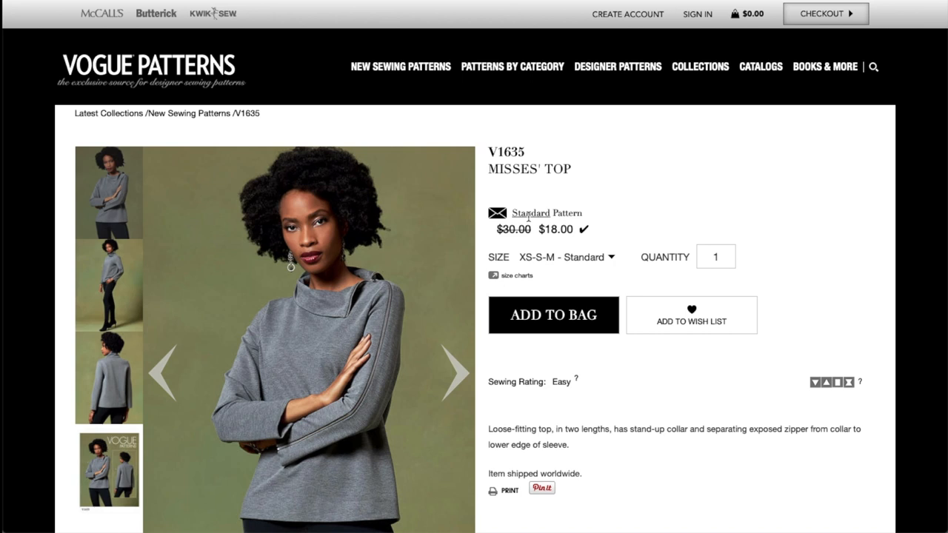
pyautogui.scroll(-3)
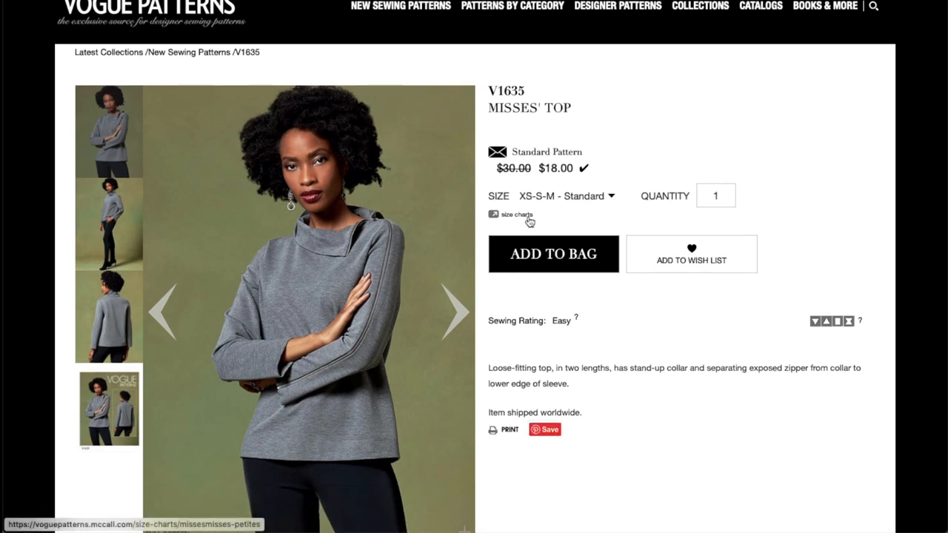
pyautogui.scroll(-3)
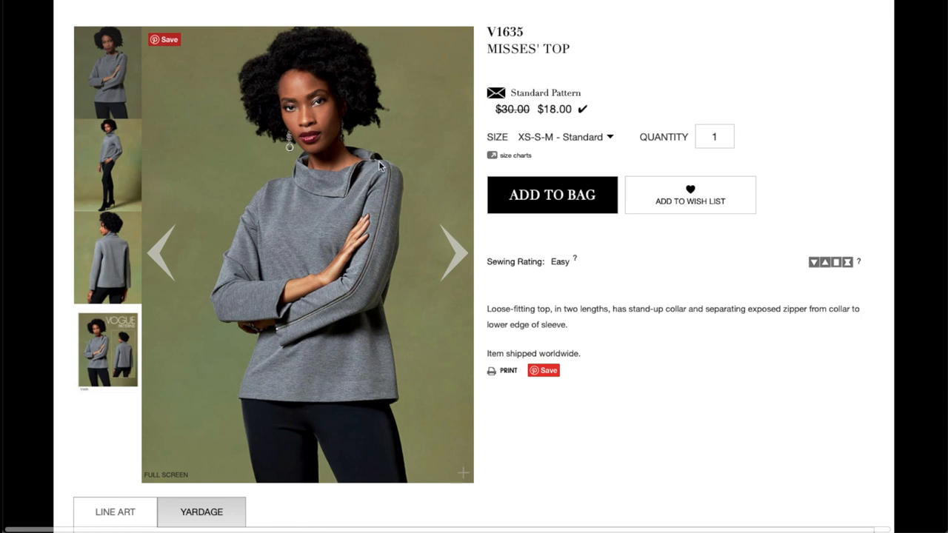
pyautogui.moveTo(310, 320)
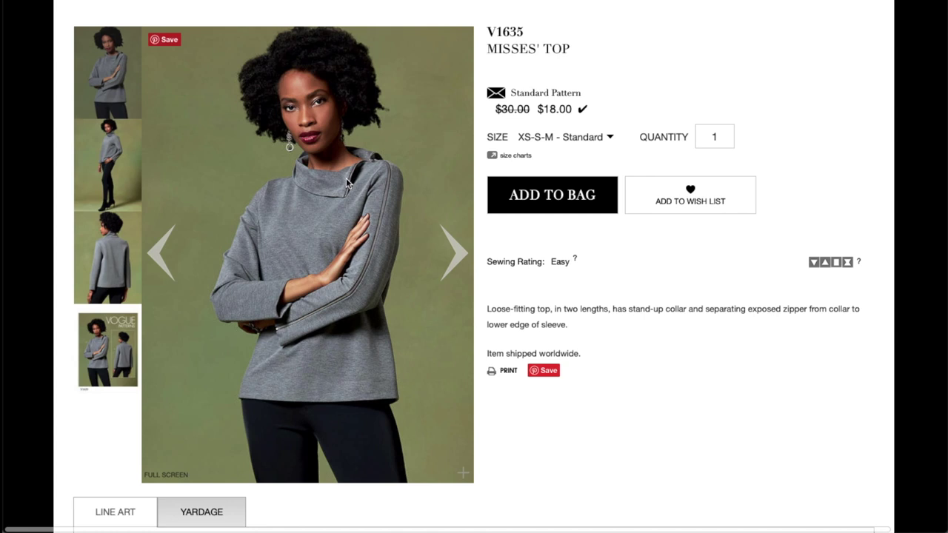
pyautogui.moveTo(344, 202)
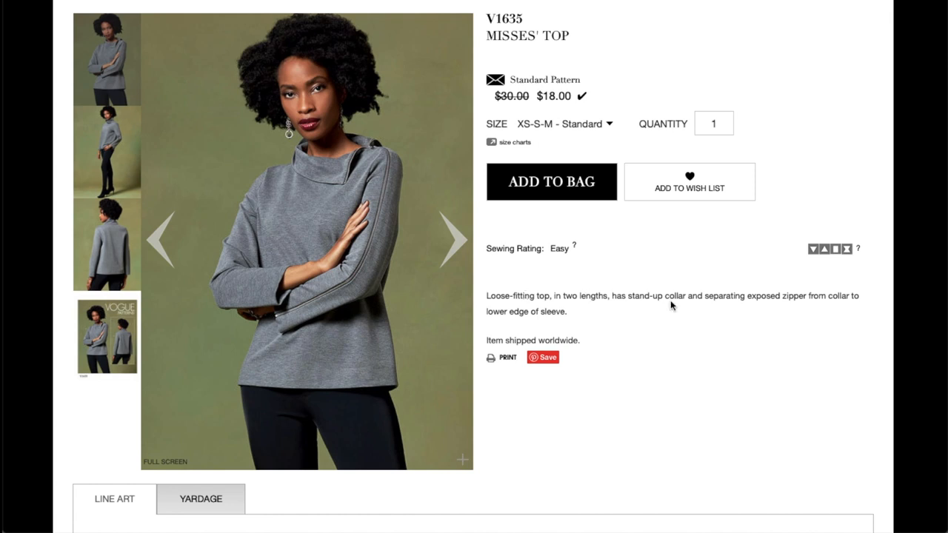
pyautogui.moveTo(800, 309)
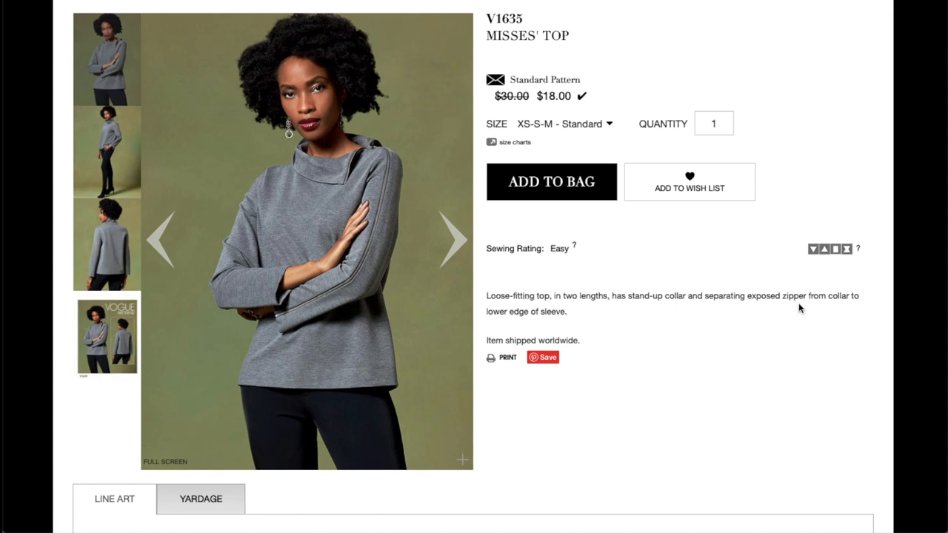
pyautogui.moveTo(827, 300)
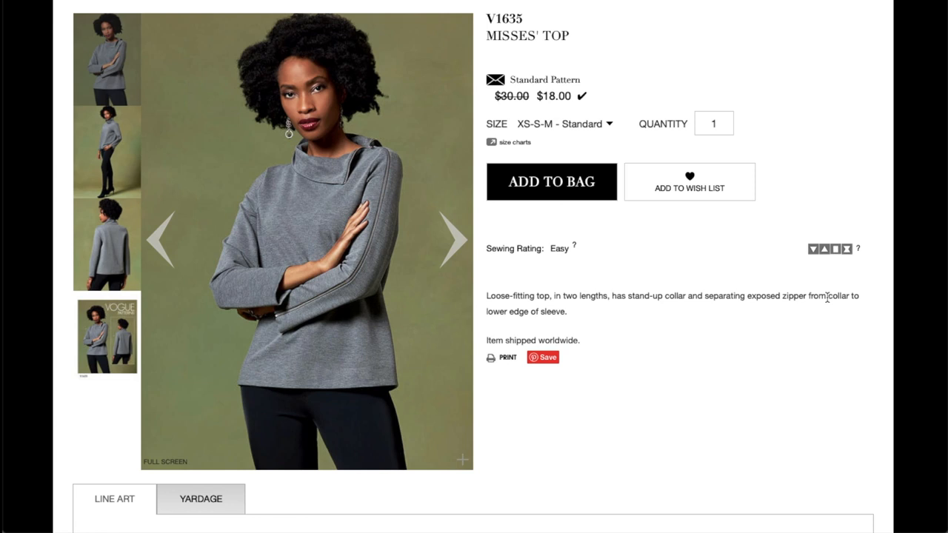
pyautogui.moveTo(593, 207)
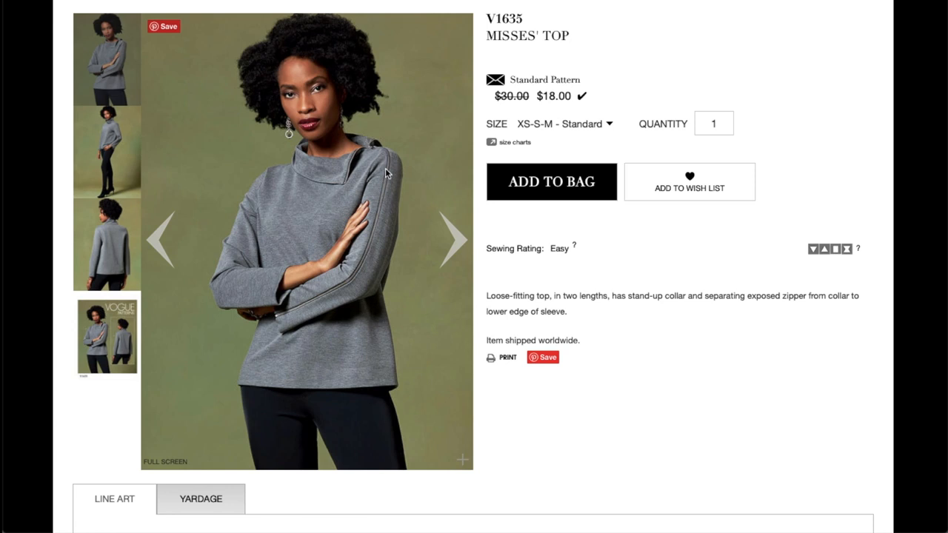
pyautogui.moveTo(290, 377)
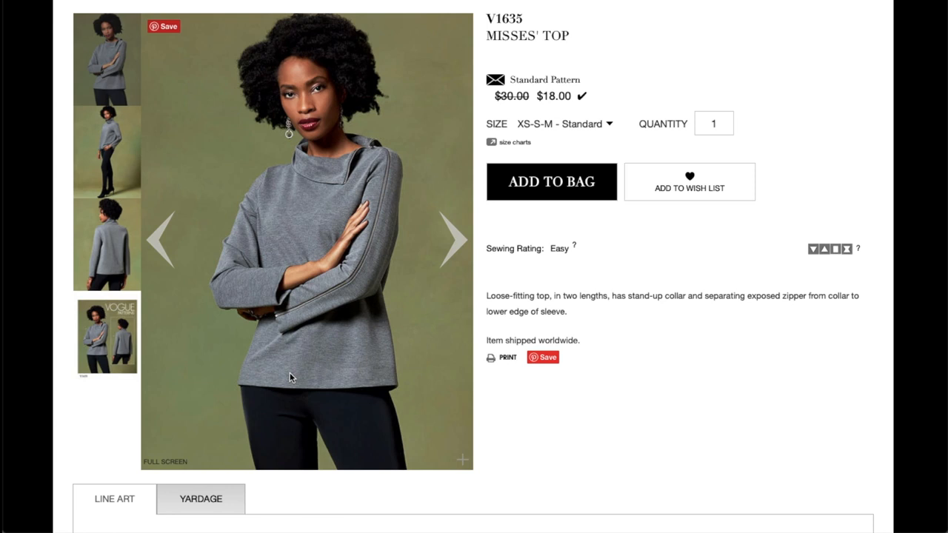
# - Advance V1635's photos to the pattern envelope and bring its line art into view
pyautogui.click(452, 239)
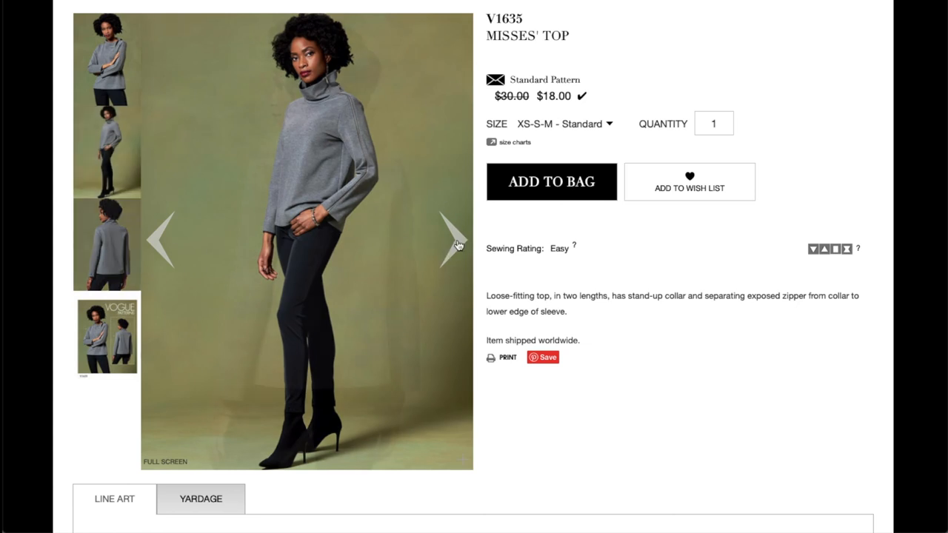
pyautogui.click(456, 239)
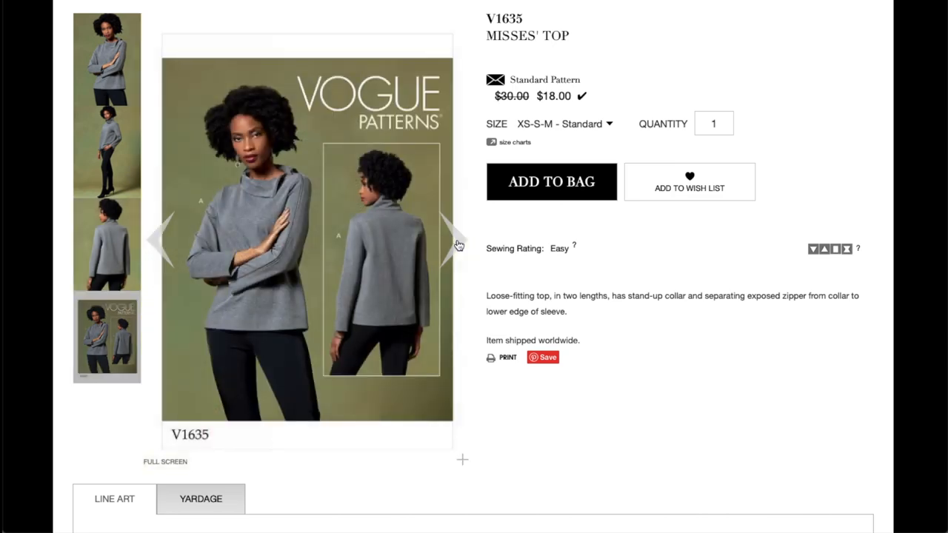
pyautogui.scroll(-3)
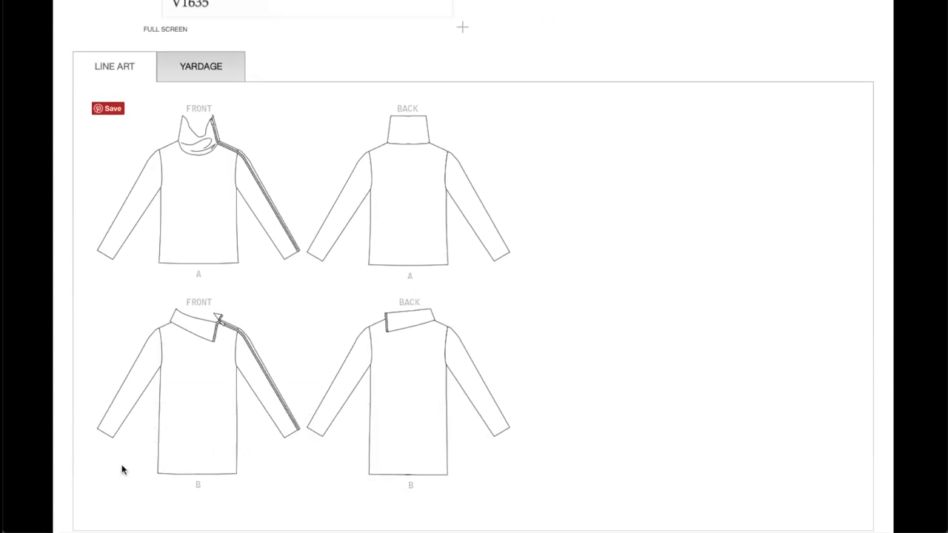
pyautogui.moveTo(206, 95)
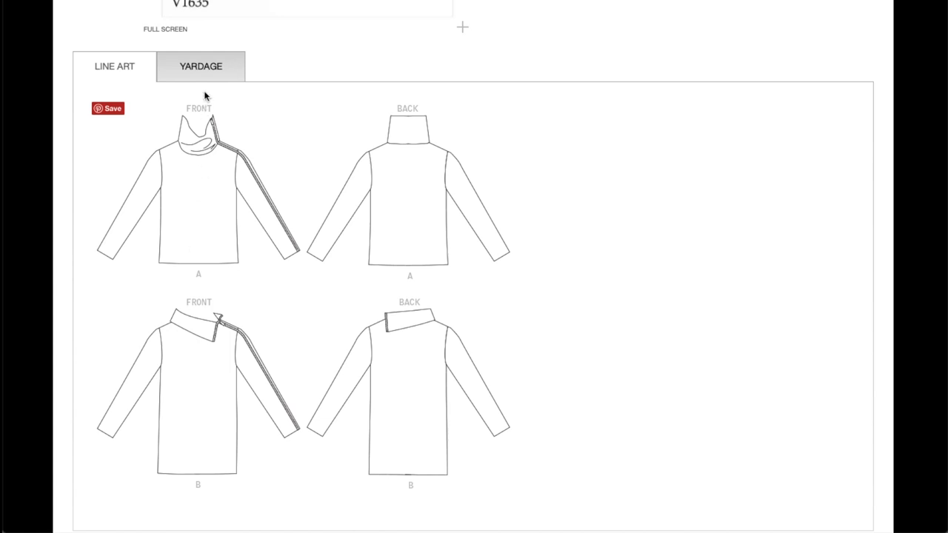
# - Show V1635's yardage tab and read through the fabric chart and finished garment measurements
pyautogui.click(202, 65)
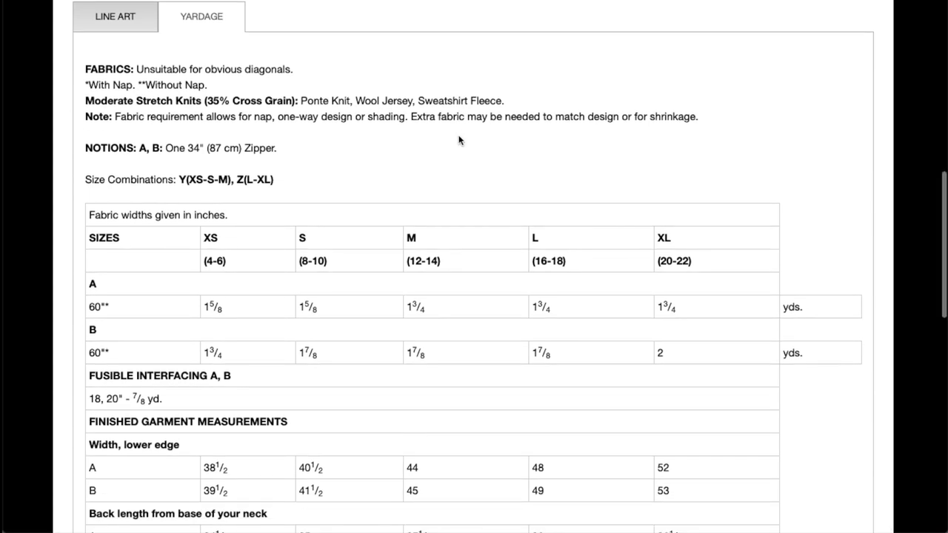
pyautogui.moveTo(303, 190)
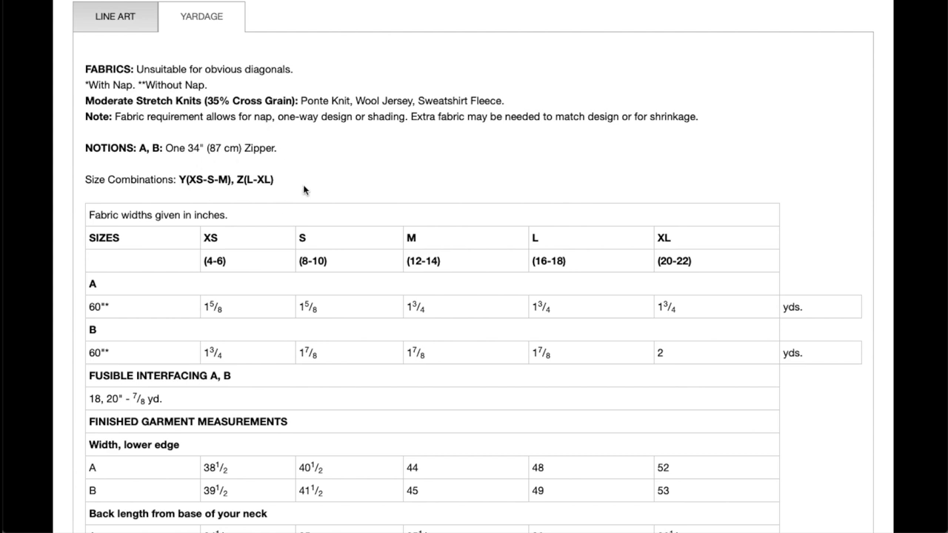
pyautogui.scroll(-3)
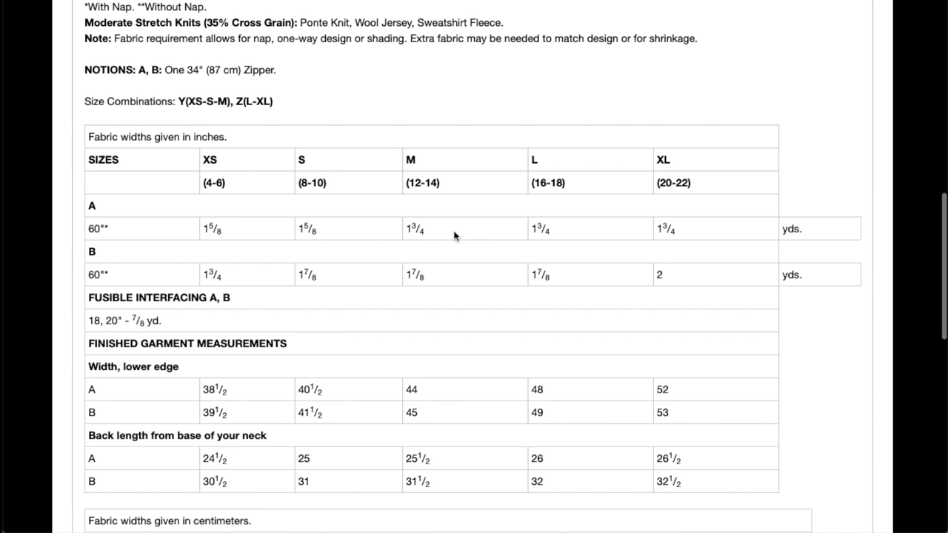
pyautogui.scroll(-3)
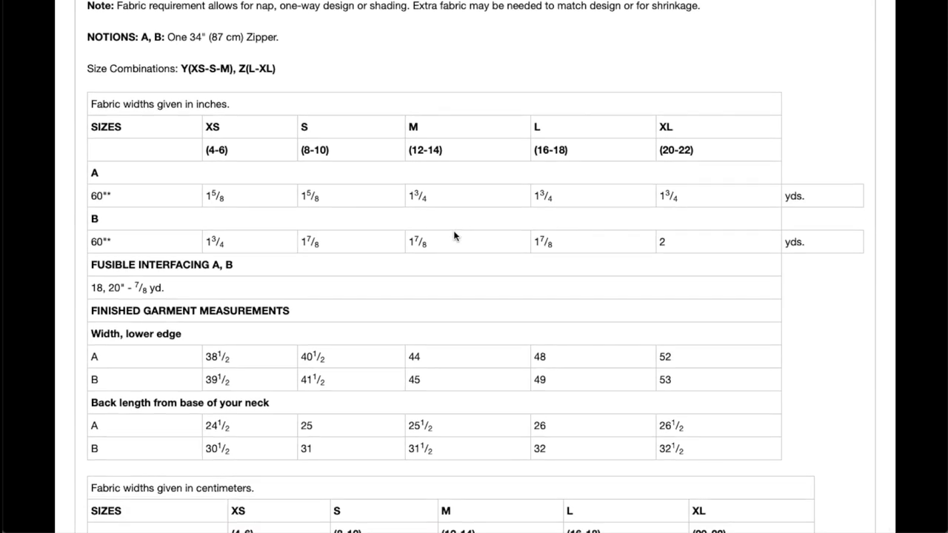
pyautogui.scroll(-3)
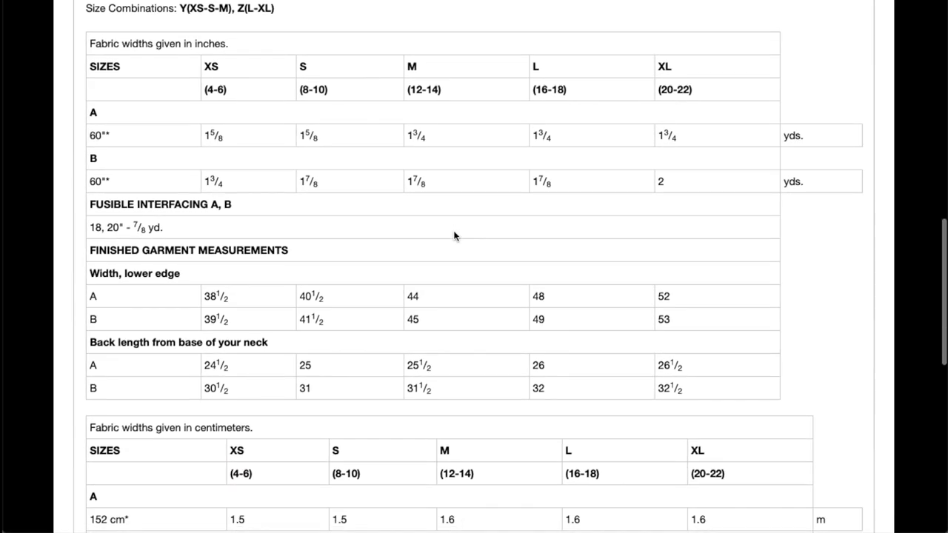
pyautogui.scroll(-3)
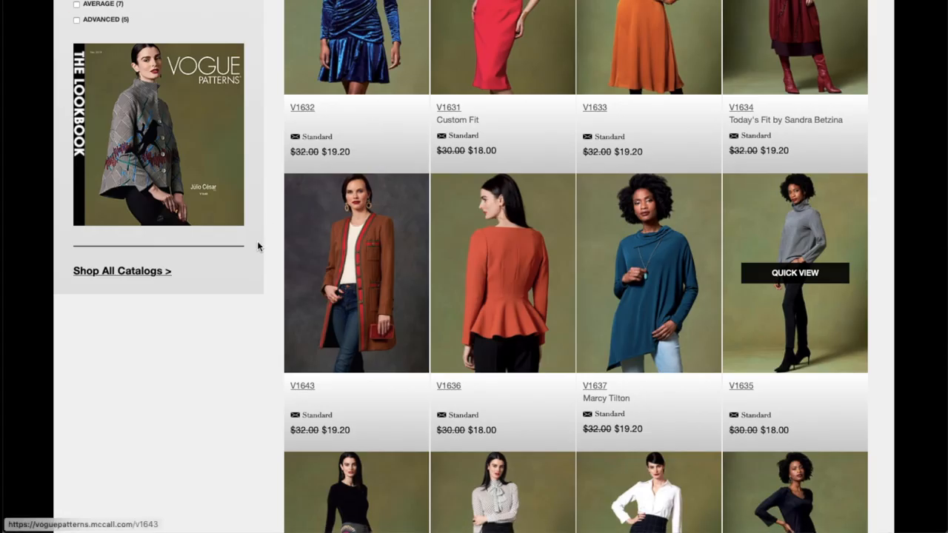
# - Open the V1641 Júlio César misses' pants page from the catalog grid
pyautogui.scroll(-3)
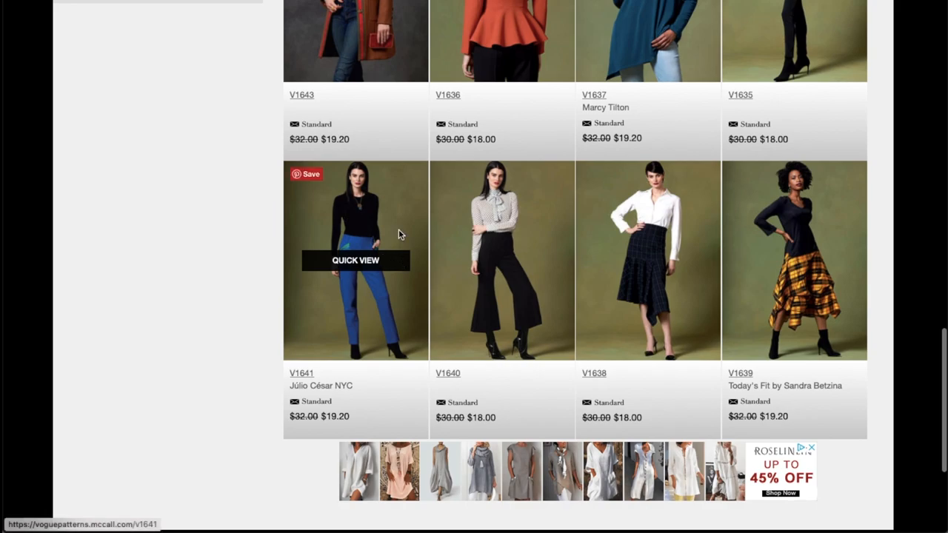
pyautogui.click(356, 261)
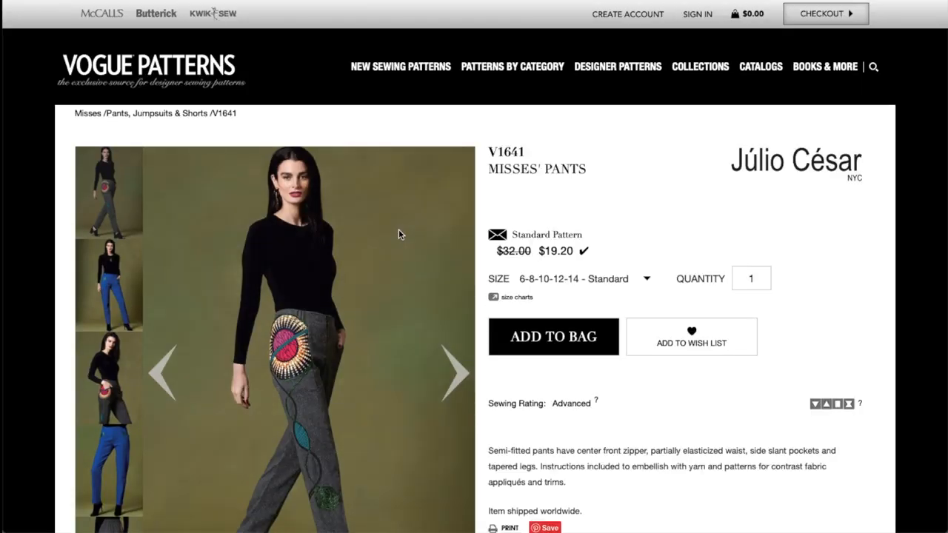
pyautogui.scroll(-3)
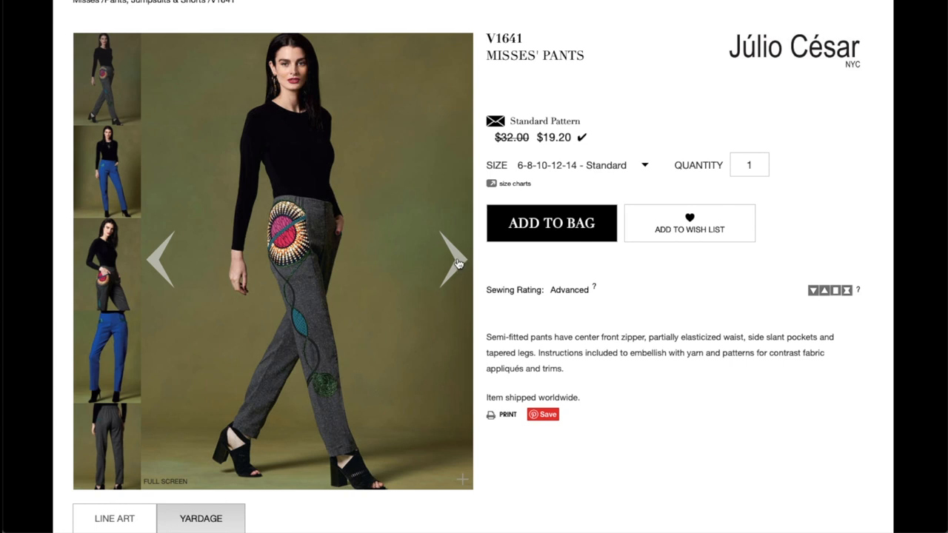
# - Page V1641's photos — embellished pocket, blue close-up, back view — to the envelope cover
pyautogui.click(450, 260)
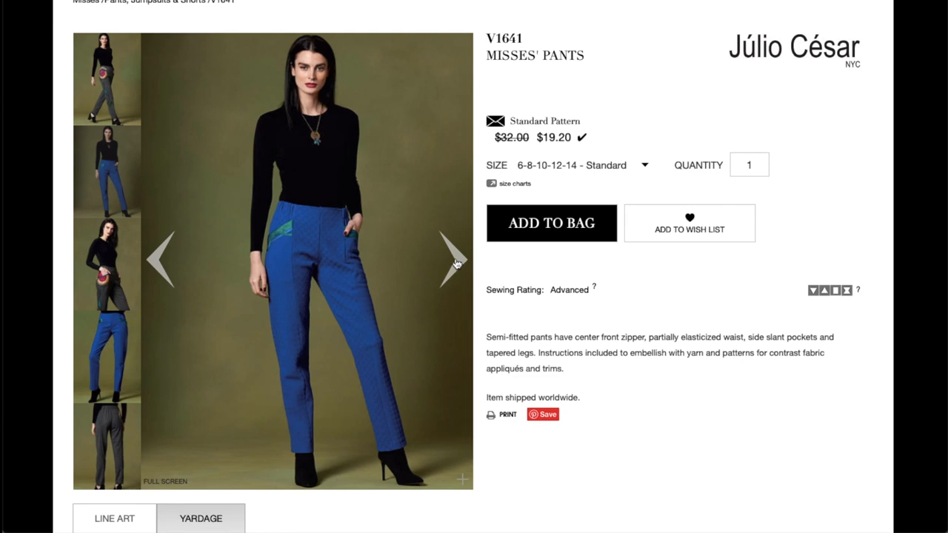
pyautogui.click(452, 260)
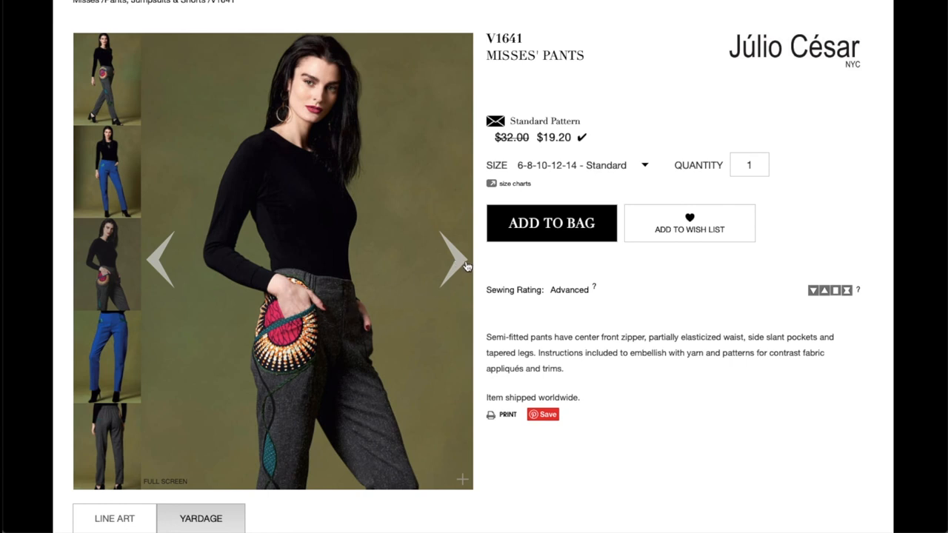
pyautogui.click(451, 264)
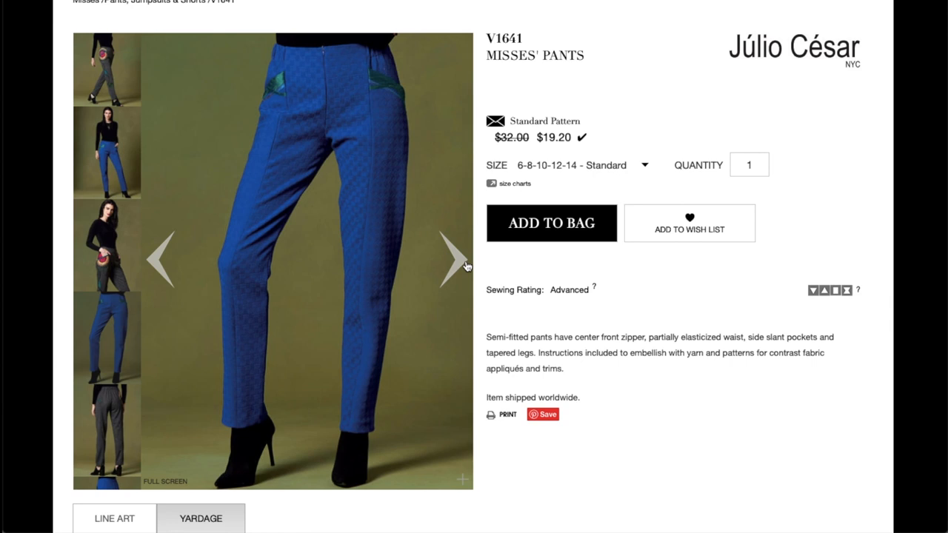
pyautogui.click(450, 260)
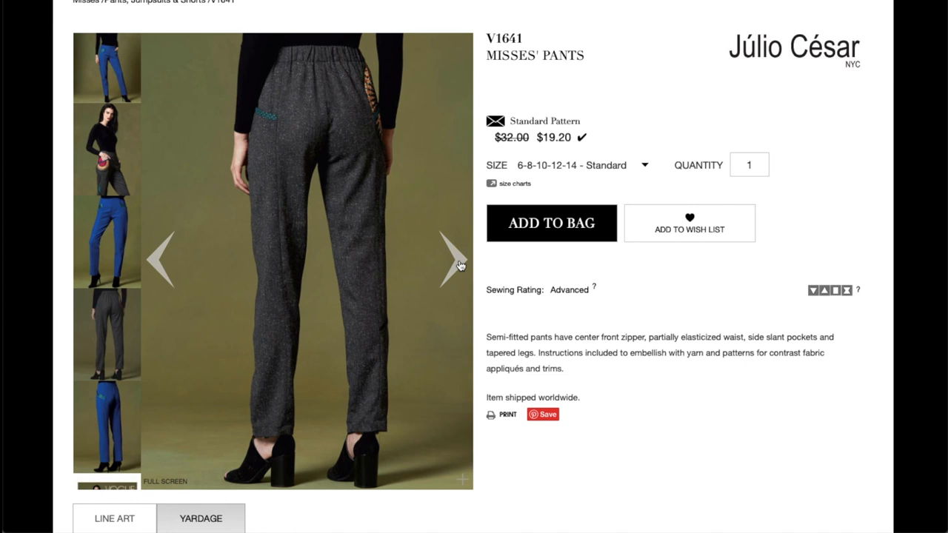
pyautogui.click(454, 259)
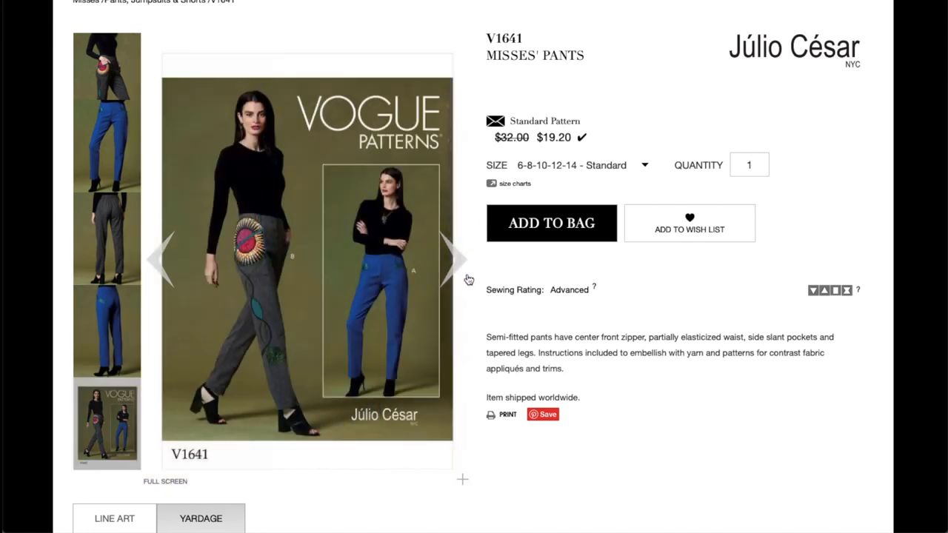
pyautogui.scroll(-3)
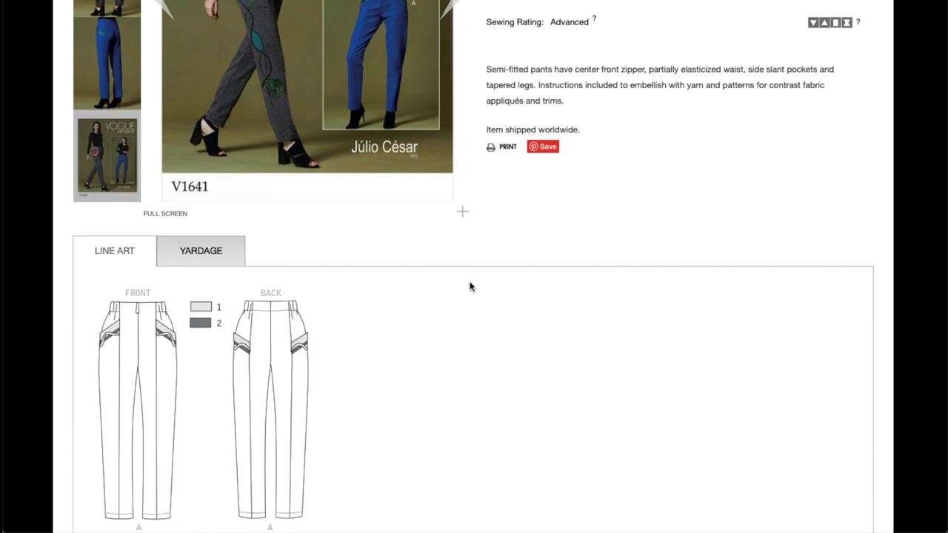
# - Review the view A and B front and back line art drawings for the V1641 pants
pyautogui.scroll(-3)
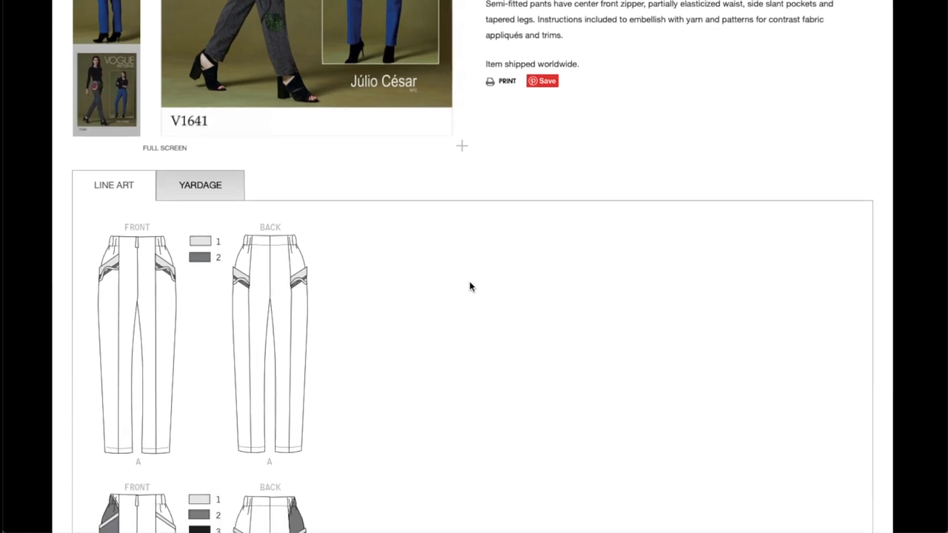
pyautogui.moveTo(136, 252)
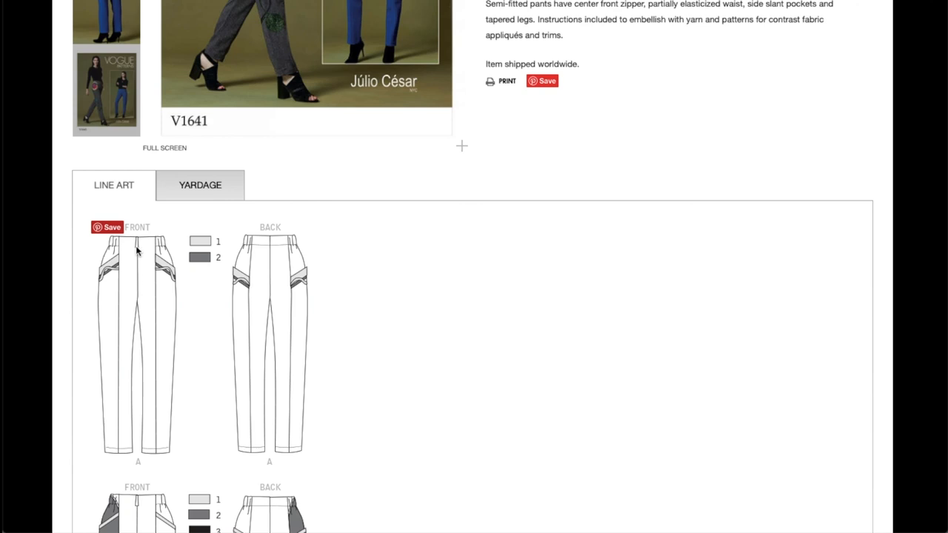
pyautogui.moveTo(162, 237)
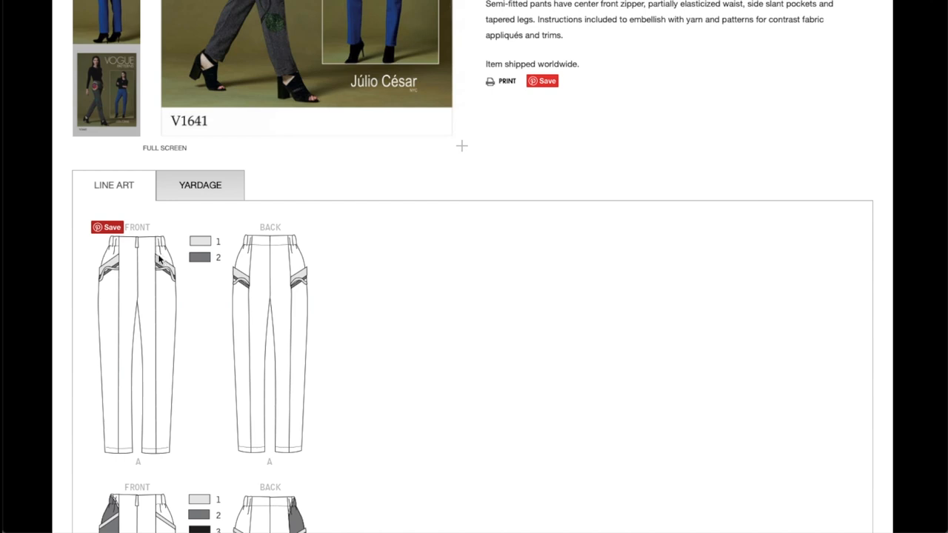
pyautogui.moveTo(166, 270)
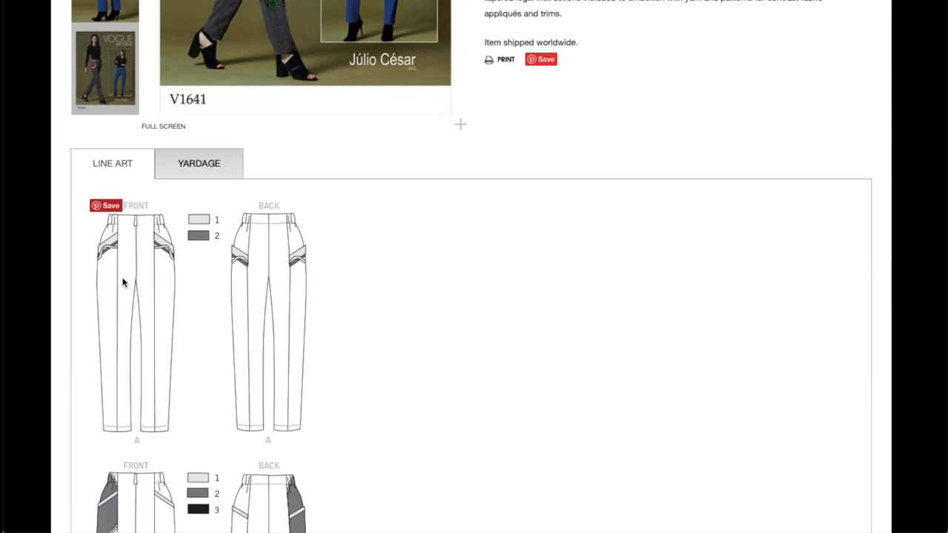
pyautogui.moveTo(128, 281)
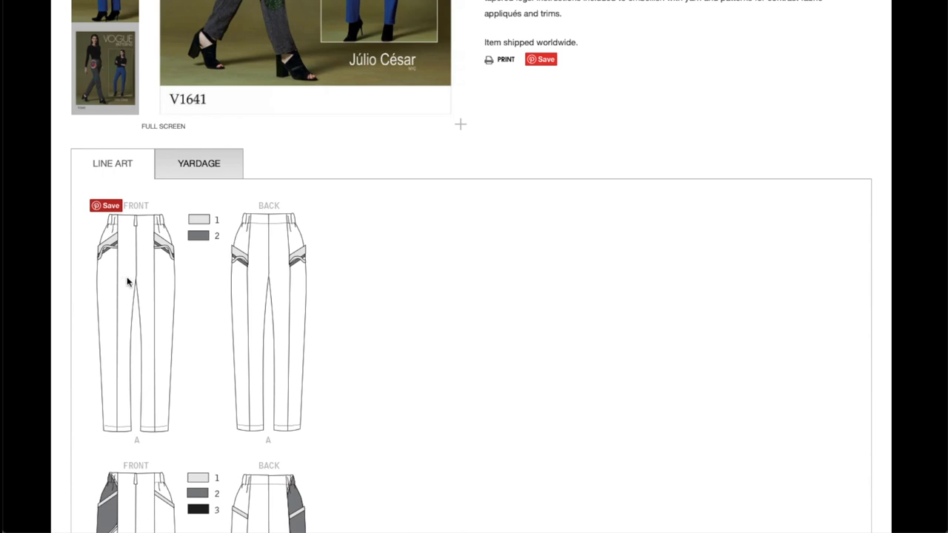
pyautogui.moveTo(164, 287)
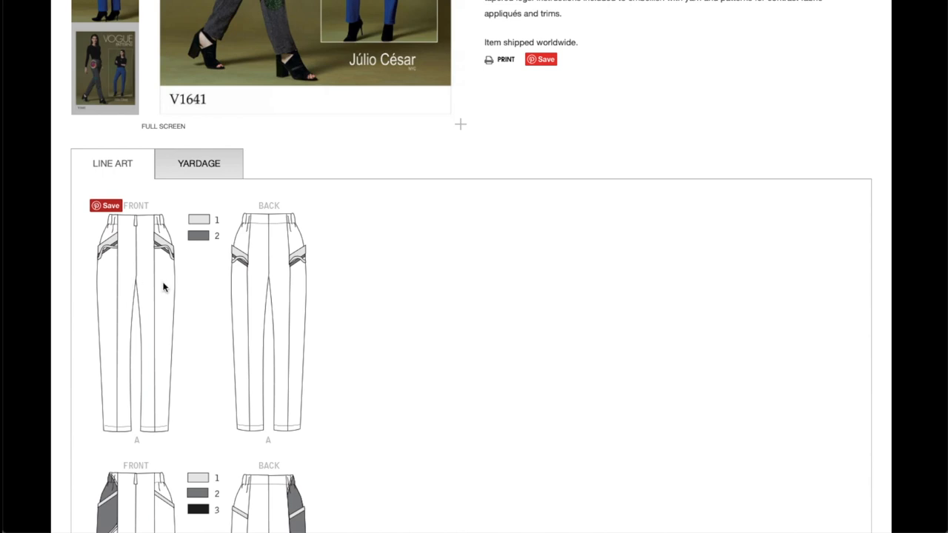
pyautogui.moveTo(275, 302)
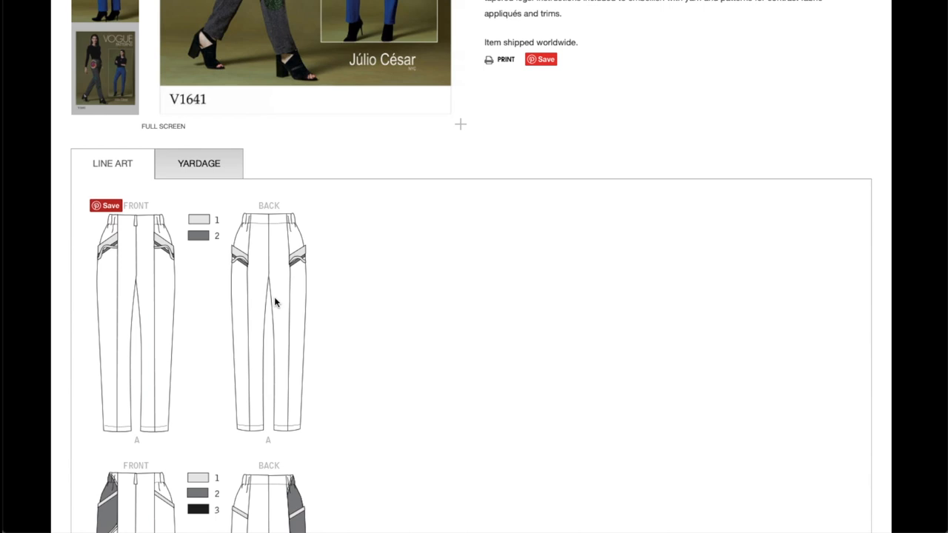
pyautogui.moveTo(236, 258)
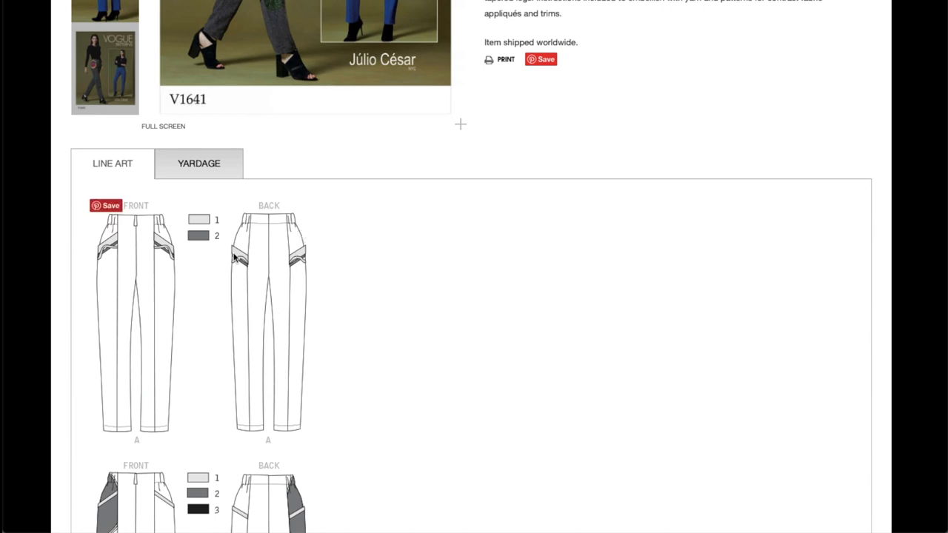
pyautogui.moveTo(276, 219)
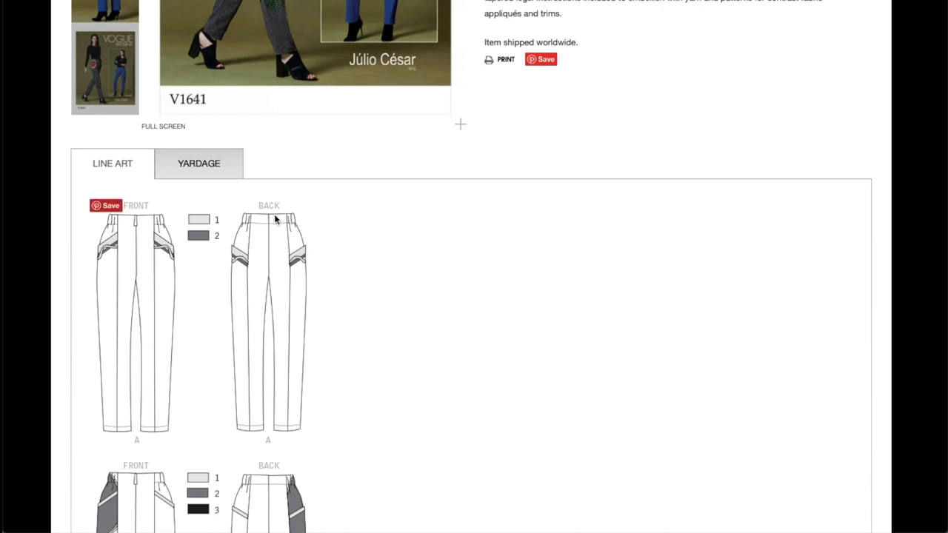
pyautogui.scroll(-3)
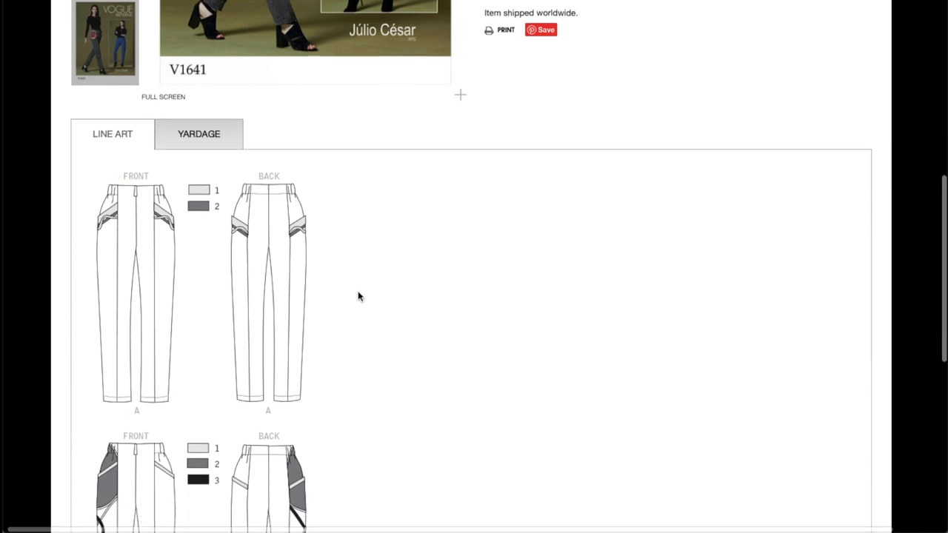
pyautogui.scroll(-3)
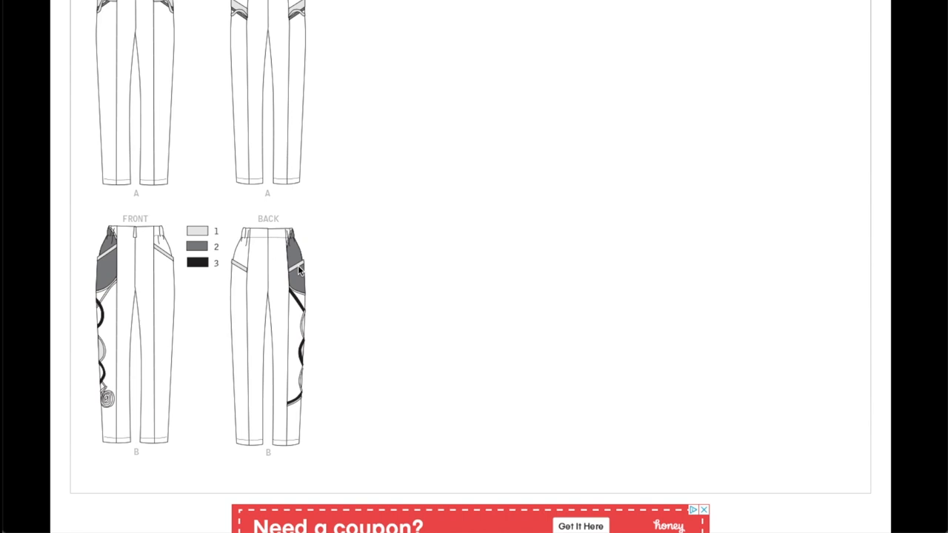
pyautogui.scroll(3)
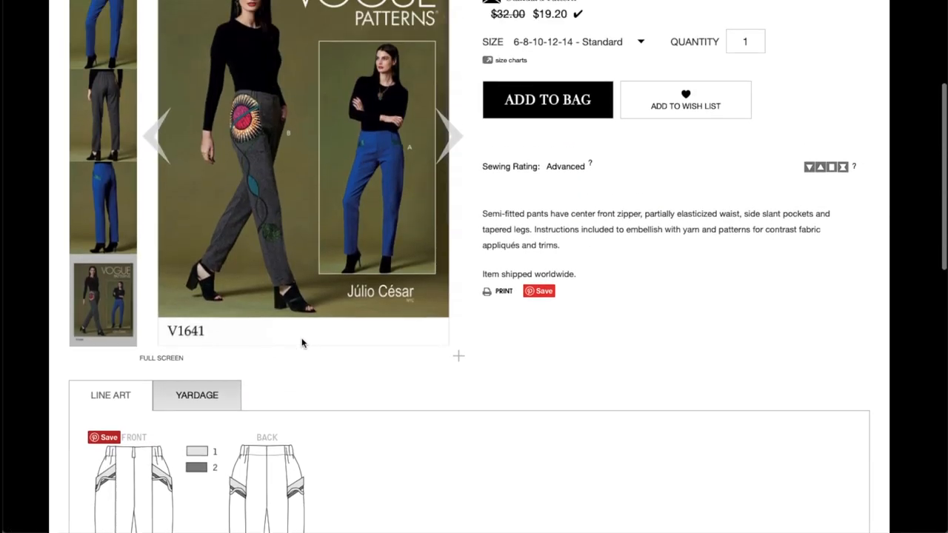
# - Move back up to V1641's Standard Pattern label, sizes 6–14 and quantity beside the envelope
pyautogui.scroll(3)
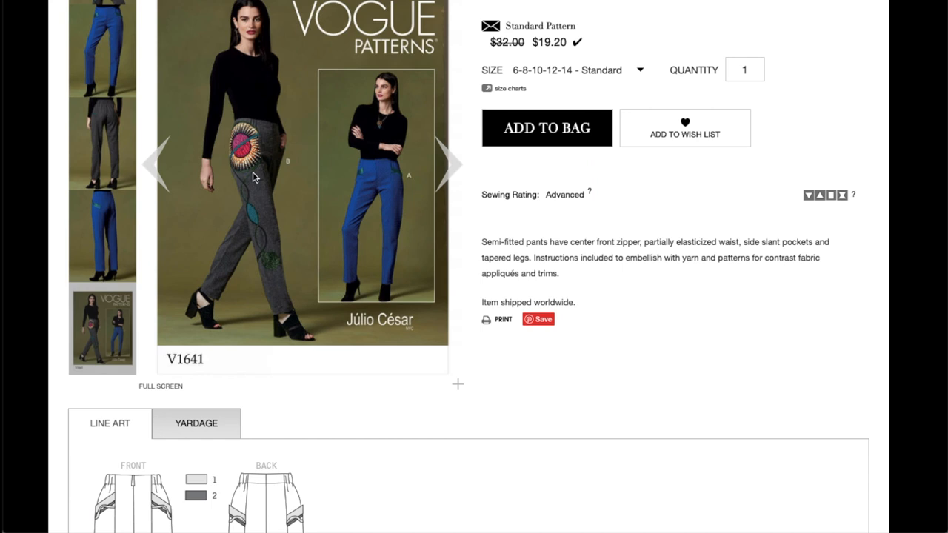
pyautogui.moveTo(548, 252)
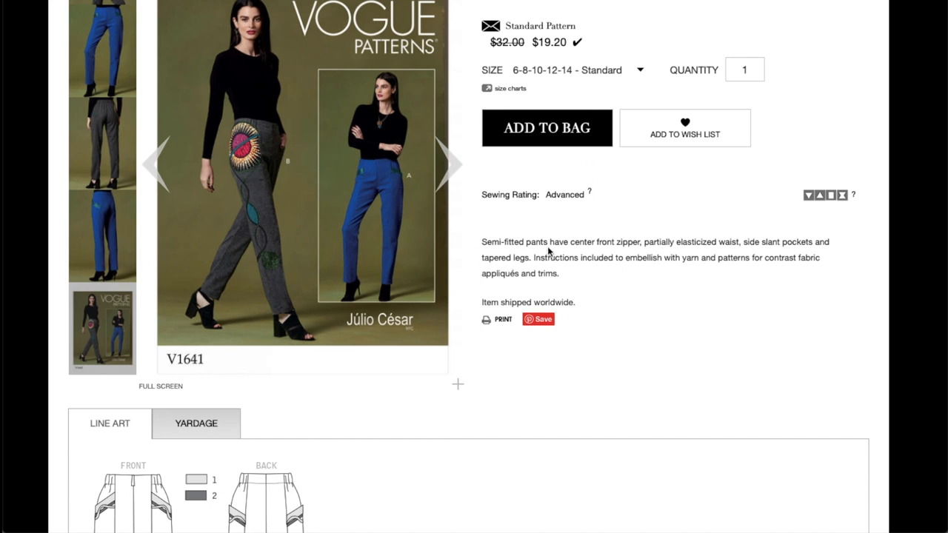
pyautogui.moveTo(650, 243)
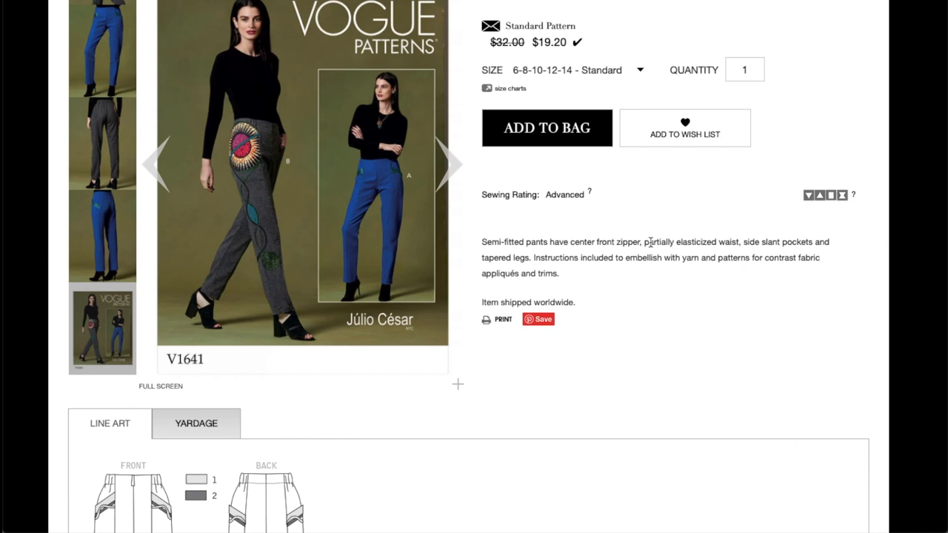
pyautogui.moveTo(749, 243)
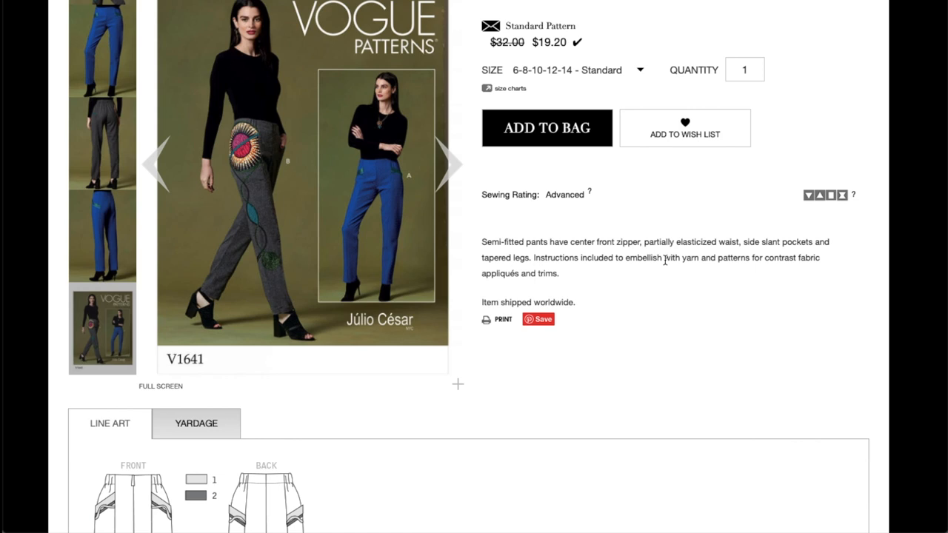
pyautogui.moveTo(249, 398)
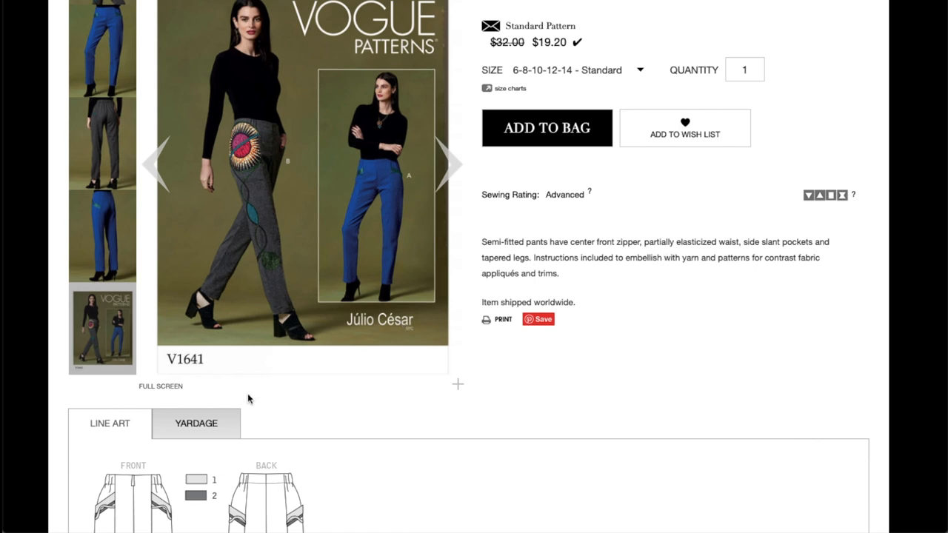
# - Scroll through V1641's size-by-size yardage chart, including contrast and lining amounts, then back to the envelope photo
pyautogui.scroll(-3)
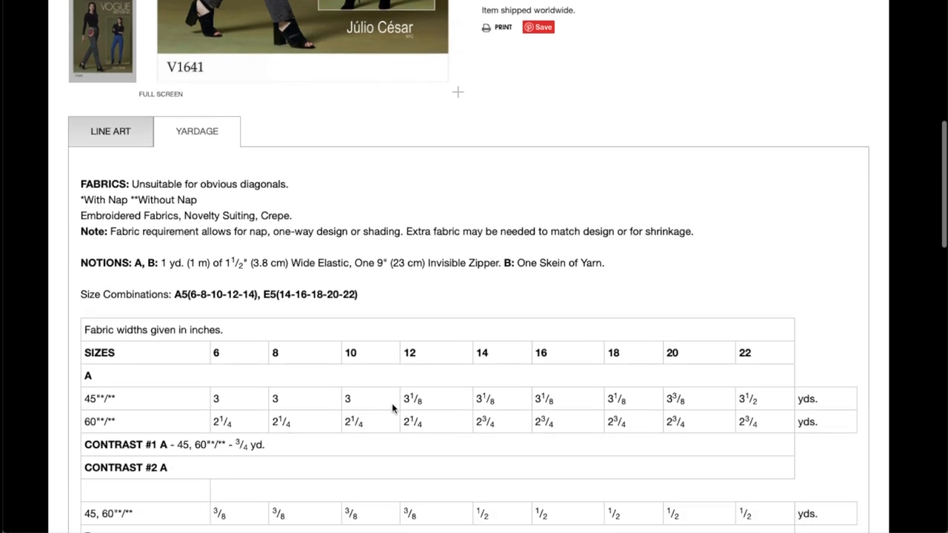
pyautogui.scroll(-3)
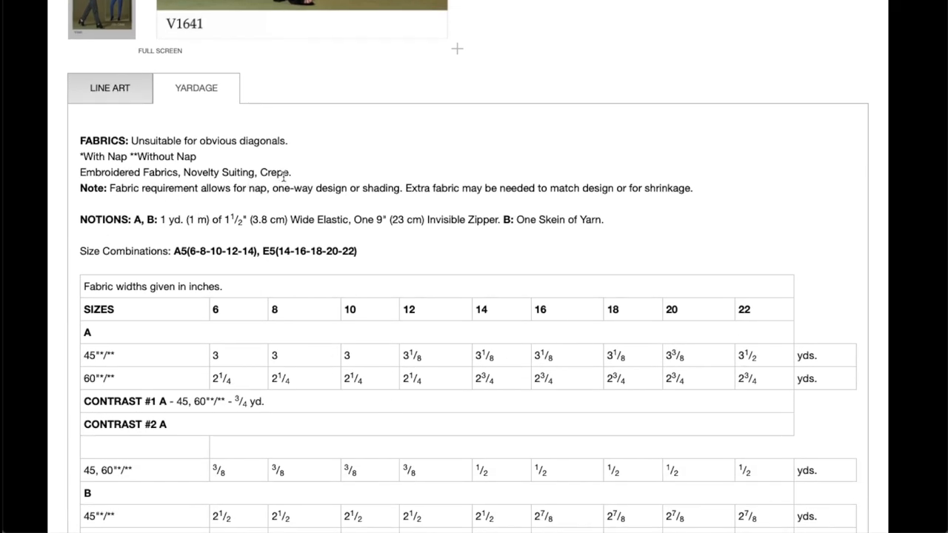
pyautogui.scroll(-3)
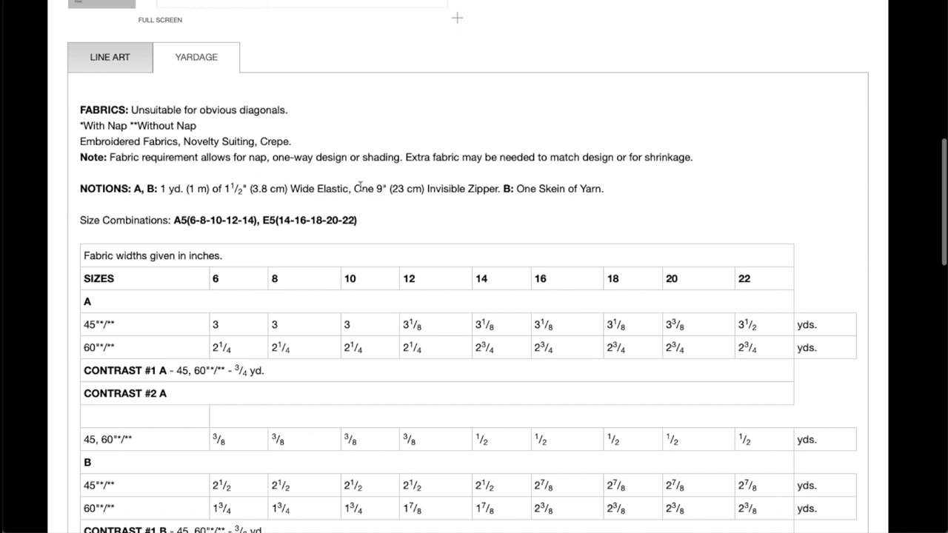
pyautogui.scroll(-3)
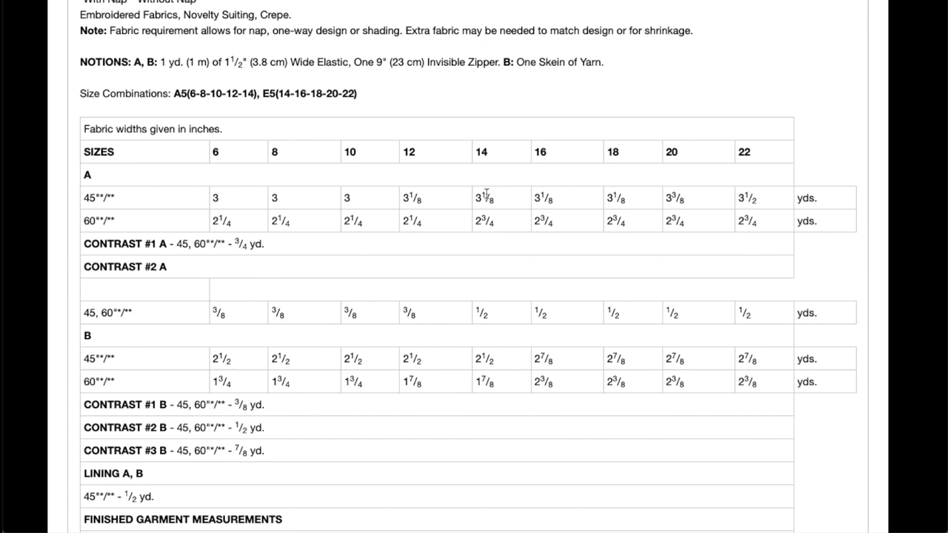
pyautogui.scroll(3)
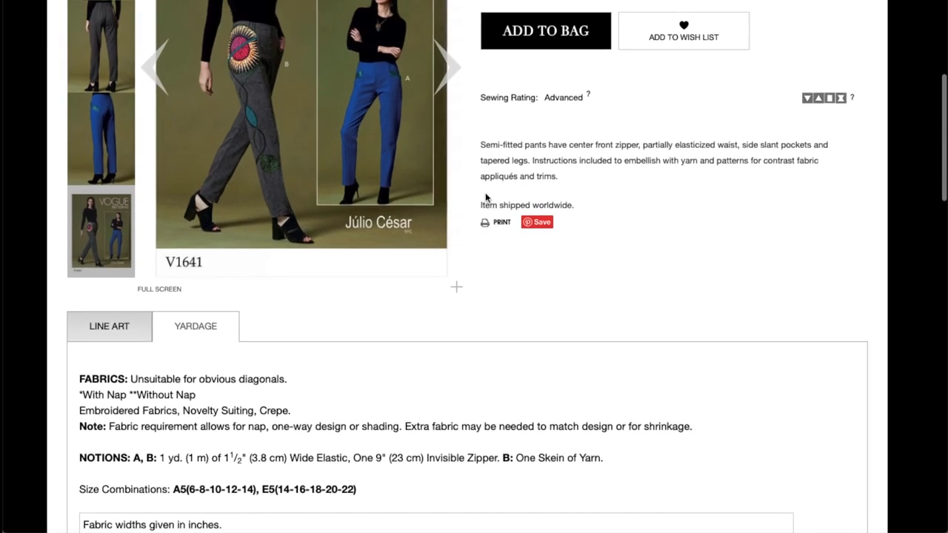
pyautogui.scroll(3)
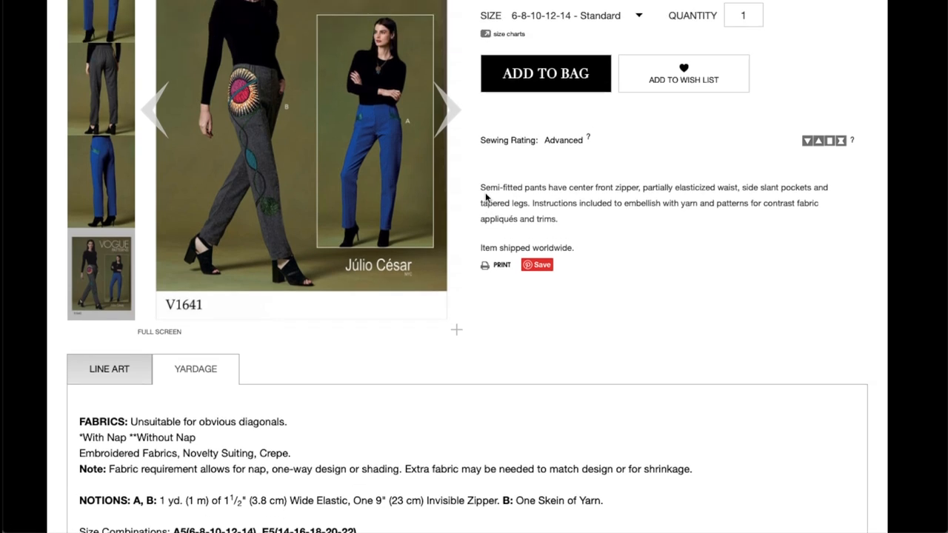
pyautogui.scroll(-3)
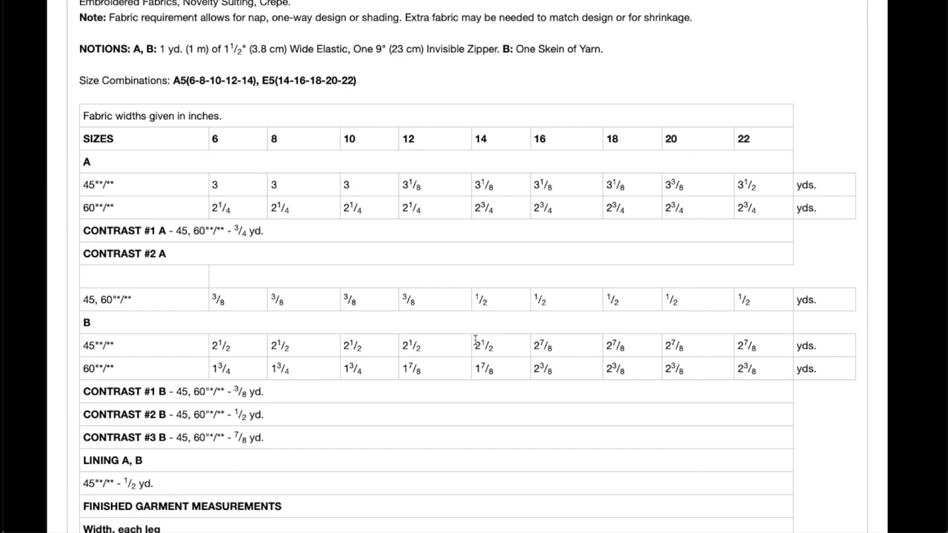
pyautogui.scroll(3)
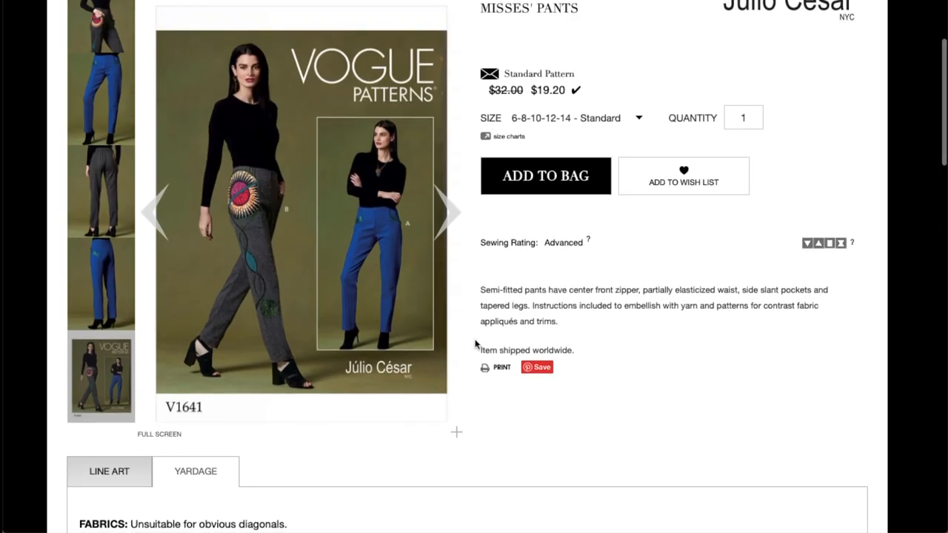
# - Cycle the V1641 gallery through the blue pants and embroidered grey pants close-ups
pyautogui.scroll(3)
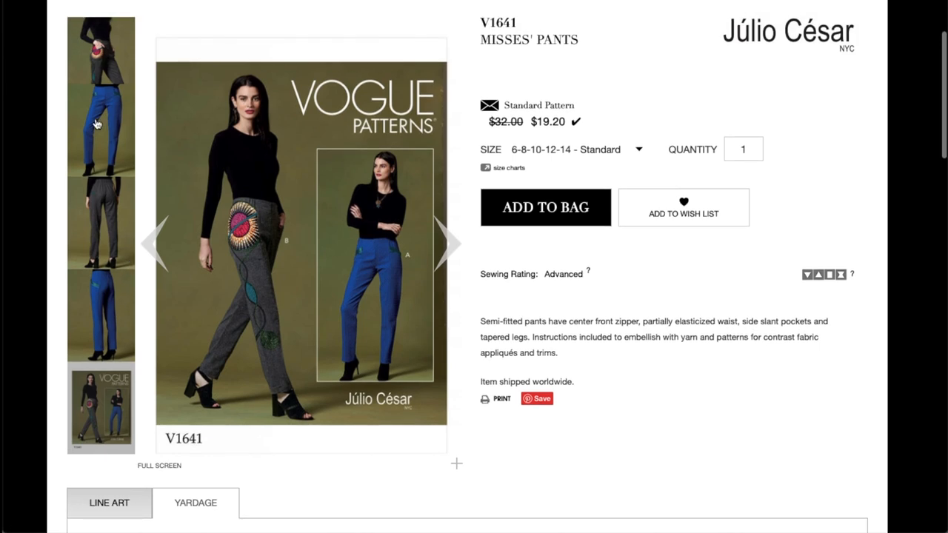
pyautogui.click(96, 124)
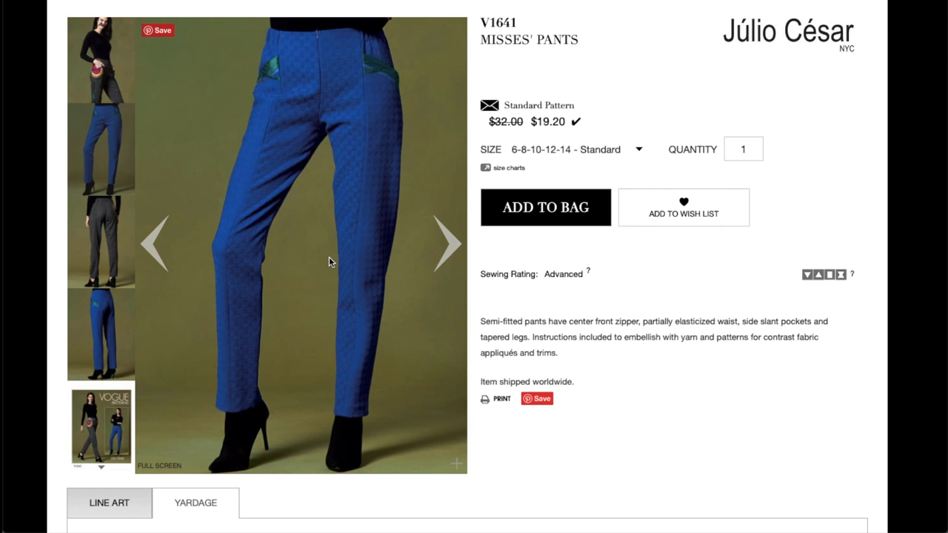
pyautogui.click(447, 243)
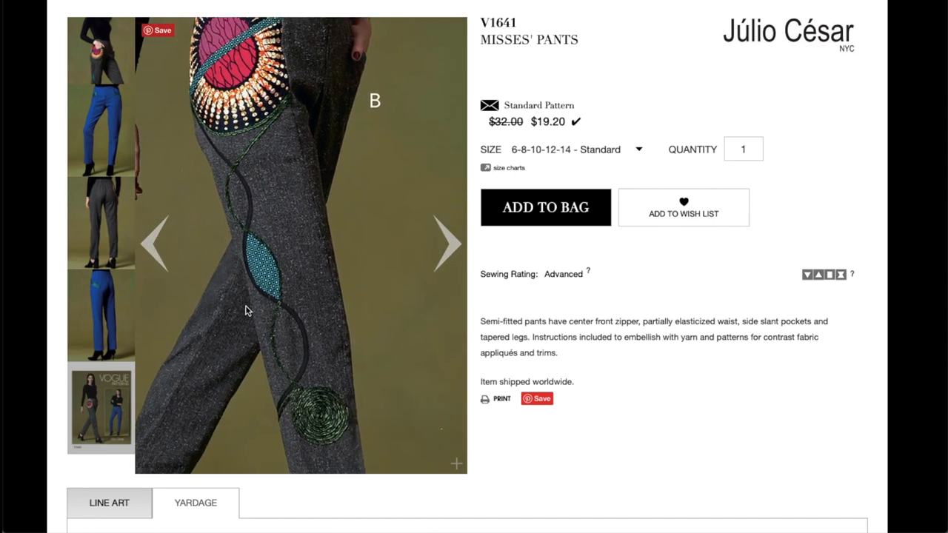
pyautogui.click(447, 244)
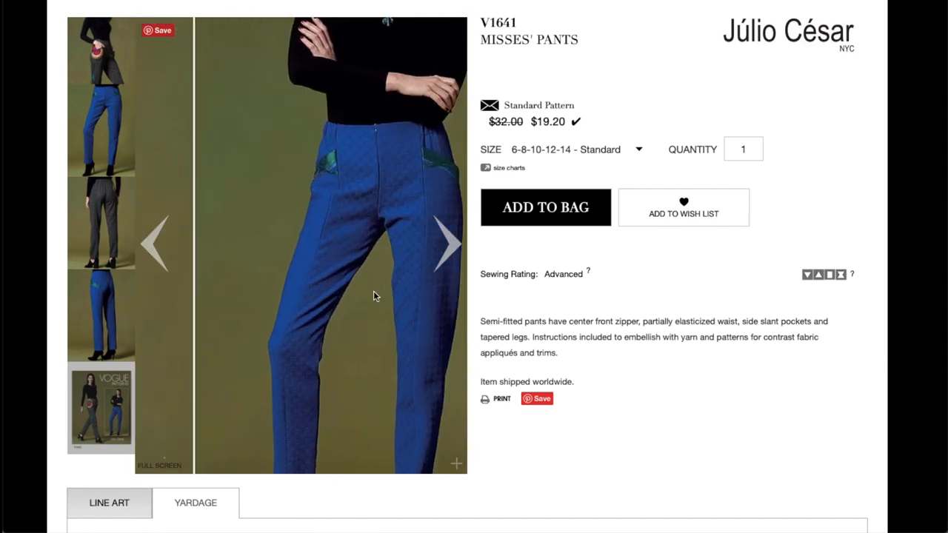
pyautogui.click(101, 408)
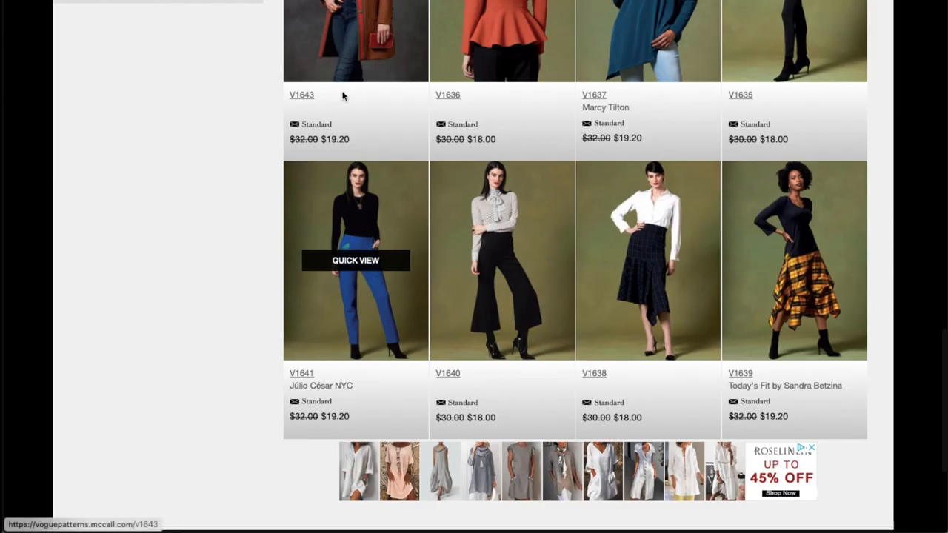
pyautogui.moveTo(510, 204)
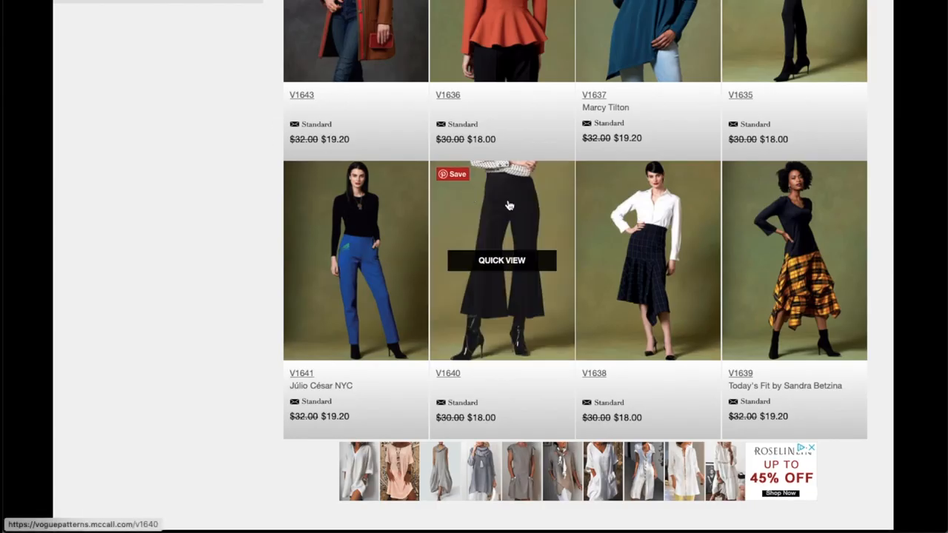
# - Open the V1640 flared Misses' Pants product page from the new patterns grid
pyautogui.scroll(-3)
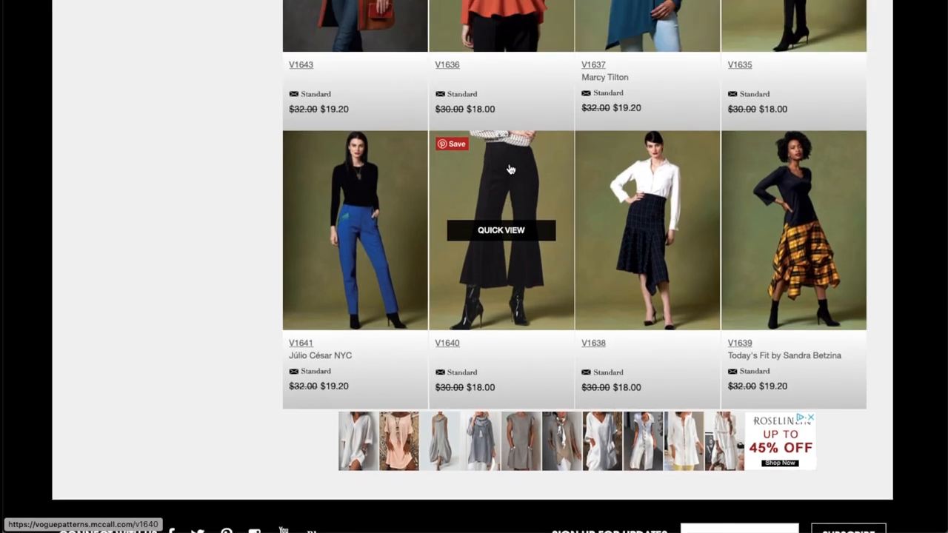
pyautogui.click(501, 230)
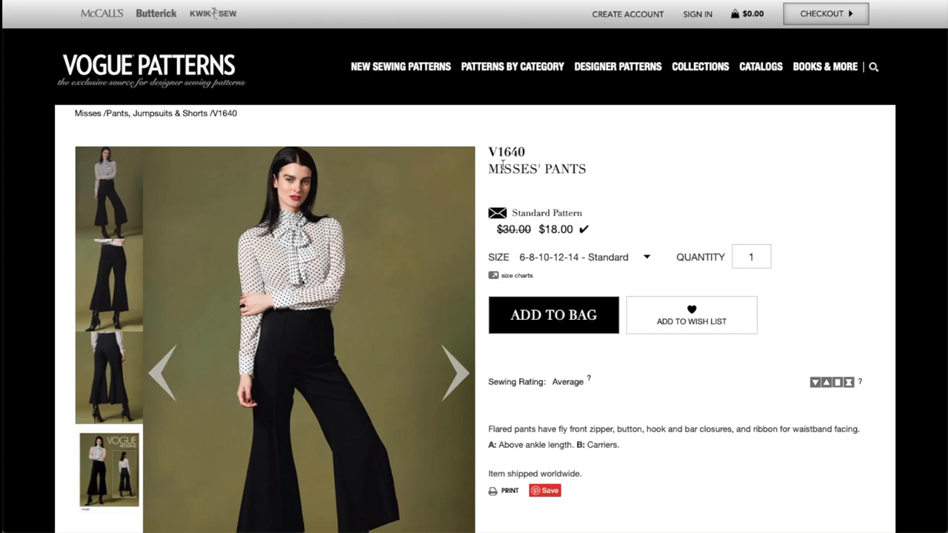
# - Advance the V1640 gallery to the closer front view of the black flared cropped pants
pyautogui.scroll(-3)
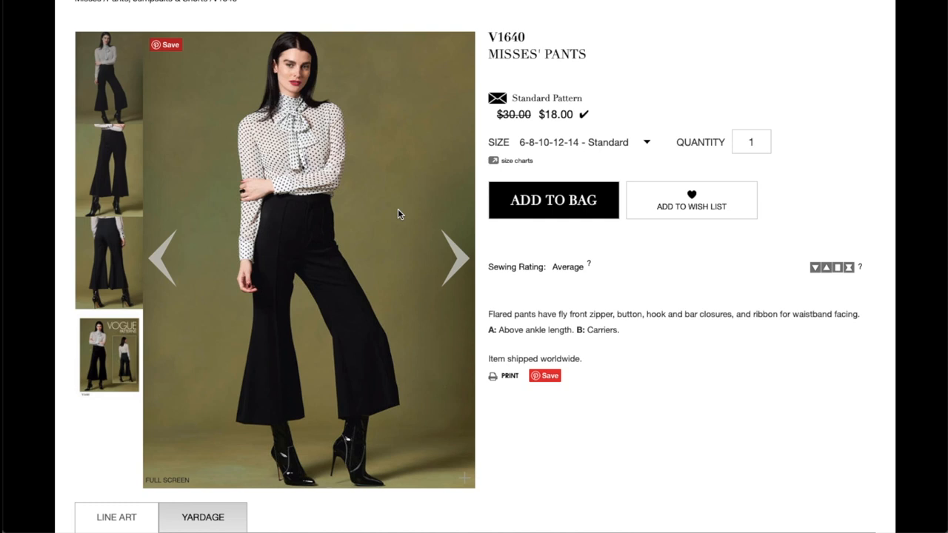
pyautogui.click(456, 258)
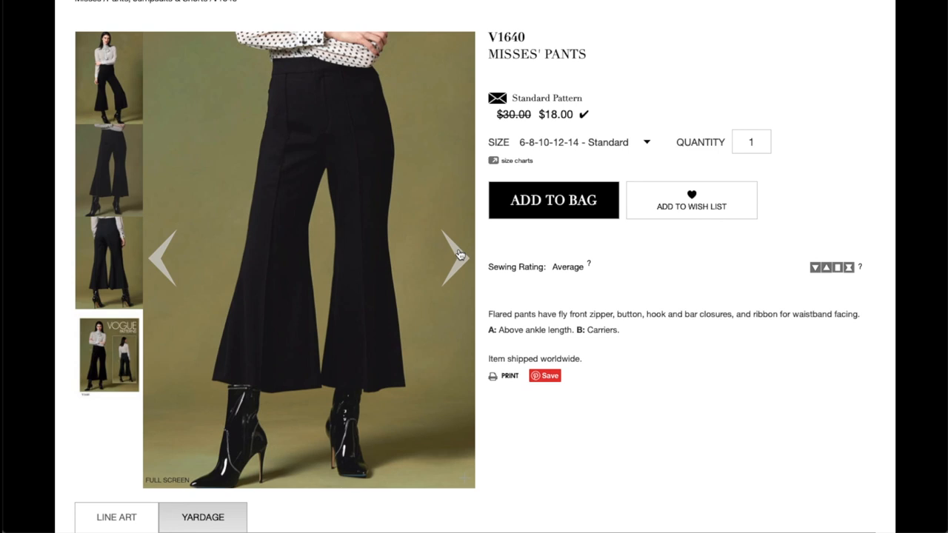
pyautogui.moveTo(356, 130)
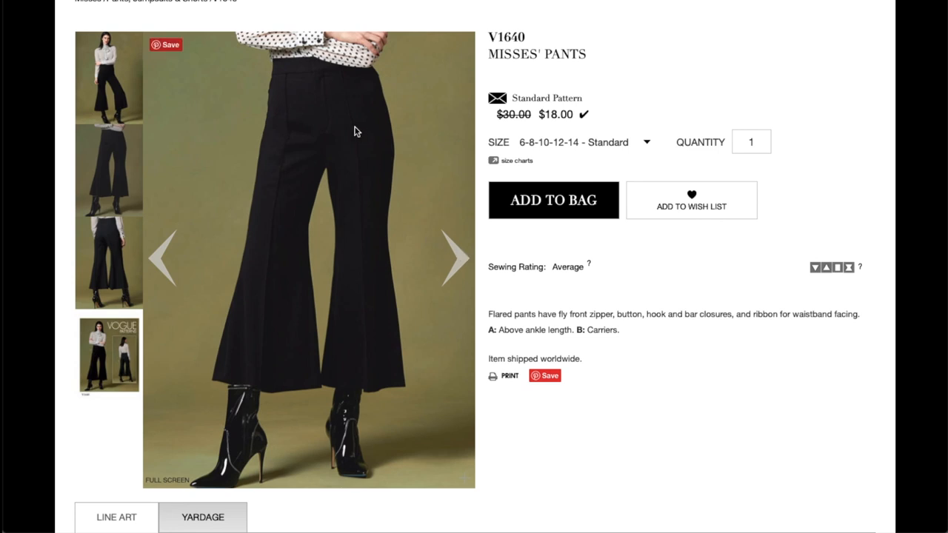
pyautogui.moveTo(346, 101)
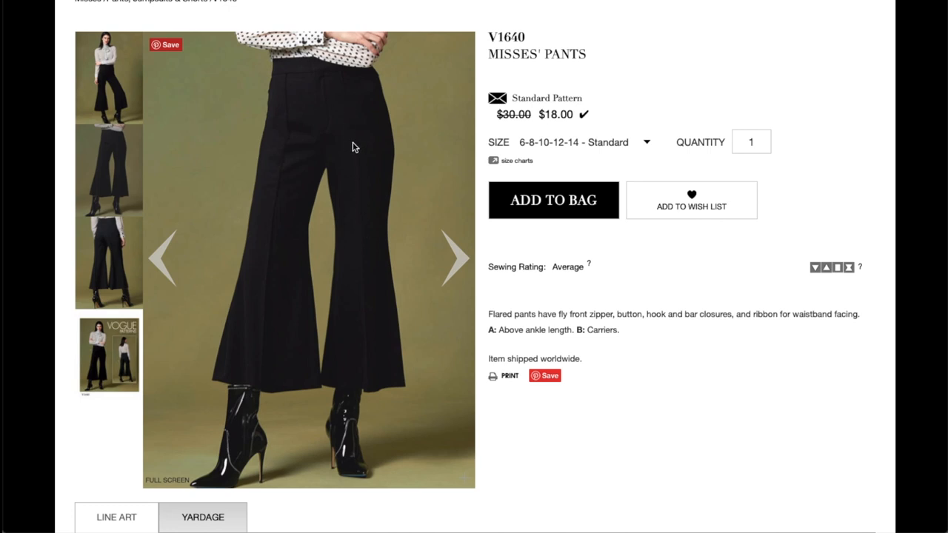
pyautogui.moveTo(354, 132)
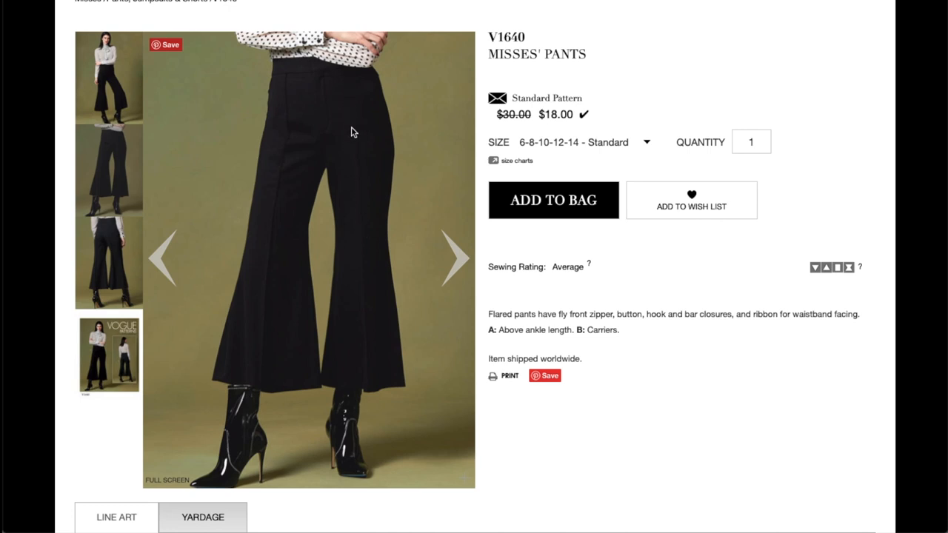
pyautogui.moveTo(352, 106)
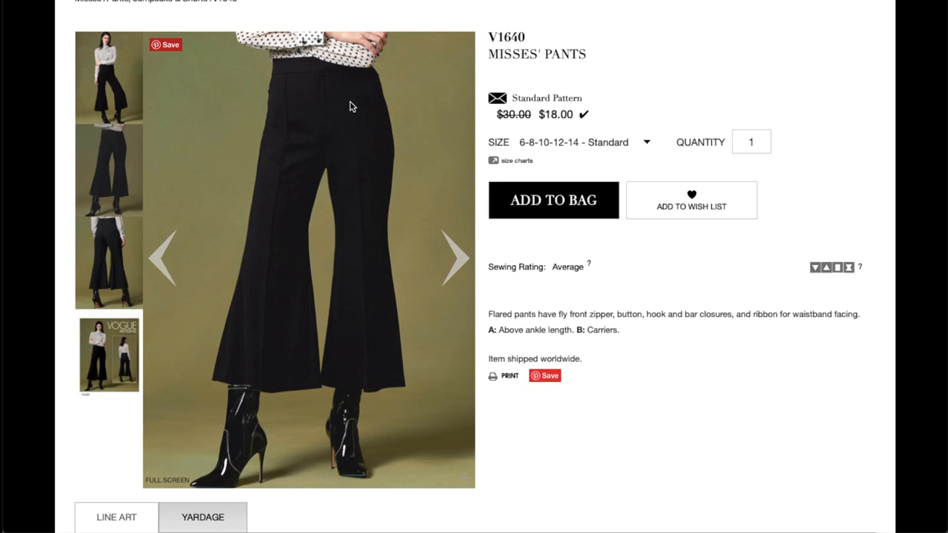
pyautogui.moveTo(342, 80)
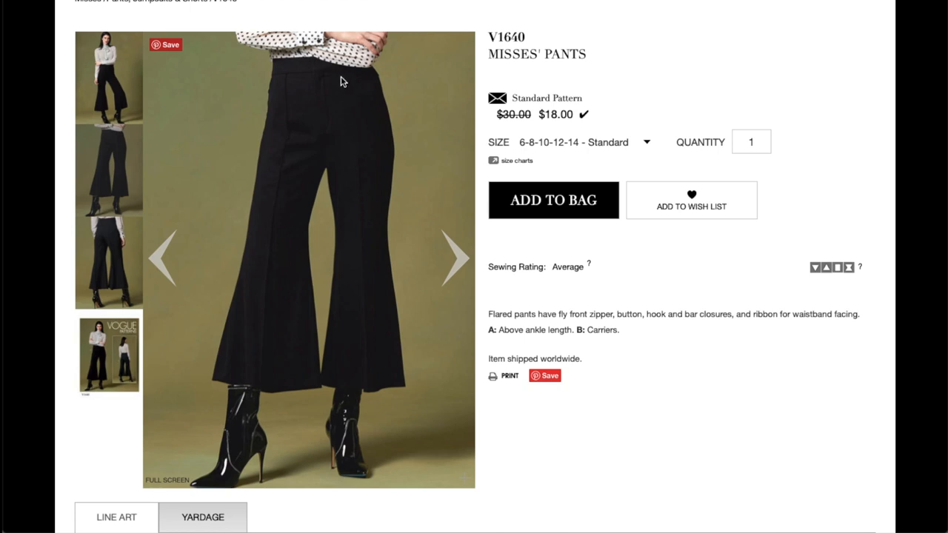
pyautogui.moveTo(334, 107)
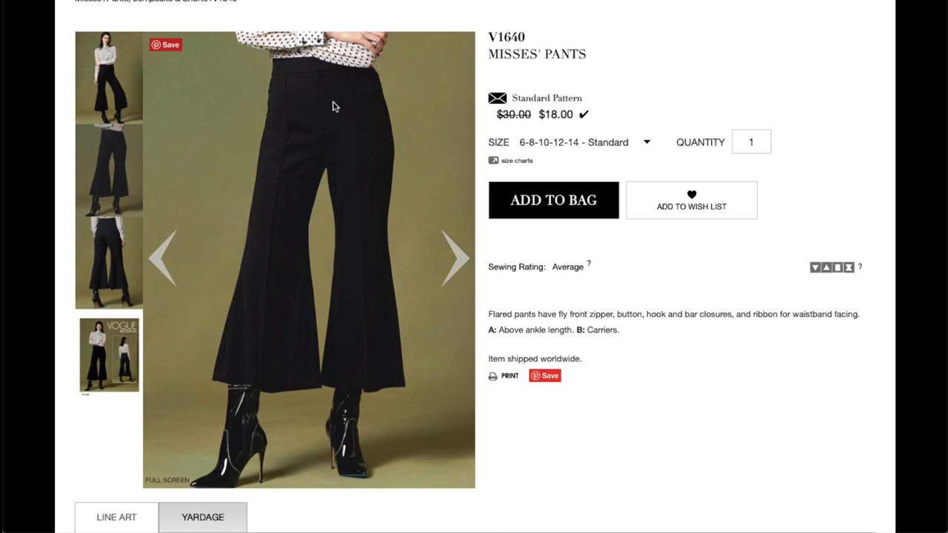
pyautogui.moveTo(310, 71)
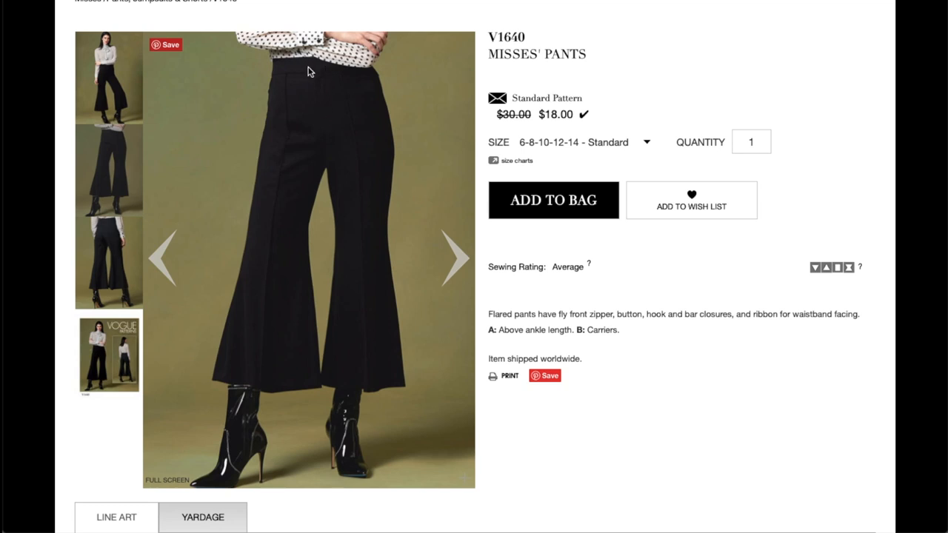
pyautogui.moveTo(447, 274)
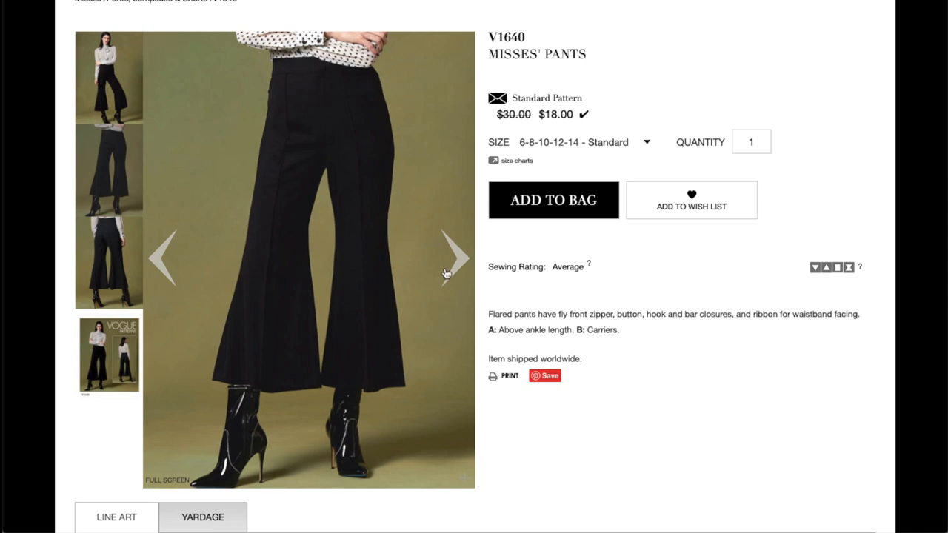
# - Page past the V1640 back-view photo and return to its pattern envelope cover image
pyautogui.click(455, 258)
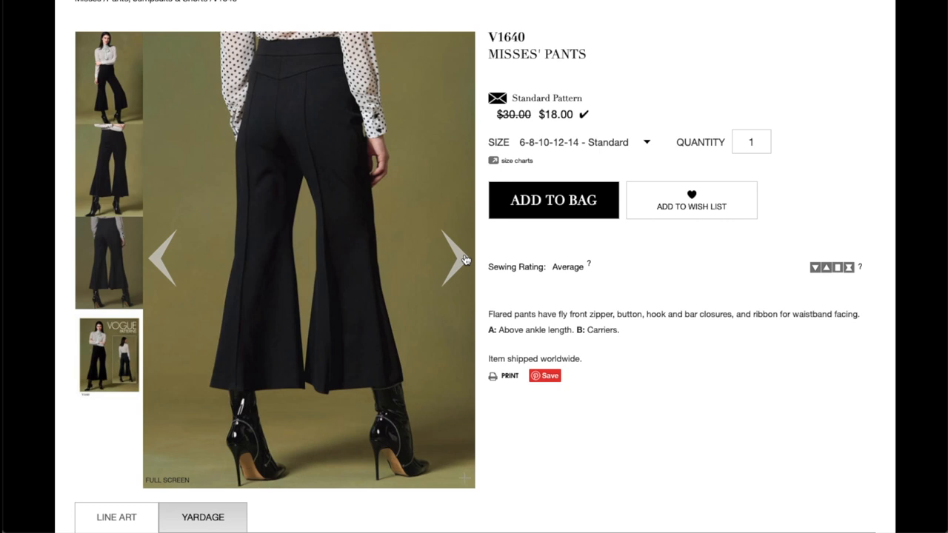
pyautogui.moveTo(323, 80)
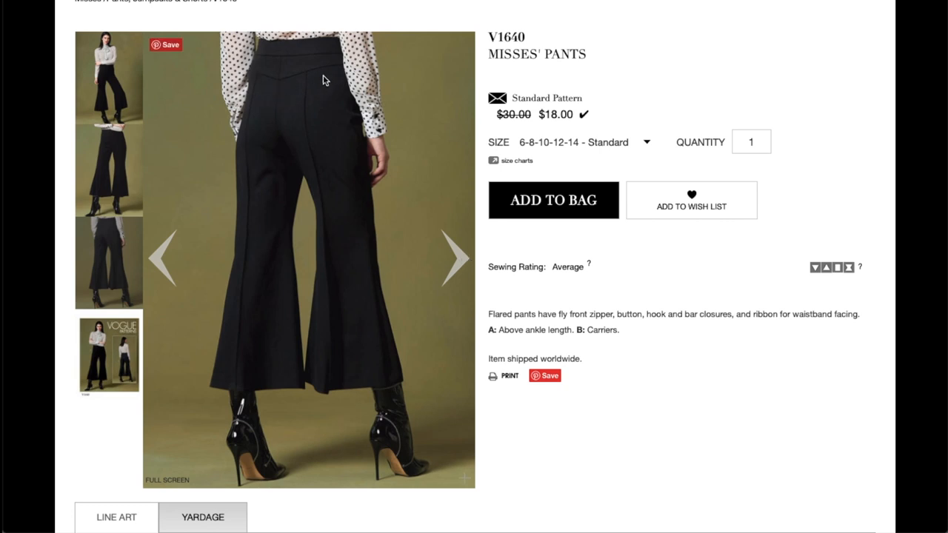
pyautogui.moveTo(411, 268)
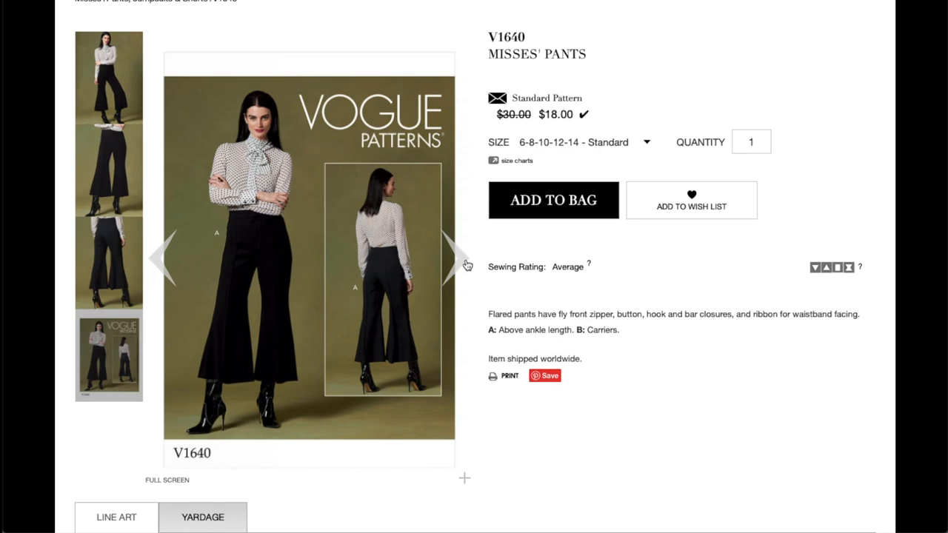
pyautogui.click(452, 259)
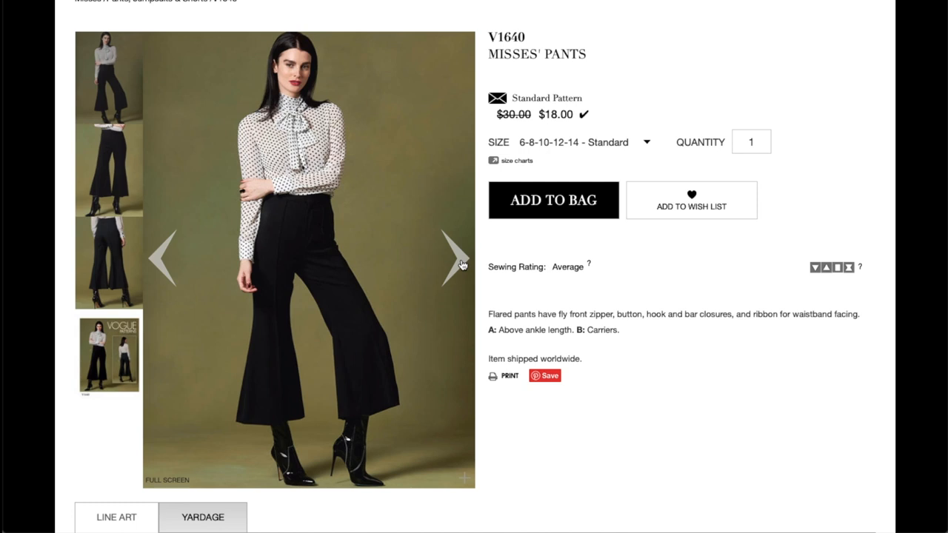
pyautogui.moveTo(169, 252)
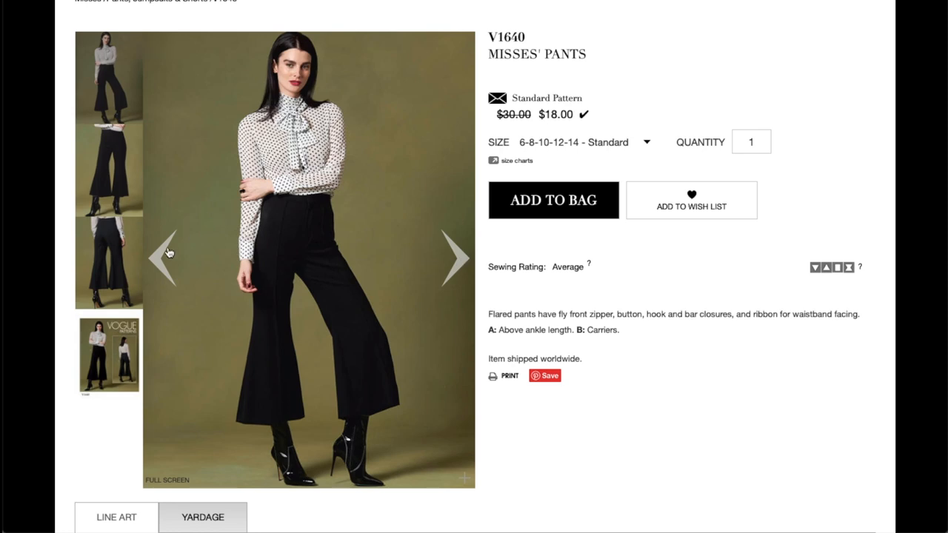
pyautogui.click(109, 356)
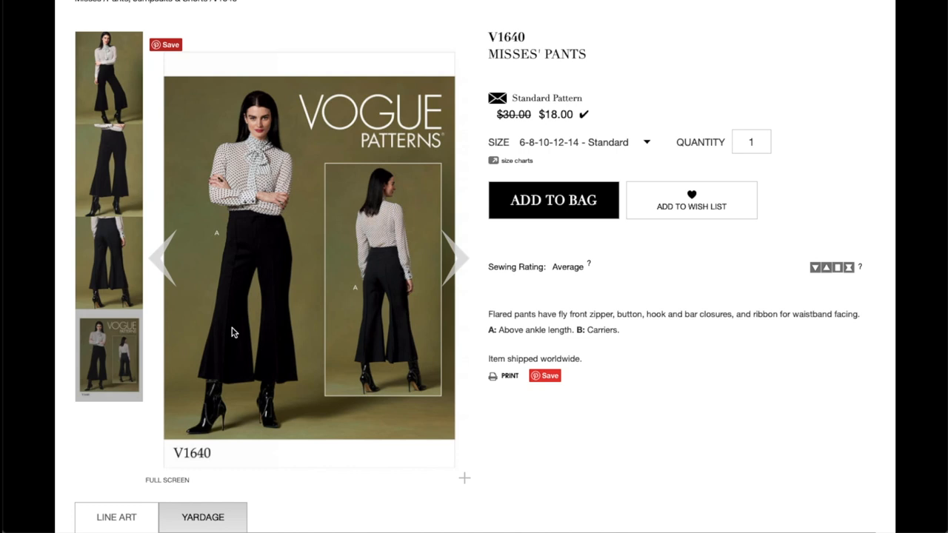
pyautogui.moveTo(269, 206)
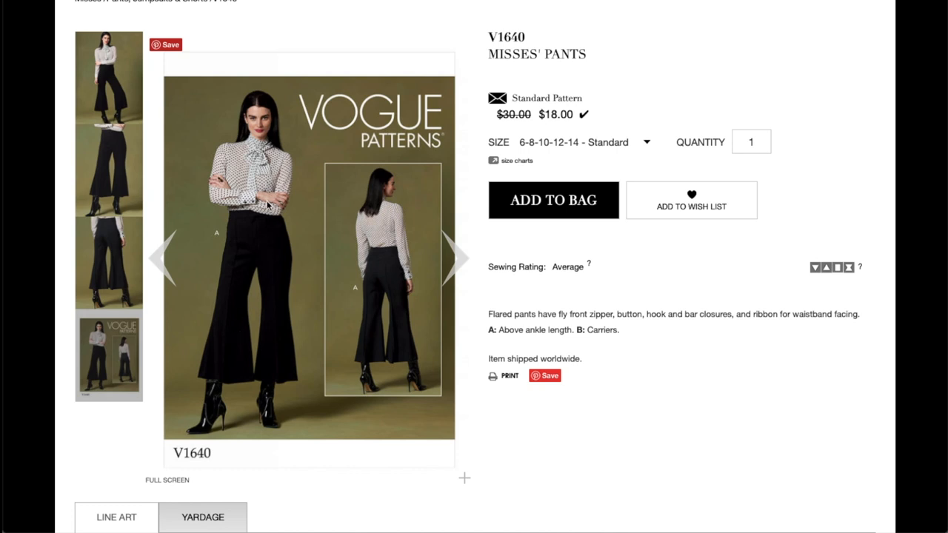
pyautogui.moveTo(255, 310)
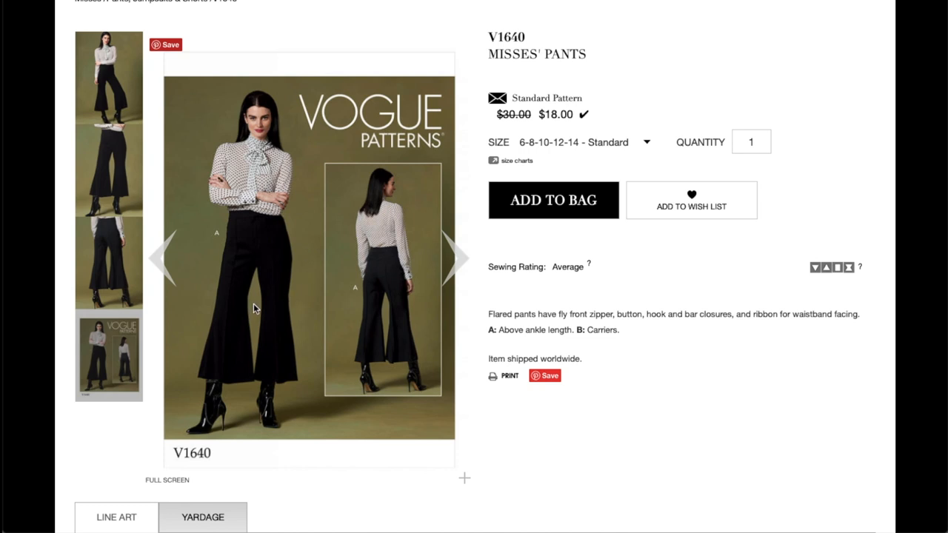
pyautogui.moveTo(281, 339)
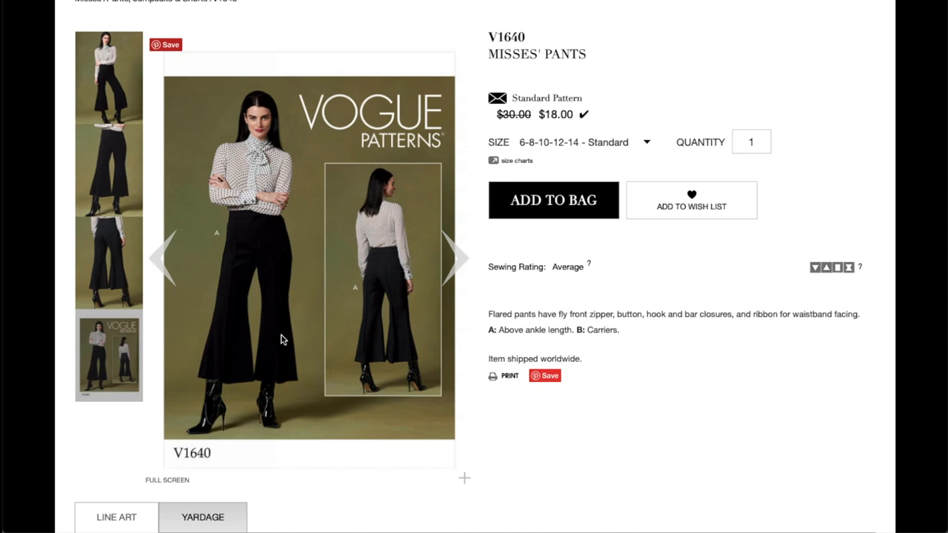
pyautogui.moveTo(456, 302)
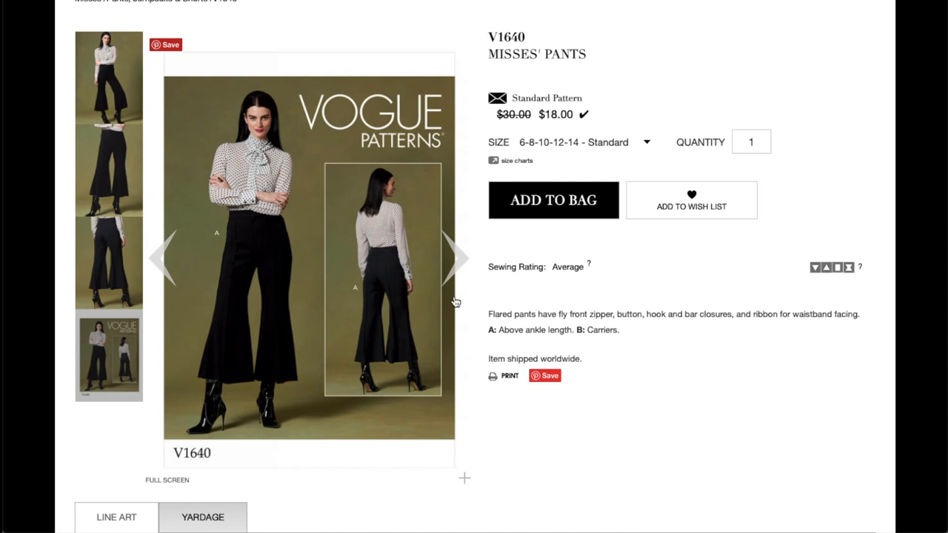
pyautogui.moveTo(640, 324)
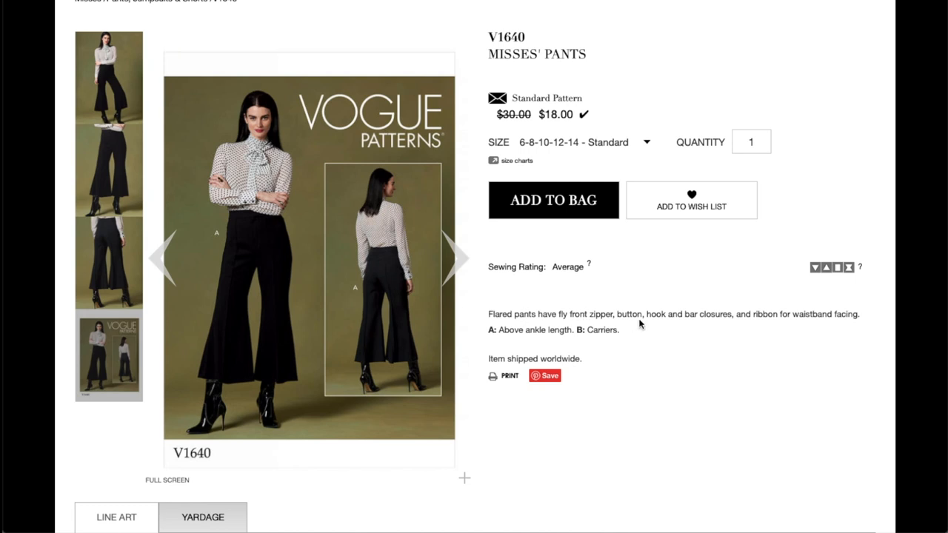
pyautogui.moveTo(776, 311)
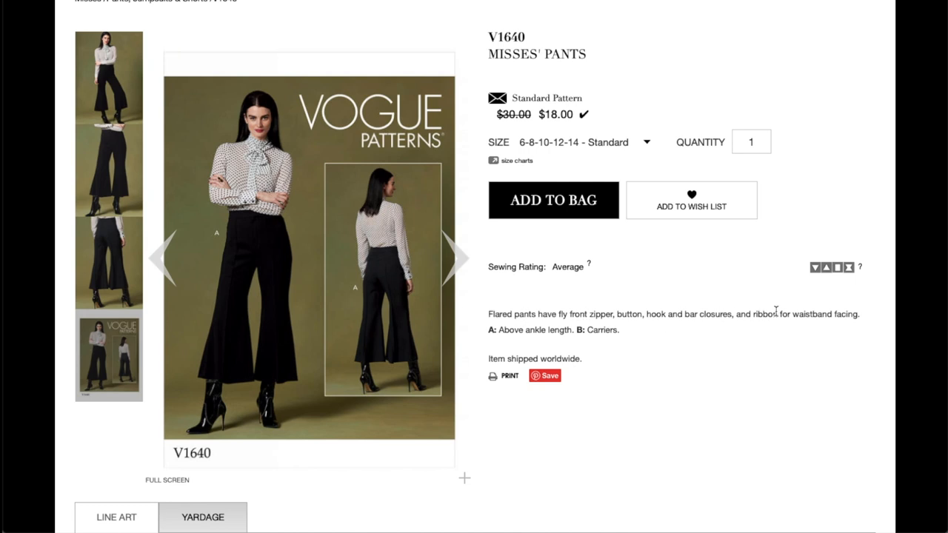
pyautogui.moveTo(560, 314)
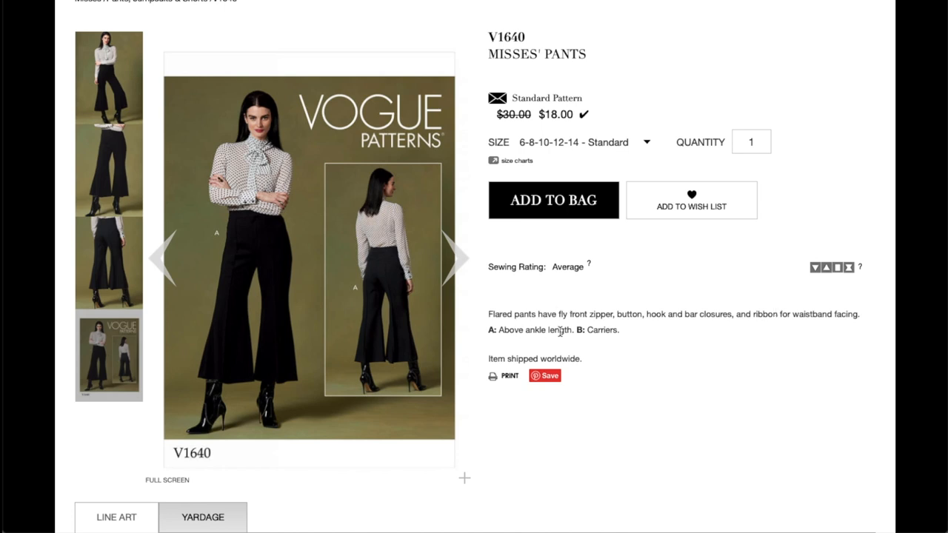
pyautogui.moveTo(604, 329)
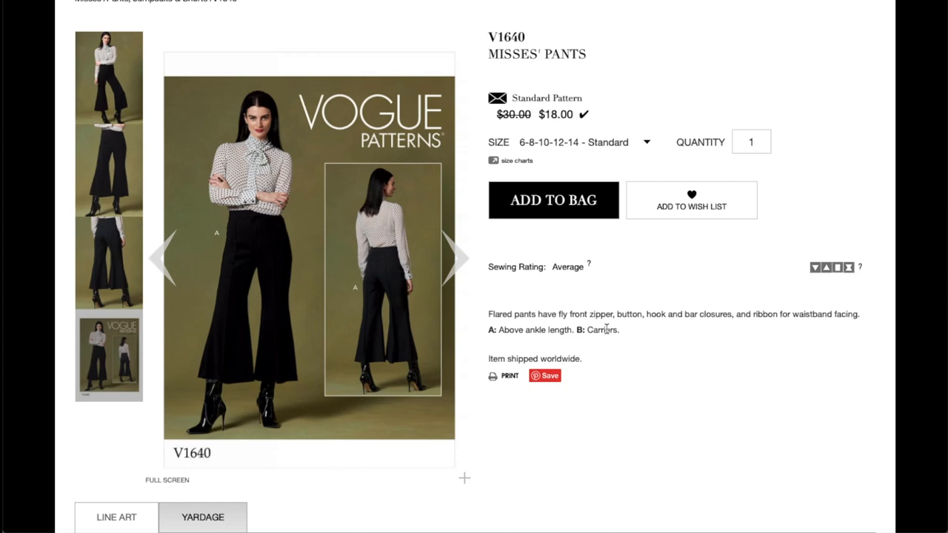
pyautogui.scroll(-3)
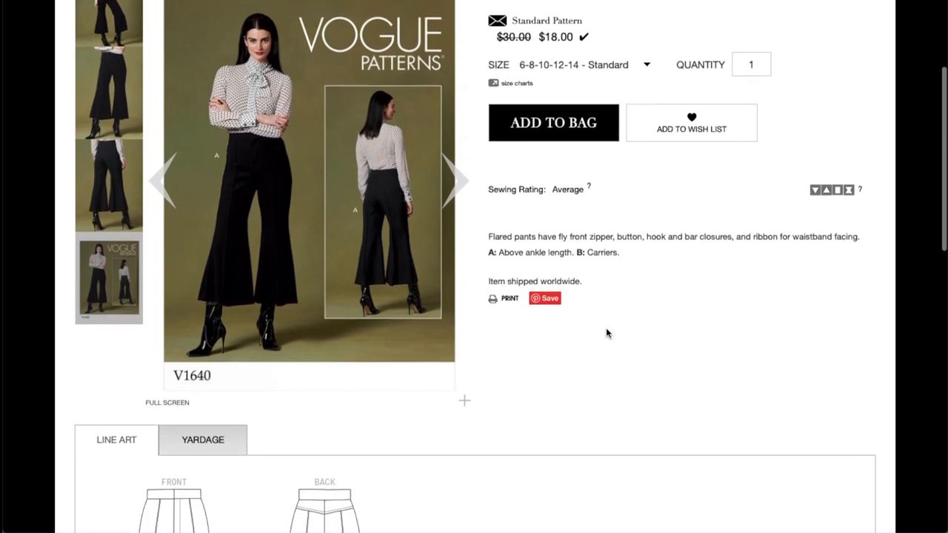
pyautogui.scroll(-3)
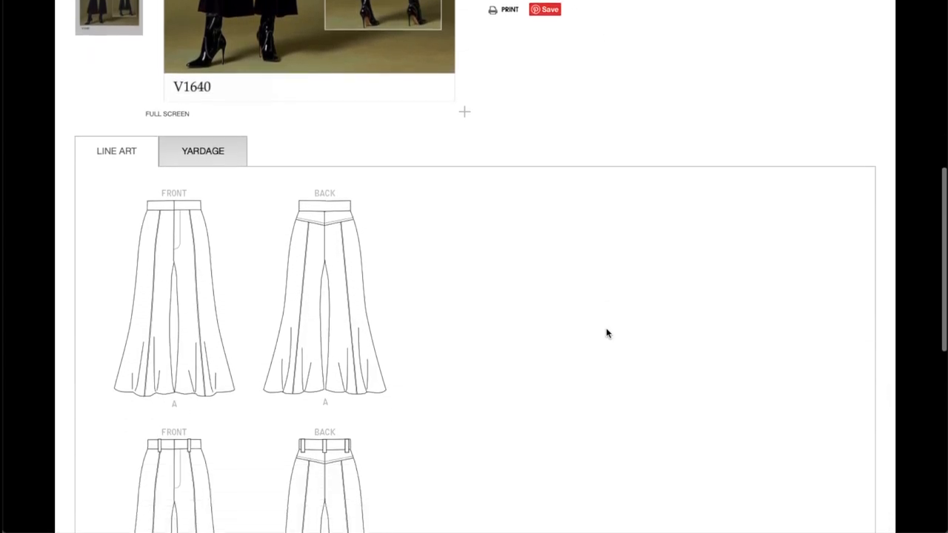
pyautogui.scroll(3)
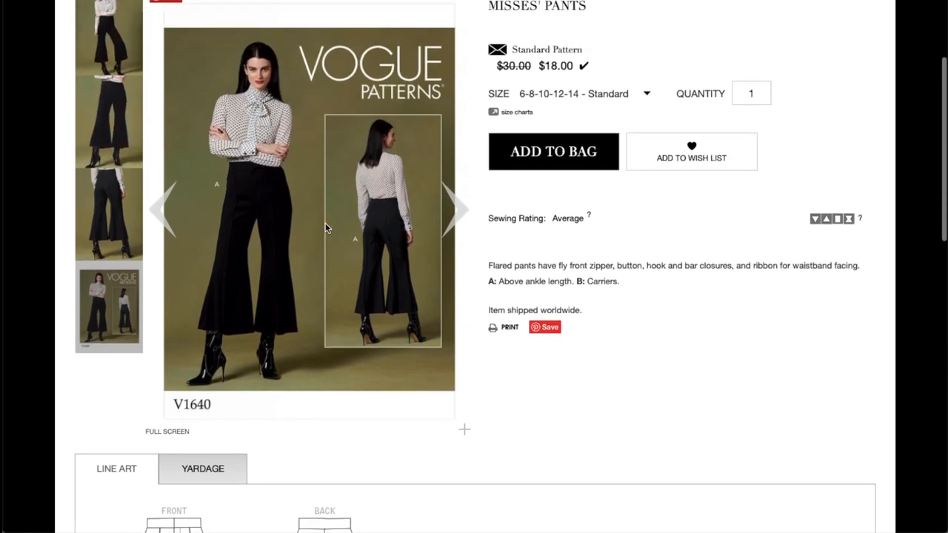
pyautogui.scroll(-3)
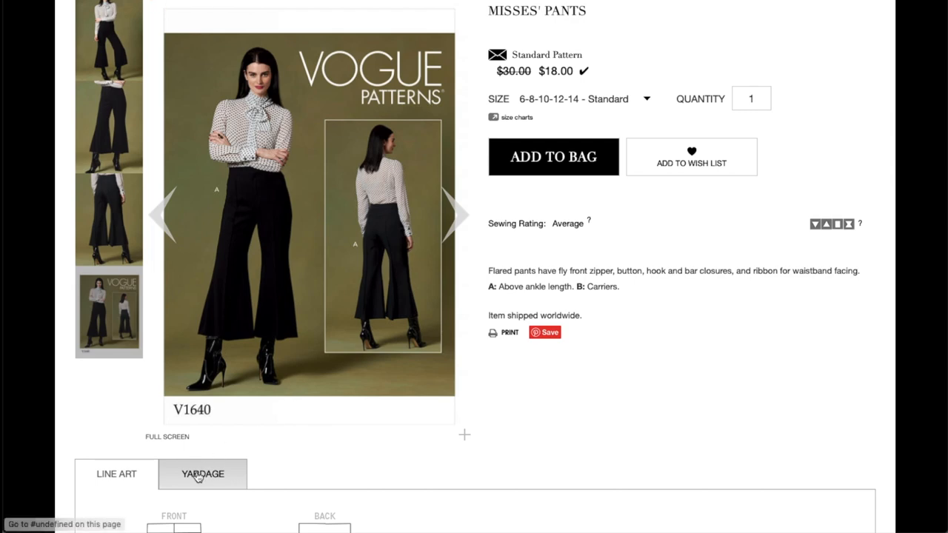
# - Scroll through V1640's yardage and measurements chart, then open the V1638 Misses' Skirt page
pyautogui.scroll(-3)
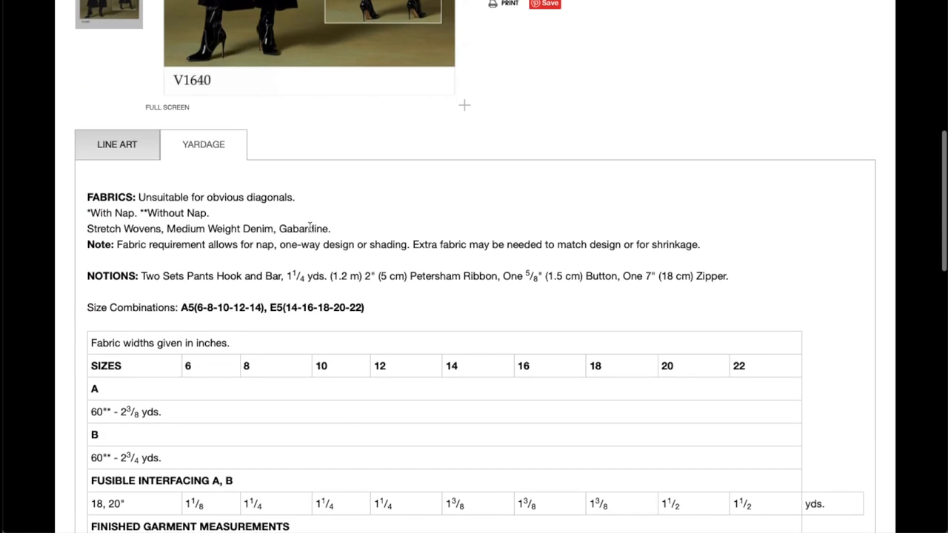
pyautogui.scroll(-3)
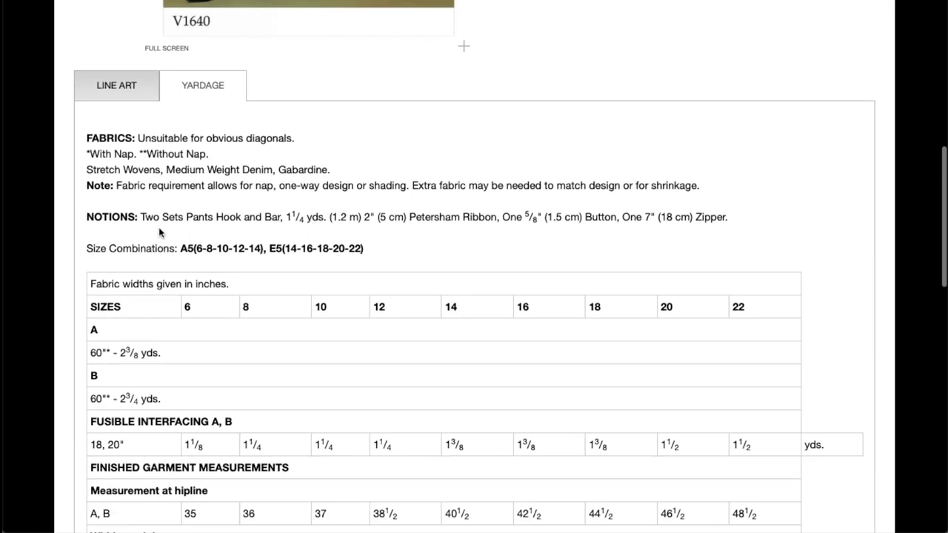
pyautogui.moveTo(294, 216)
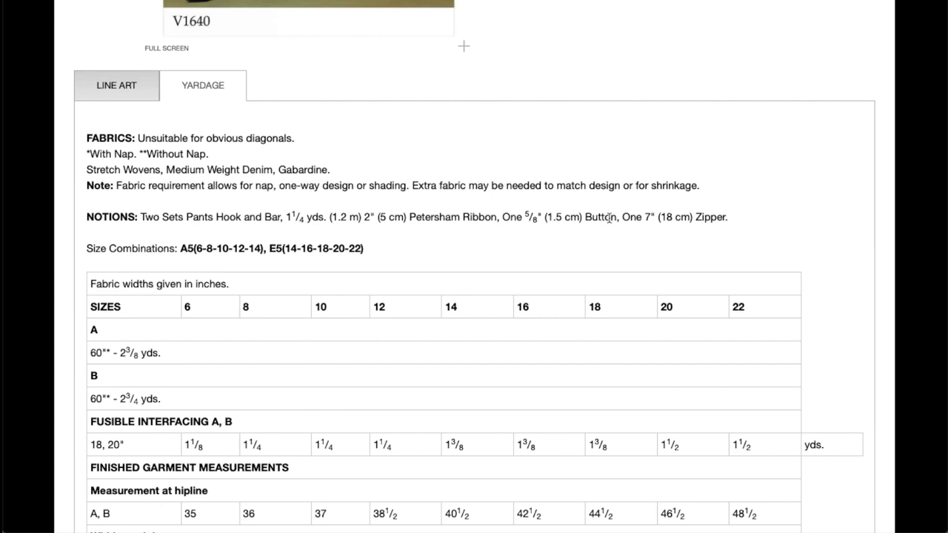
pyautogui.scroll(-3)
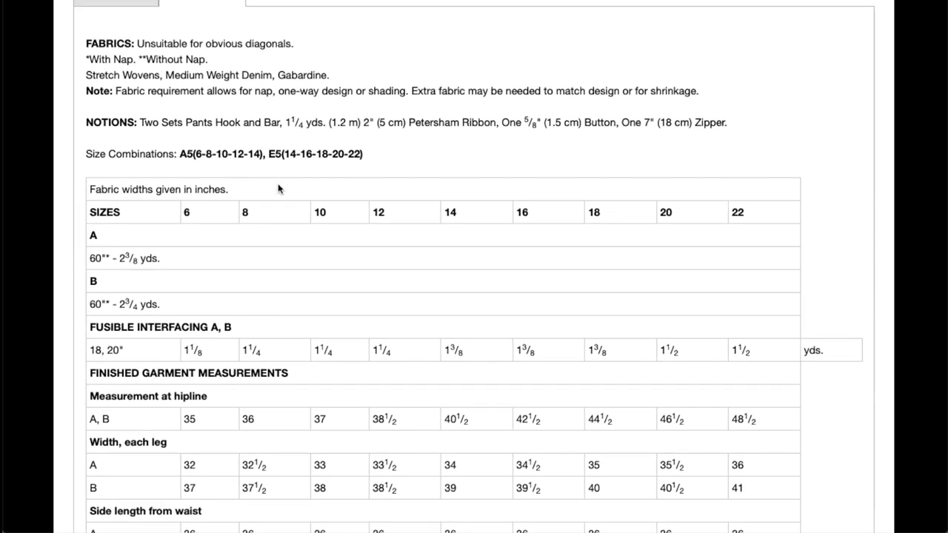
pyautogui.scroll(-3)
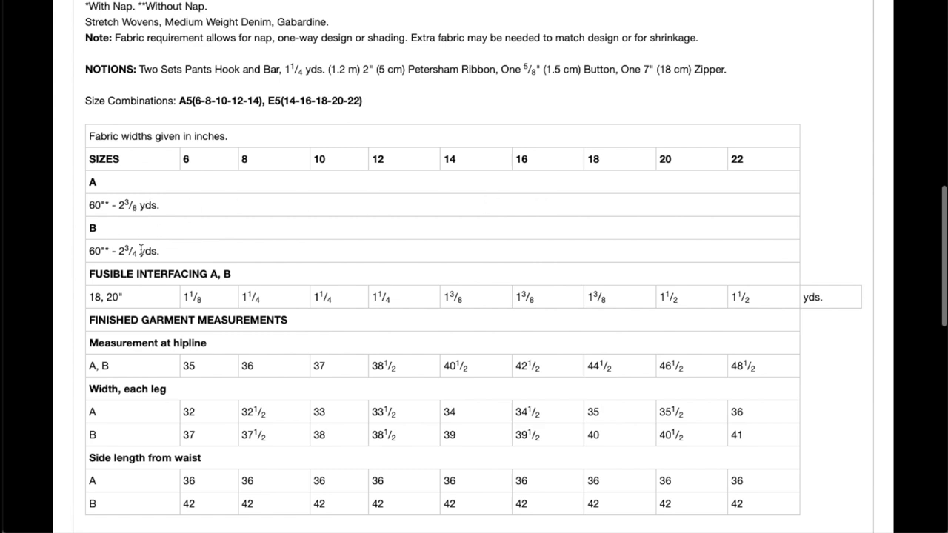
pyautogui.scroll(-3)
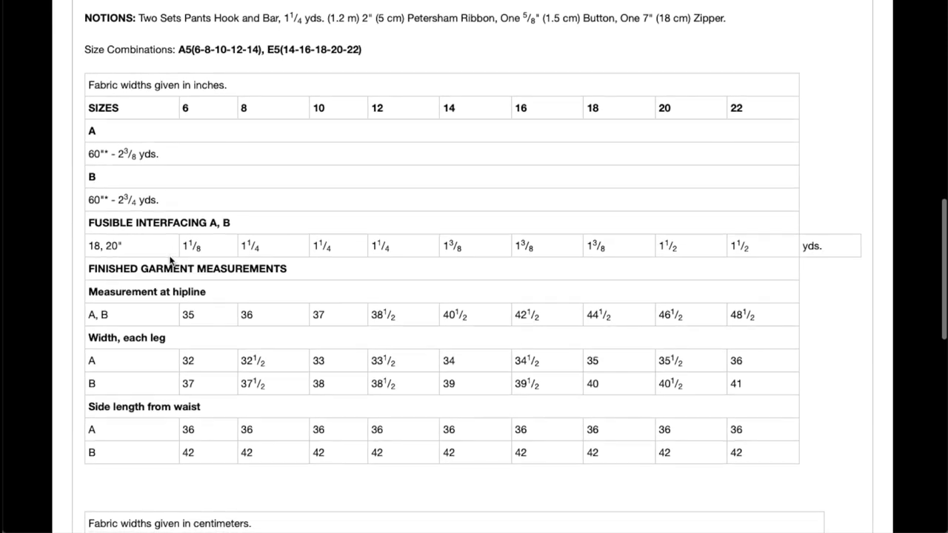
pyautogui.scroll(-3)
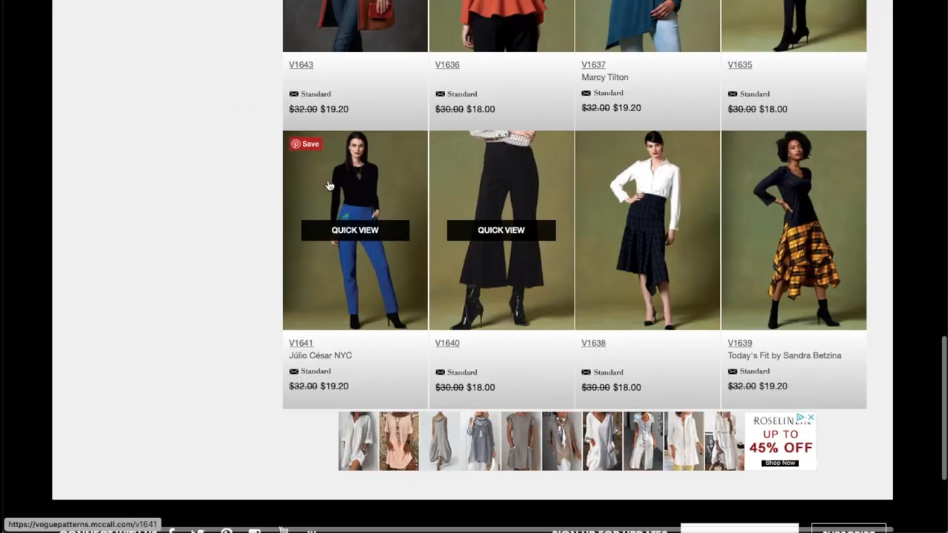
pyautogui.moveTo(646, 175)
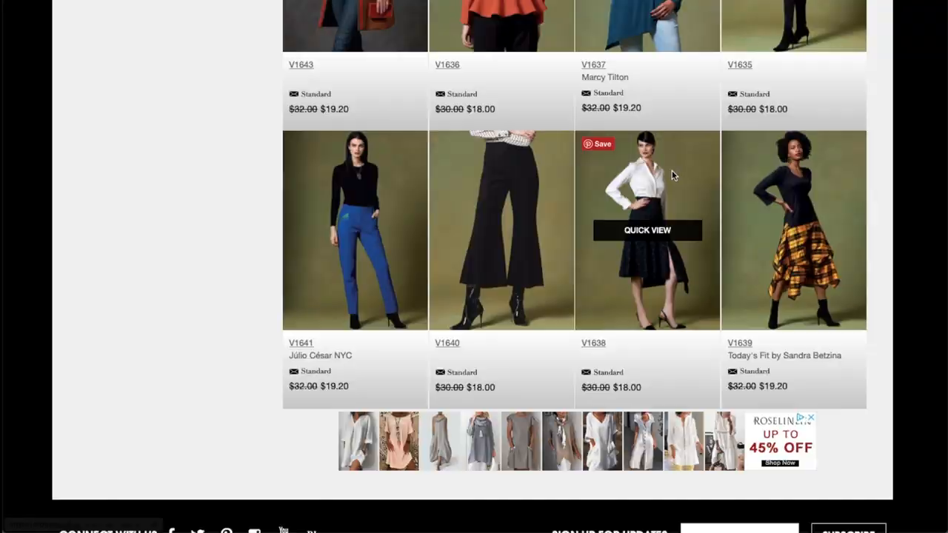
pyautogui.click(646, 230)
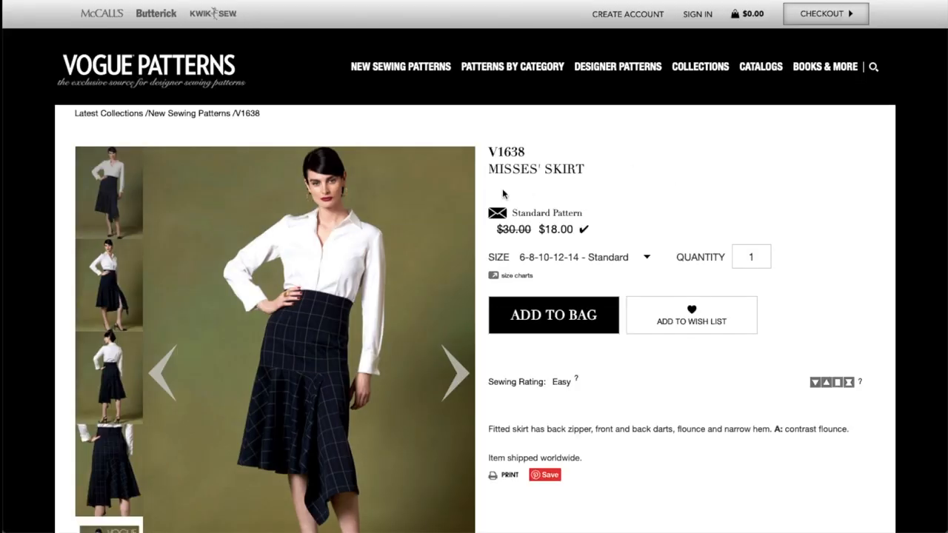
# - Page the V1638 gallery past the skirt's back view and envelope image to a front shot
pyautogui.scroll(-3)
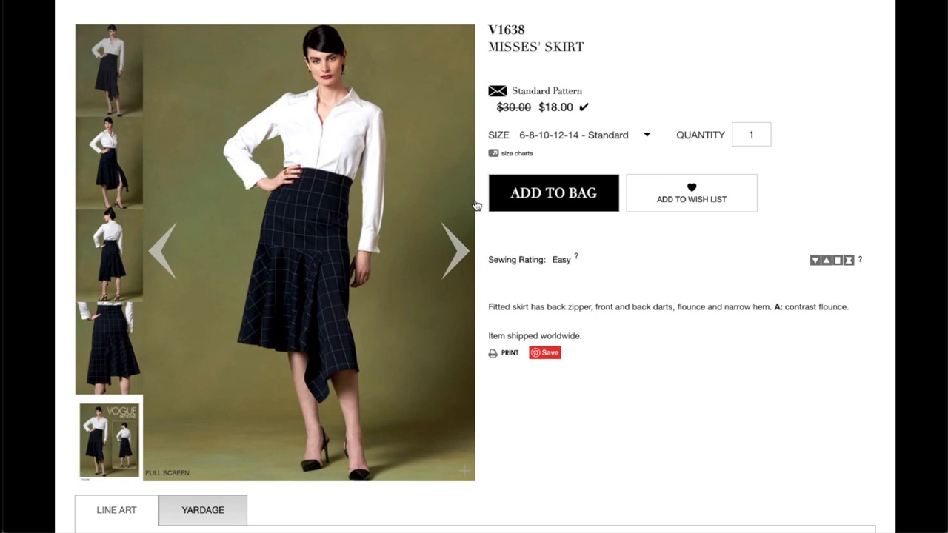
pyautogui.click(452, 250)
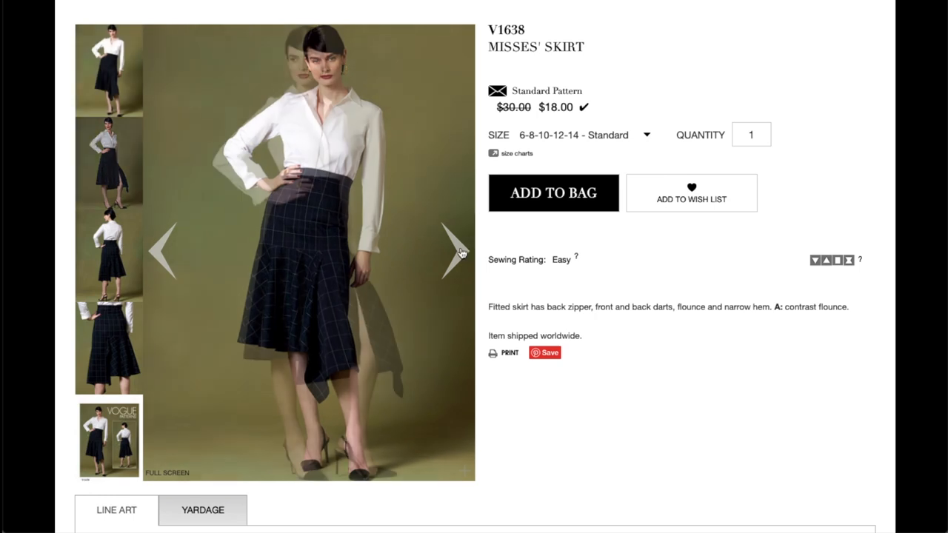
pyautogui.click(450, 250)
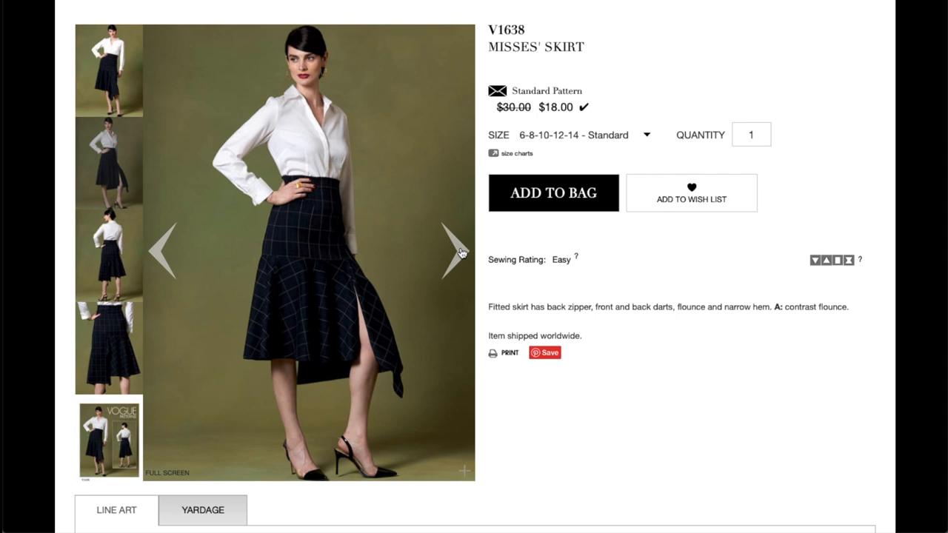
pyautogui.click(452, 251)
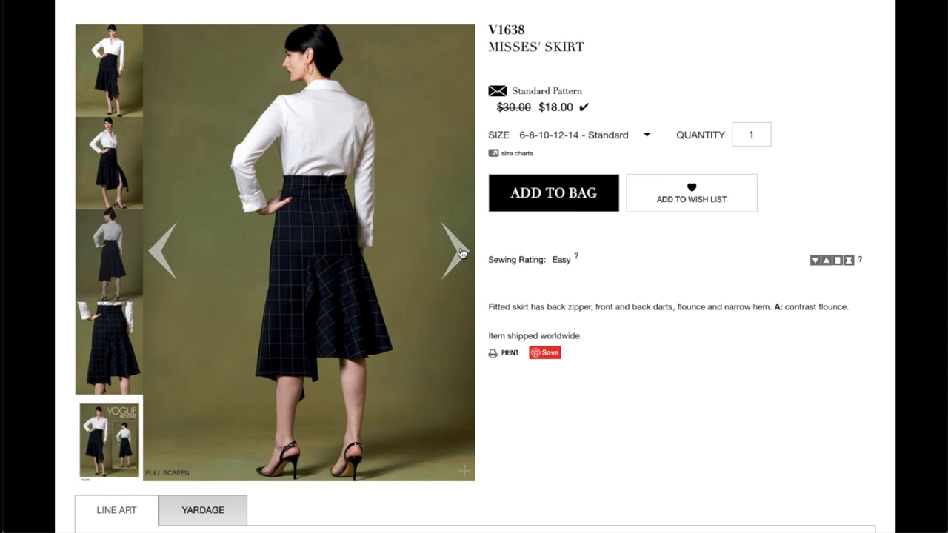
pyautogui.moveTo(386, 305)
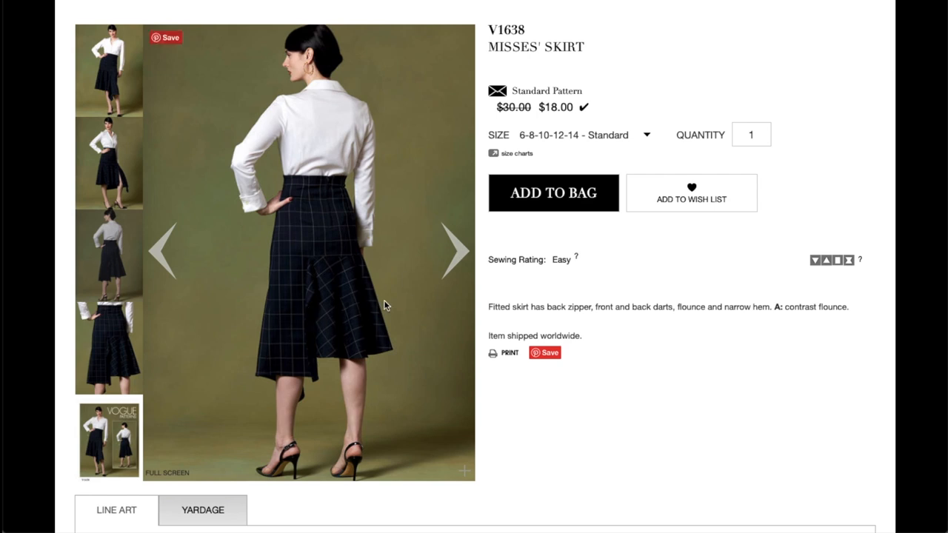
pyautogui.moveTo(181, 270)
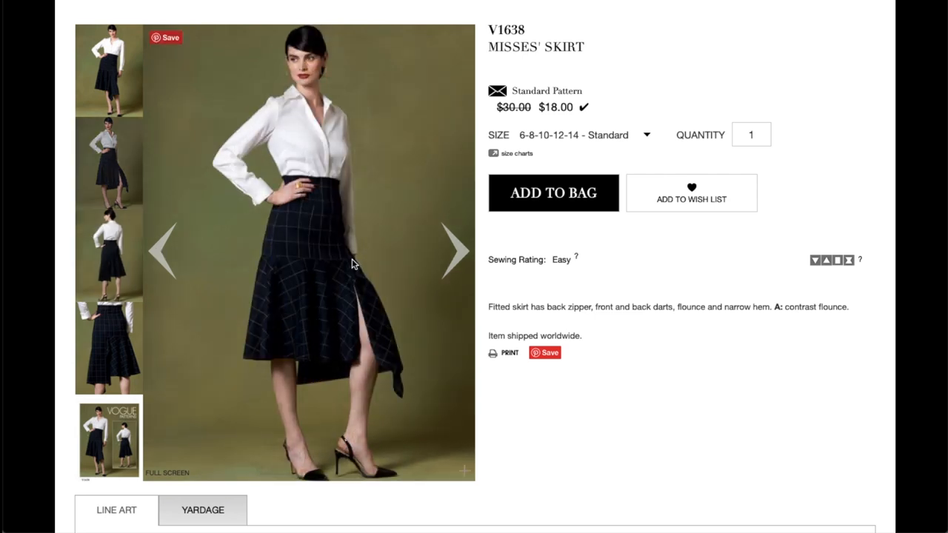
pyautogui.moveTo(289, 289)
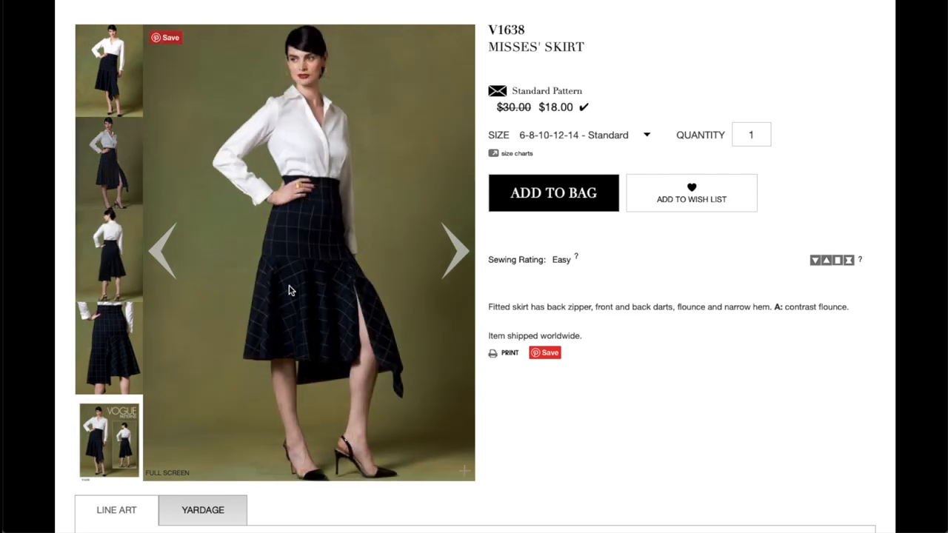
pyautogui.click(455, 251)
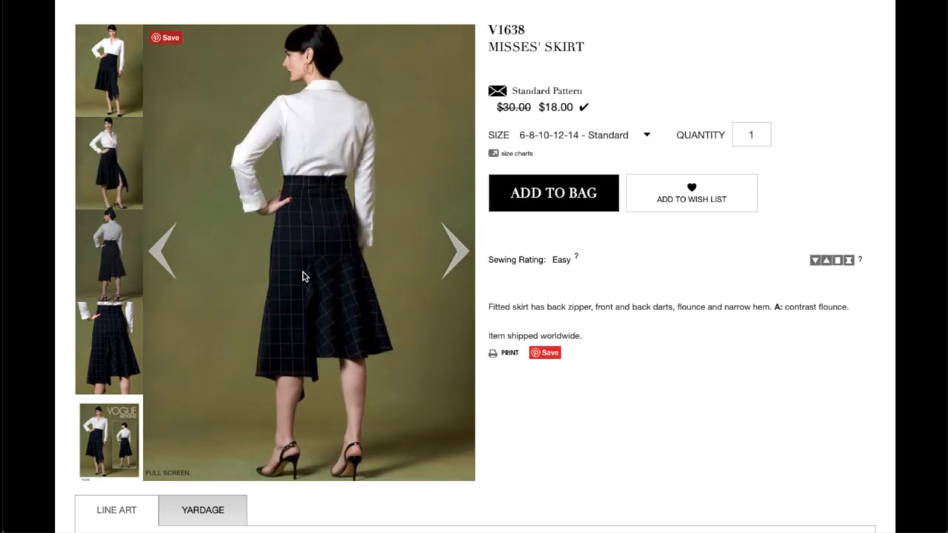
pyautogui.moveTo(305, 264)
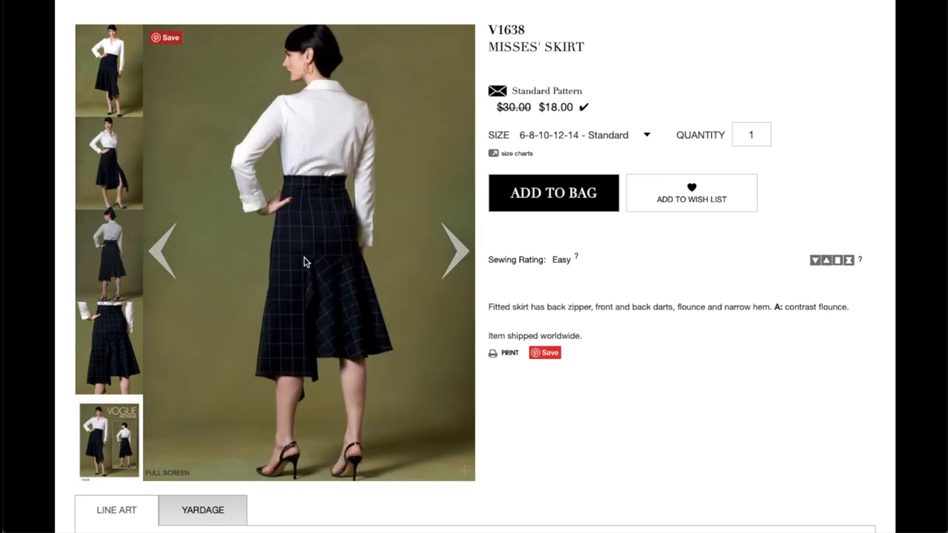
pyautogui.moveTo(319, 292)
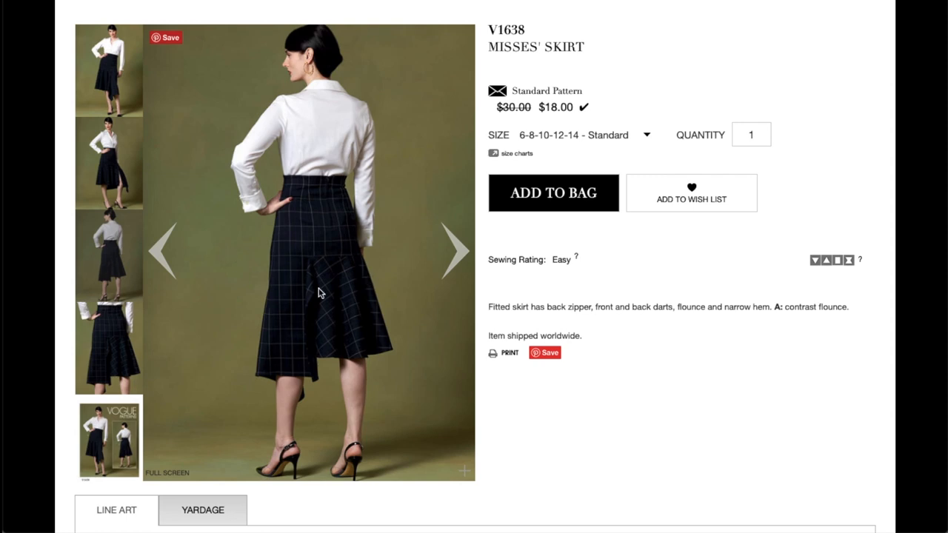
pyautogui.click(456, 250)
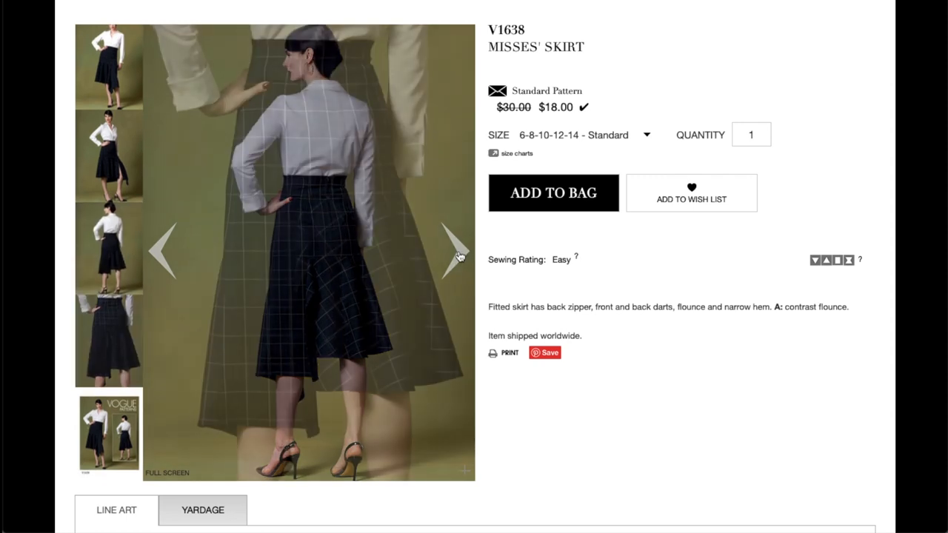
pyautogui.click(452, 249)
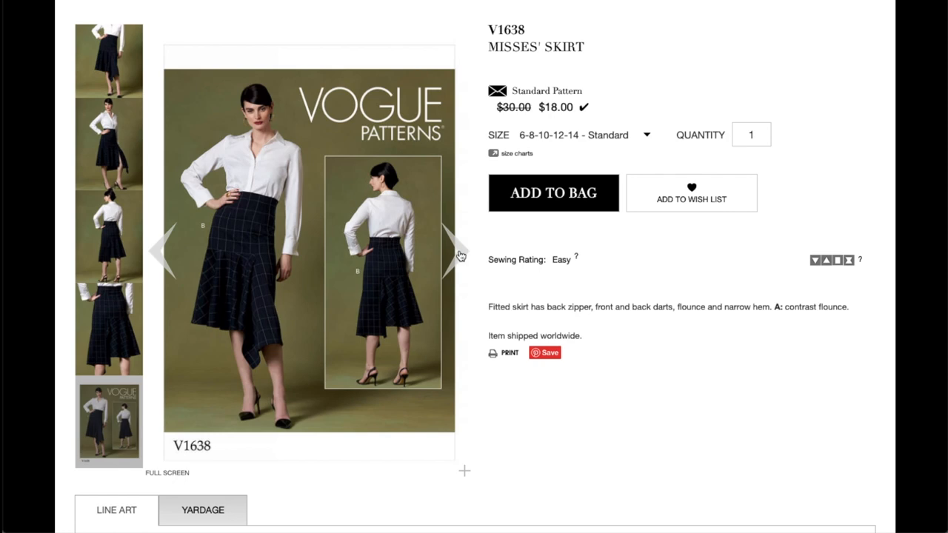
pyautogui.click(451, 250)
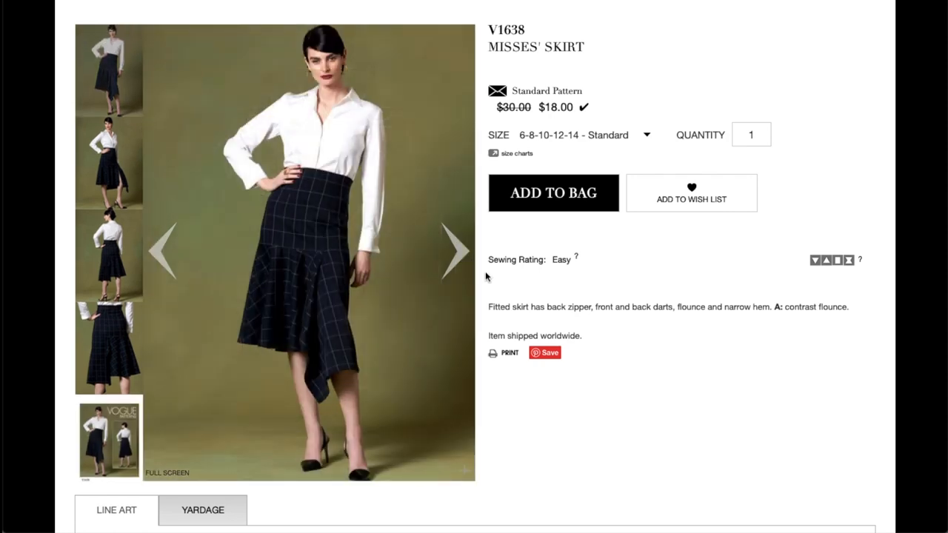
# - Scroll down to V1638's front and back skirt line art for views A and B
pyautogui.scroll(-3)
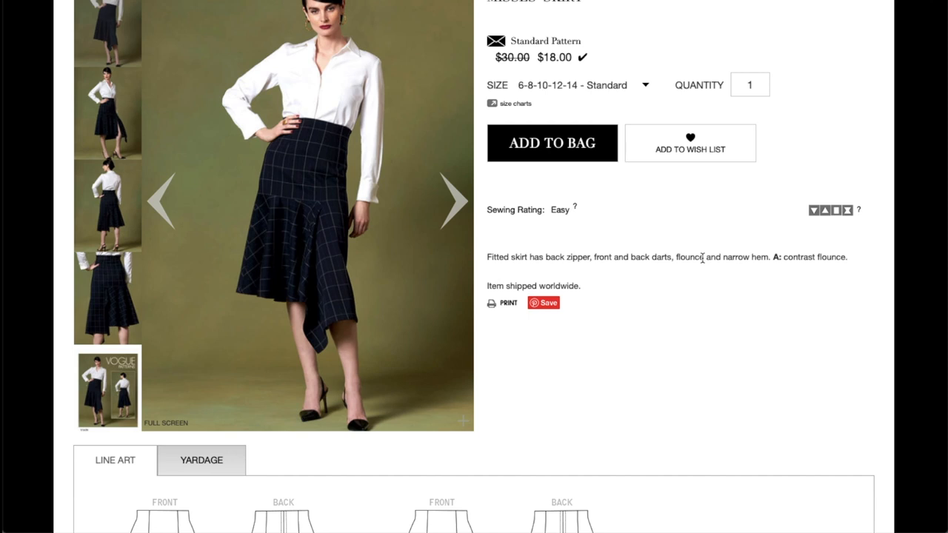
pyautogui.scroll(-3)
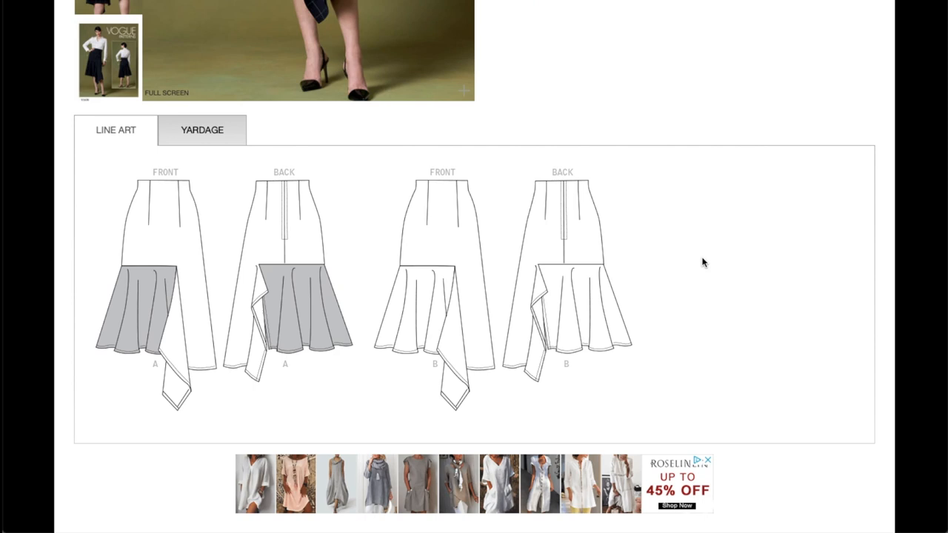
pyautogui.moveTo(530, 289)
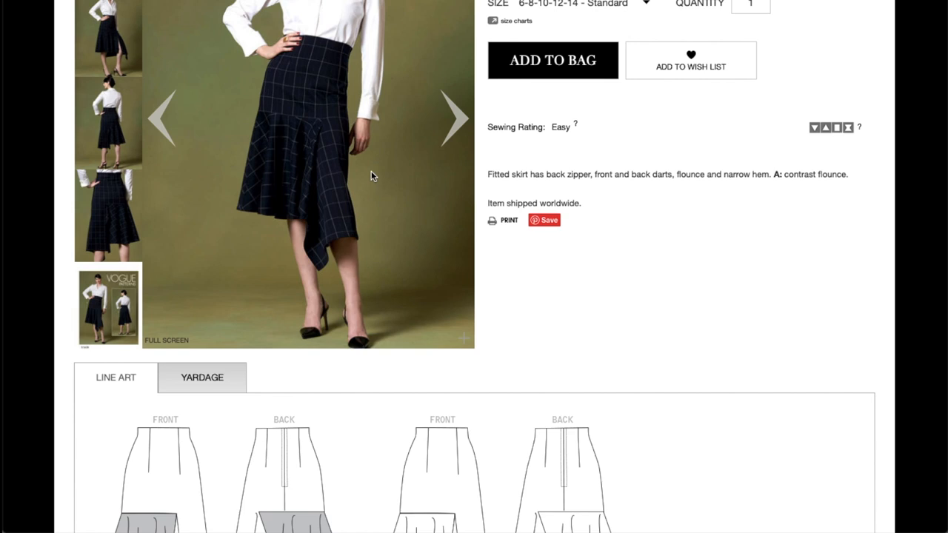
# - Review V1638's fabric requirements, yardage chart and finished measurements by size
pyautogui.click(201, 378)
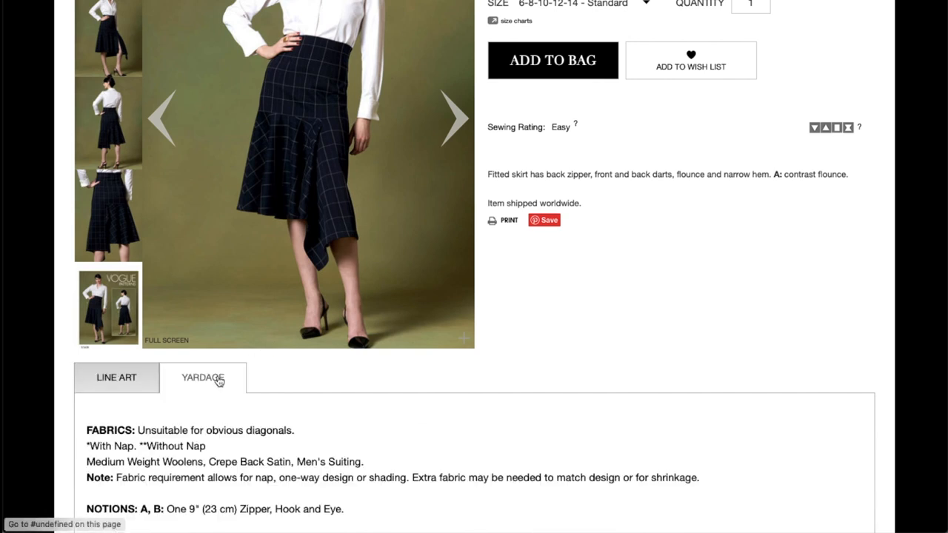
pyautogui.scroll(-3)
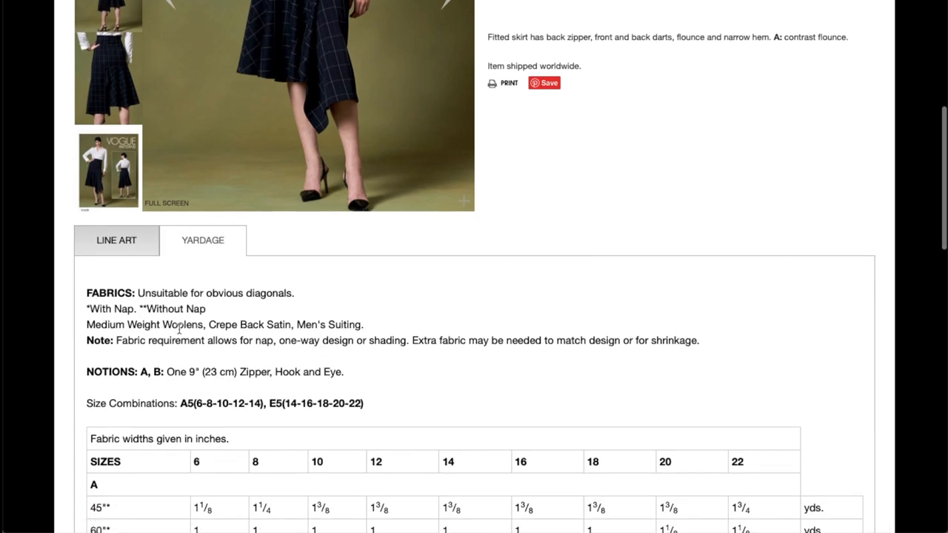
pyautogui.moveTo(243, 327)
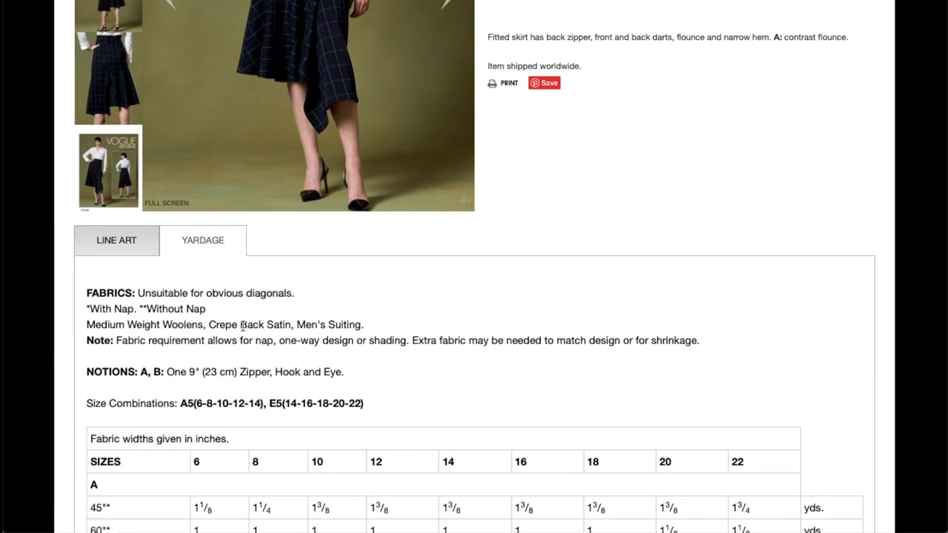
pyautogui.scroll(-3)
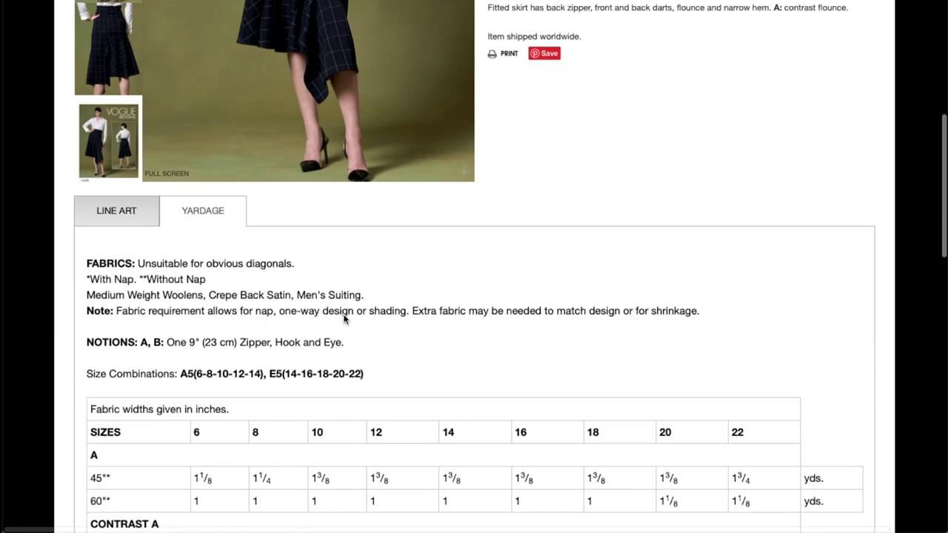
pyautogui.scroll(-3)
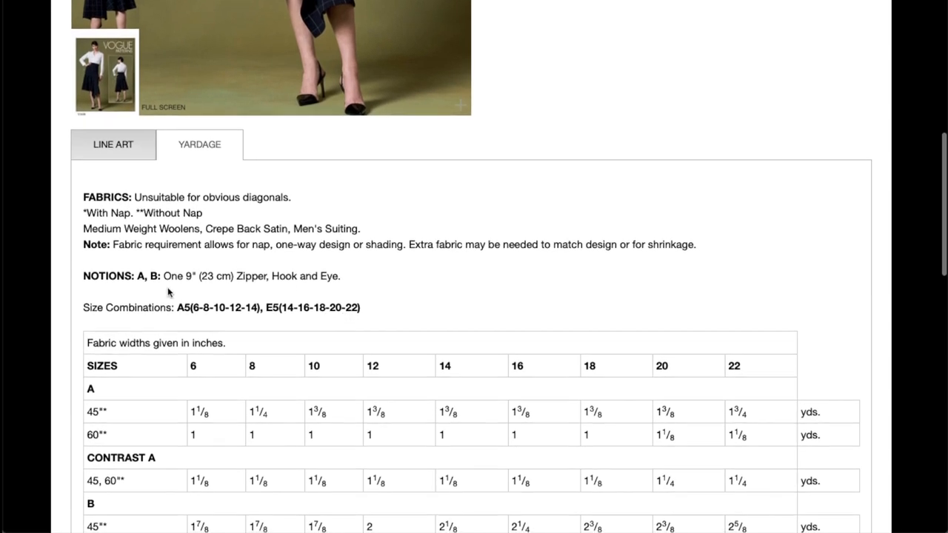
pyautogui.scroll(-3)
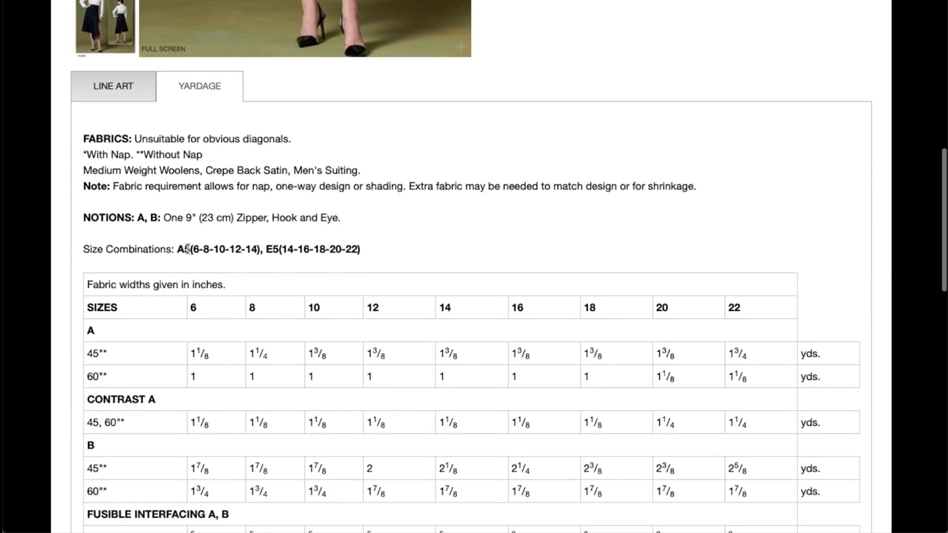
pyautogui.scroll(-3)
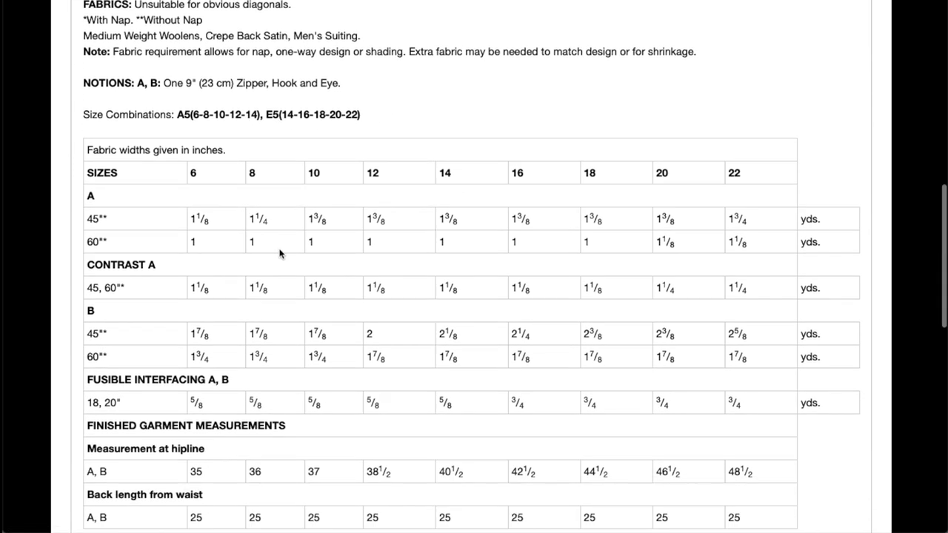
pyautogui.moveTo(495, 255)
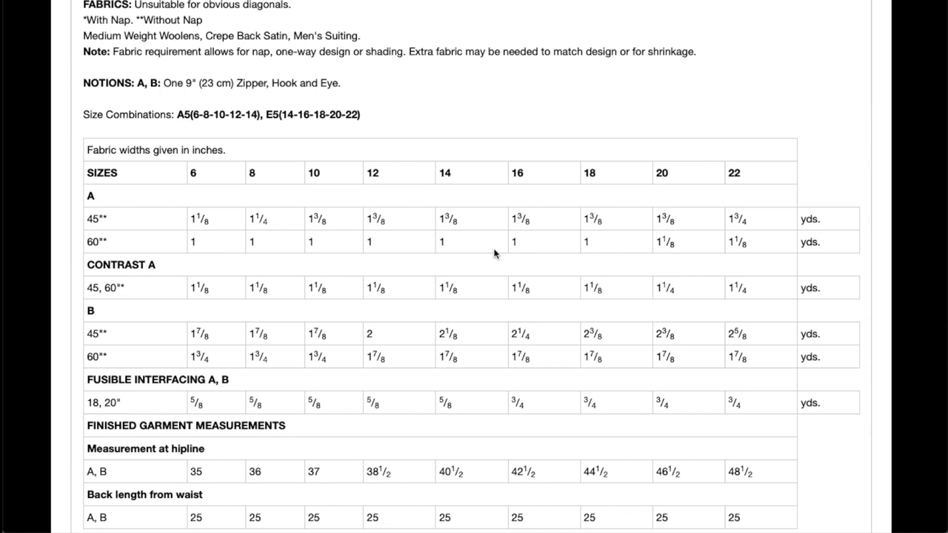
pyautogui.moveTo(486, 311)
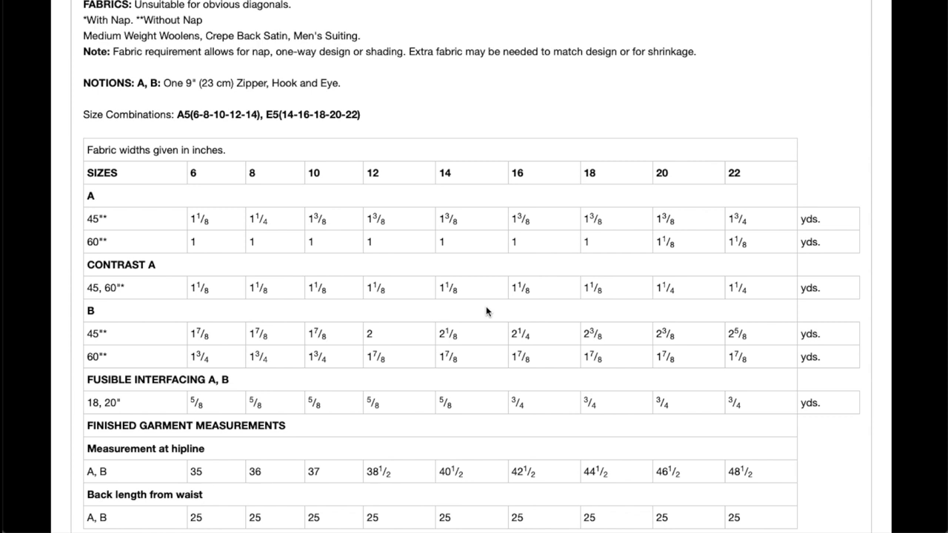
pyautogui.moveTo(463, 369)
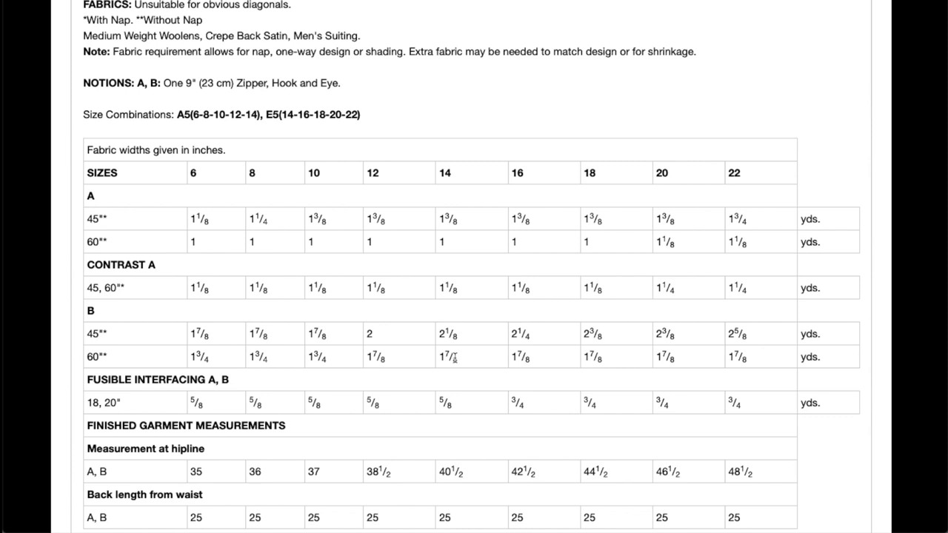
pyautogui.scroll(3)
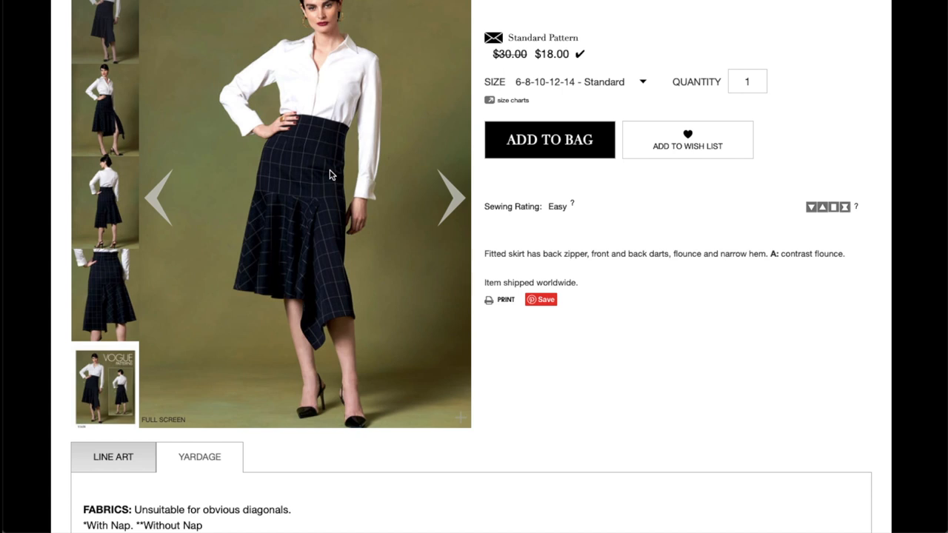
# - Return to the new patterns grid and open the V1639 Today's Fit Misses' Skirt page
pyautogui.scroll(3)
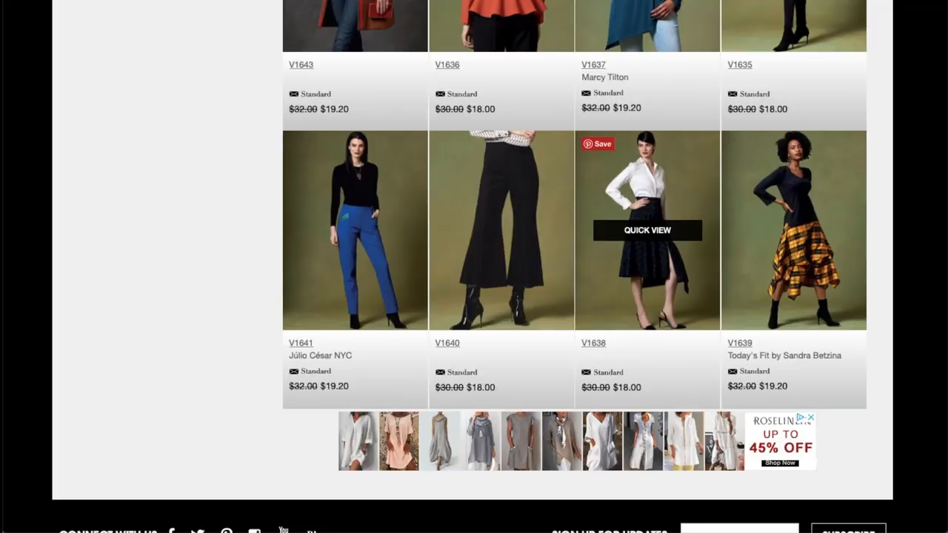
pyautogui.moveTo(795, 178)
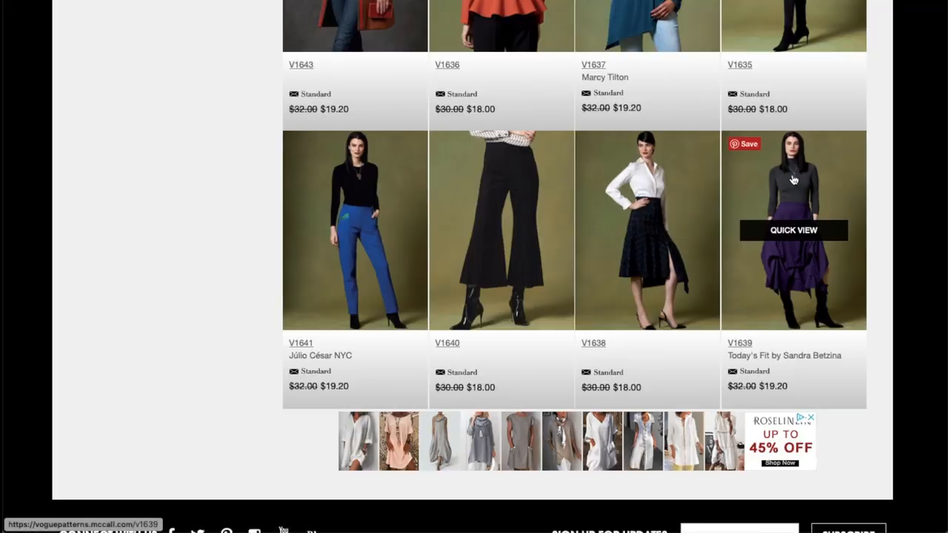
pyautogui.click(794, 229)
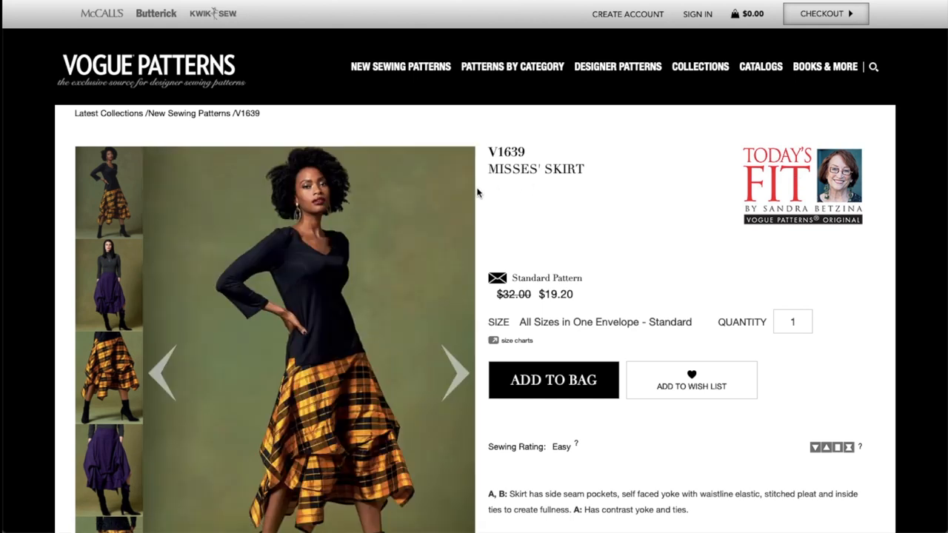
# - Page through V1639's purple and plaid skirt close-ups to the envelope photo showing both versions
pyautogui.scroll(-3)
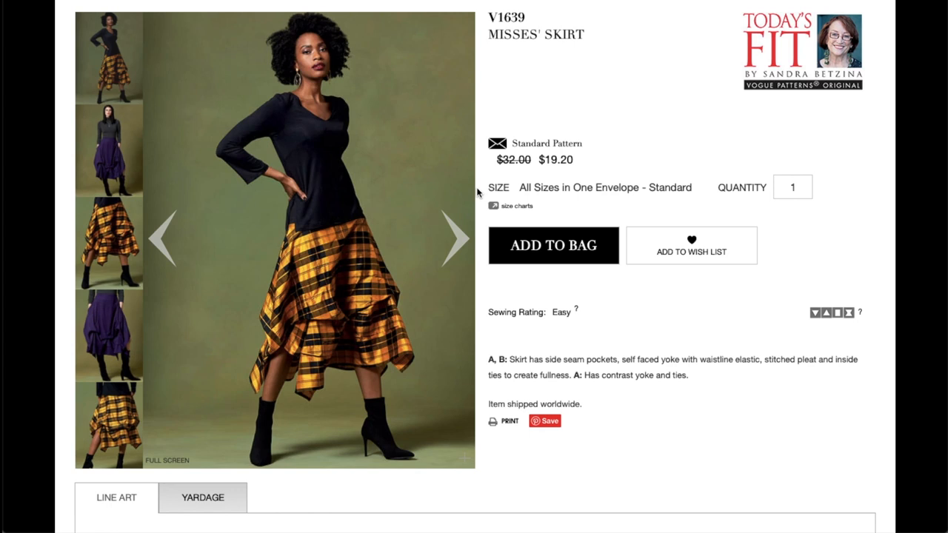
pyautogui.click(454, 239)
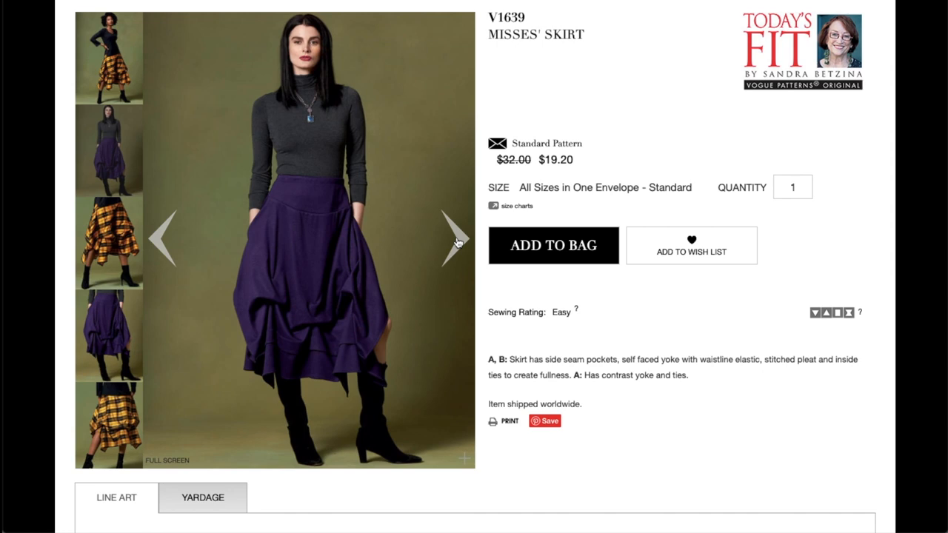
pyautogui.click(453, 239)
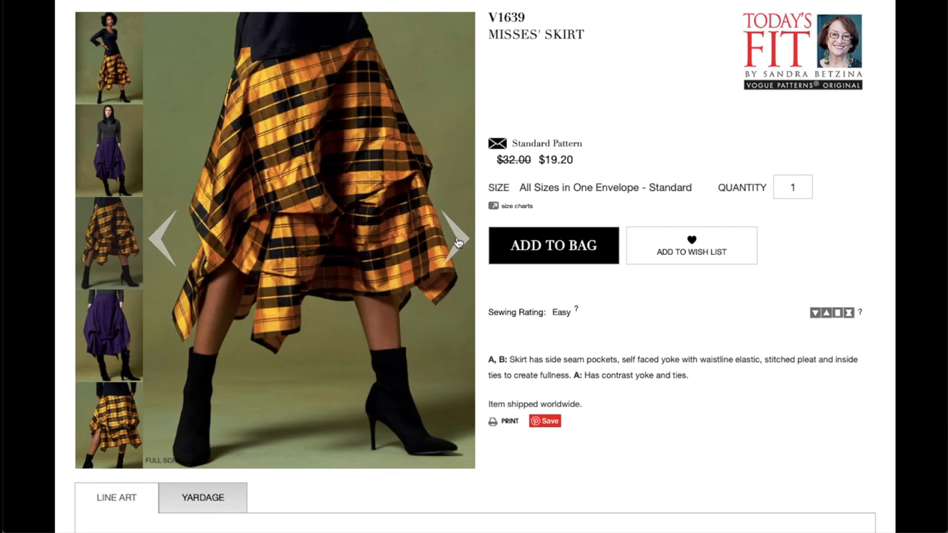
pyautogui.click(453, 237)
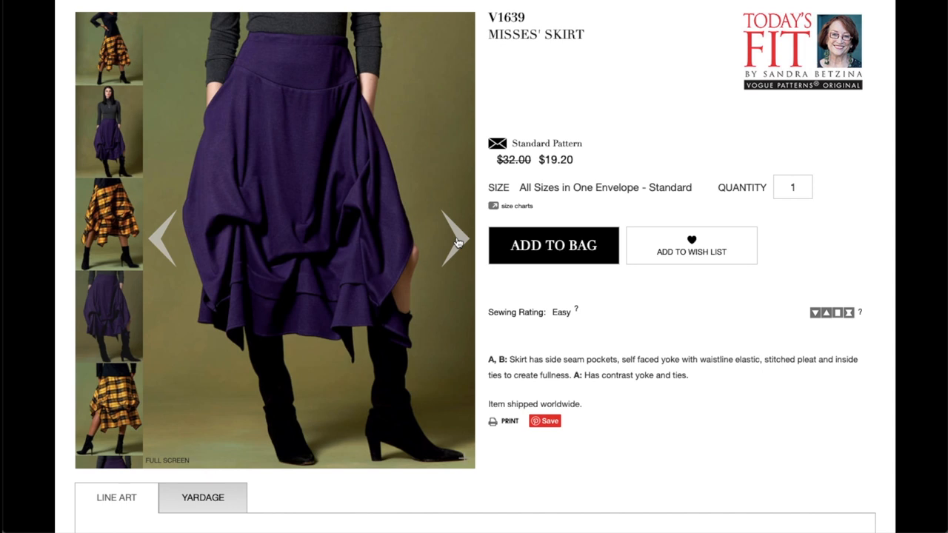
pyautogui.click(449, 240)
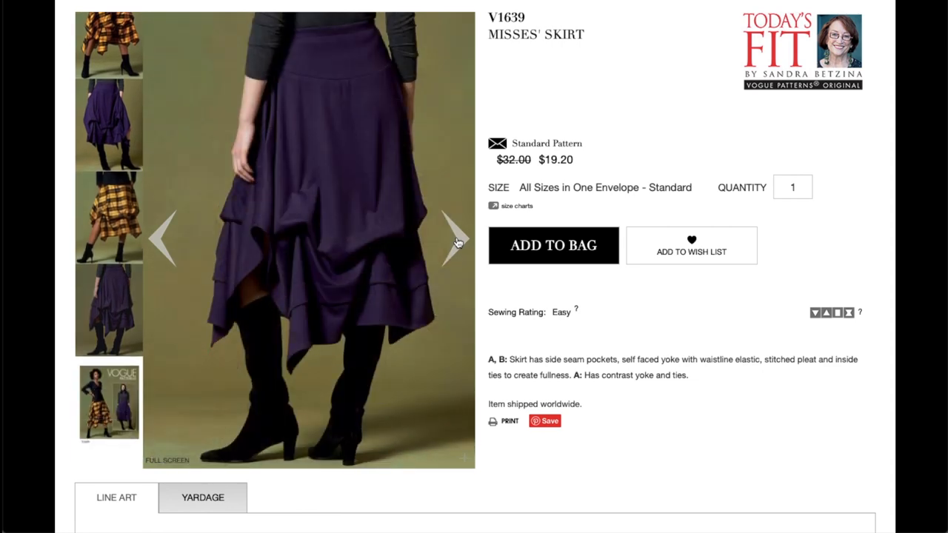
pyautogui.click(455, 239)
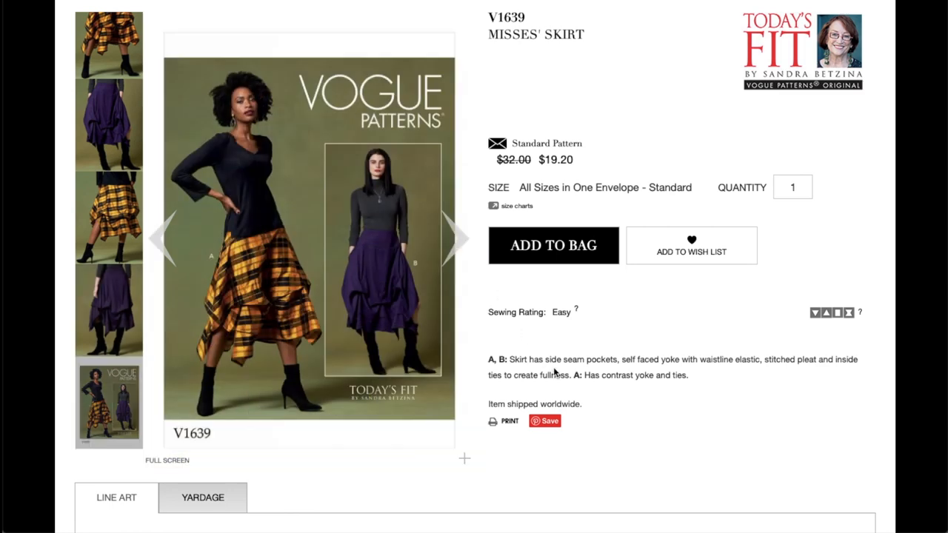
pyautogui.moveTo(659, 374)
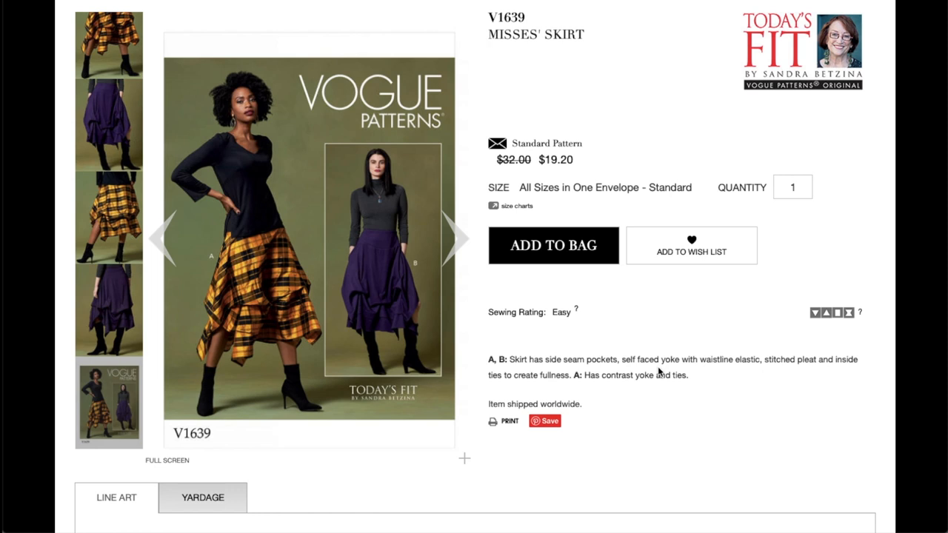
pyautogui.moveTo(674, 396)
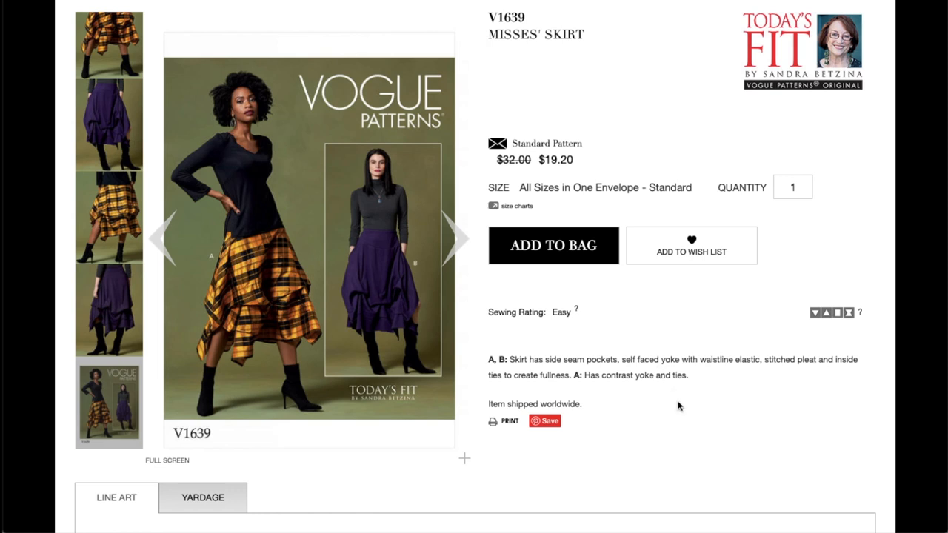
# - Review V1639's line art, then its Yardage chart down through the metric fabric amounts
pyautogui.scroll(-3)
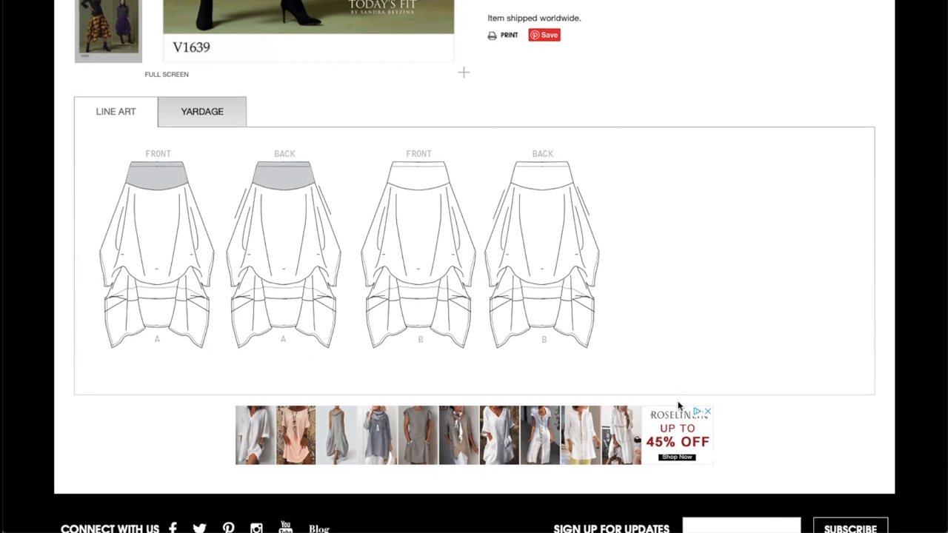
pyautogui.moveTo(622, 268)
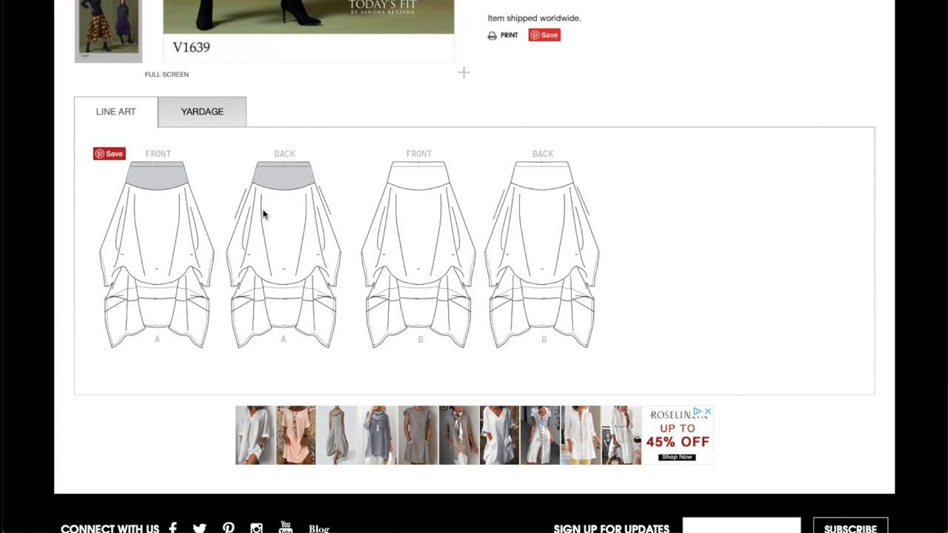
pyautogui.click(201, 111)
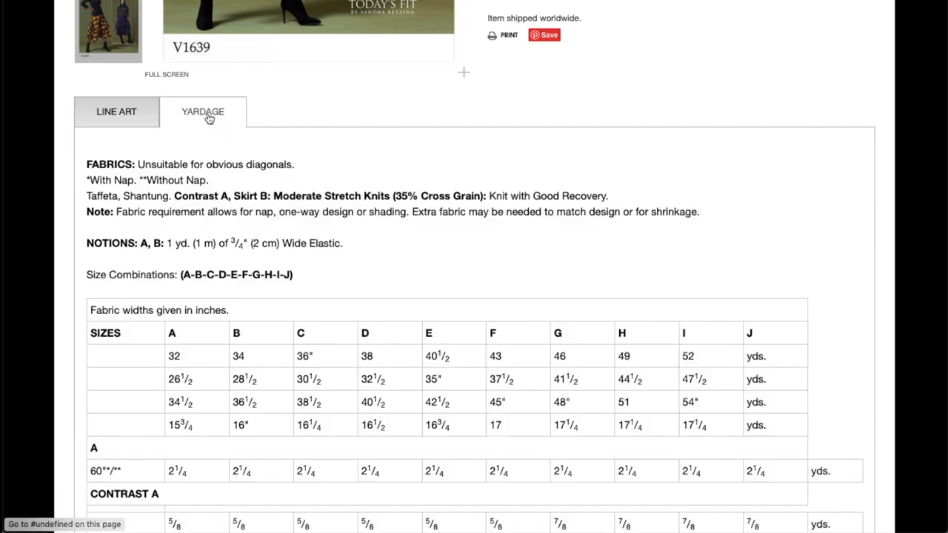
pyautogui.scroll(-3)
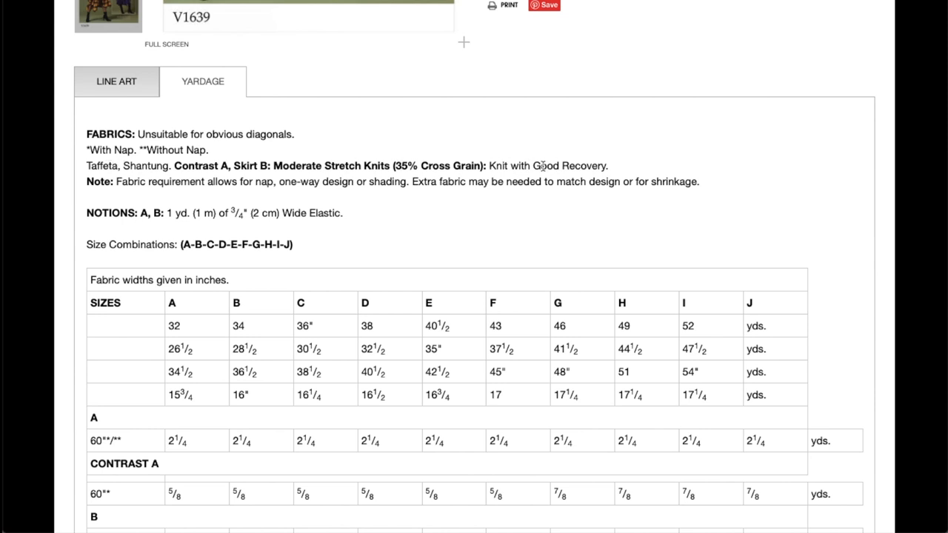
pyautogui.scroll(-3)
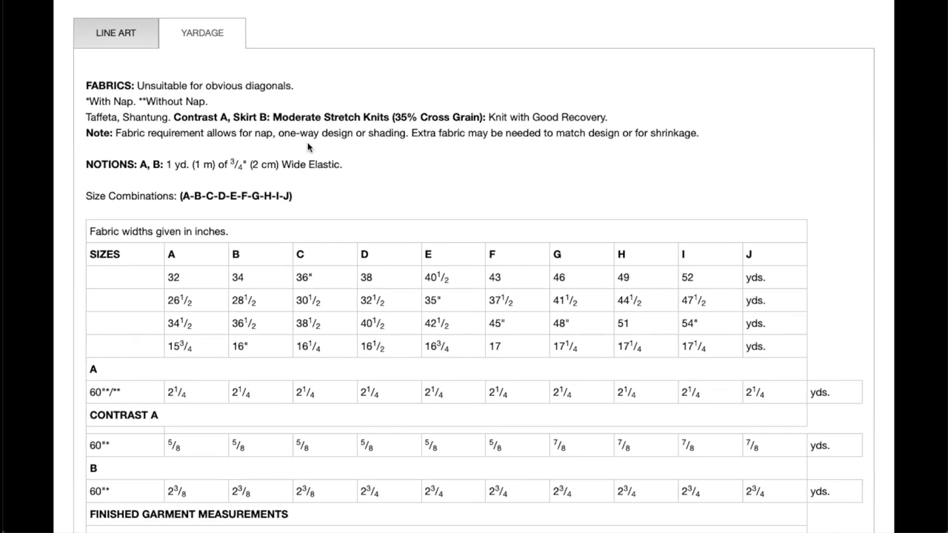
pyautogui.scroll(-3)
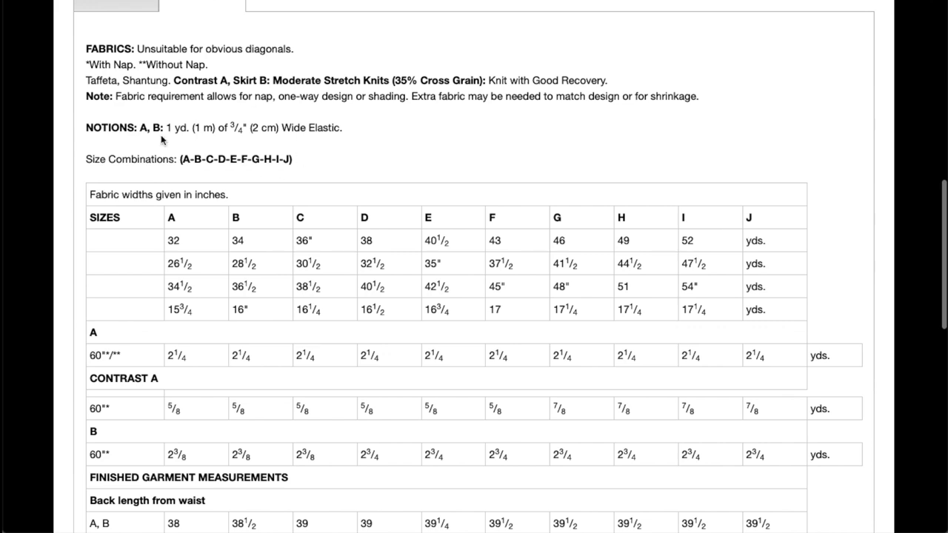
pyautogui.scroll(-3)
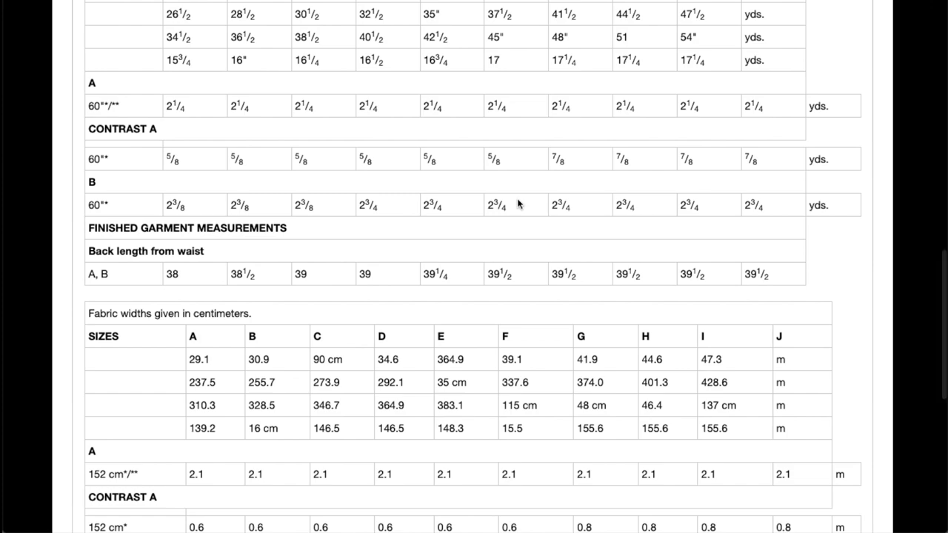
pyautogui.scroll(-3)
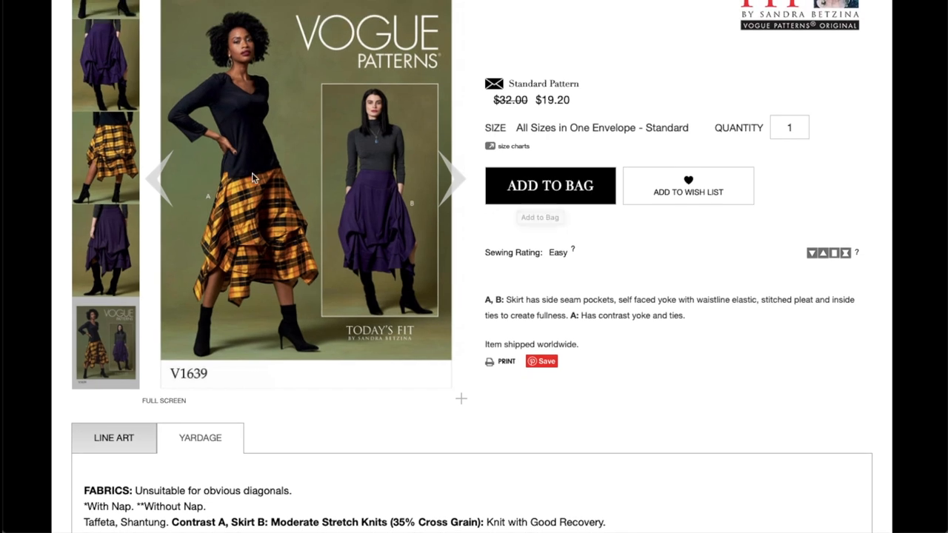
pyautogui.moveTo(244, 146)
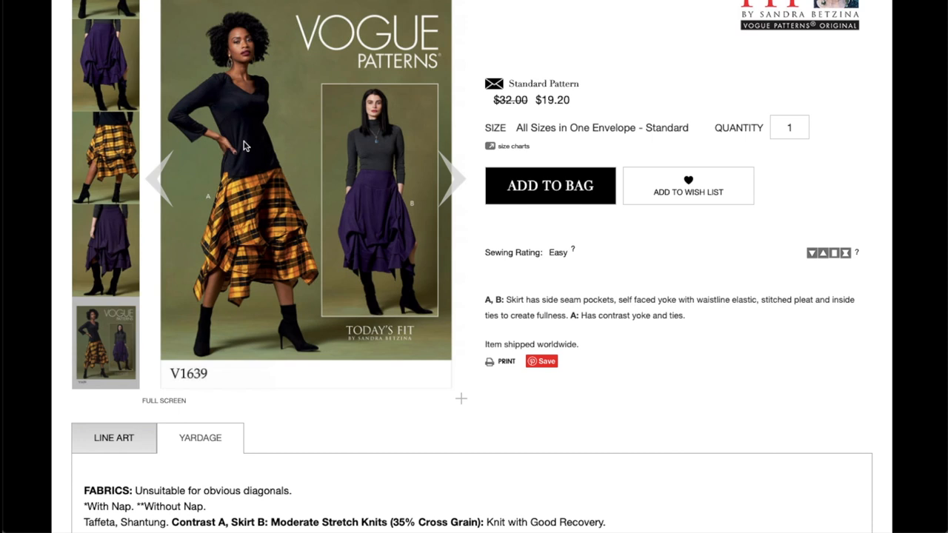
pyautogui.moveTo(290, 329)
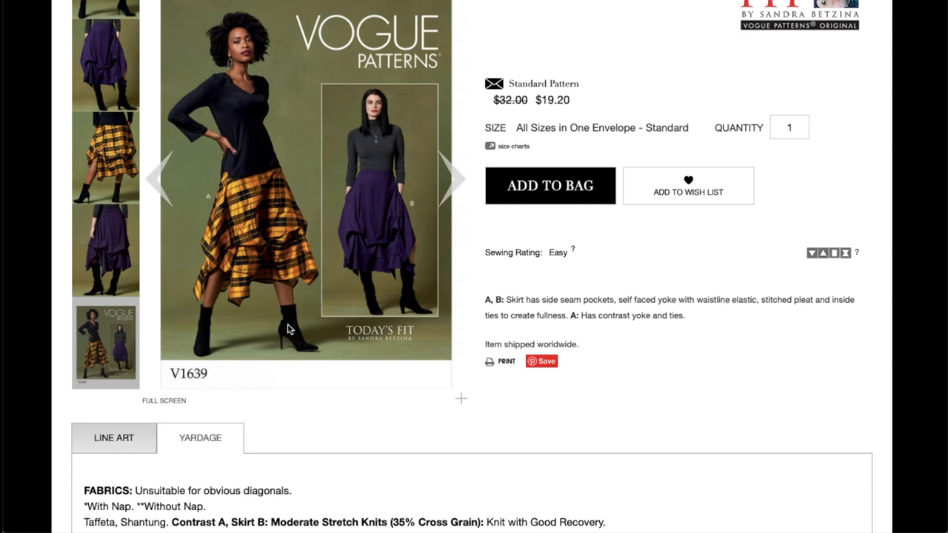
pyautogui.moveTo(225, 232)
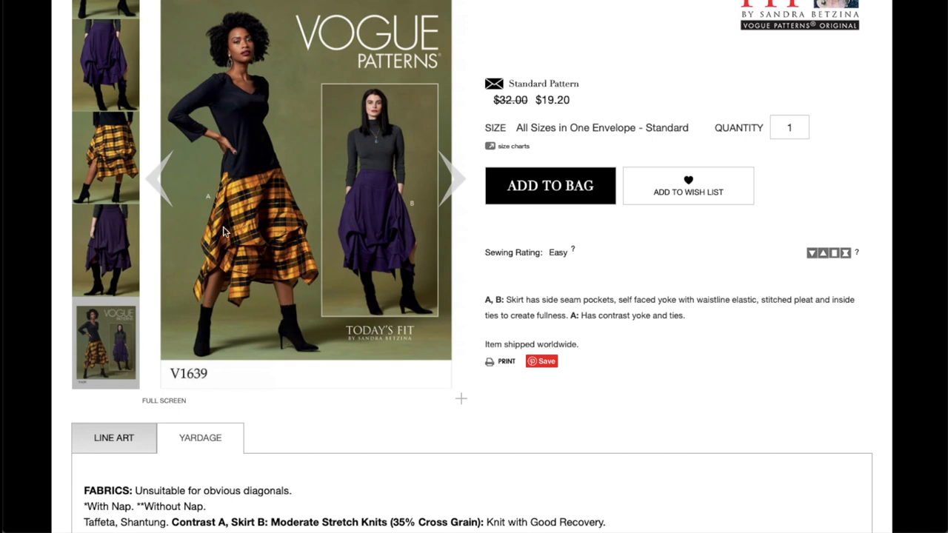
pyautogui.moveTo(296, 326)
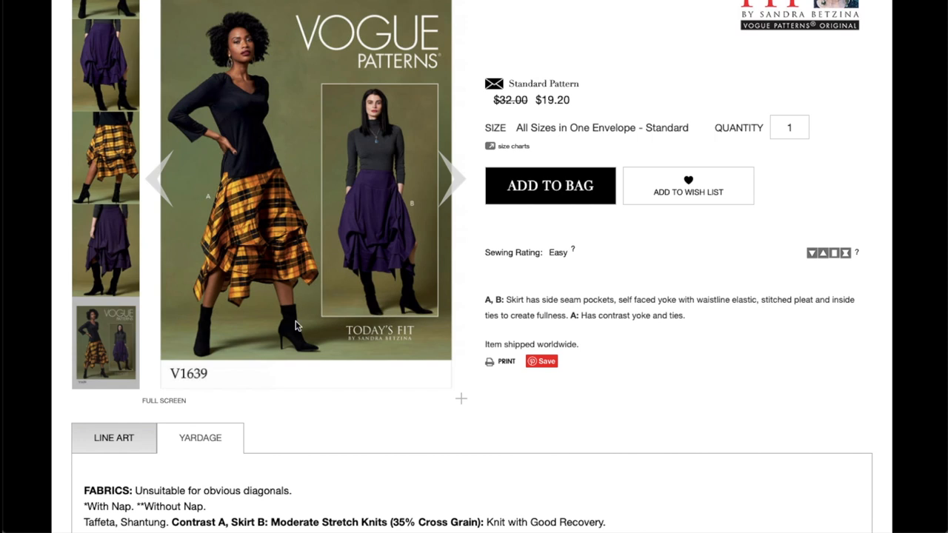
pyautogui.moveTo(304, 273)
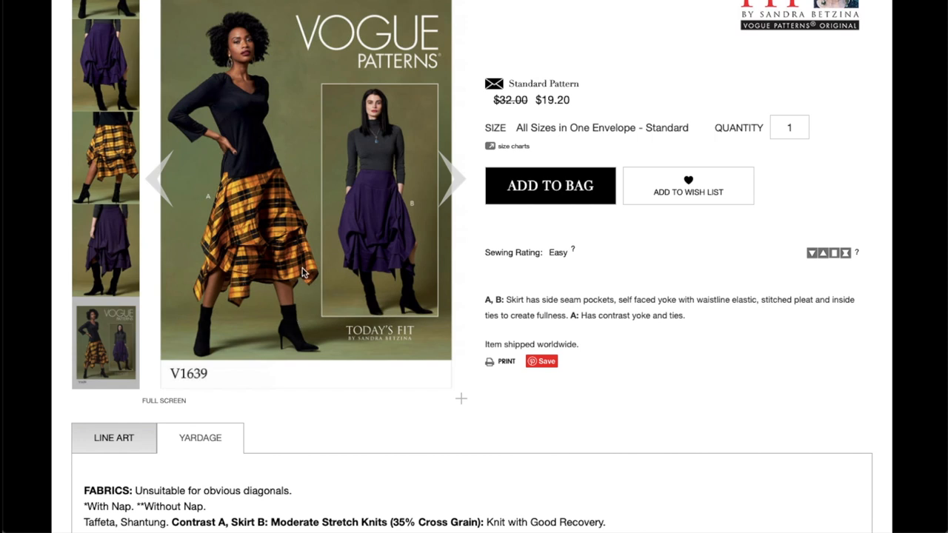
pyautogui.moveTo(240, 151)
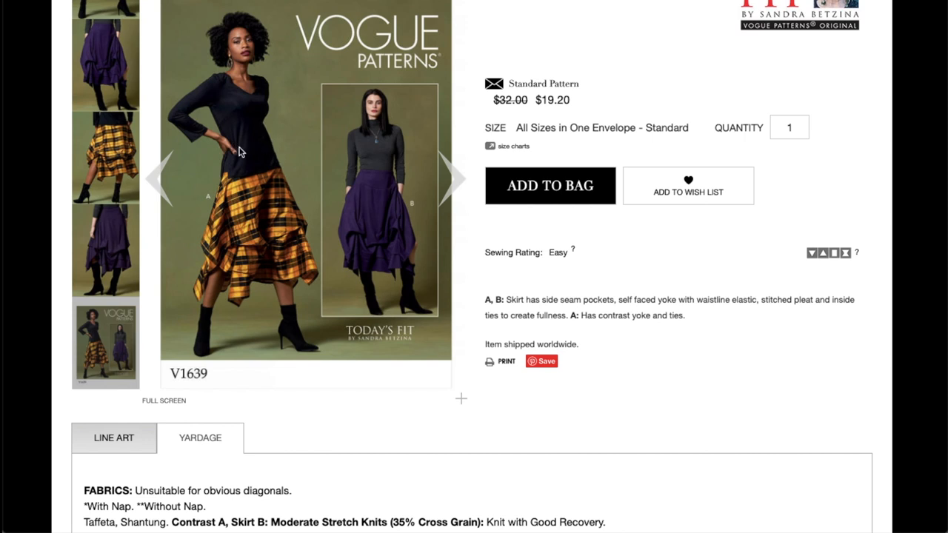
pyautogui.moveTo(276, 153)
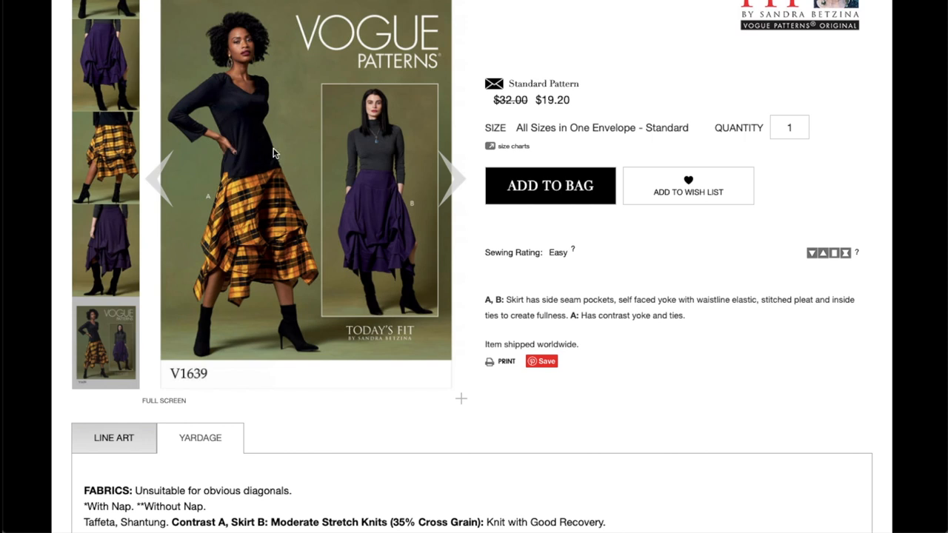
pyautogui.moveTo(255, 198)
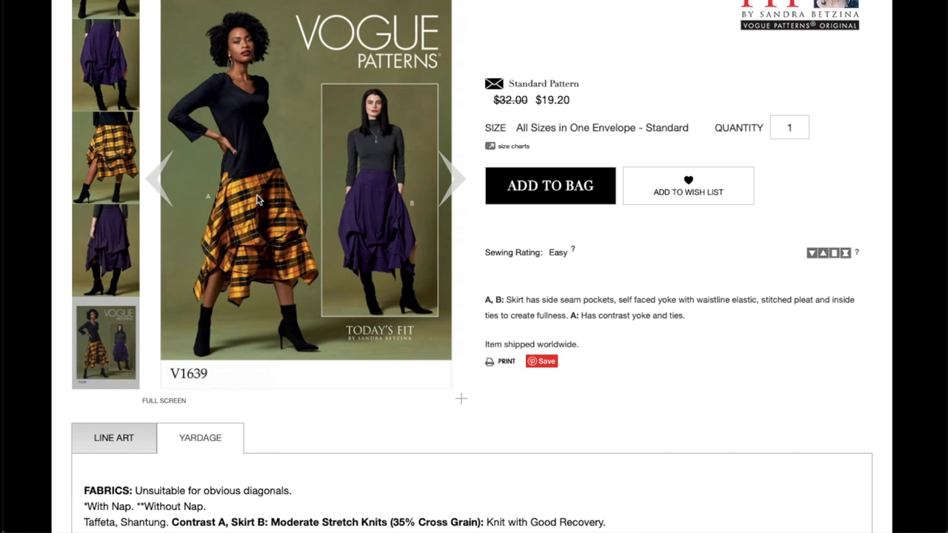
pyautogui.scroll(3)
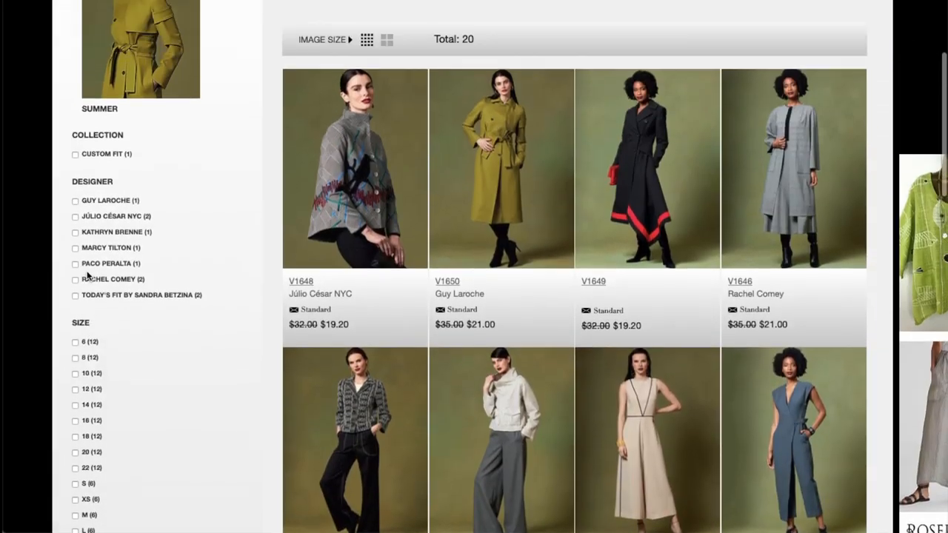
# - Scroll the Fall new sewing patterns listing of 20 designs back into view
pyautogui.scroll(3)
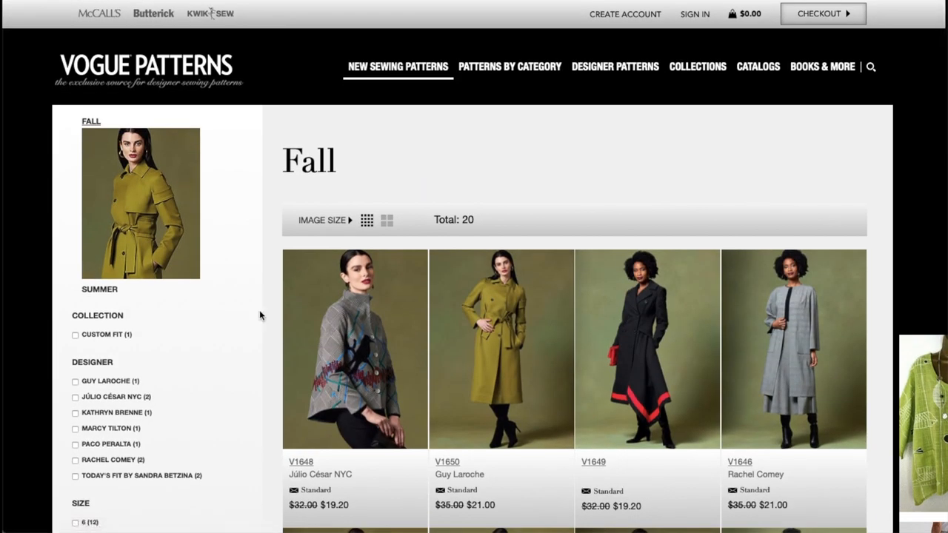
pyautogui.scroll(-3)
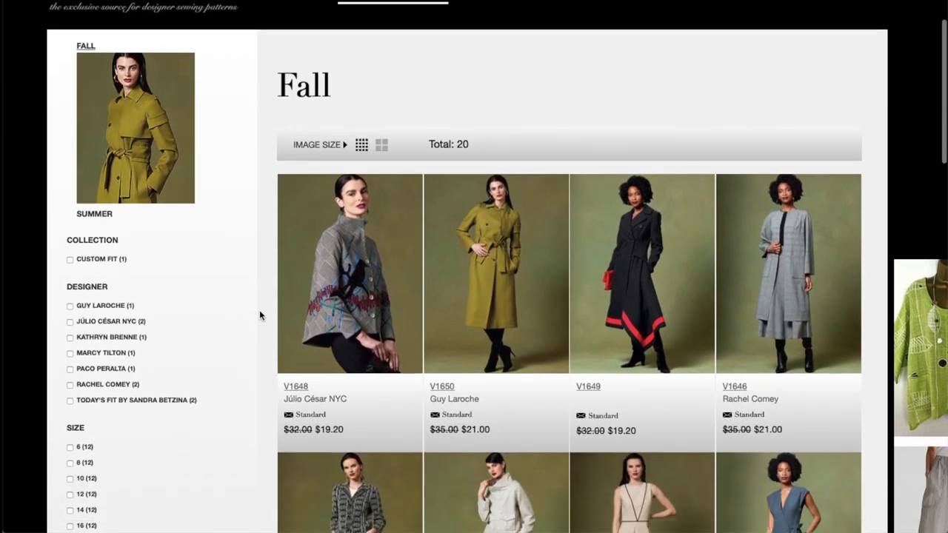
pyautogui.scroll(-3)
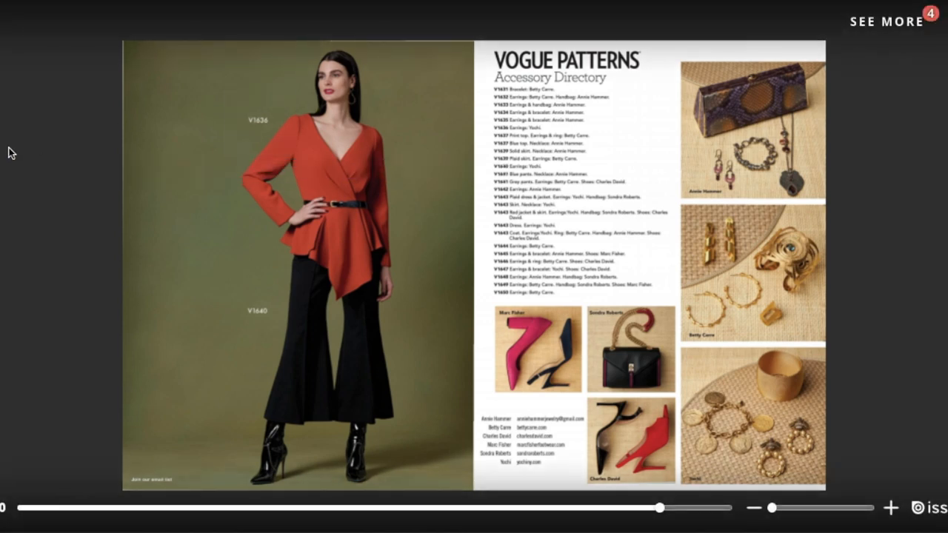
# - Flip the Vogue Patterns lookbook back one spread from the Accessory Directory page
pyautogui.click(297, 259)
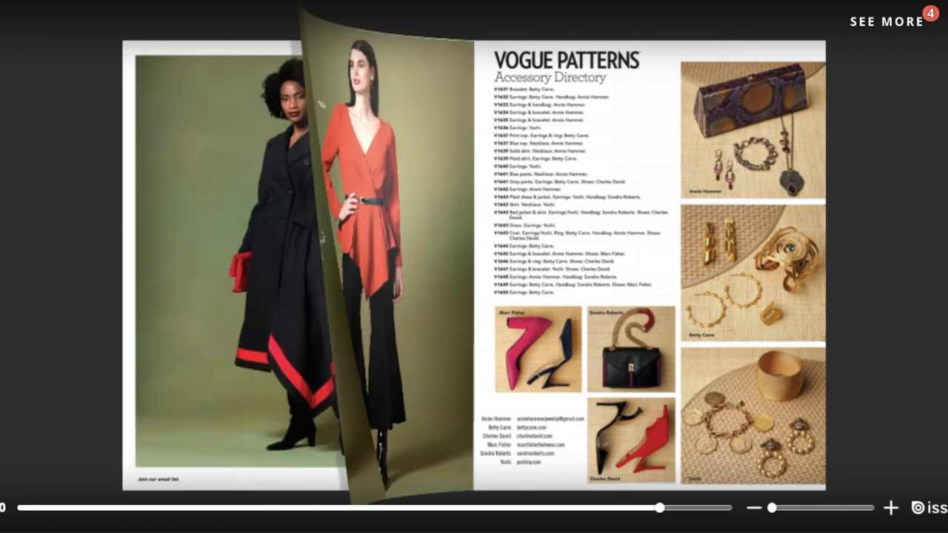